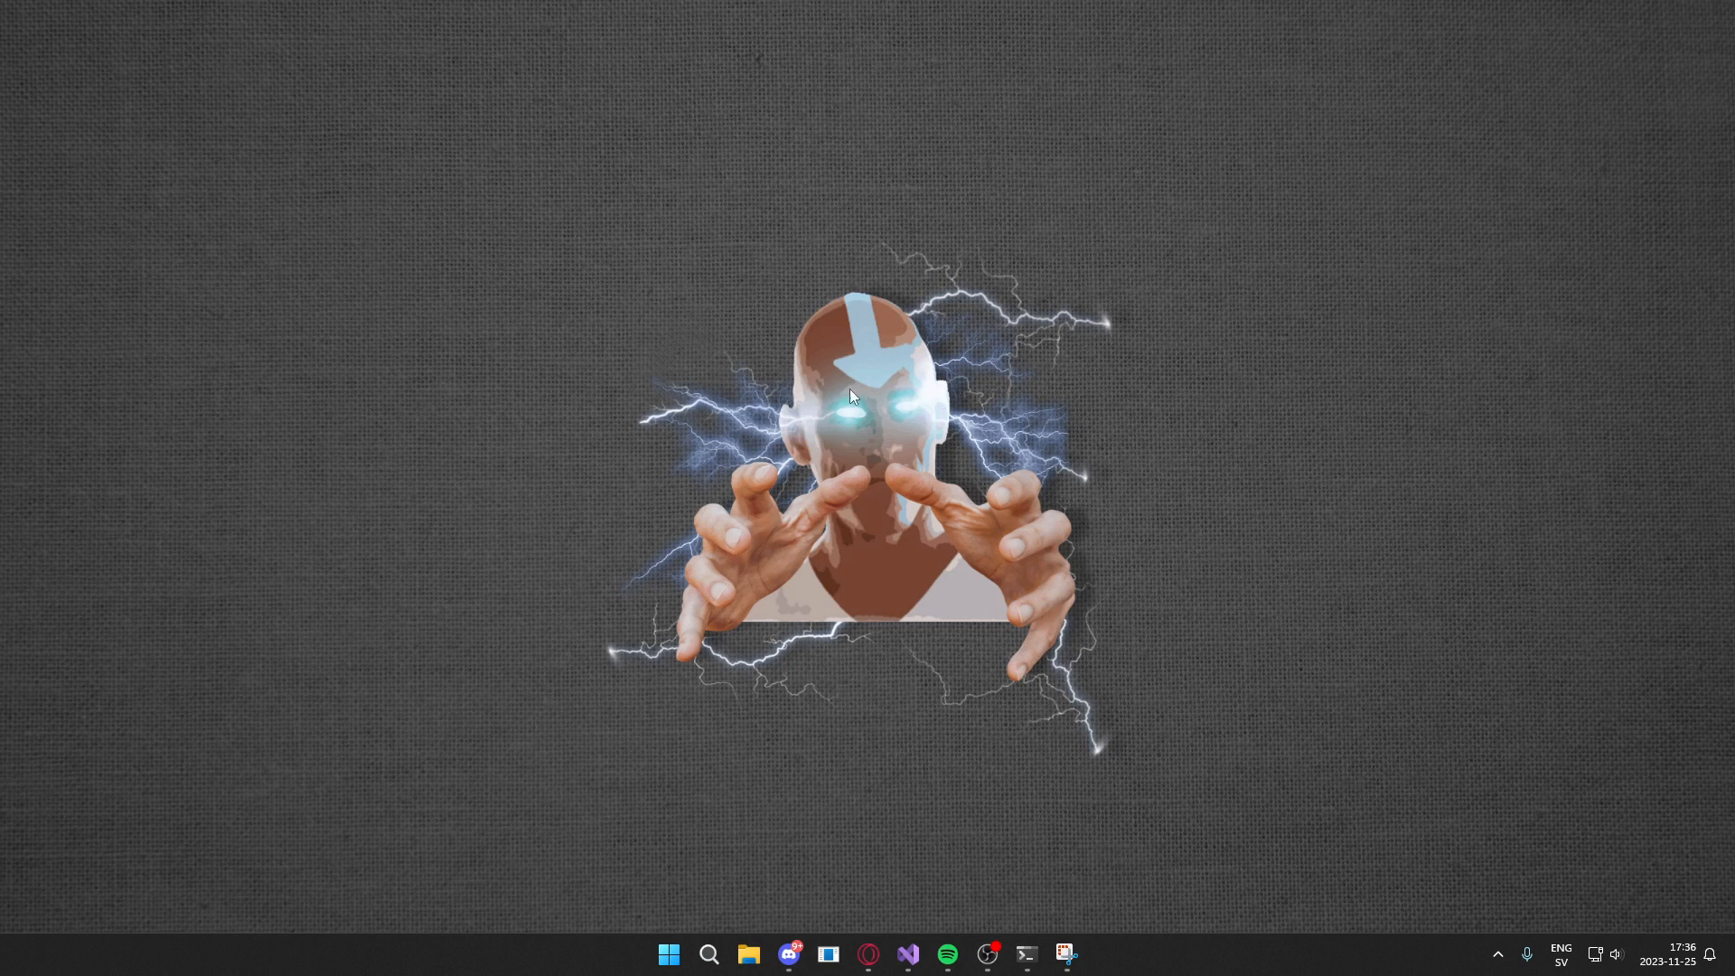
pyautogui.moveTo(829, 324)
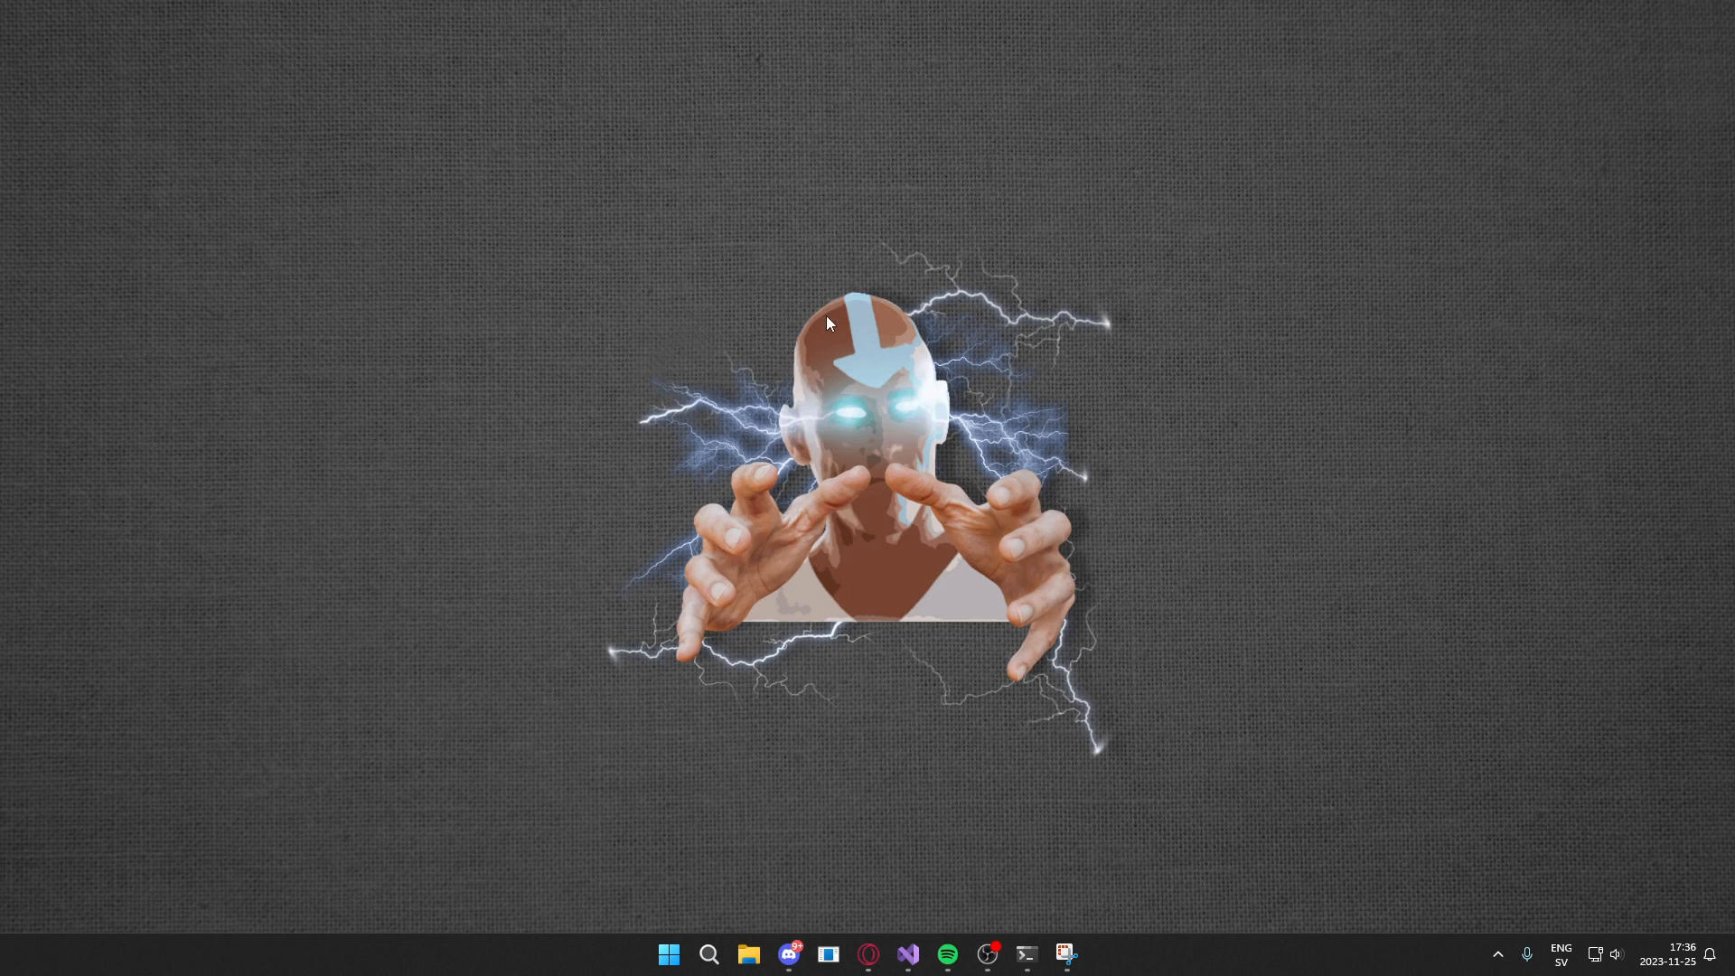
pyautogui.moveTo(880, 404)
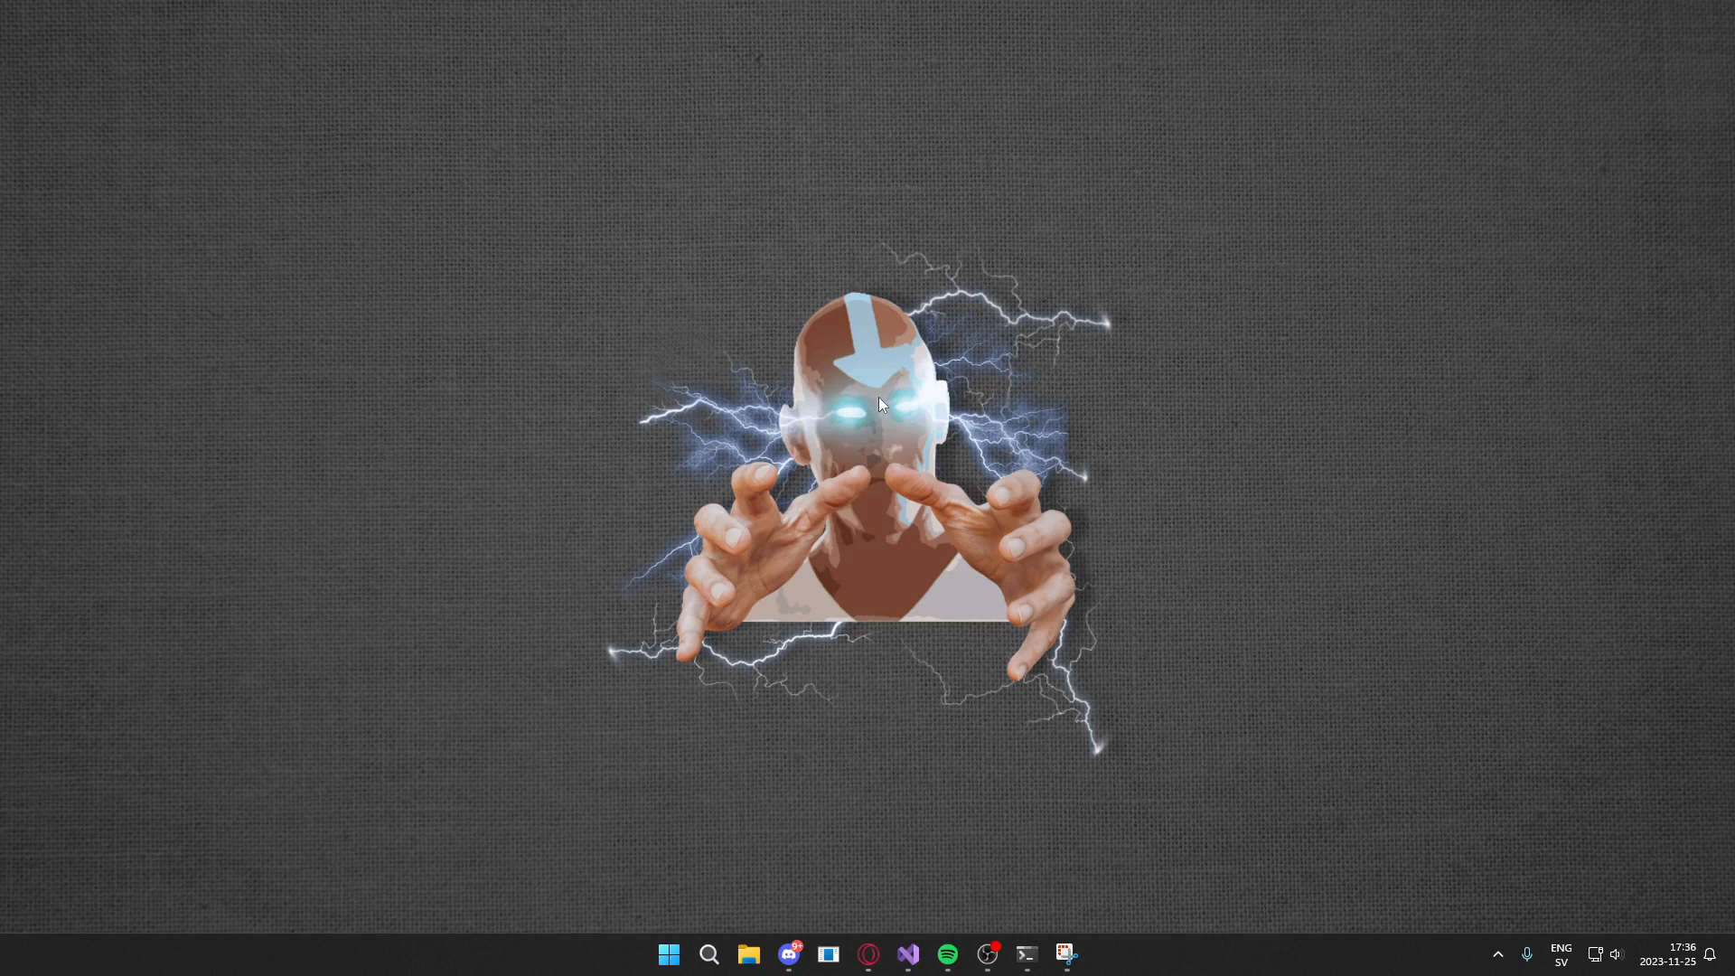
pyautogui.moveTo(872, 445)
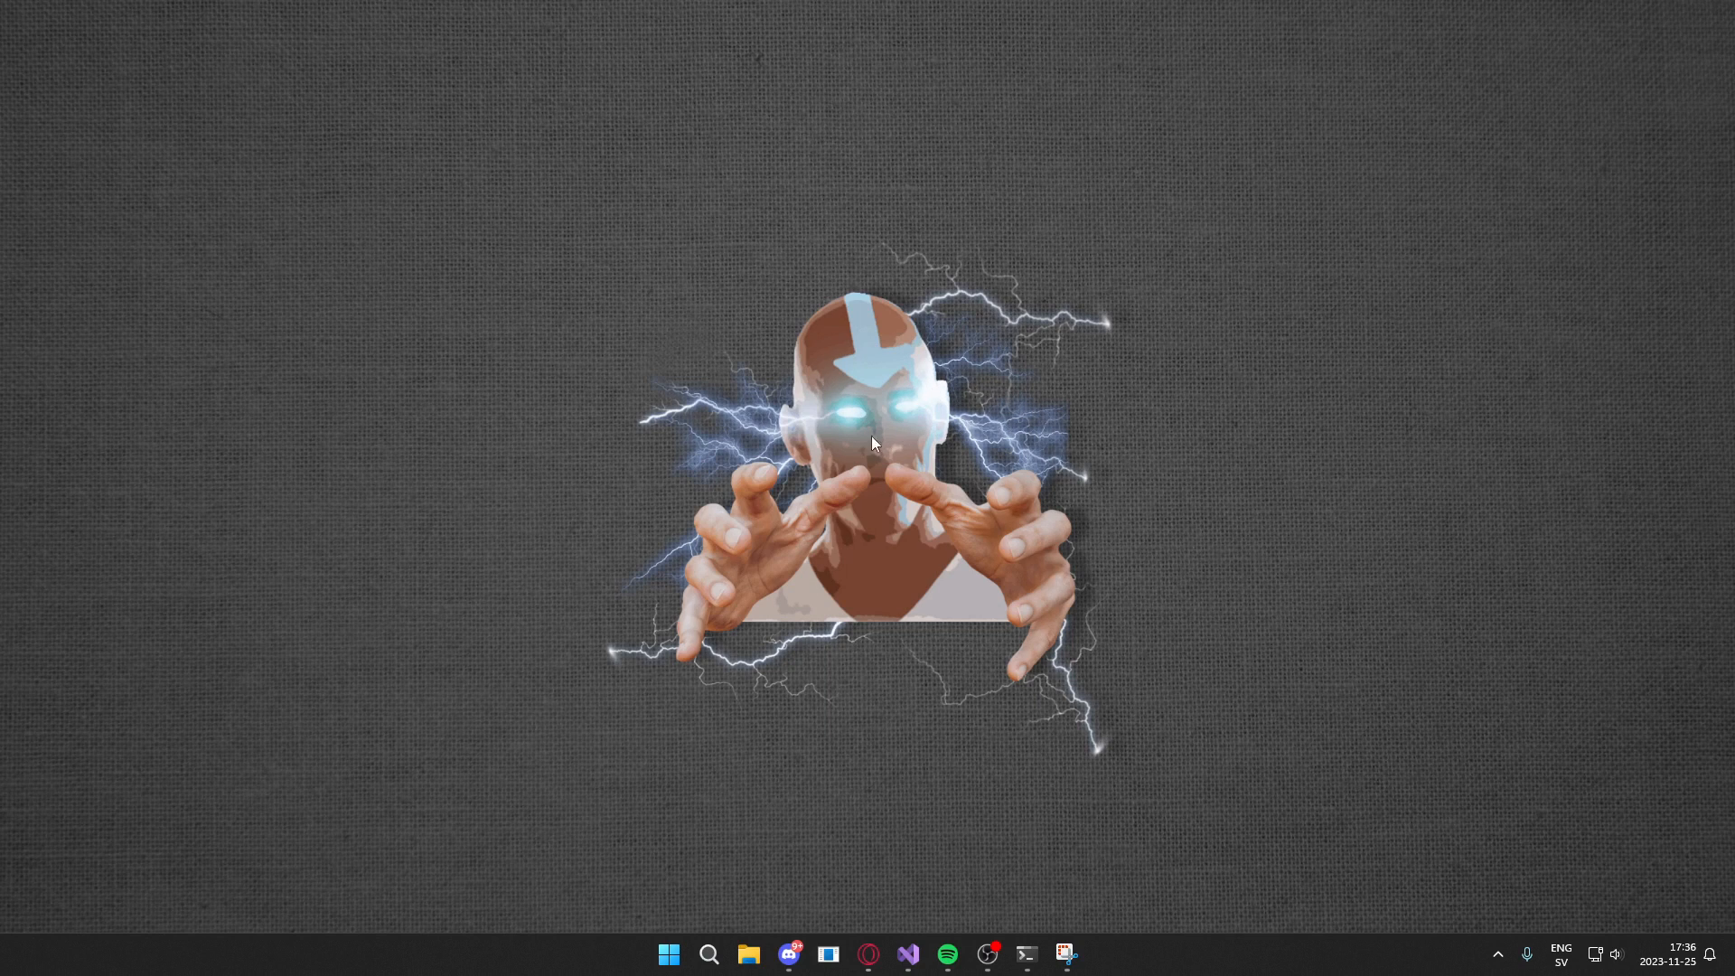
pyautogui.moveTo(854, 434)
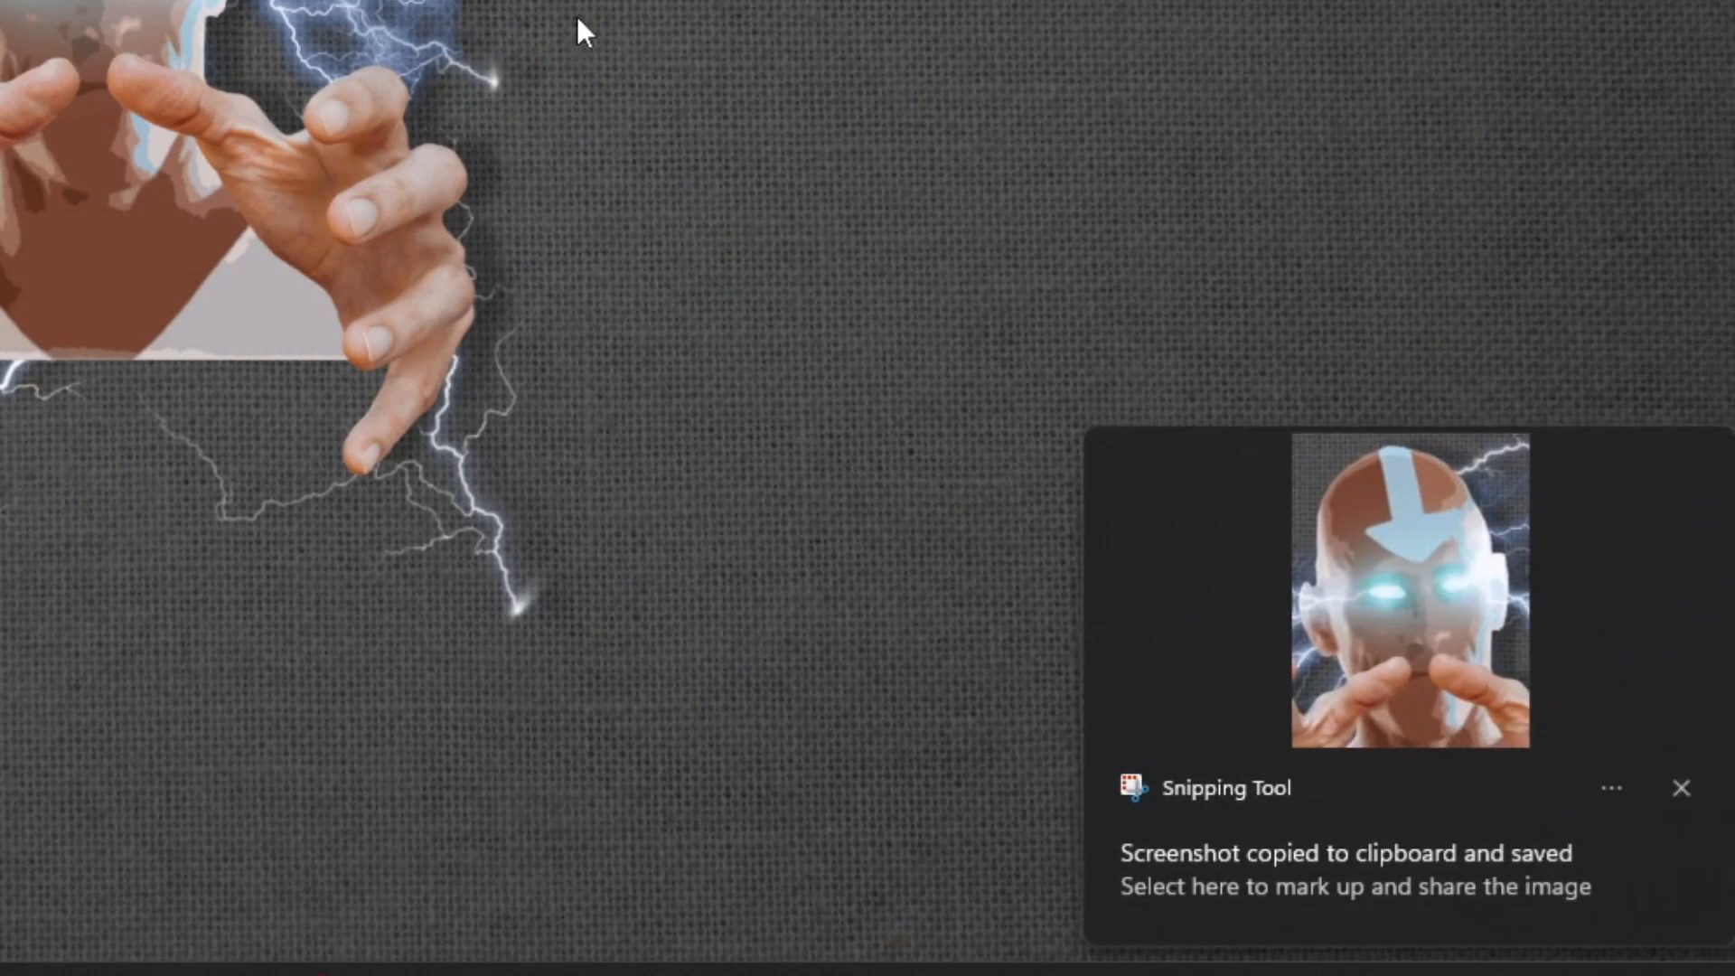
# - Open the saved face-and-hands snip from the notification and review it in Snipping Tool
pyautogui.click(1354, 868)
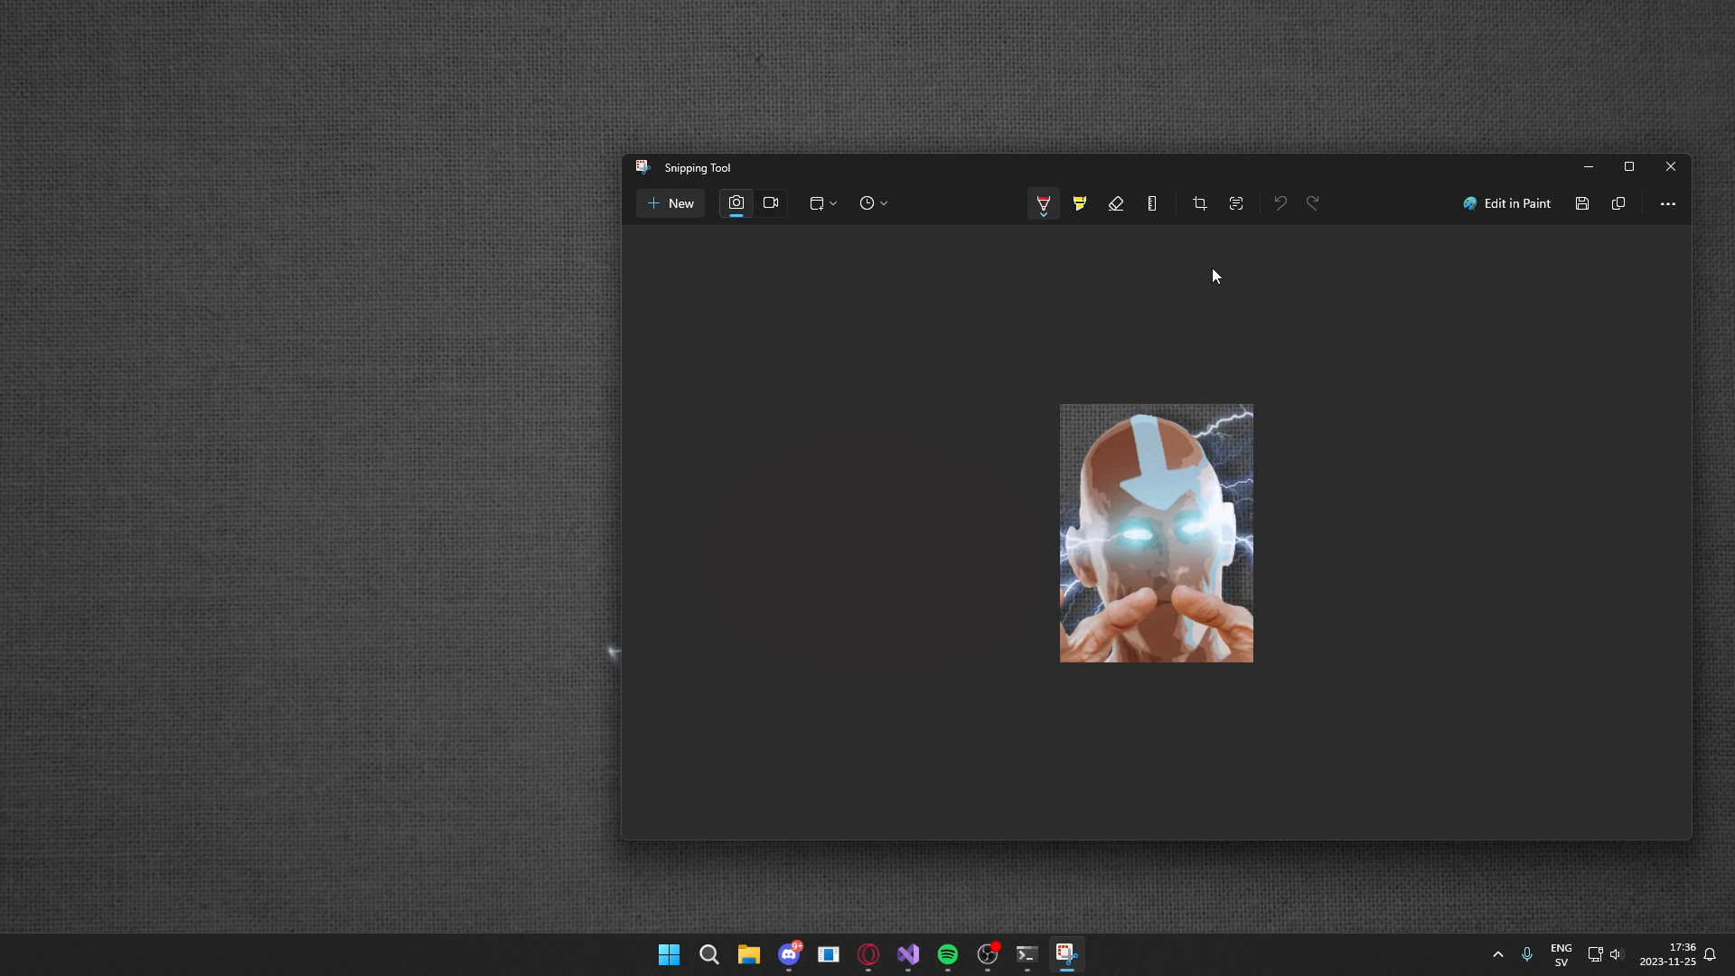
pyautogui.click(1669, 166)
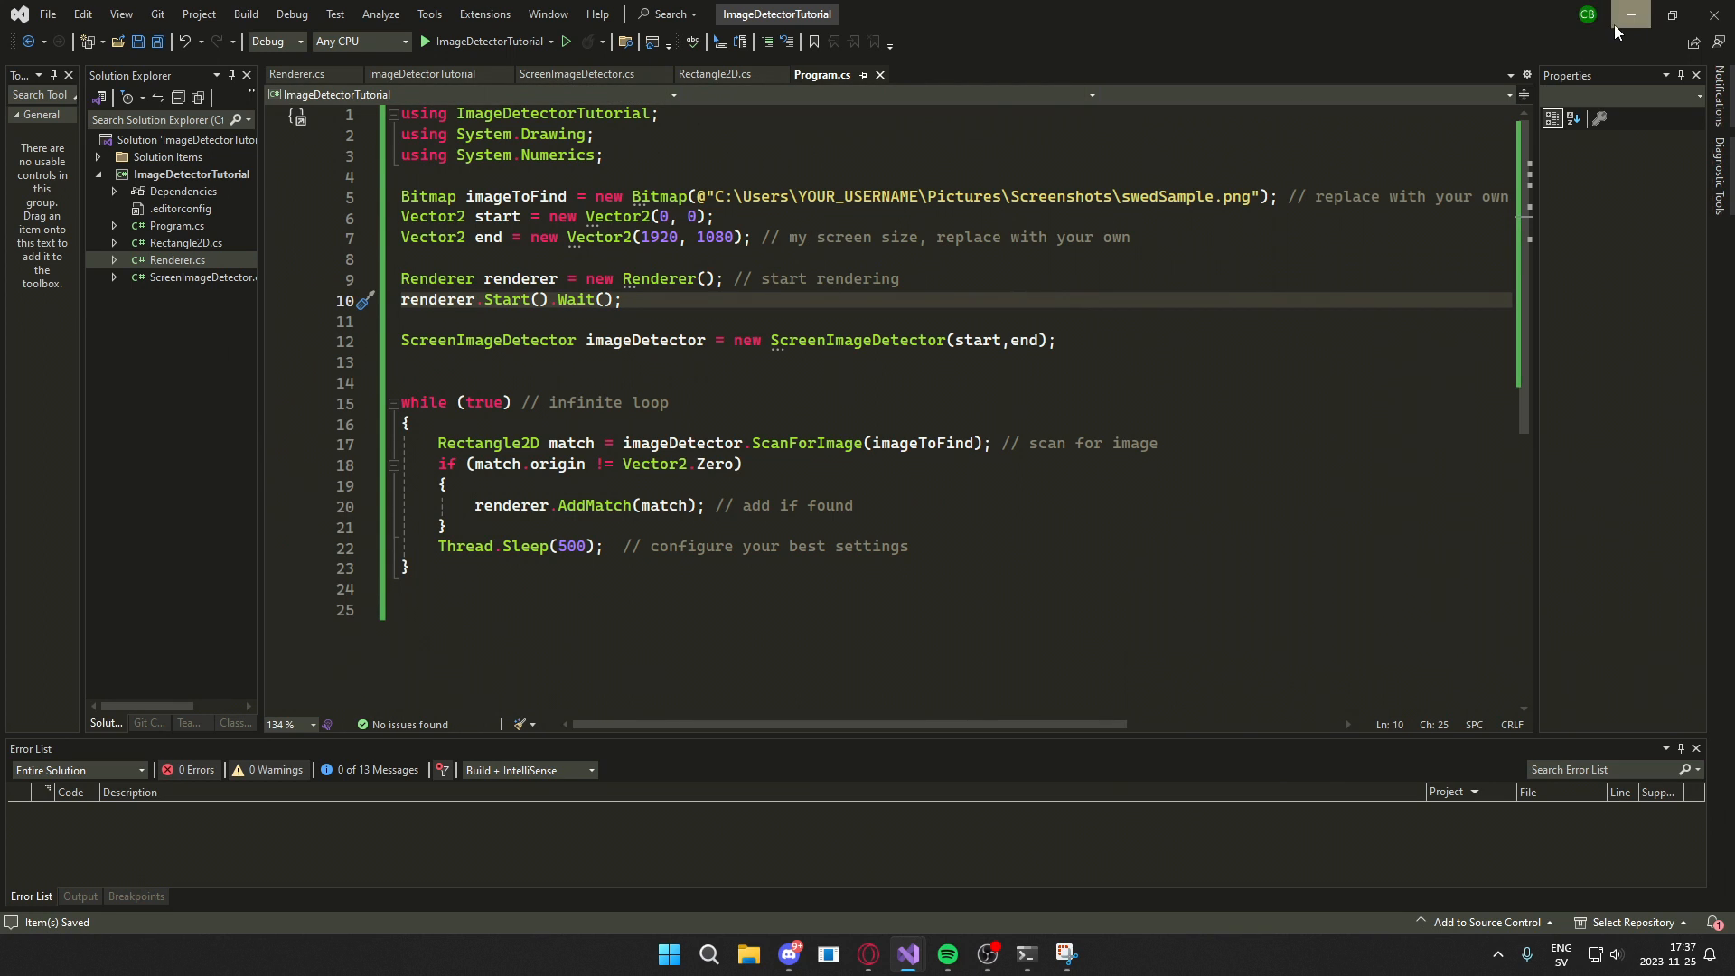
# - Minimize the Visual Studio window showing the finished Program.cs
pyautogui.click(1630, 15)
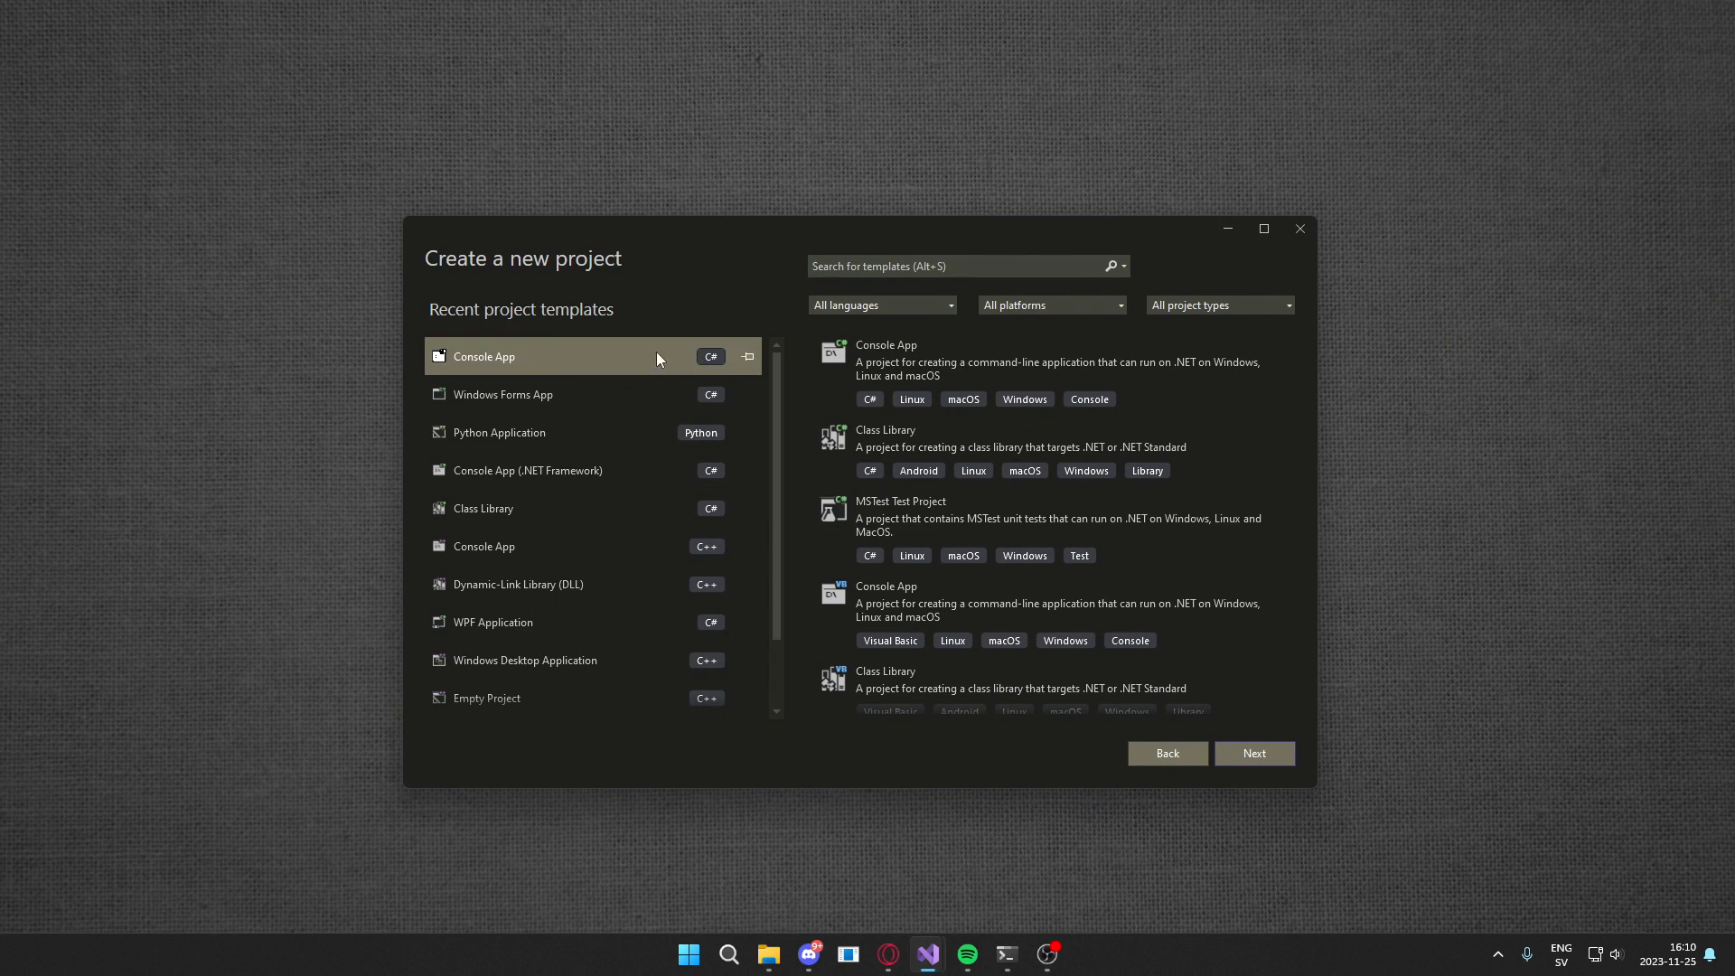
# - Create the ImageDetectorTutorial C# Console App project on .NET 8.0
pyautogui.click(1253, 752)
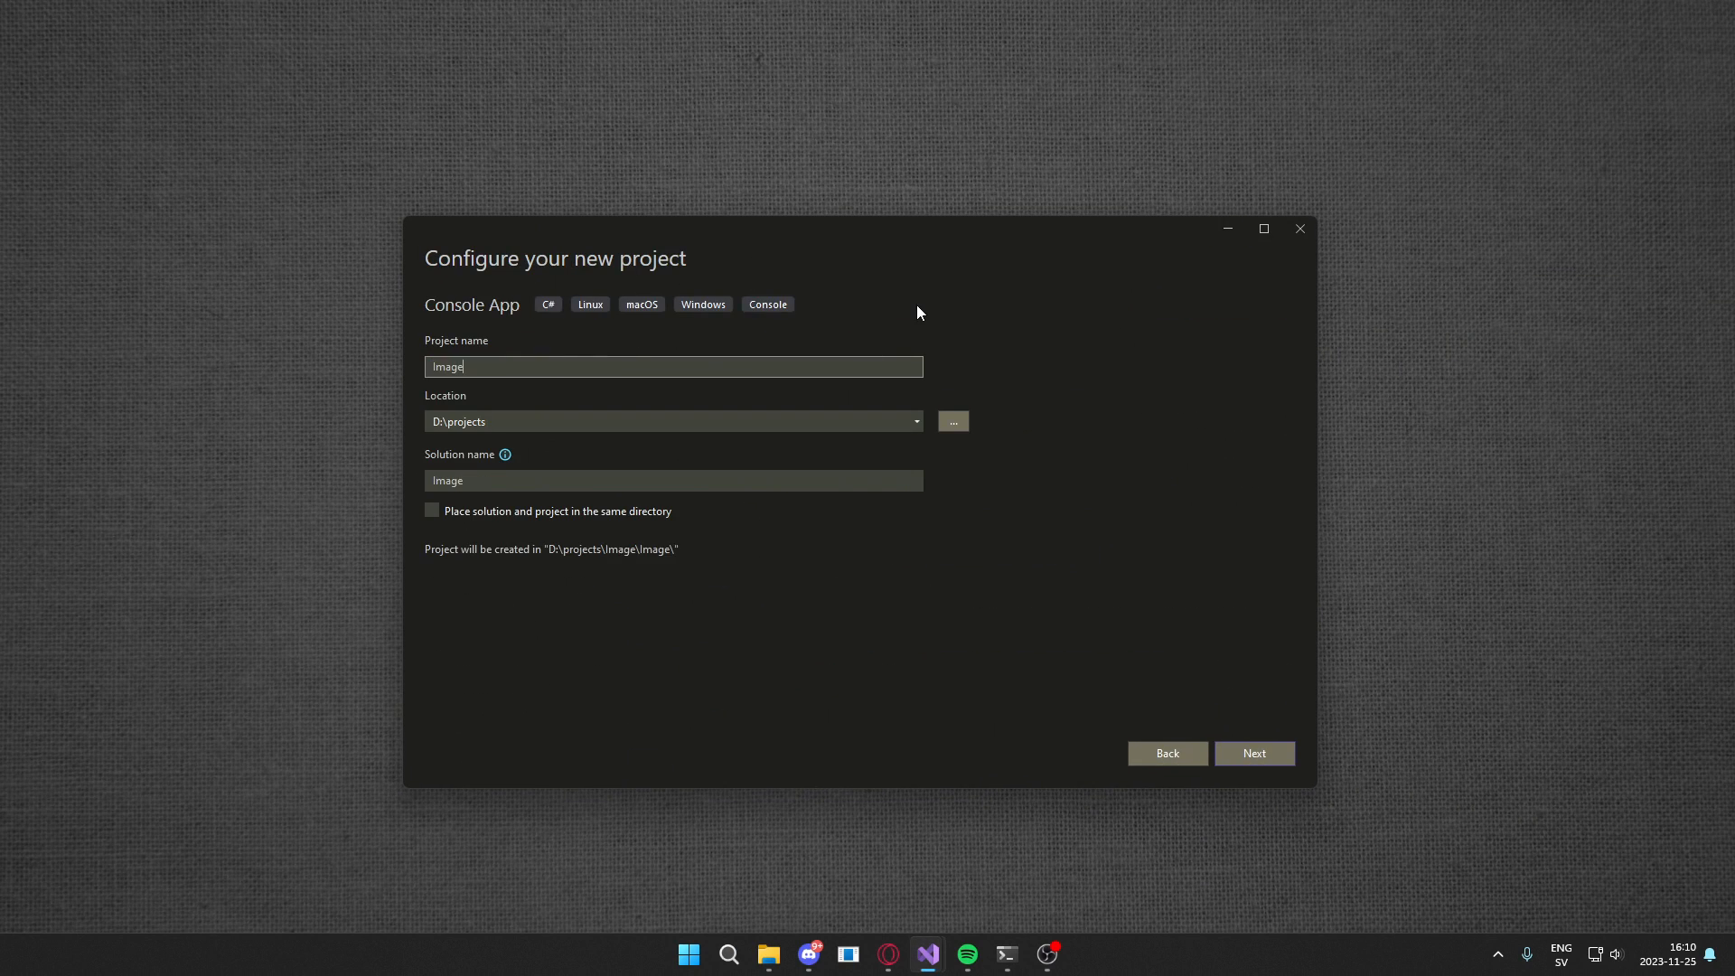
pyautogui.click(1252, 752)
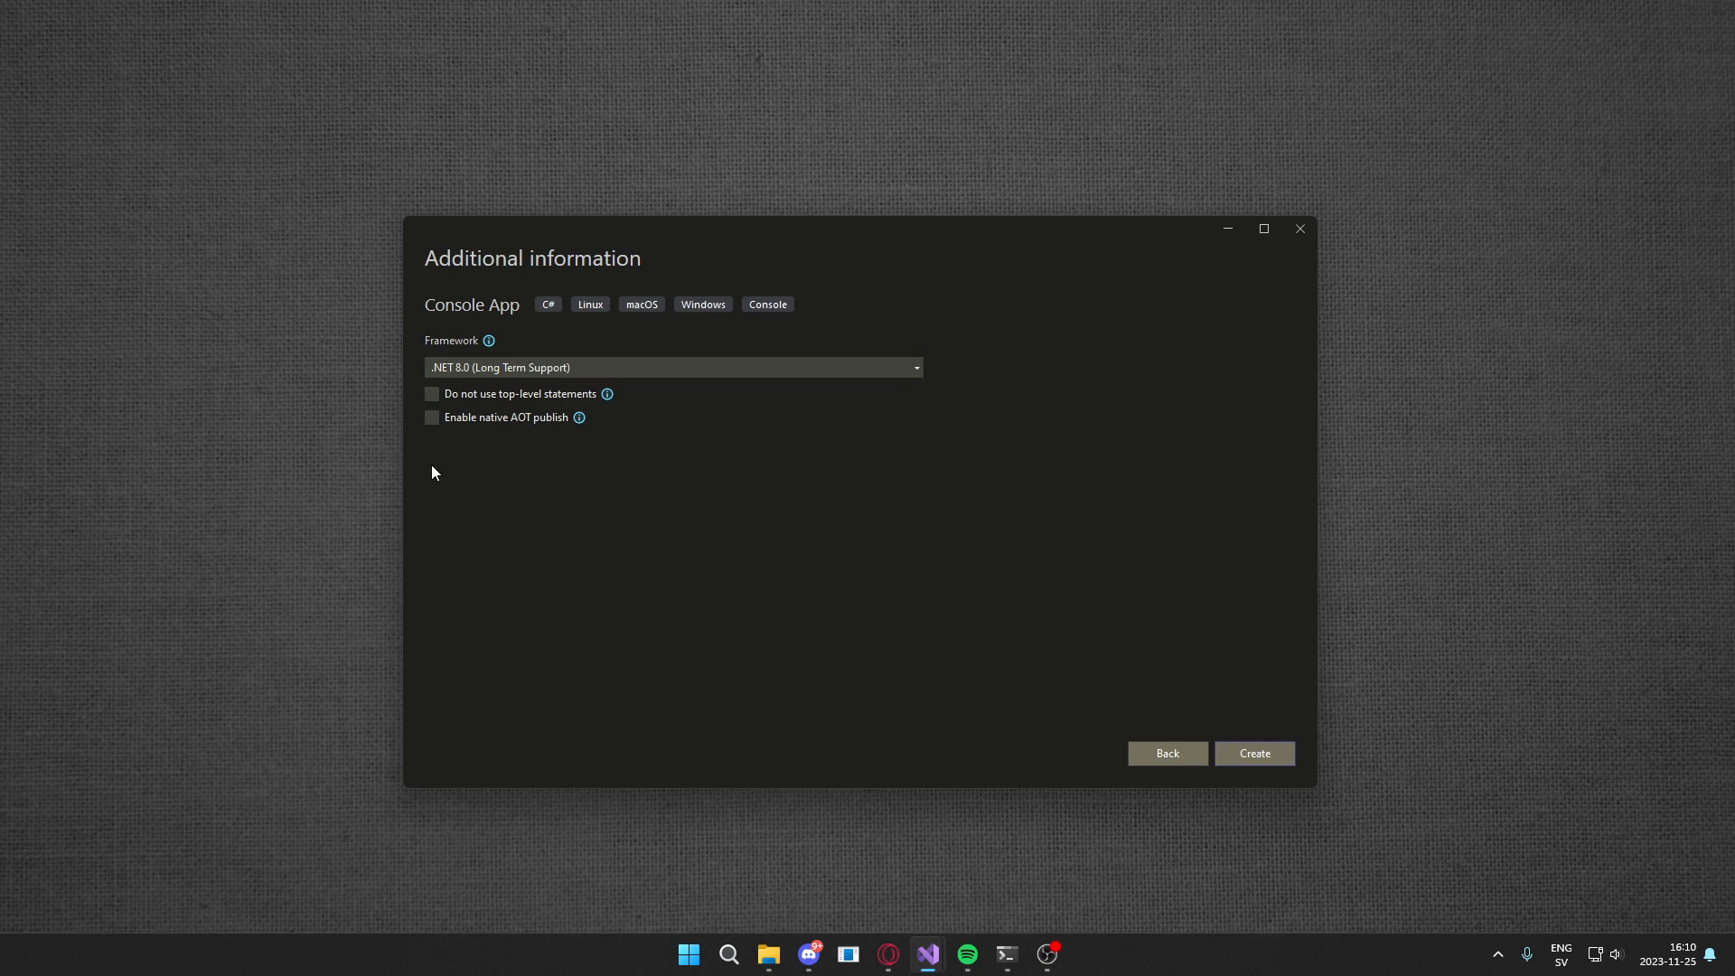
pyautogui.moveTo(1177, 467)
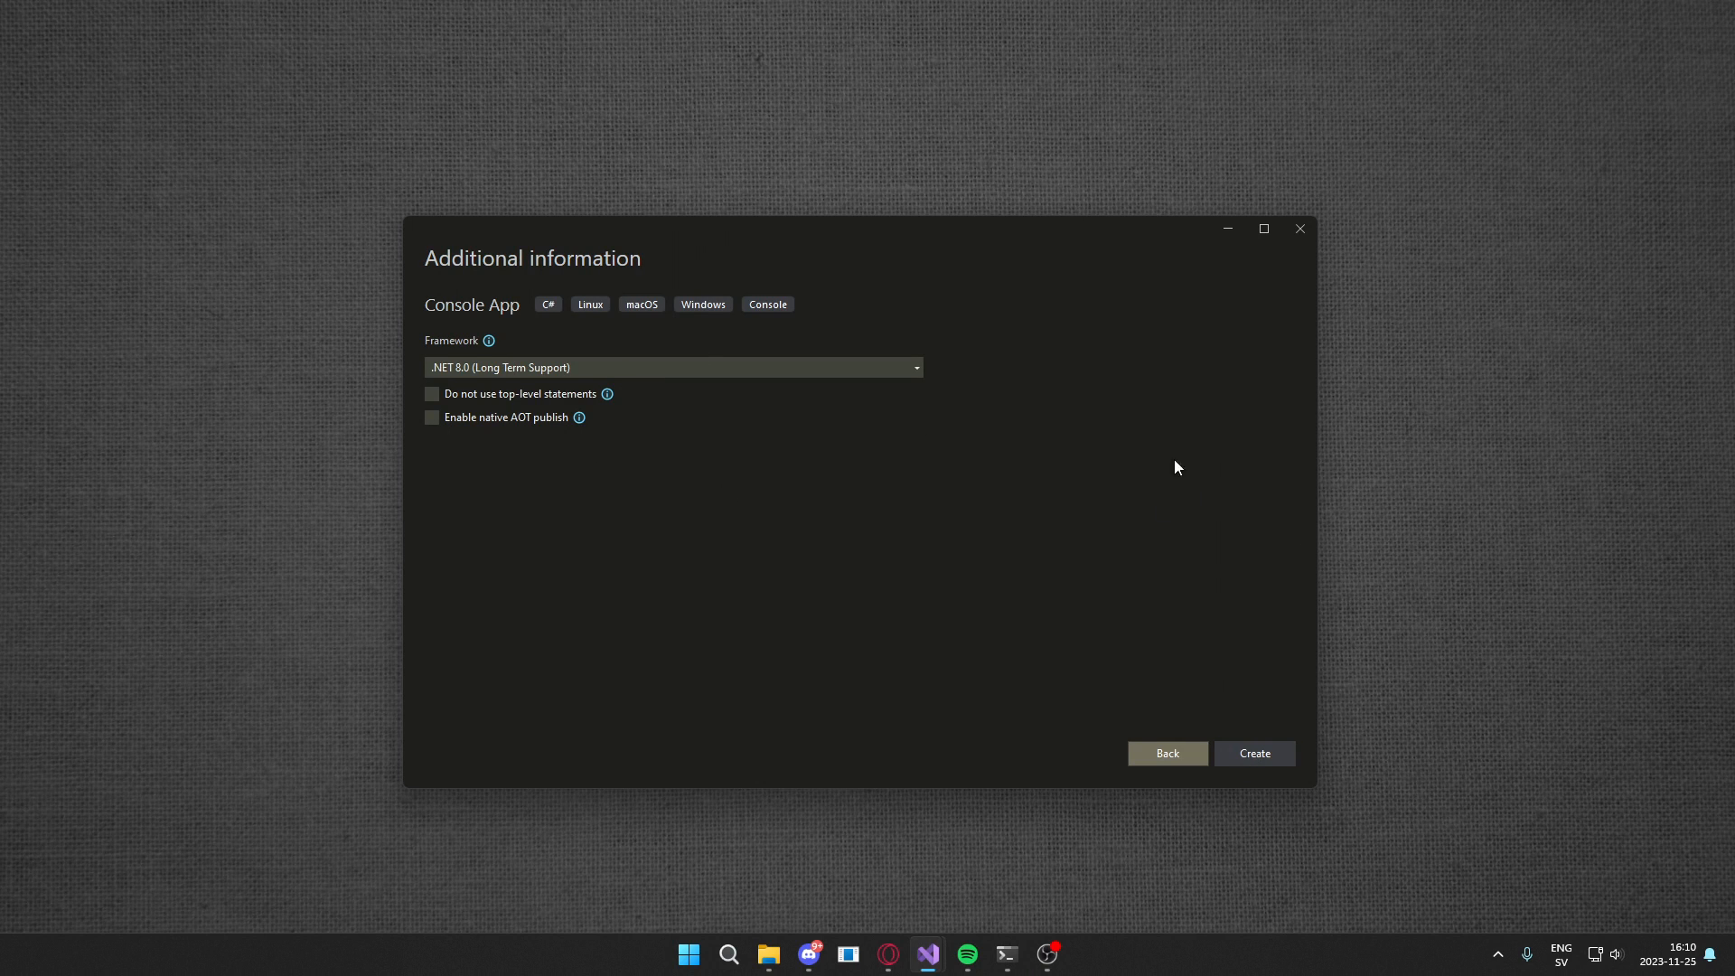
pyautogui.click(1252, 753)
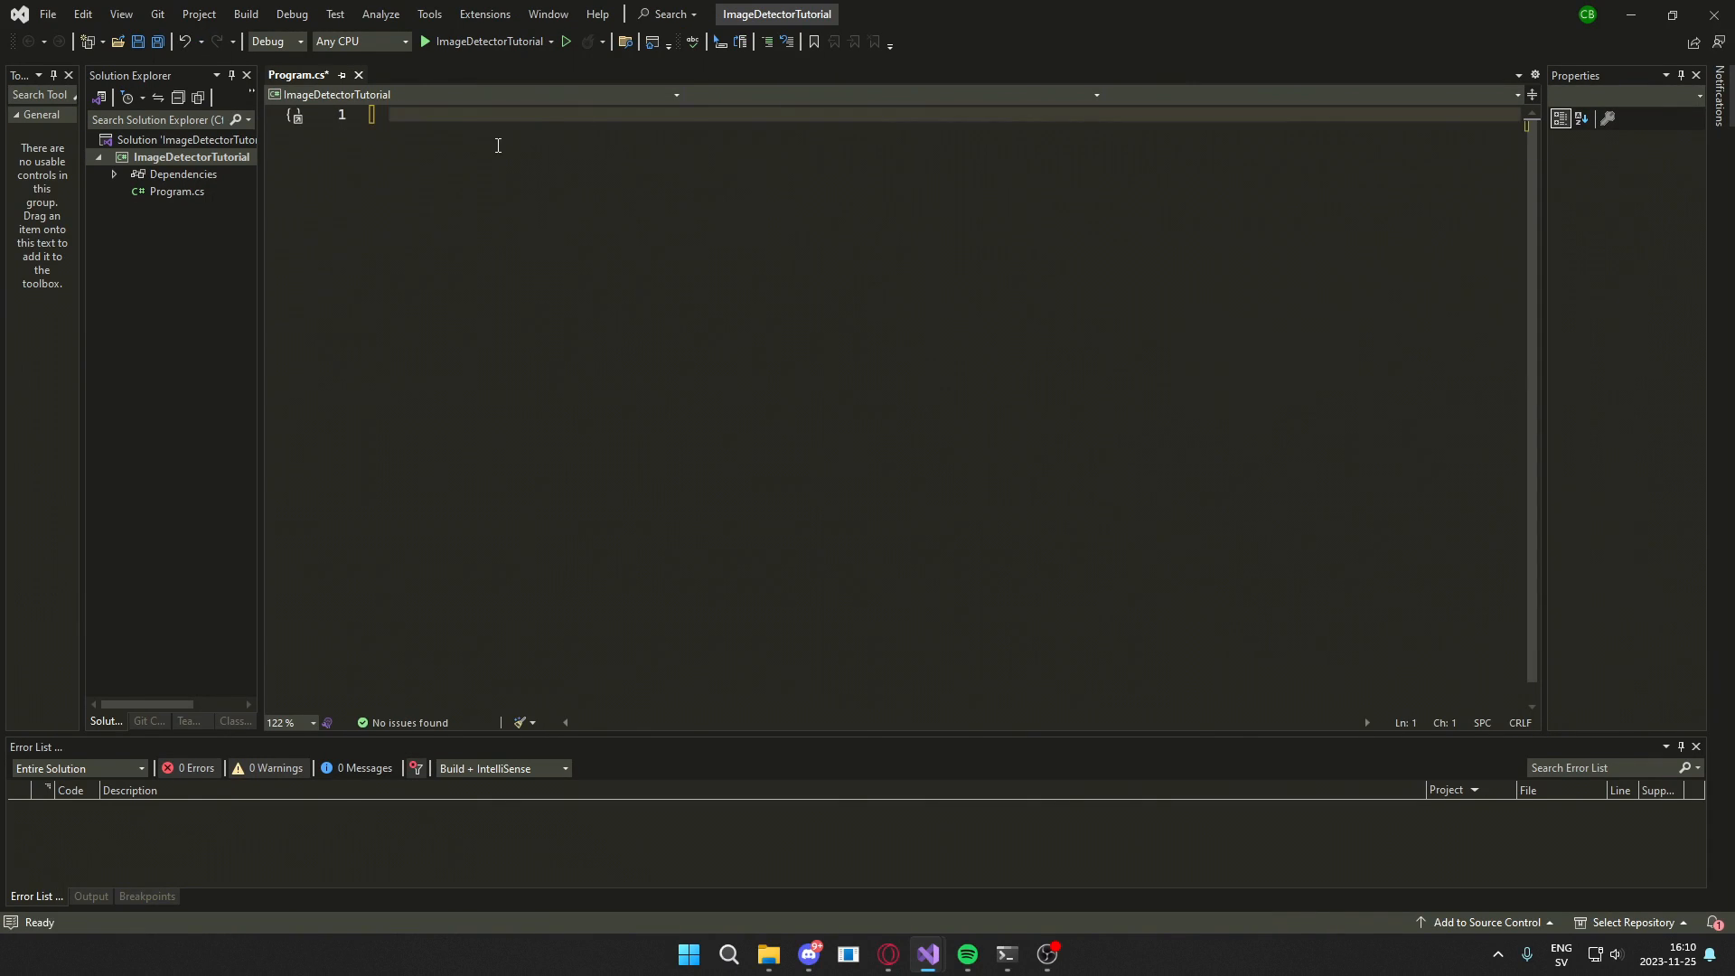
# - Add a Rectangle2D class with commented origin and end fields, then start adding another class
pyautogui.rightClick(189, 157)
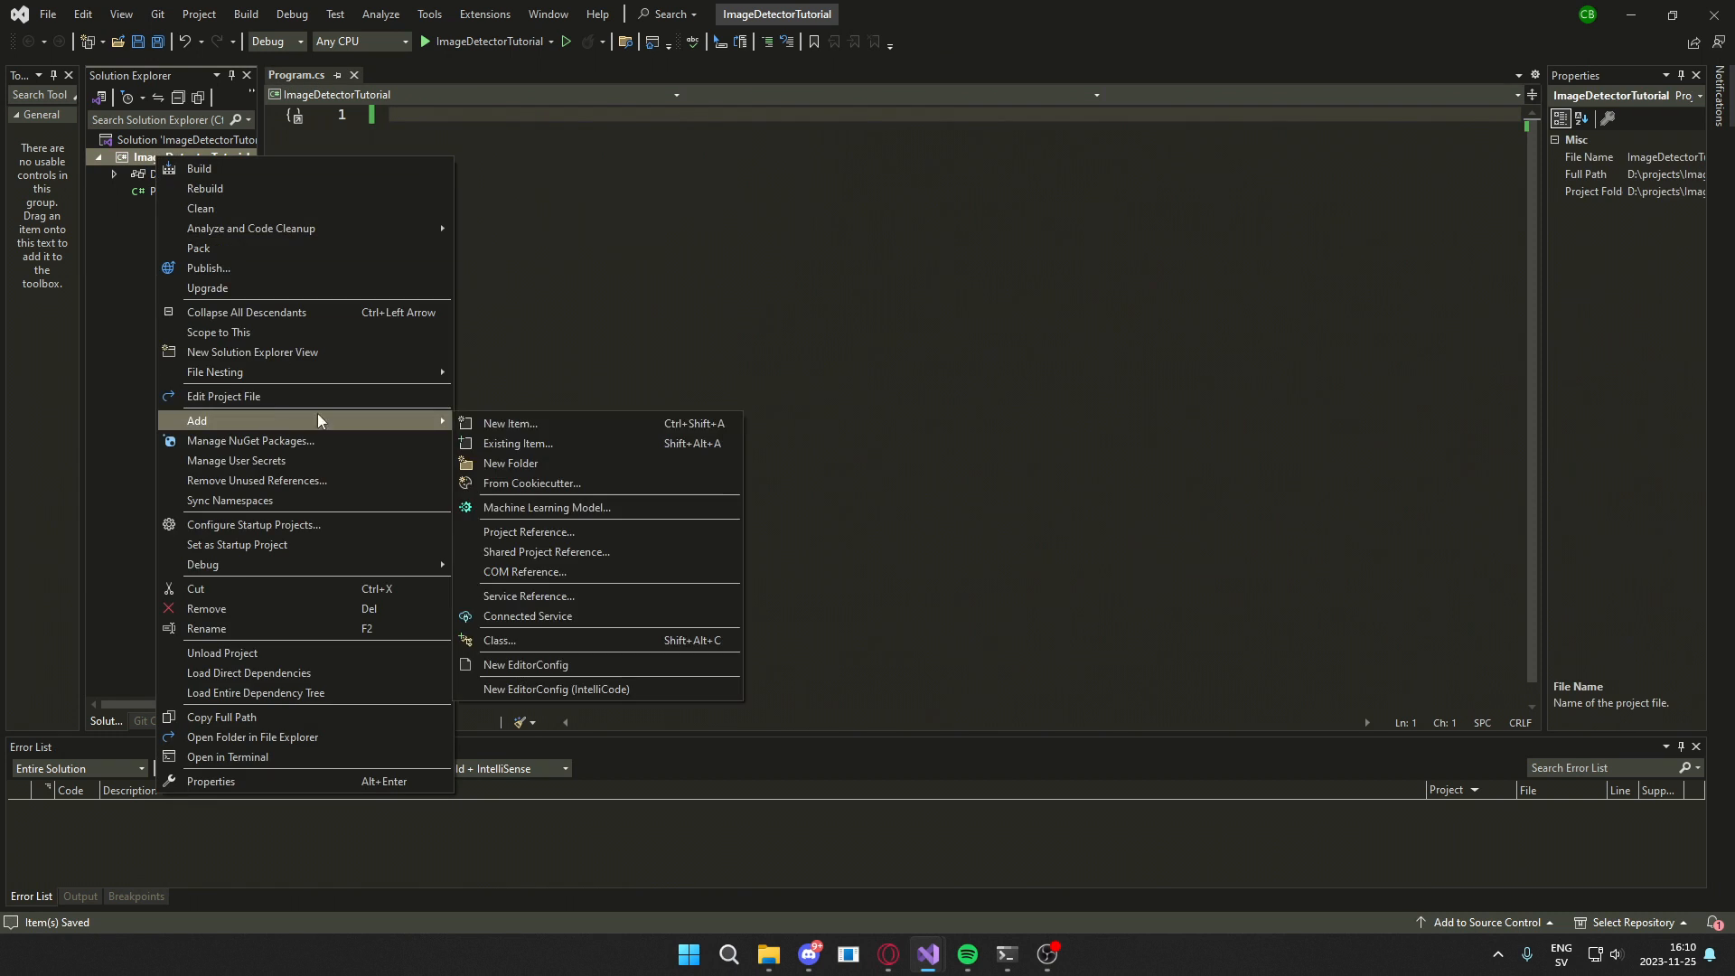
pyautogui.click(509, 423)
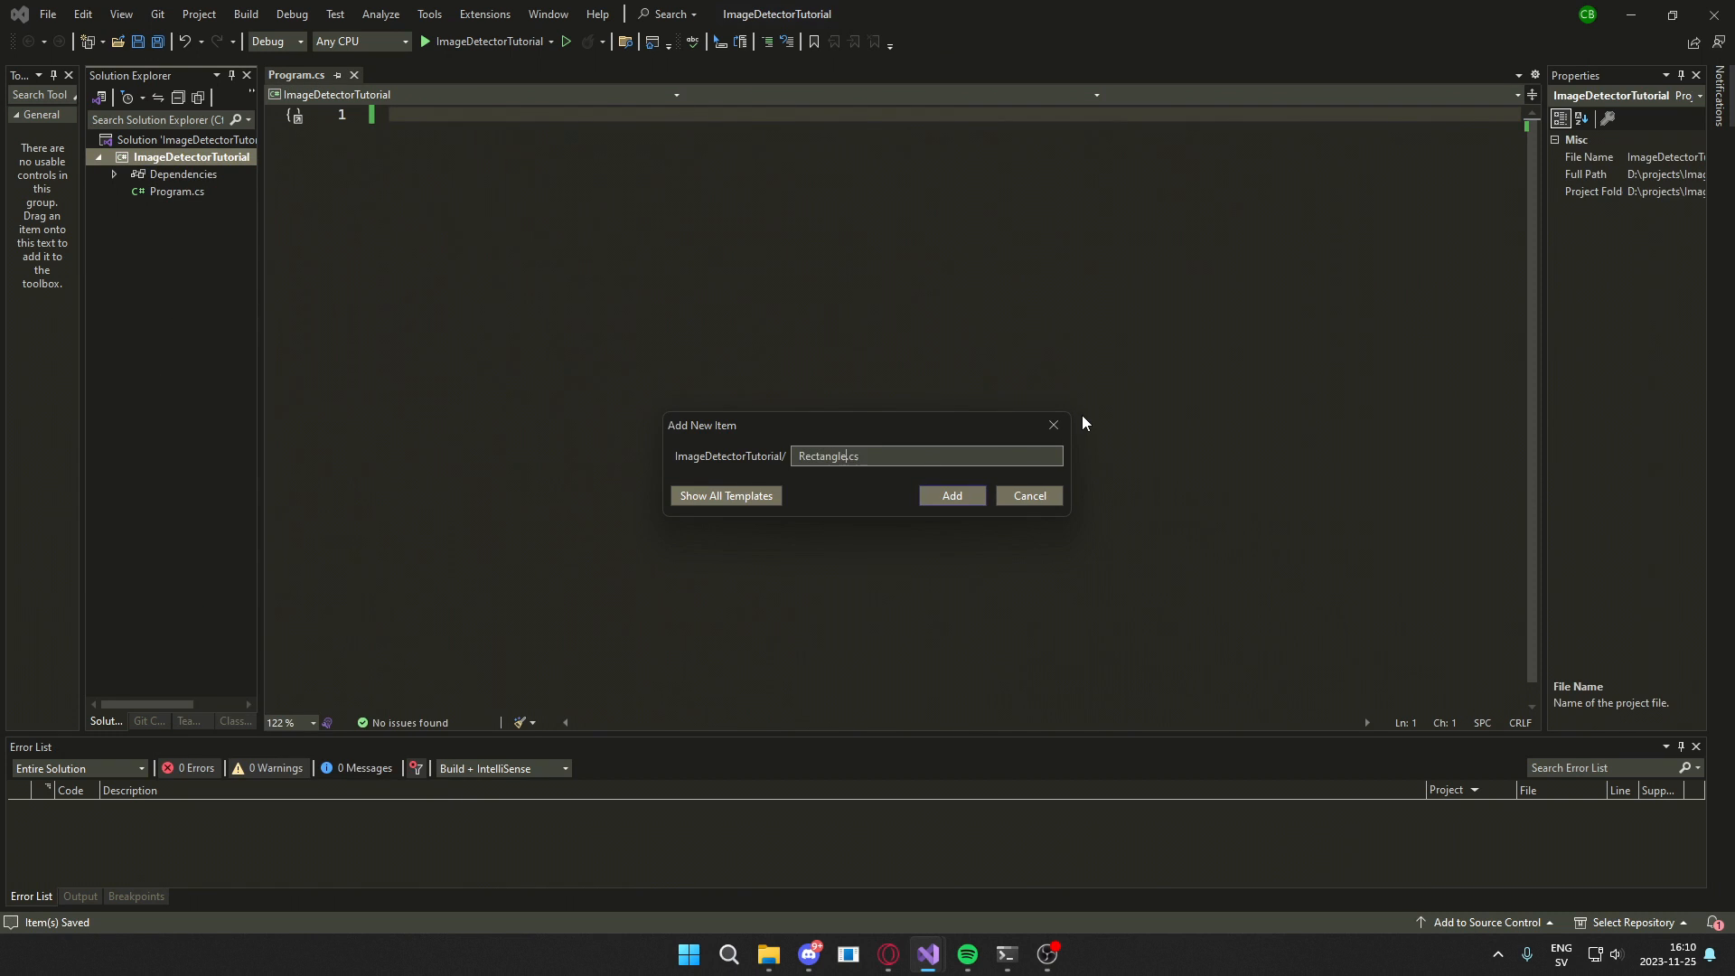
pyautogui.click(950, 494)
pyautogui.write('public Vector2')
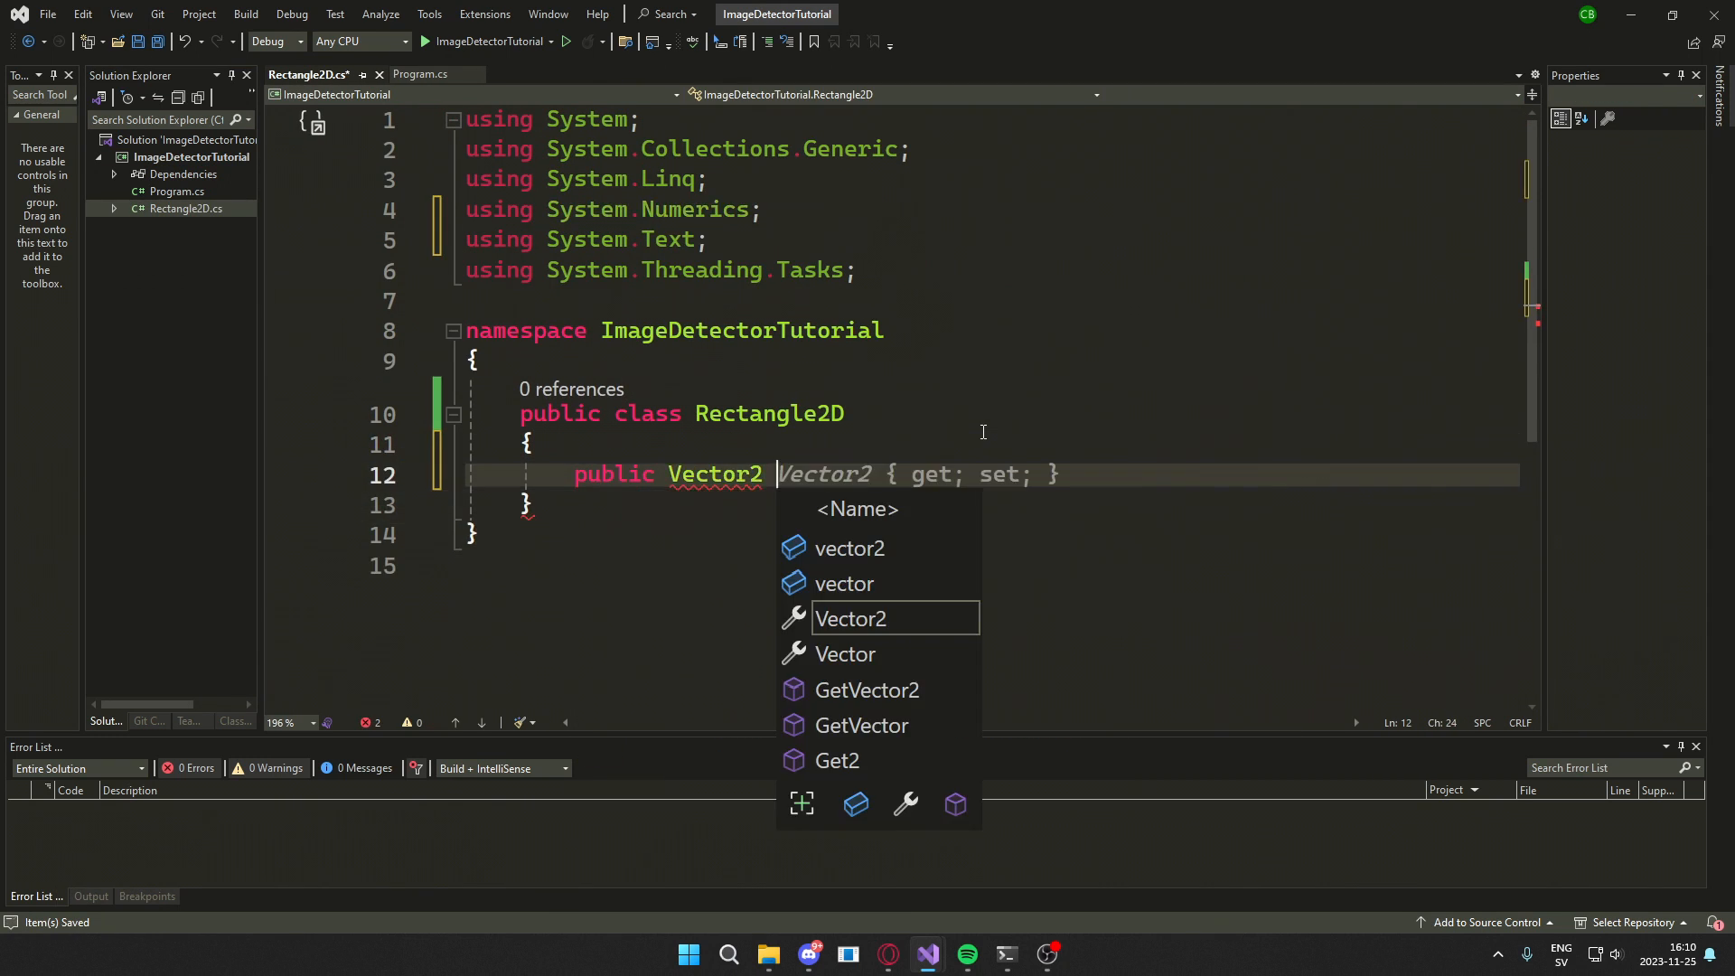
pyautogui.write('origin, end; //')
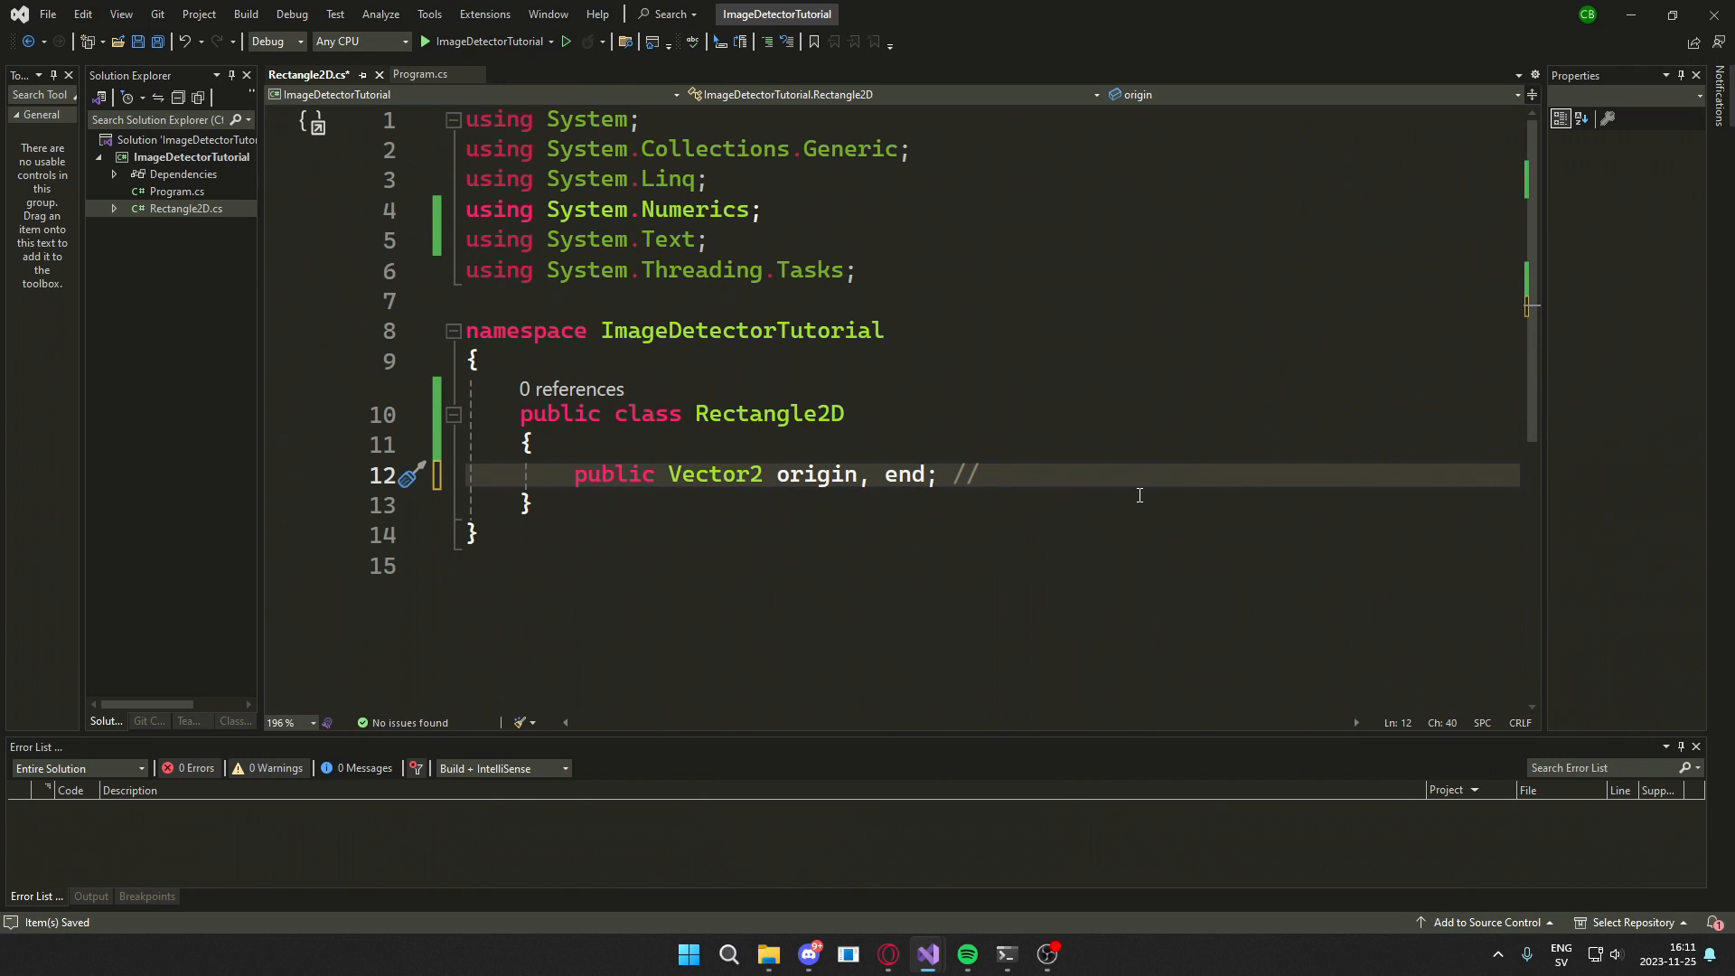
pyautogui.write('coordinates of')
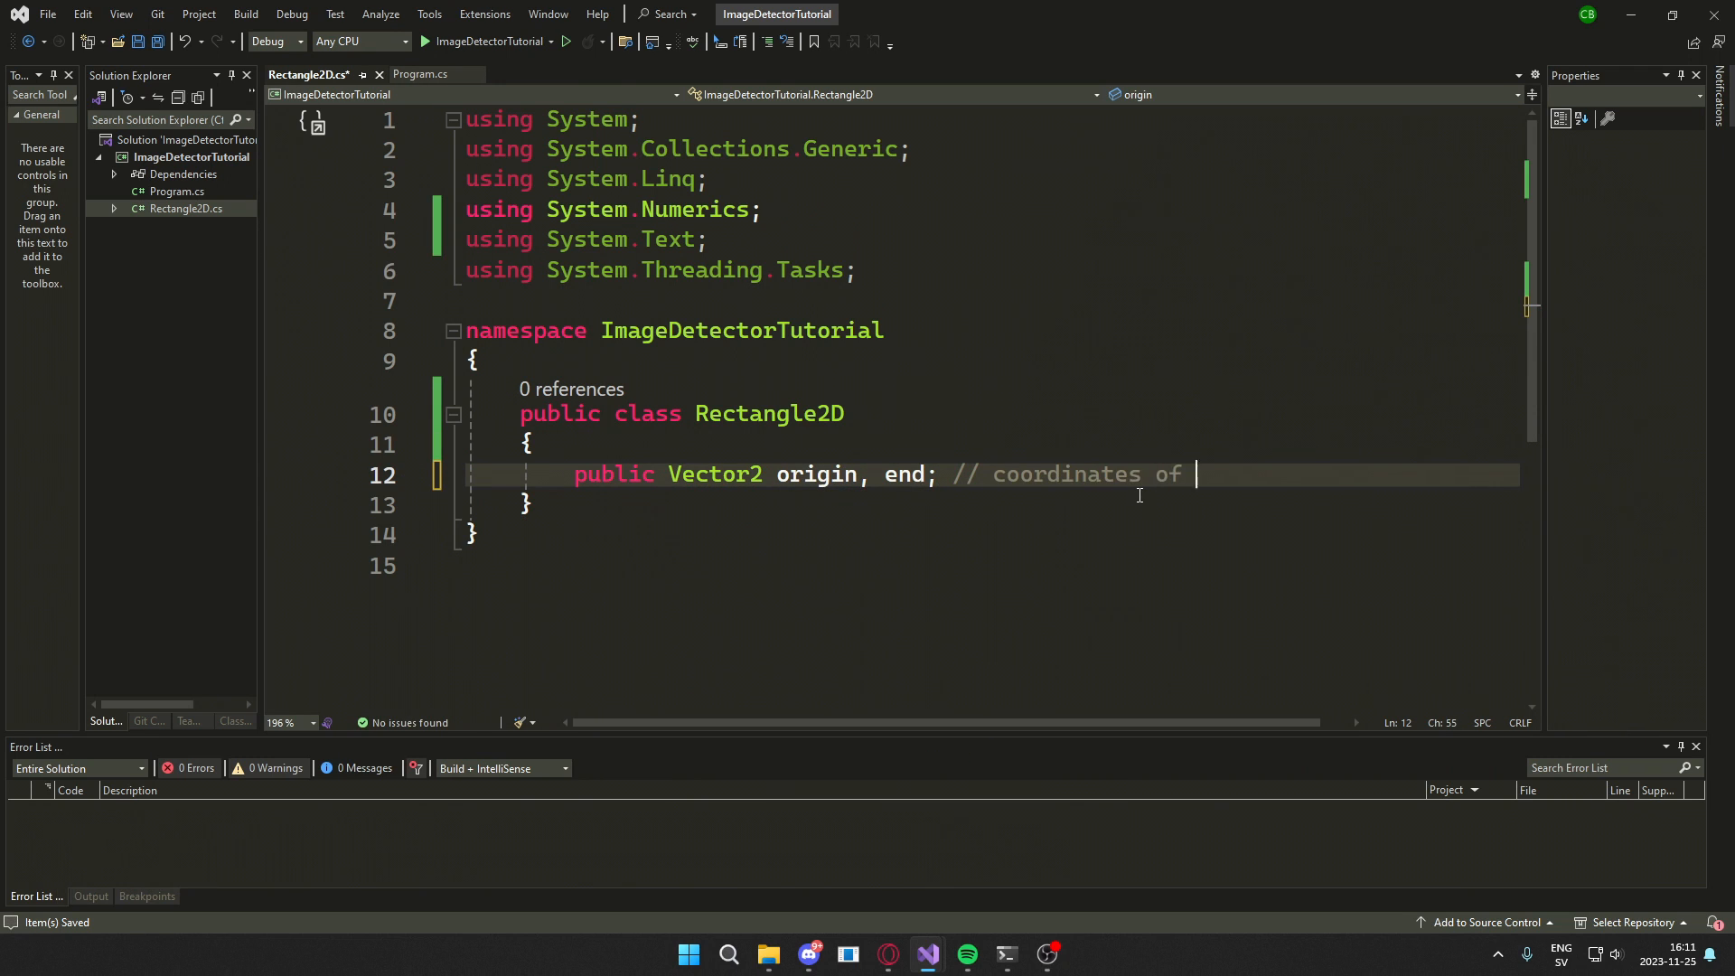
pyautogui.write('recta')
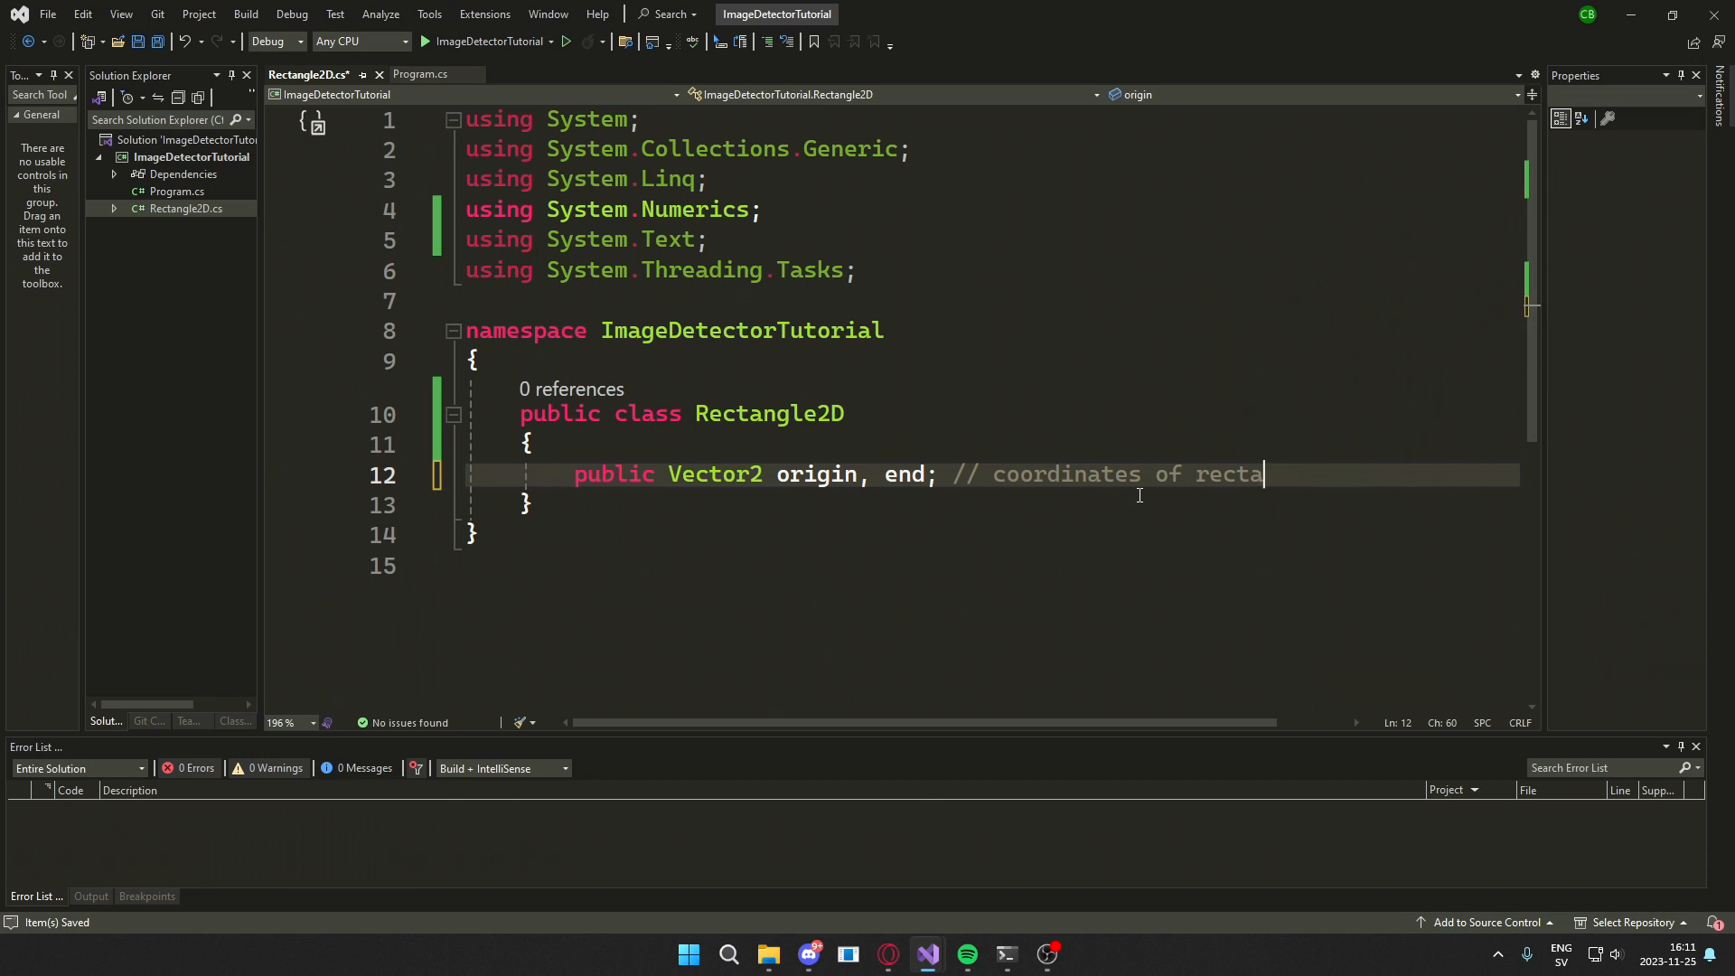
pyautogui.rightClick(191, 157)
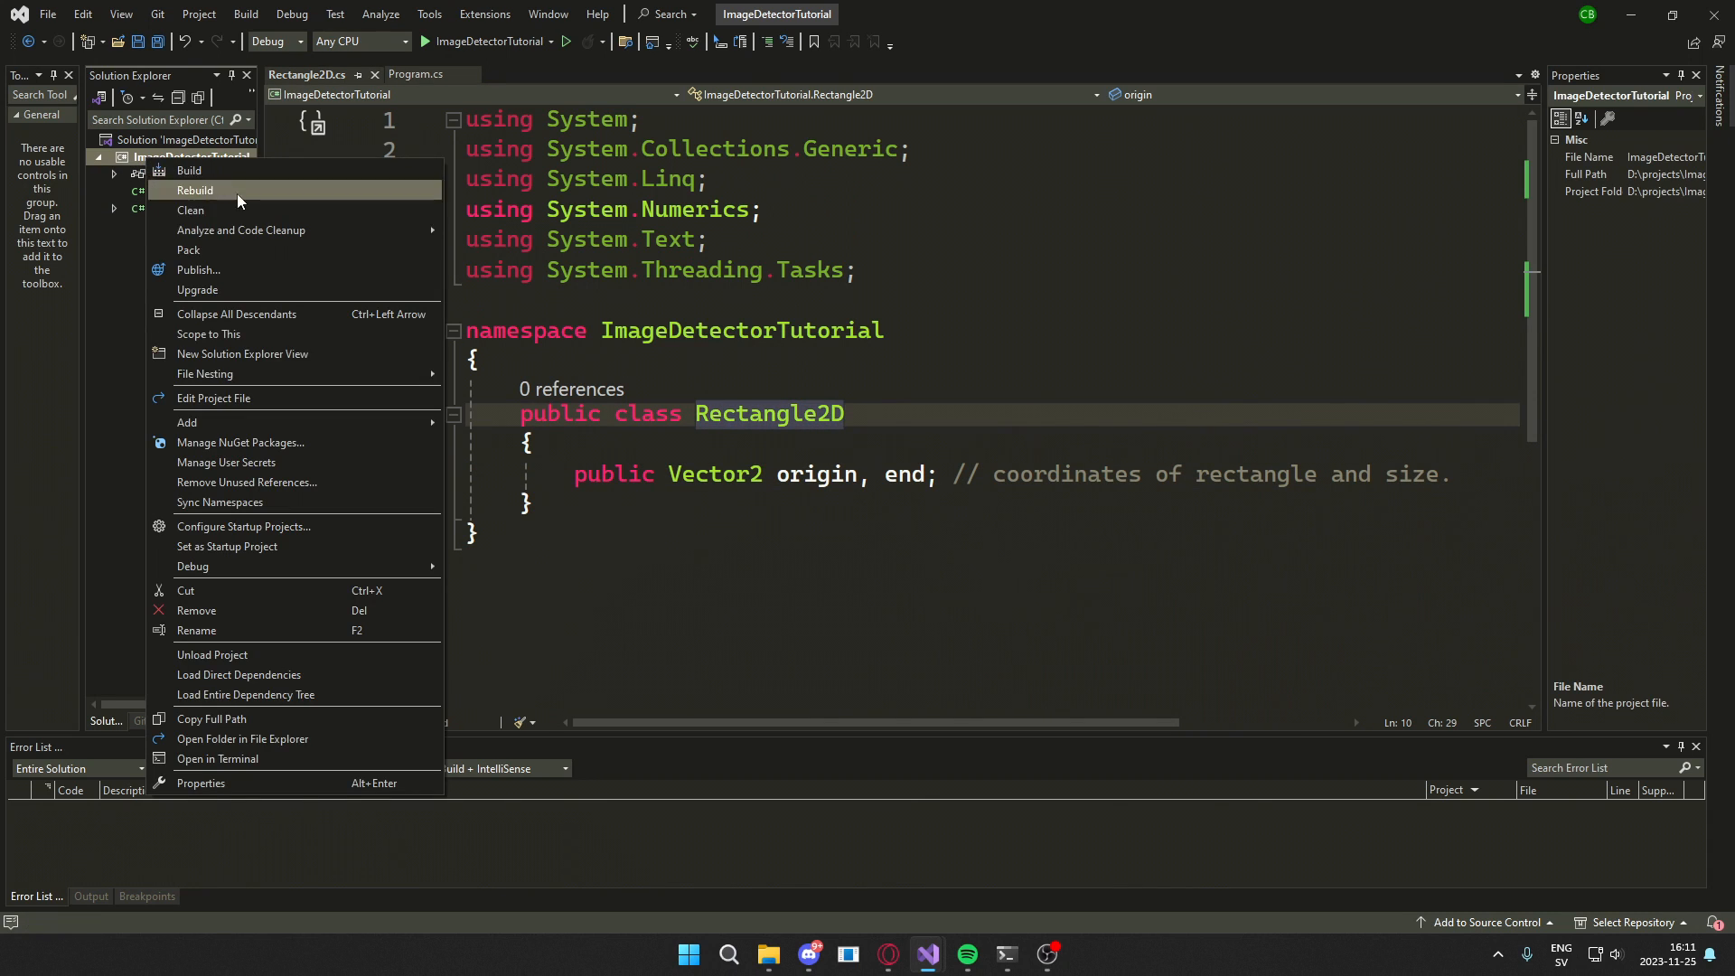
pyautogui.click(186, 422)
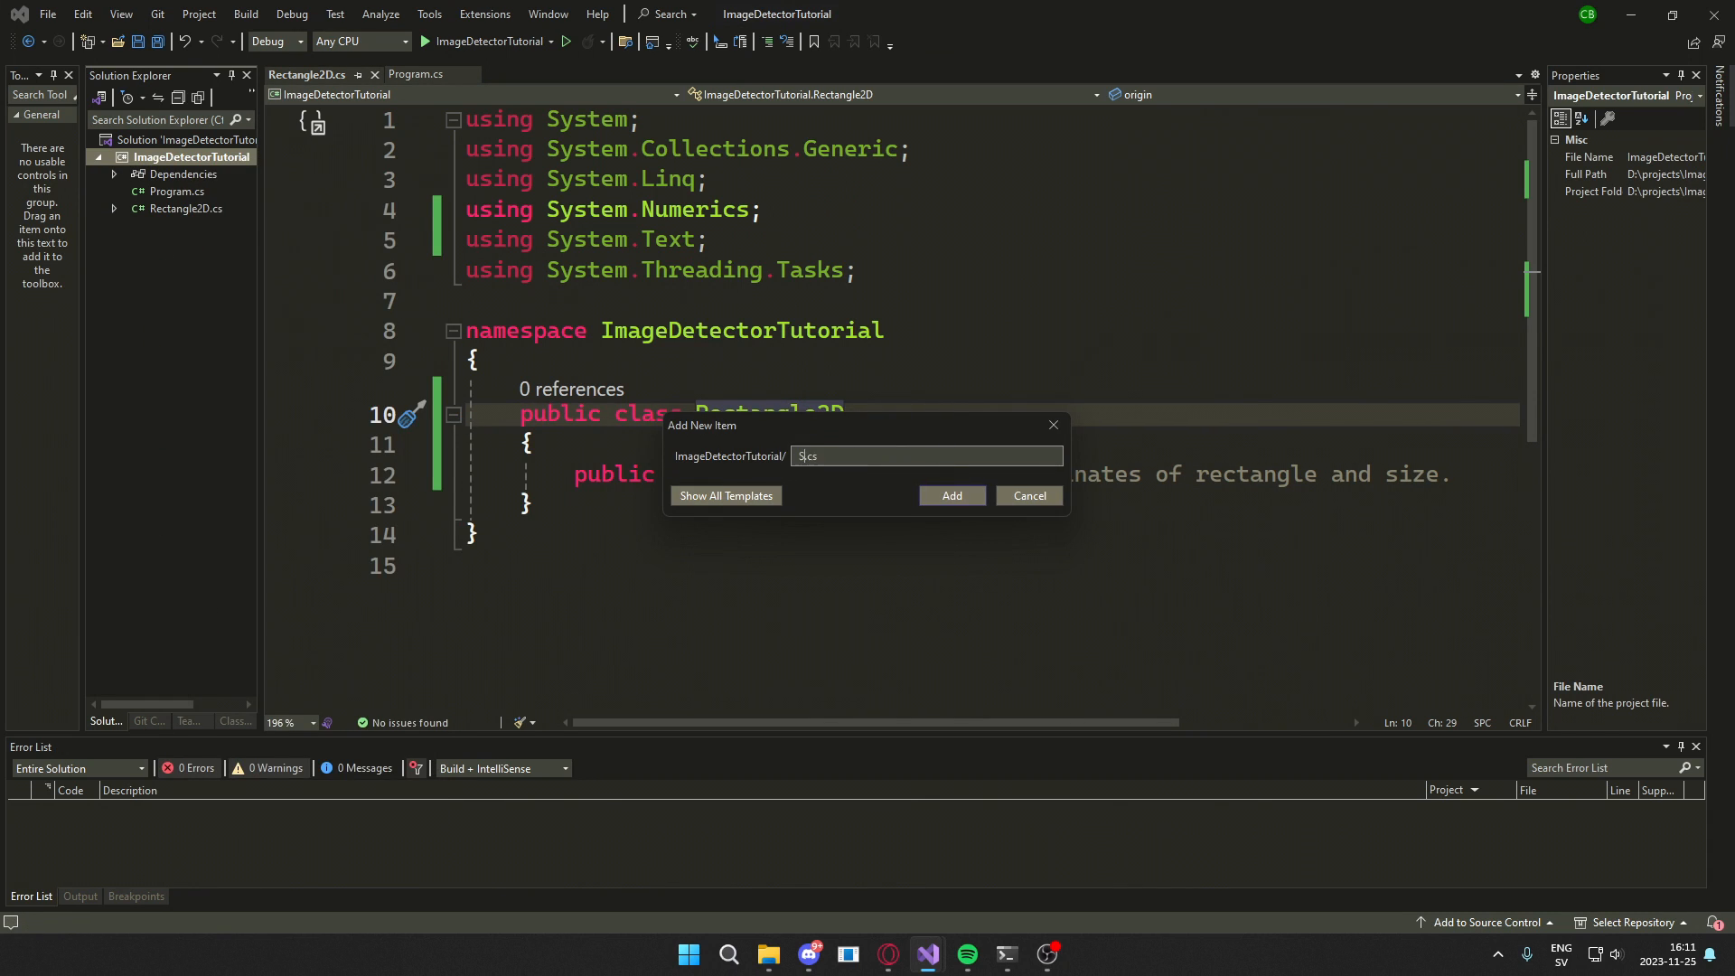
# - Create ScreenImageDetector.cs with scanStart and scanEnd fields and a constructor setting them
pyautogui.click(951, 495)
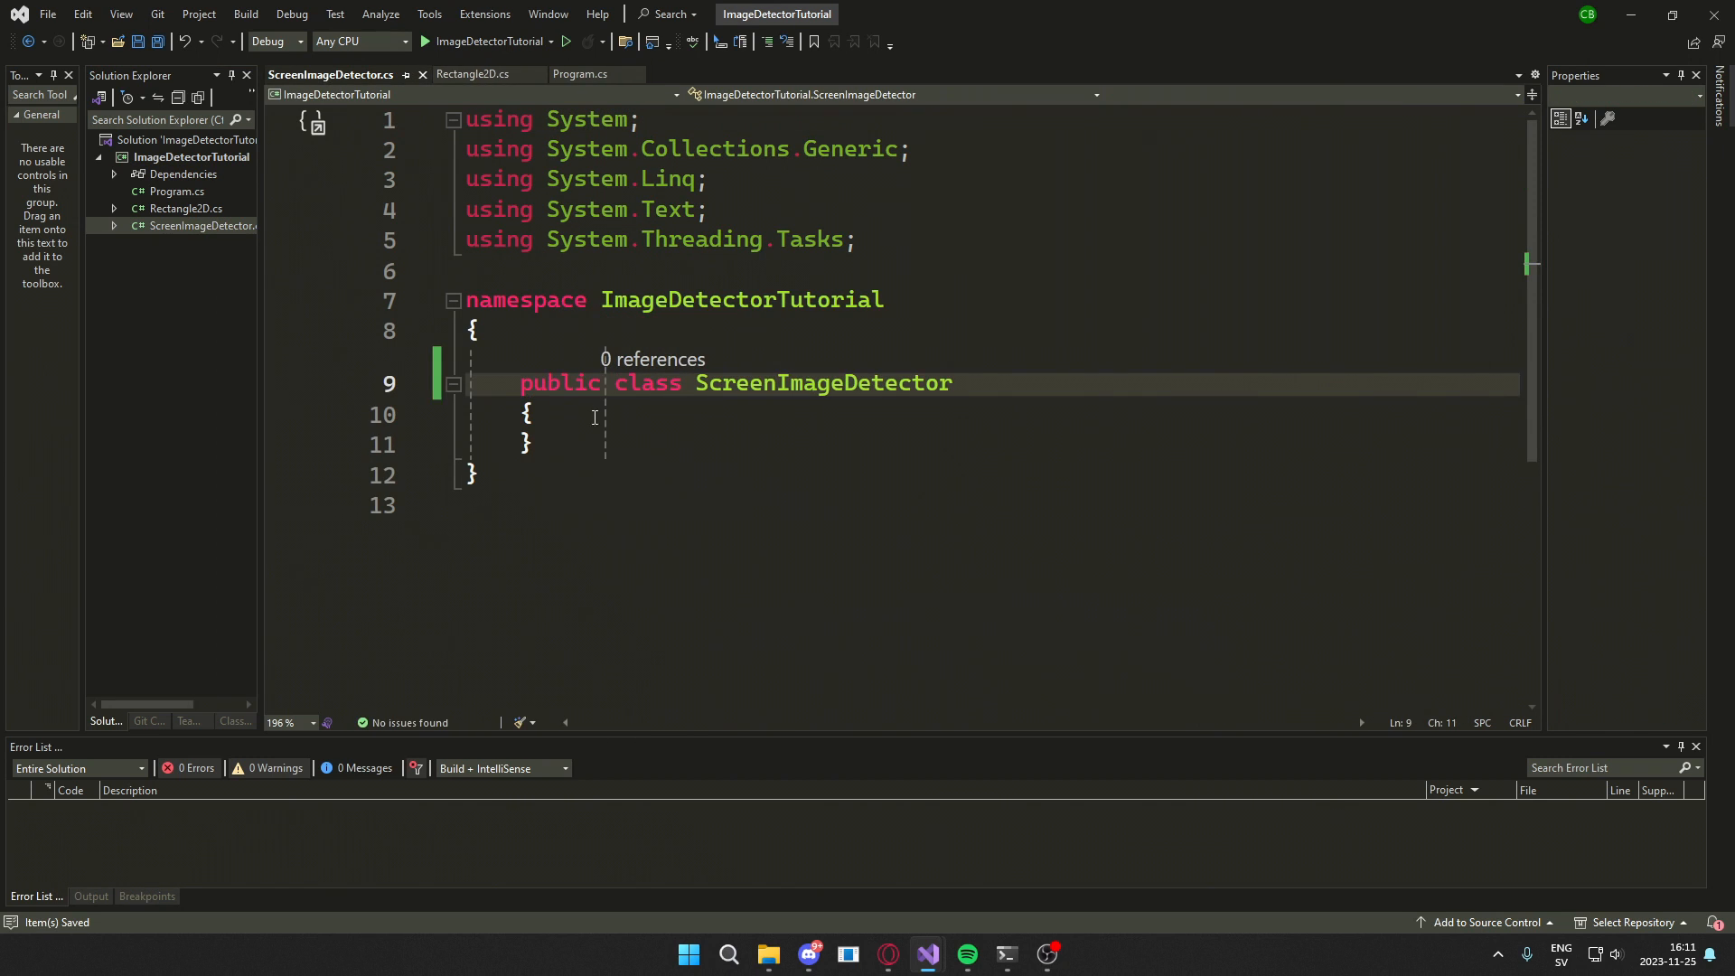
pyautogui.write('public ScreenImageDetector() { }')
pyautogui.write('Vector2 scanStart,scanEnd')
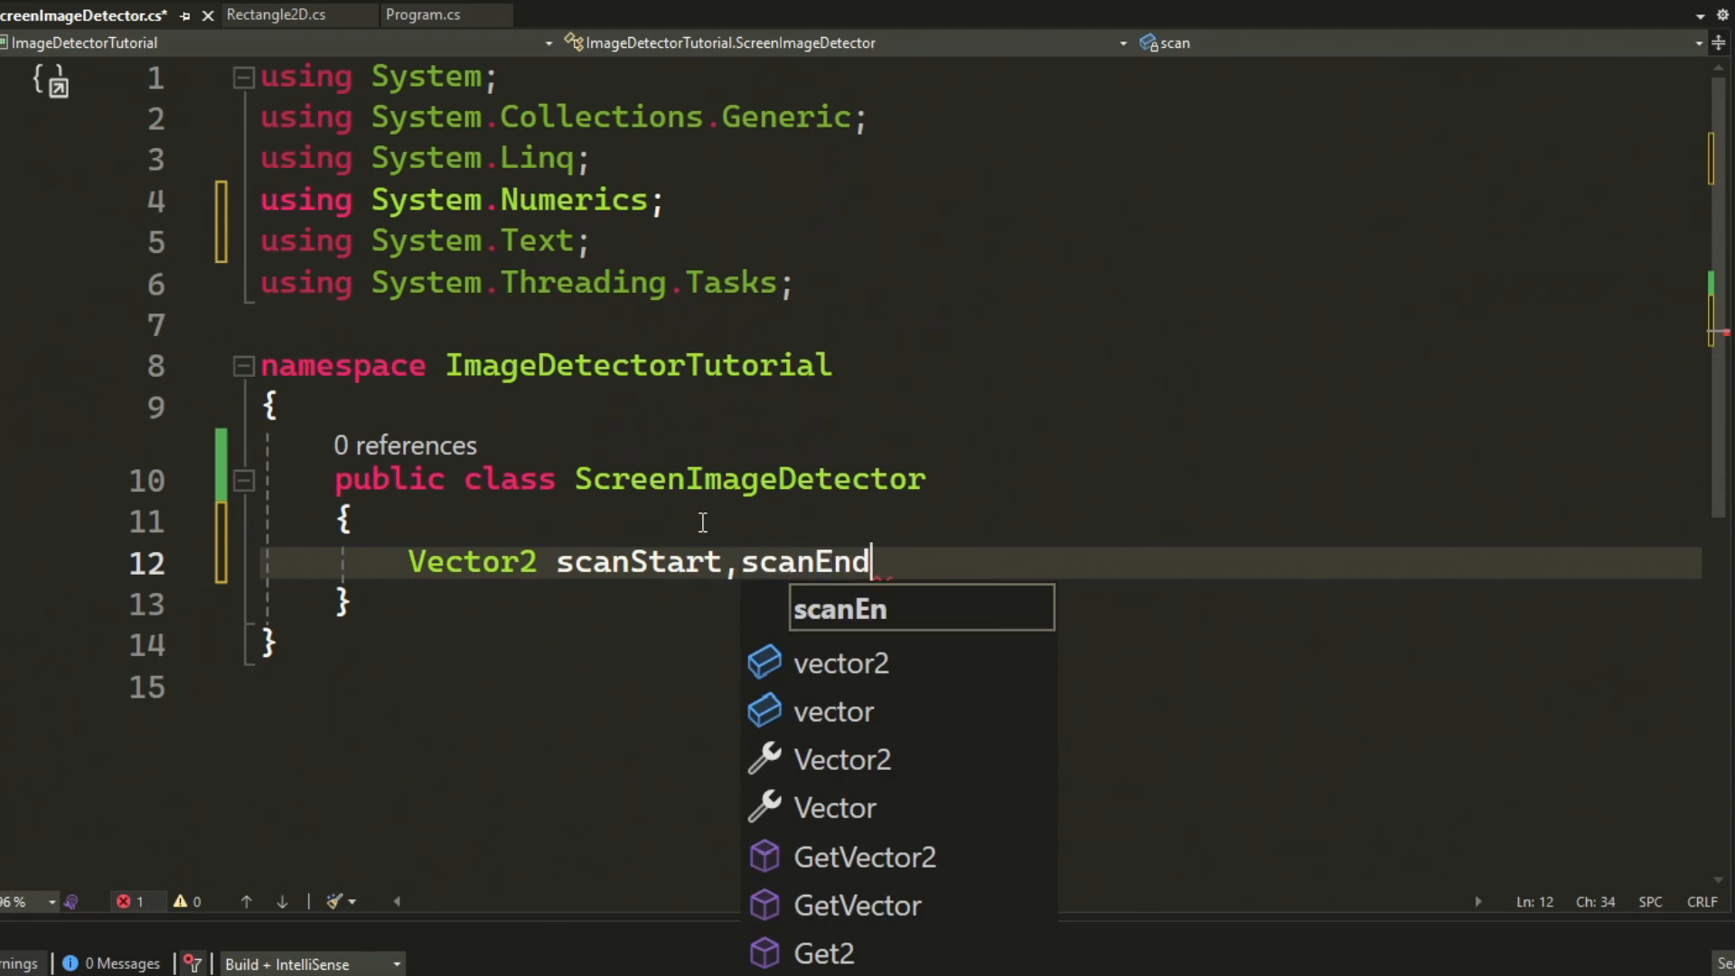
pyautogui.write('; // obv our scan area')
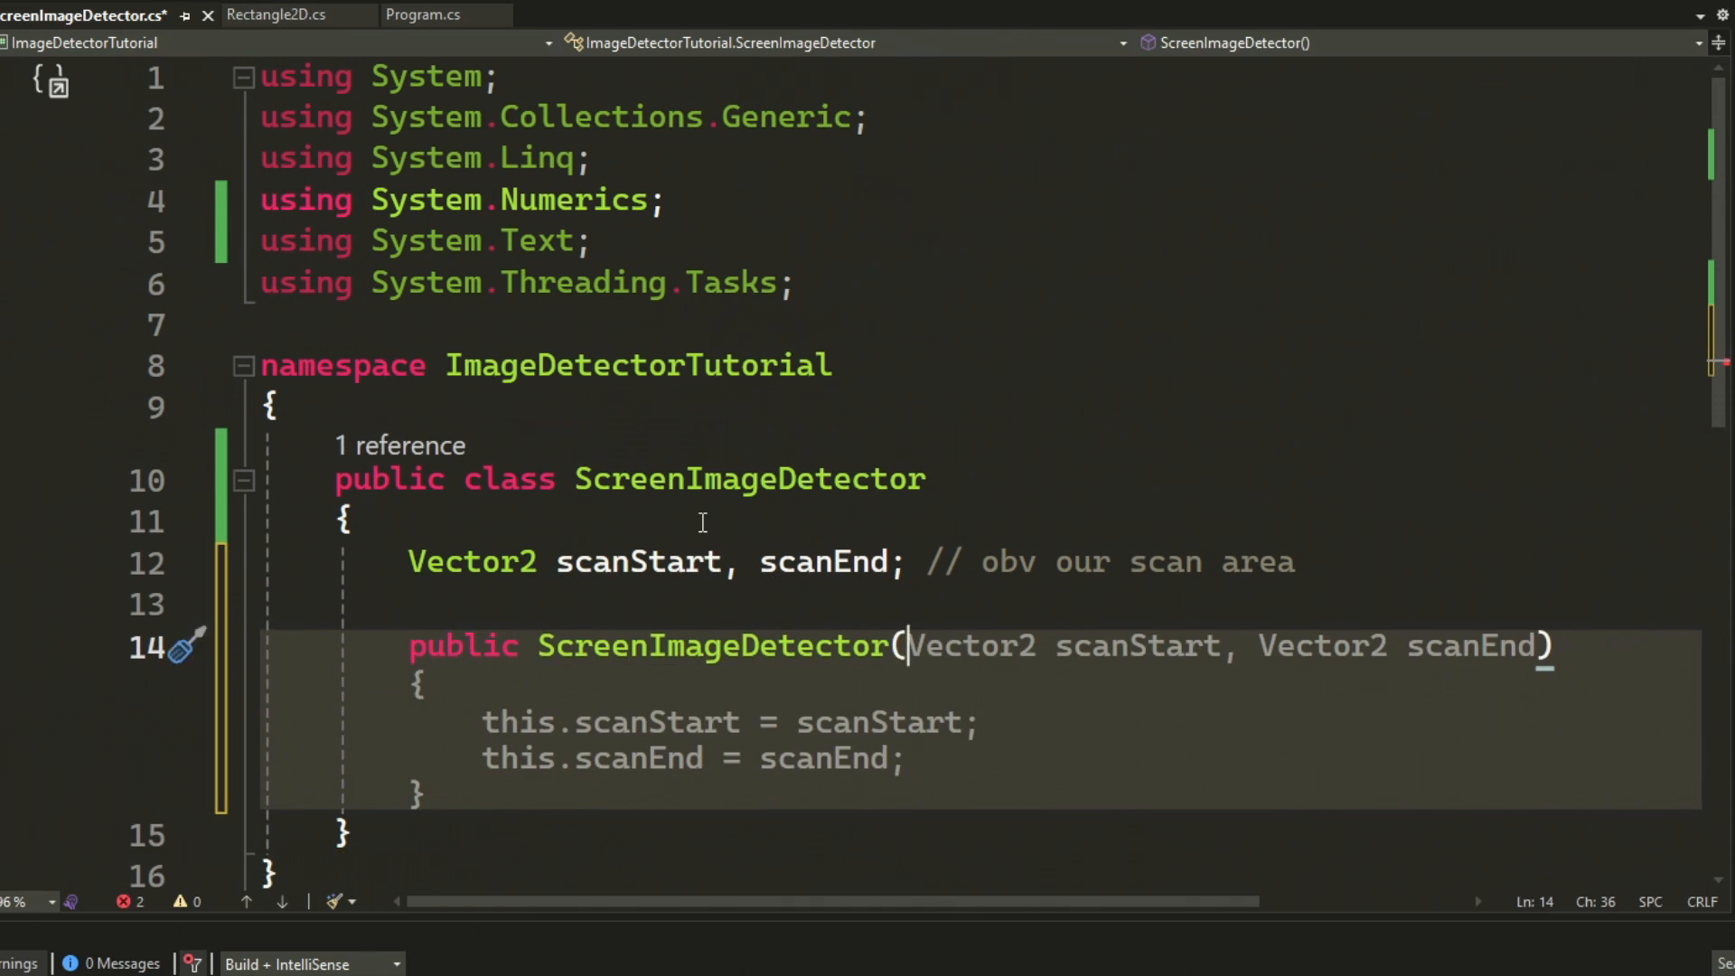
pyautogui.scroll(-3)
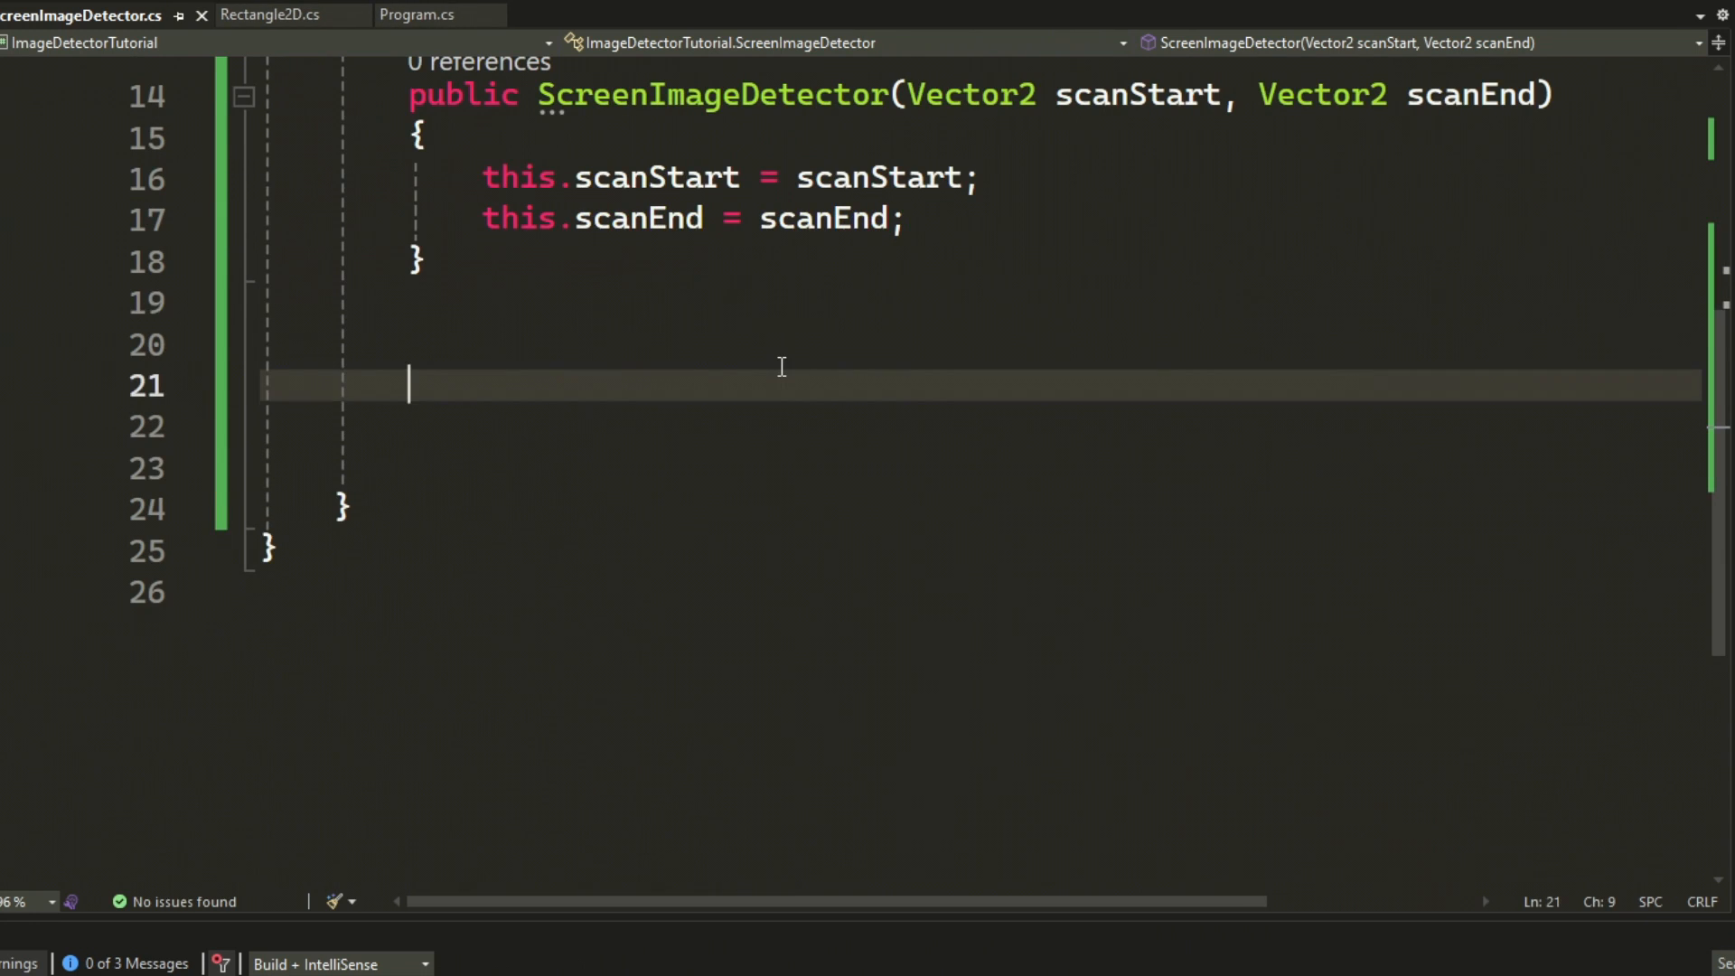
pyautogui.moveTo(183, 386)
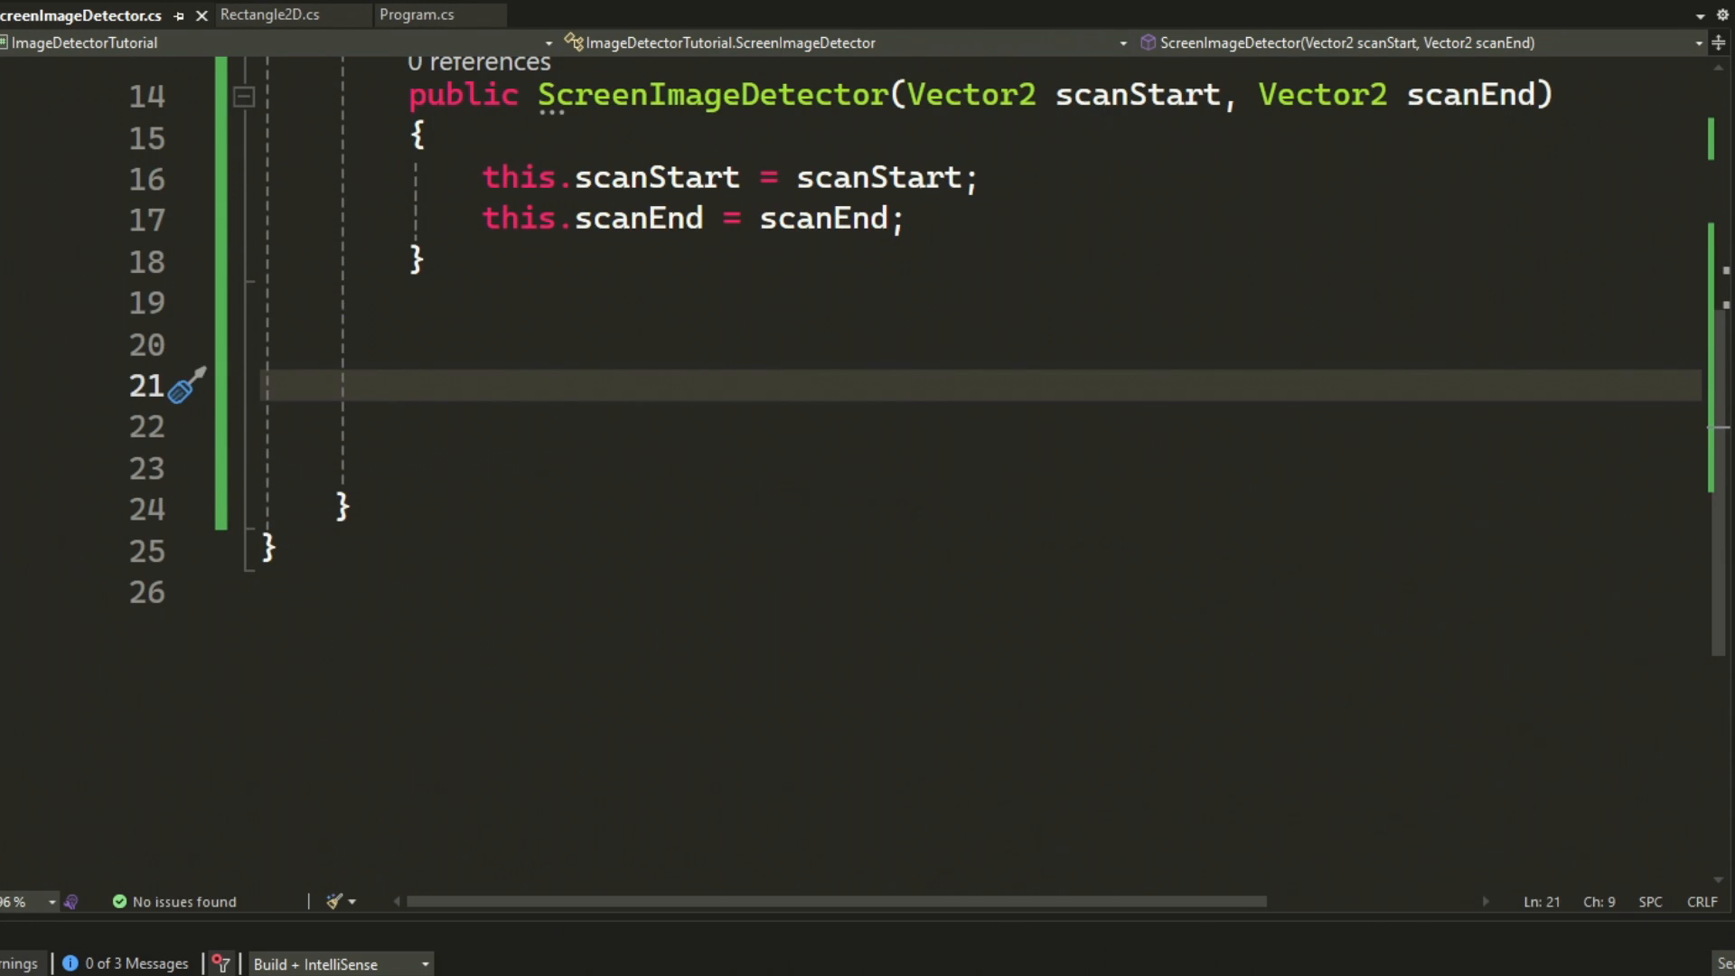
# - Declare an empty public Rectangle2D ScanForImage(Bitmap imageToFind, Vector2 start, Vector2 end) method
pyautogui.write('public')
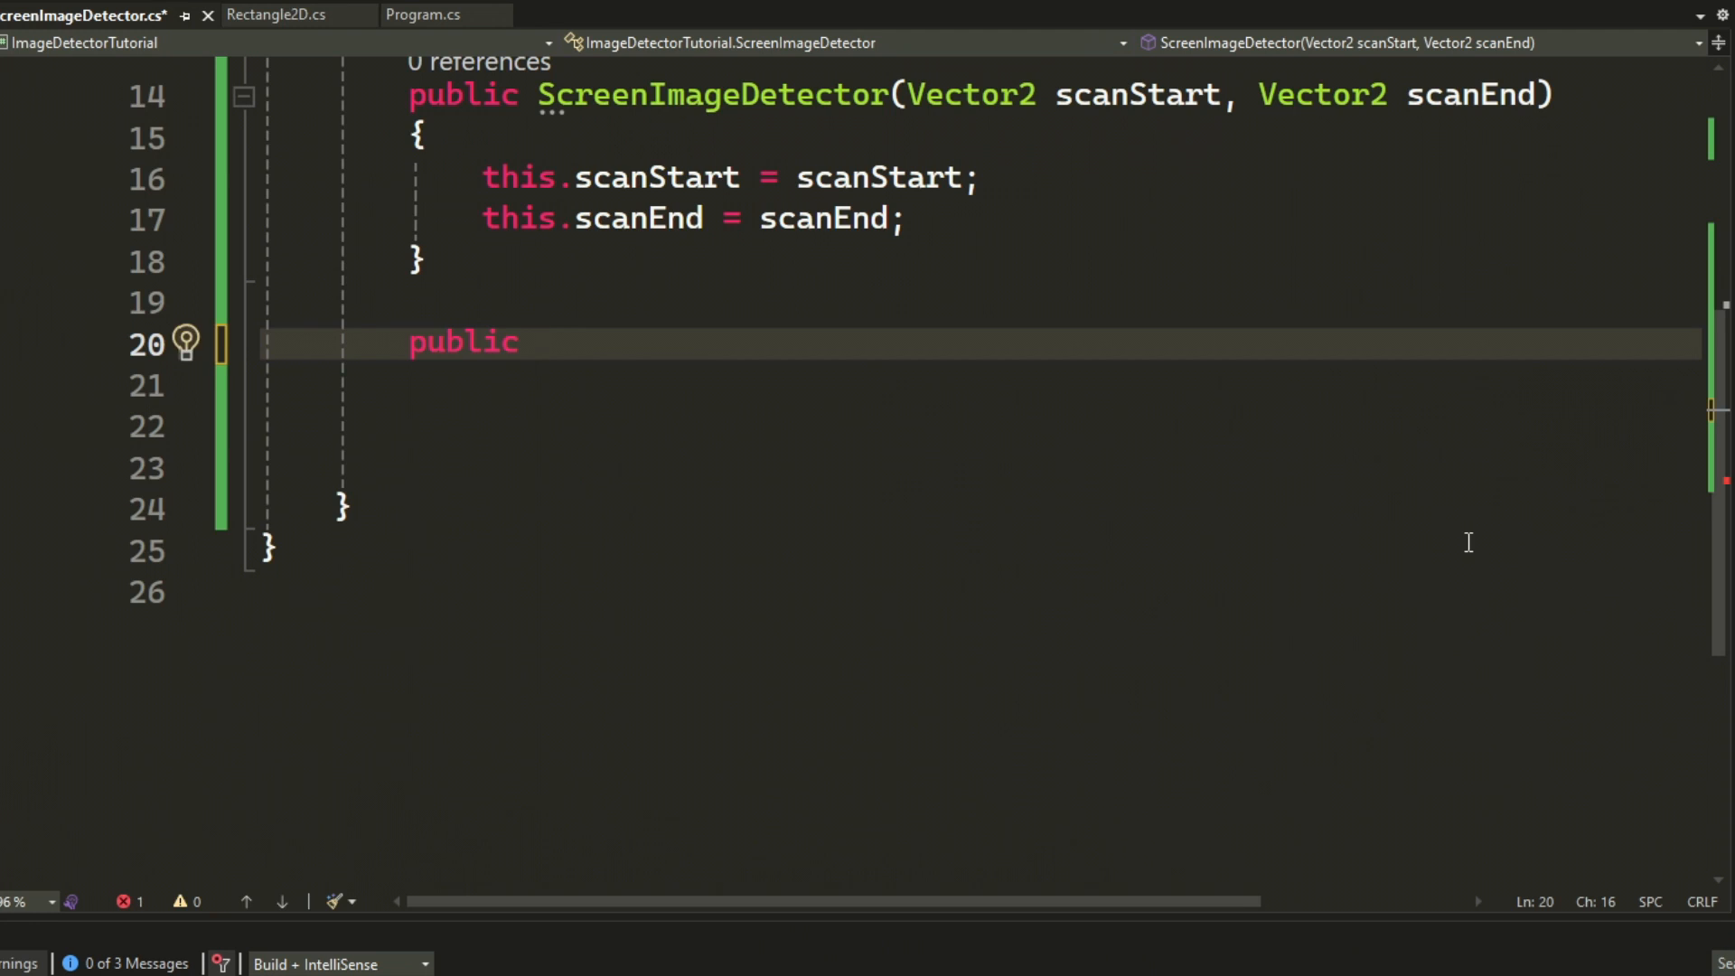
pyautogui.write('Rectangle2D')
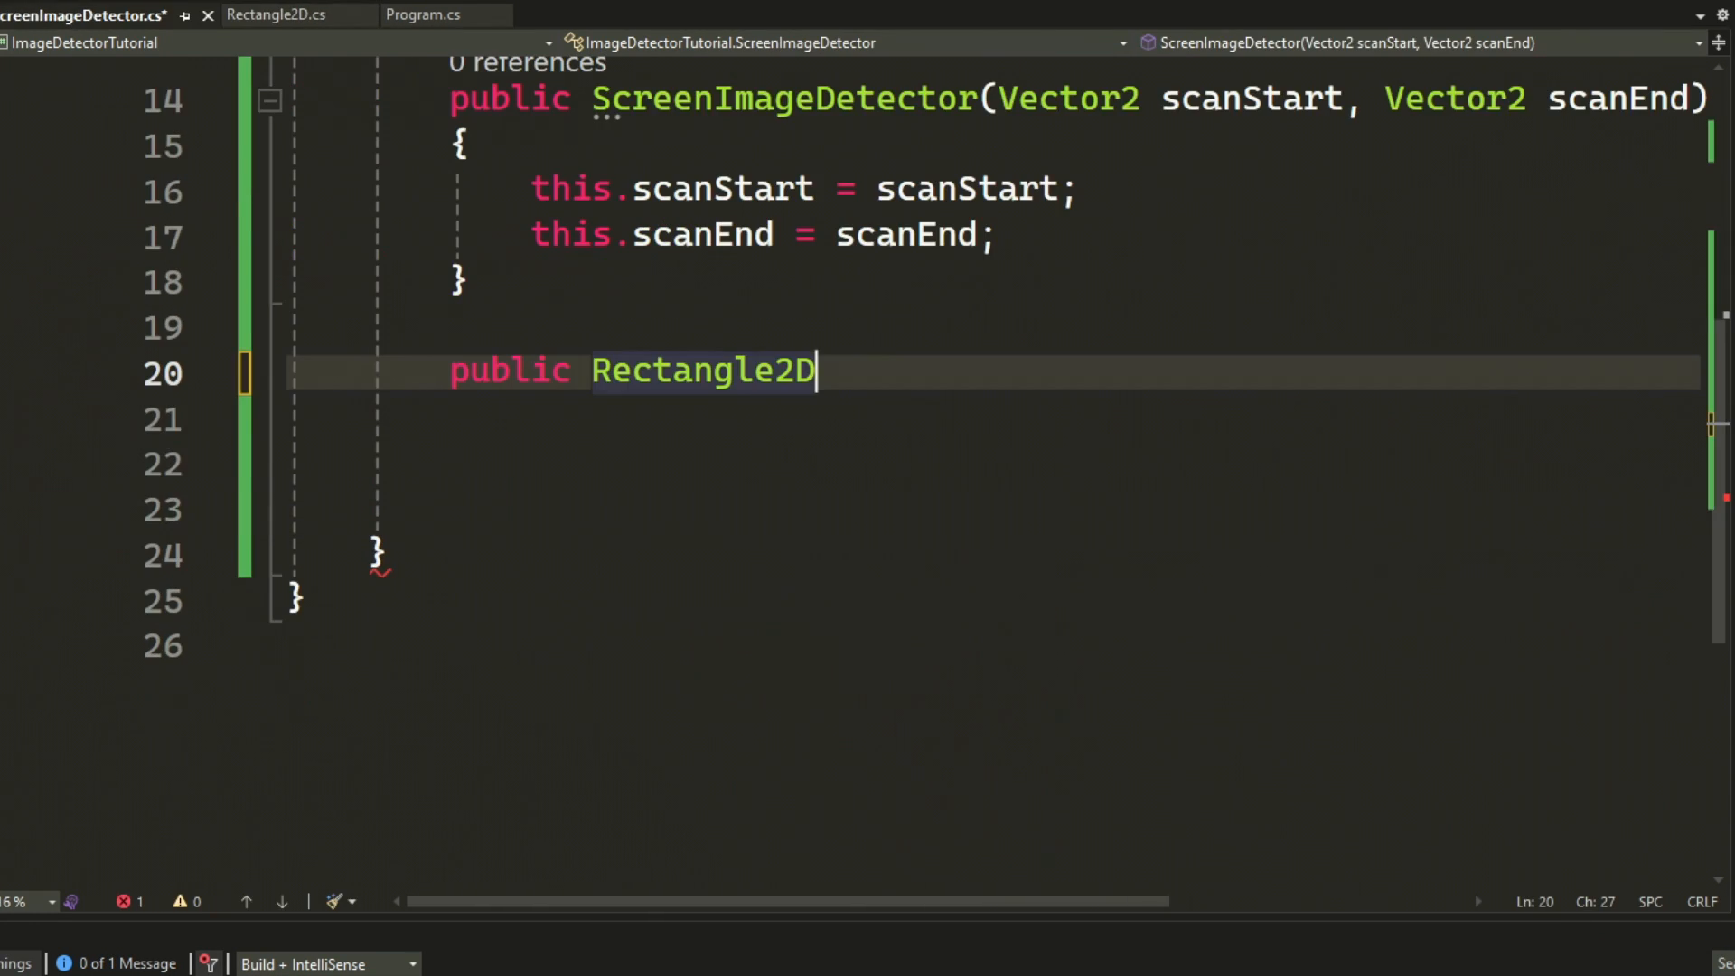
pyautogui.write('ScanForImage')
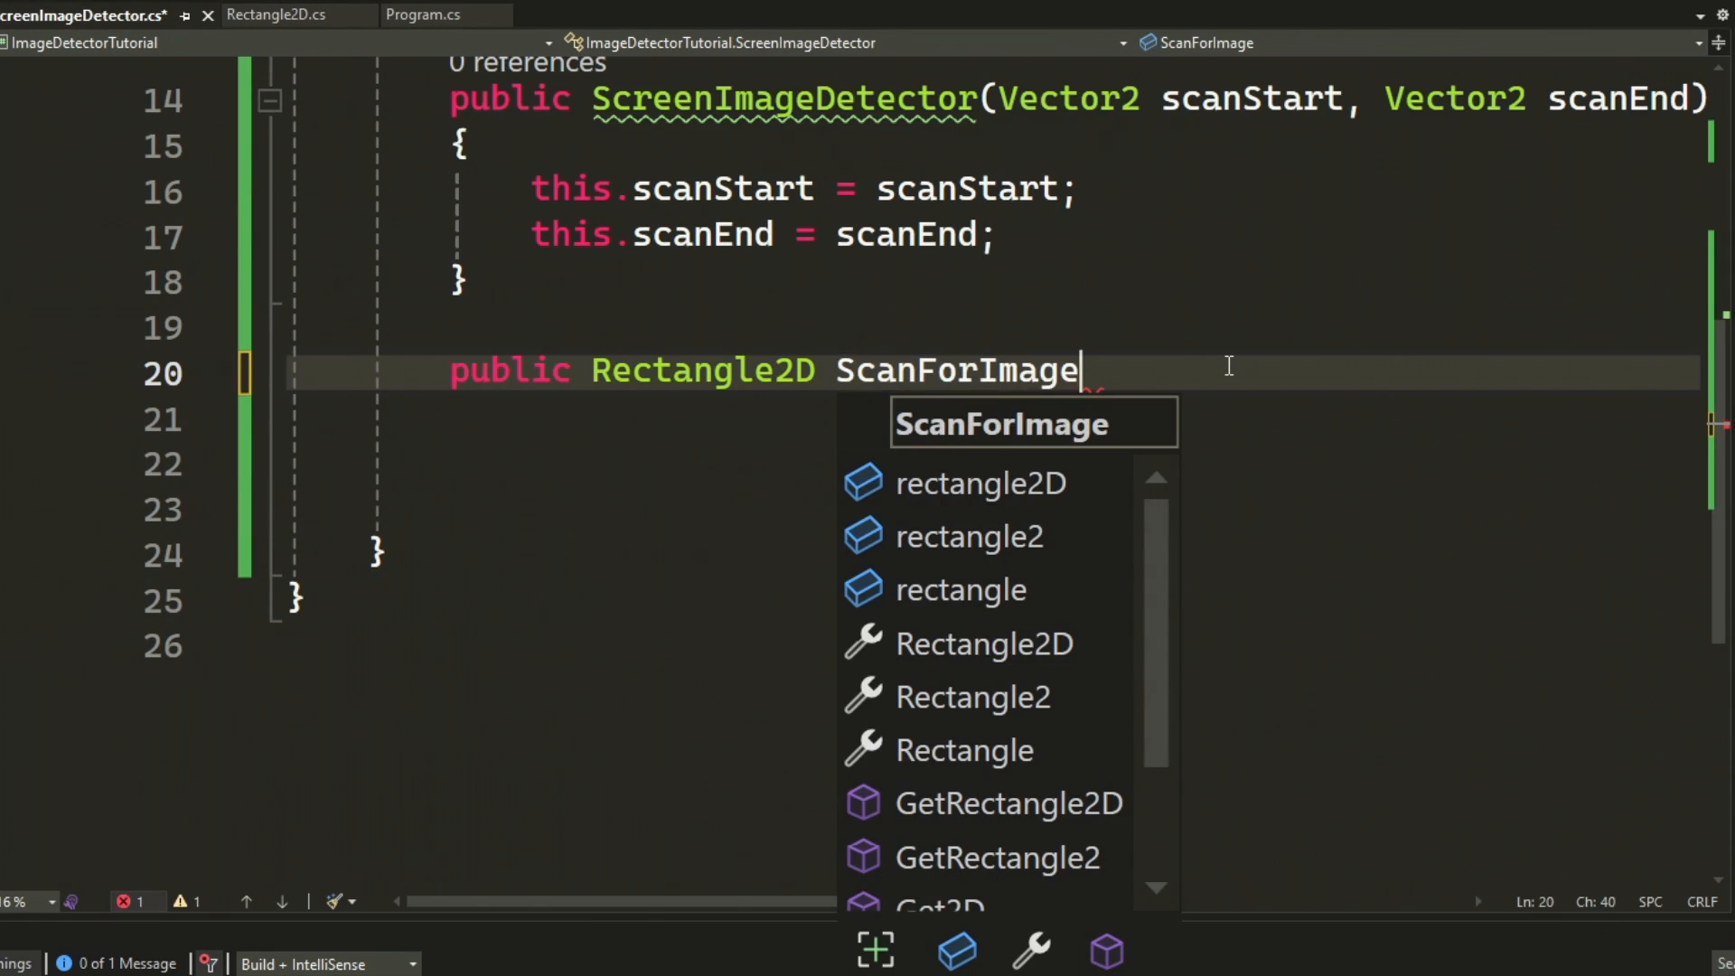
pyautogui.write('(Bitmap imageToFind) {')
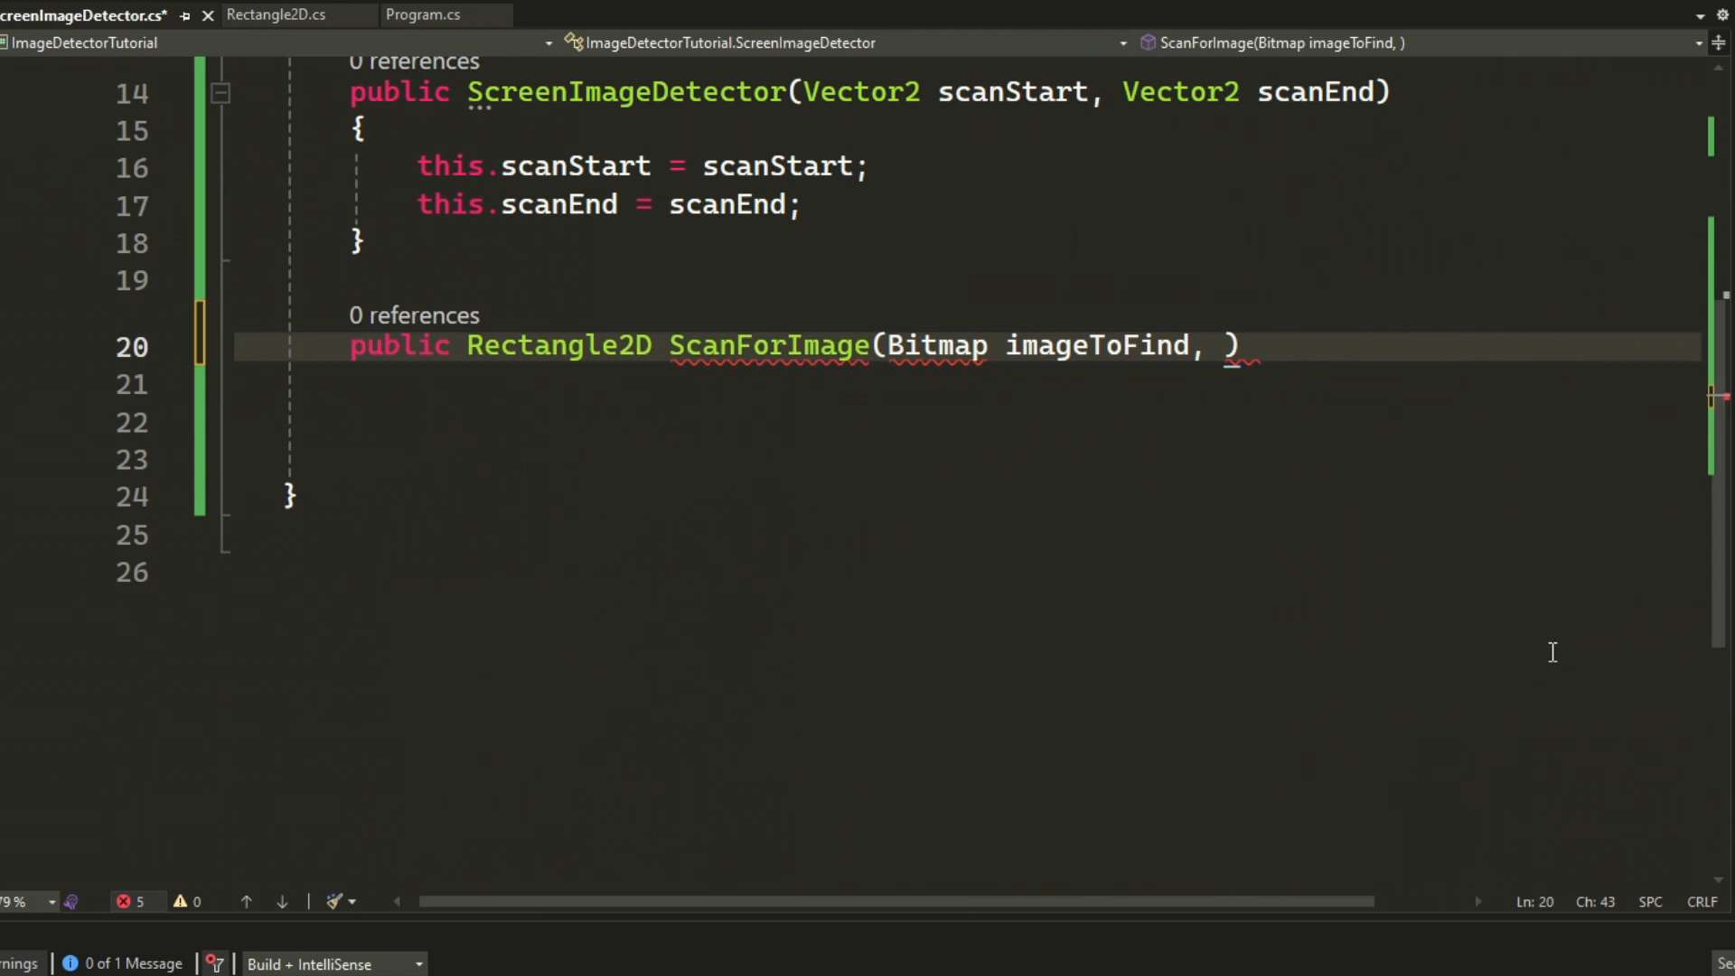
pyautogui.write('Vector2 start,  Vector2 end')
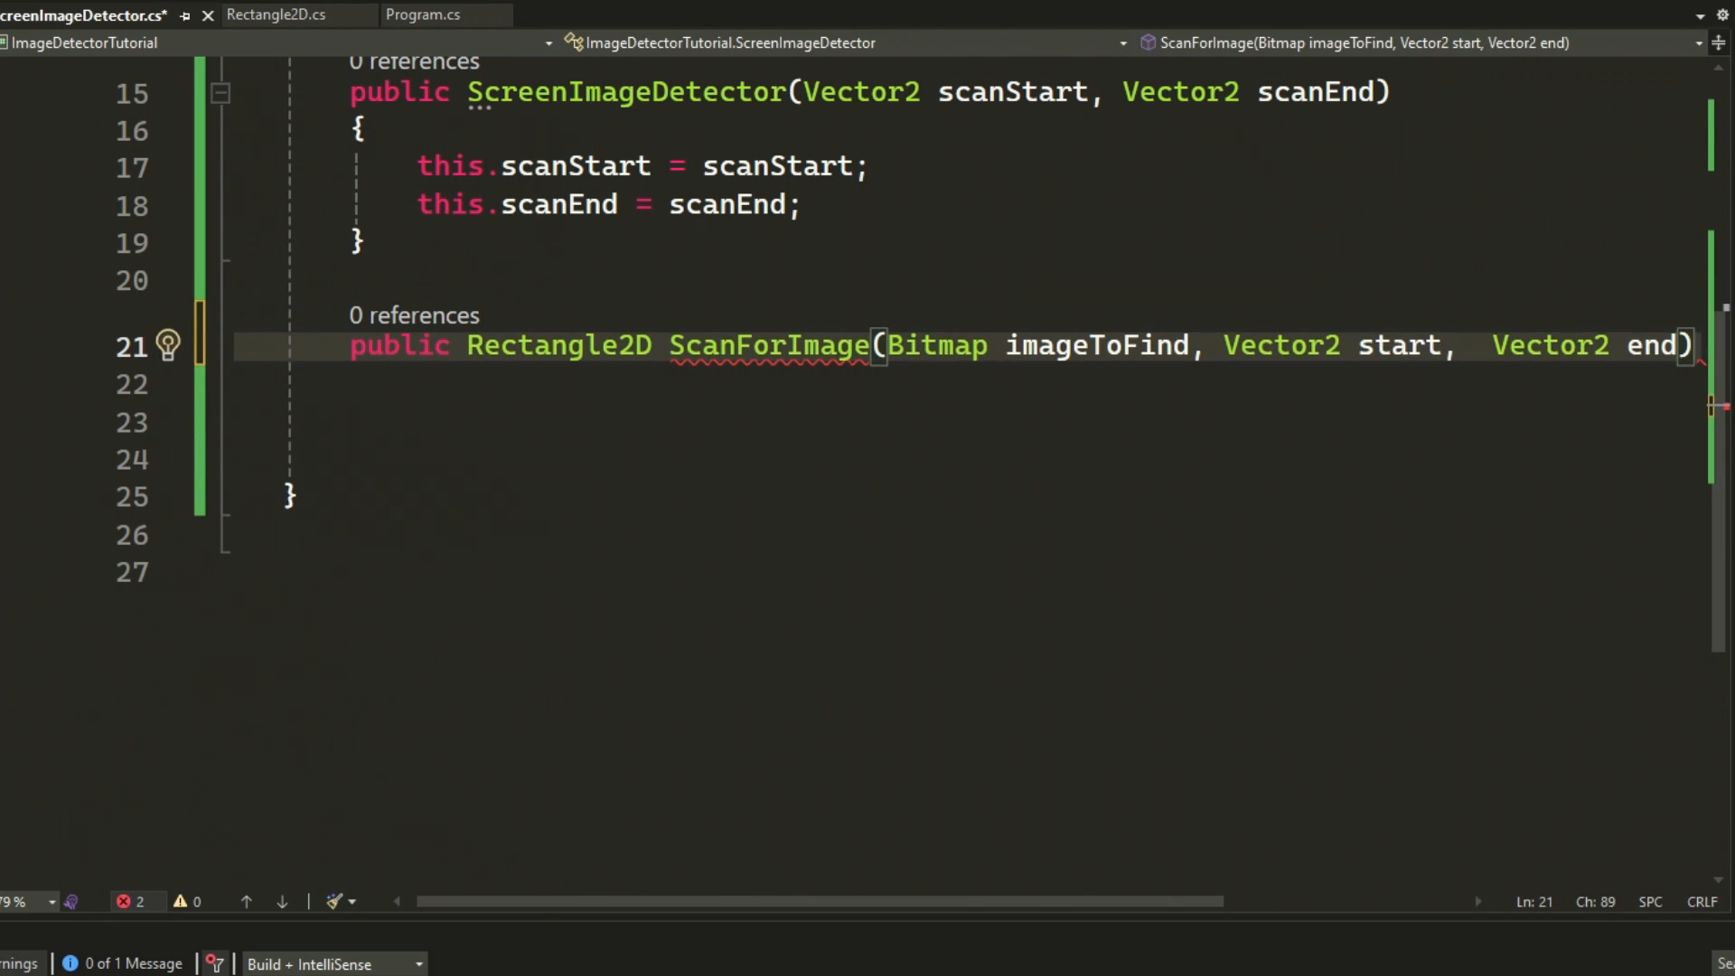
pyautogui.write('// create generic parameters')
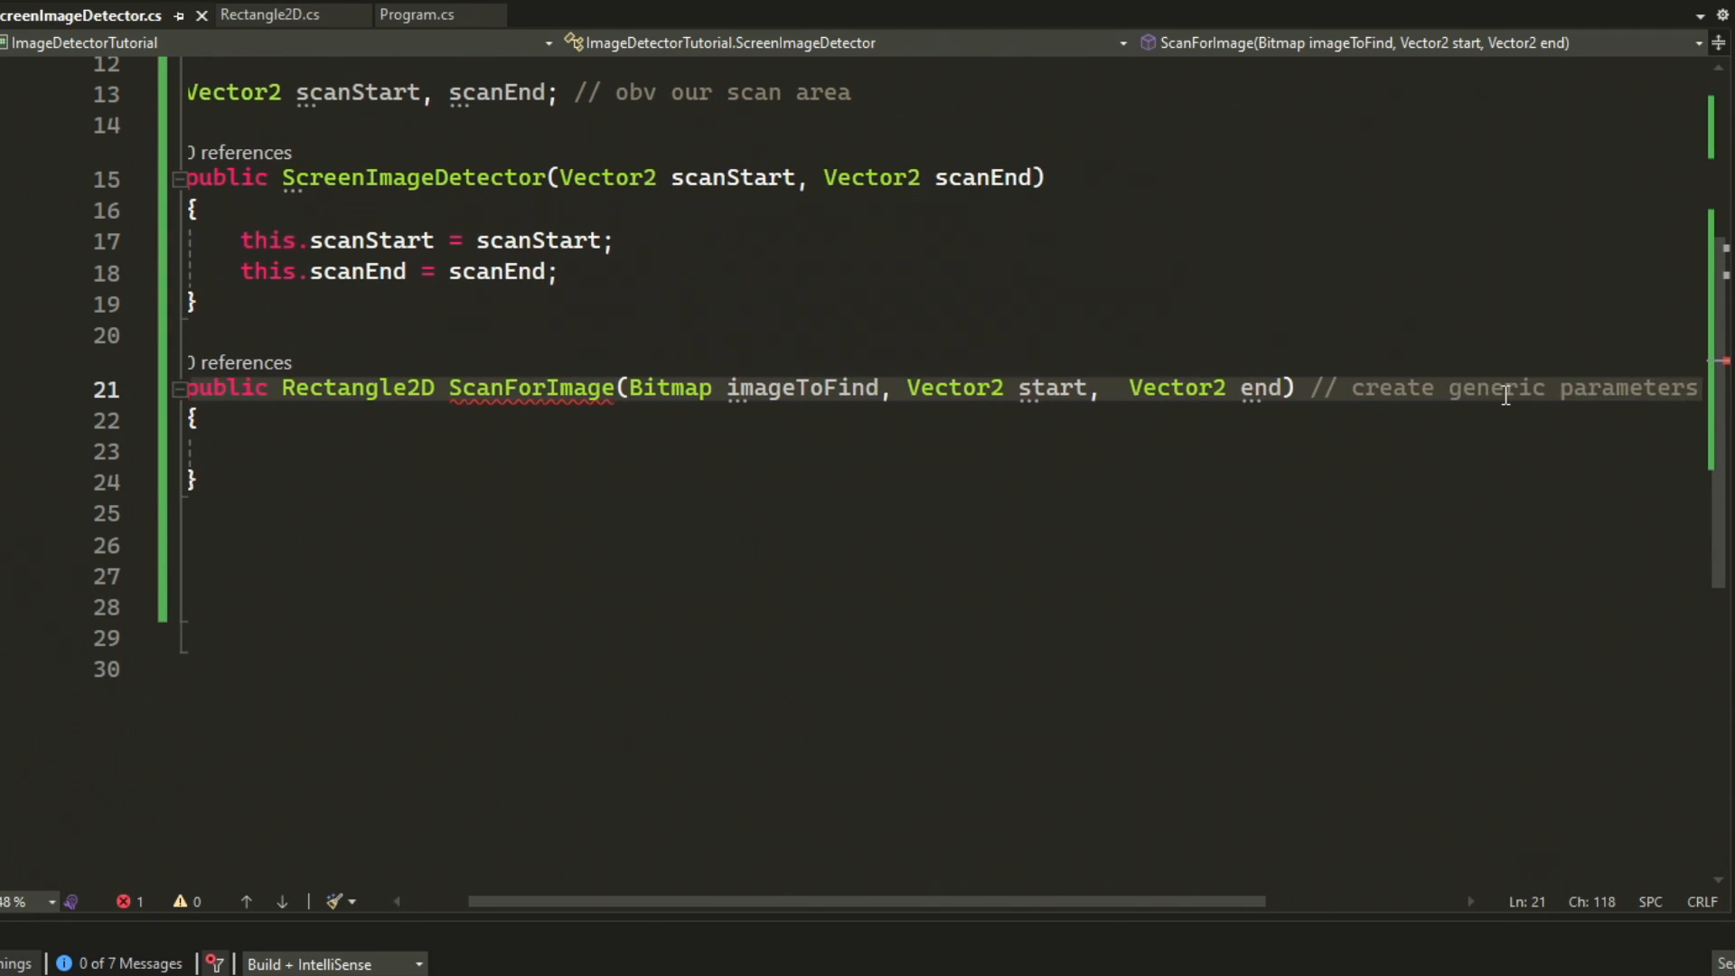
# - Add using blocks for an end-minus-start screenShot Bitmap and its Graphics, copying the screen region
pyautogui.write('using (')
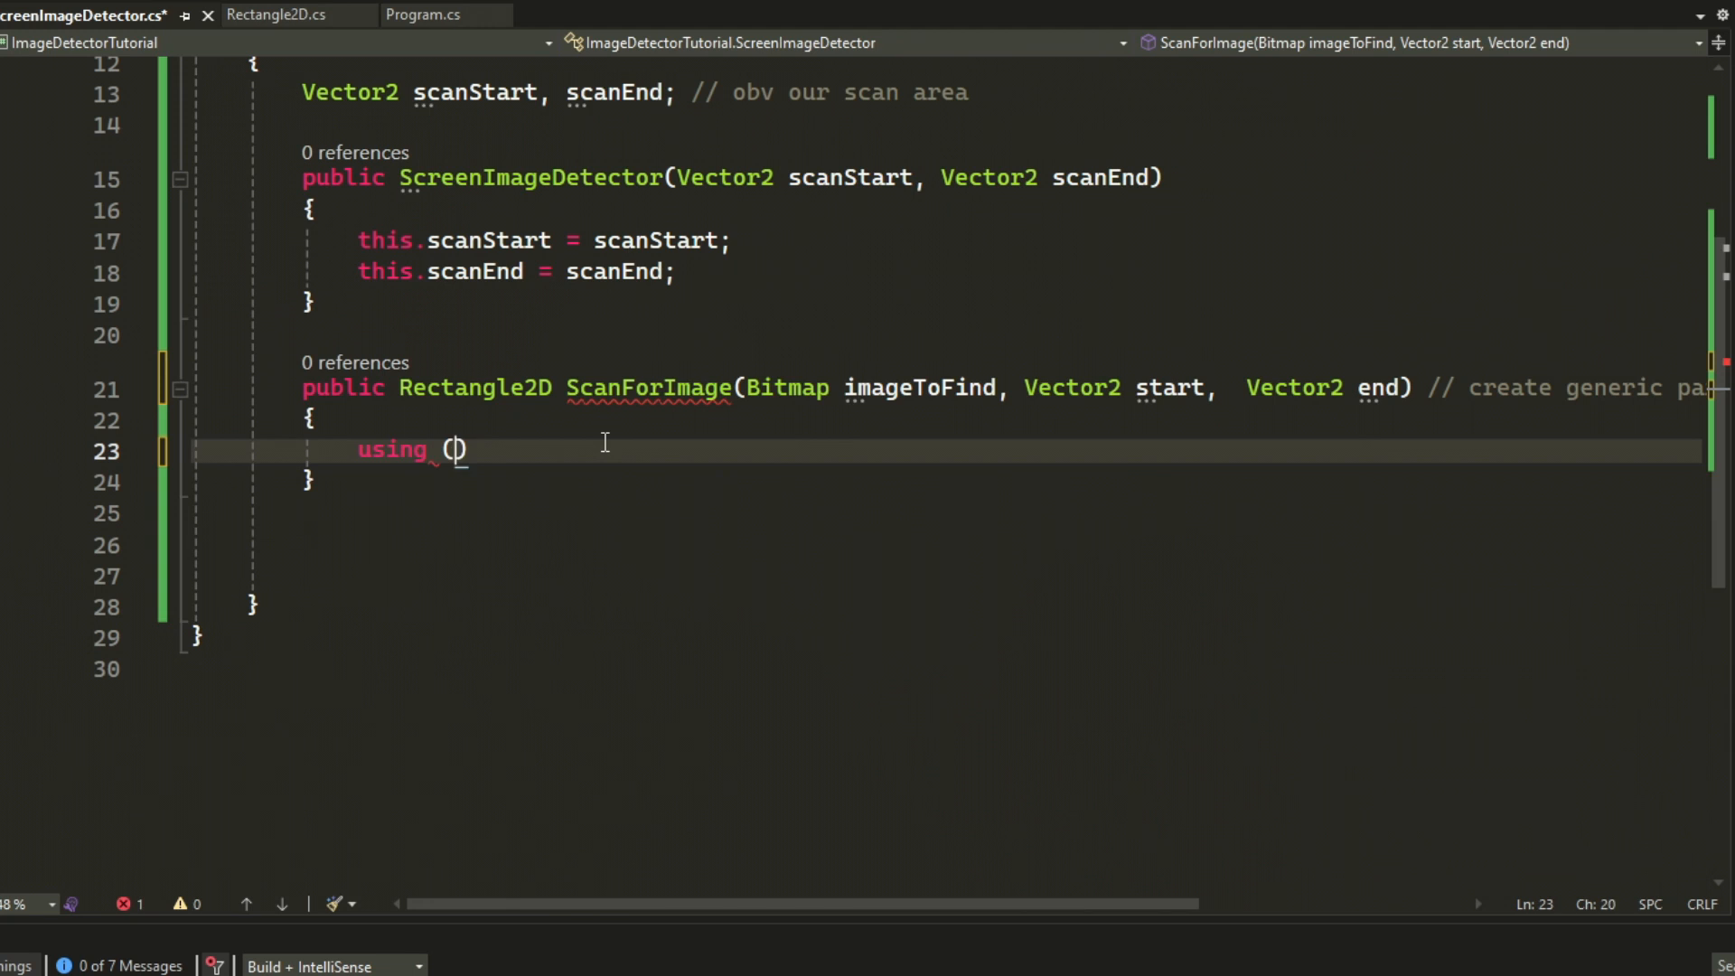
pyautogui.write('(Bitmap screenShot = new Bitmap(imageToFind((int')
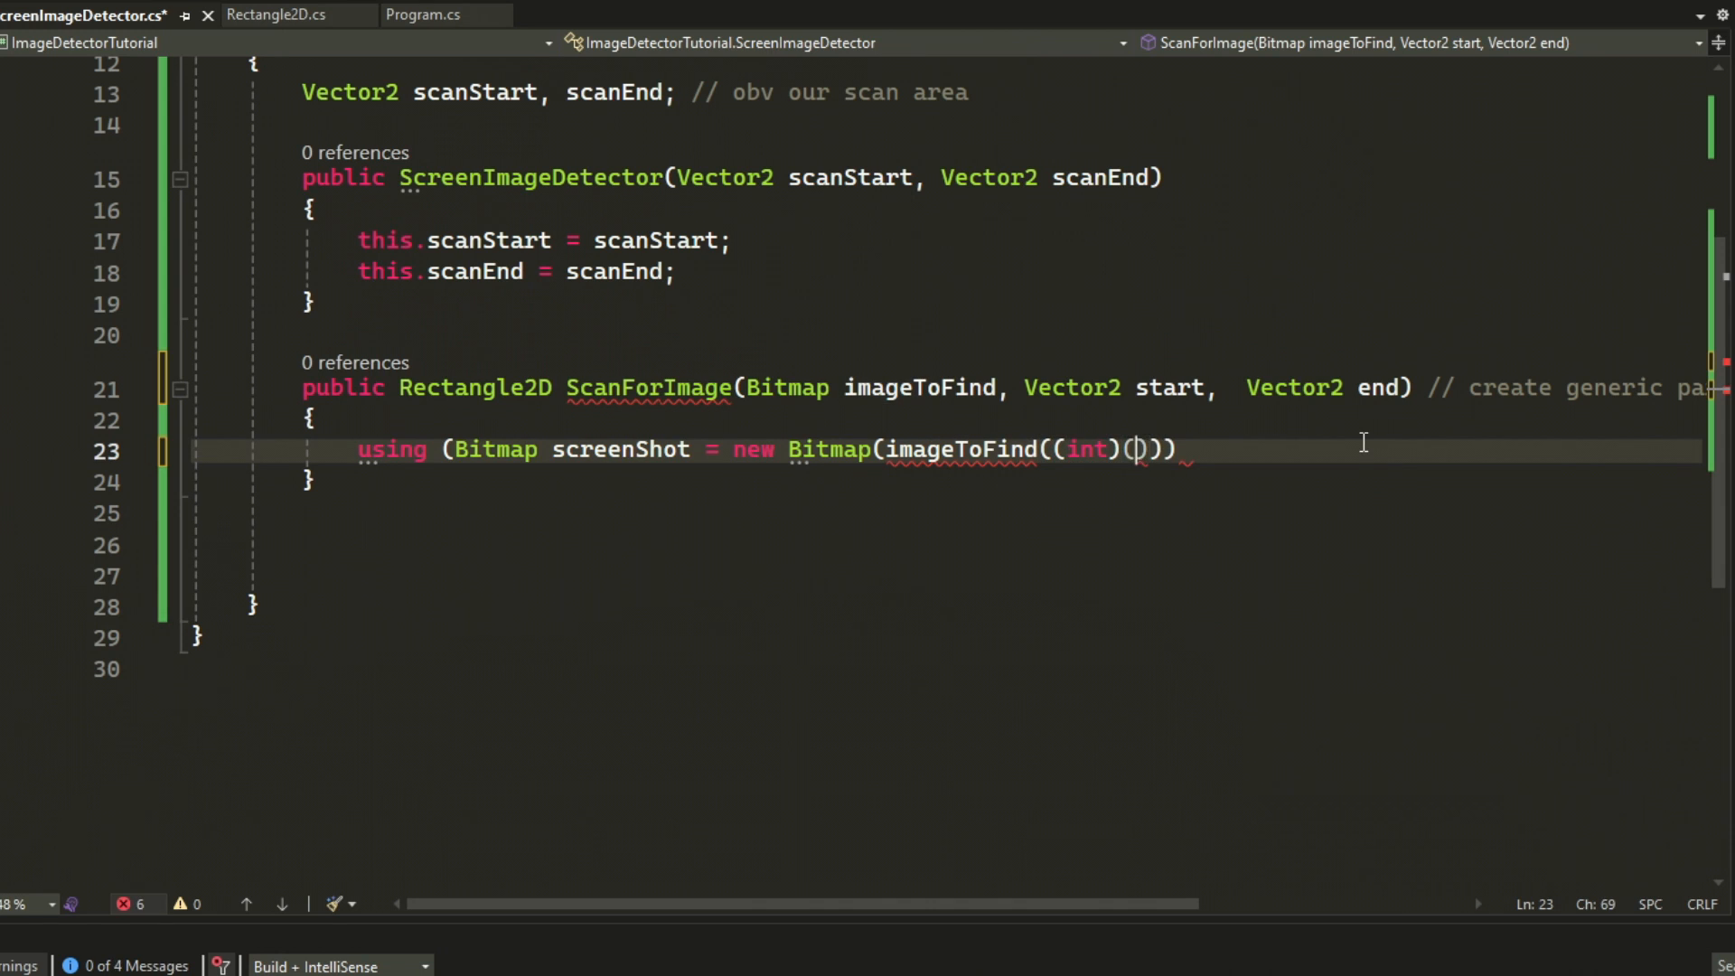
pyautogui.write('end.X - start.X), (int)(end.Y - start.Y')
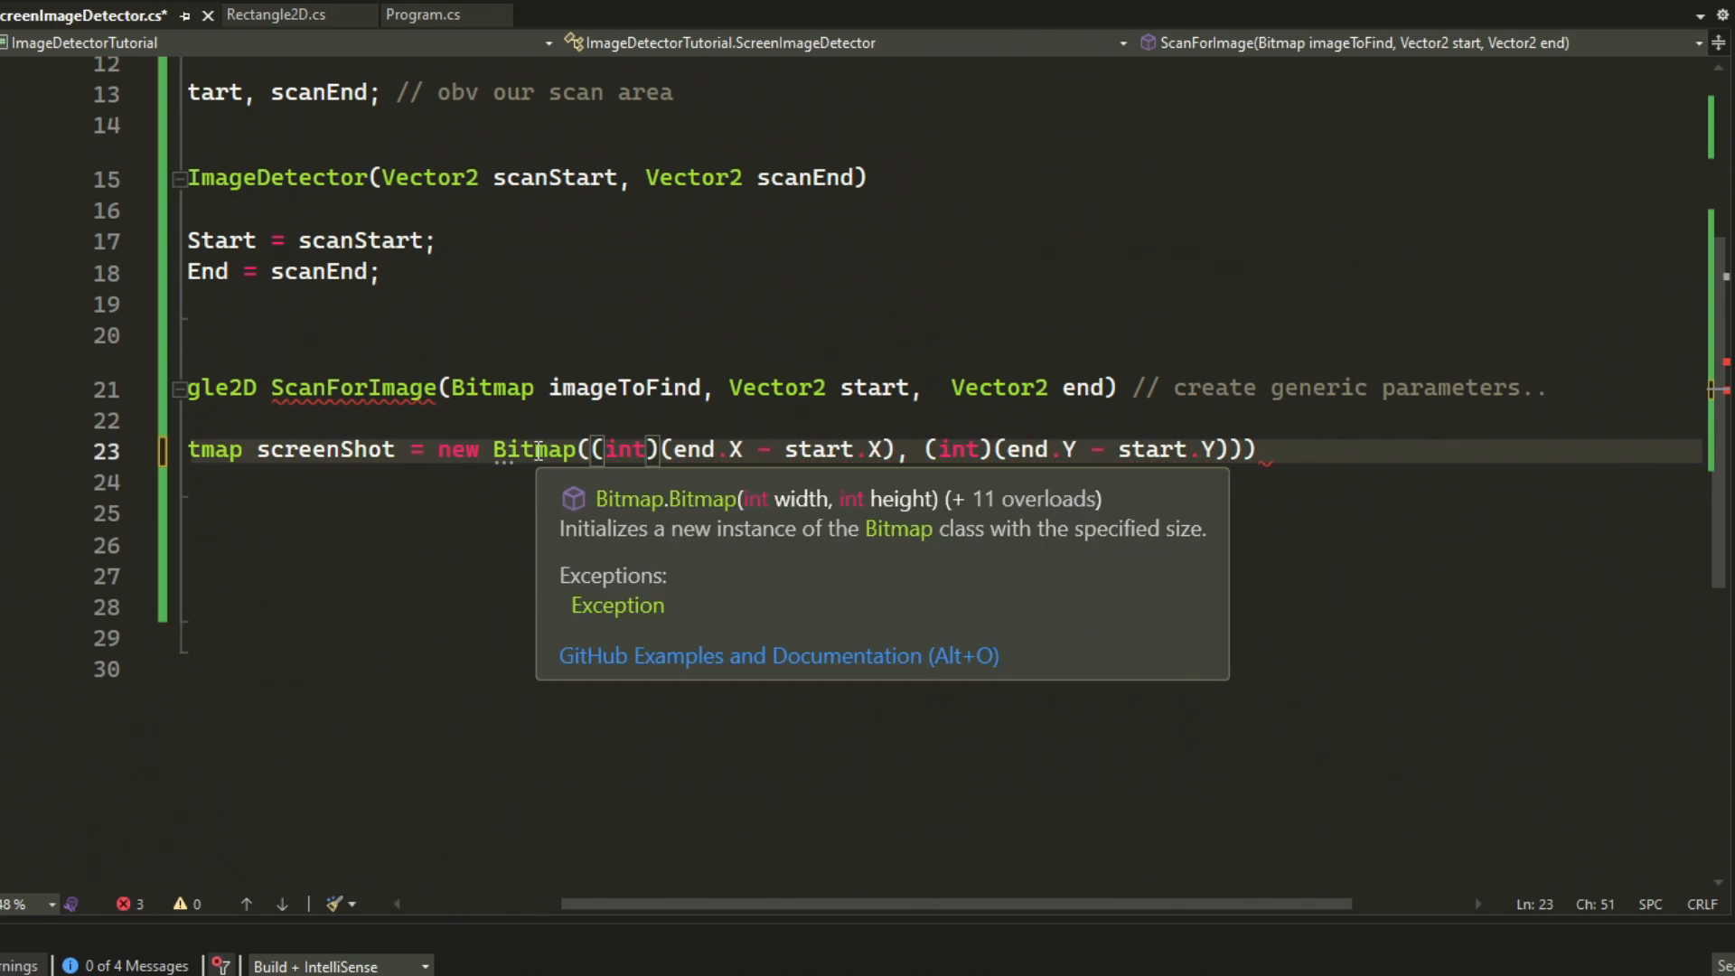
pyautogui.press('enter')
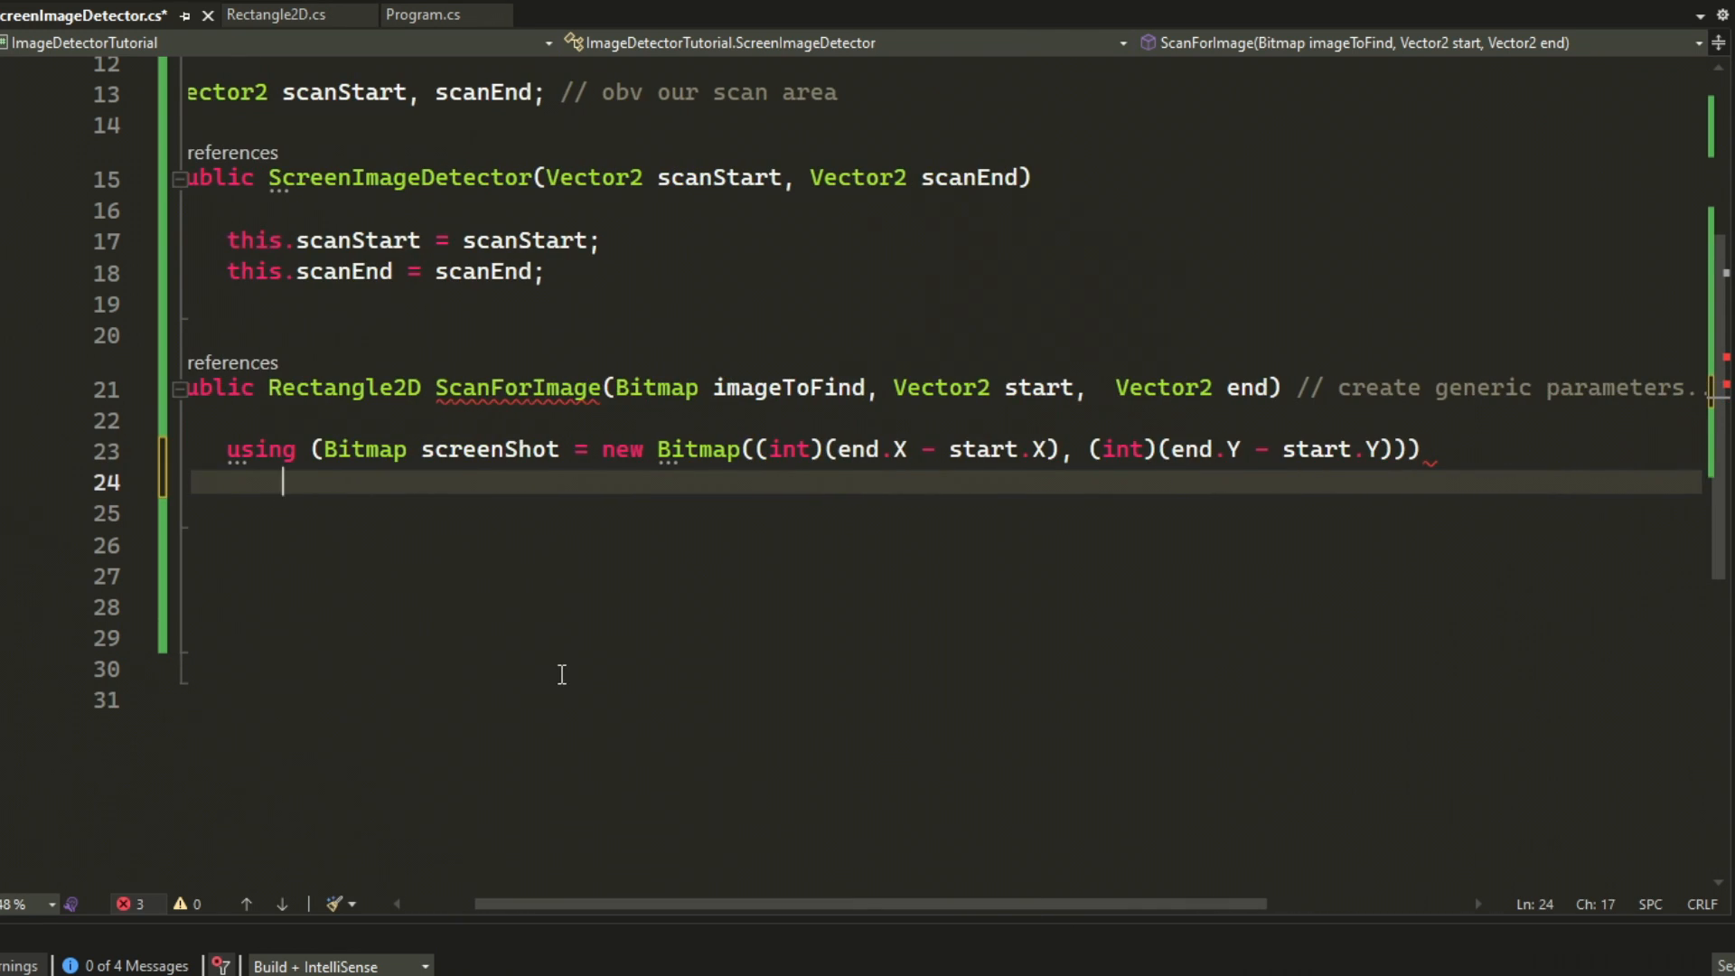
pyautogui.write('using (Graphics )')
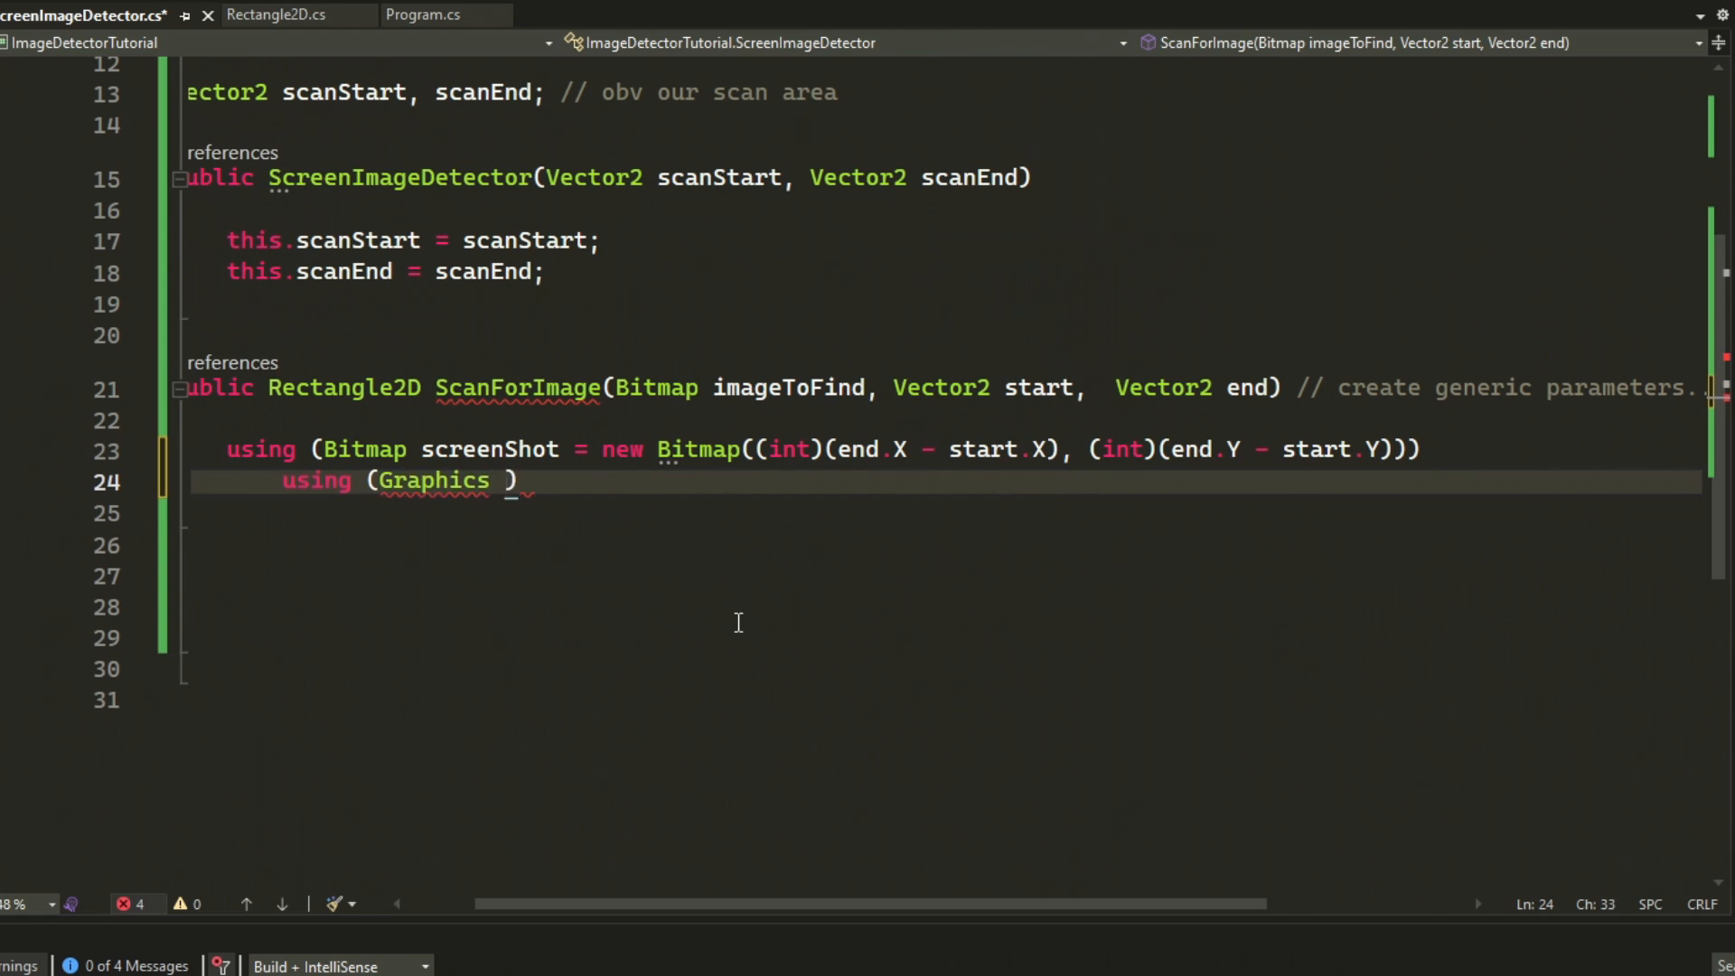
pyautogui.write('graphics = Graphics.FromImage(imageToFind)')
pyautogui.write('}')
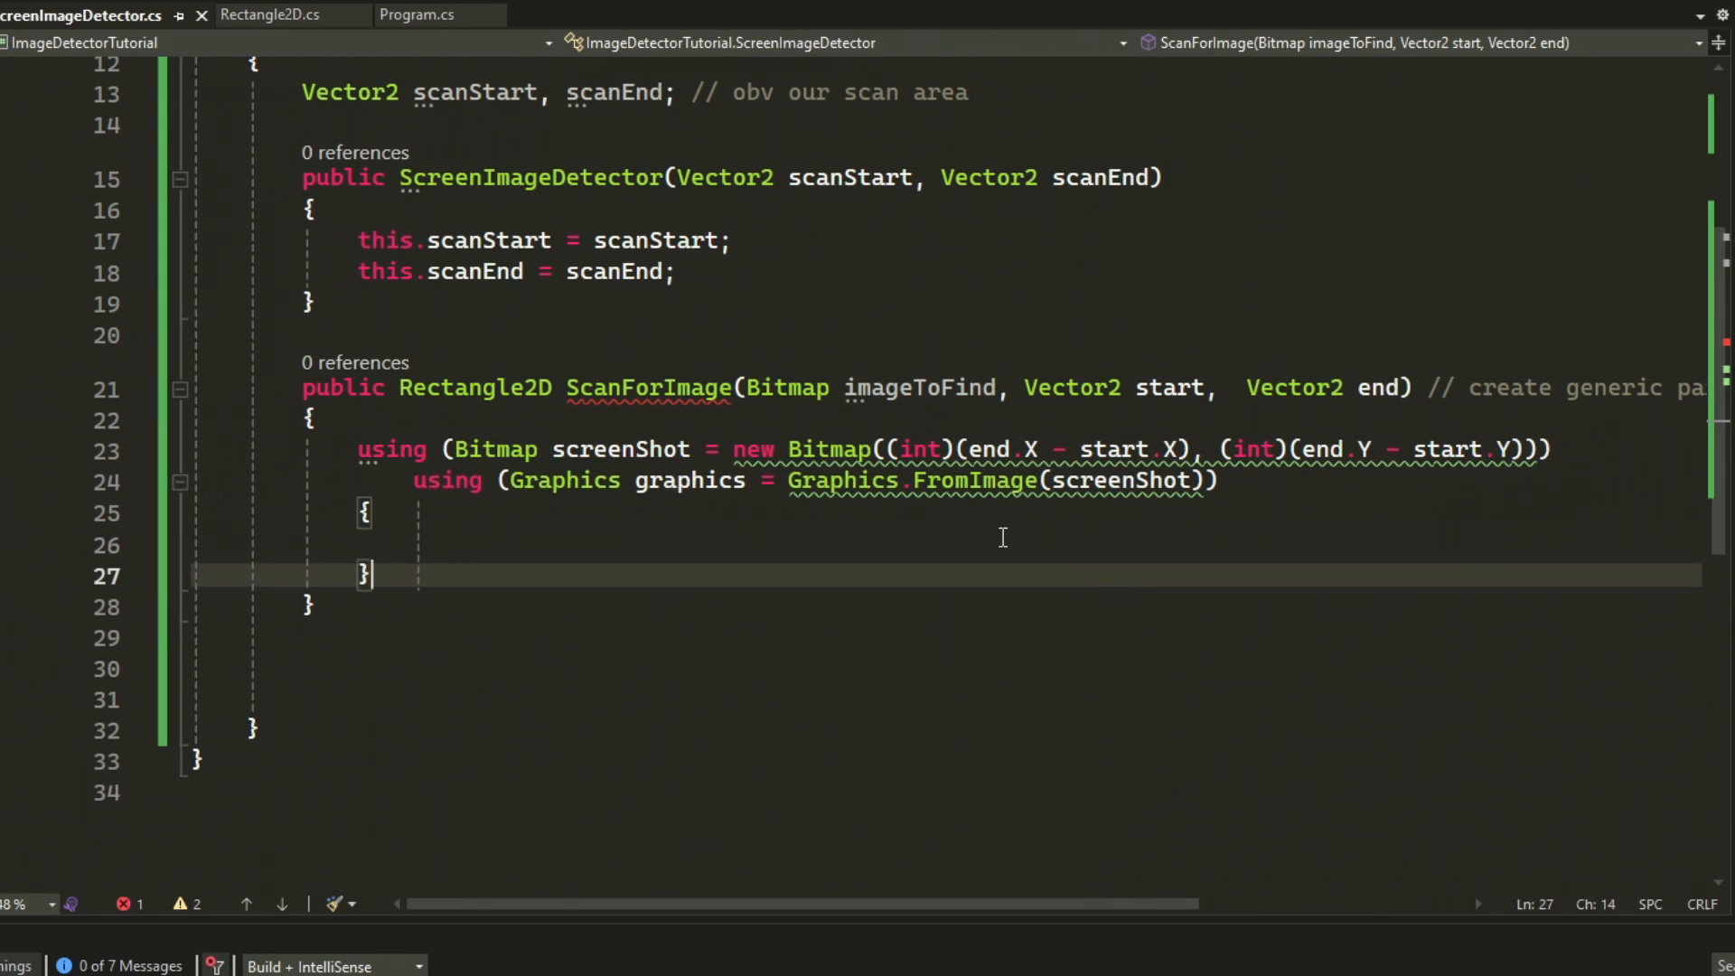
pyautogui.write('graphics.Clear(Color.White);')
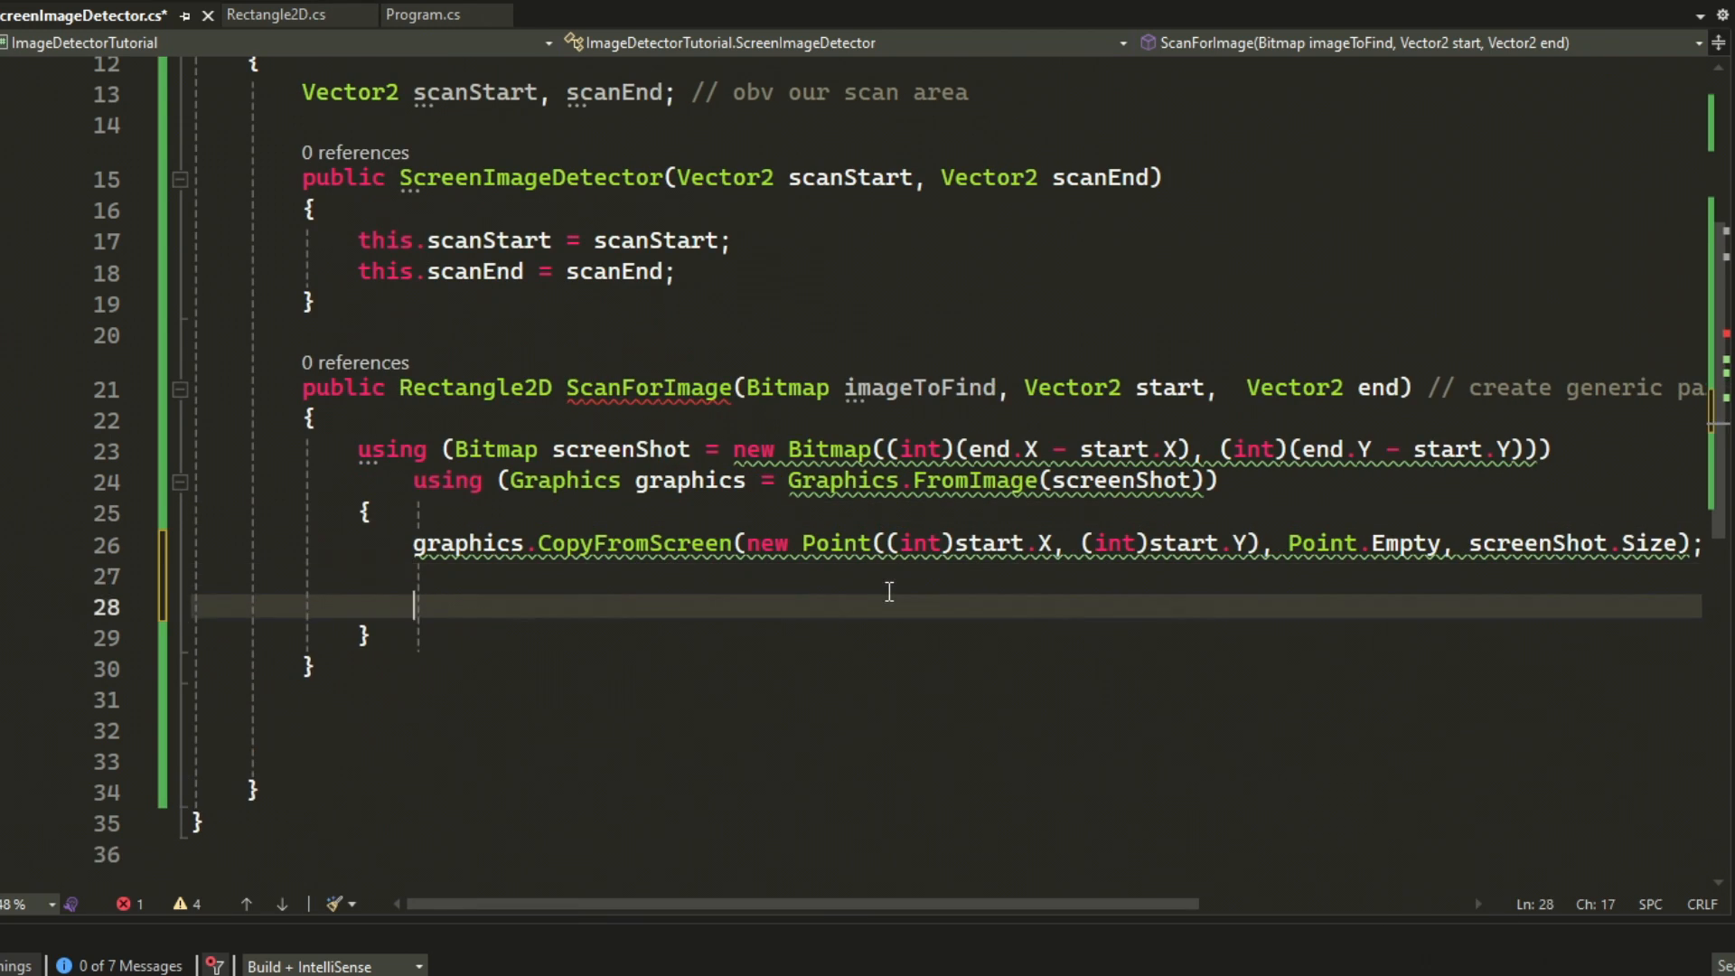
# - Add nested x/y loops bounded by imageToFind's size, with 'check if image is inside the area' comments
pyautogui.write('if ()')
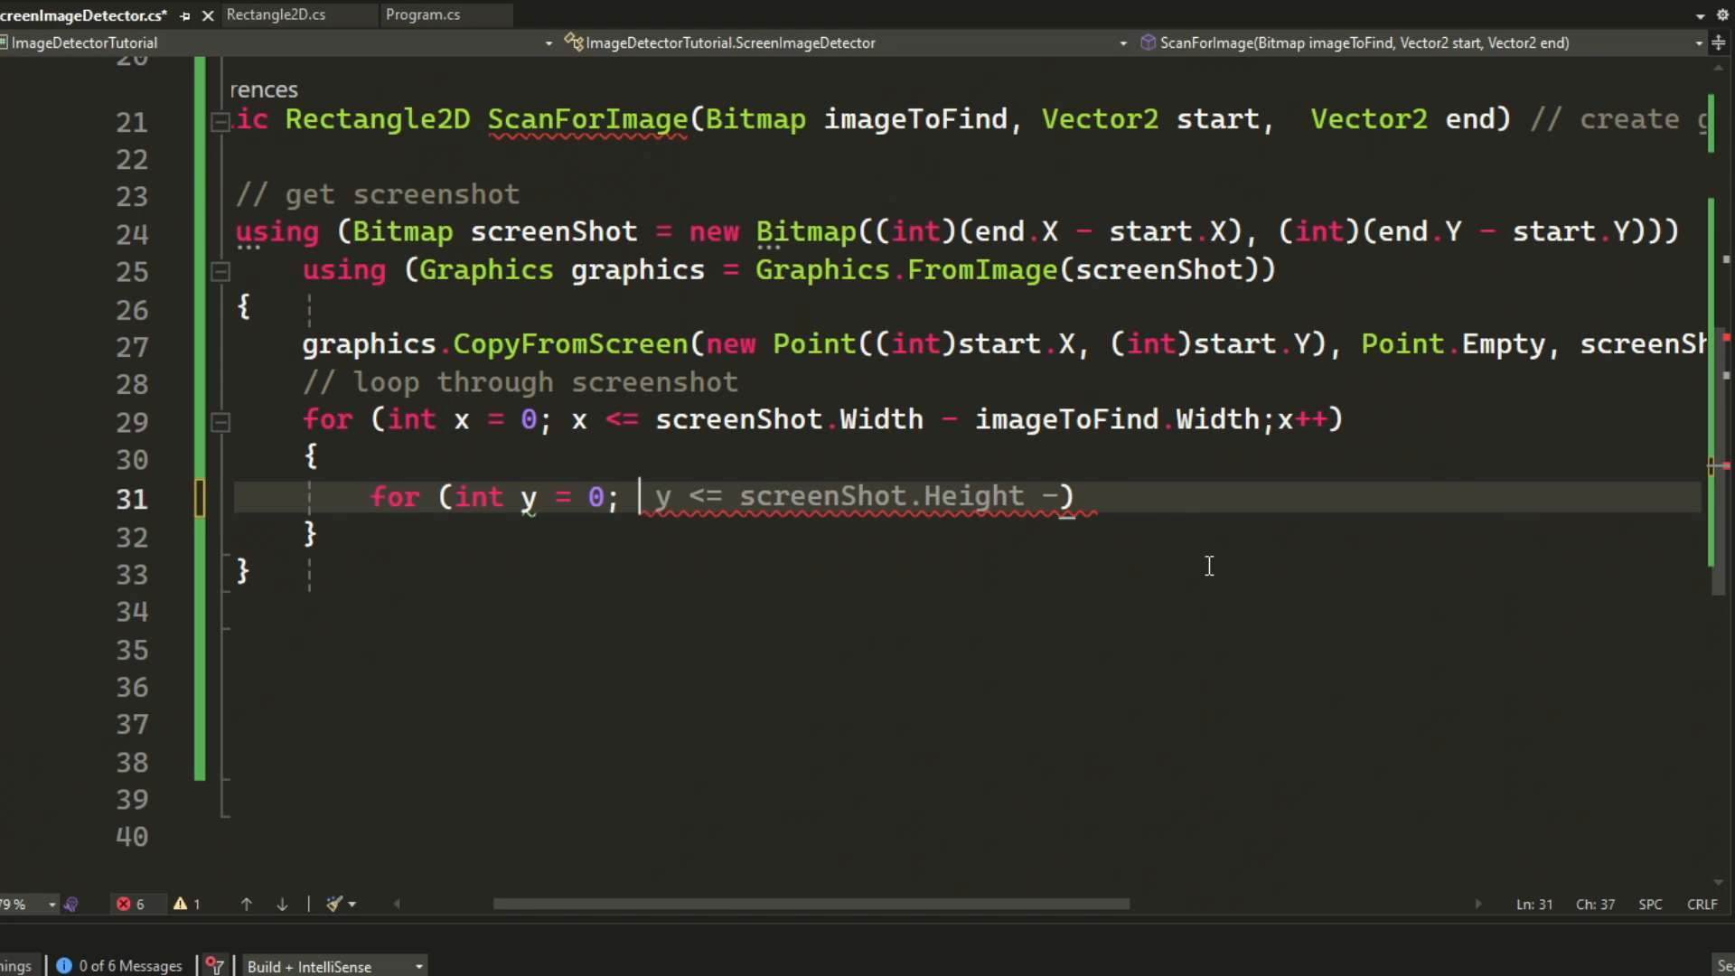
pyautogui.write('imageToFind.Height;y++)')
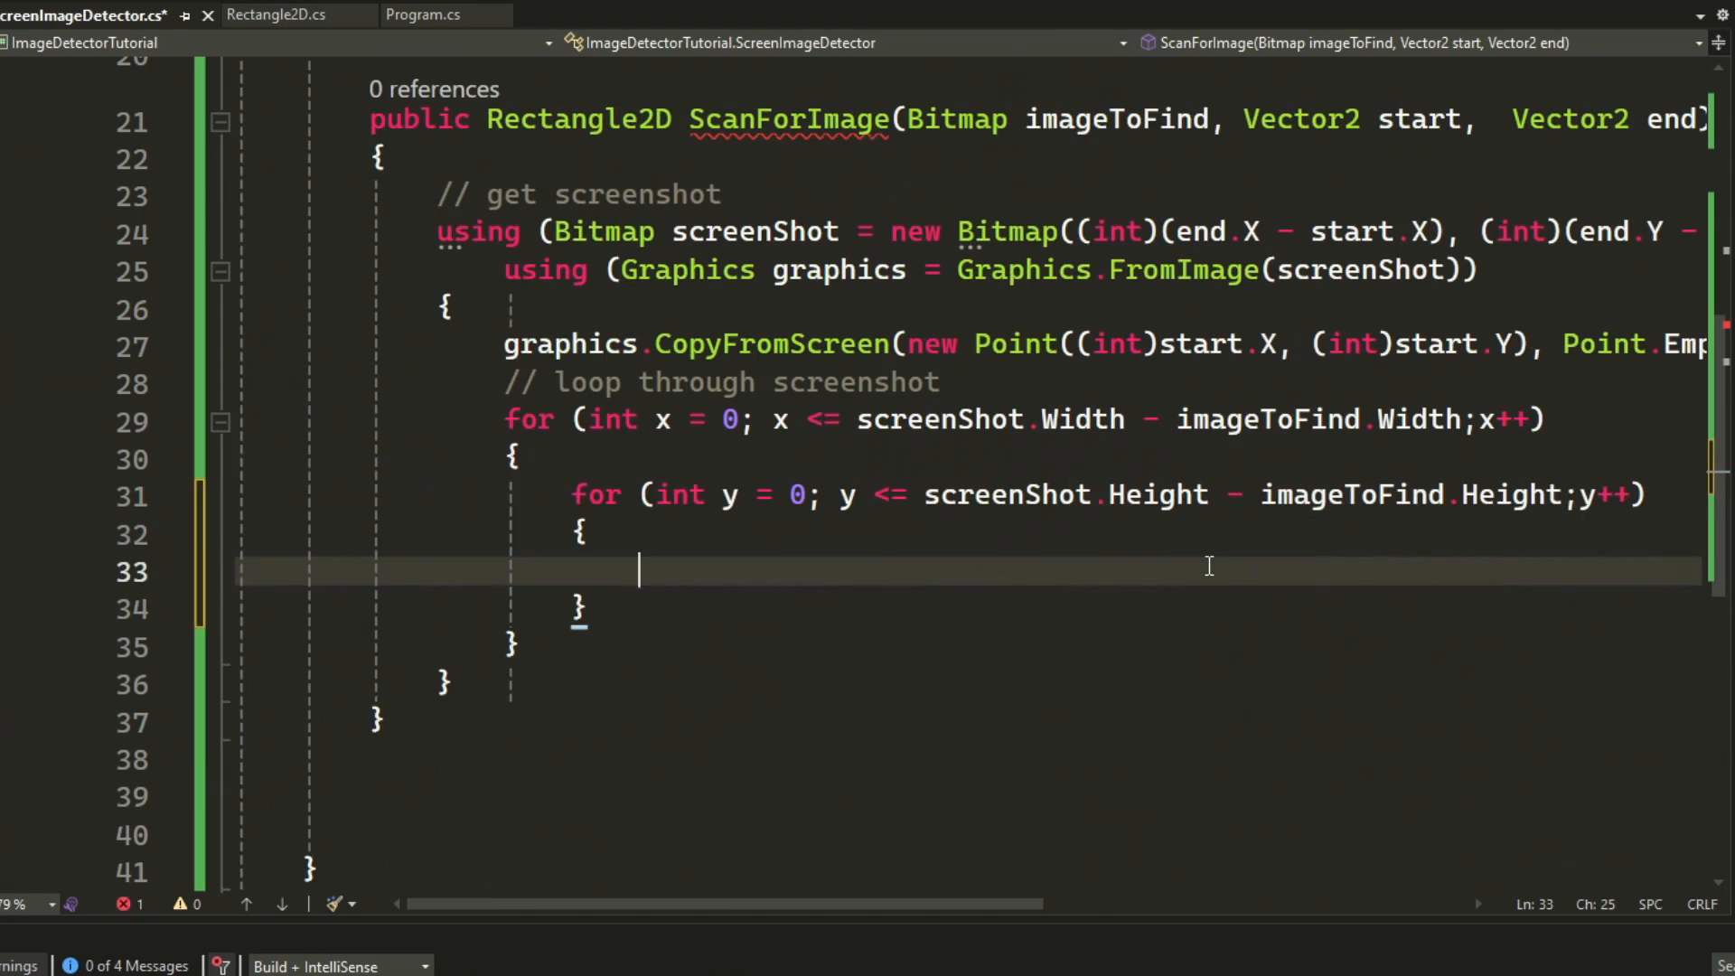
pyautogui.write('//')
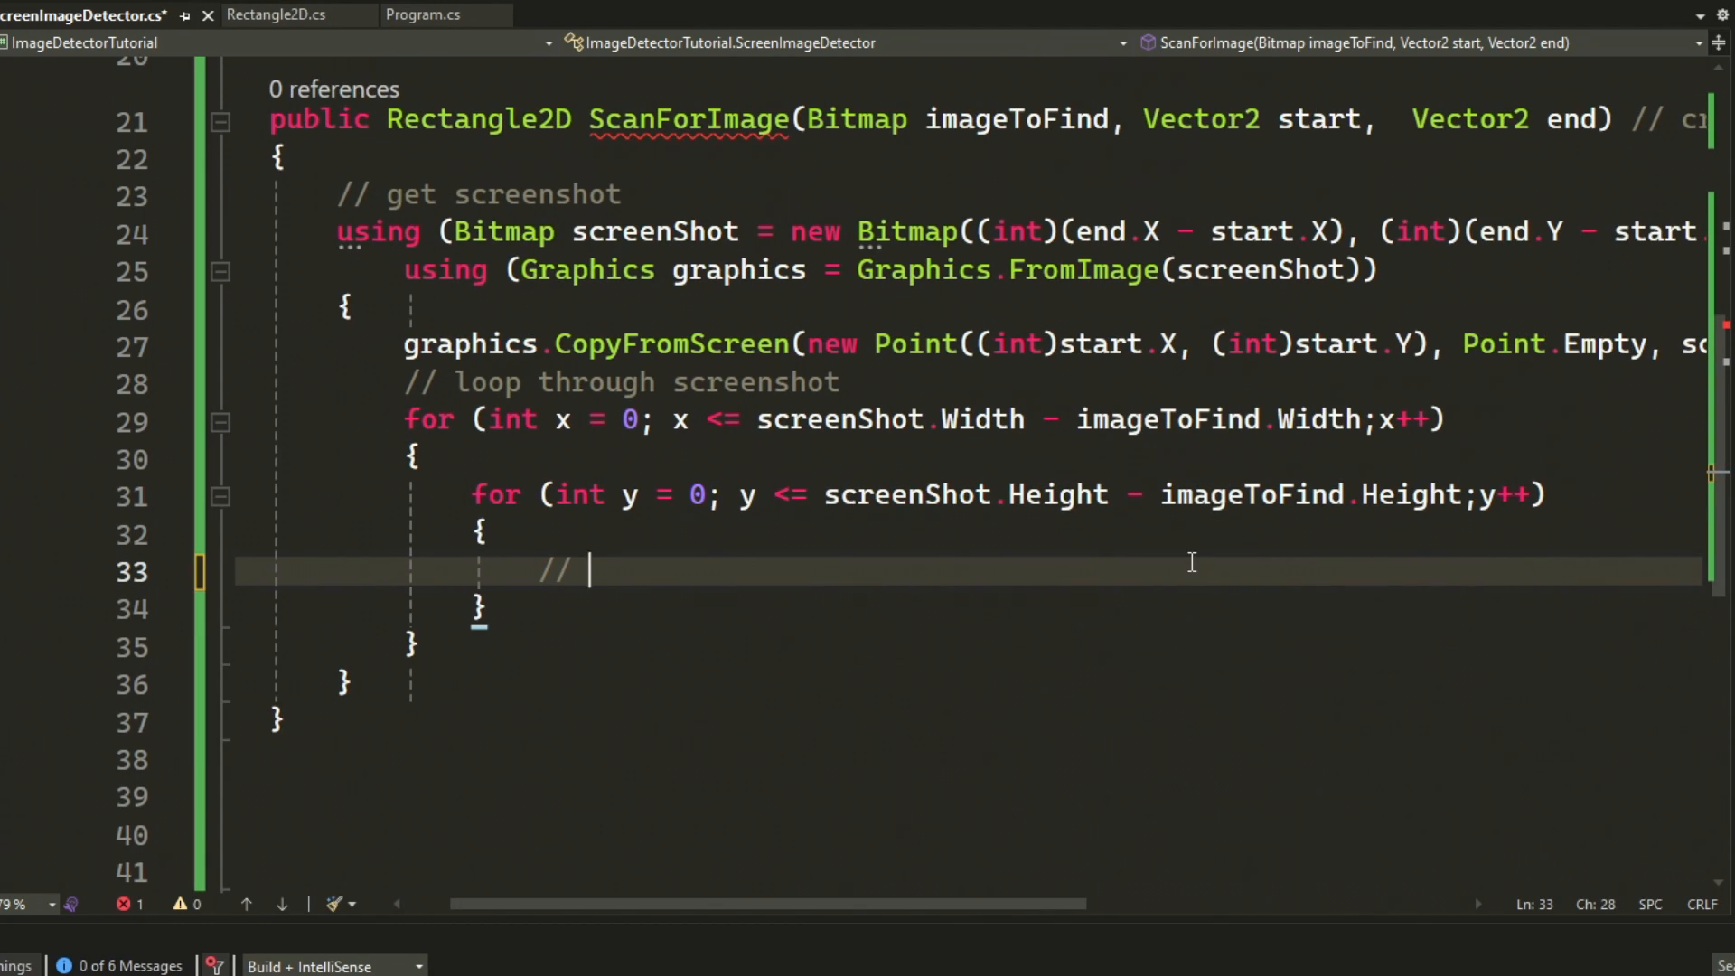
pyautogui.write('check if image is inside of the')
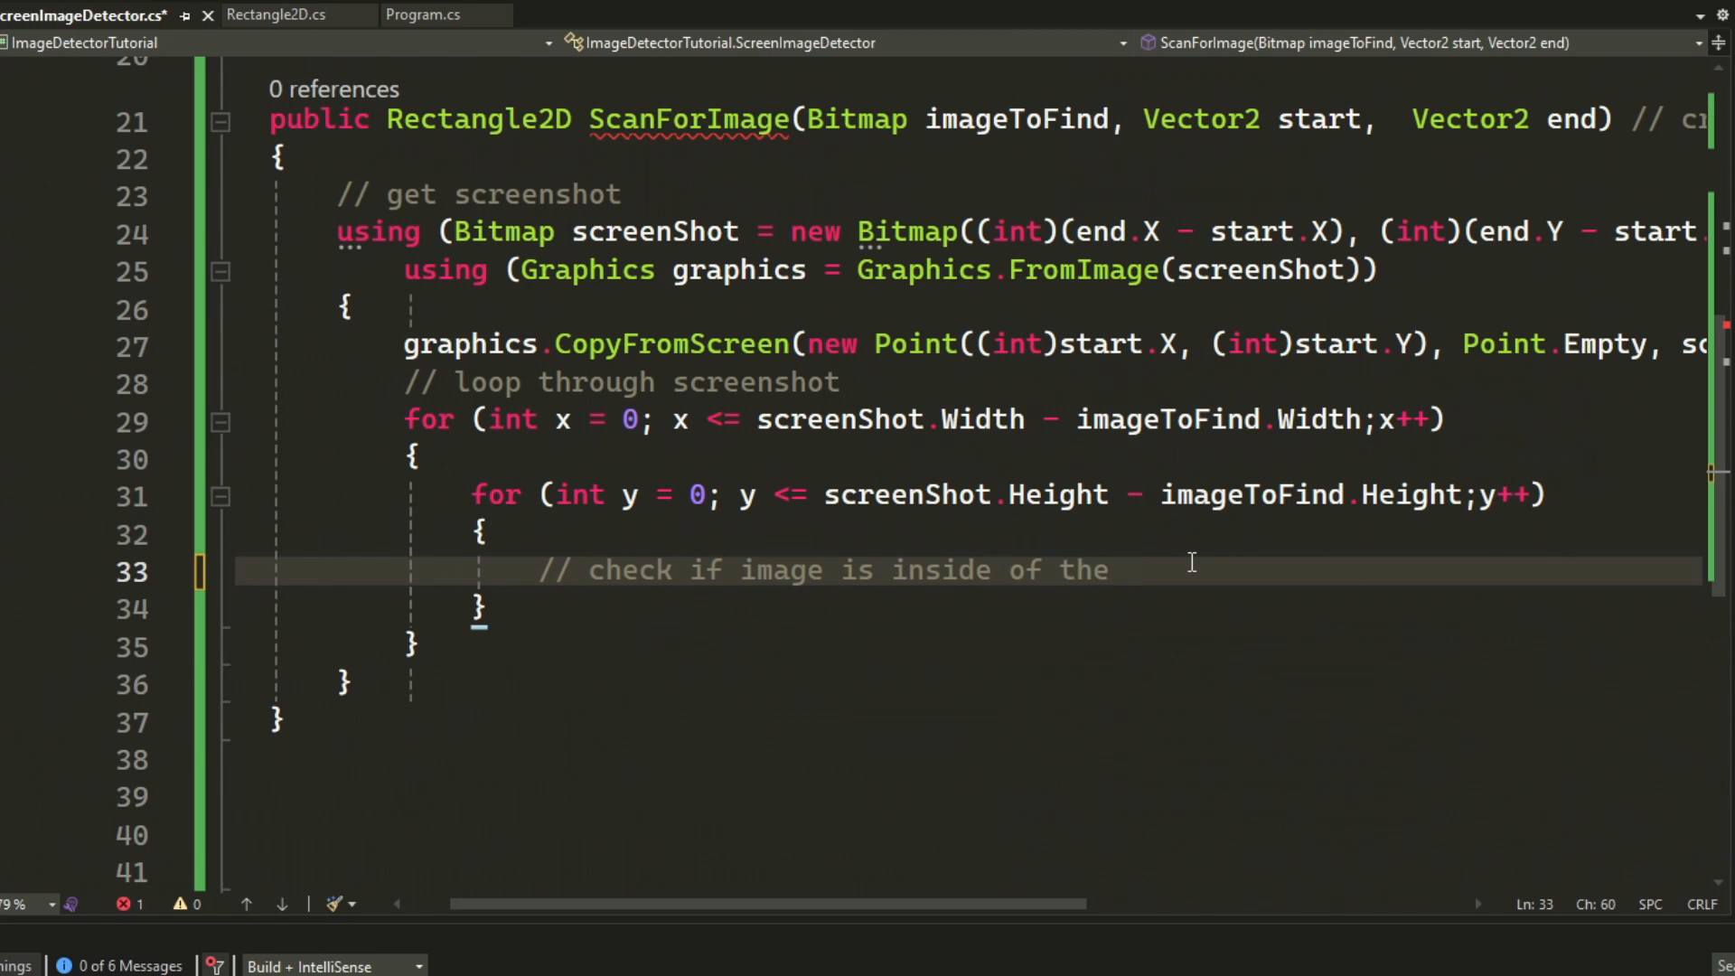
pyautogui.write('area')
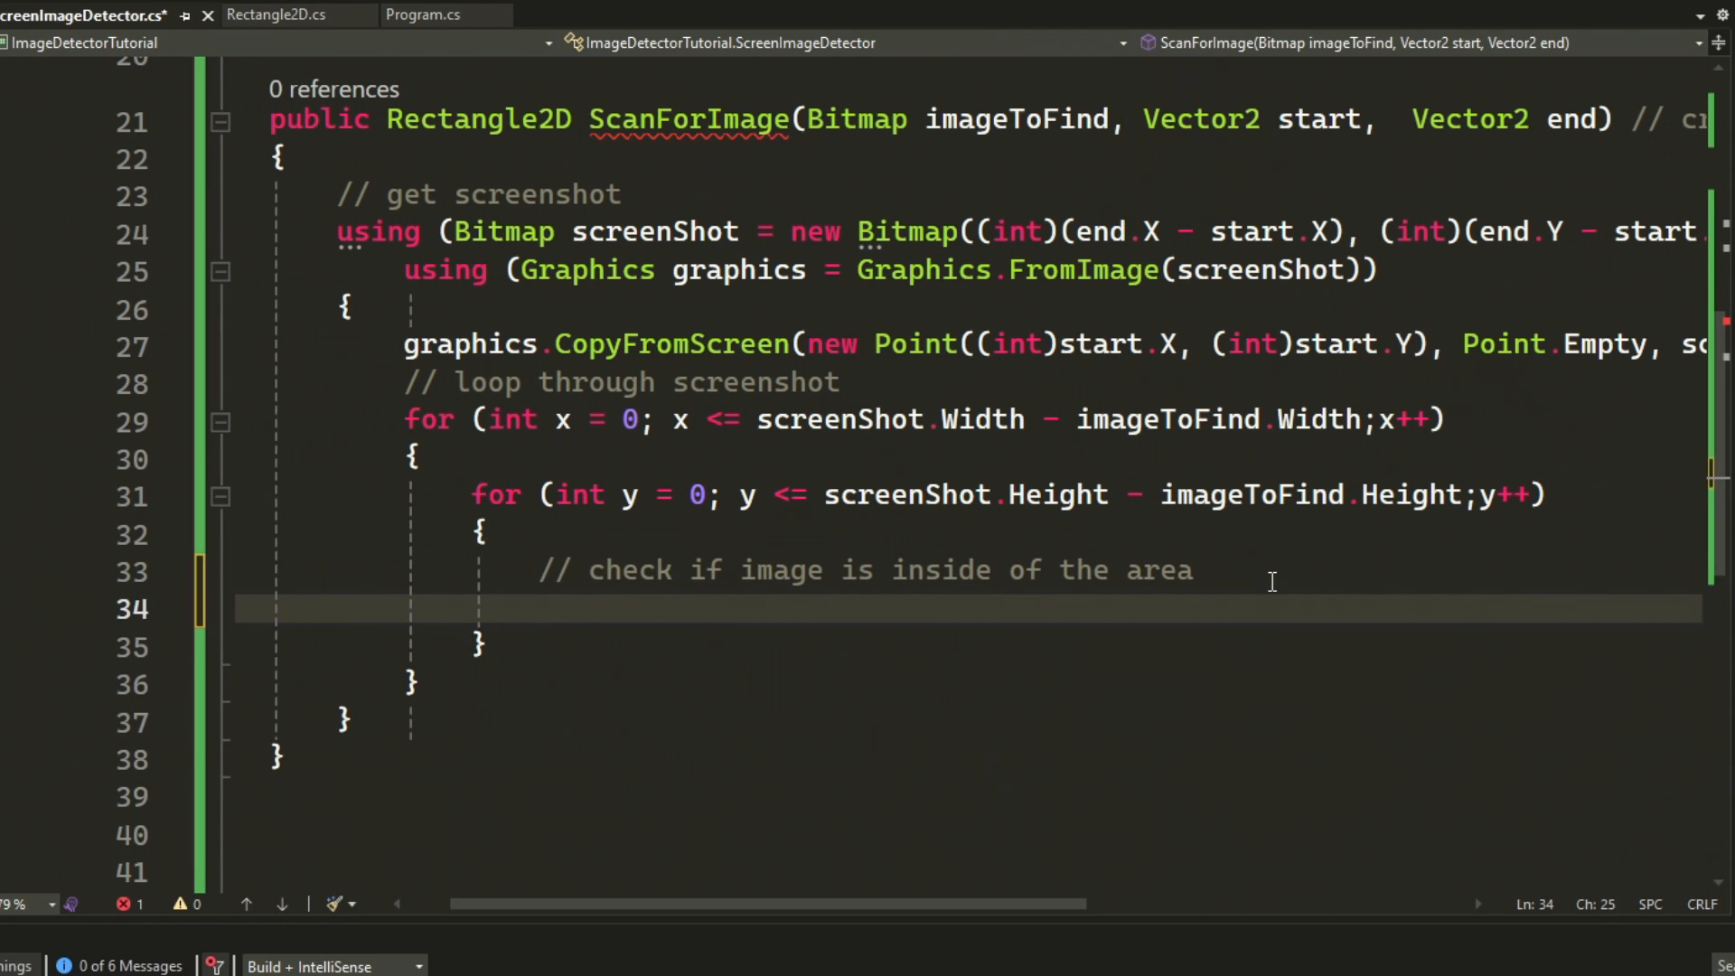
pyautogui.write("// leat's")
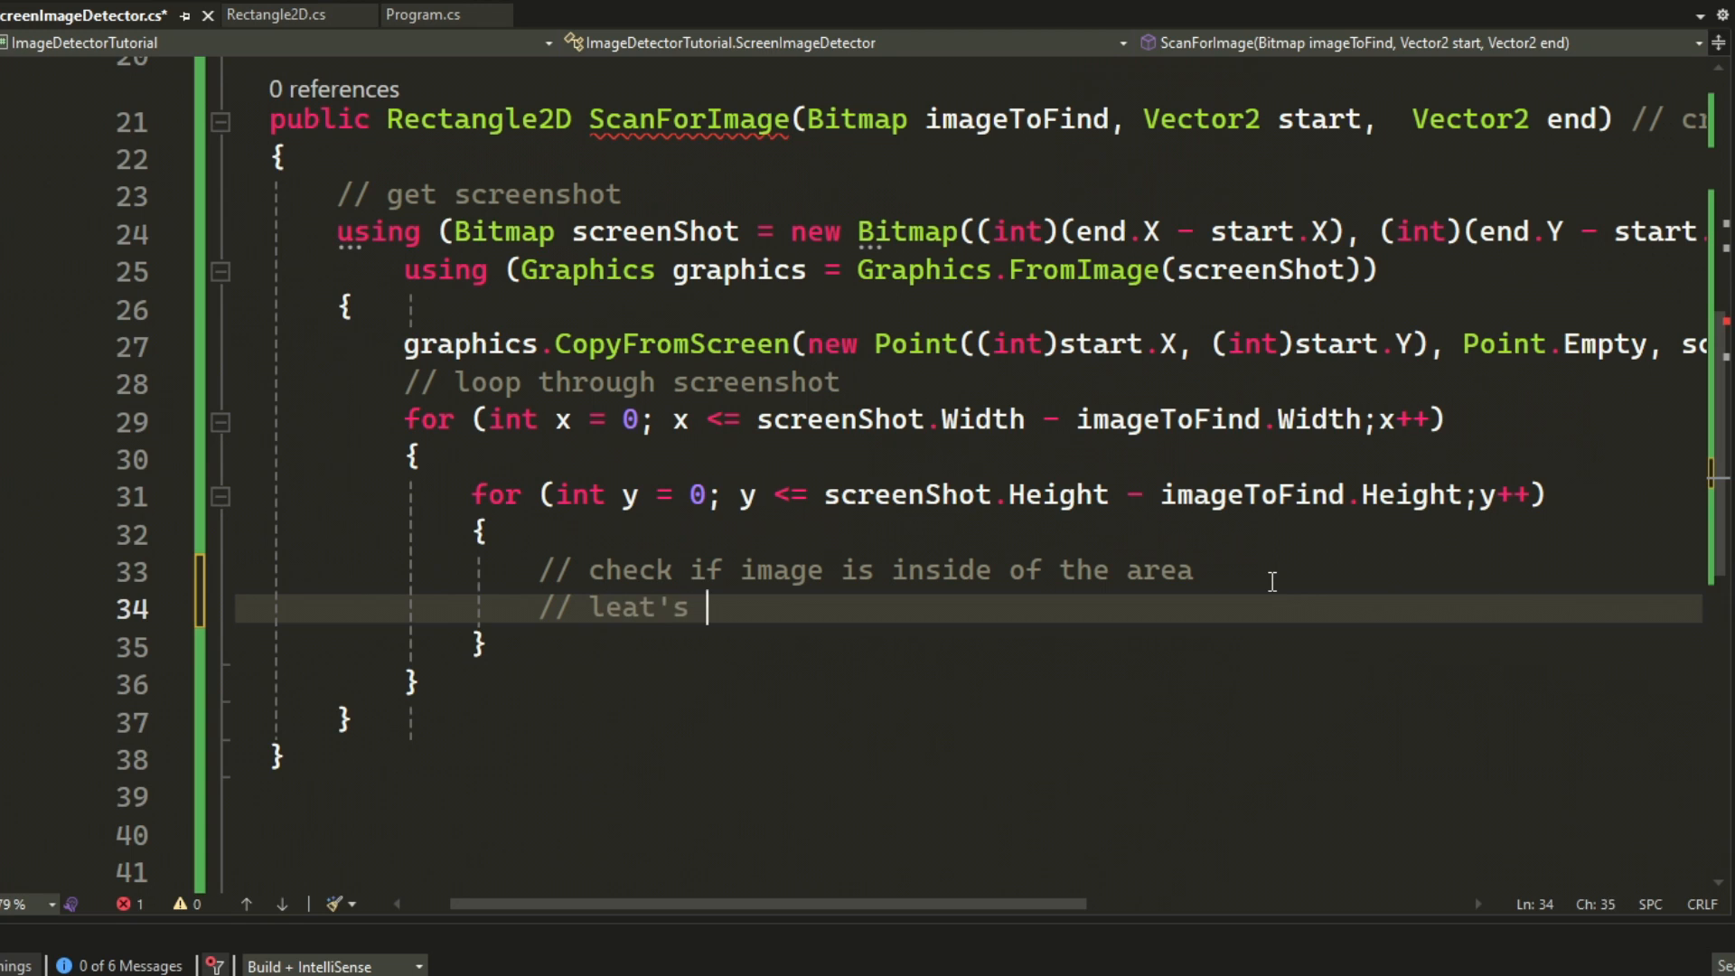
pyautogui.write('create another function')
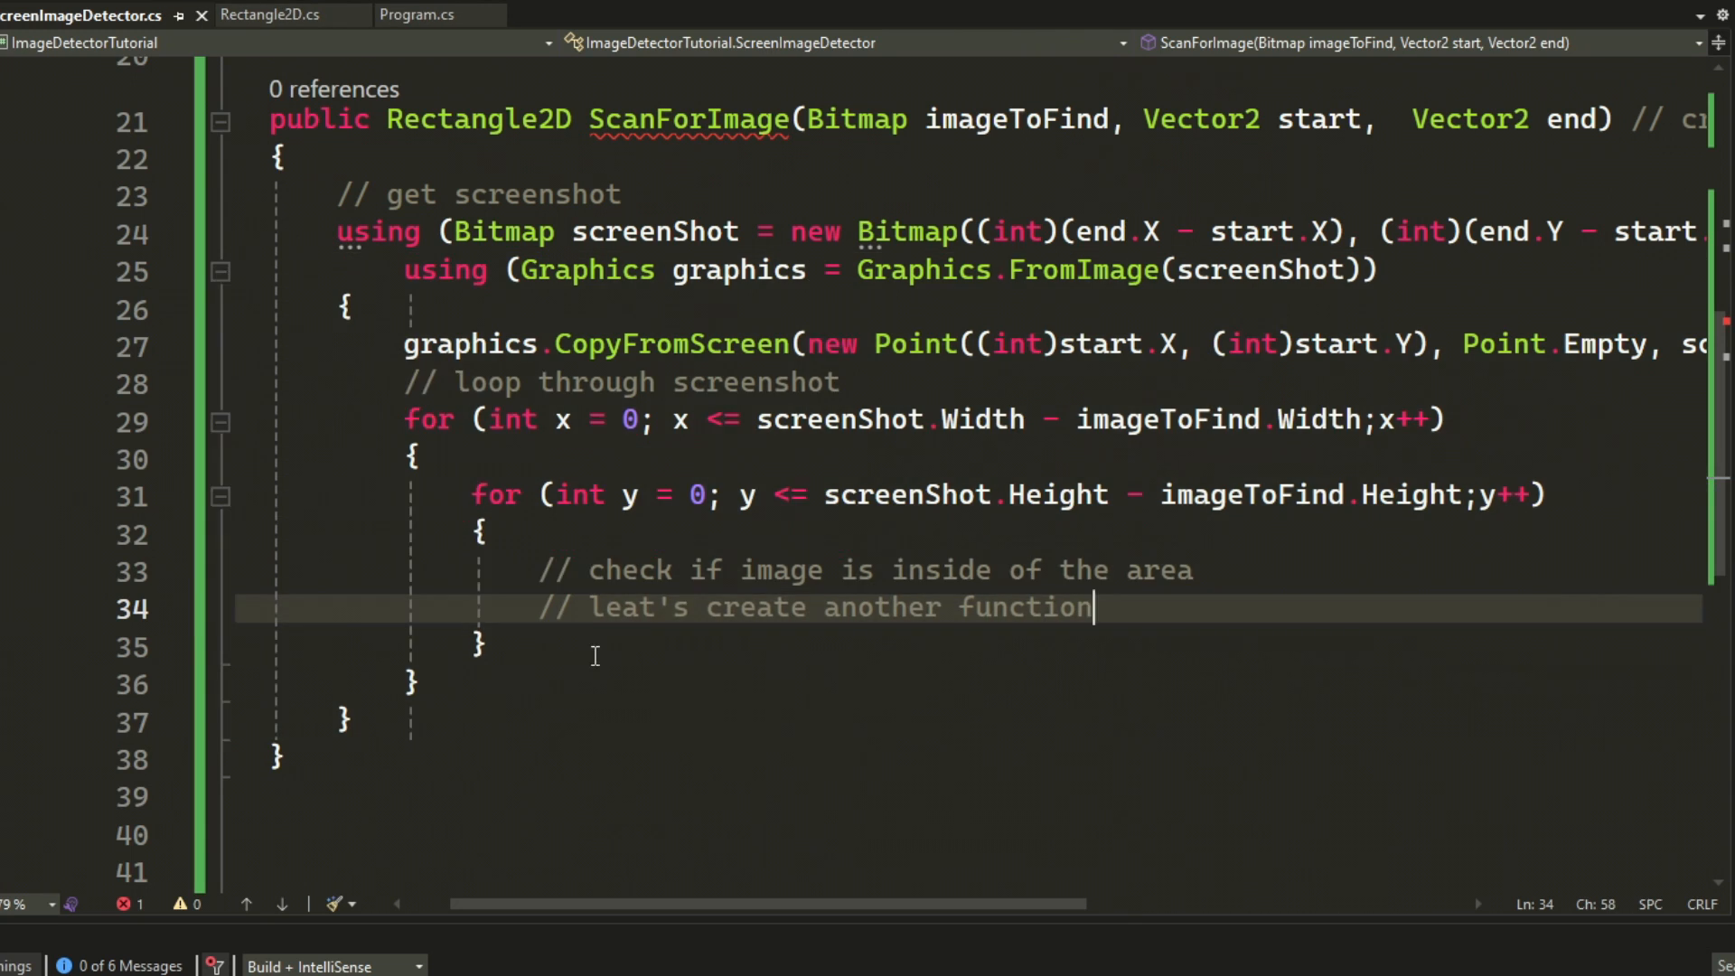
# - Declare public bool IsImageAtLocation(Bitmap screenShot, int x, int y) with a nested-loop comment
pyautogui.write('public')
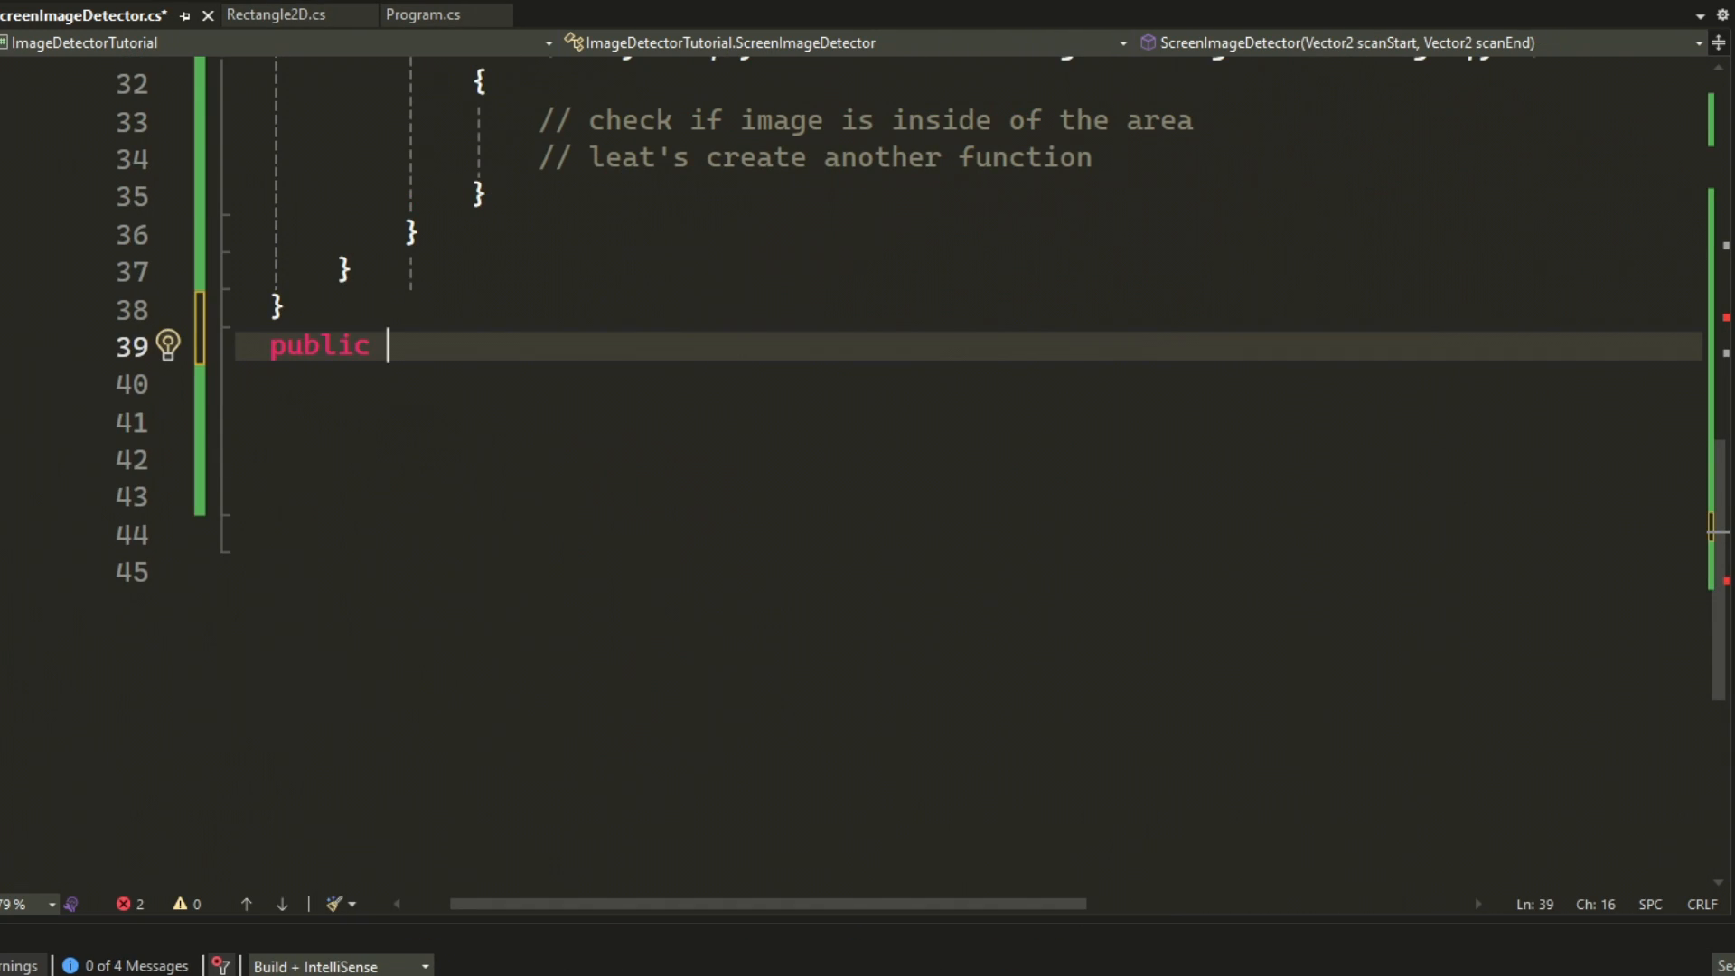
pyautogui.write('bool IsImageAtLocation(Vector2 location) {')
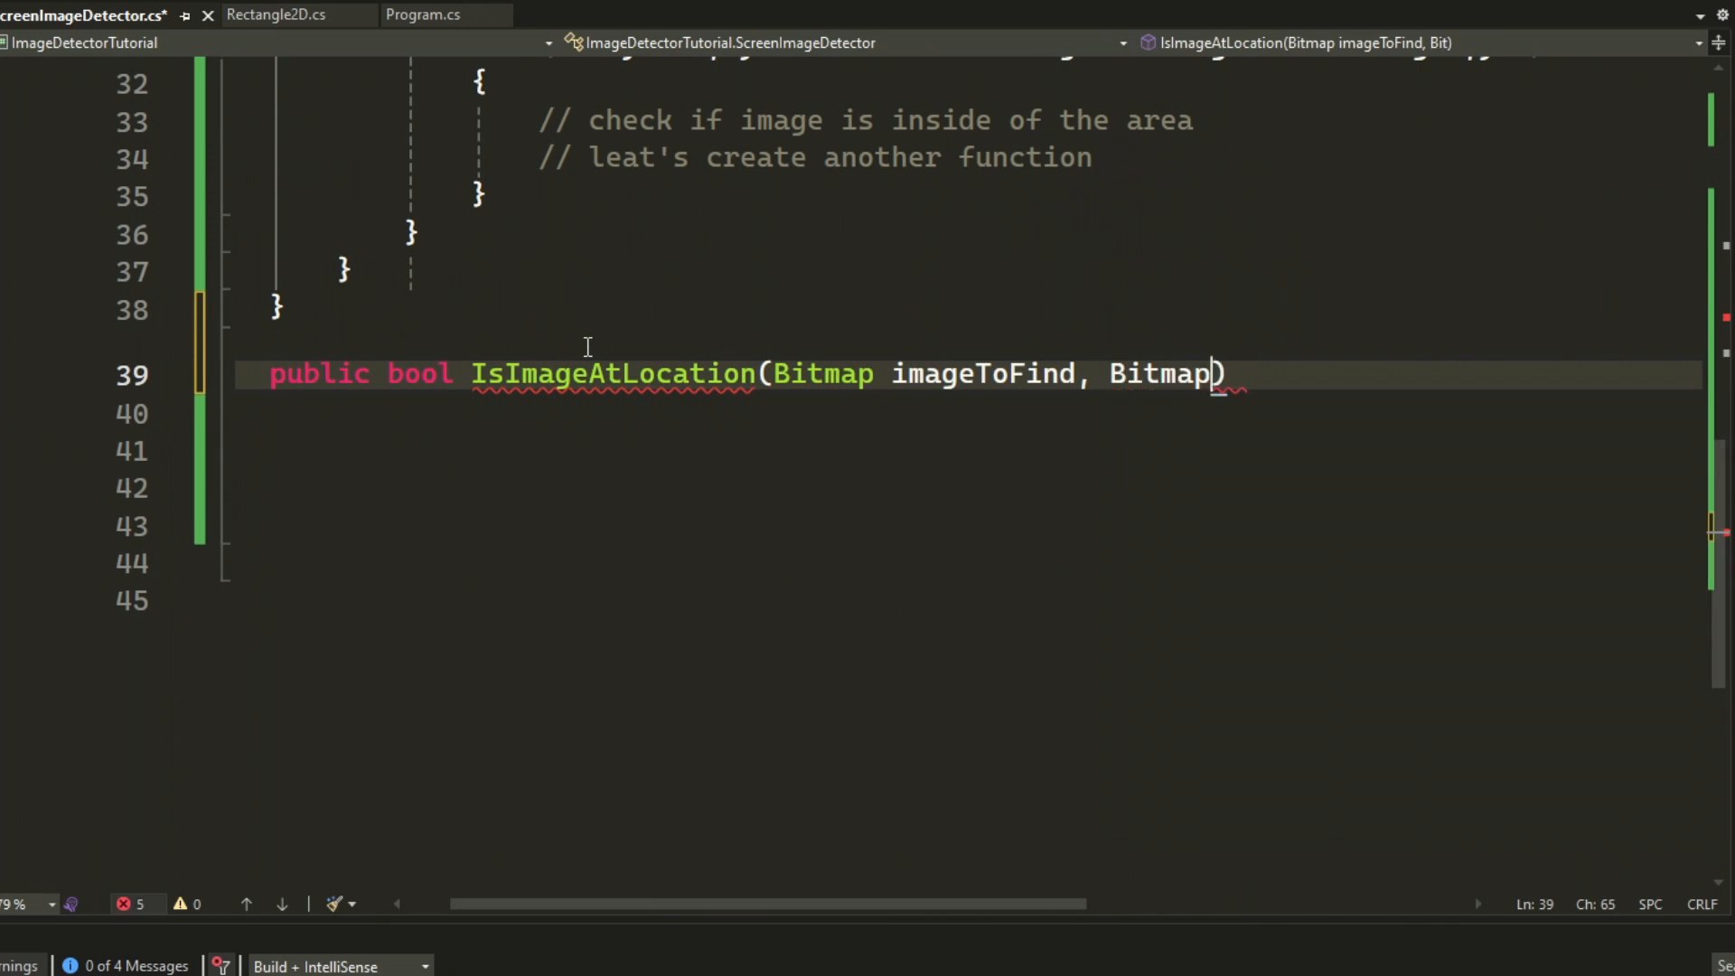
pyautogui.write('screenShot, int x, int y')
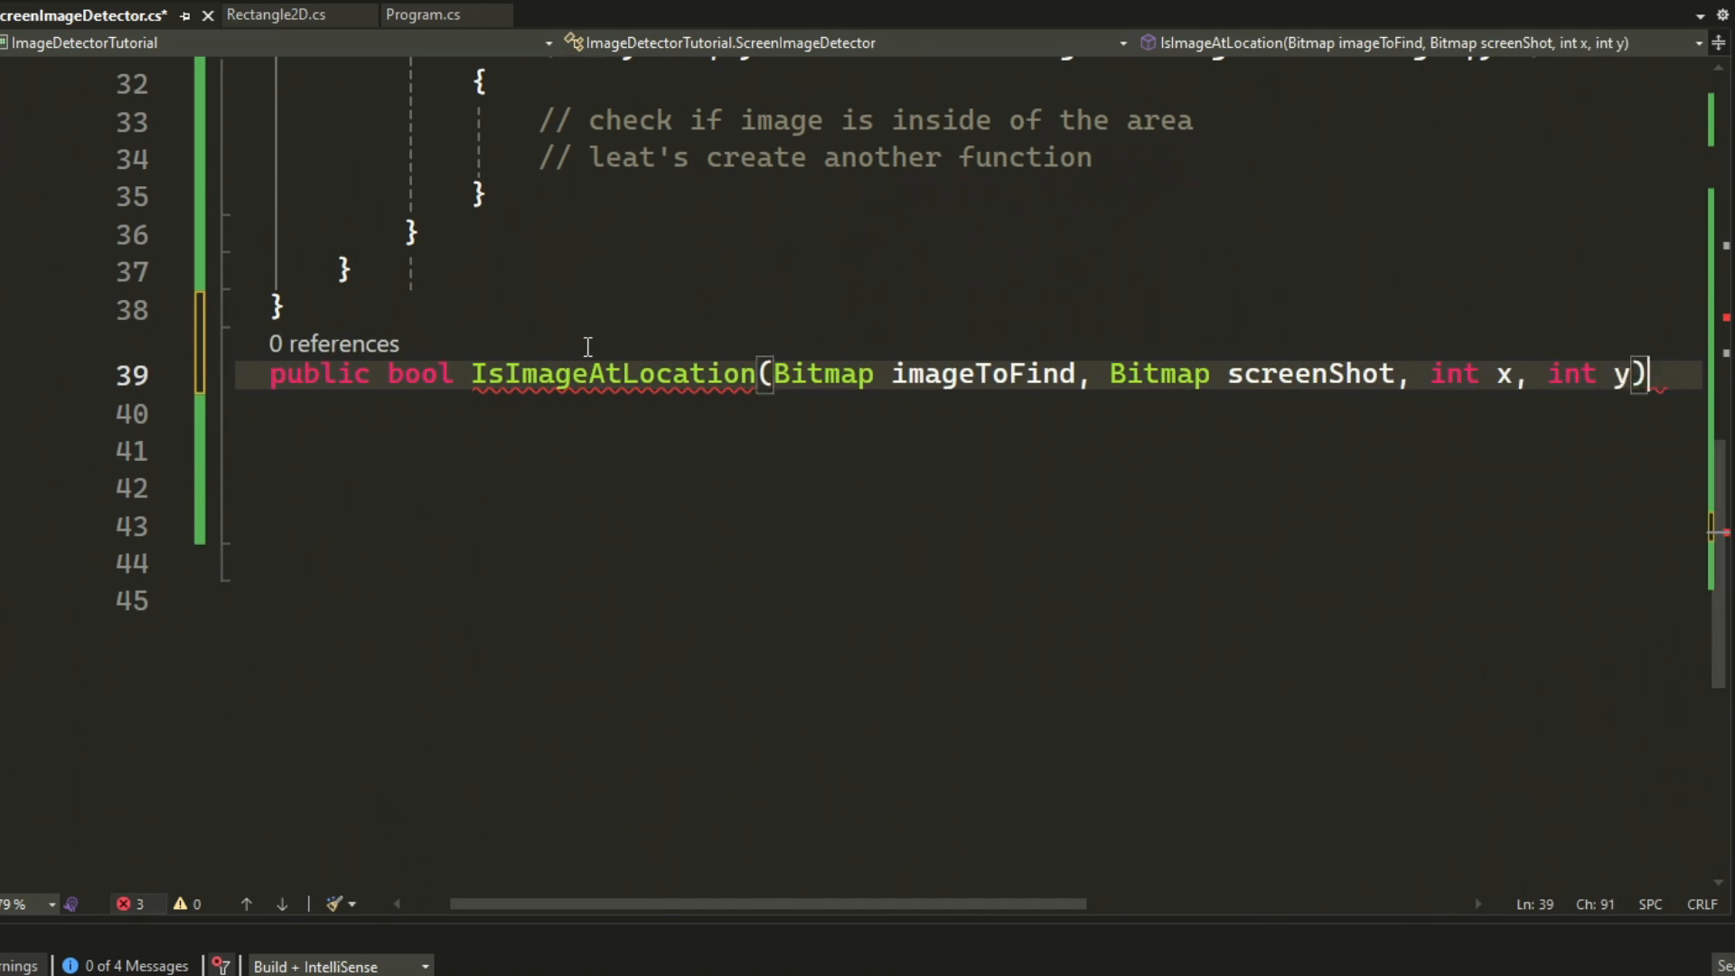
pyautogui.write('for')
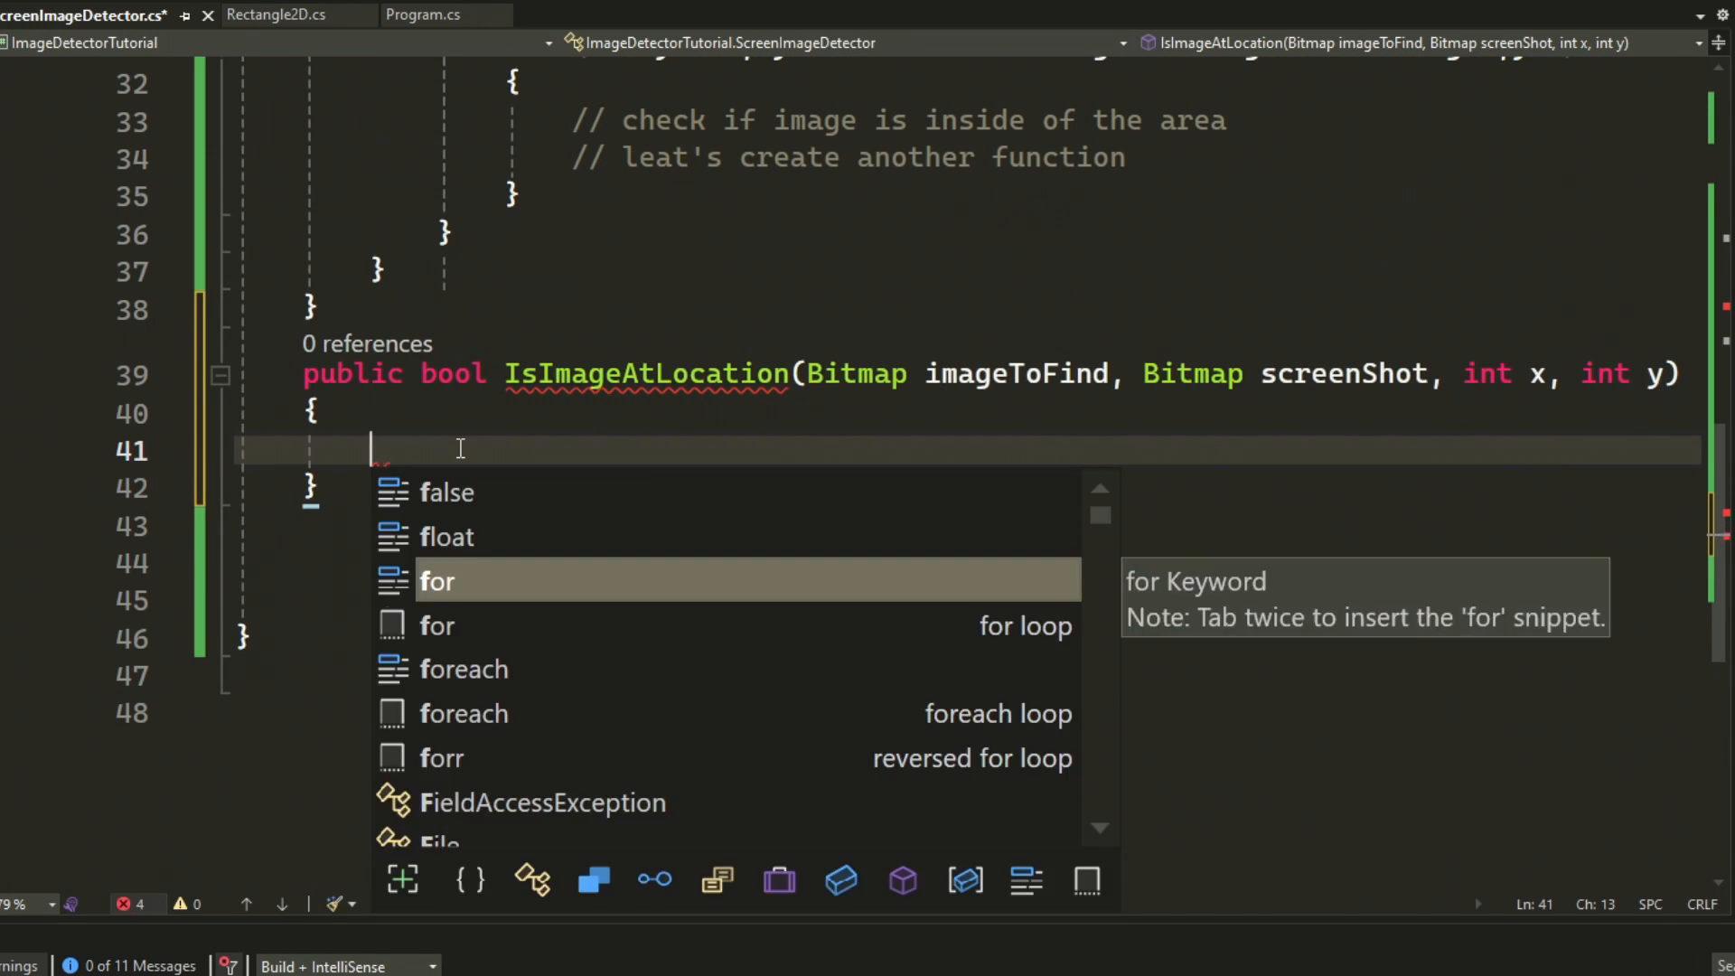
pyautogui.write('// loop through')
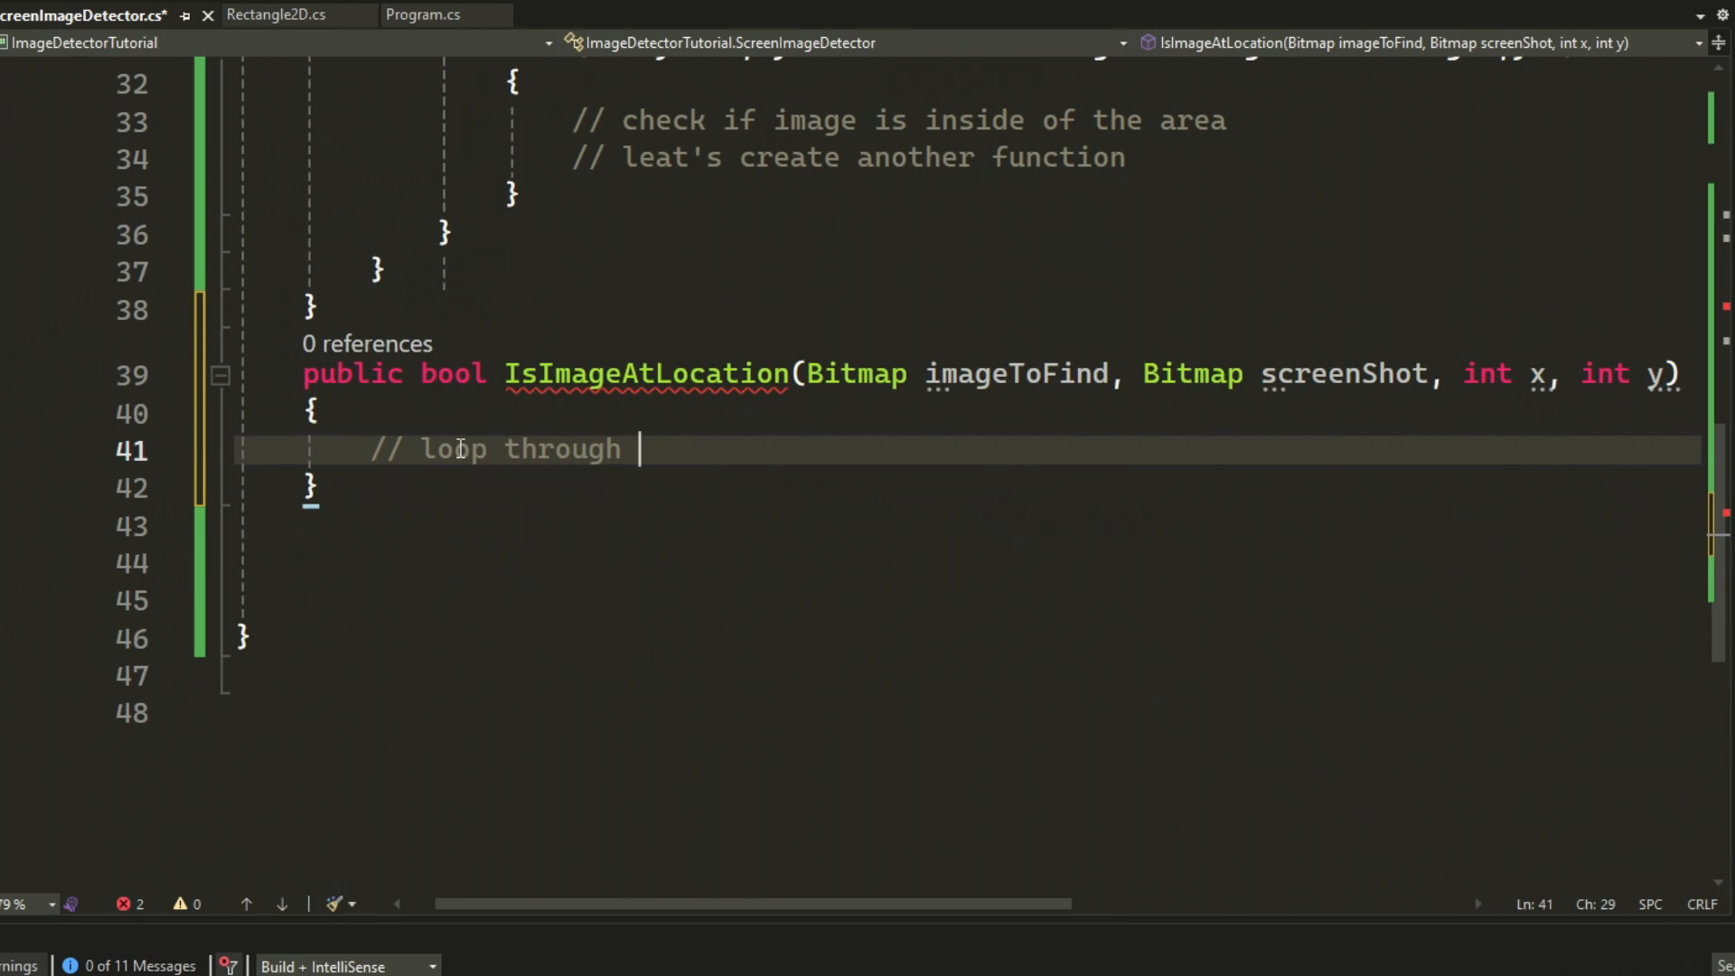
pyautogui.write('nested loop to check for picture sequence')
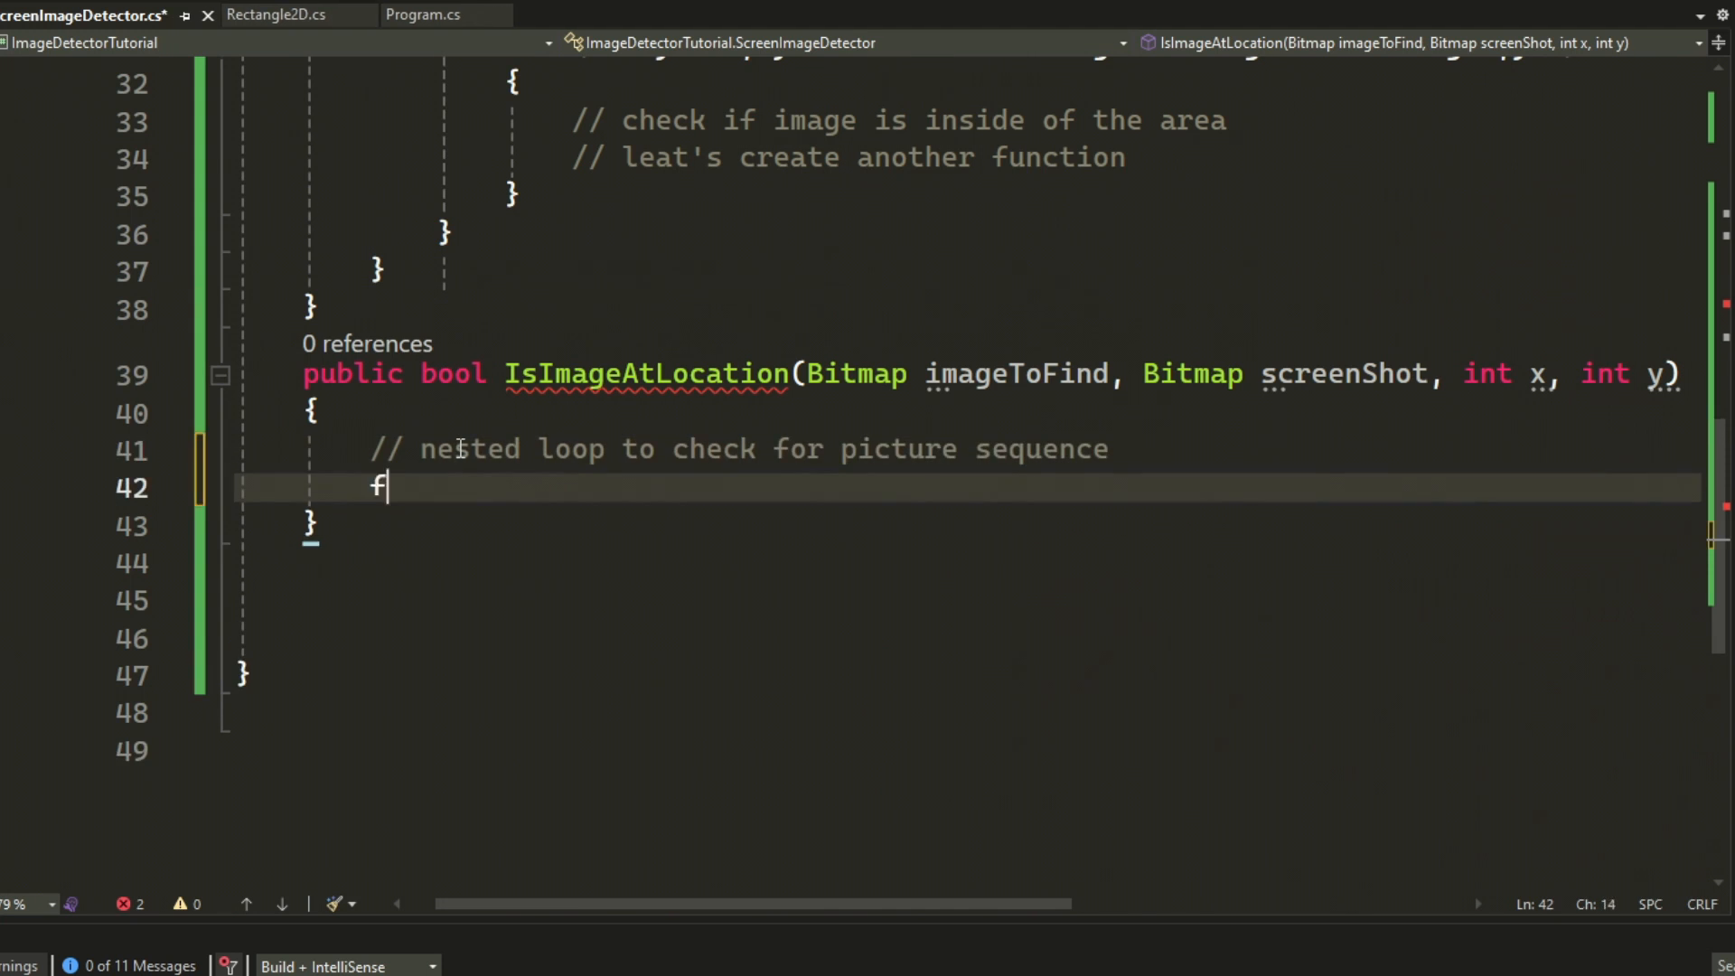
# - Loop i/j over imageToFind's pixels, compare GetPixel values, and return false on mismatch
pyautogui.write('or (int i )')
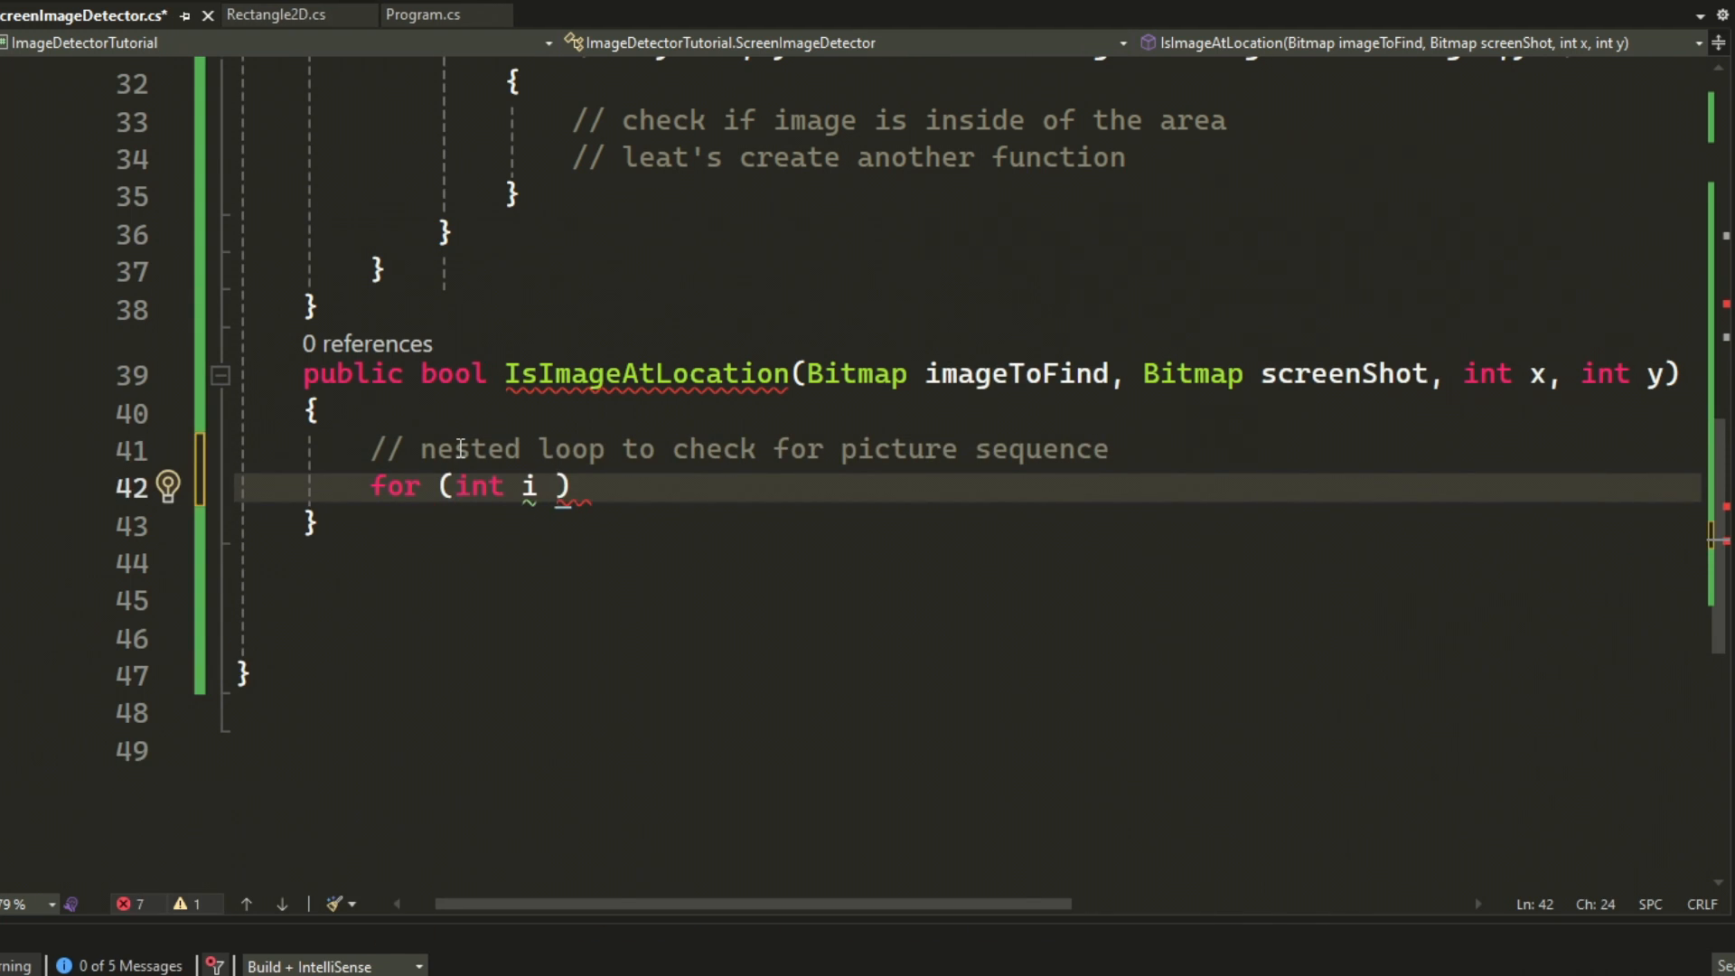
pyautogui.write('= 0; i < imageToFind.Width; i++)')
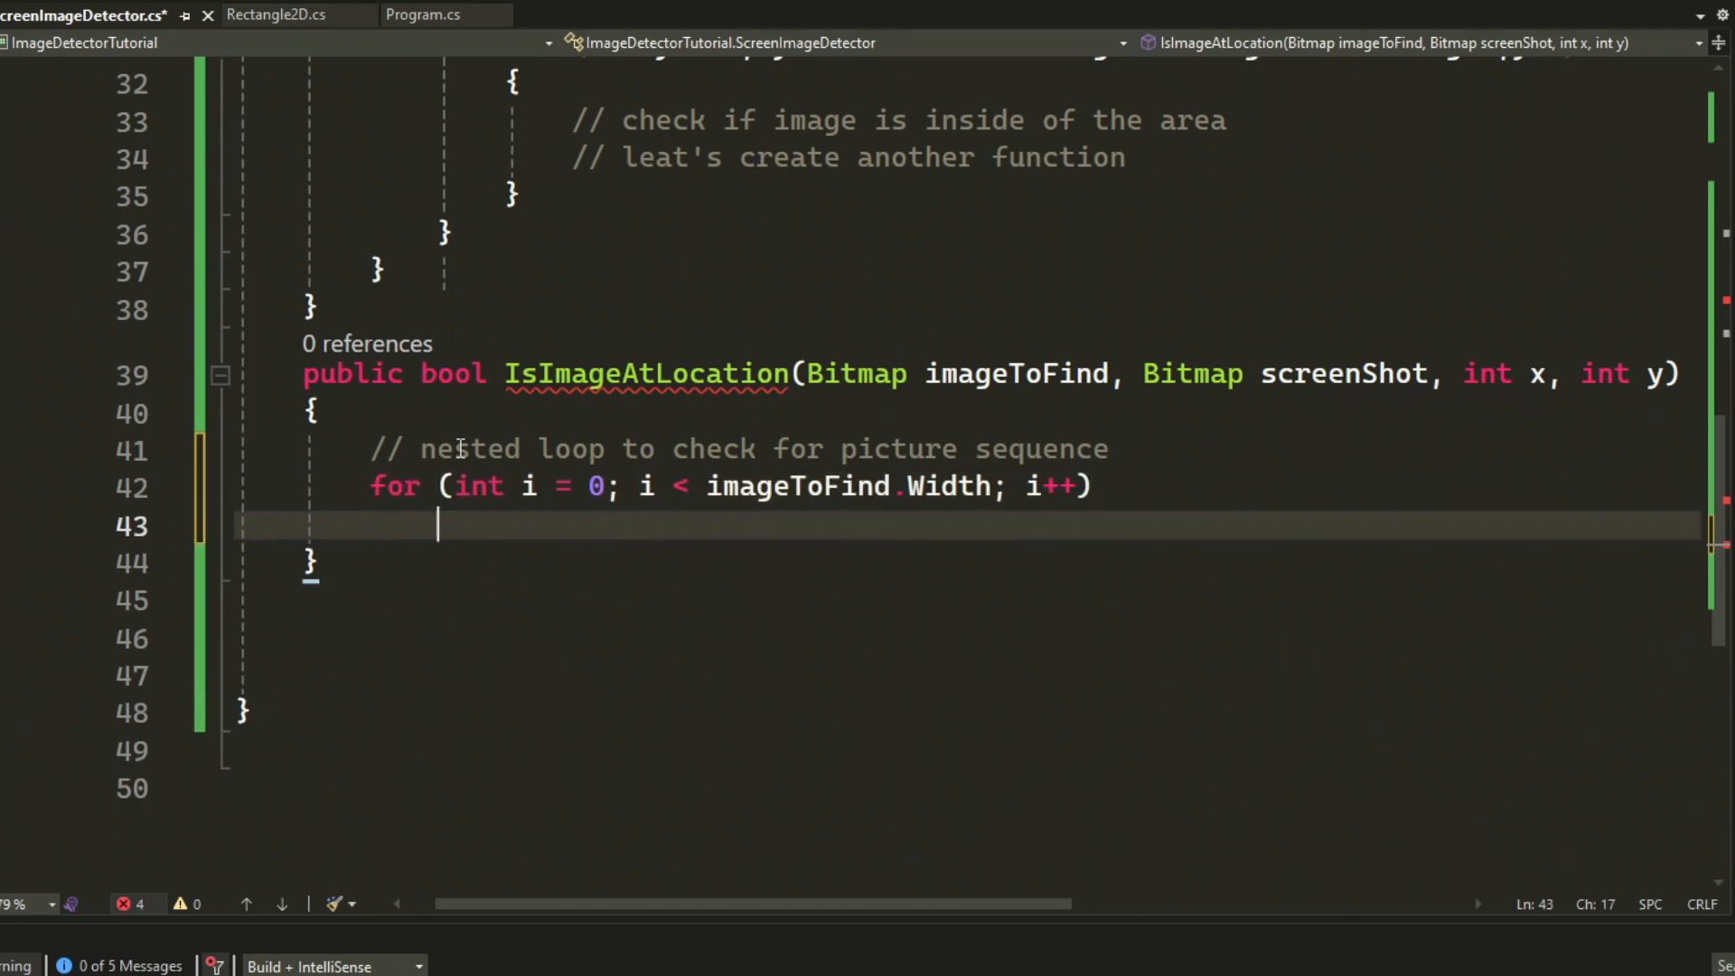
pyautogui.write('for (int j = 0; j < imageToFind.Height; j++)')
pyautogui.write('//')
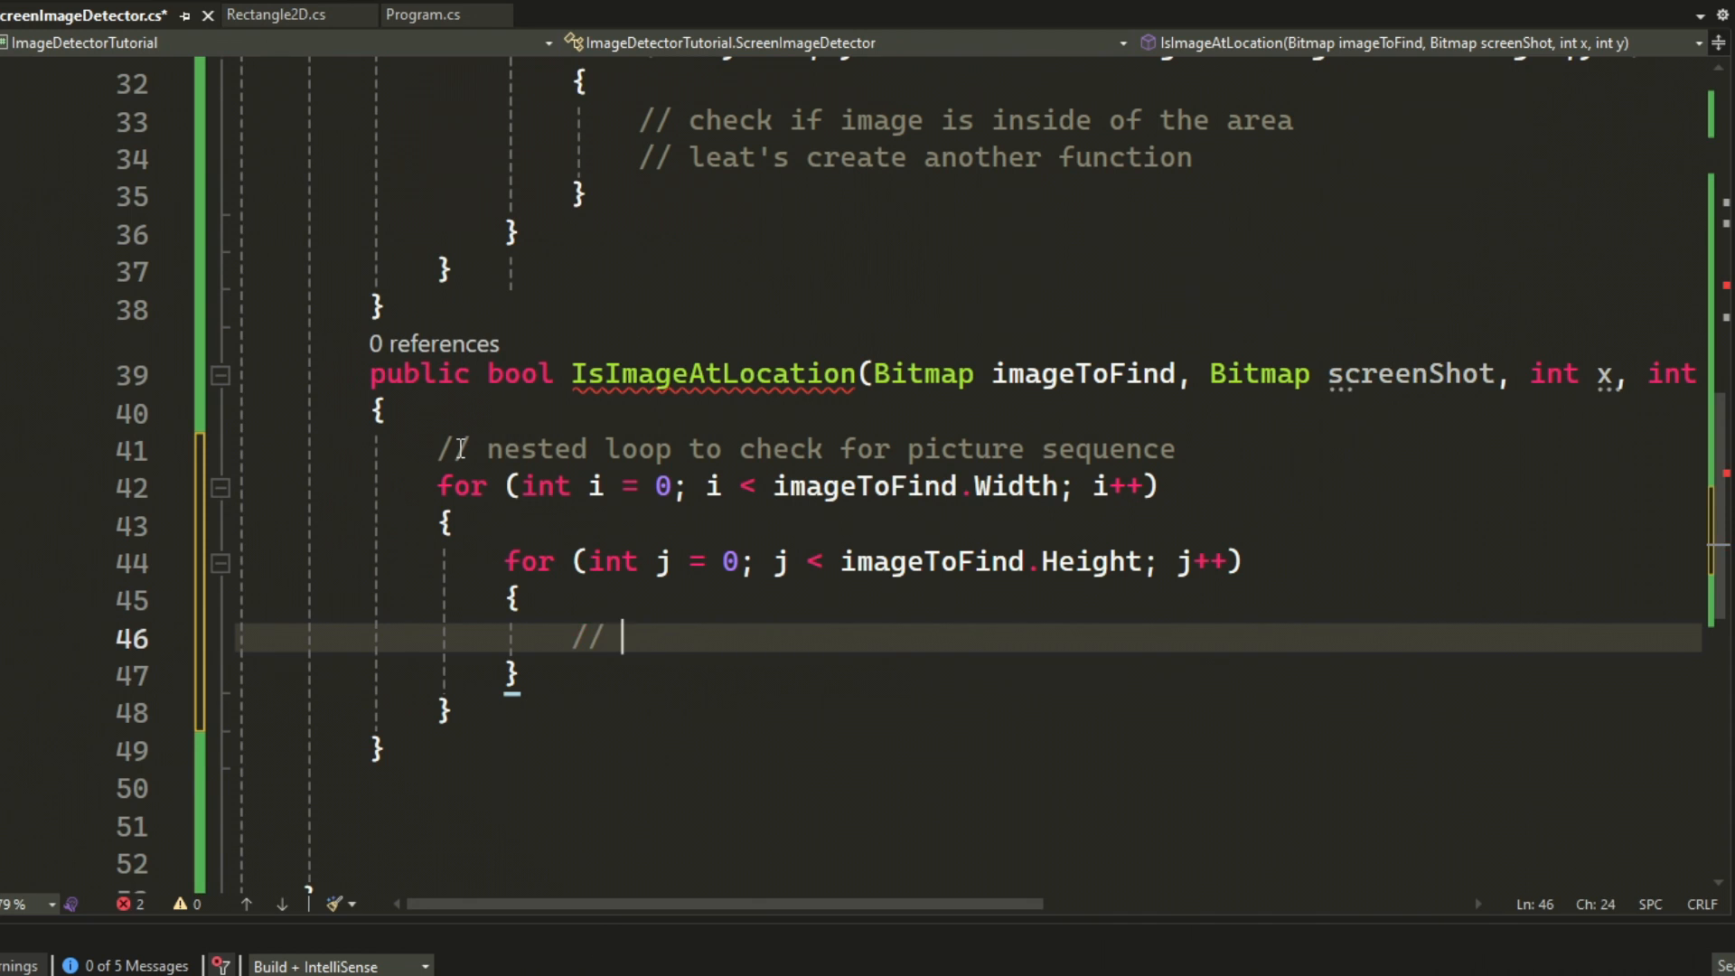
pyautogui.write('compare image to screenshot')
pyautogui.write('Color')
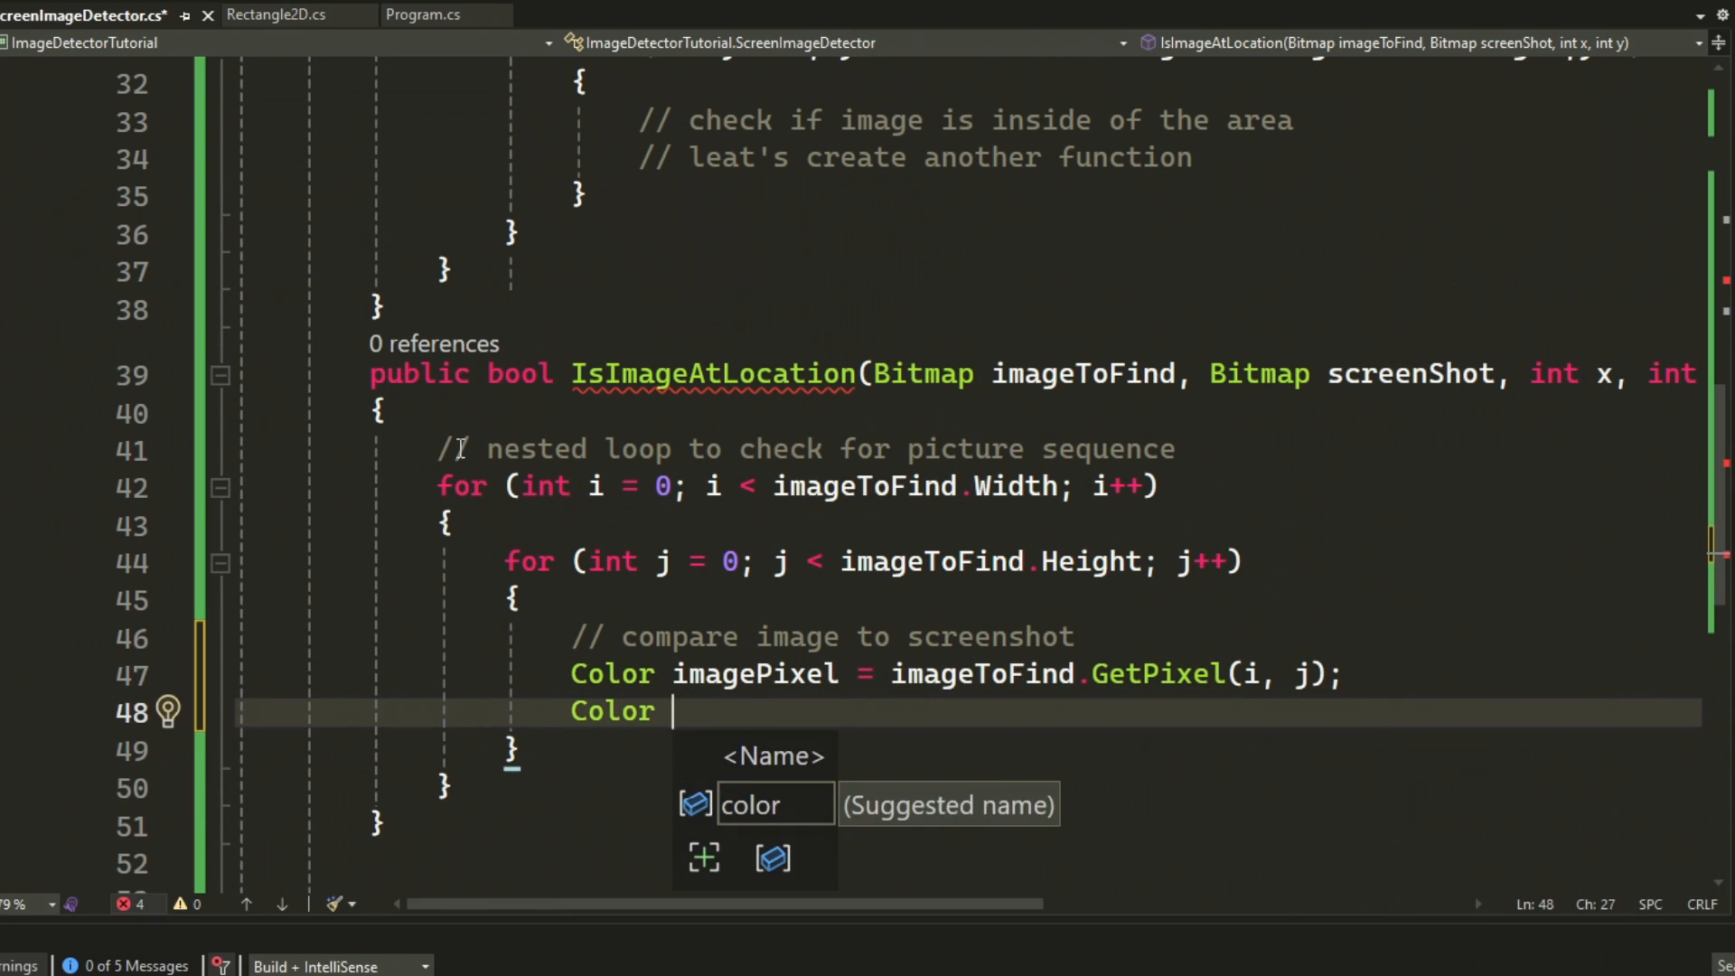
pyautogui.write('screenPixel = screenShot.GetPixel(i, j);')
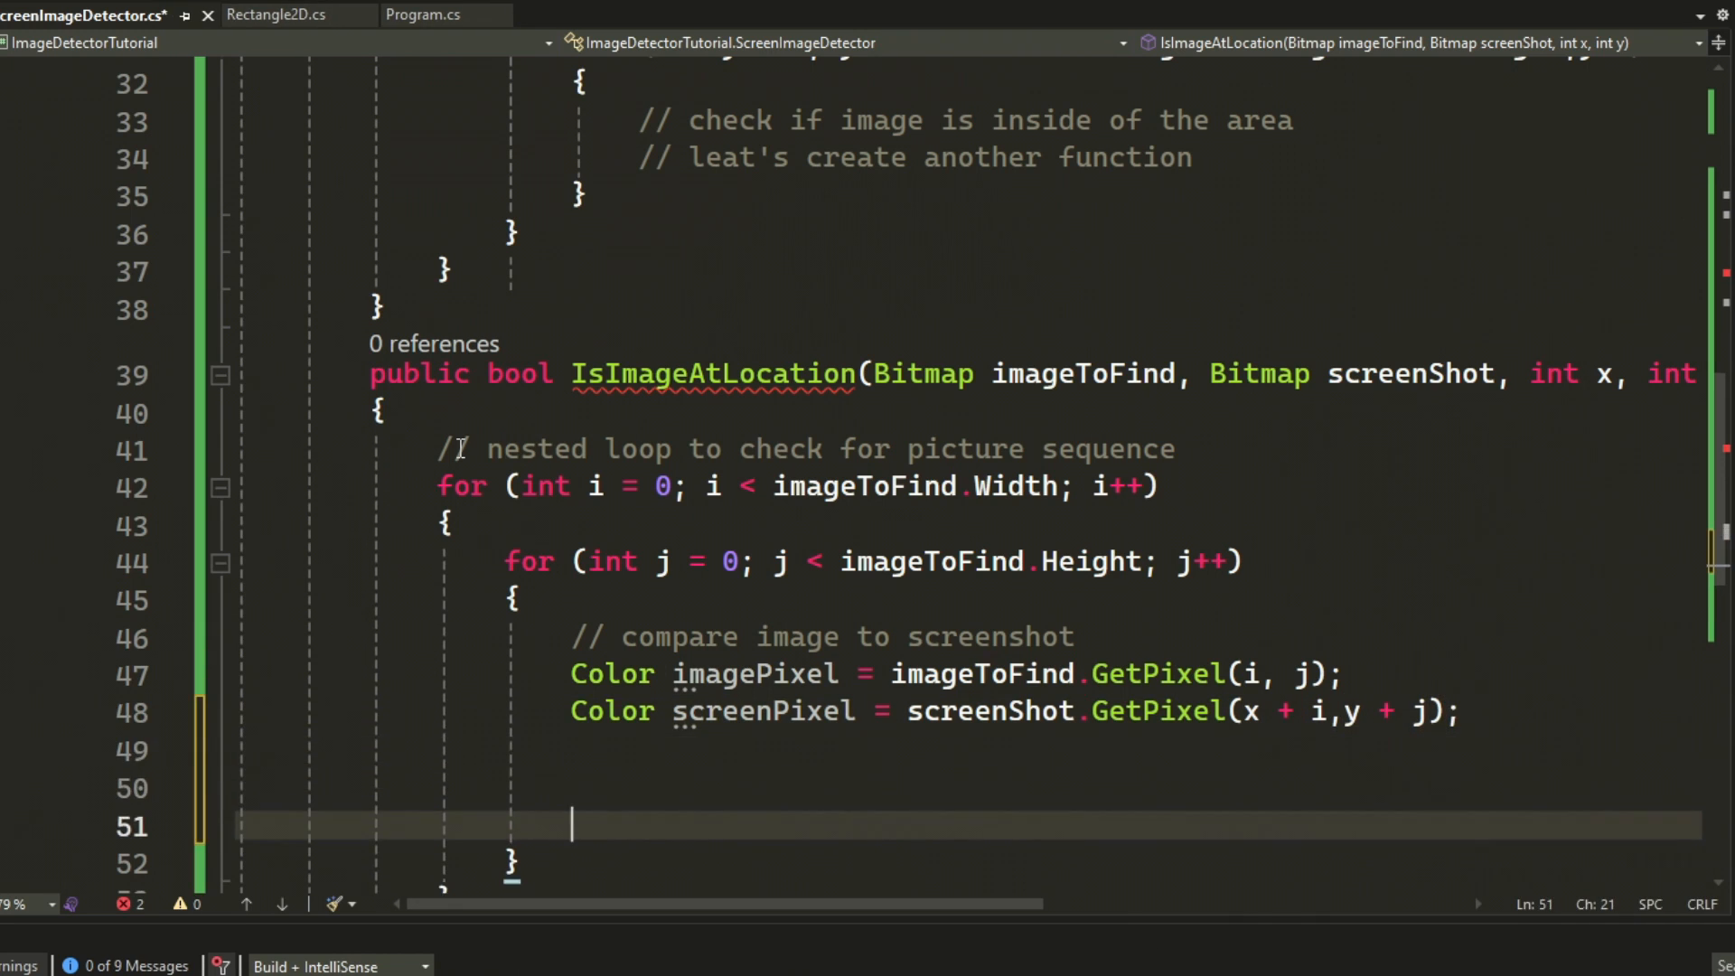
pyautogui.write('if (imagePixel != screenPixel)')
pyautogui.write('return false;')
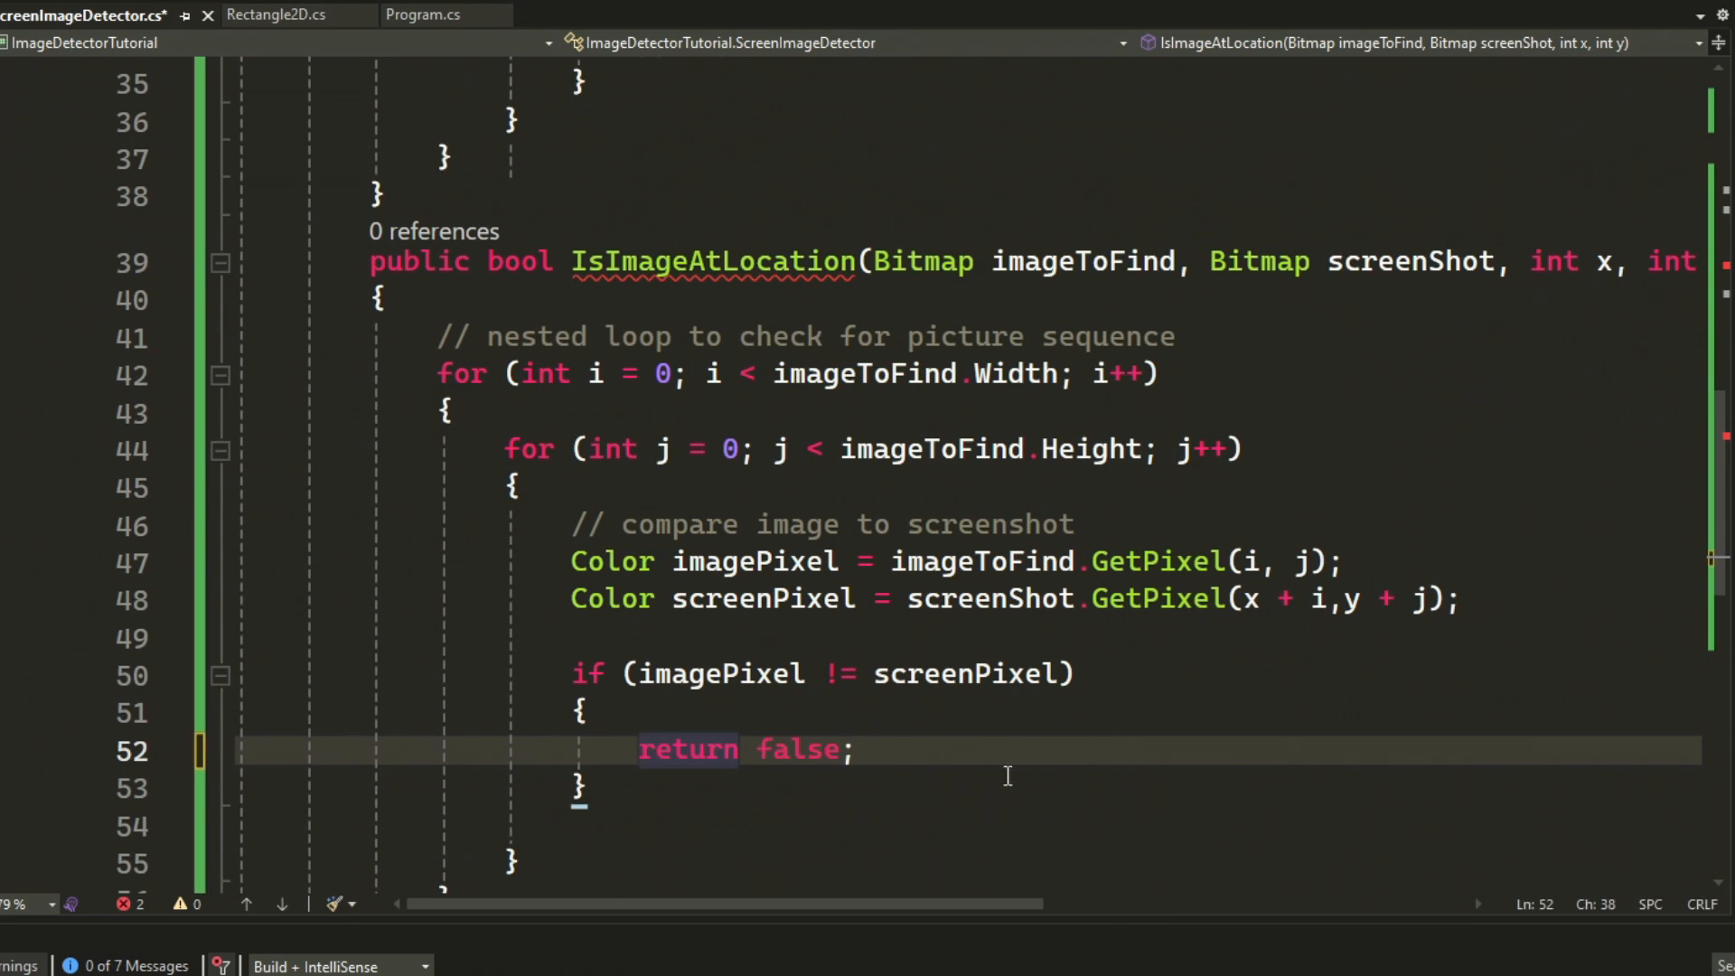
pyautogui.write('// fake match')
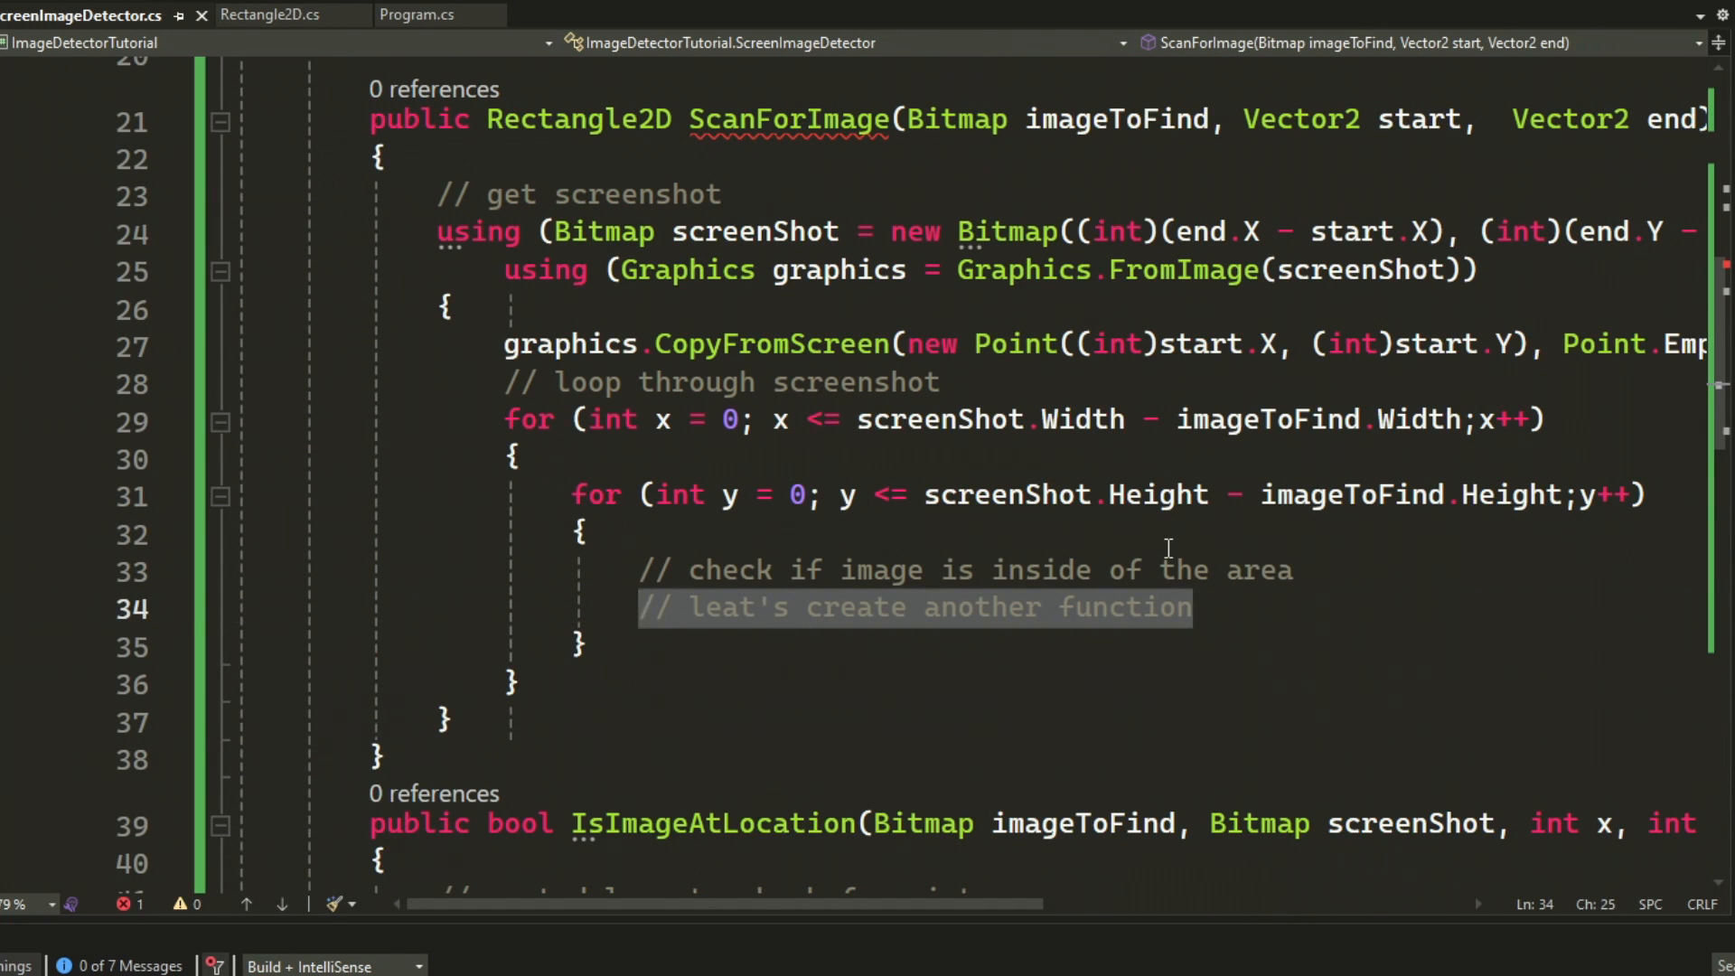
# - When IsImageAtLocation matches, return a Rectangle2D with the match's origin and end coordinates
pyautogui.write('if (IsImageAtLocation(imageToFind,screenShot,x,y))')
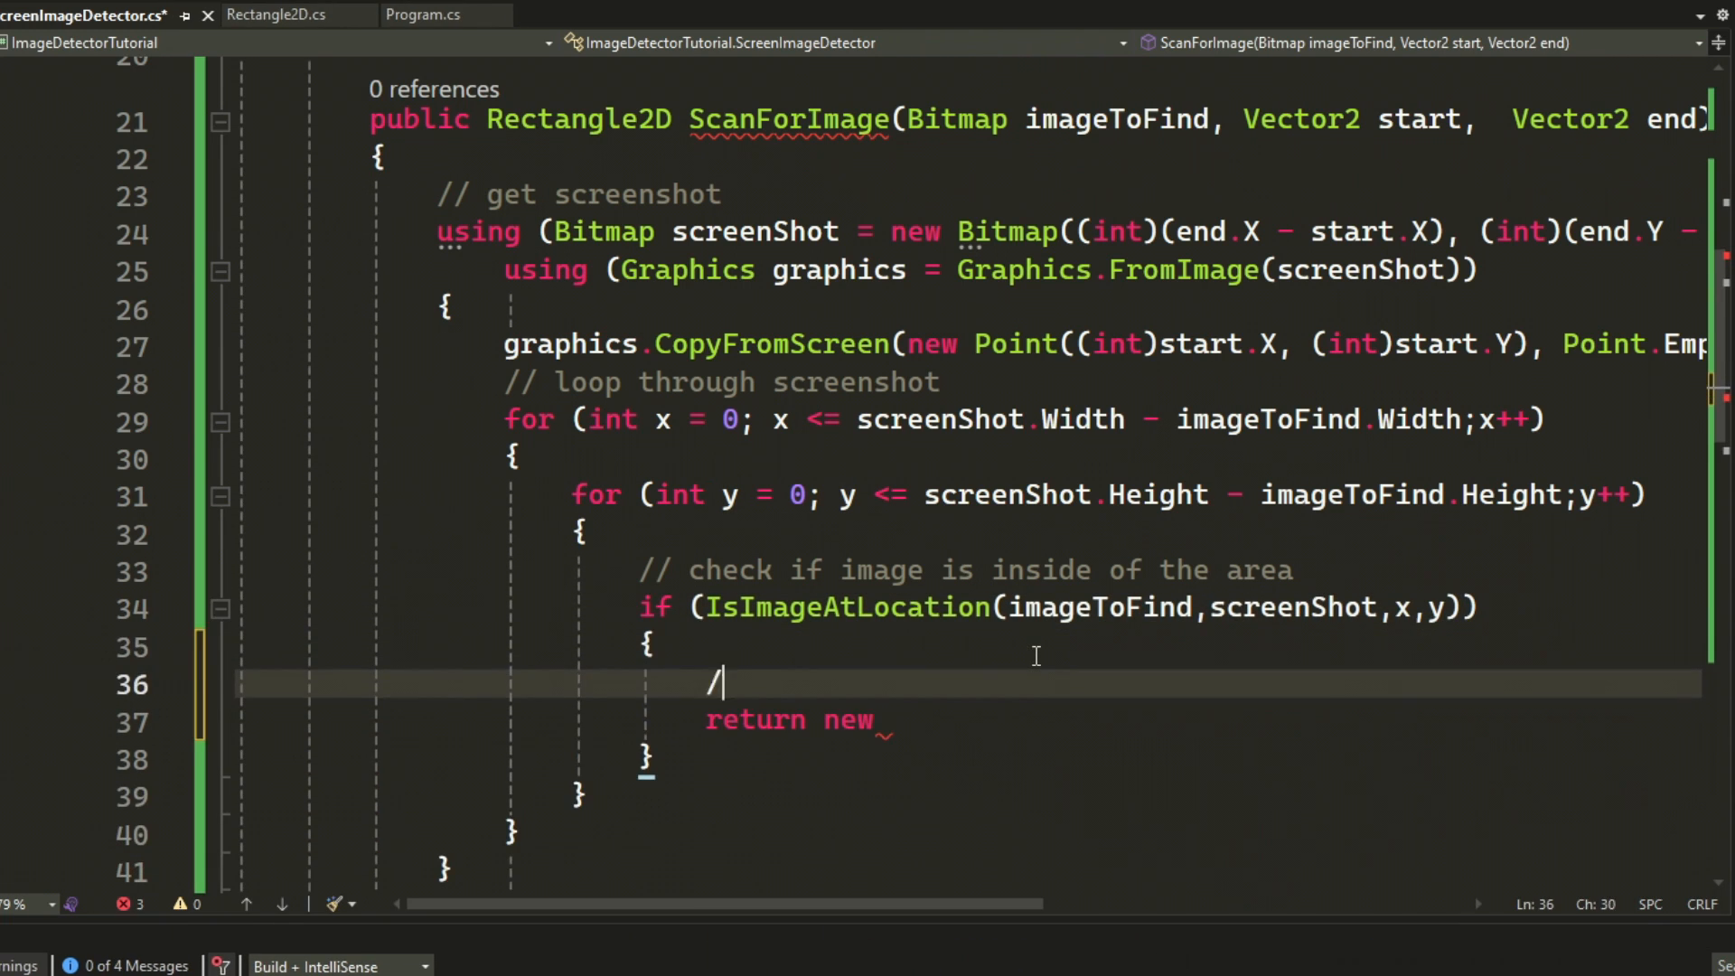
pyautogui.write('/ return coordinates and size of match')
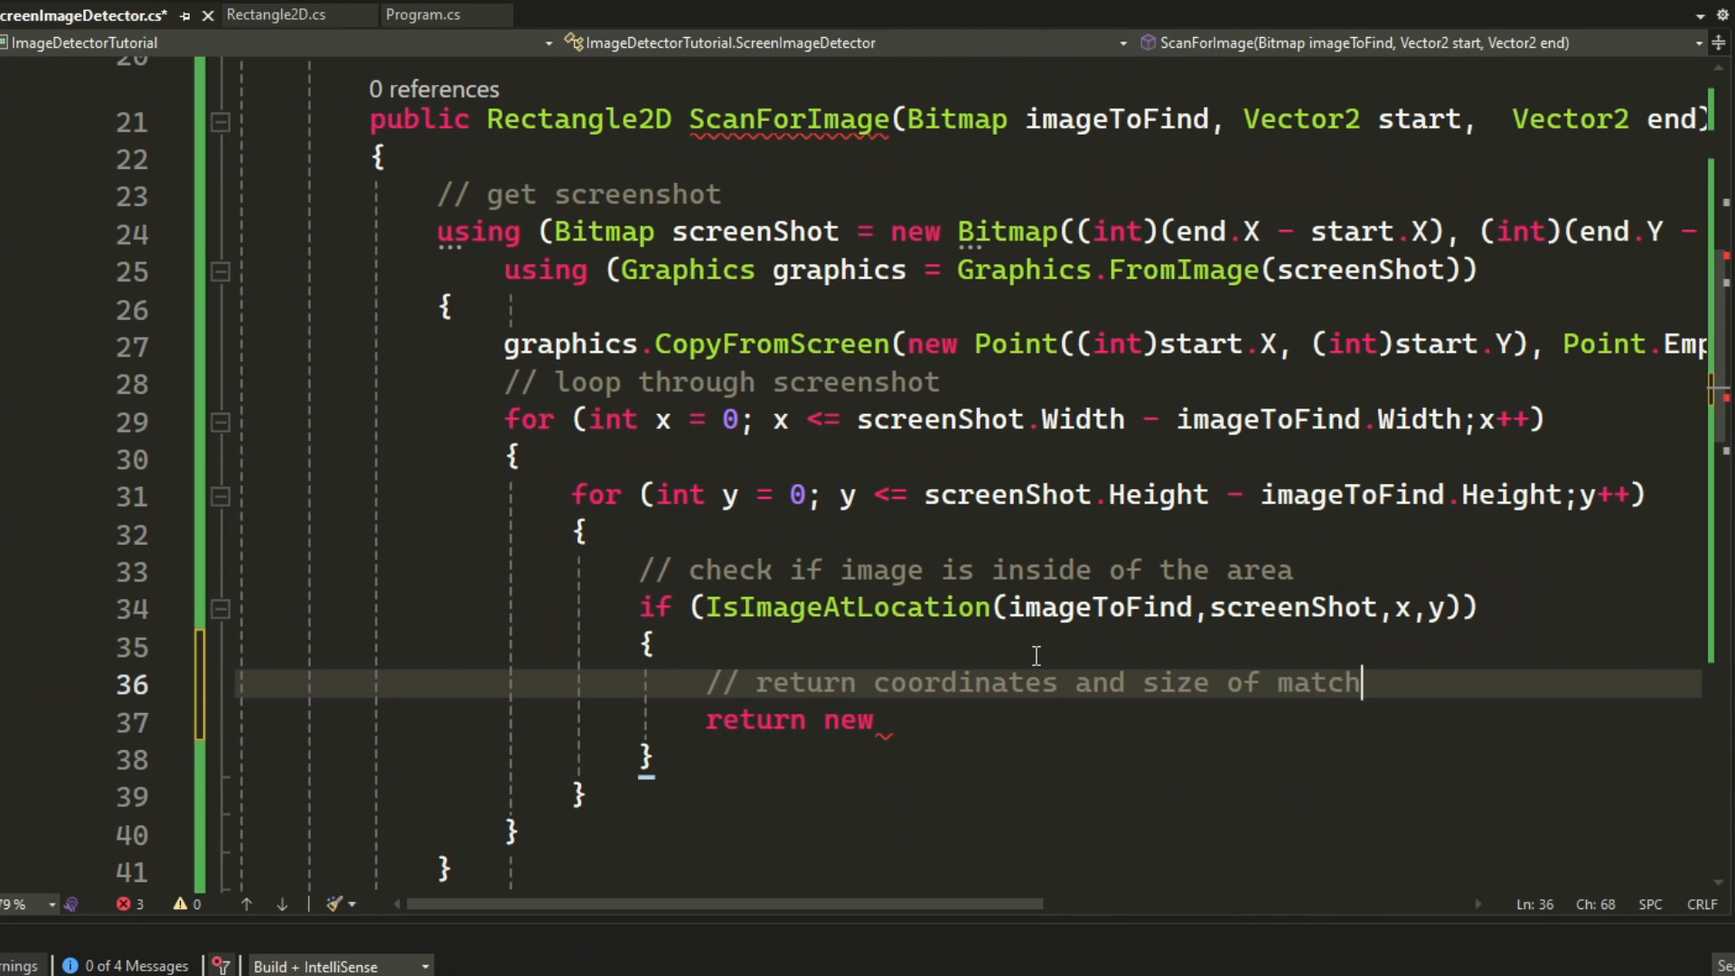
pyautogui.write('Rectangle2D { origin = new Vector2(start.X + x, start.Y + y) };')
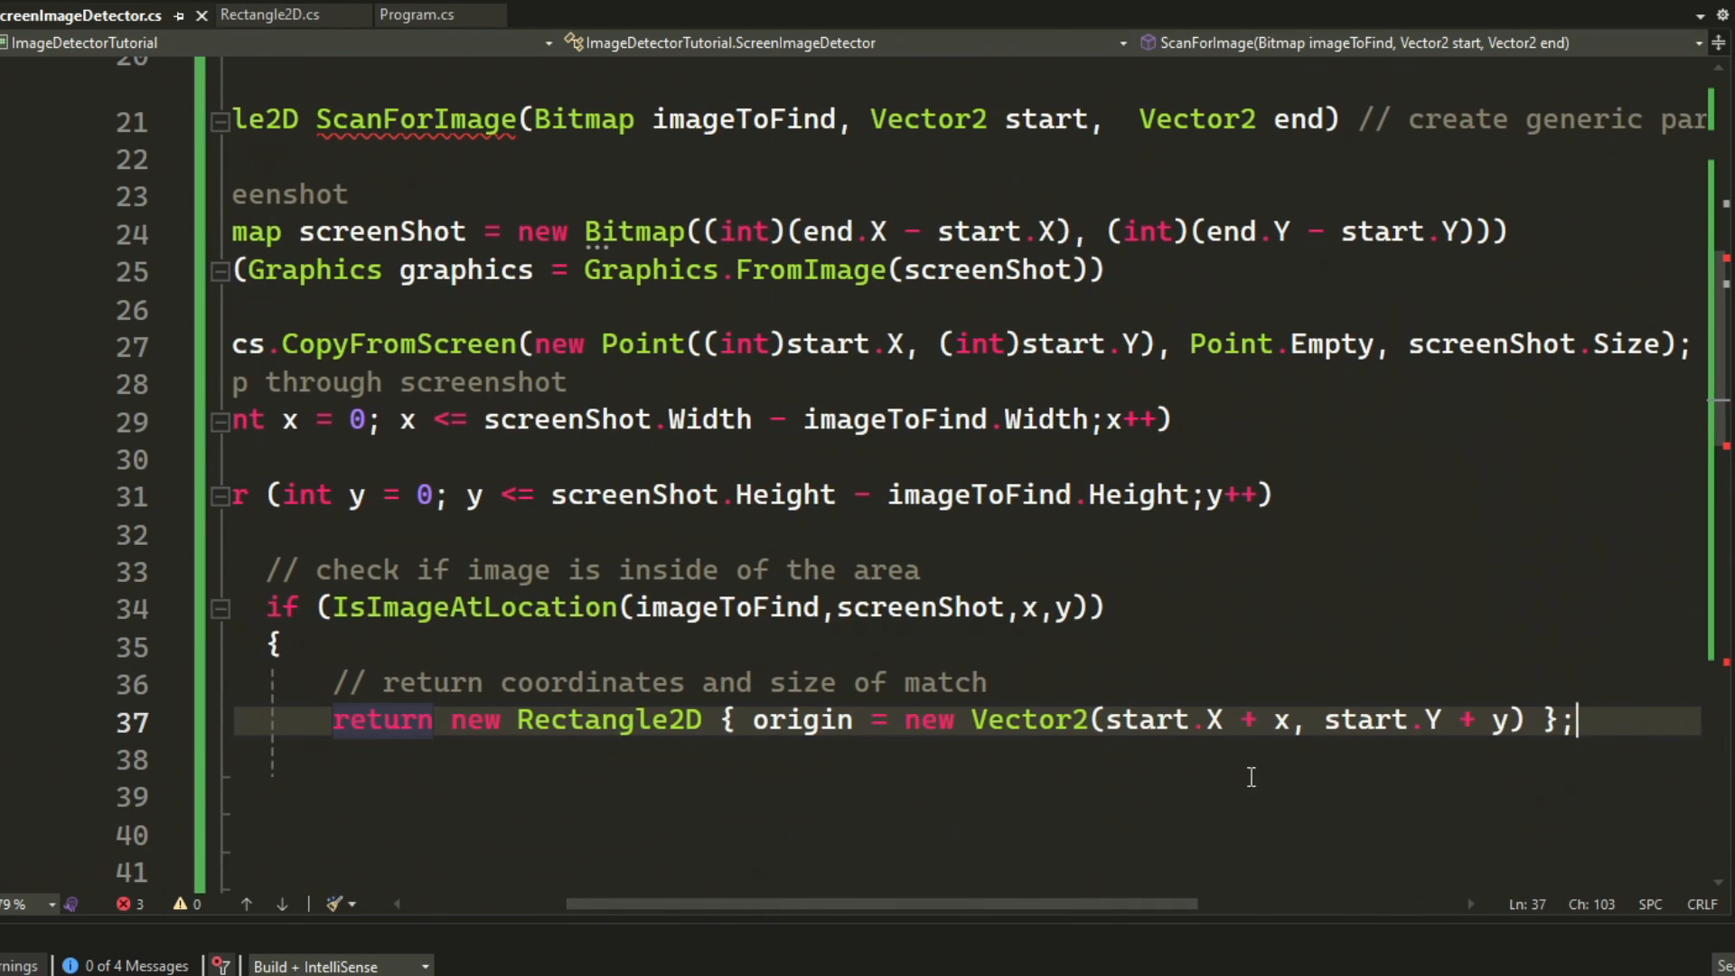
pyautogui.press('Enter')
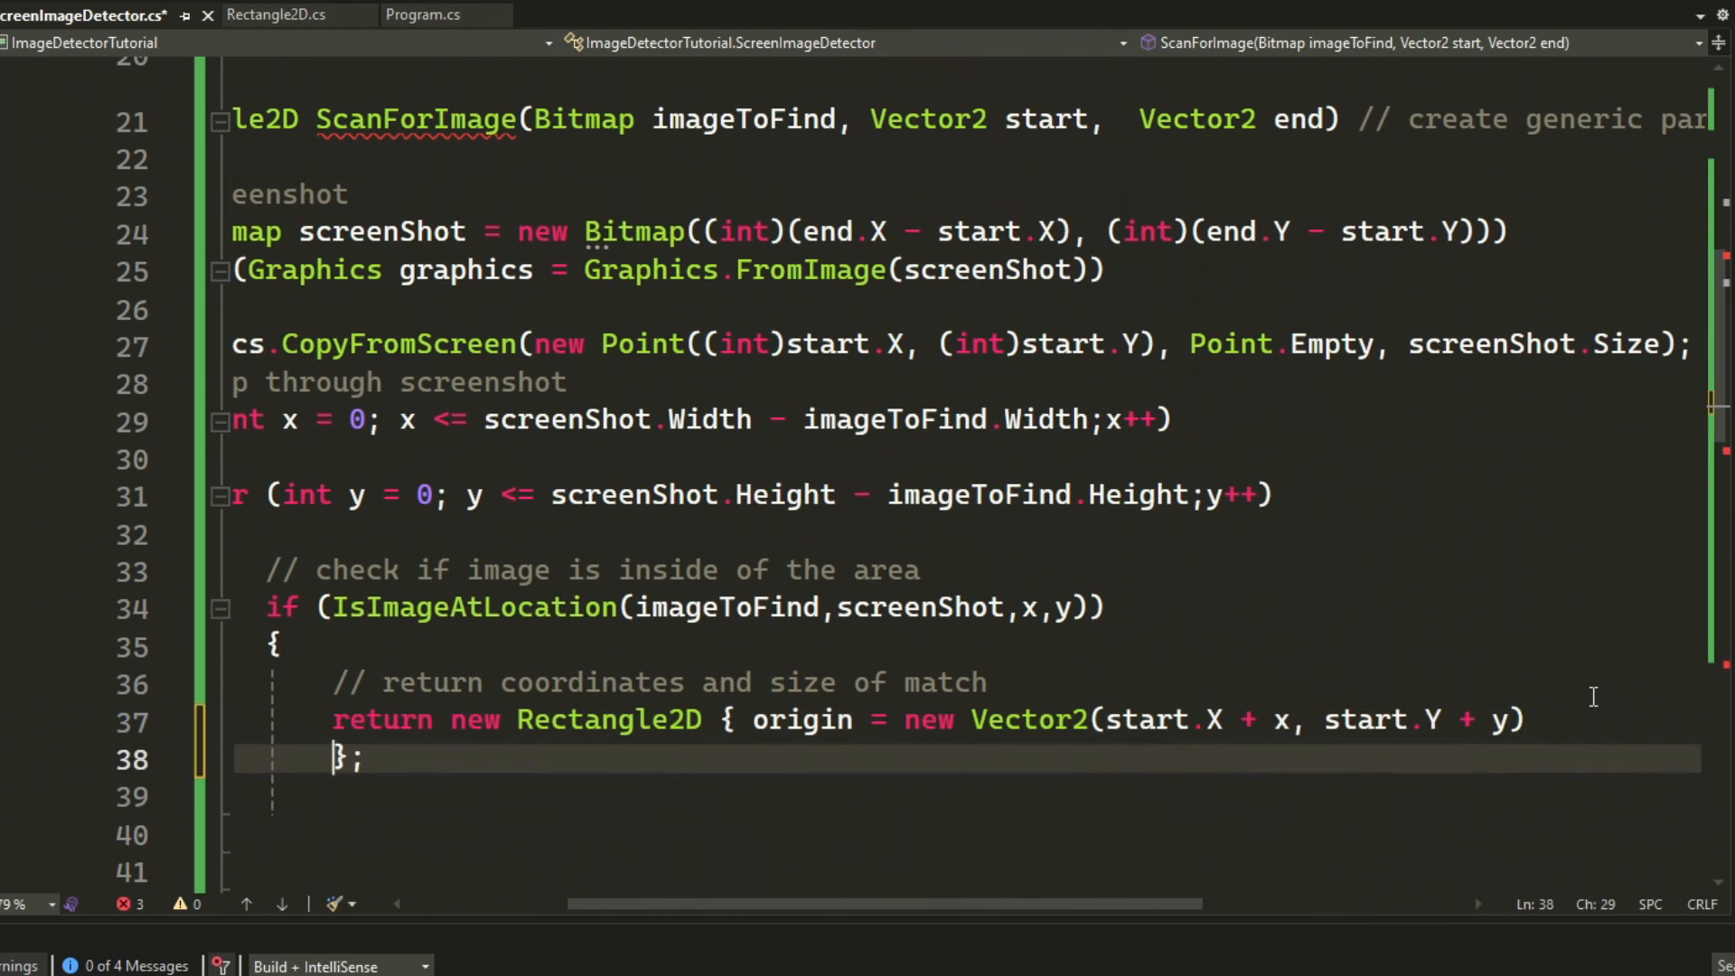
pyautogui.write('end = new Vector2(start.X + x + imageToFind.Width,')
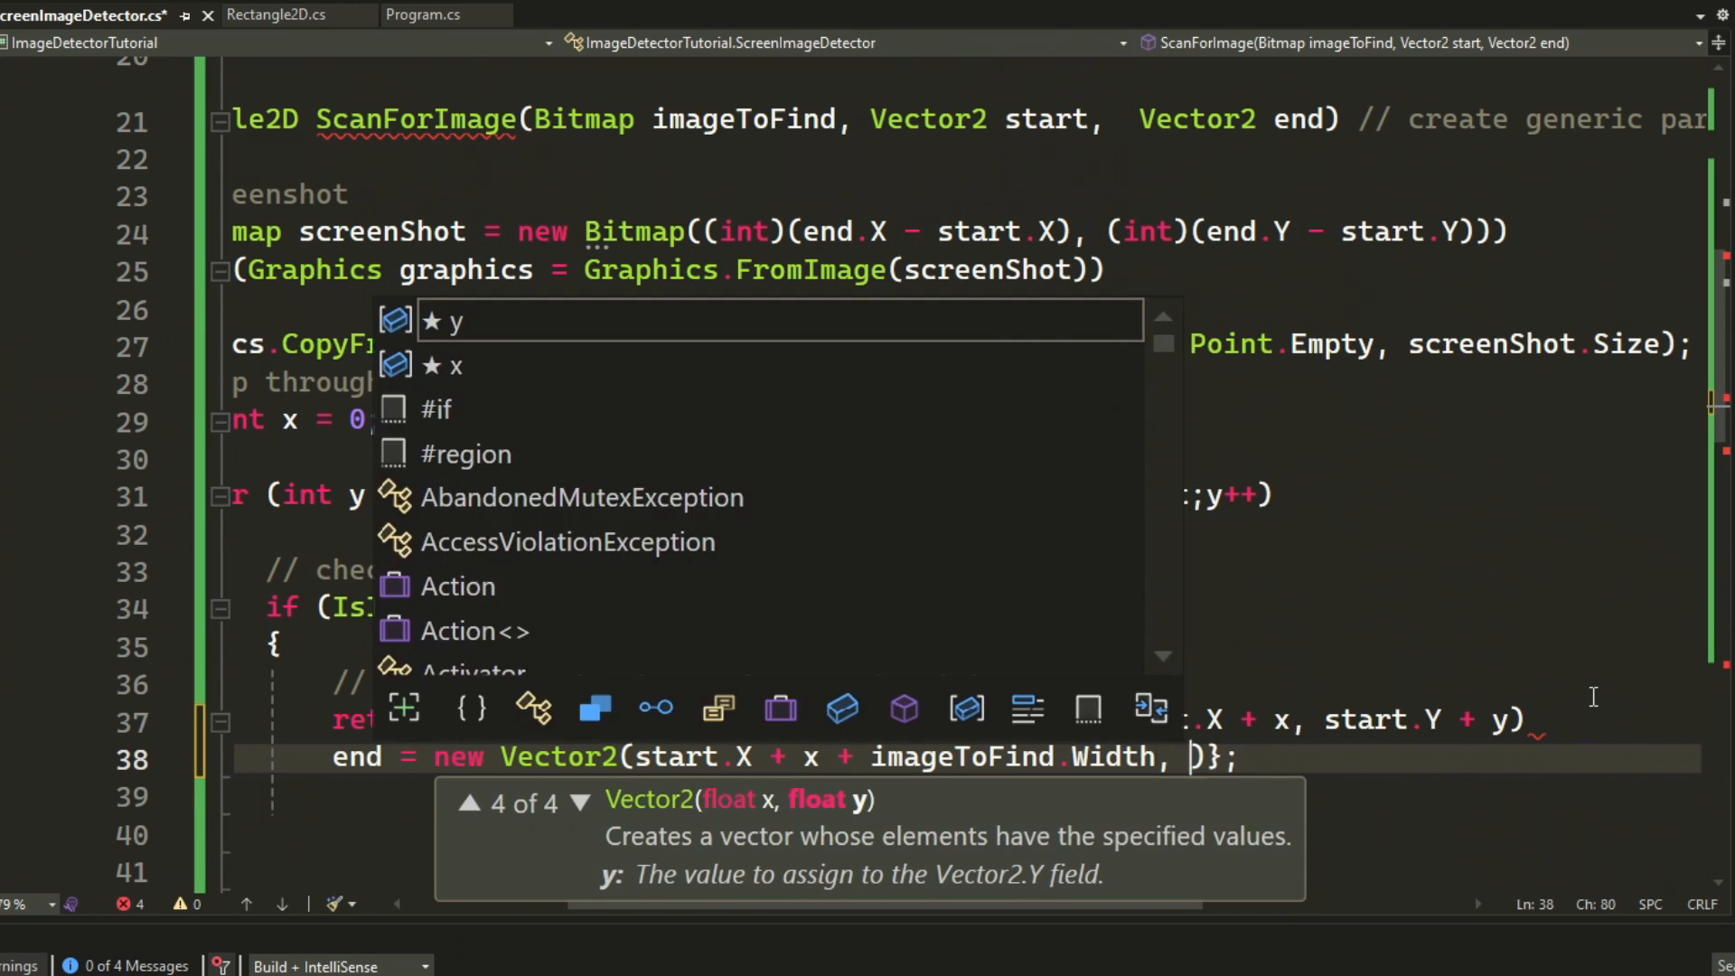
pyautogui.write('start.Y + y + imageToFind.')
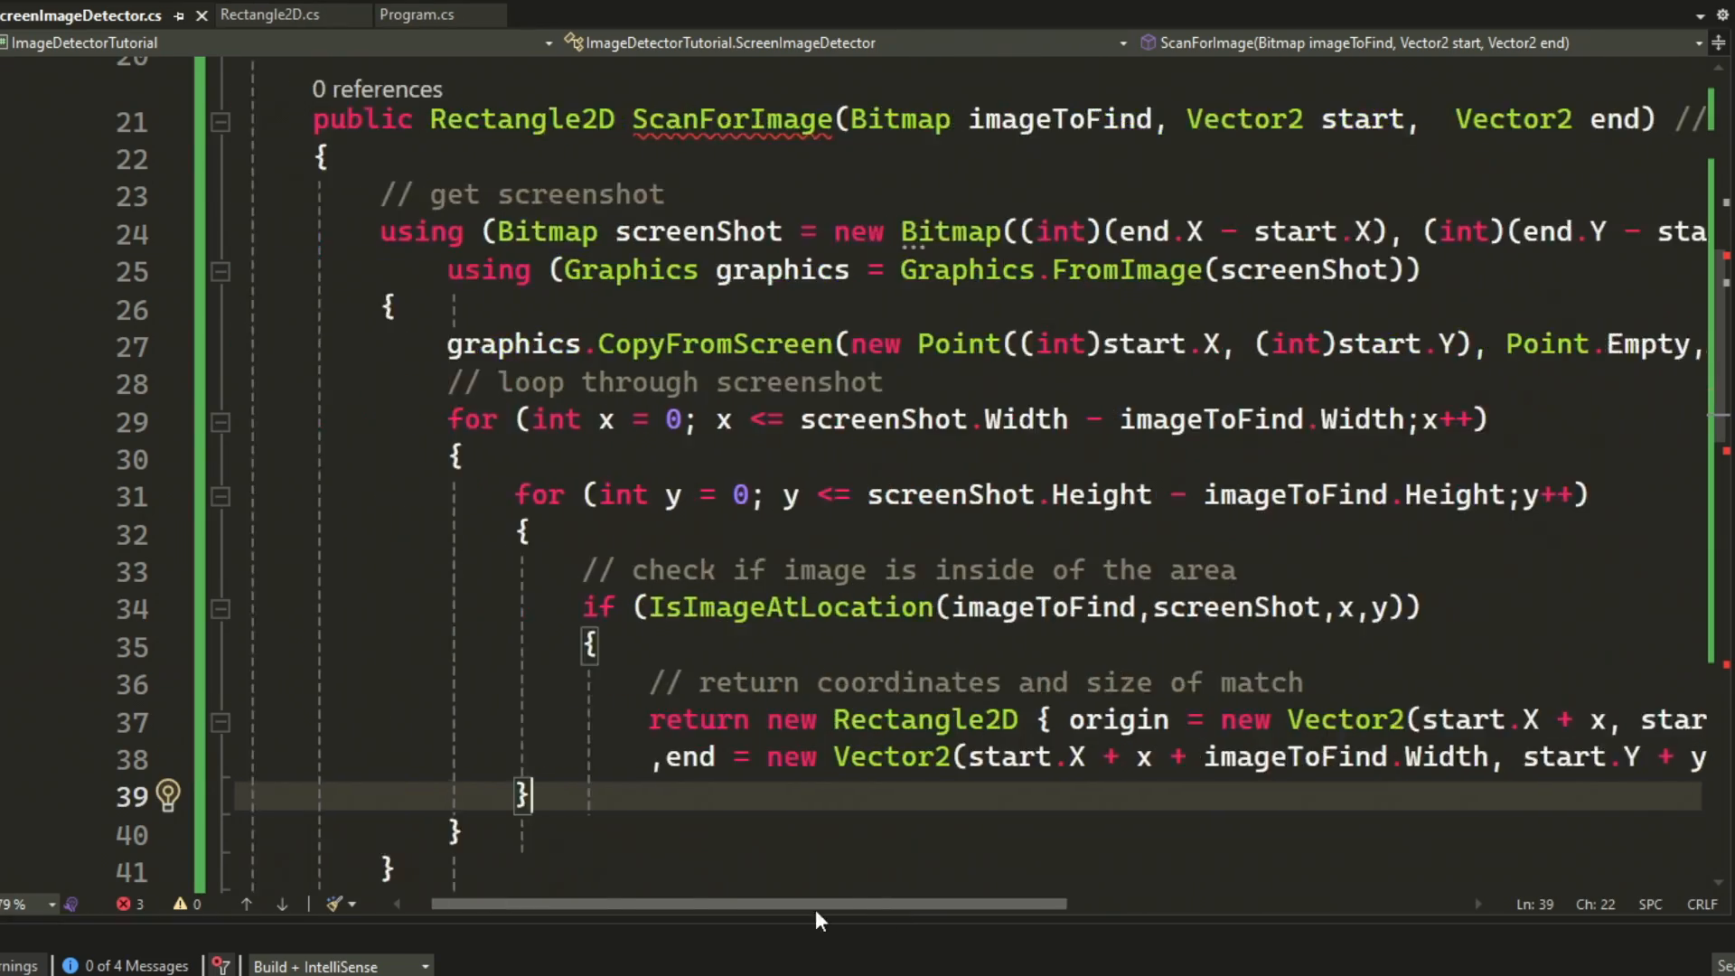
# - After the loops, return a fallback Rectangle2D with Vector2.Zero origin and end
pyautogui.scroll(-3)
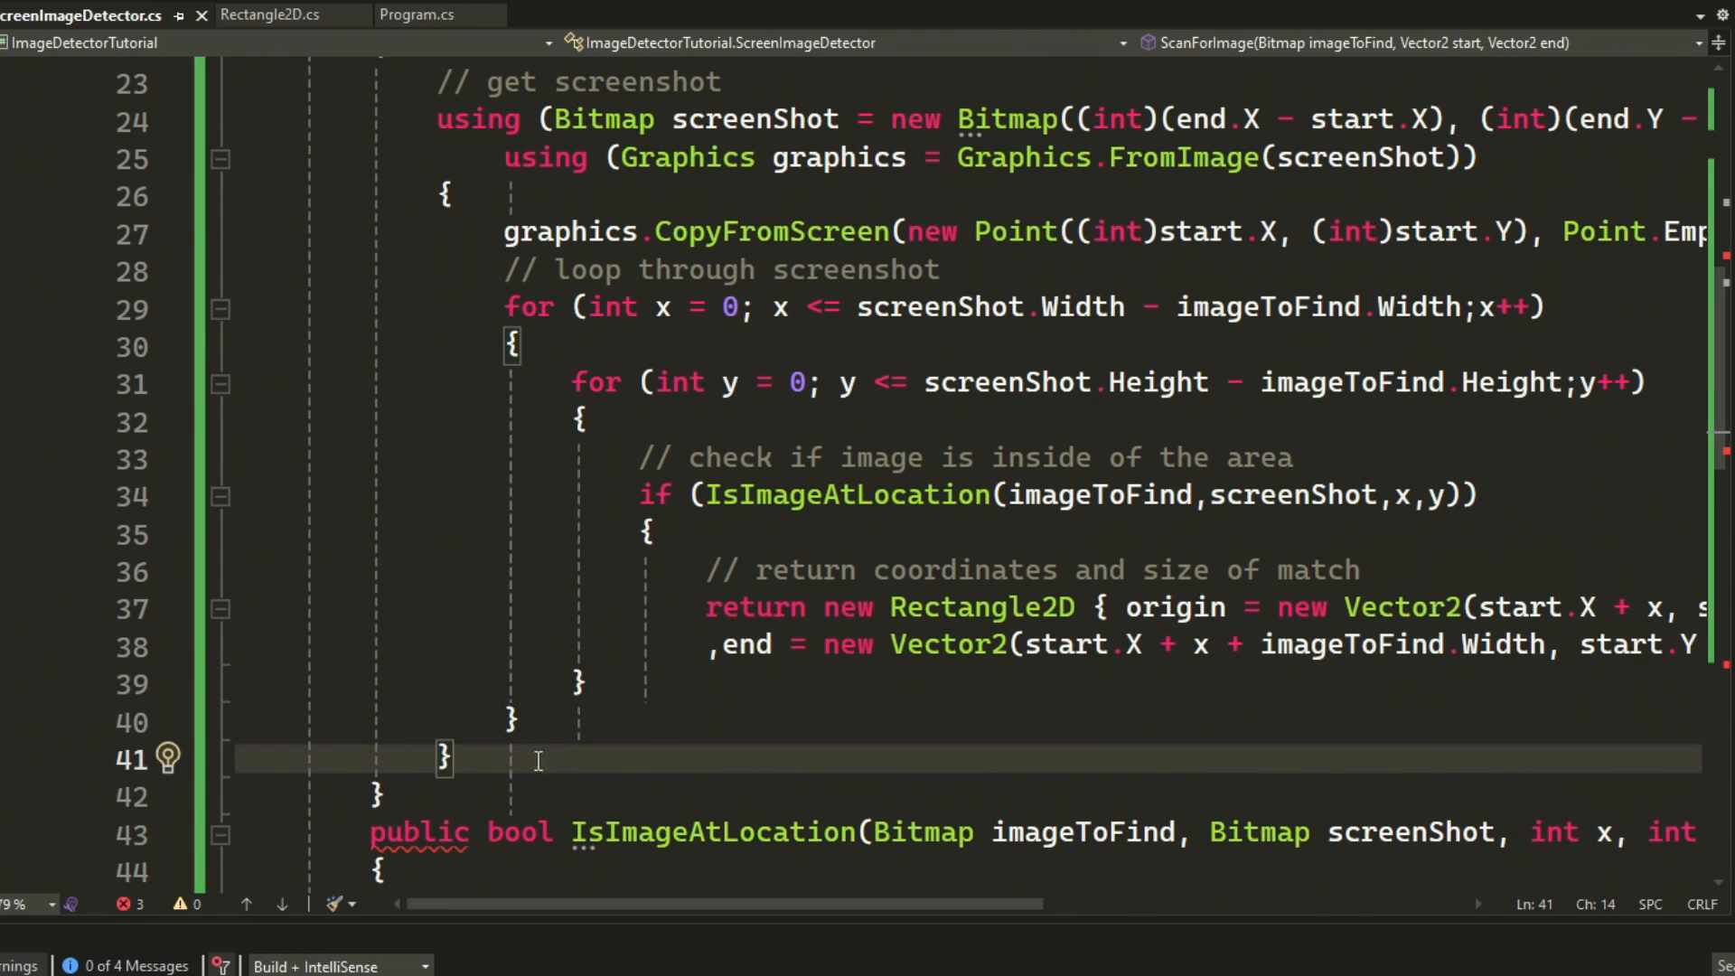
pyautogui.scroll(-3)
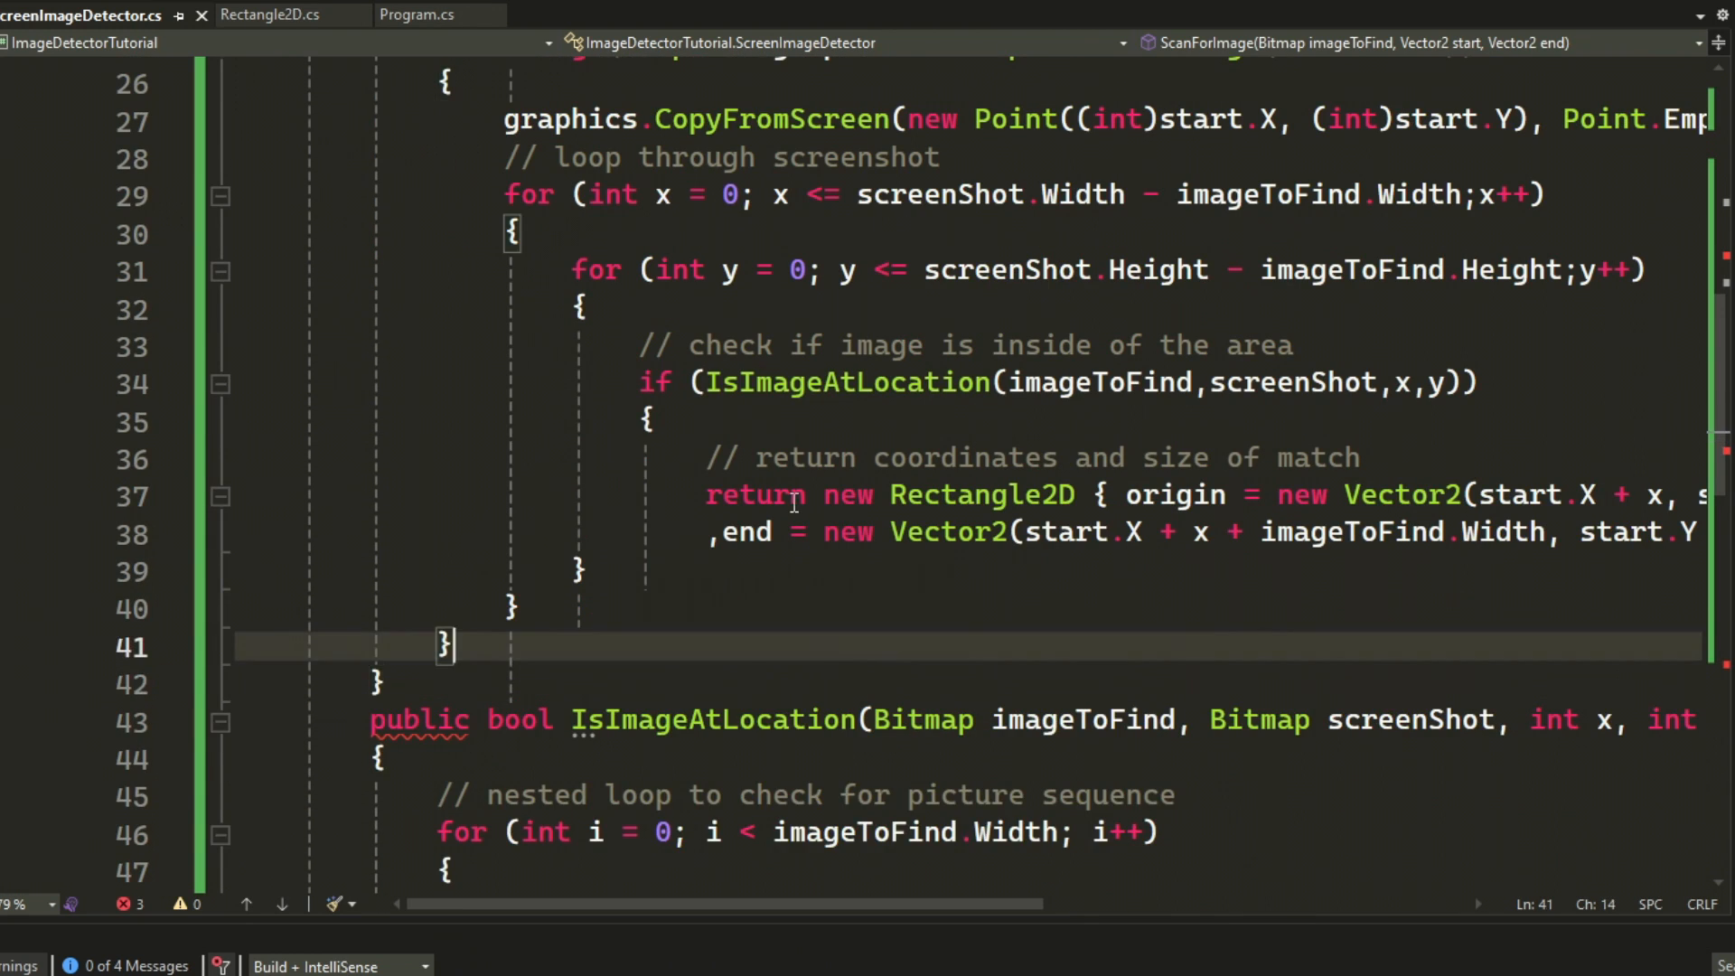
pyautogui.write('return new Rectangle2D { origin = Vector2.Zero, end = Vector2.Zero };')
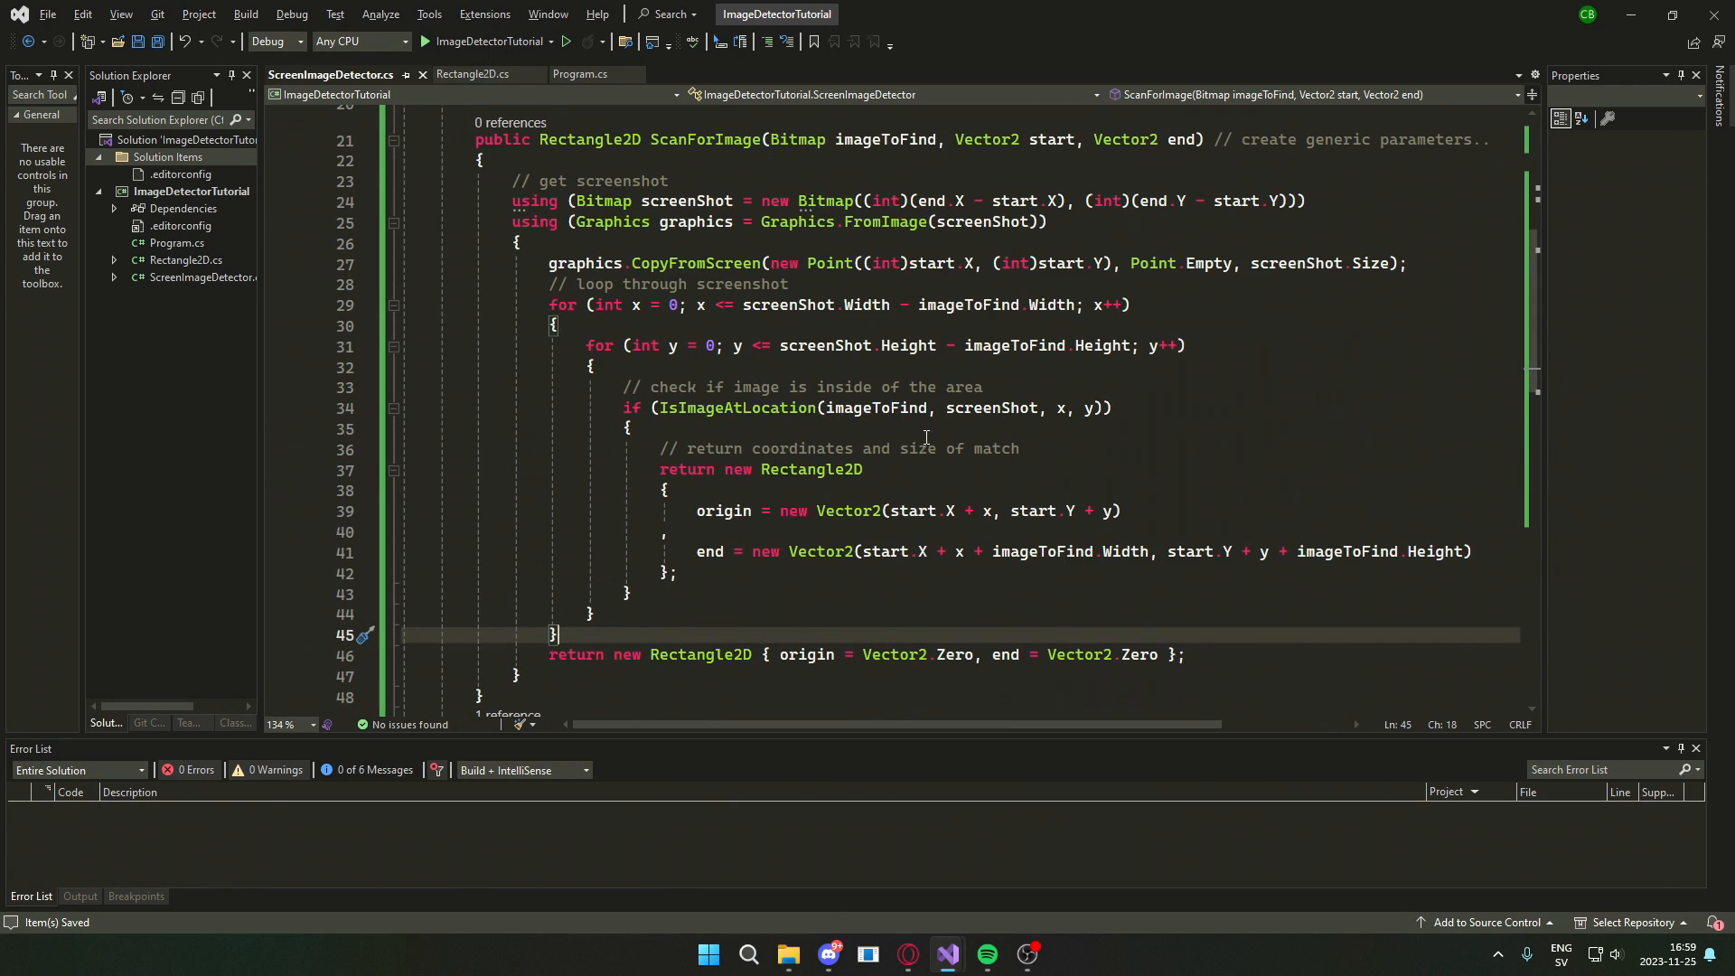
# - Switch to Program.cs and open NuGet Package Manager for the ImageDetectorTutorial project
pyautogui.scroll(-3)
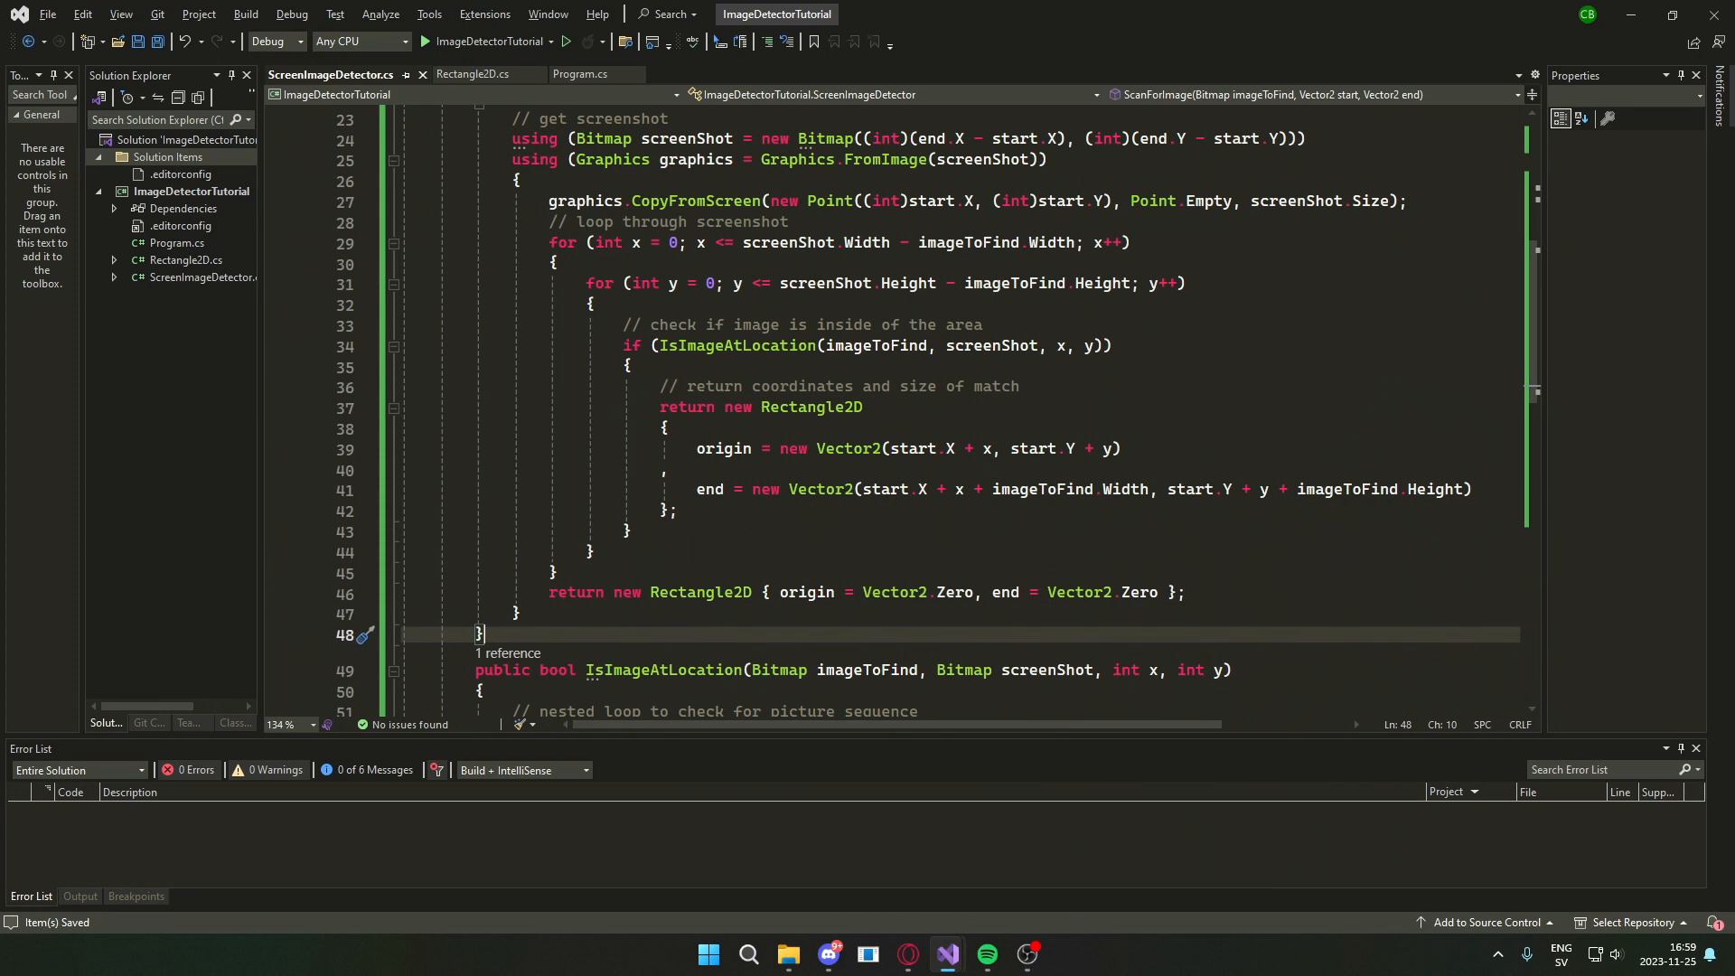
pyautogui.click(580, 74)
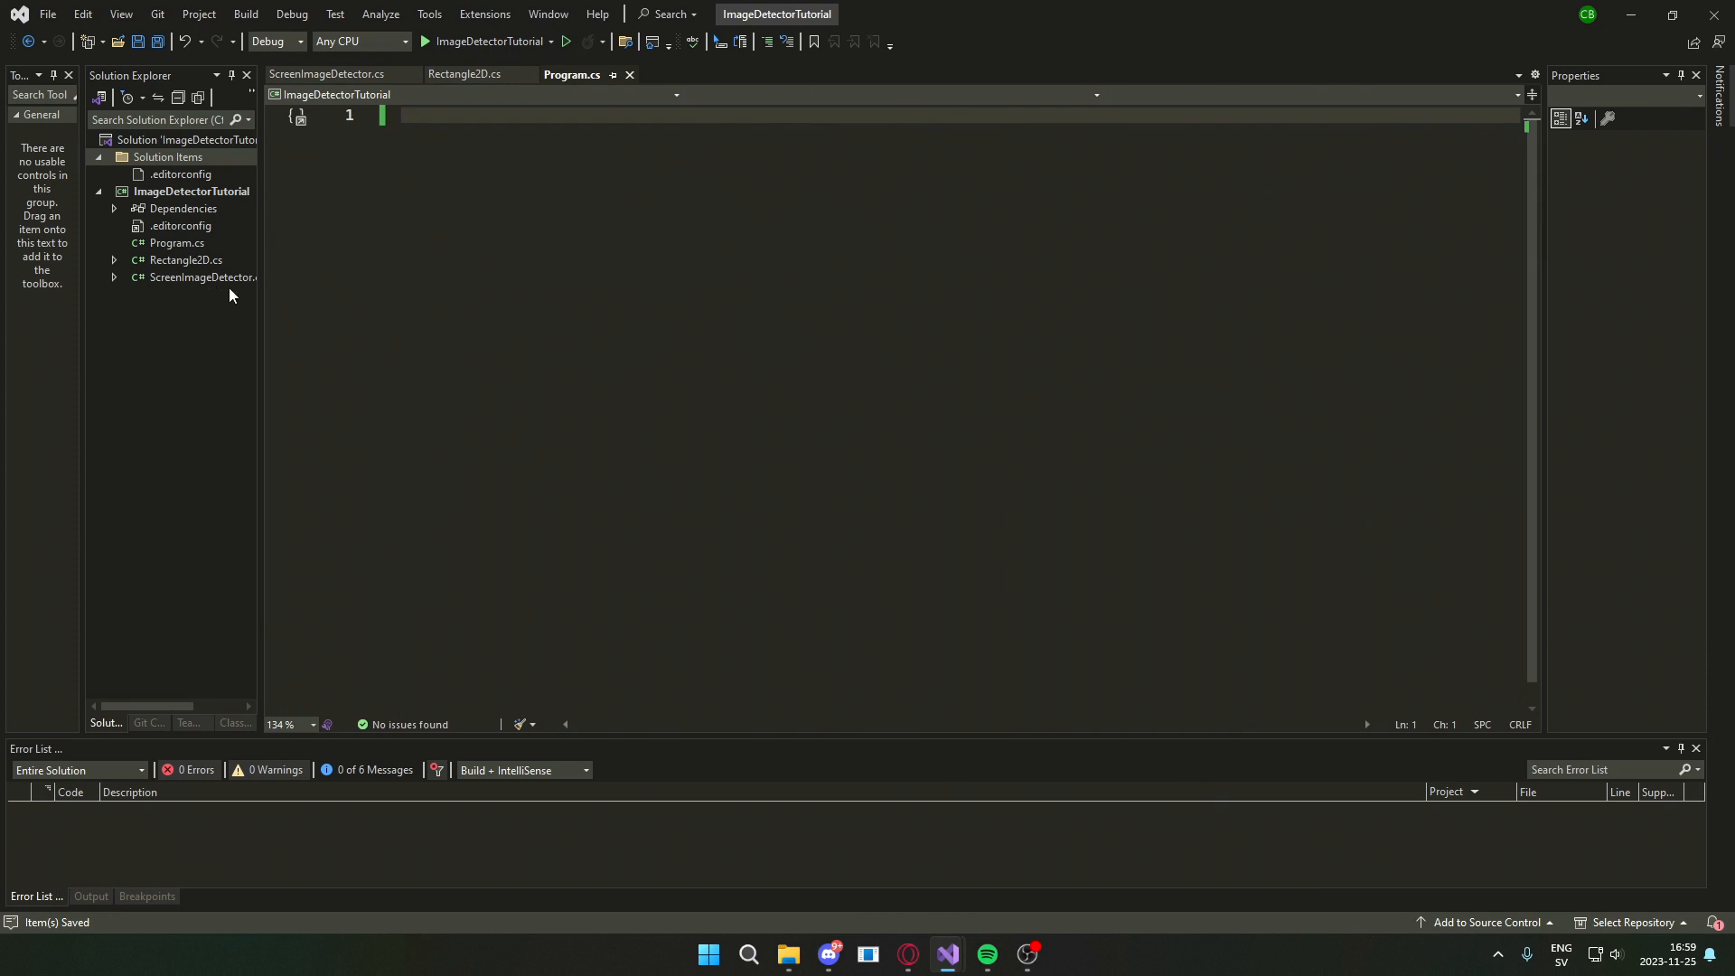
pyautogui.click(168, 156)
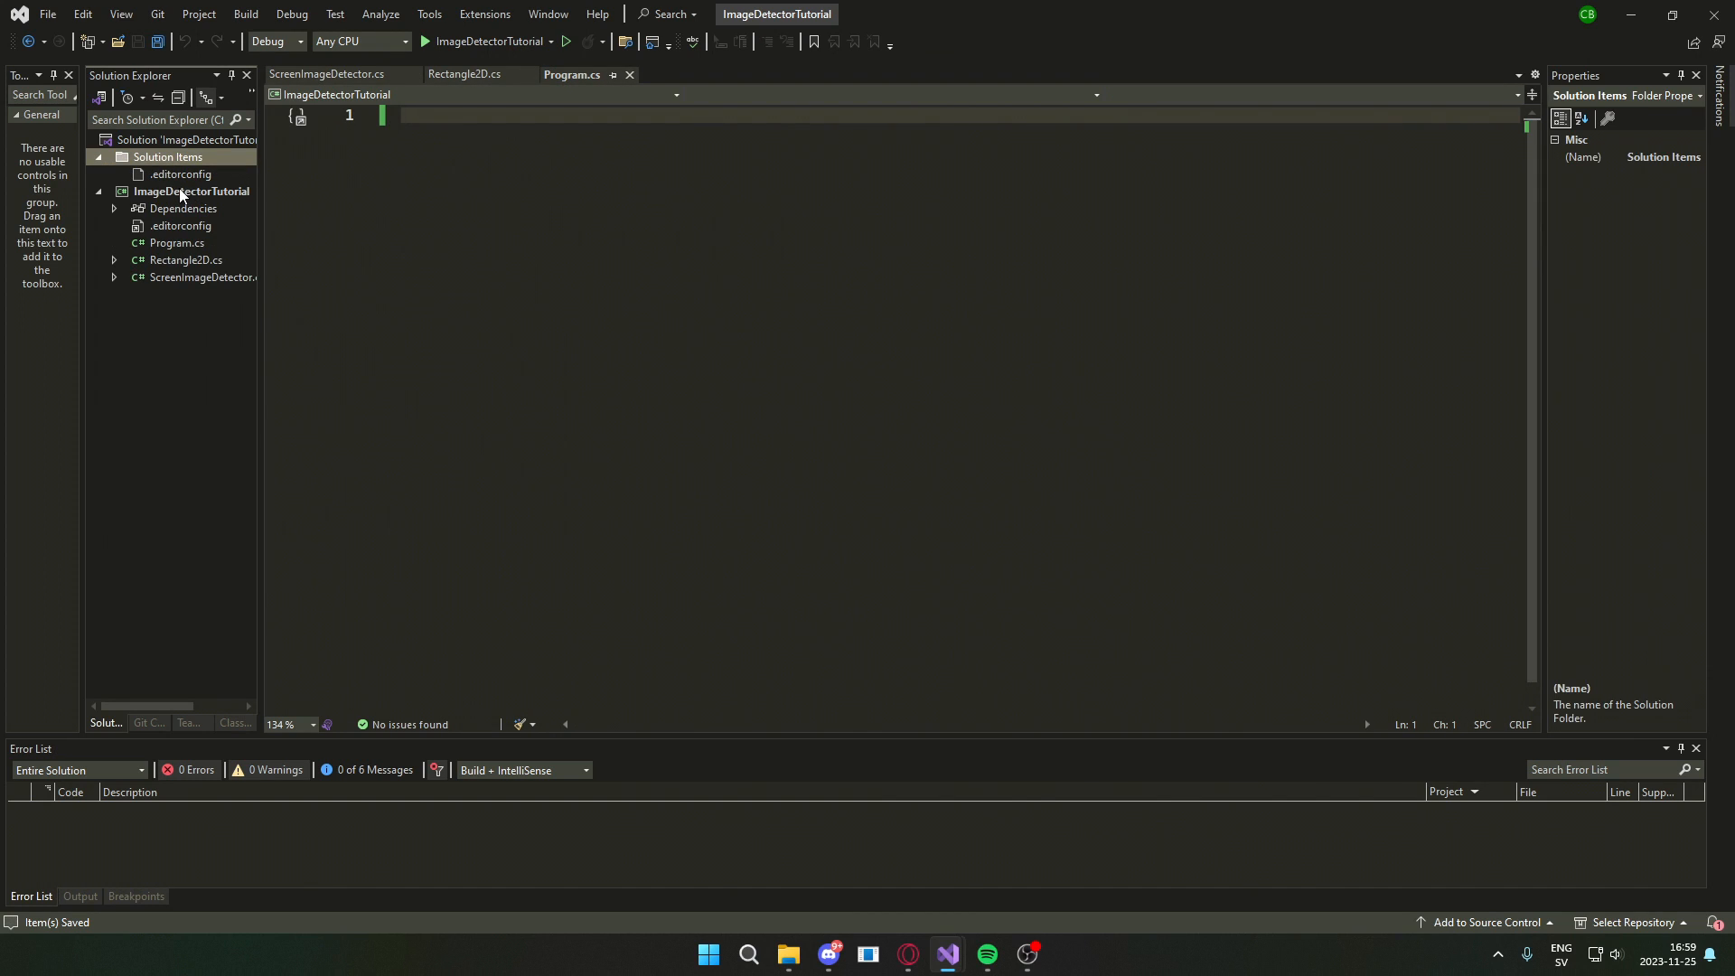
pyautogui.click(167, 157)
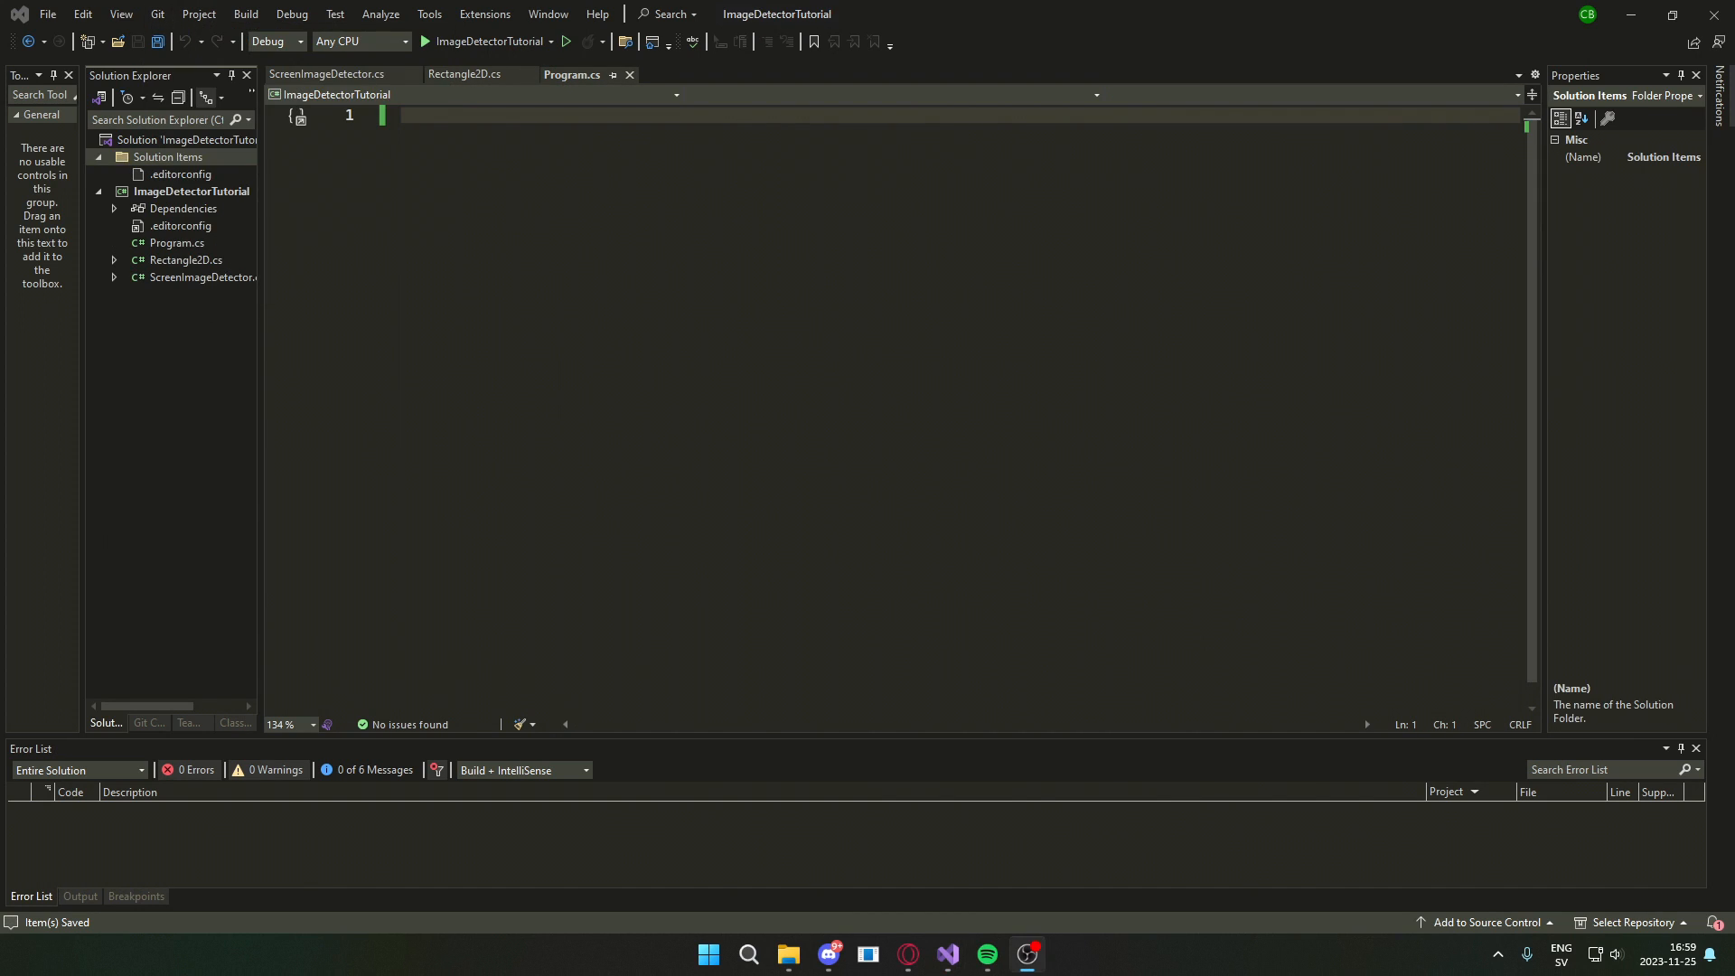
pyautogui.click(191, 191)
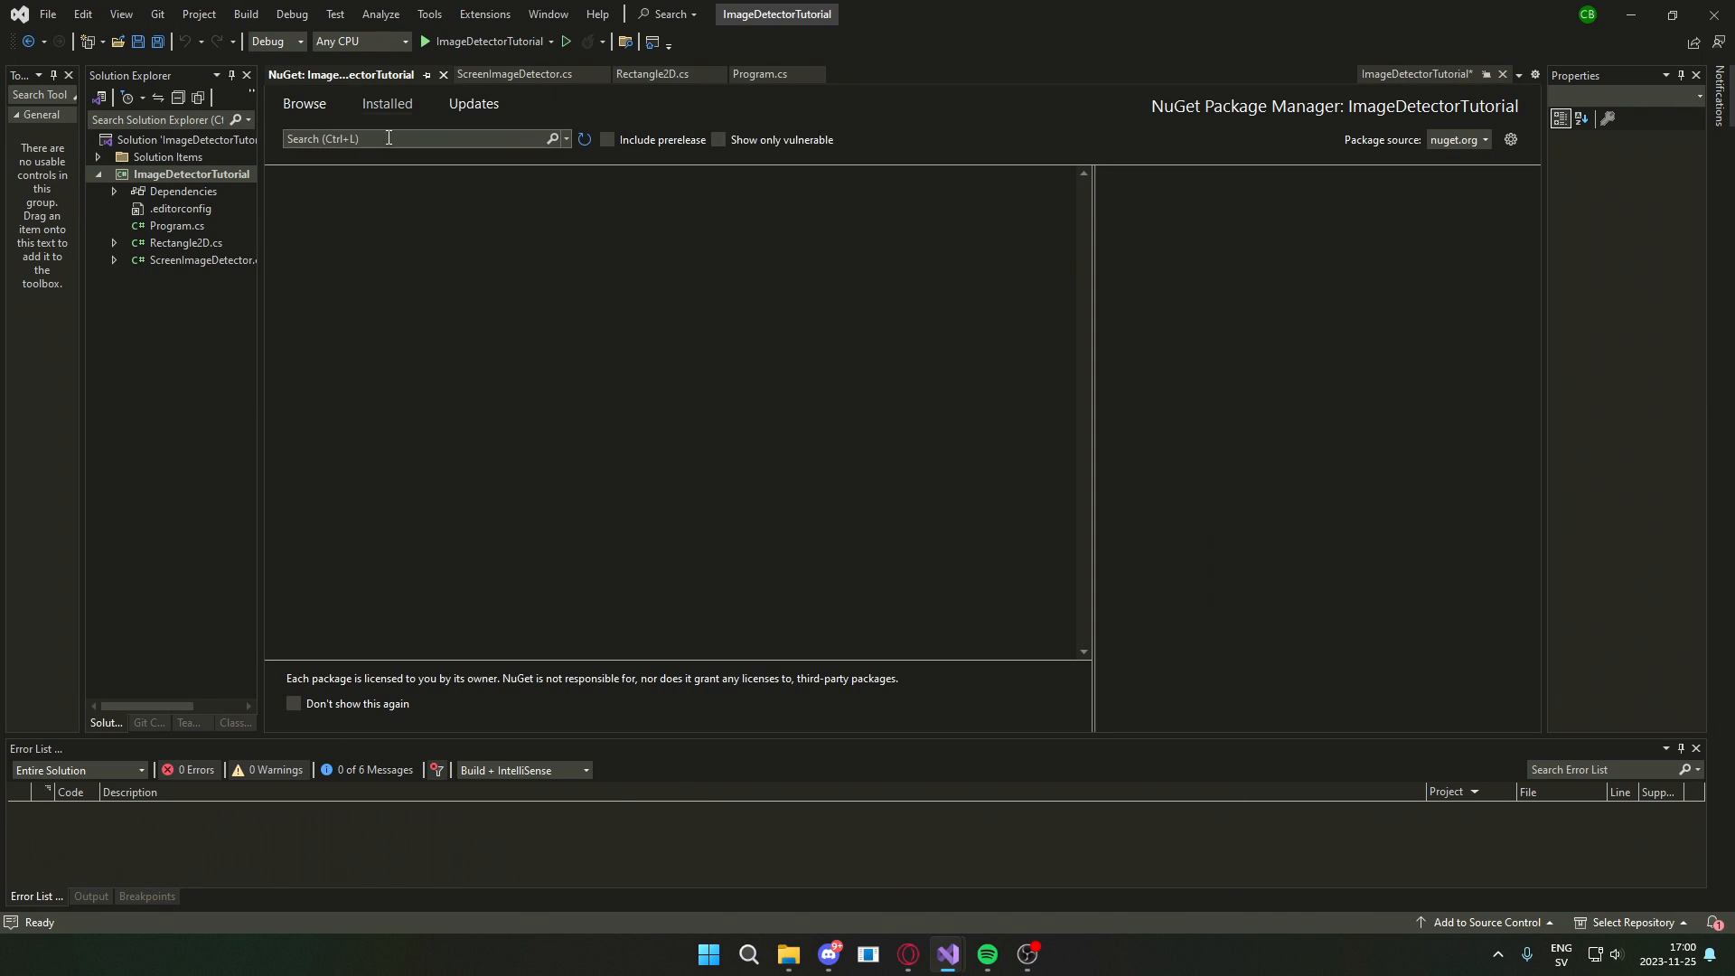
# - Search 'clickable' and install ClickableTransparentOverlay 9.1.0, applying the package changes
pyautogui.write('clickable')
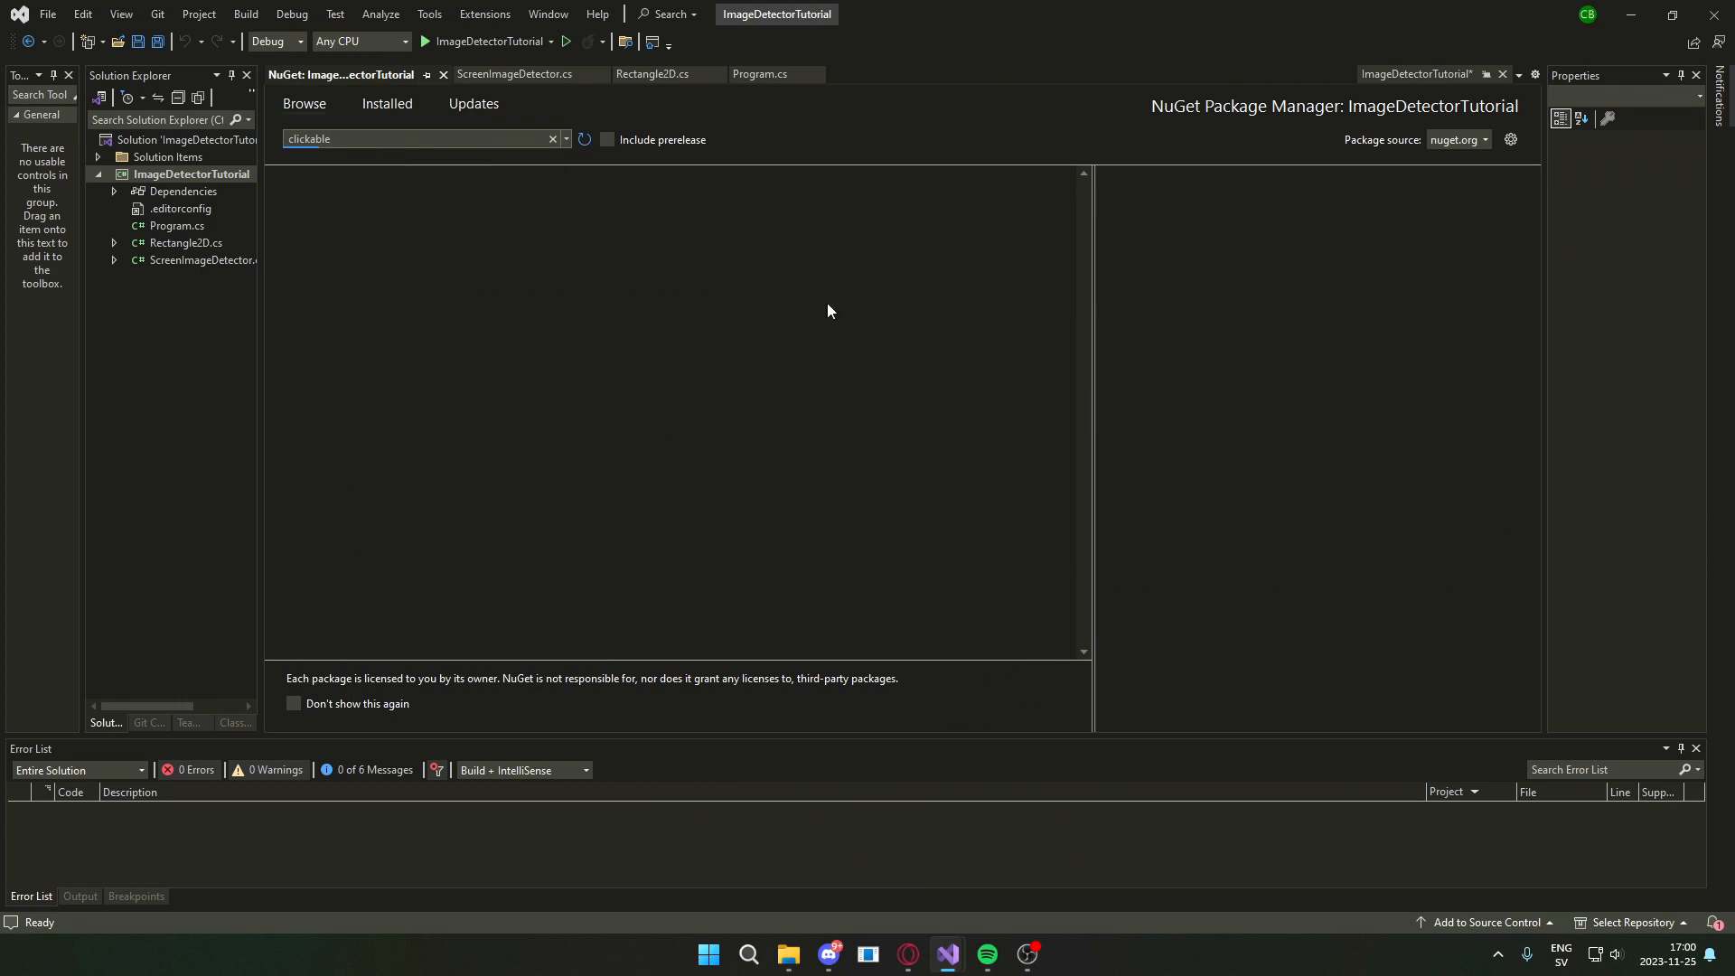
pyautogui.click(1472, 226)
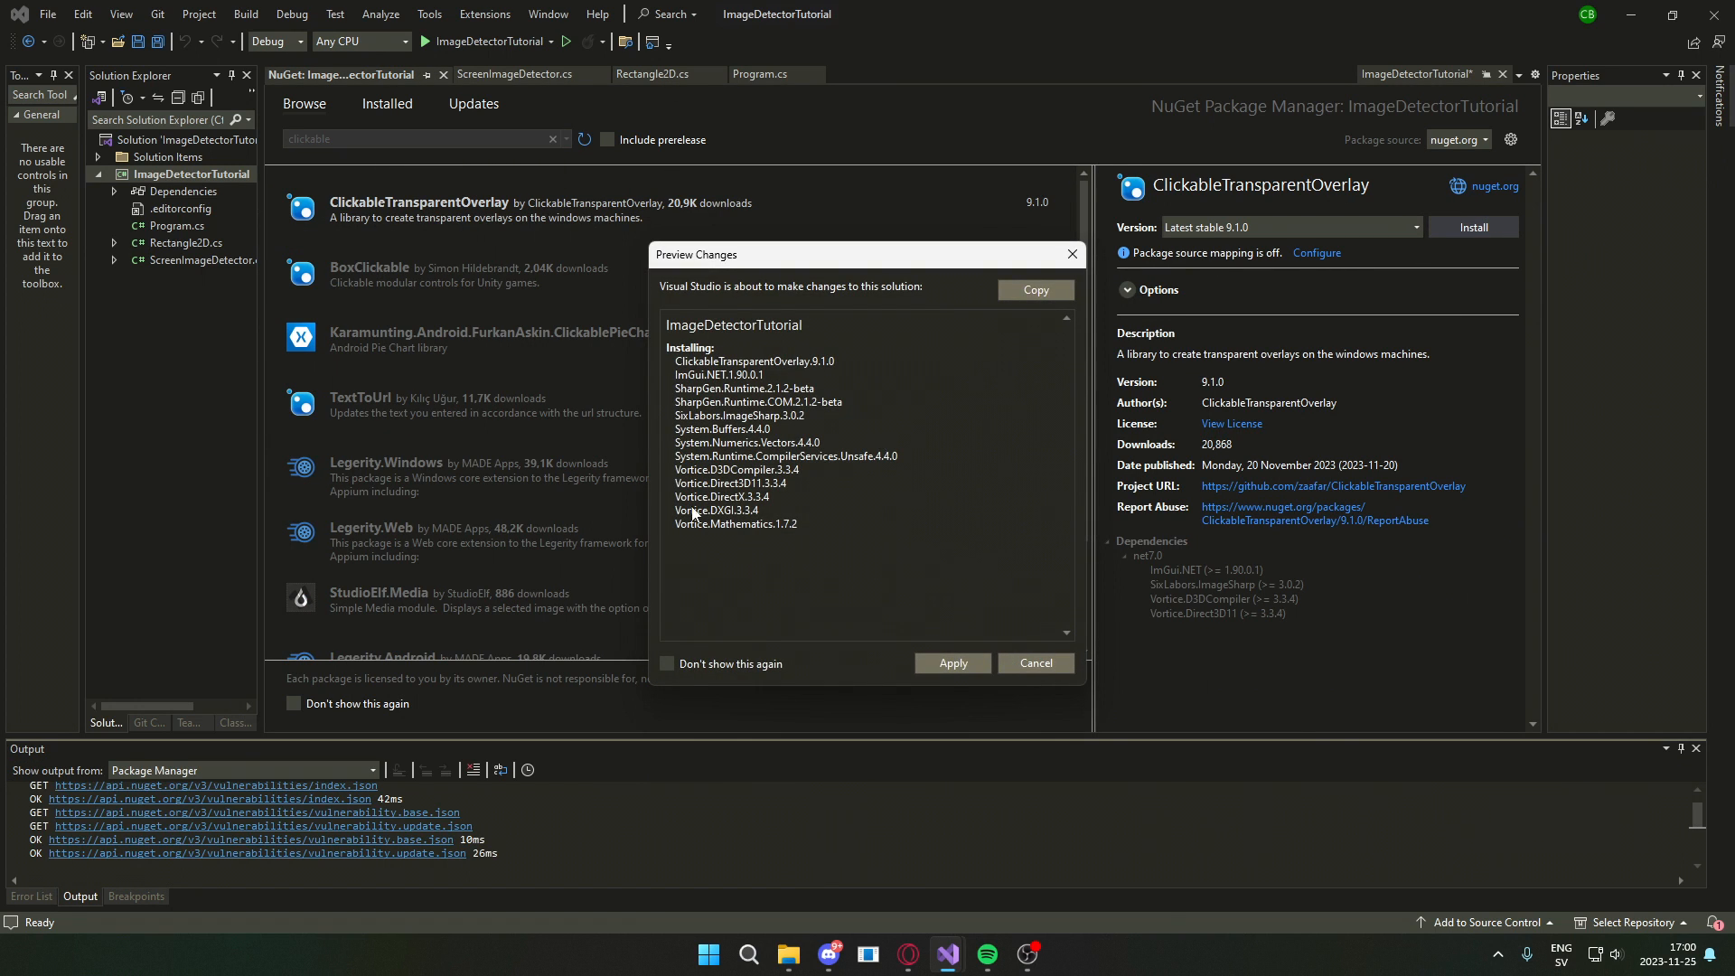
pyautogui.click(950, 662)
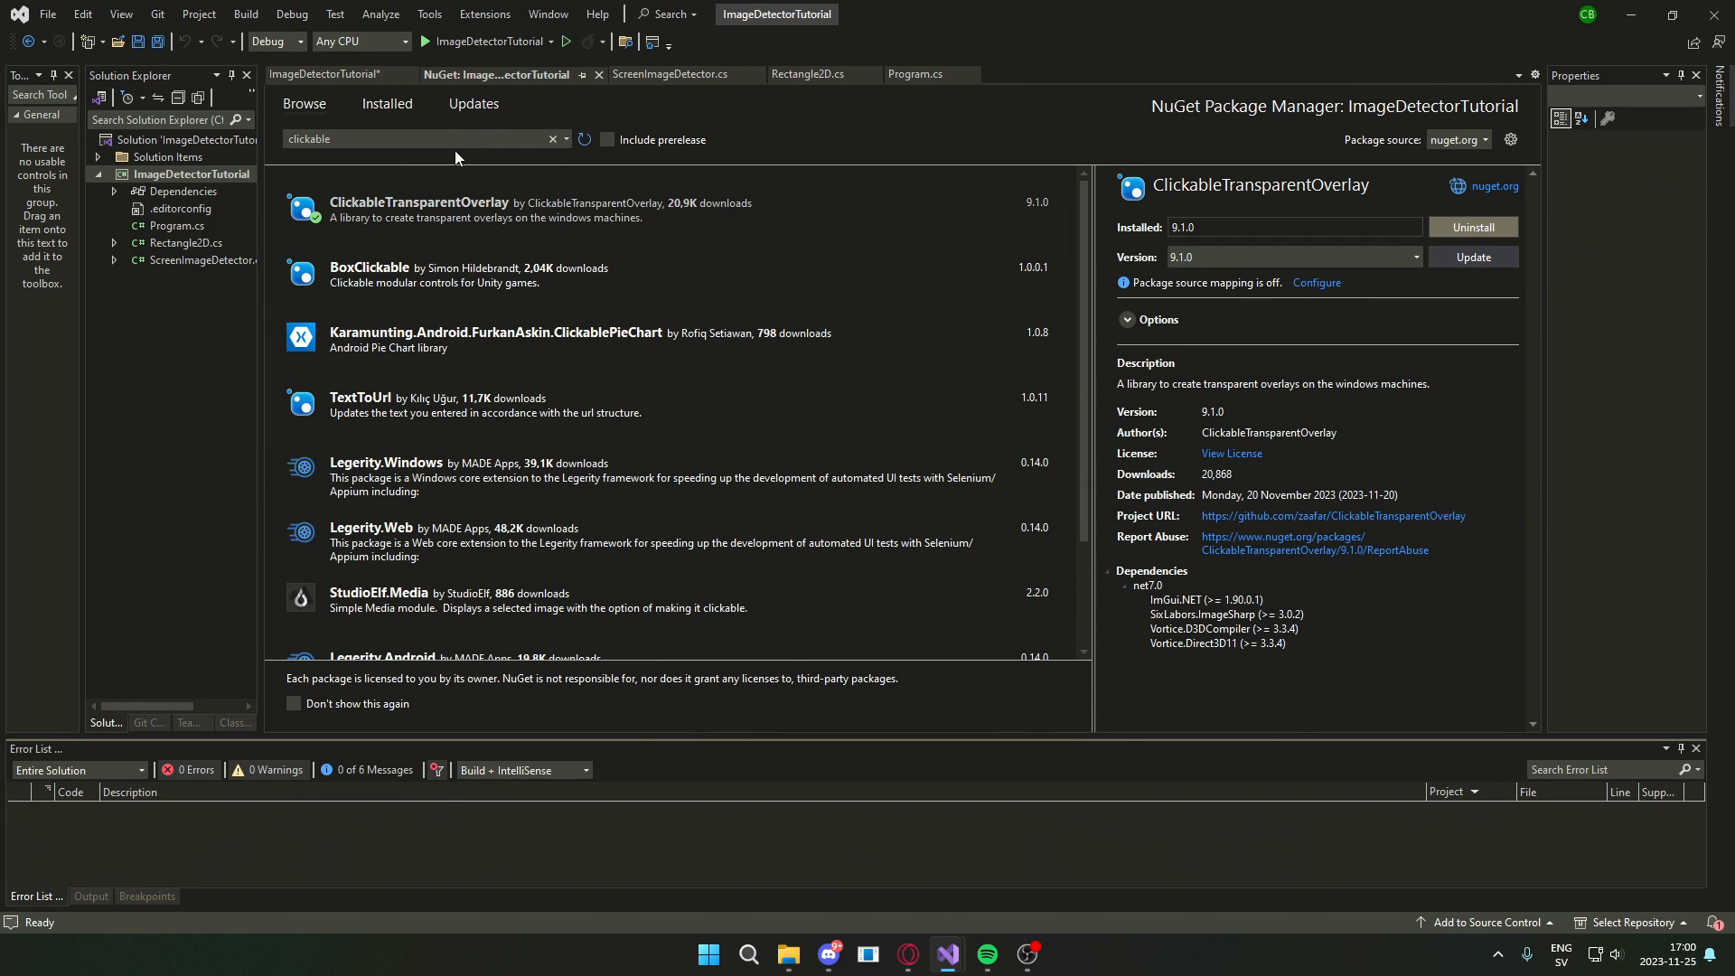
# - Add Renderer.cs inheriting Overlay, importing ClickableTransparentOverlay and ImGuiNET, with a protected Render override
pyautogui.rightClick(188, 174)
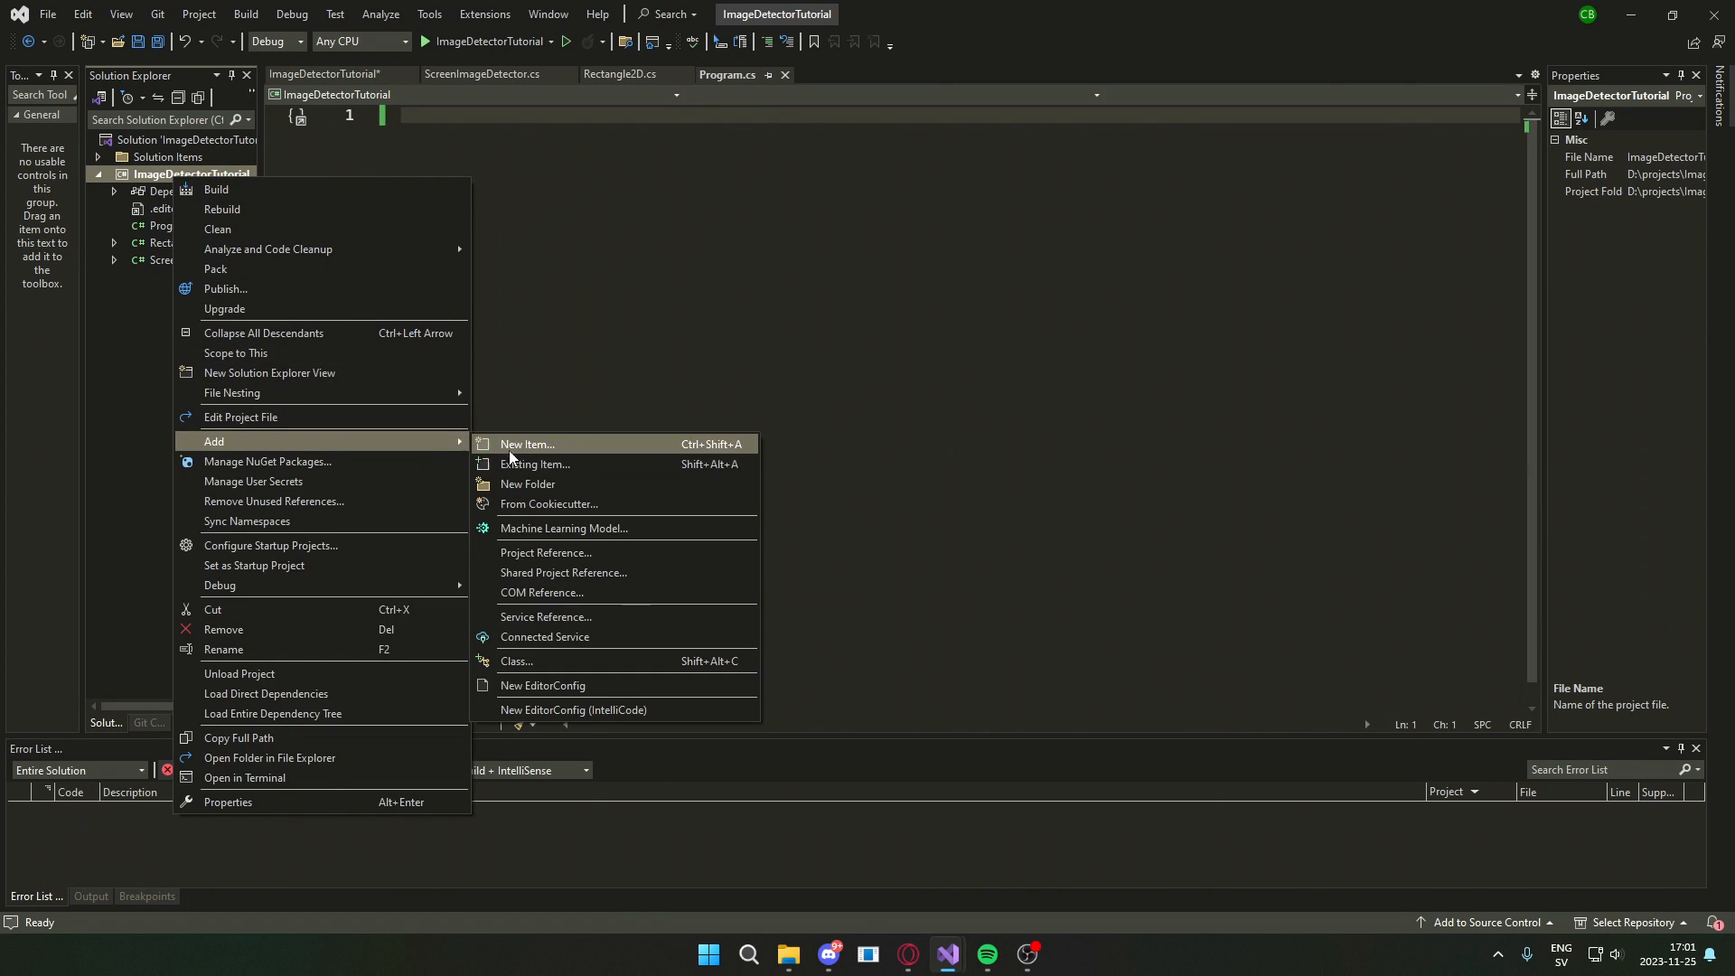
pyautogui.click(527, 444)
pyautogui.write('using')
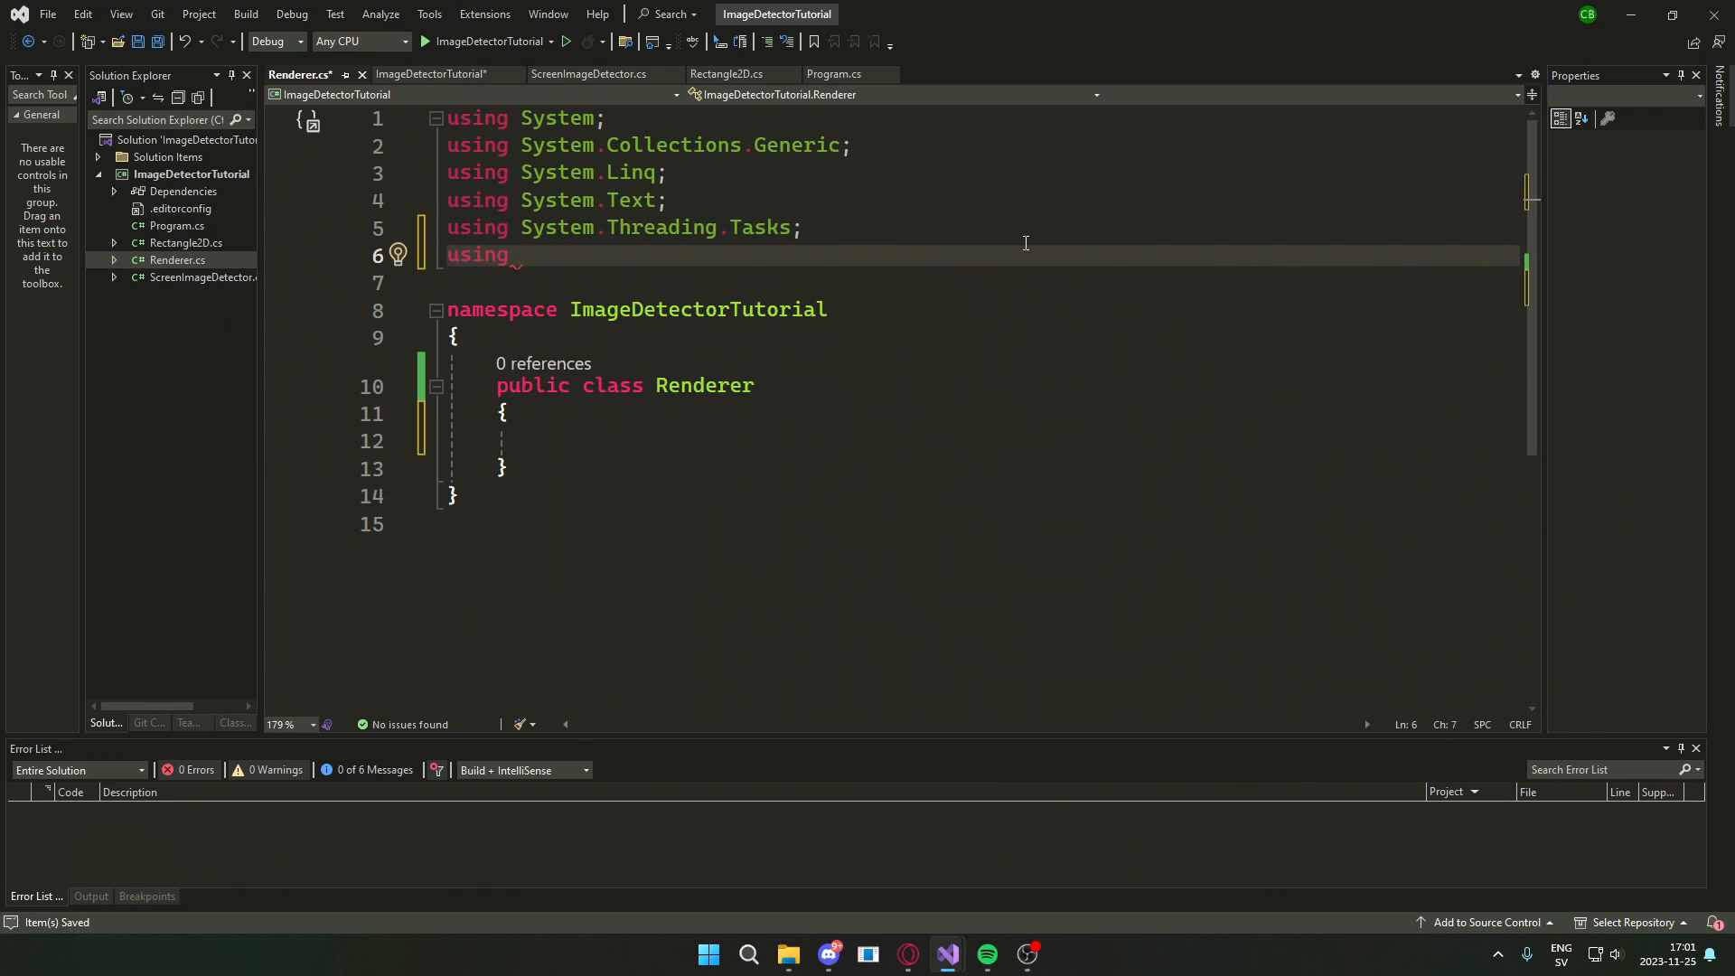
pyautogui.write('ClickableTransparentOverlay;')
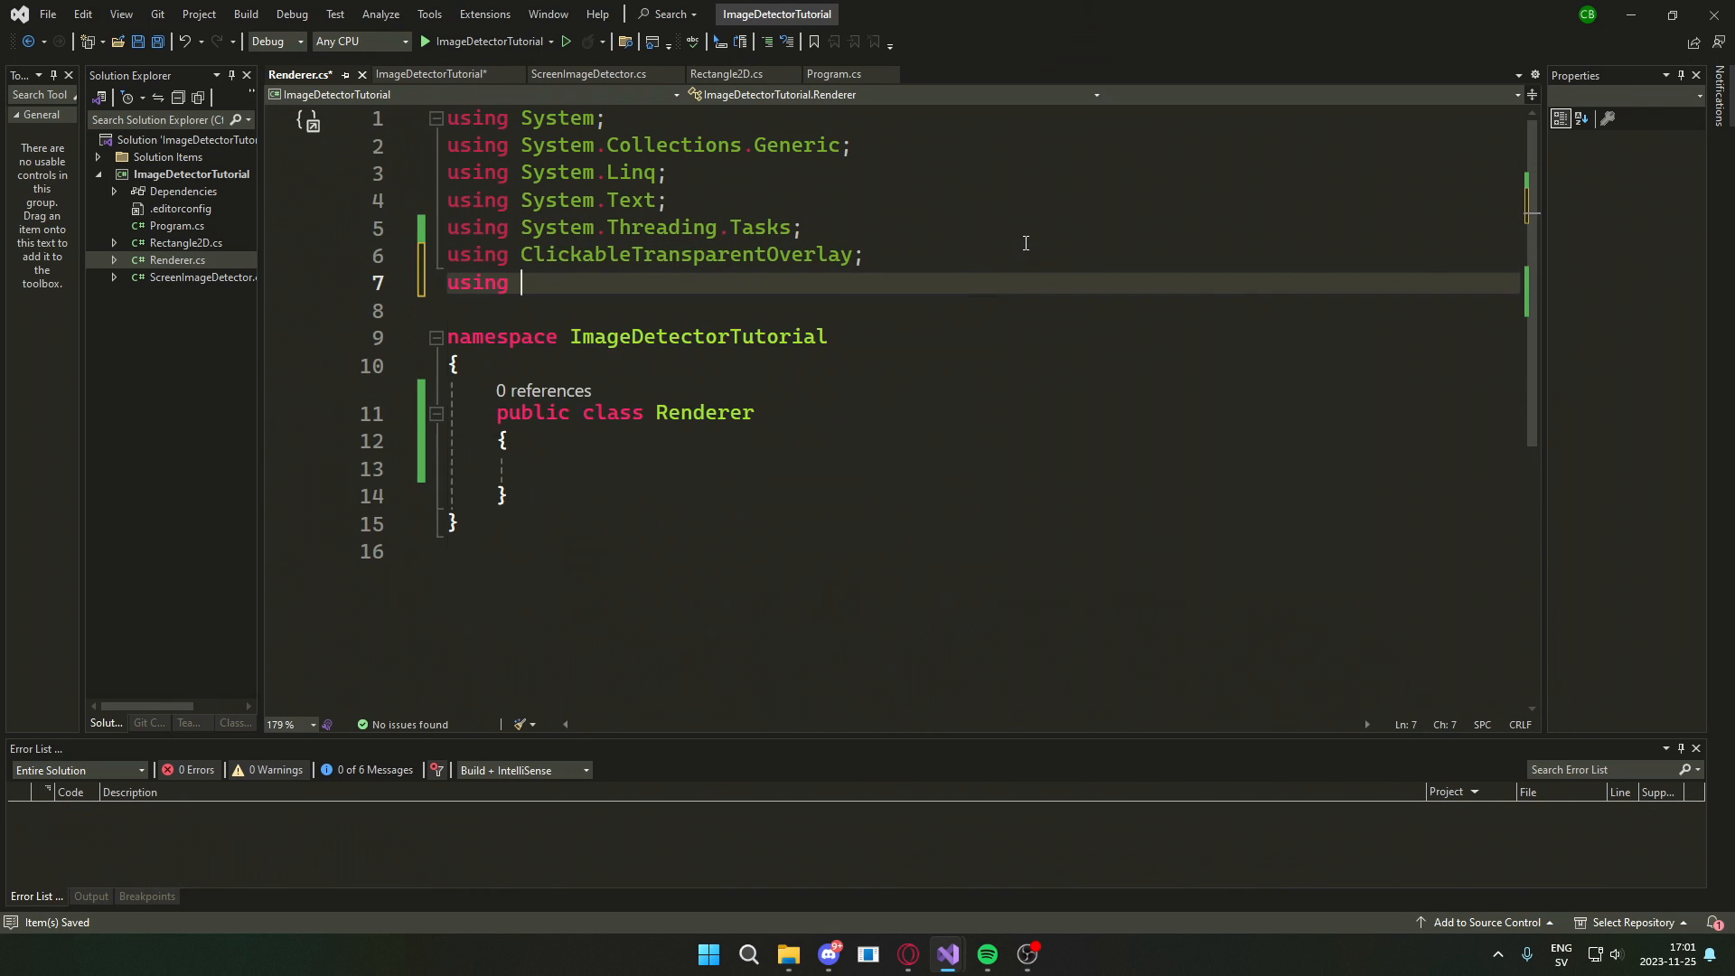
pyautogui.write('ImGuiNET;')
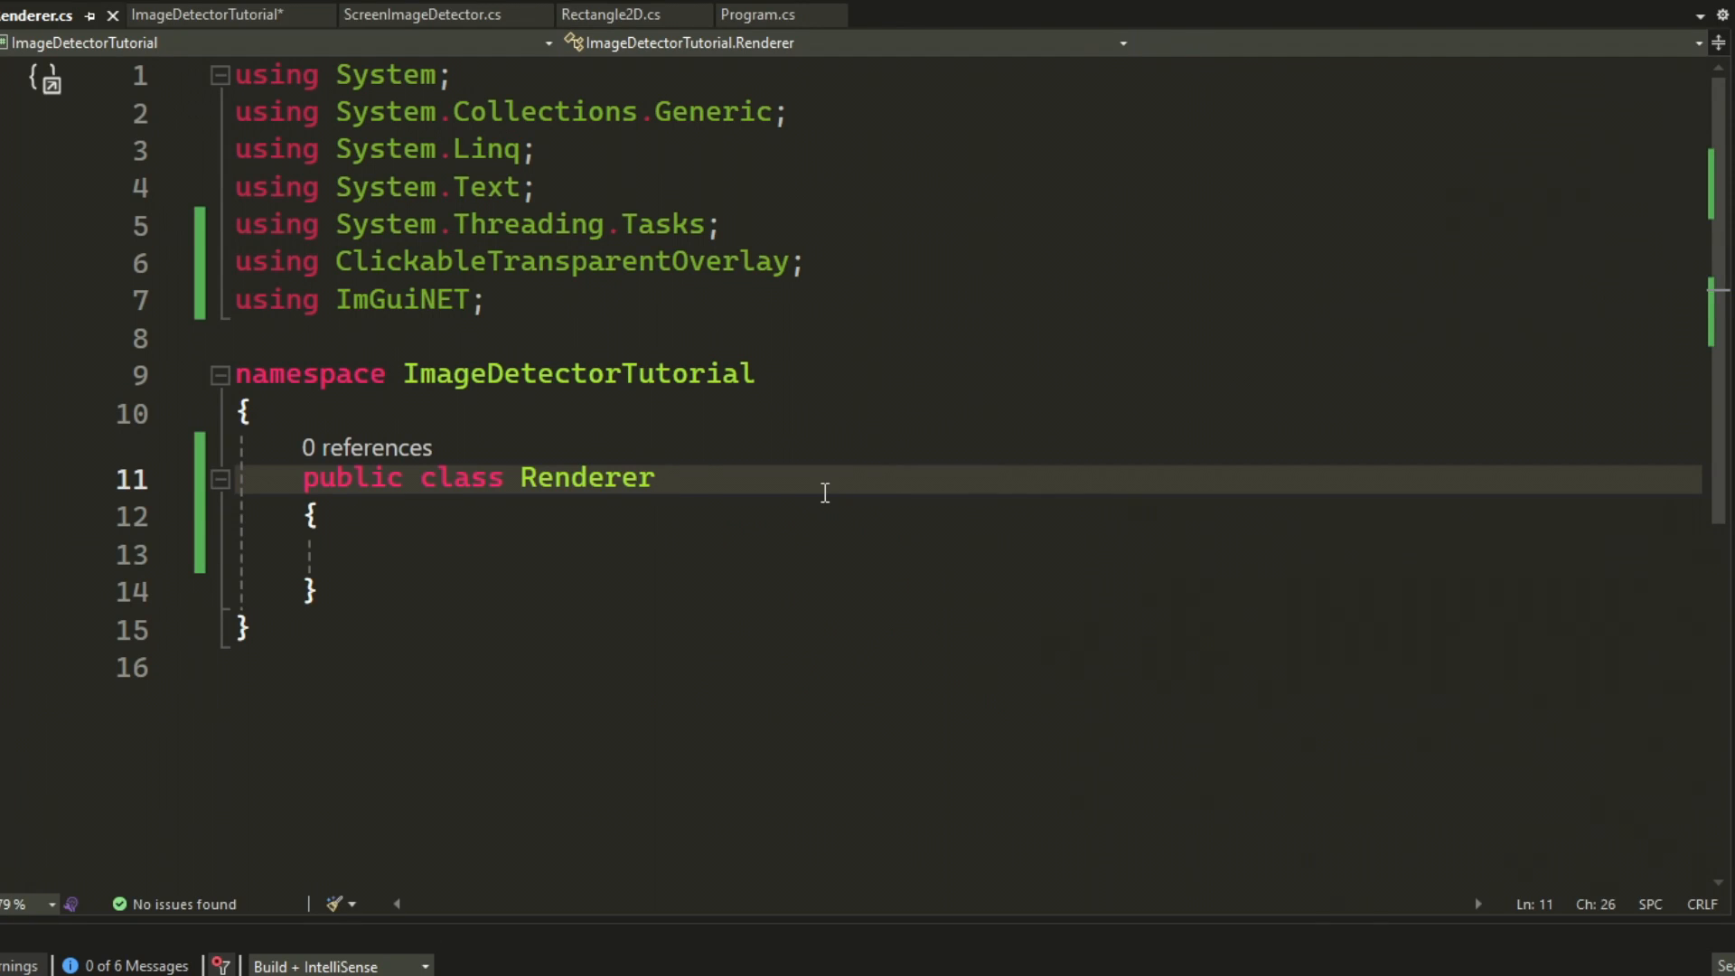
pyautogui.write(': Overlay')
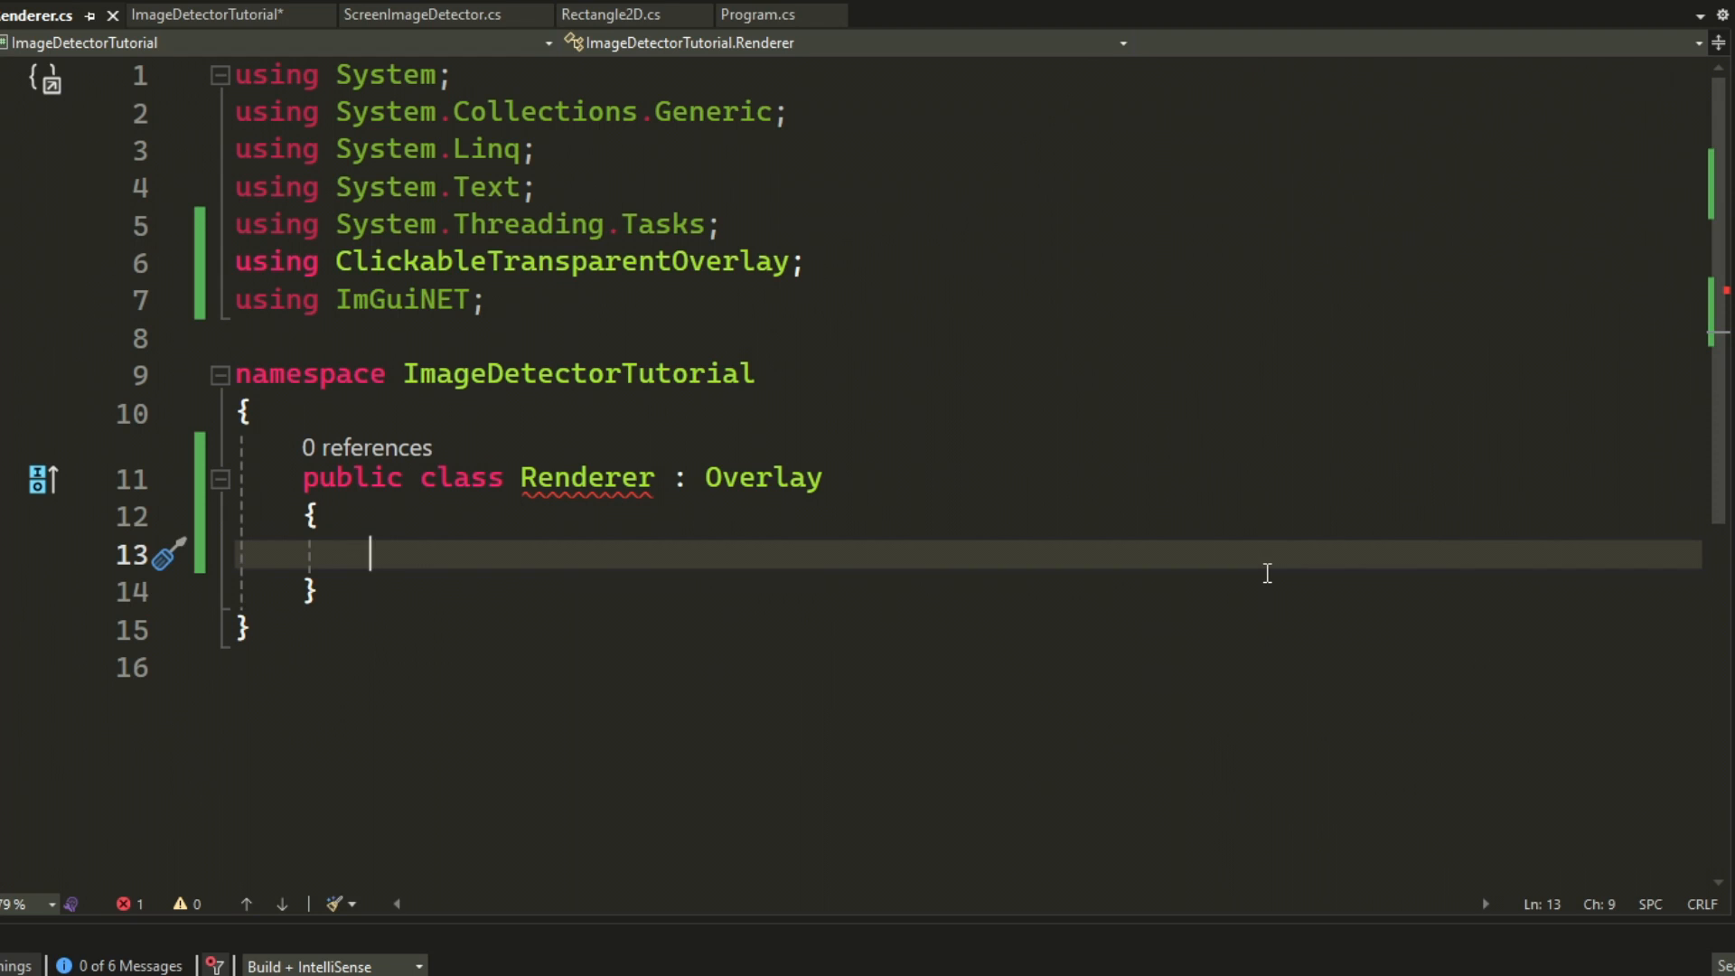
pyautogui.write('protected ovverride void Render(')
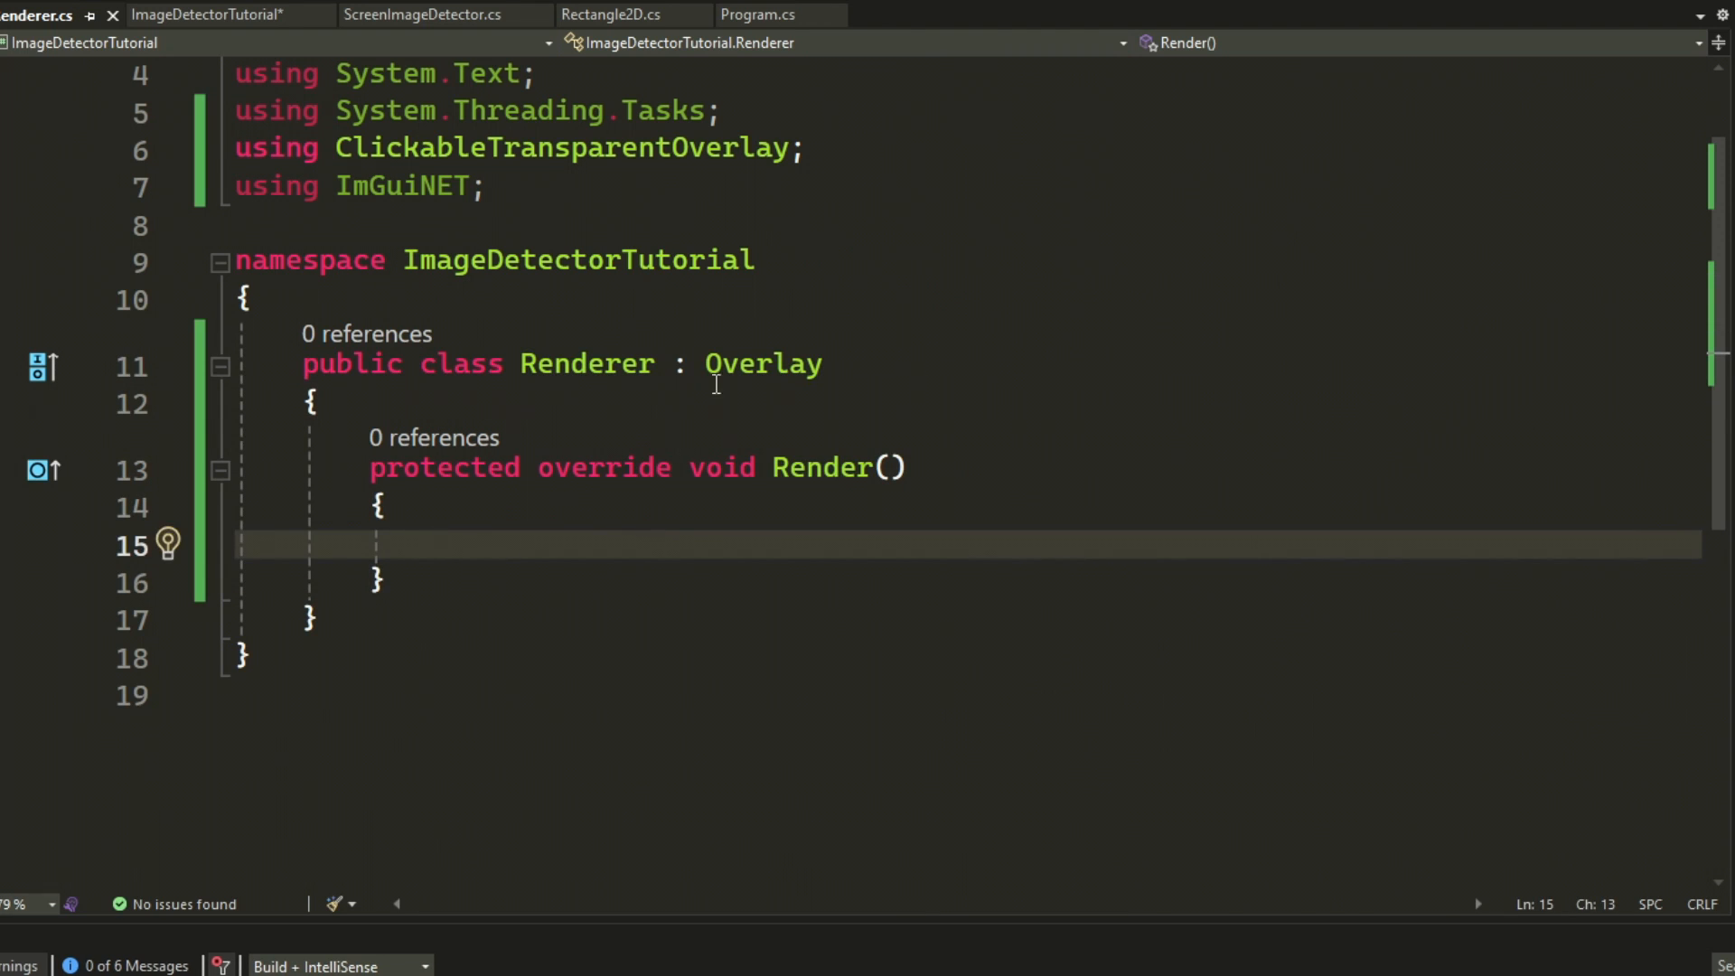
# - Add an ImDrawListPtr drawListPtr field and a private List<Rectangle2D> matches field
pyautogui.write('ImDrawListPtr drawListPtr; //')
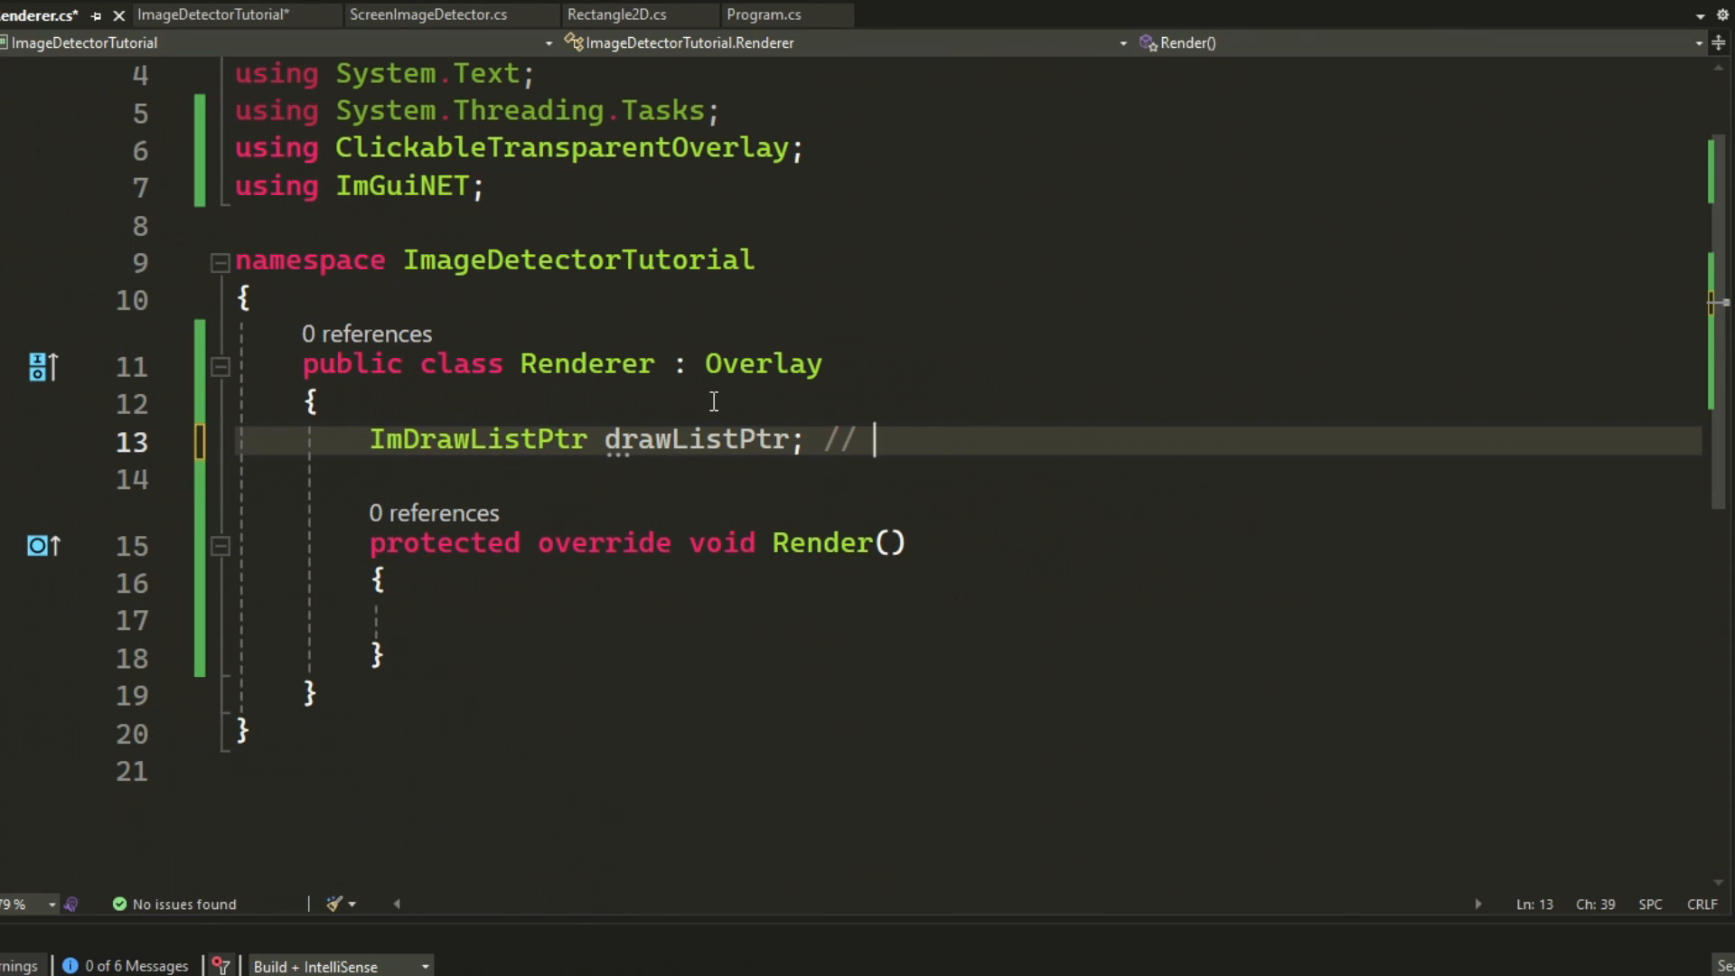
pyautogui.write('add shapes into this')
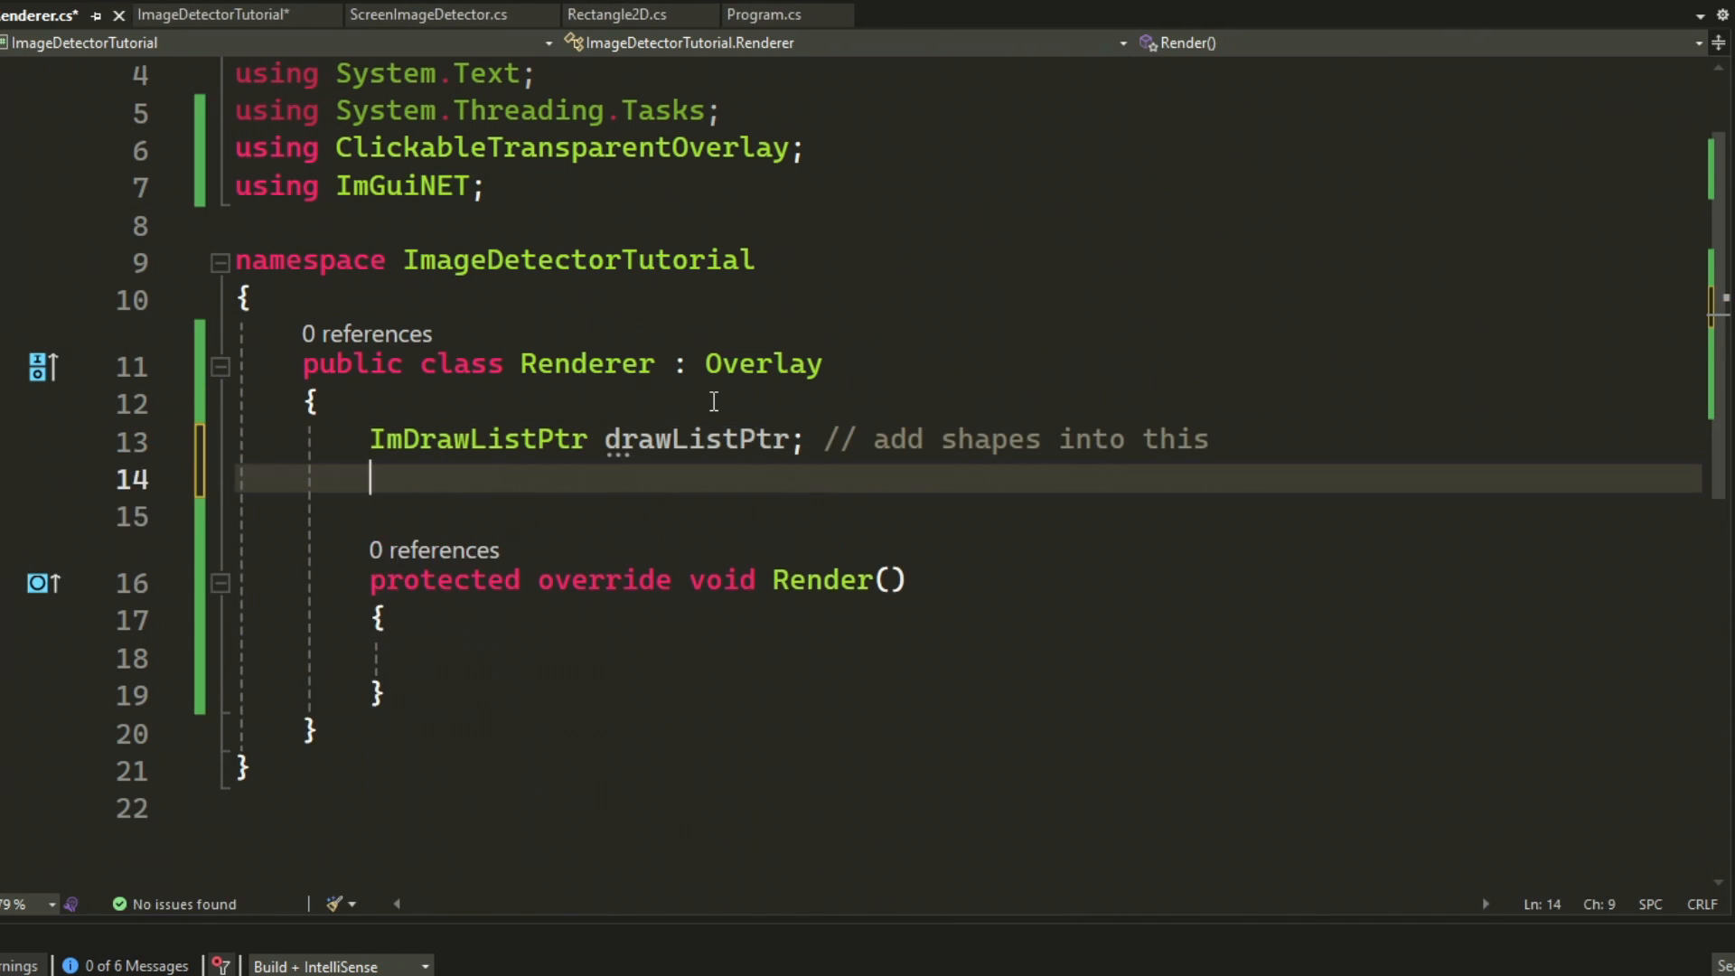
pyautogui.write('private List<Rectangle2D> matches = new List<Rectangle2D>(); // our matches')
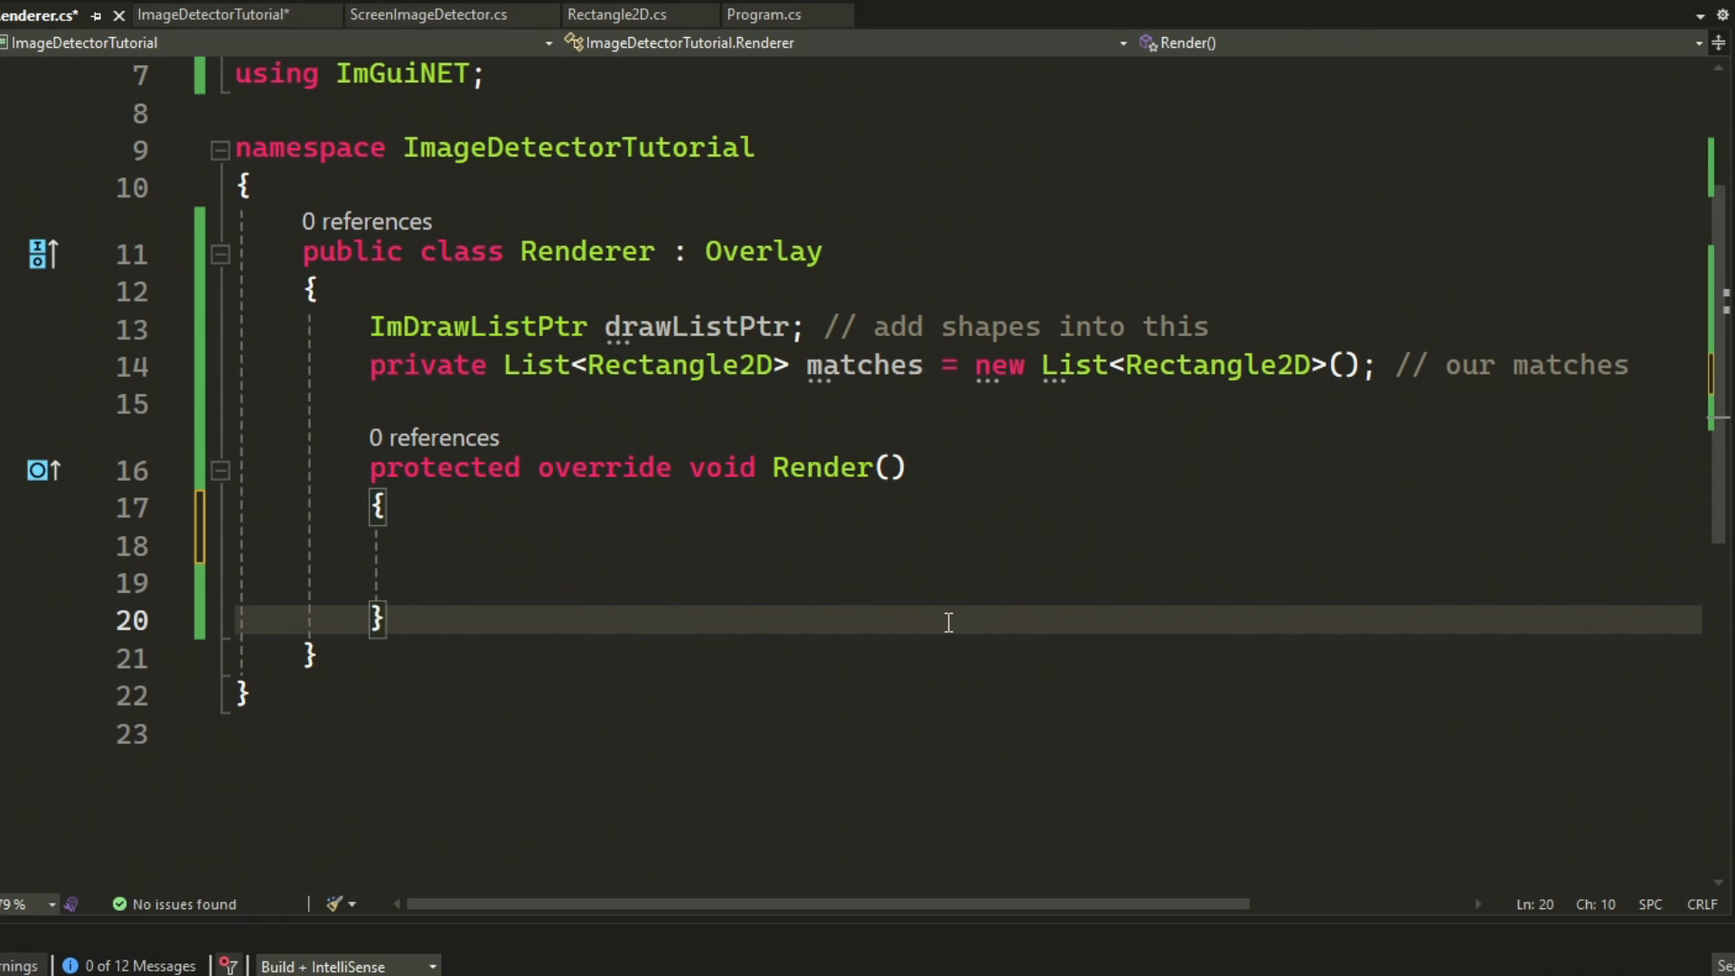
# - Make Render open an ImGui "Menu" window with an explanatory comment
pyautogui.click(437, 544)
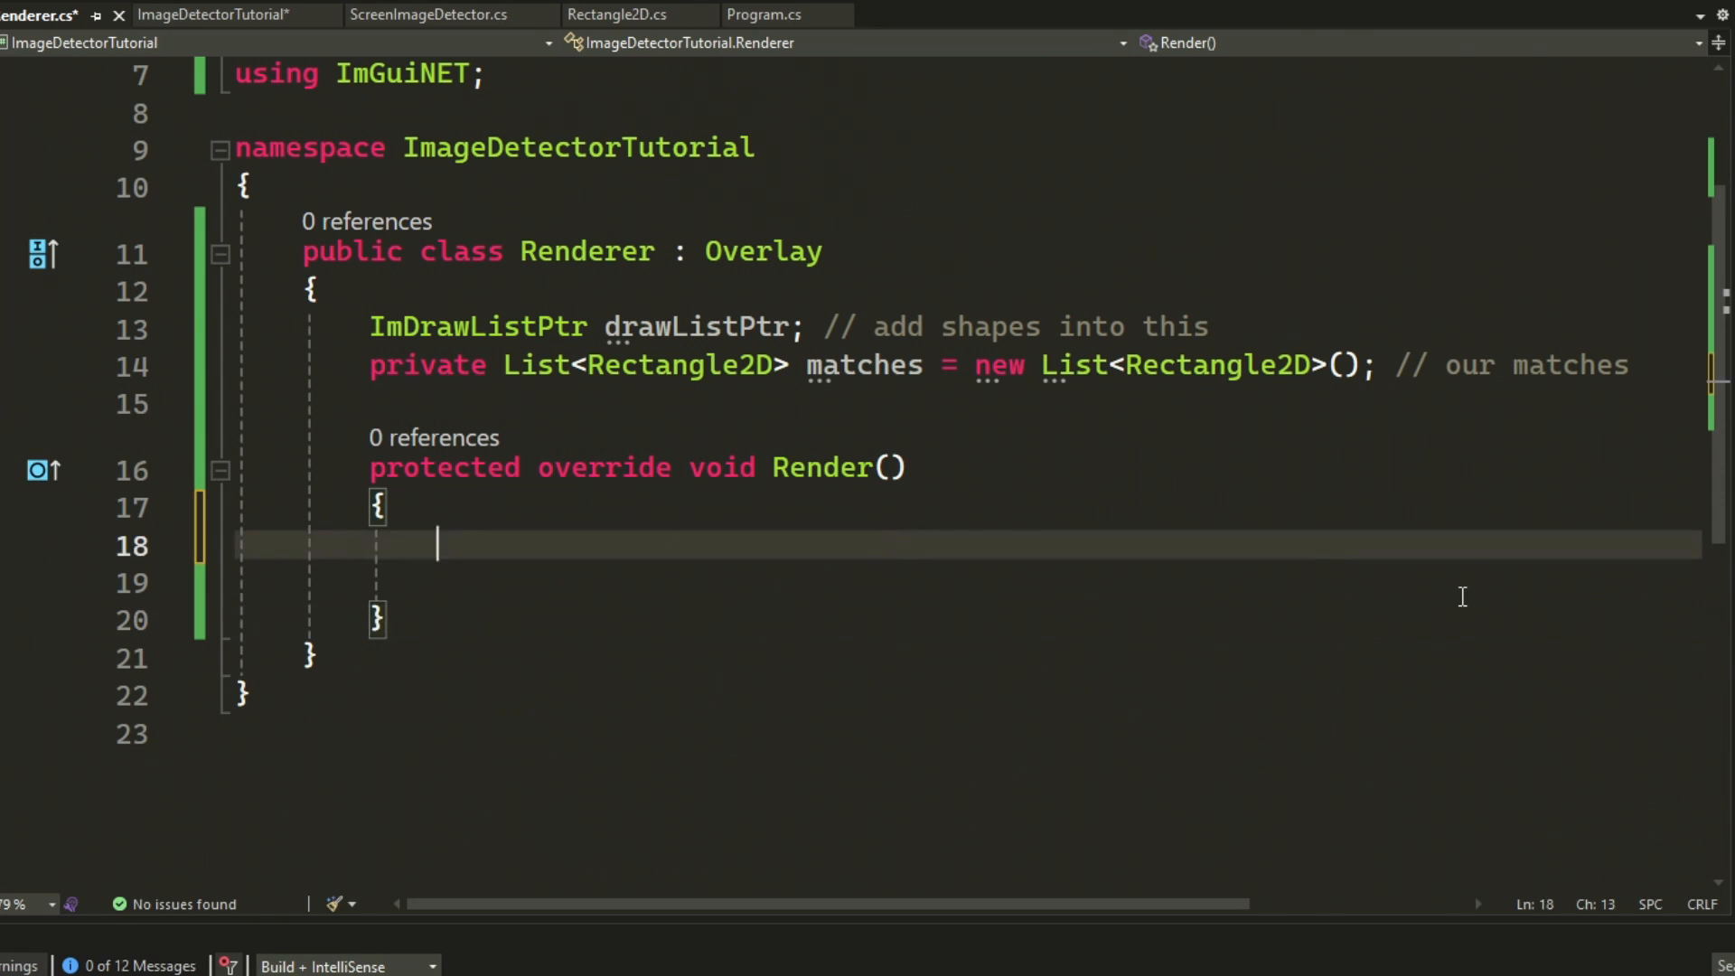
pyautogui.write('ImGui.Begin("")')
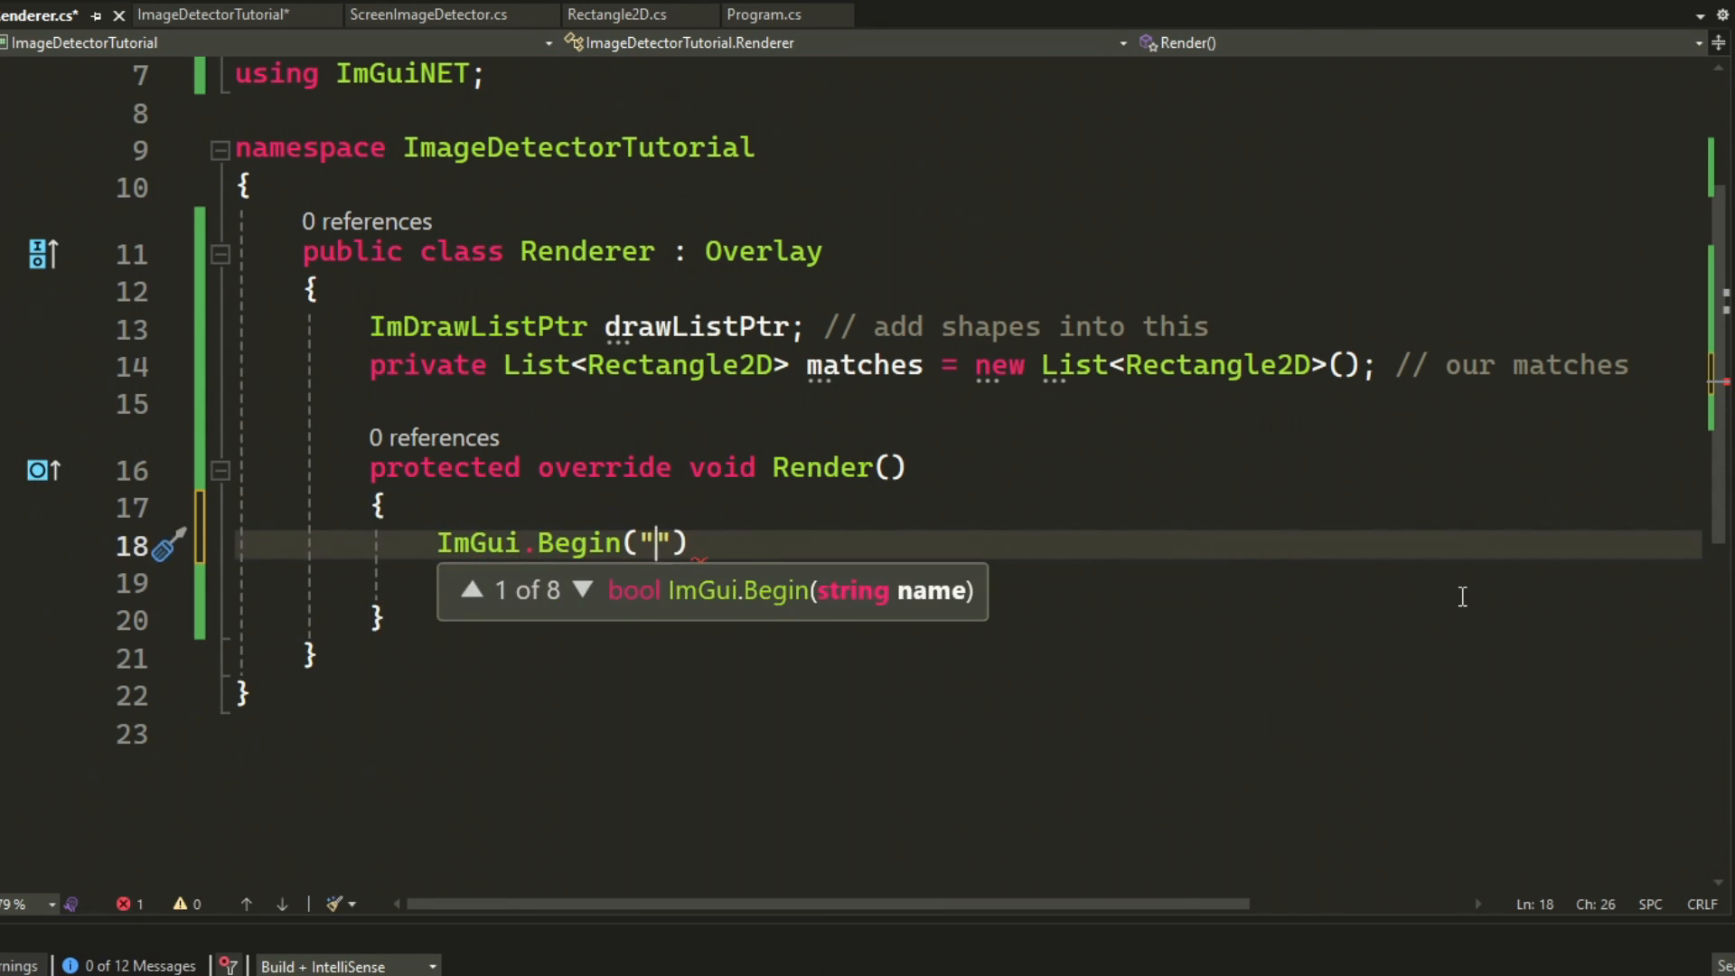
pyautogui.write('Menu"); // menu that we can configure and stuff')
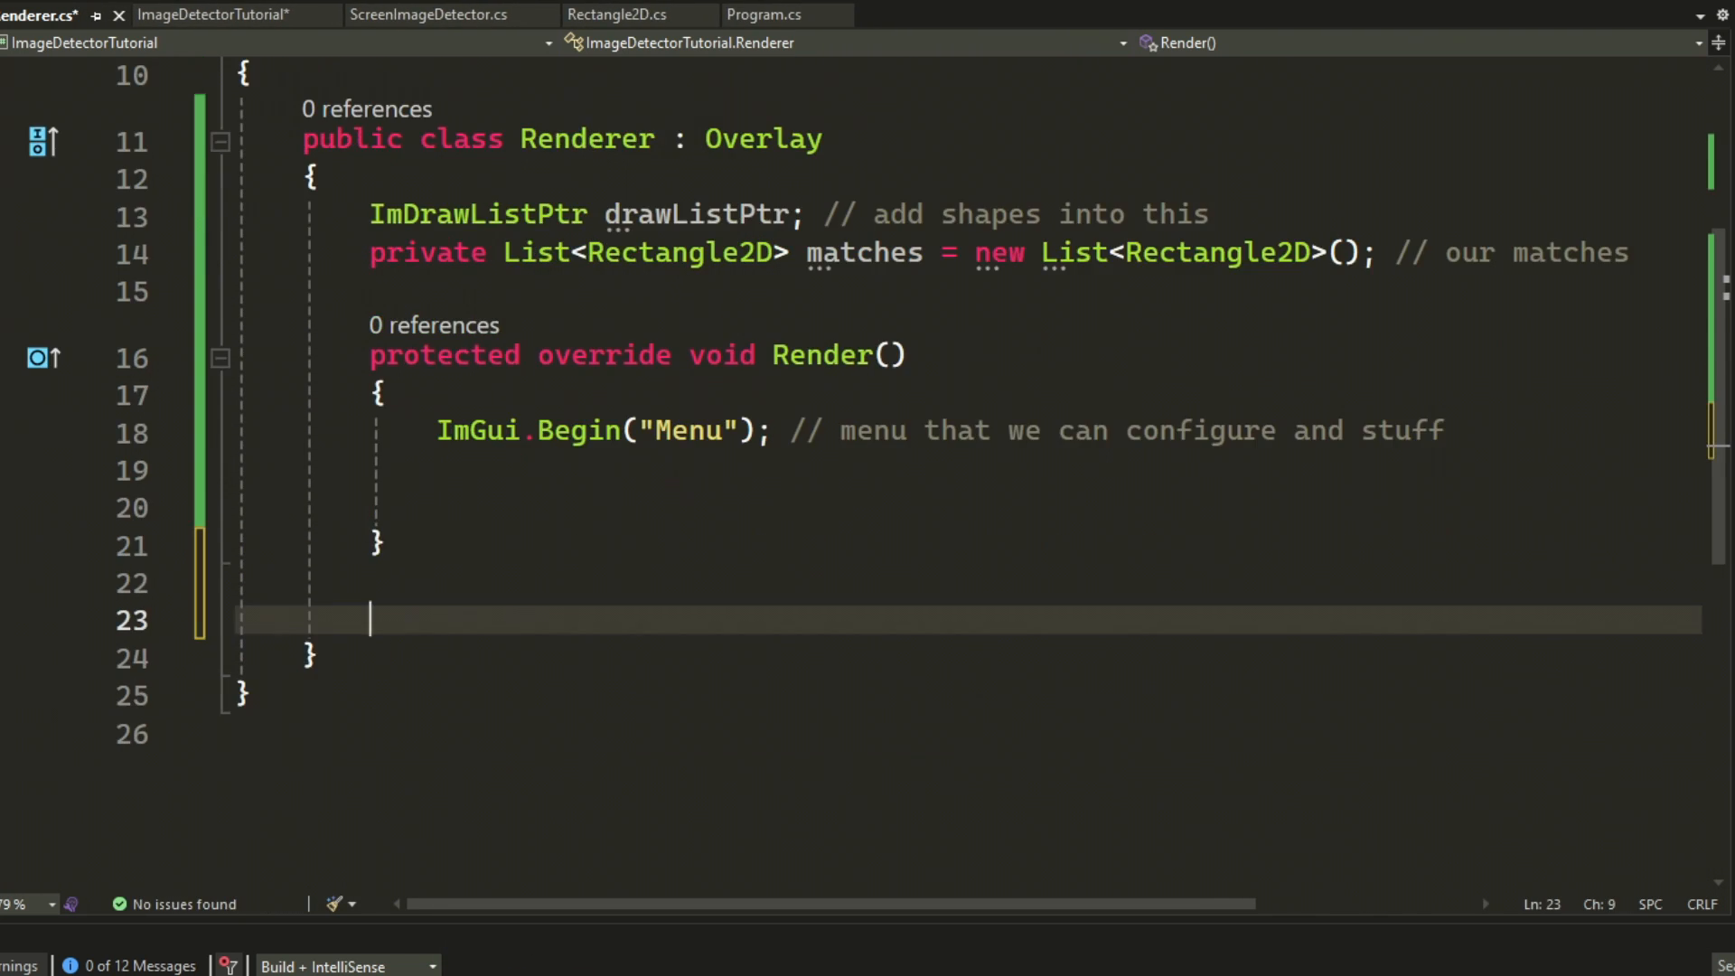
# - Declare a commented DrawOverlay method setting the next window size to 1920x1080 and position to 0,0
pyautogui.write('void DrawOv')
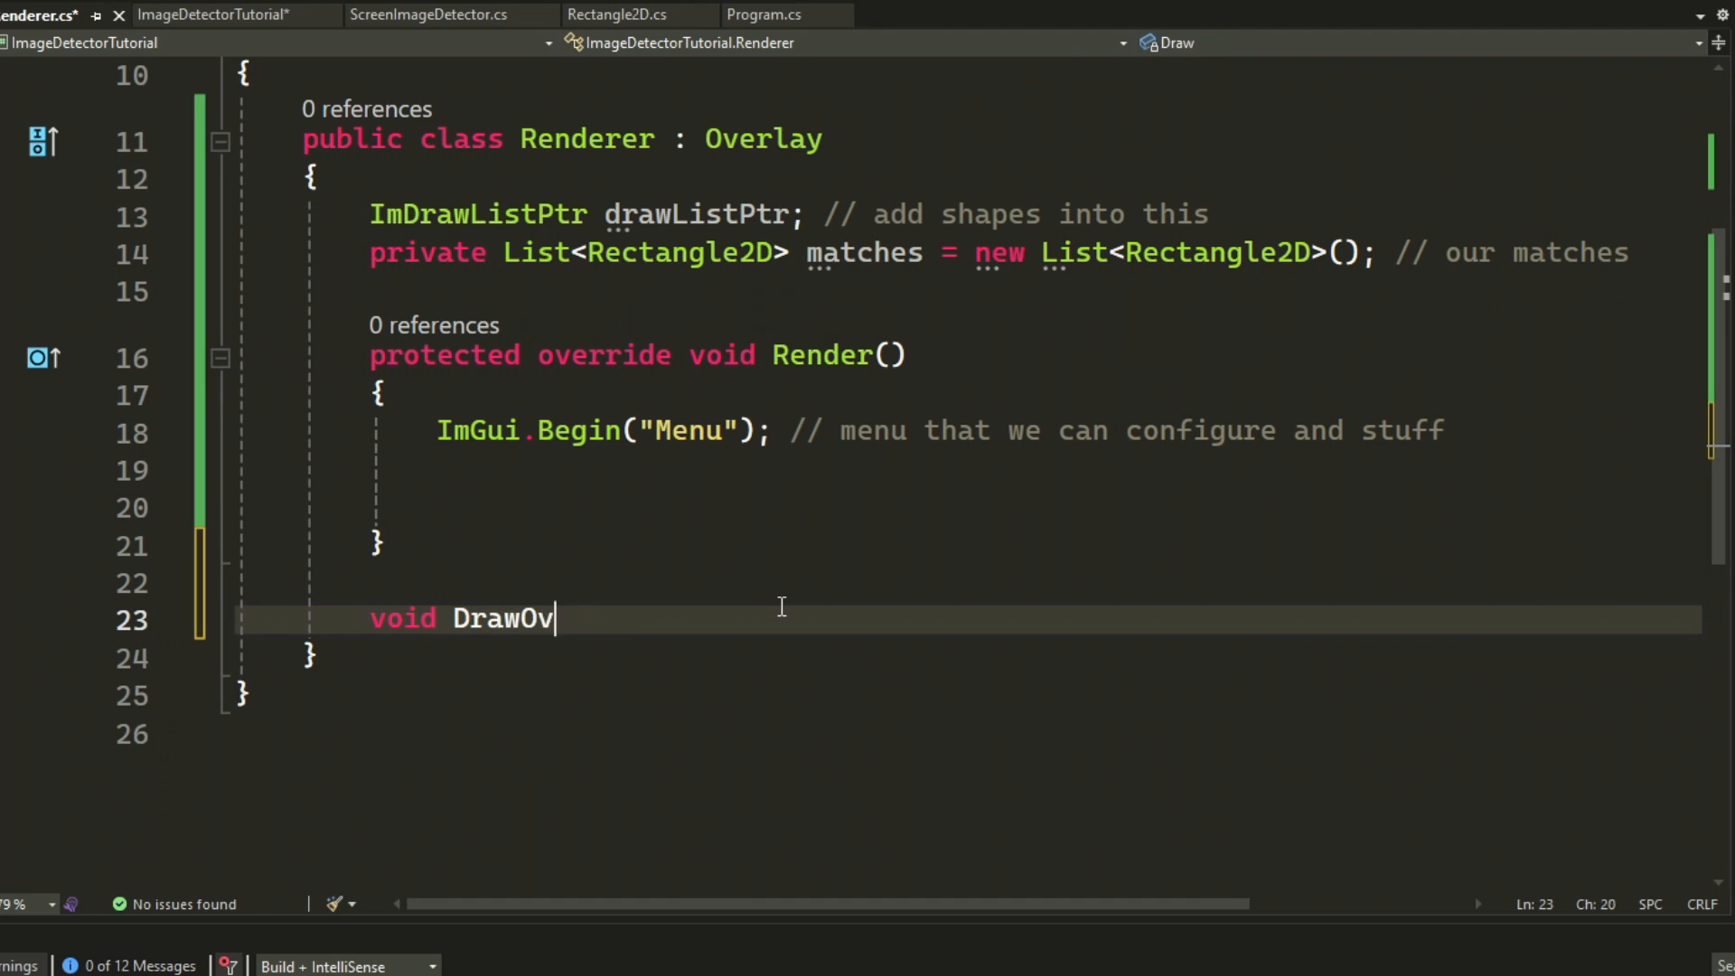
pyautogui.write('erlay() //')
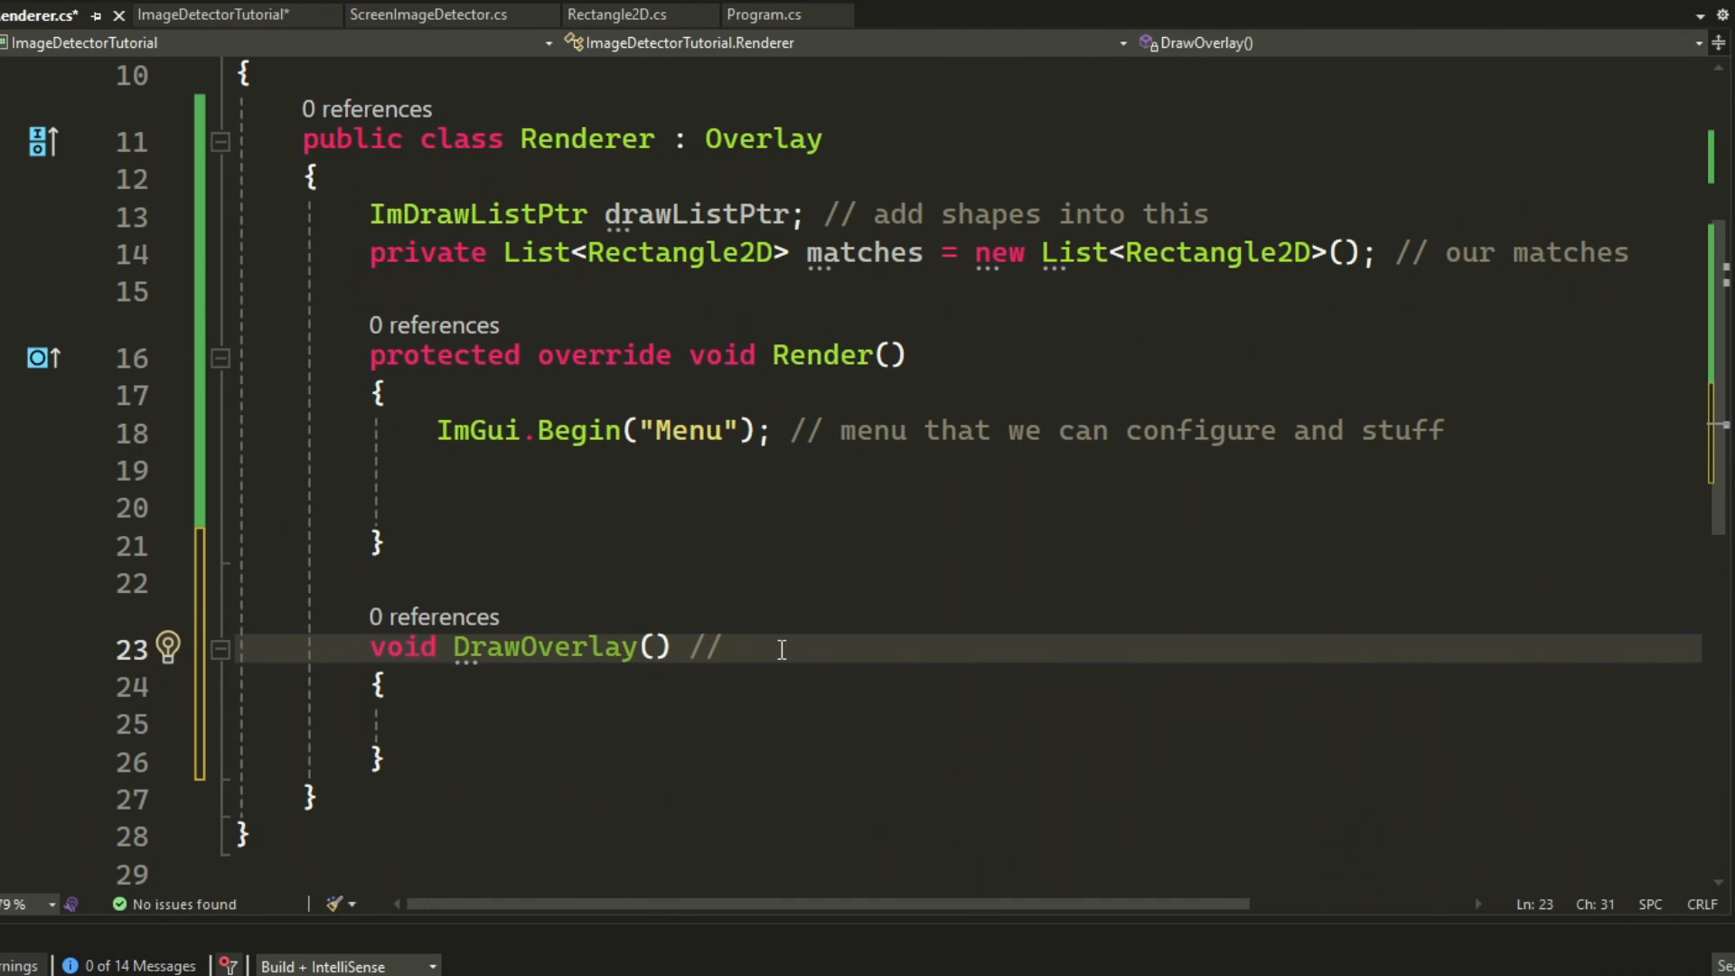
pyautogui.write('window ontop of the screen and clickthrougk')
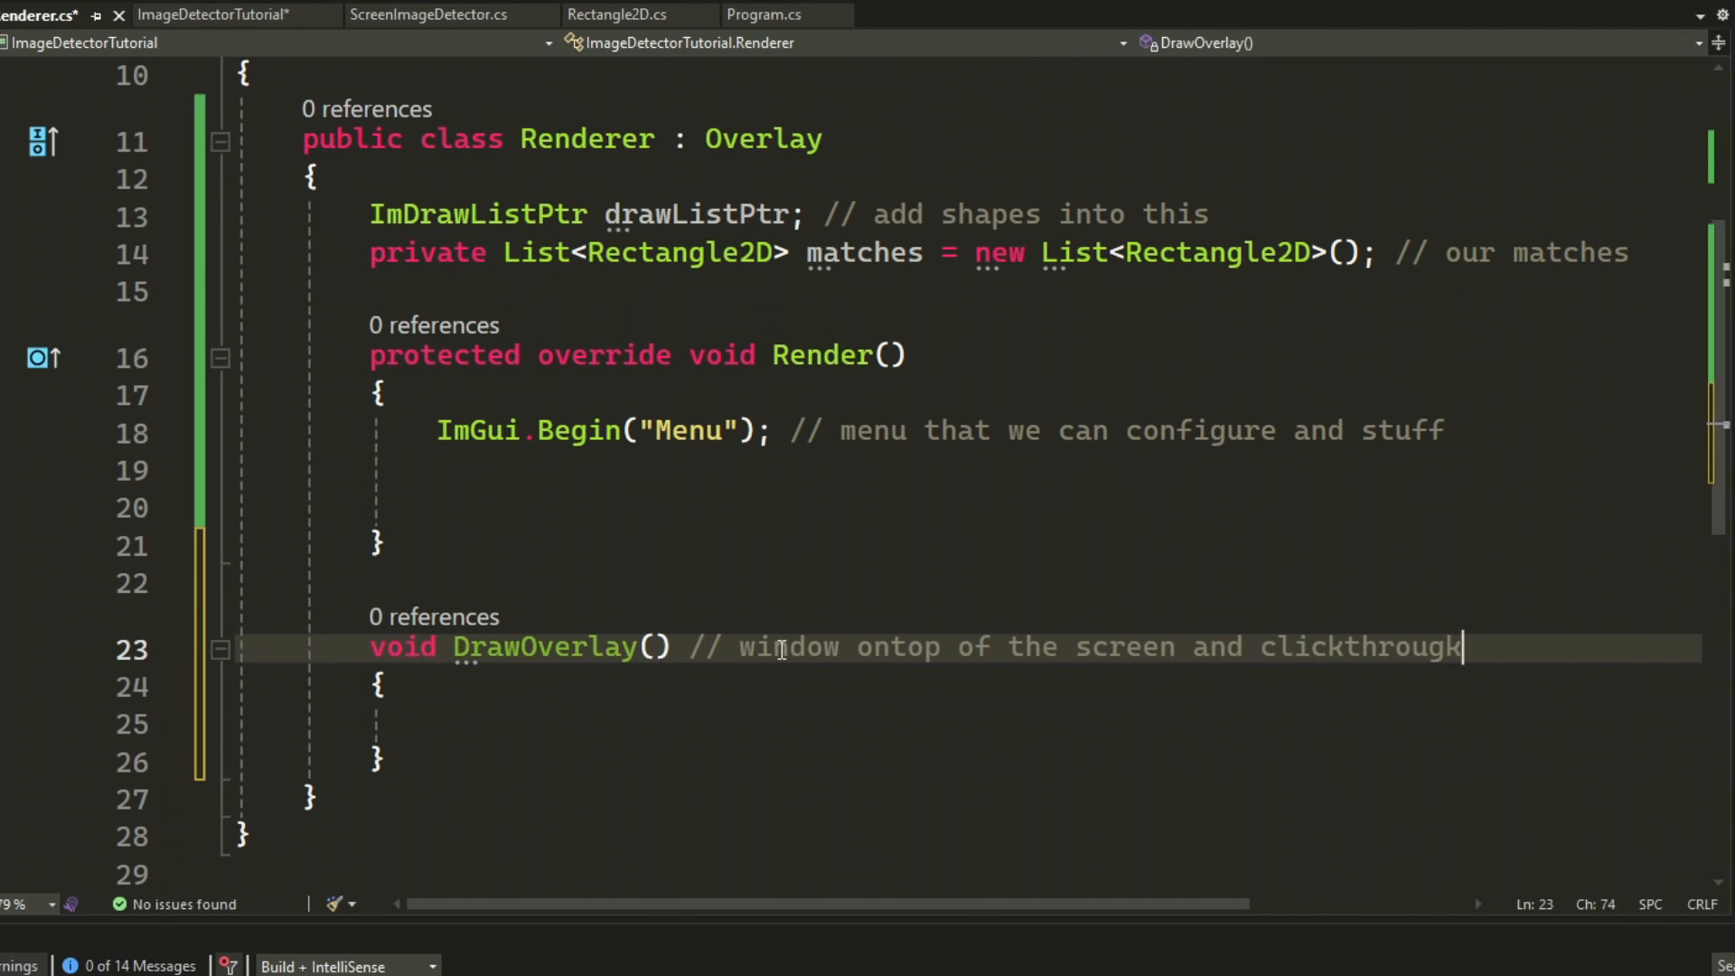
pyautogui.write('ImGui.SetNextWindowSize(new Vector2(1920, 1080));')
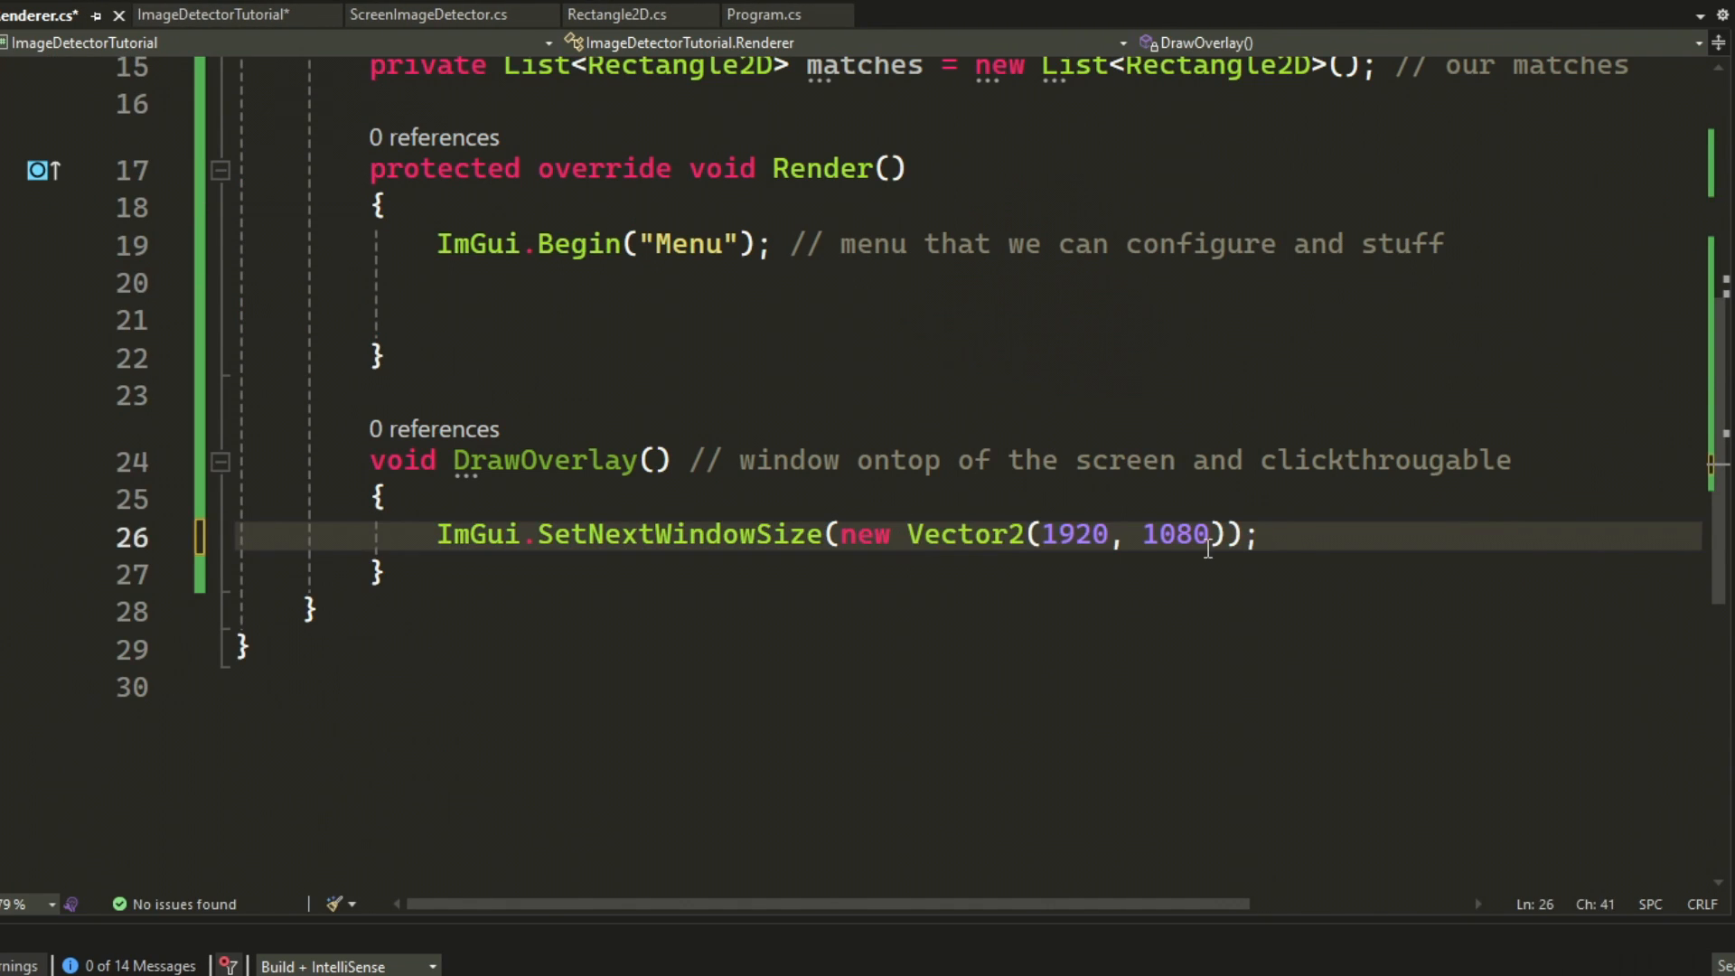
pyautogui.write('ImGui.SetNextWindowPos(new Vector2(0, 0));  // start/position')
pyautogui.write('ImGui.Begin("')
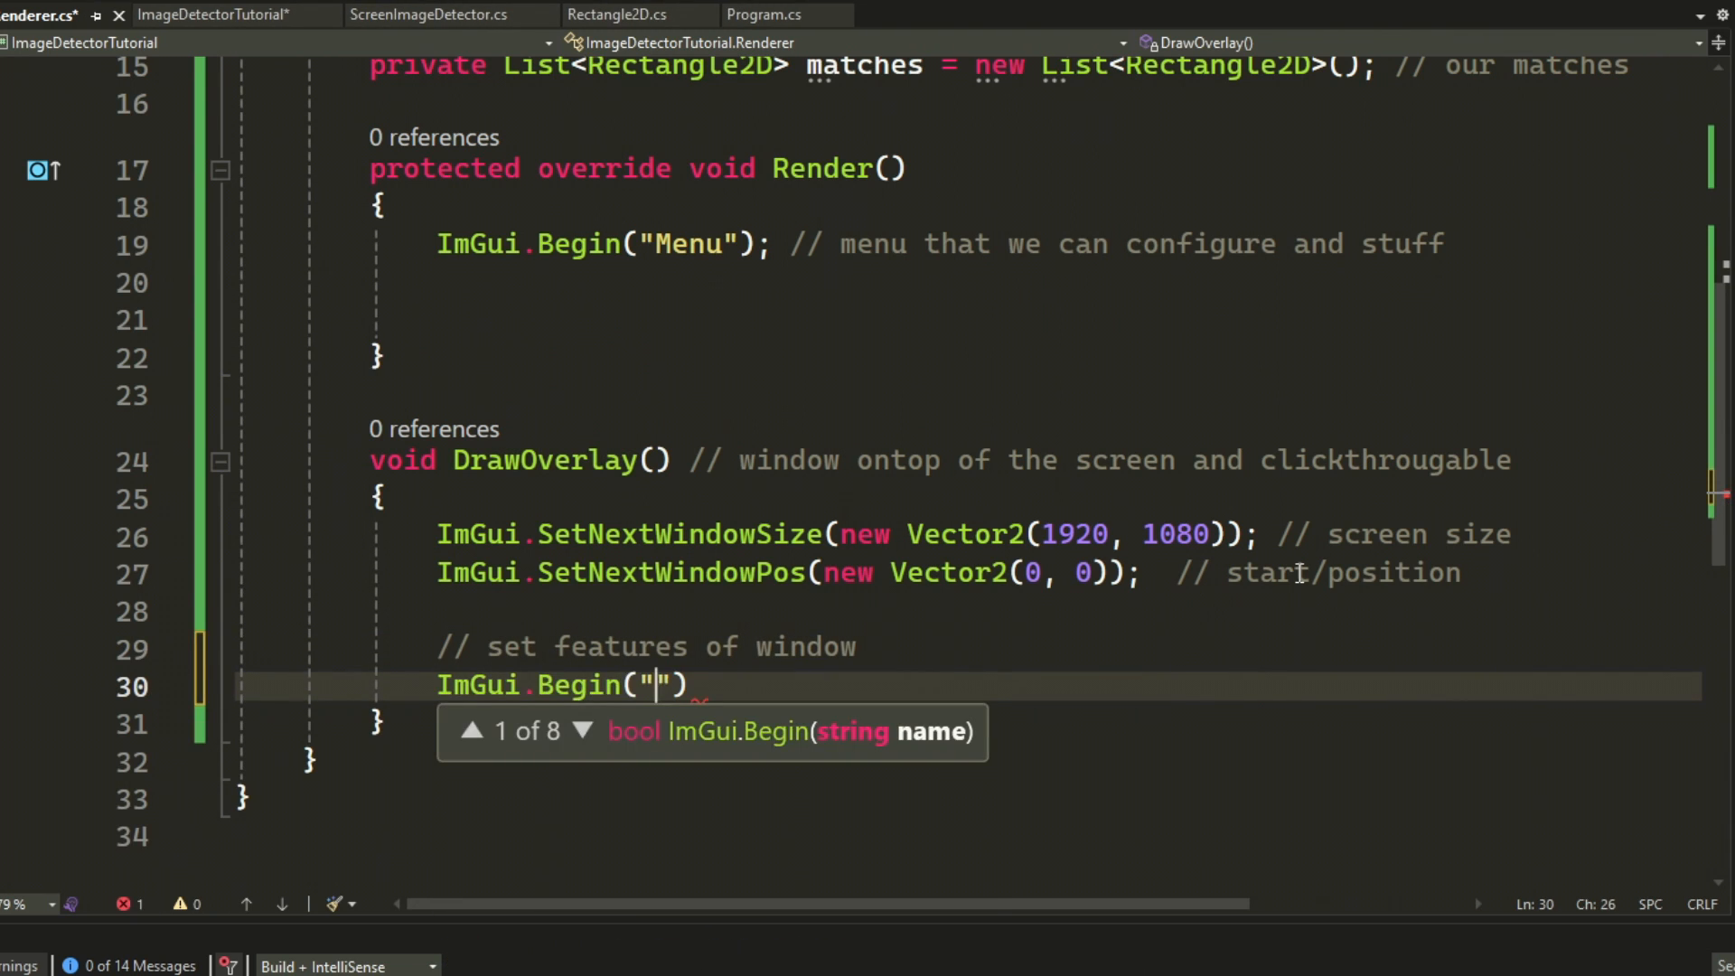
# - Open the "overlay" window with NoDecoration and NoBackground flags, collapse DrawOverlay, and begin DrawBoxes
pyautogui.write('overlay", ImGui.')
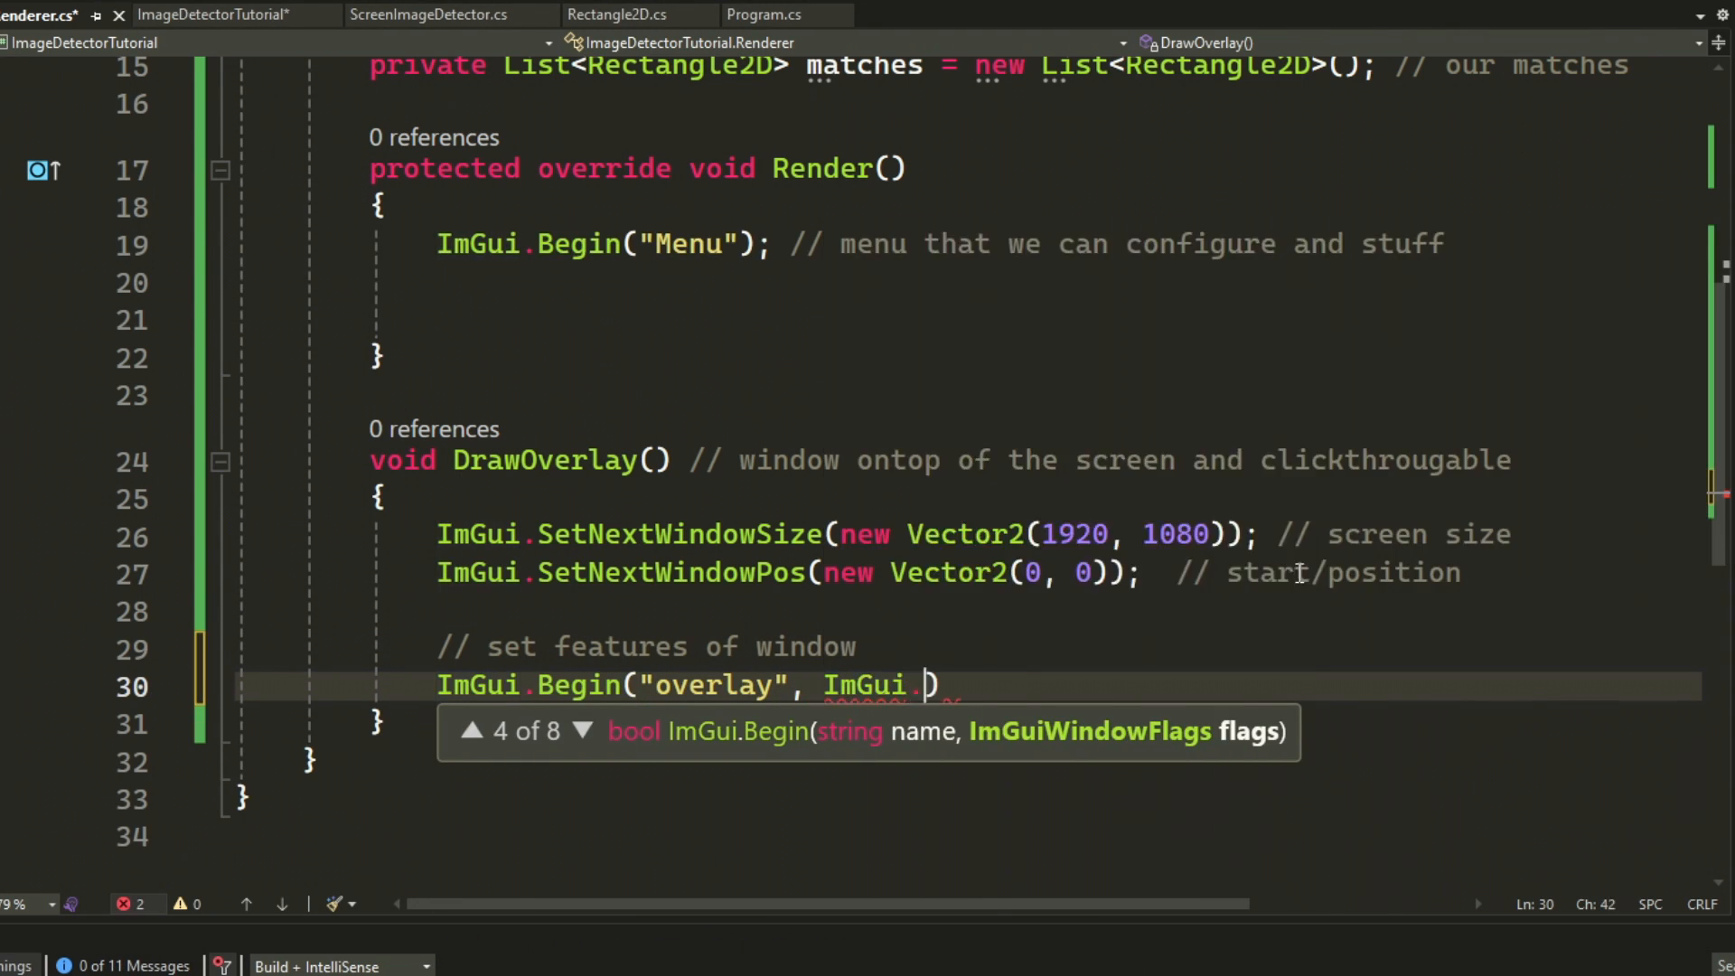
pyautogui.write('WindowFlags')
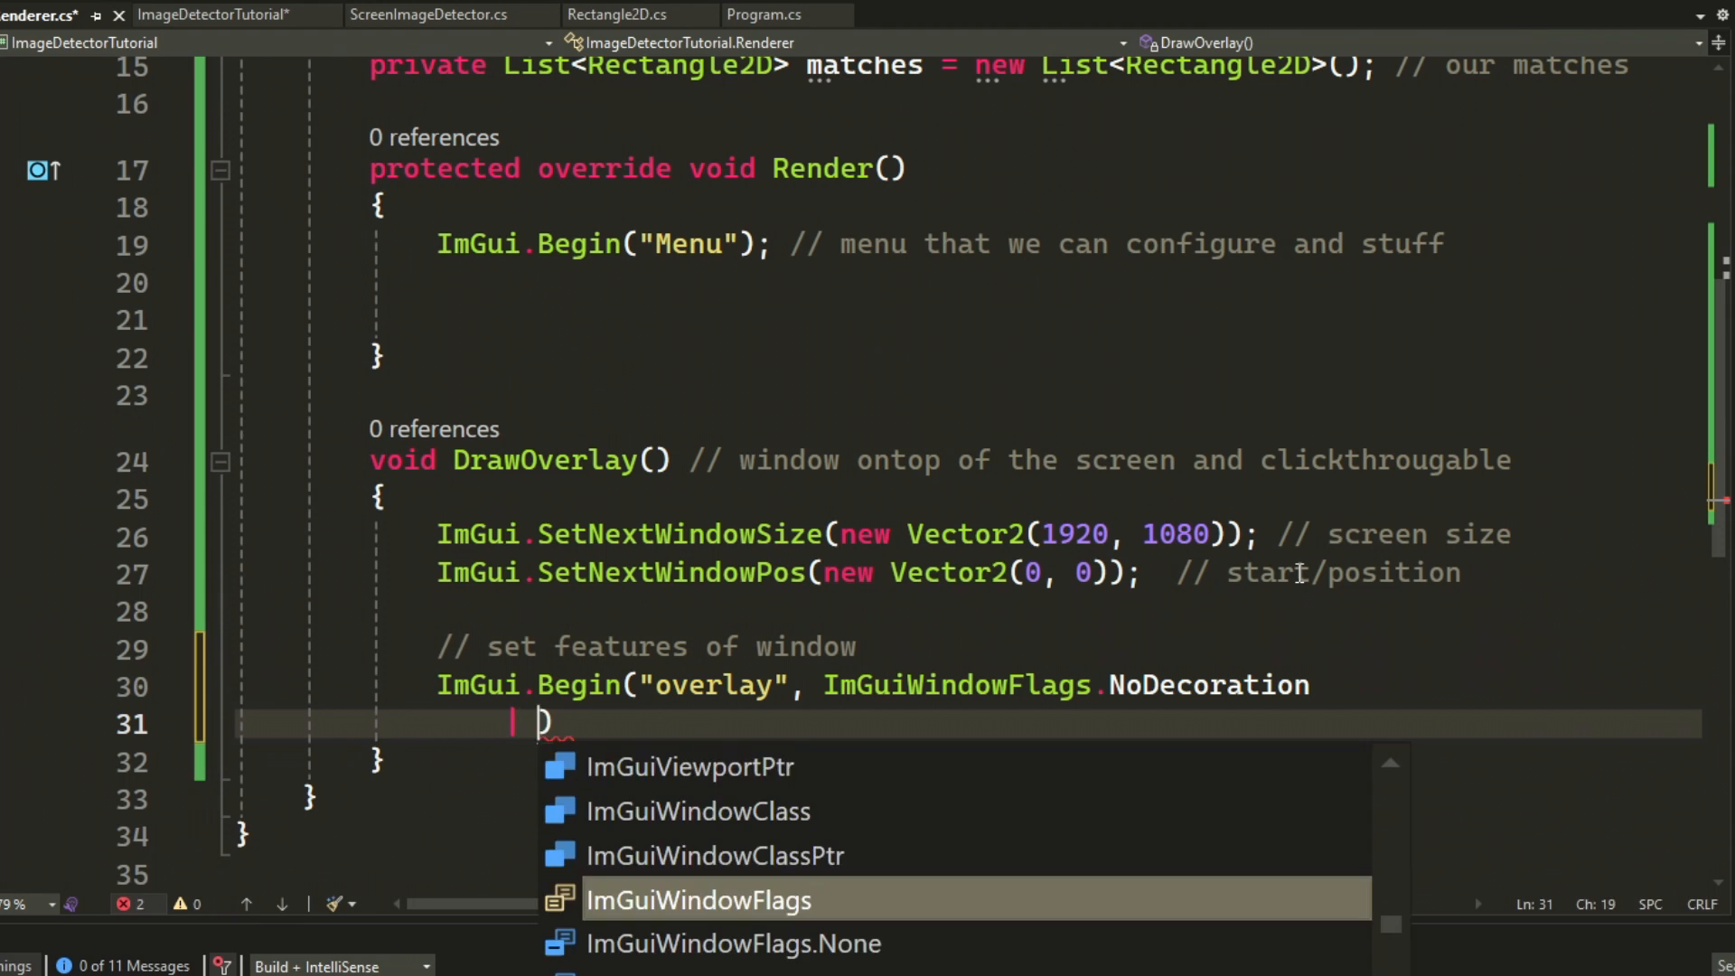
pyautogui.write('ImGuiWindowFlags.NoBackground')
pyautogui.click(965, 282)
pyautogui.write('DrawOverlay()')
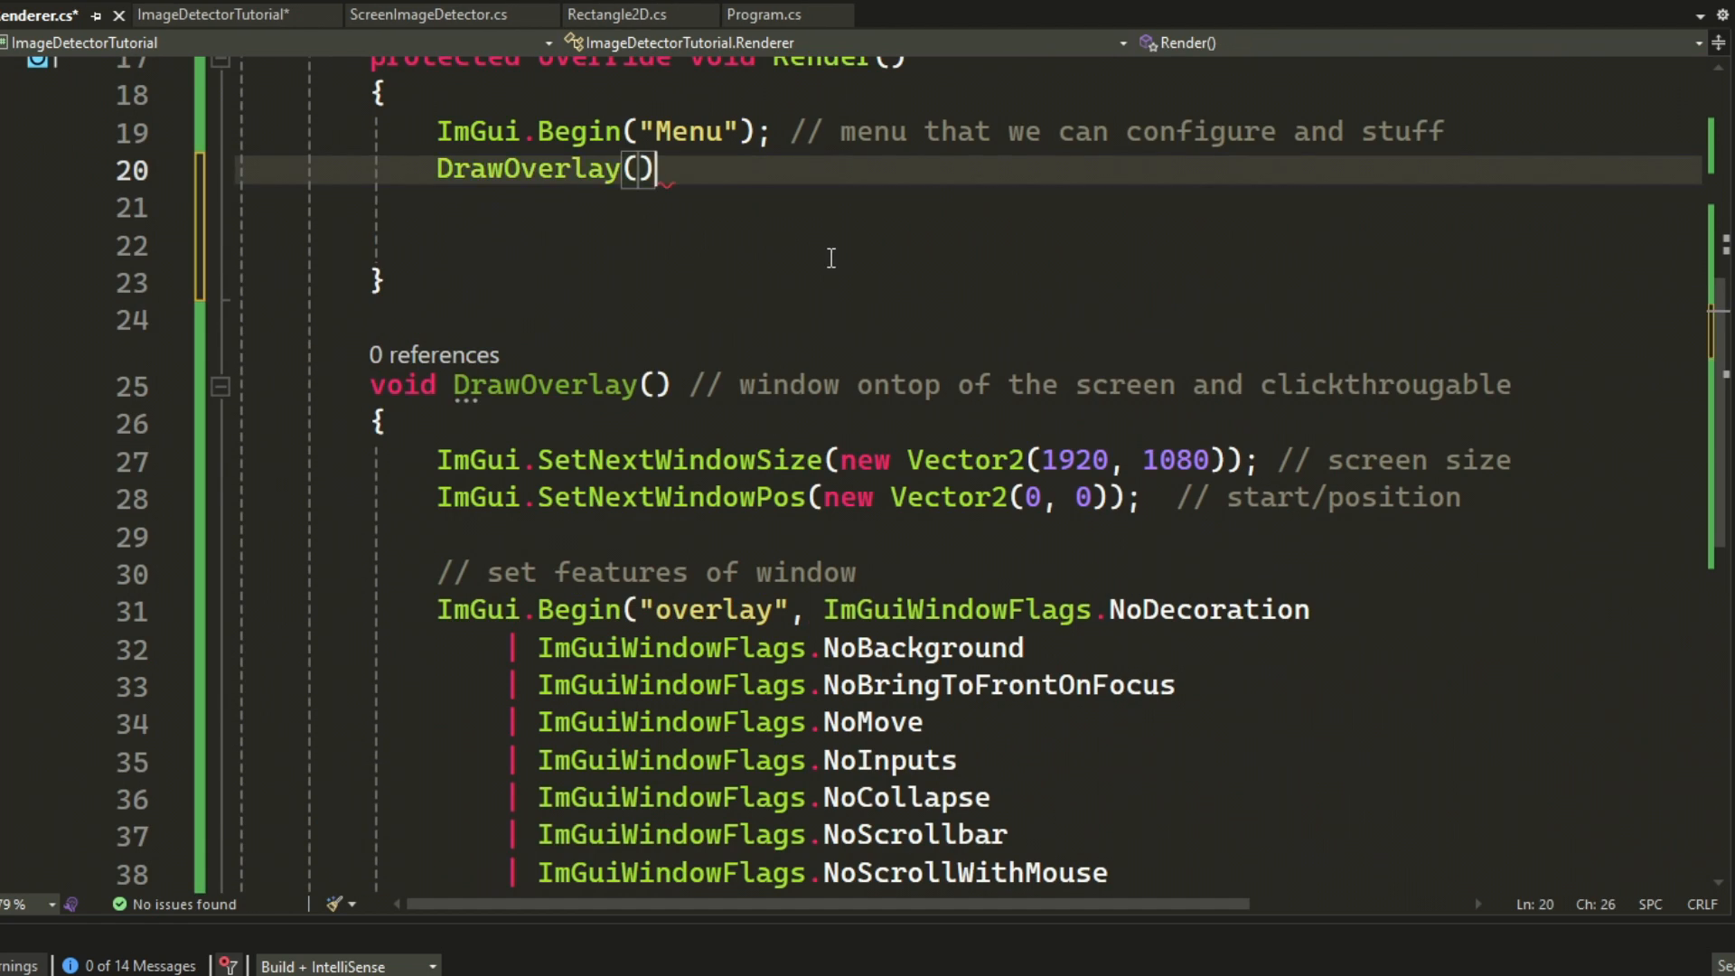
pyautogui.click(219, 384)
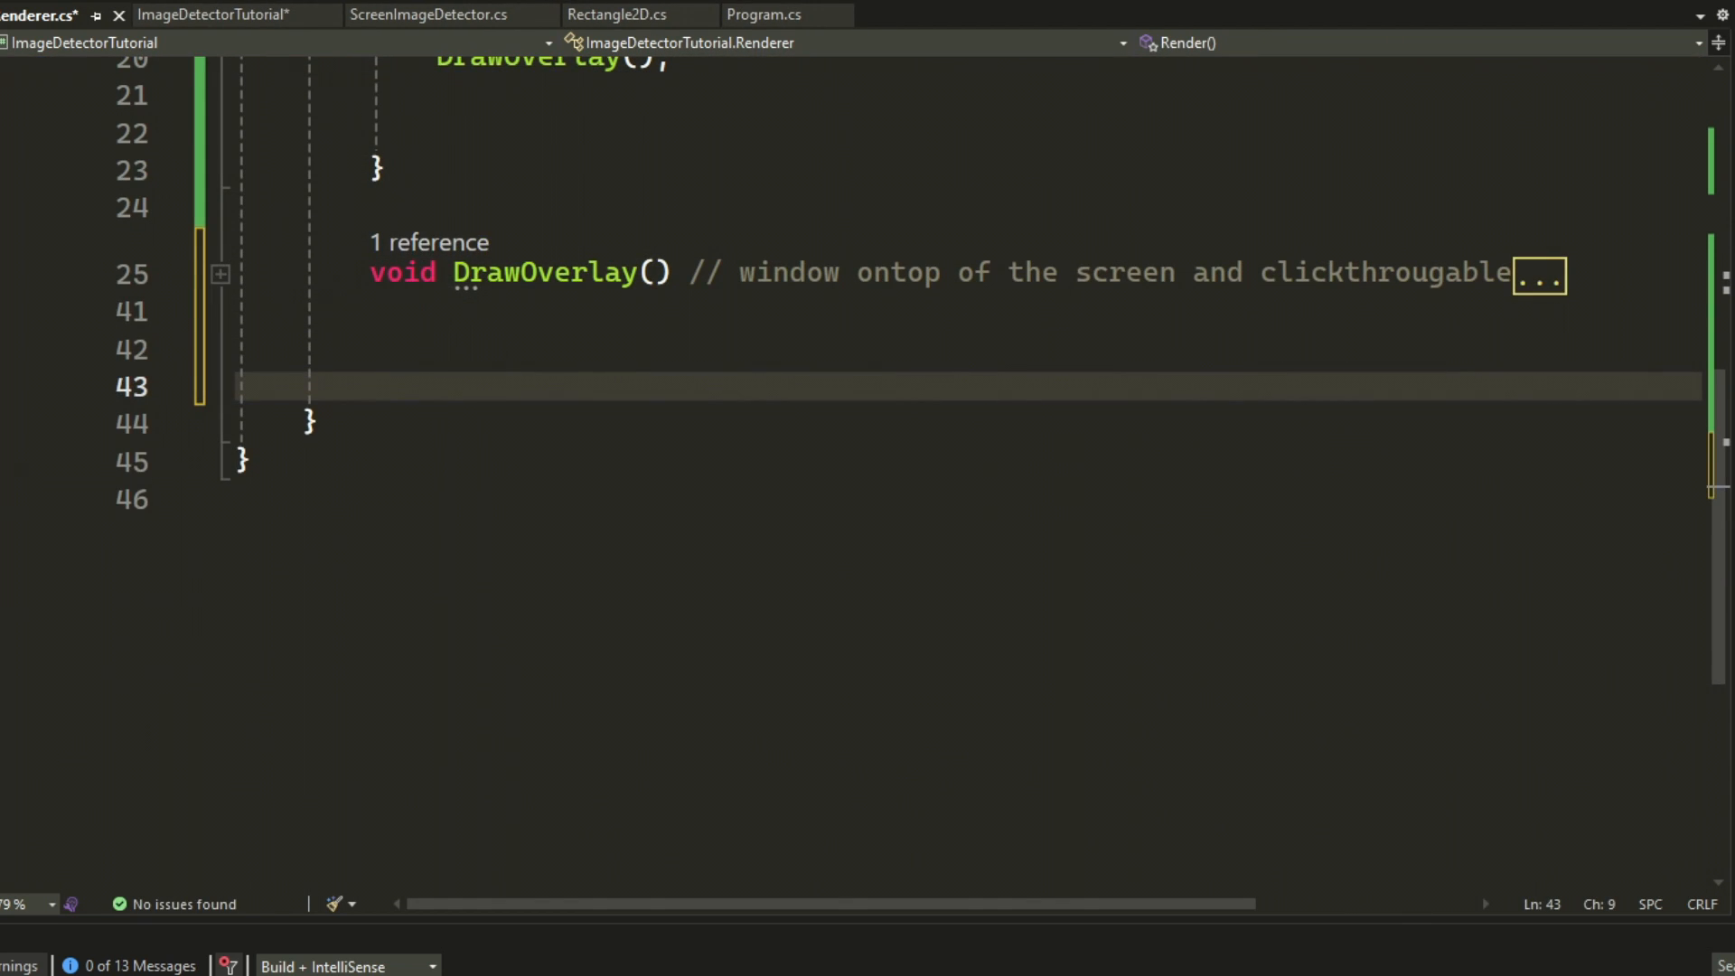
pyautogui.write('void DrawBoxes(')
pyautogui.write('drawListPtr = ImGui,')
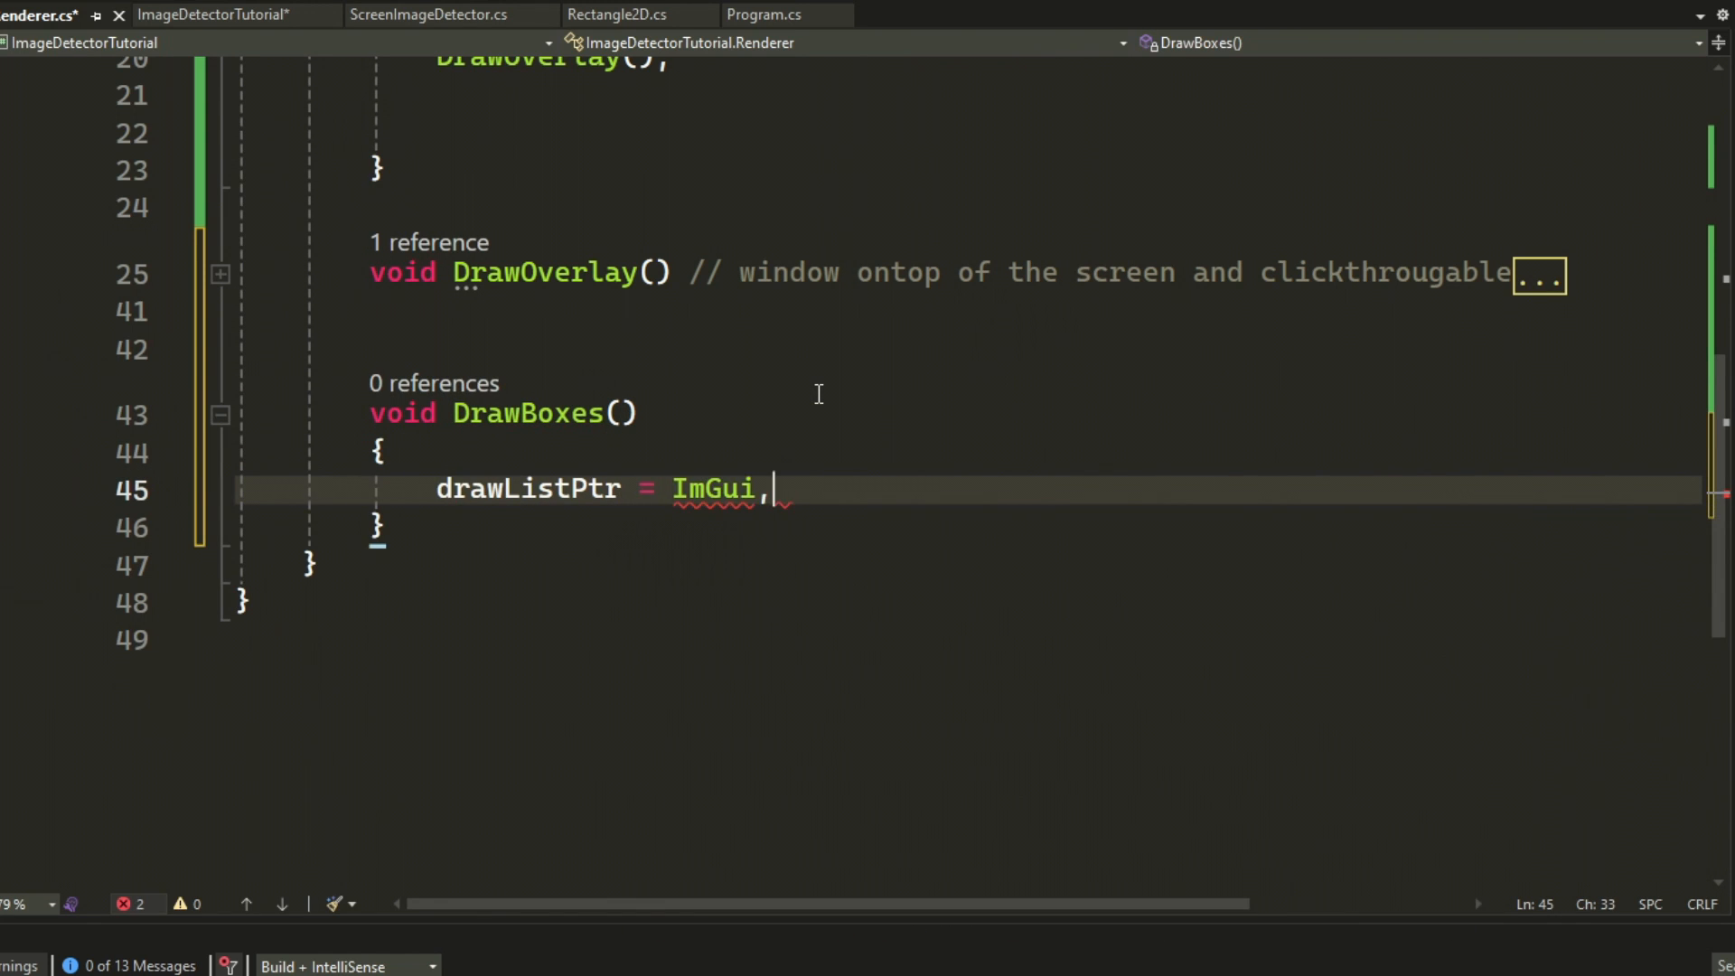
# - Assign drawListPtr from ImGui.GetWindowDrawList() and start a commented loop over matches
pyautogui.write('.GetWindowDrawList')
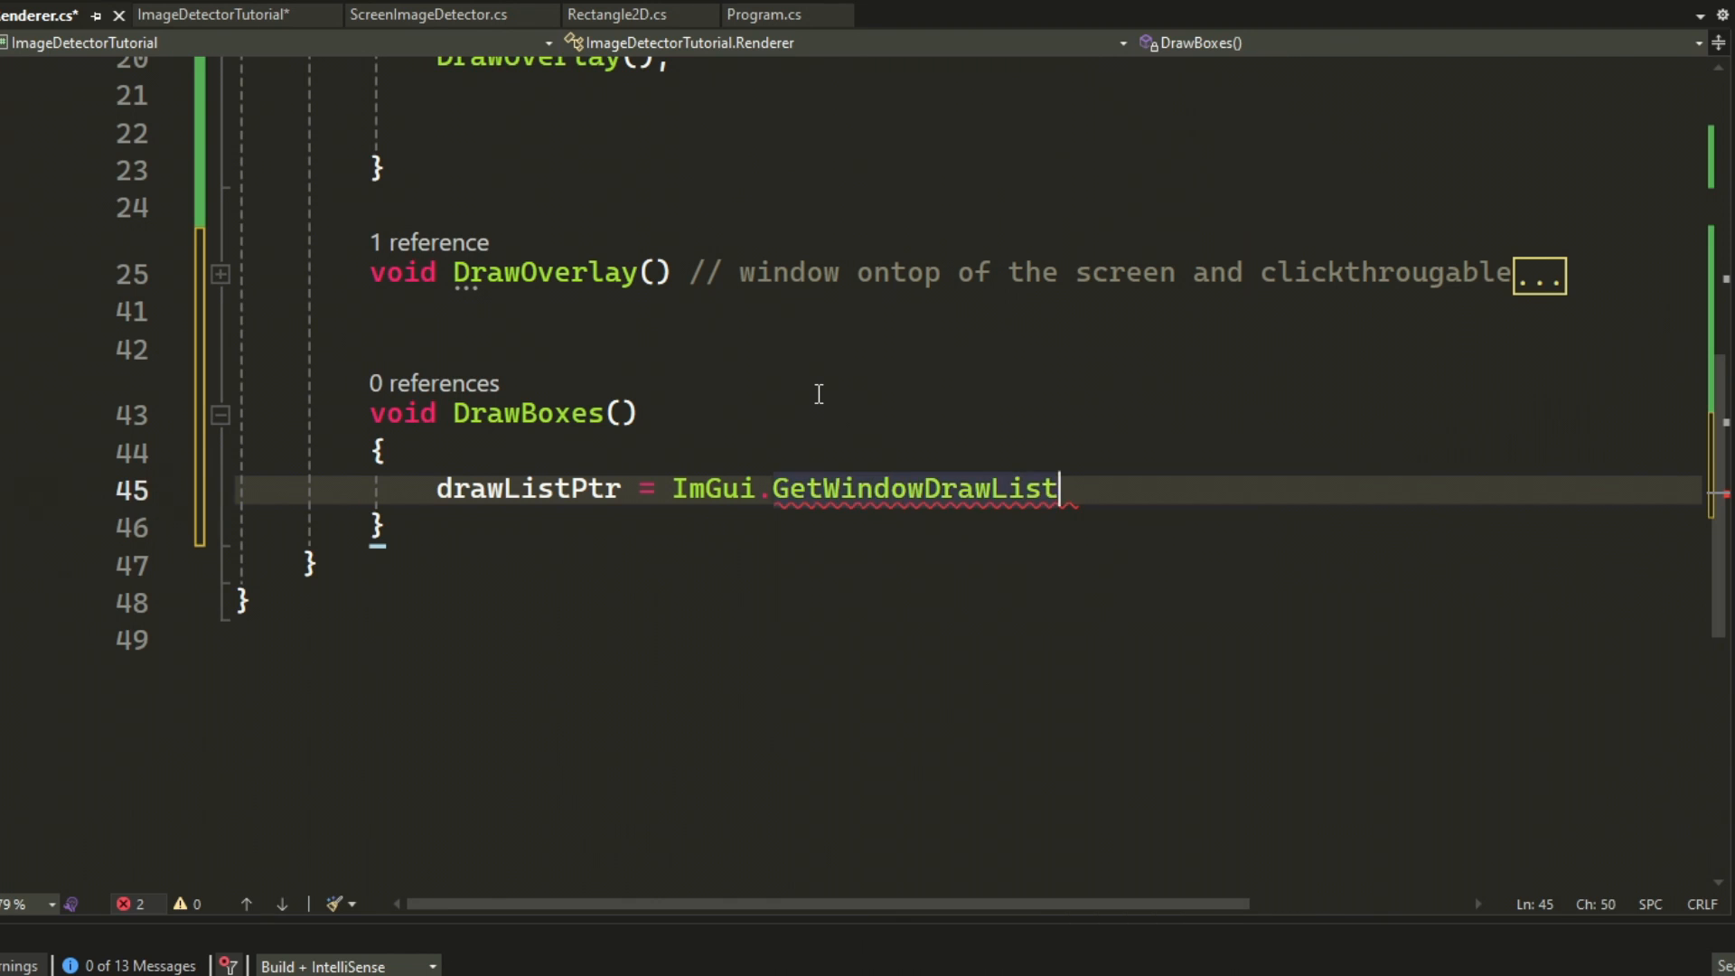
pyautogui.write('();')
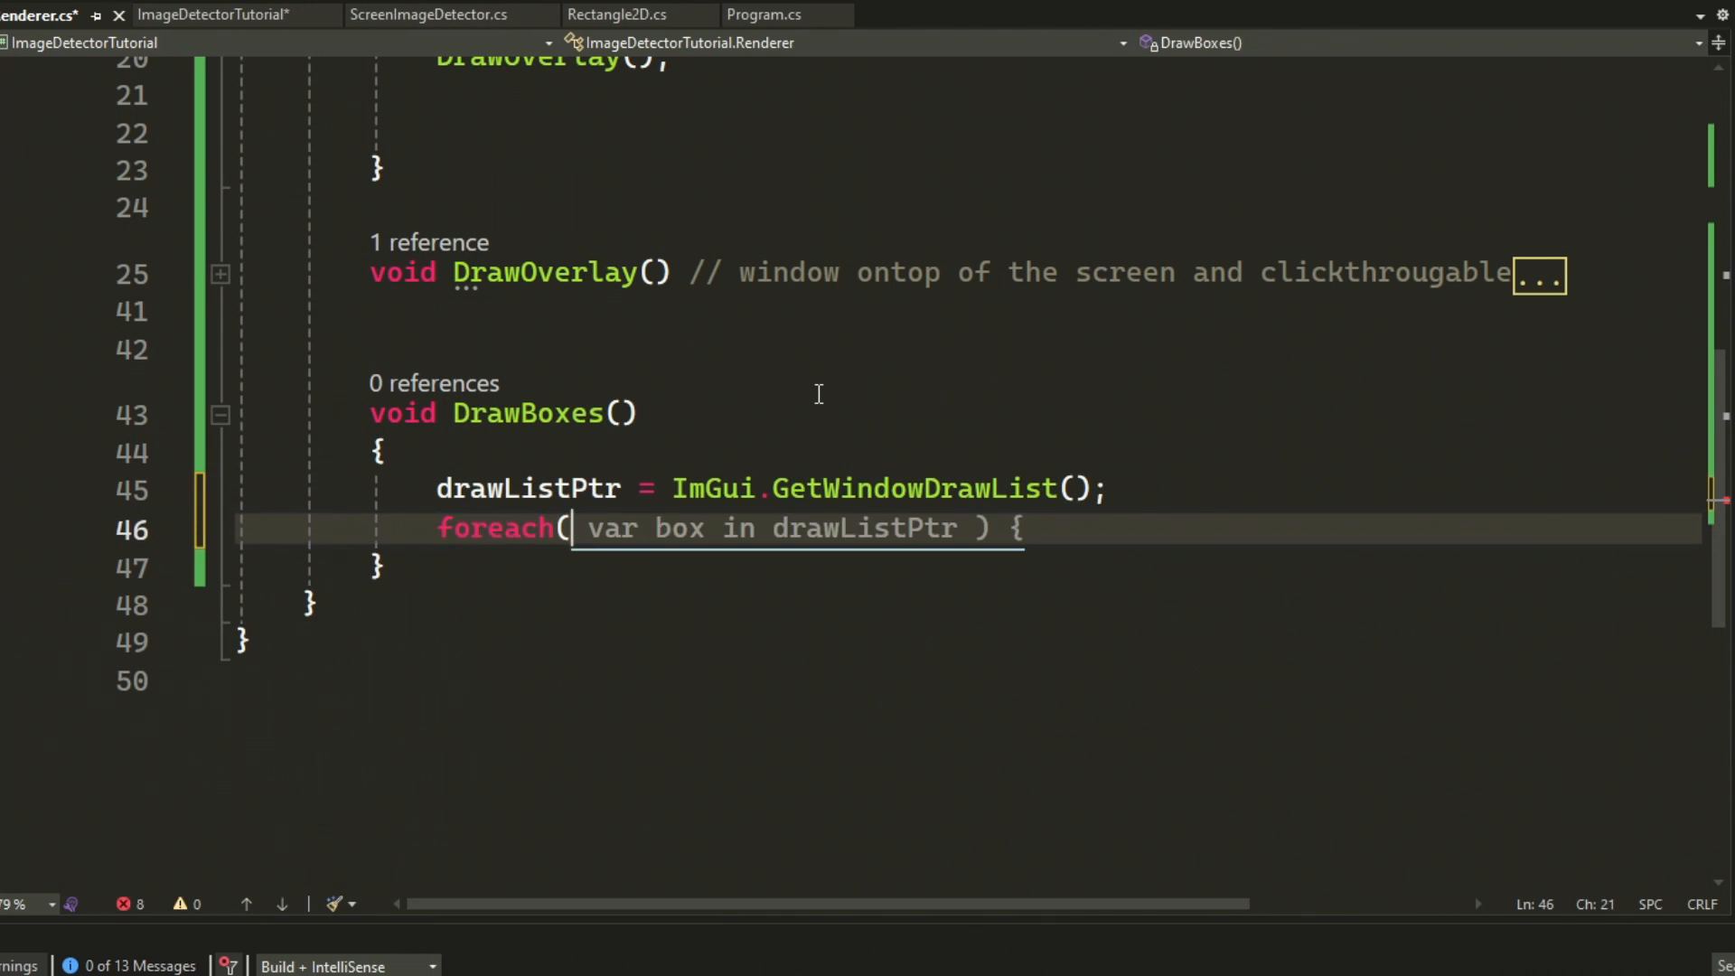
pyautogui.write('Rectangle2D rect in drawListPtr)')
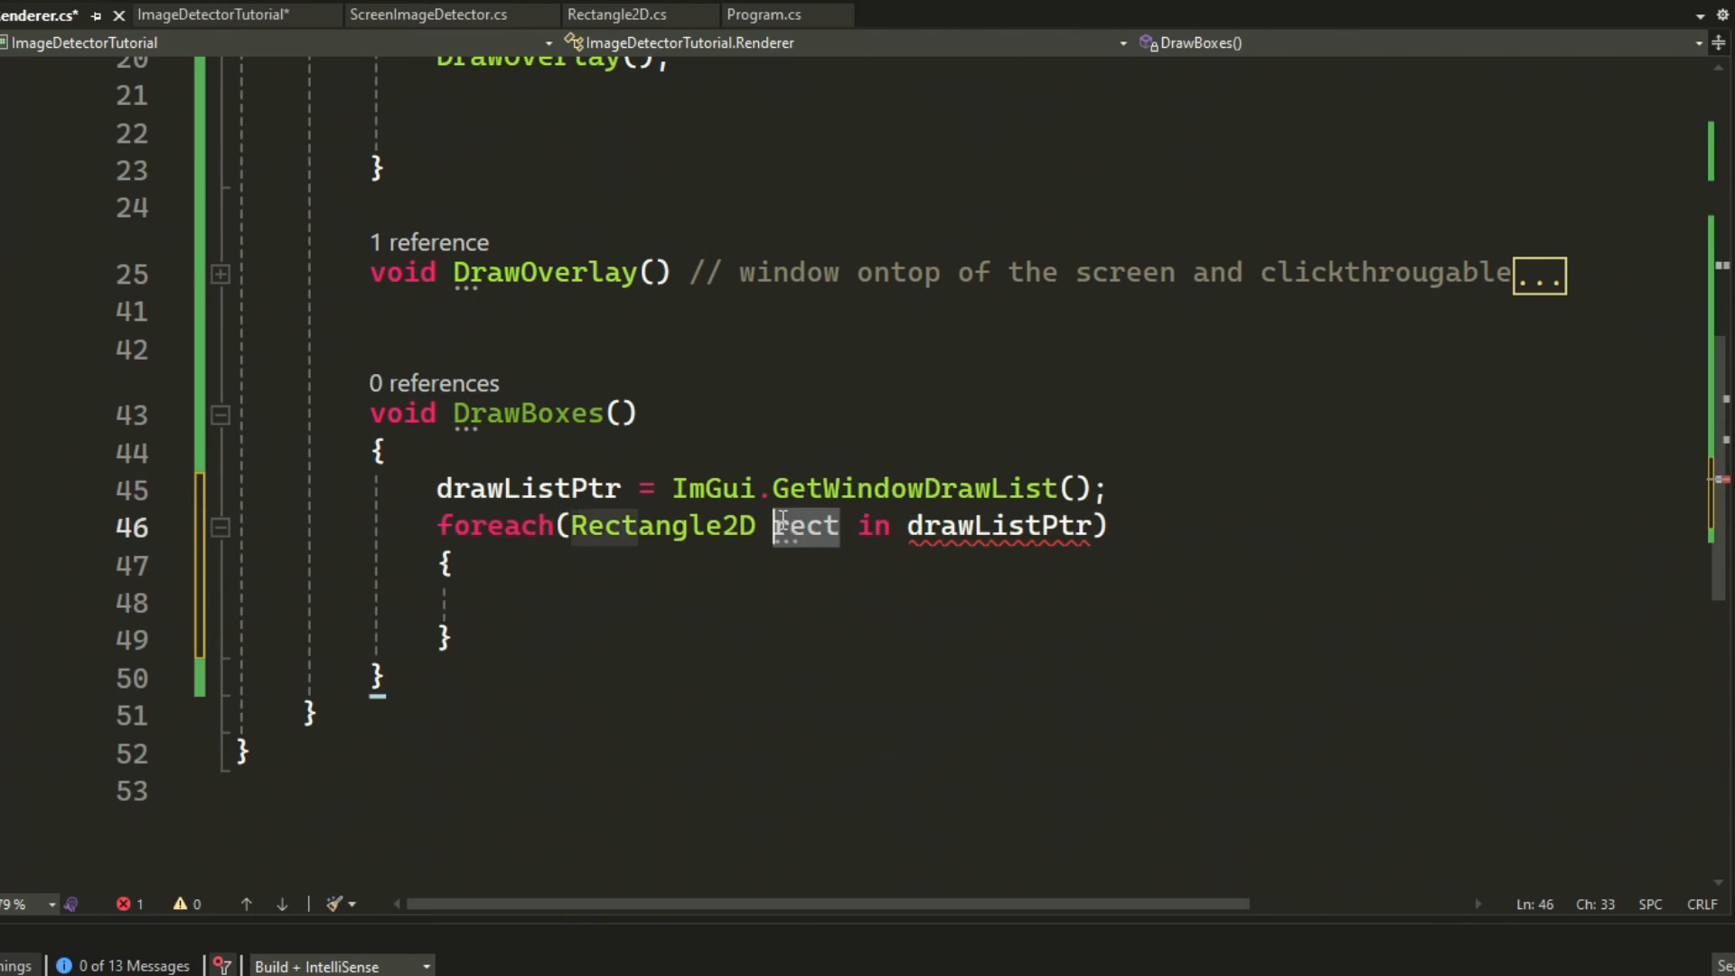
pyautogui.write('drawListPtr .')
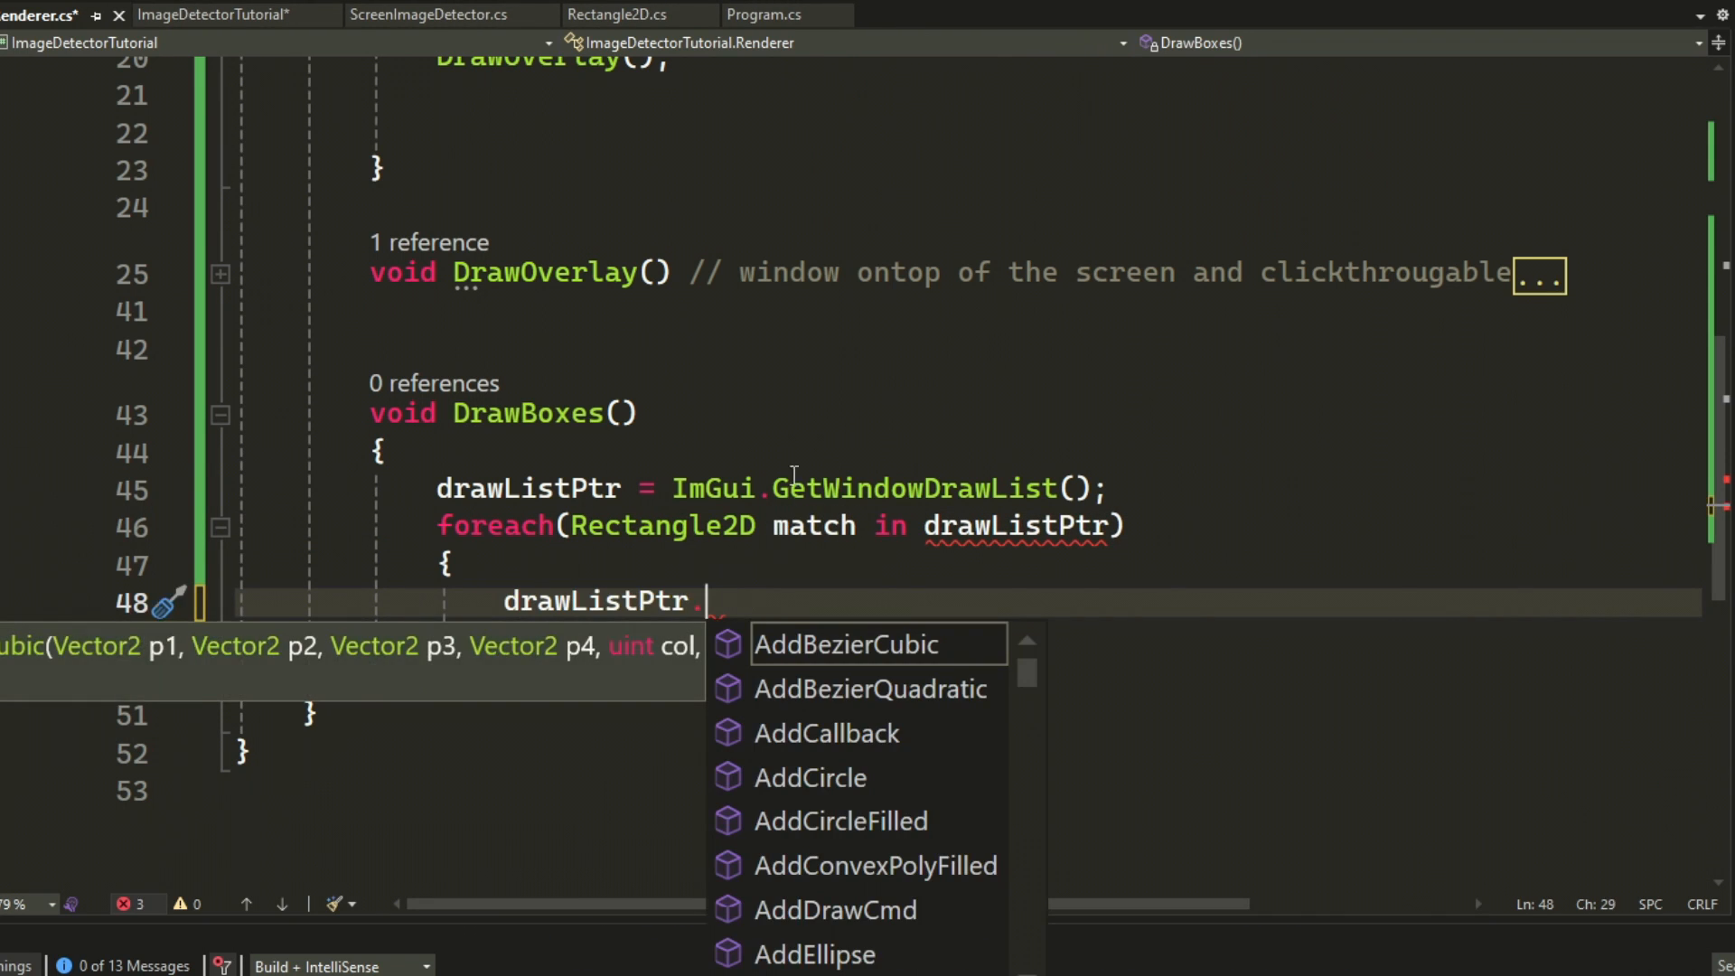
pyautogui.write('// loop through matches')
pyautogui.write('// draw box around match')
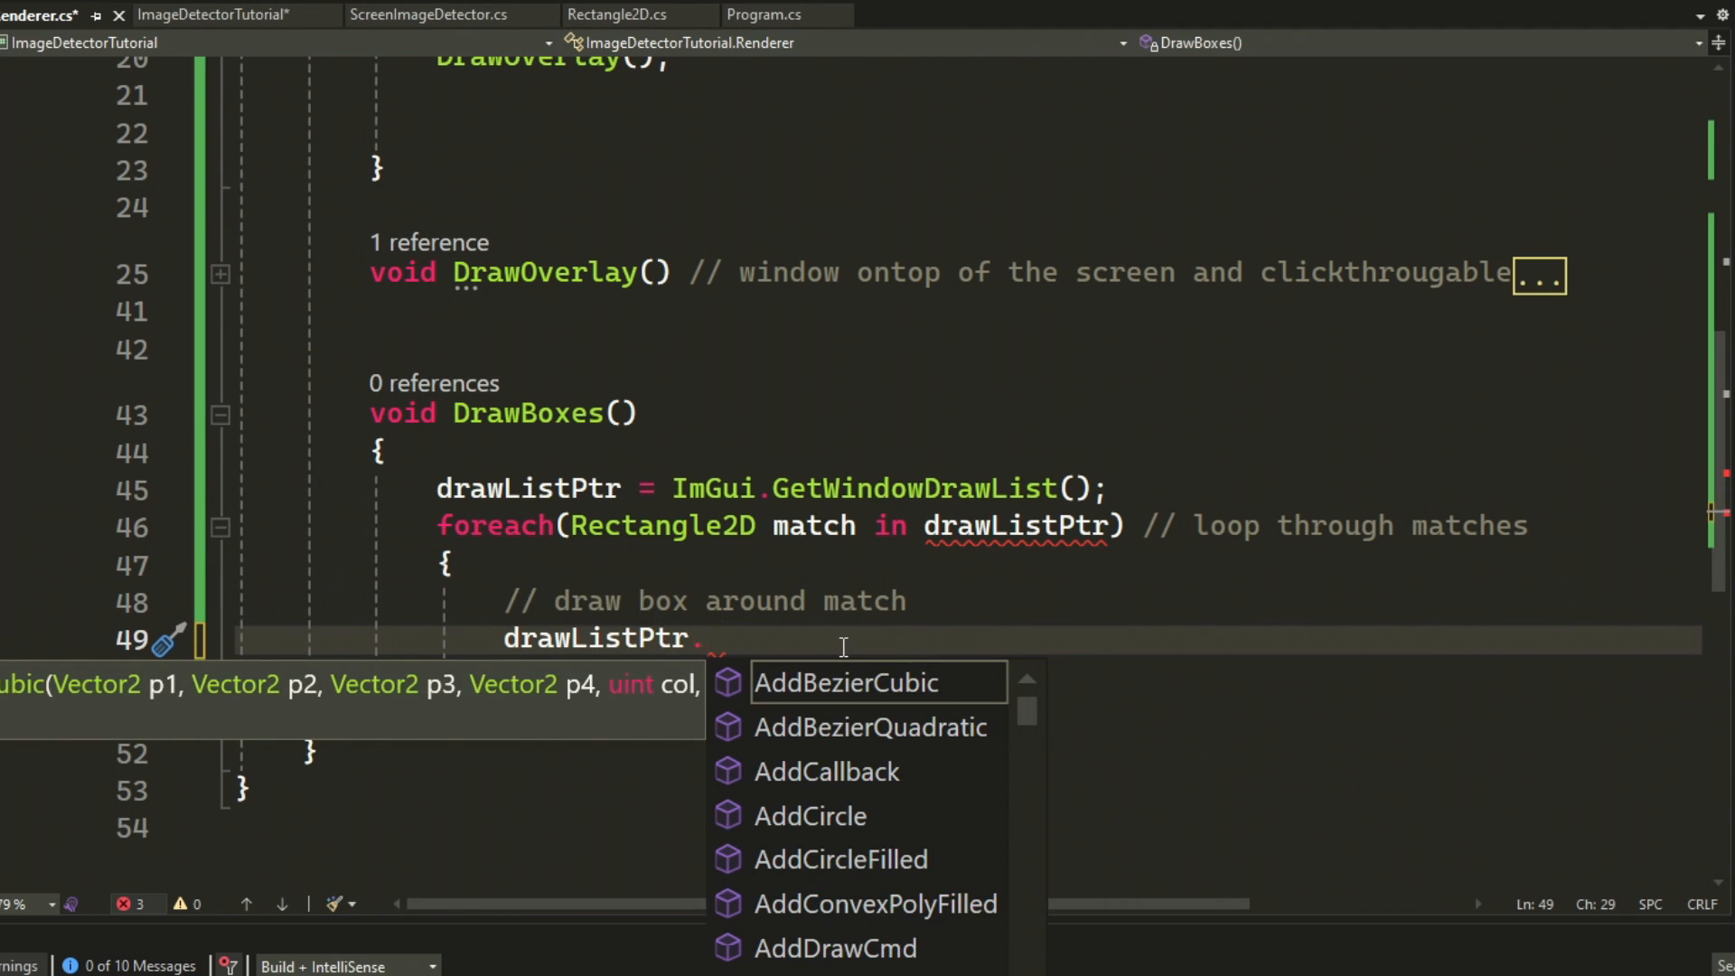
# - Draw each match as a red AddRect from match.origin to match.end using ColorConvertFloat4ToU32
pyautogui.write('AddRect(match.origin,')
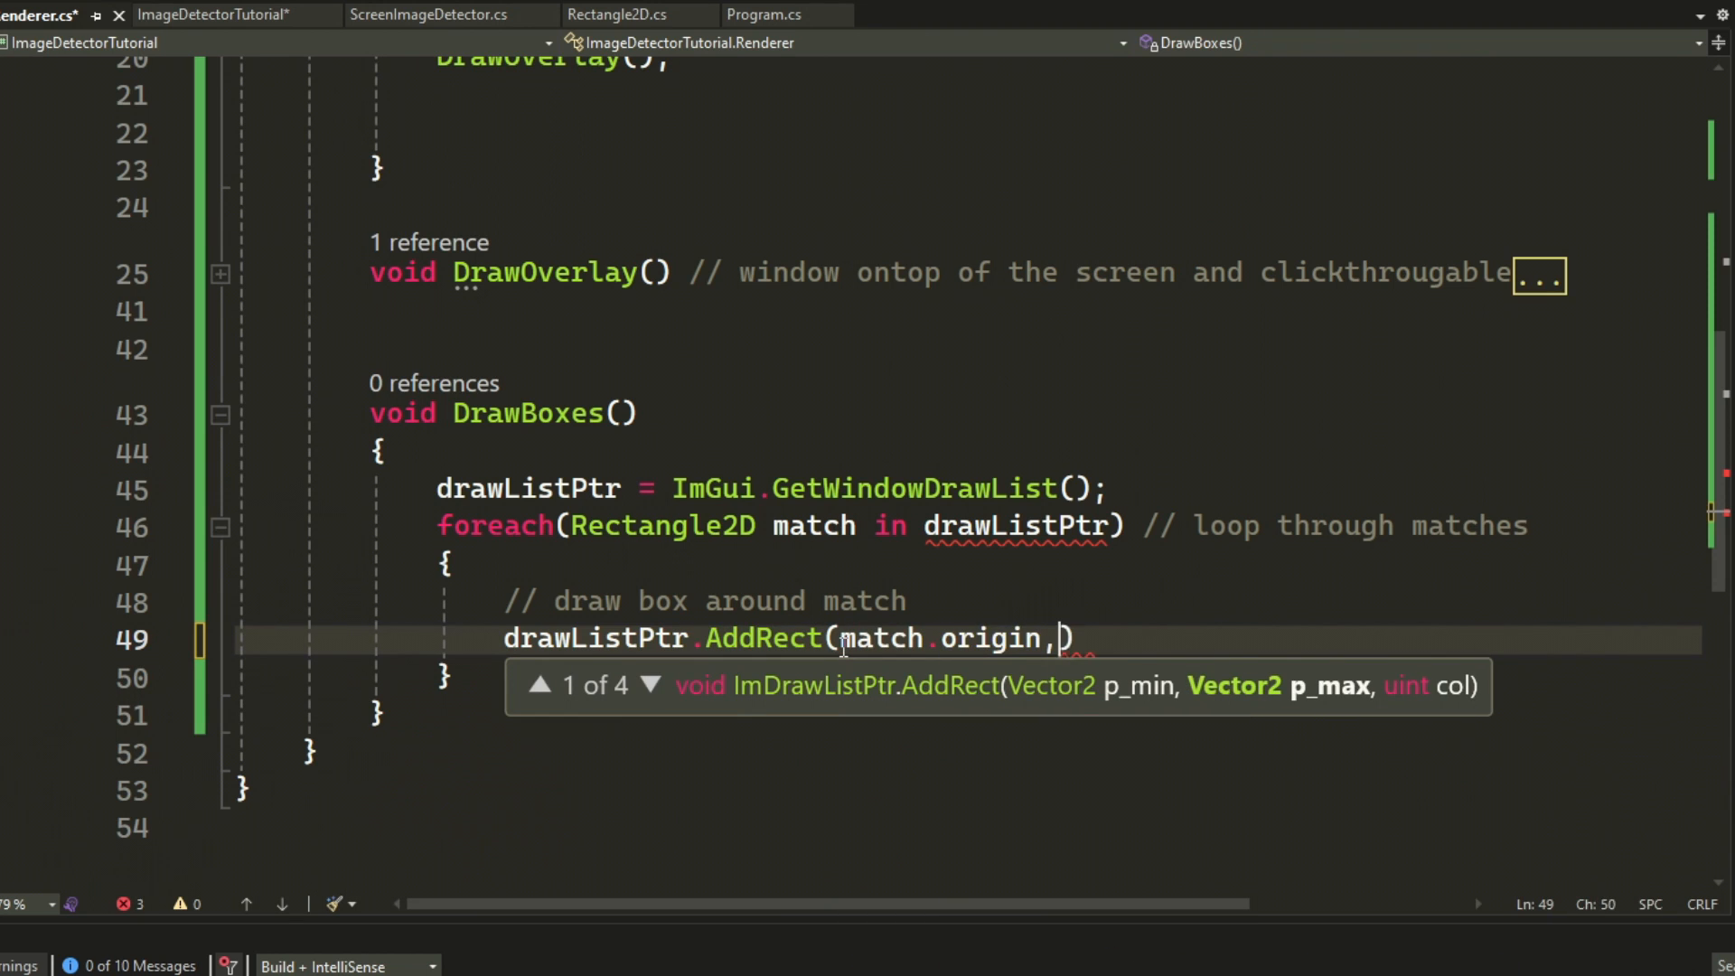
pyautogui.write('match.end,')
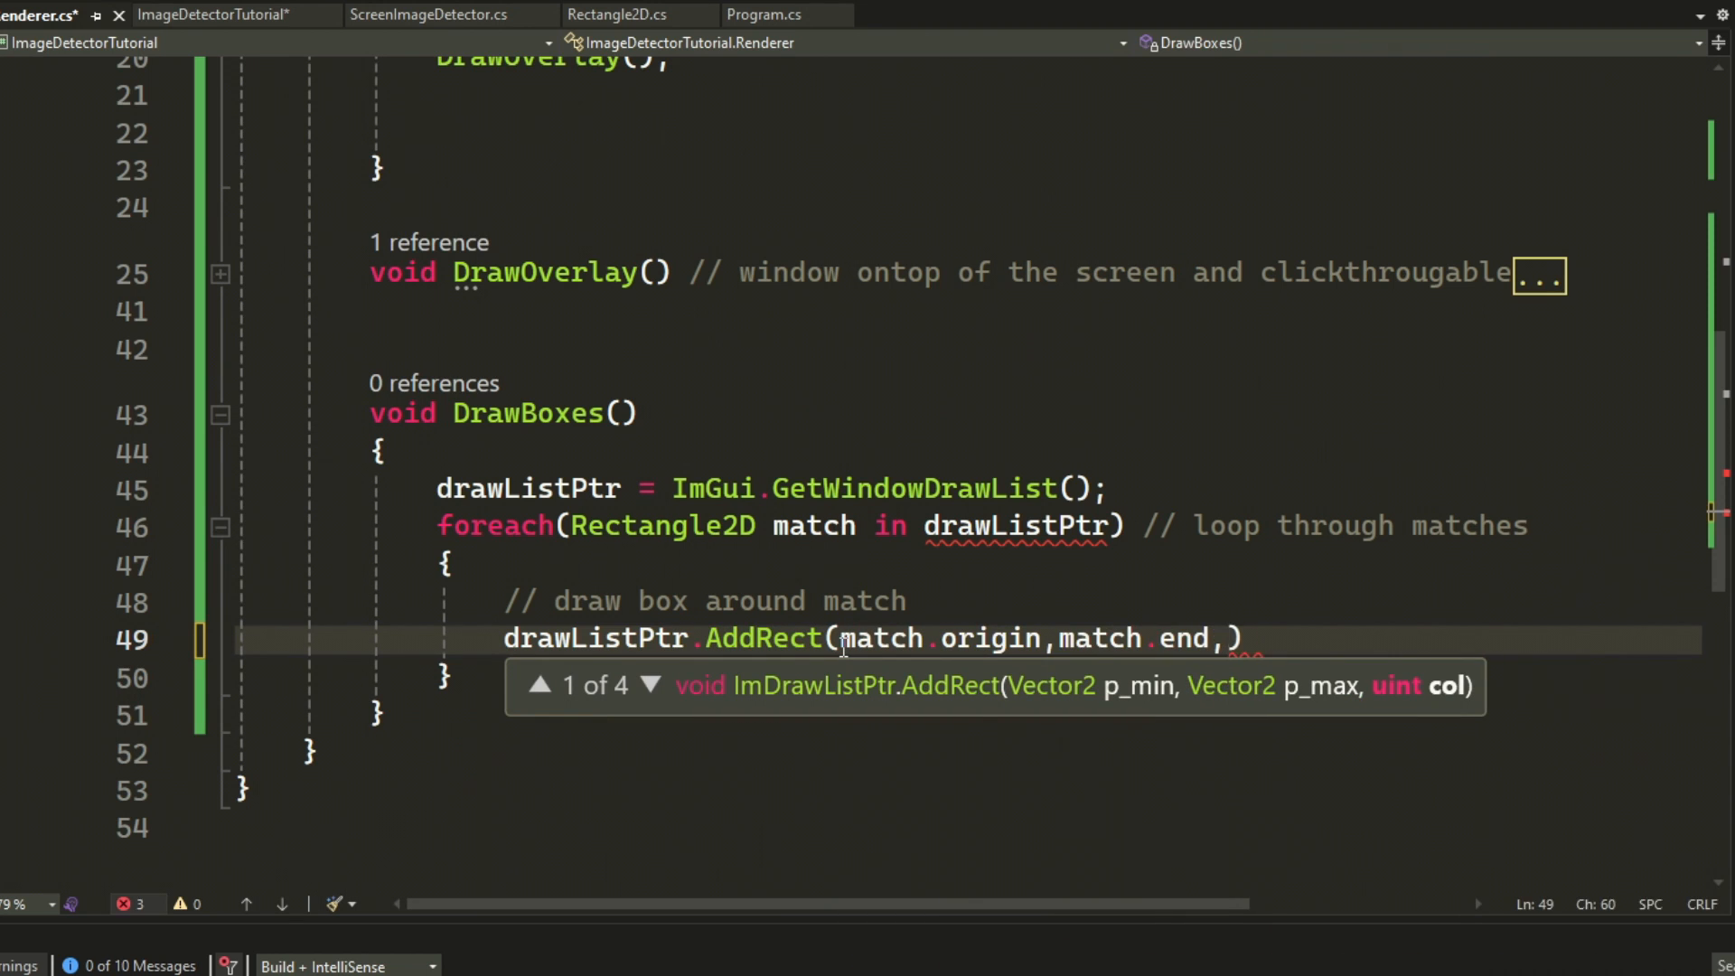
pyautogui.write('ImGui')
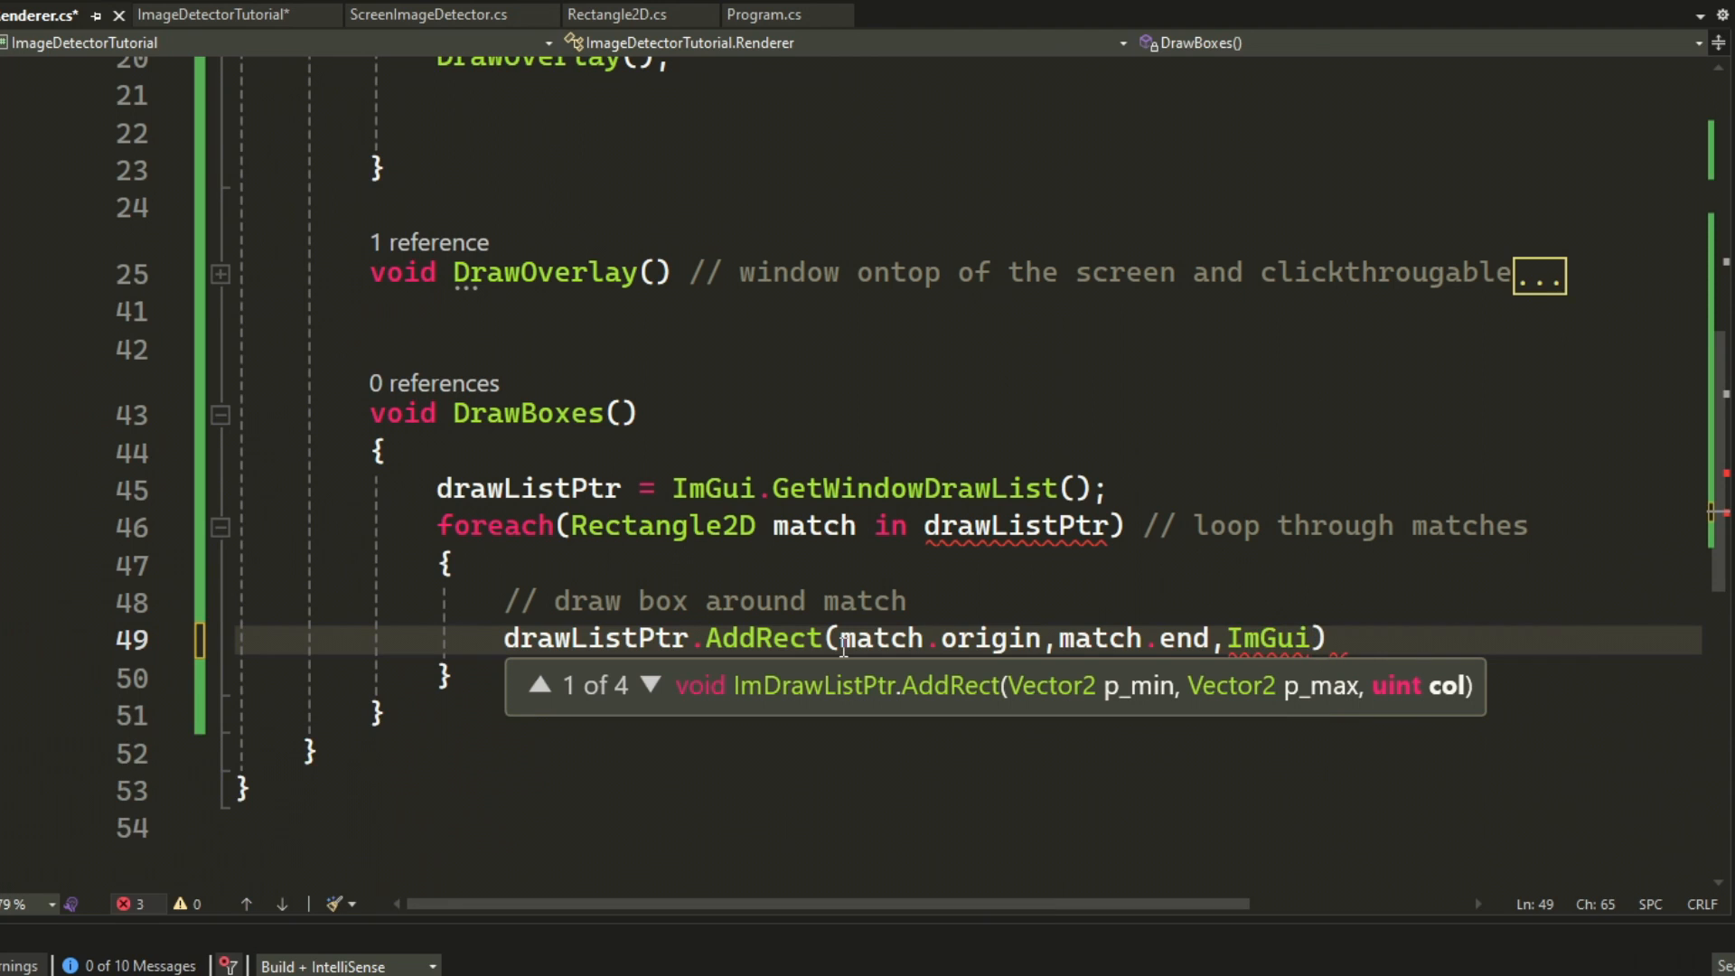
pyautogui.write('.ColorConvertFloat4ToU32(1,0,0')
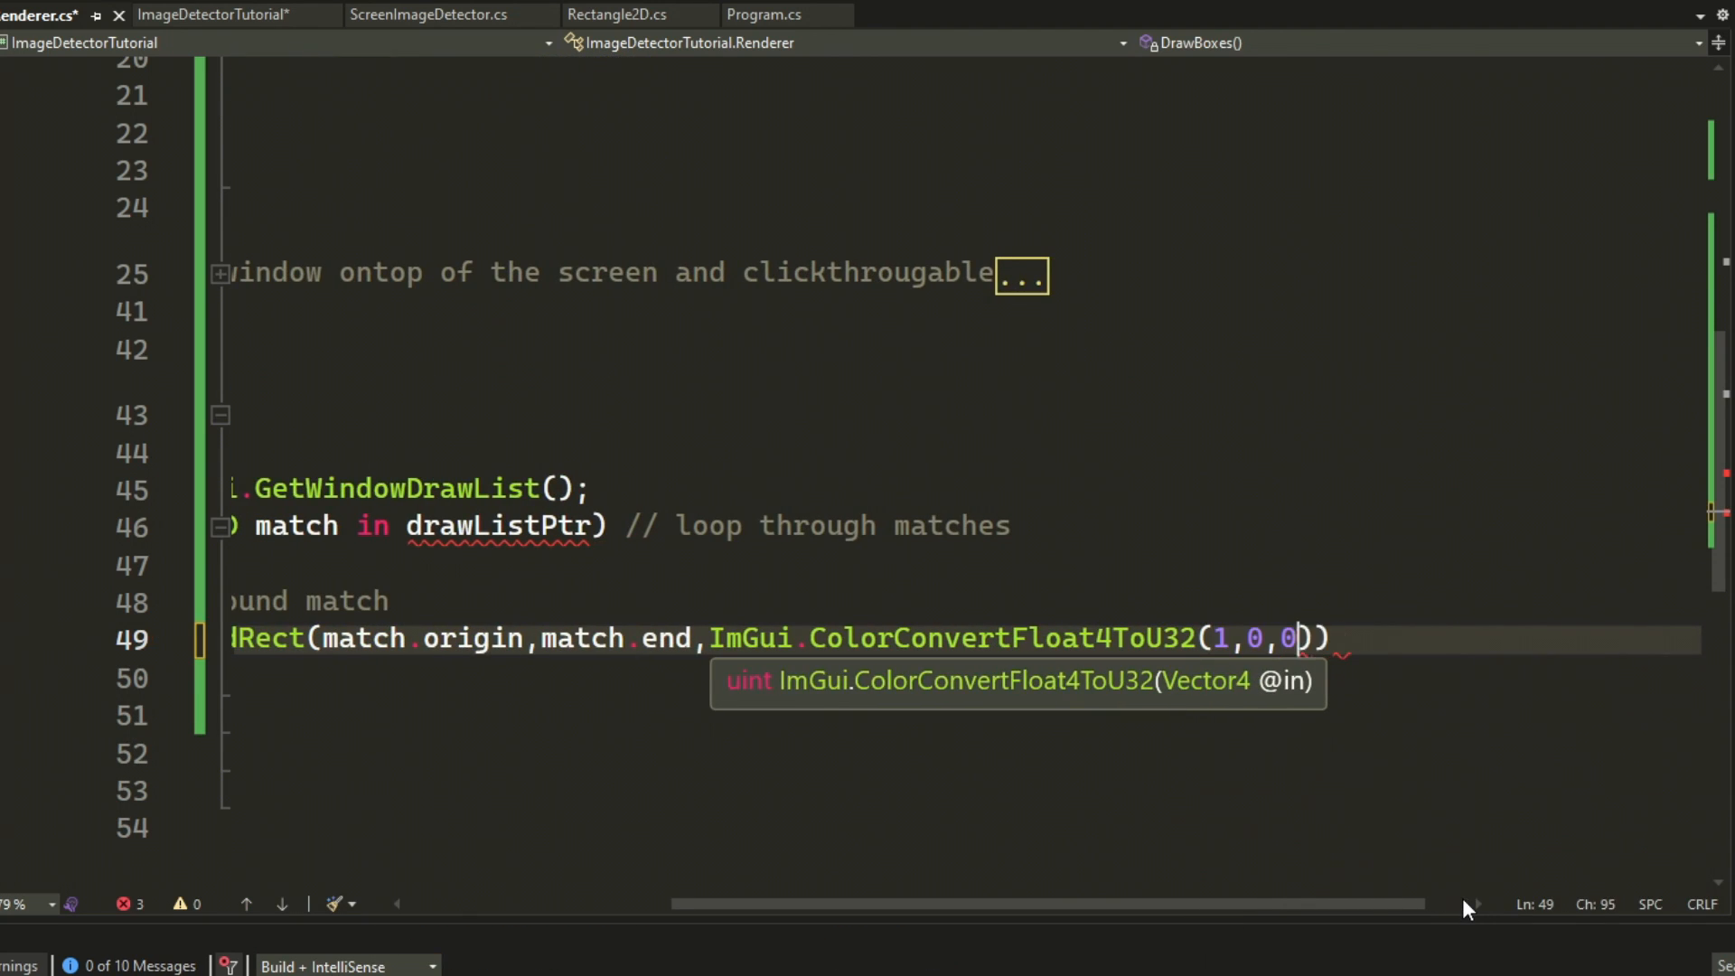
pyautogui.write(',1)))')
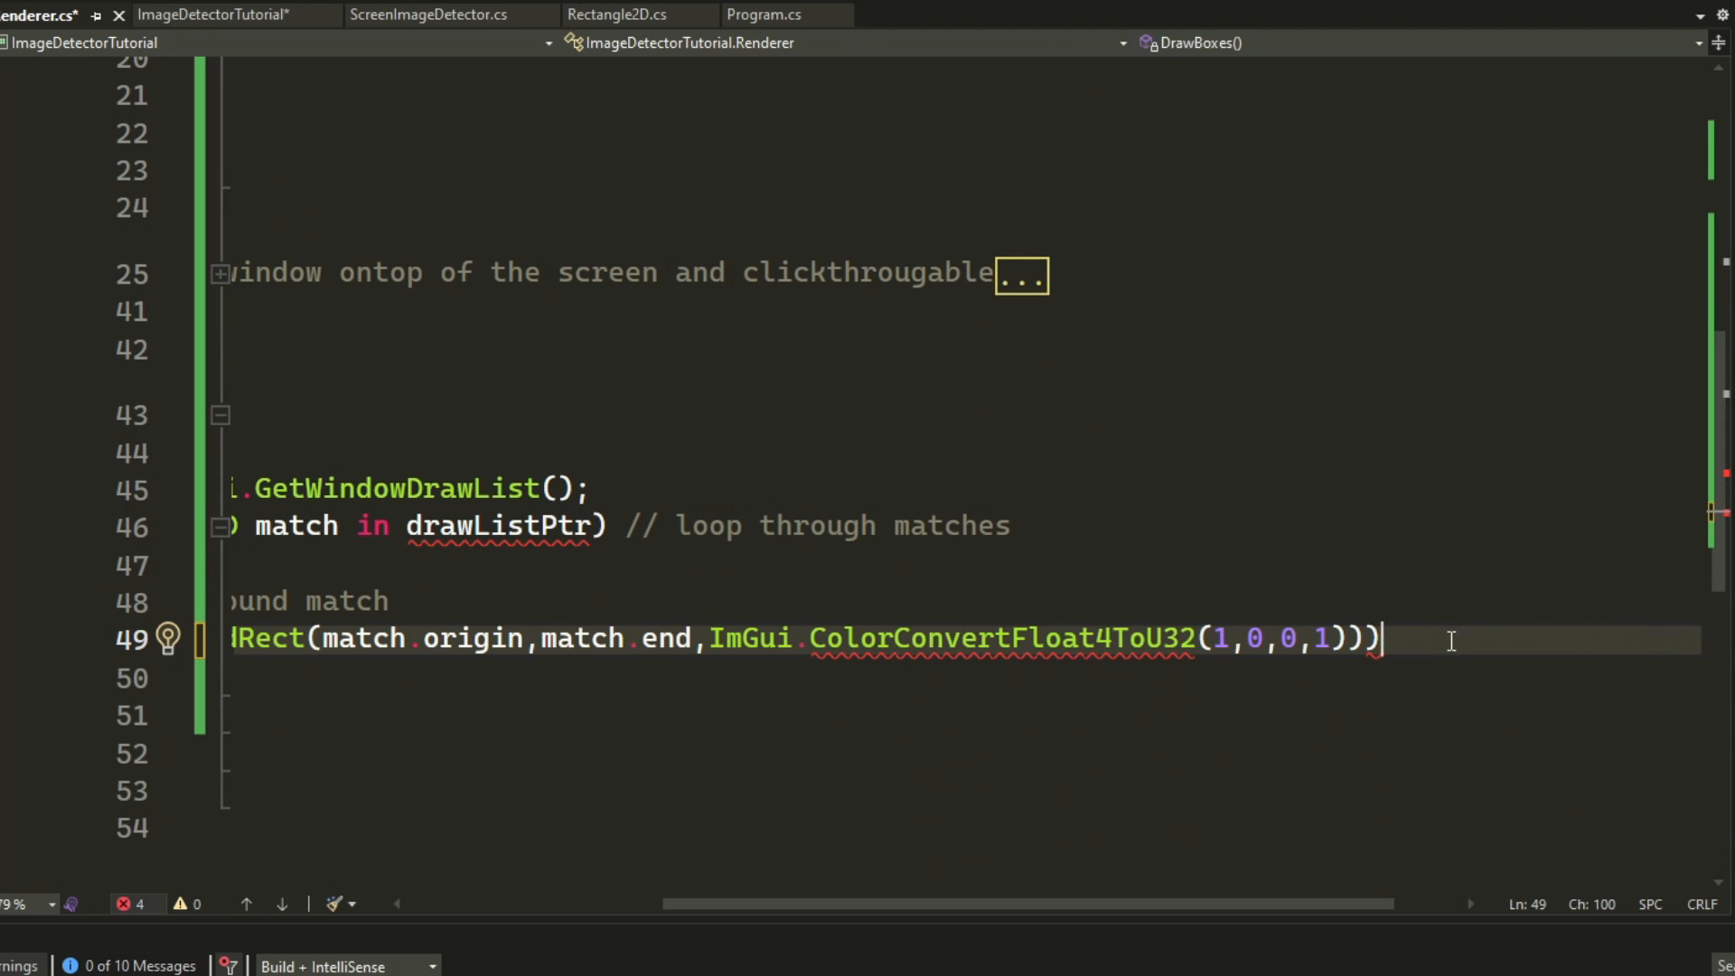
pyautogui.hscroll(-3)
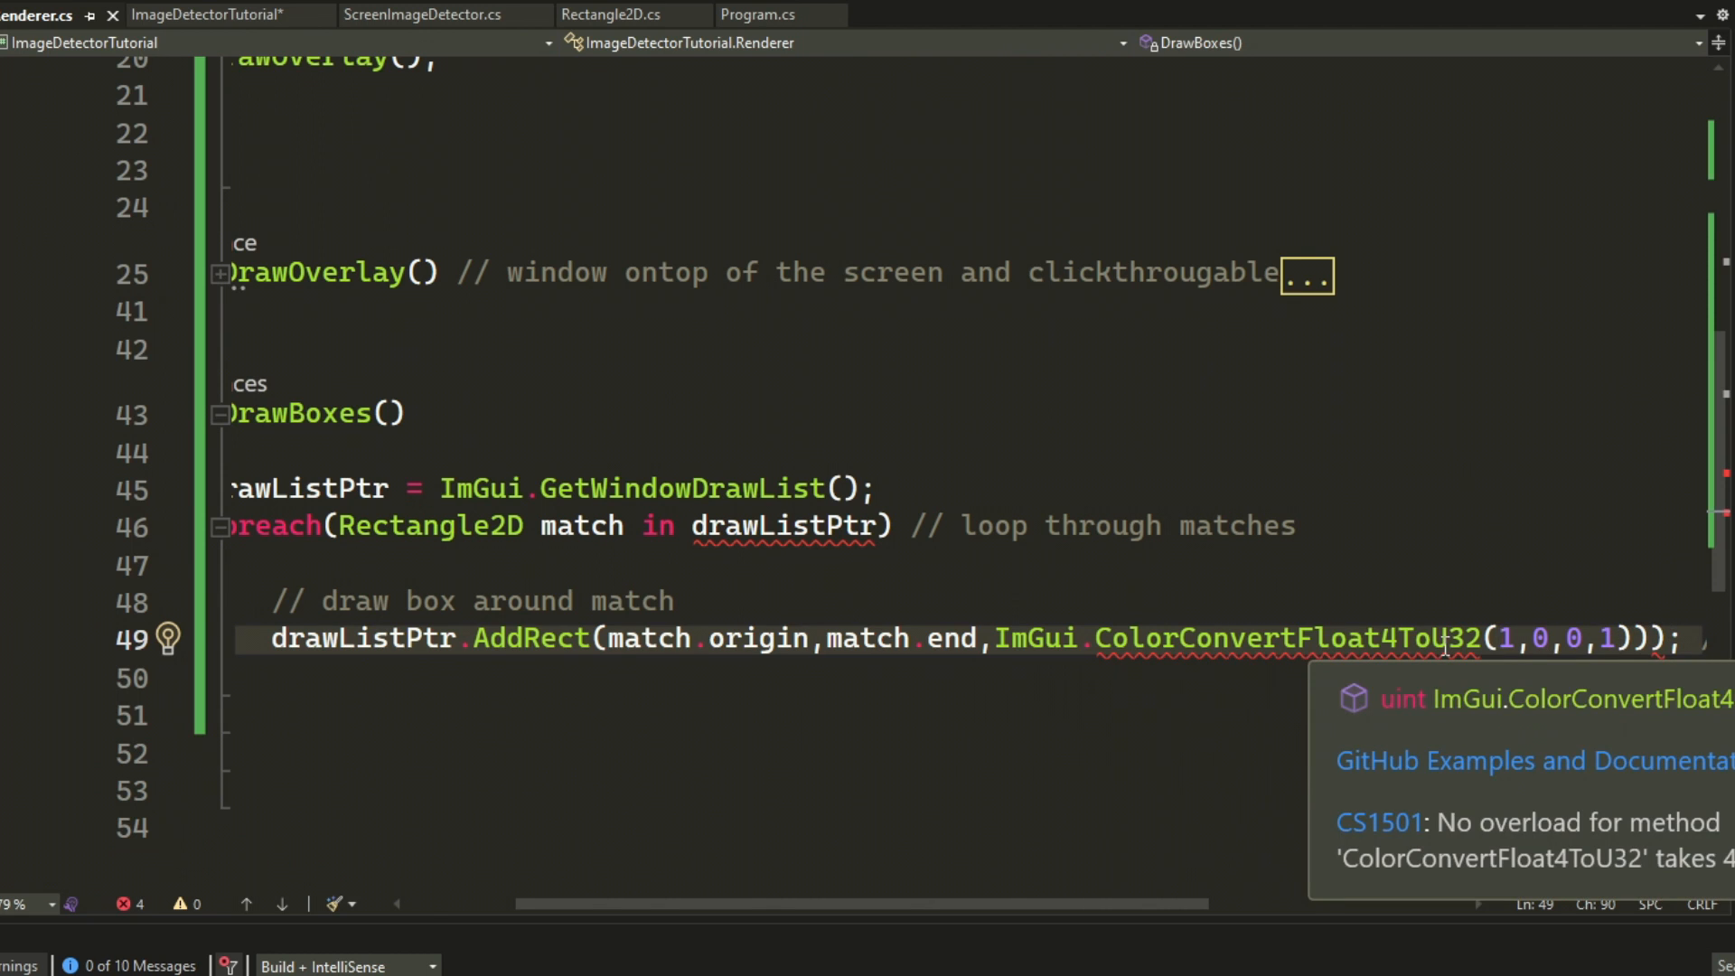
pyautogui.write('new')
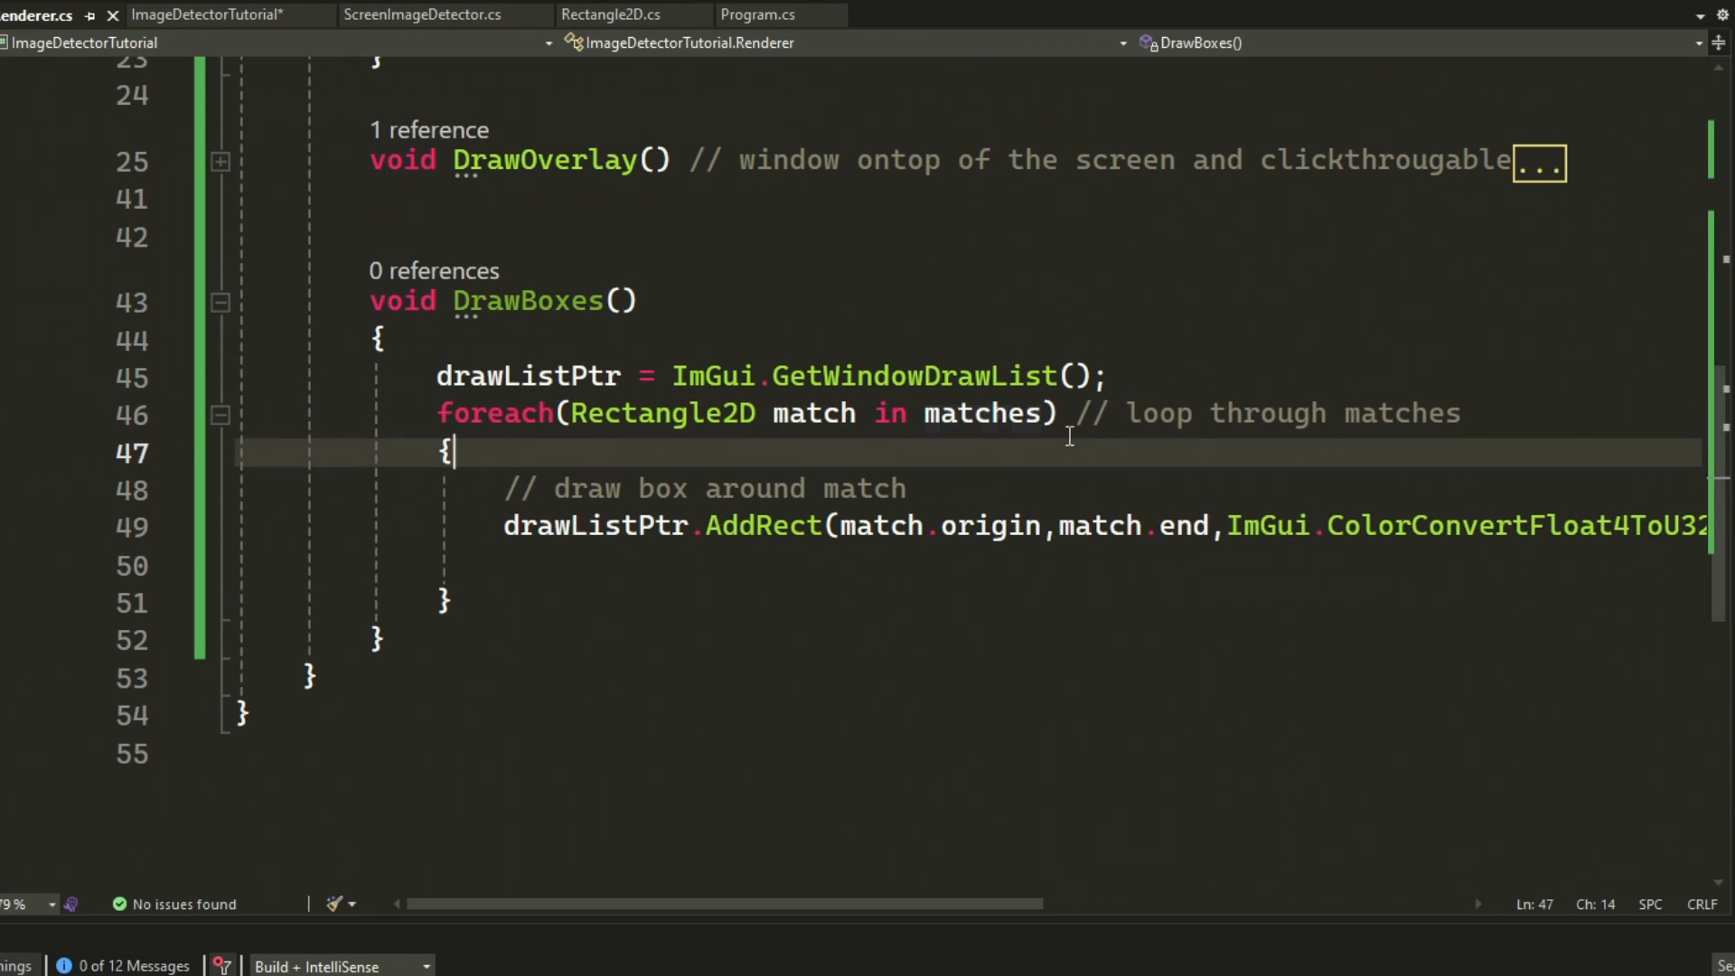
# - Write public AddMatch(Rectangle2D match) that adds the match only if no existing item shares its origin
pyautogui.write('void')
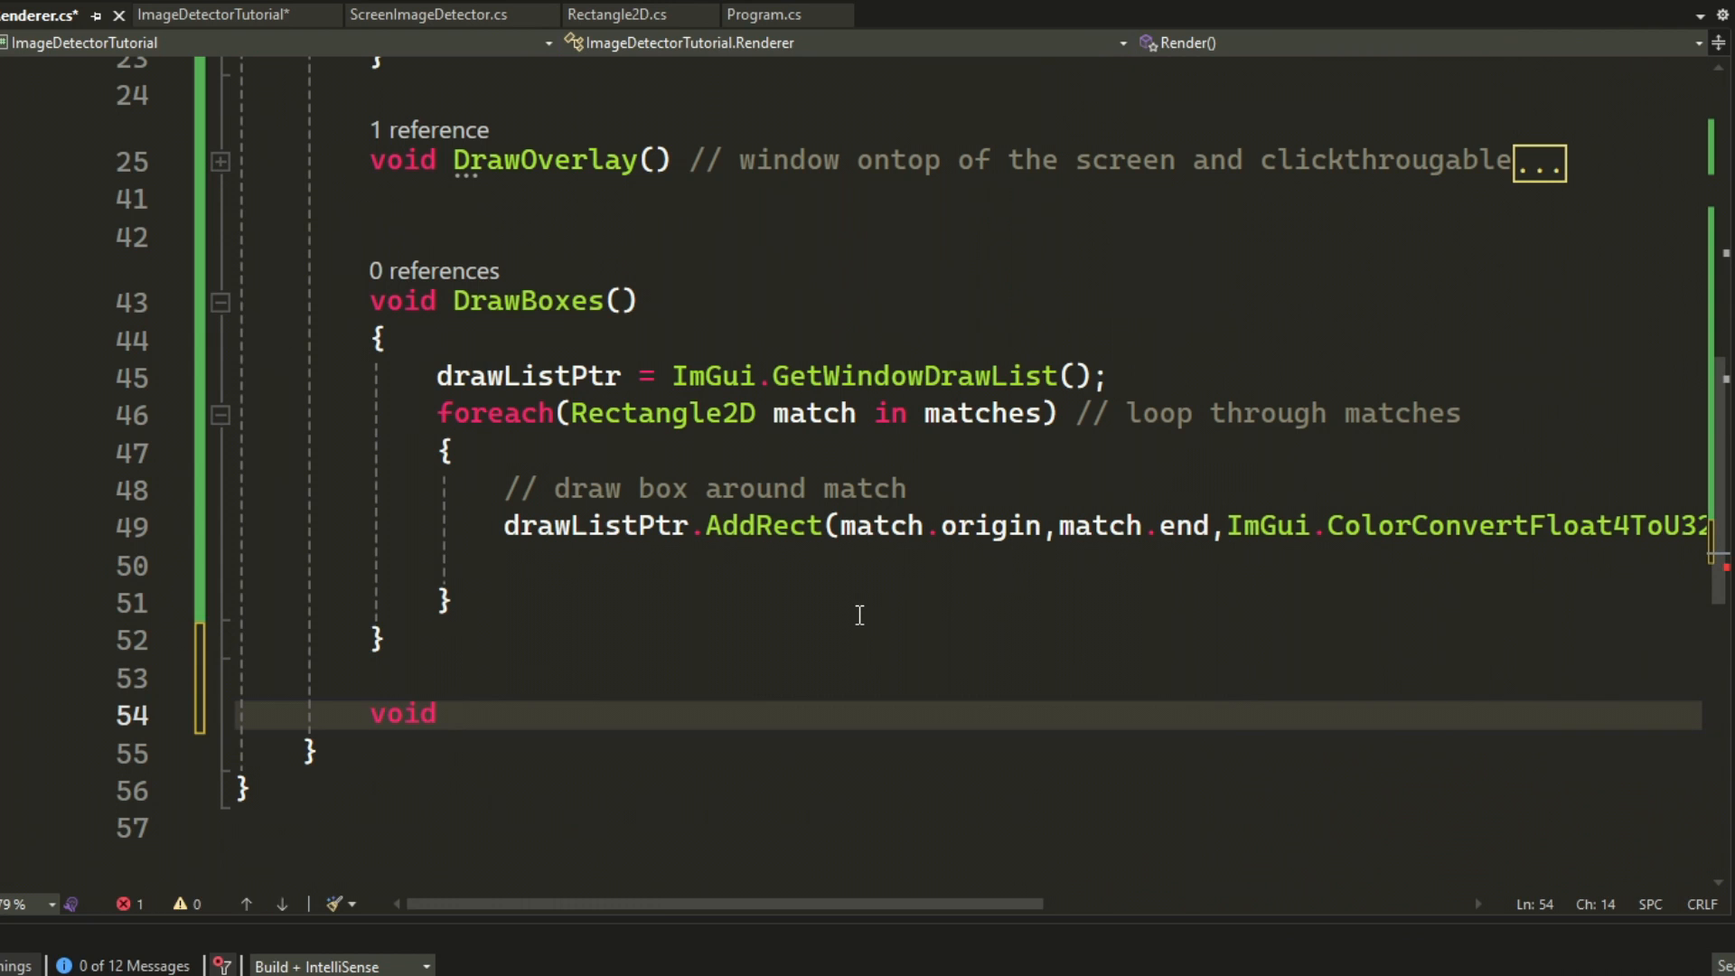
pyautogui.write('public')
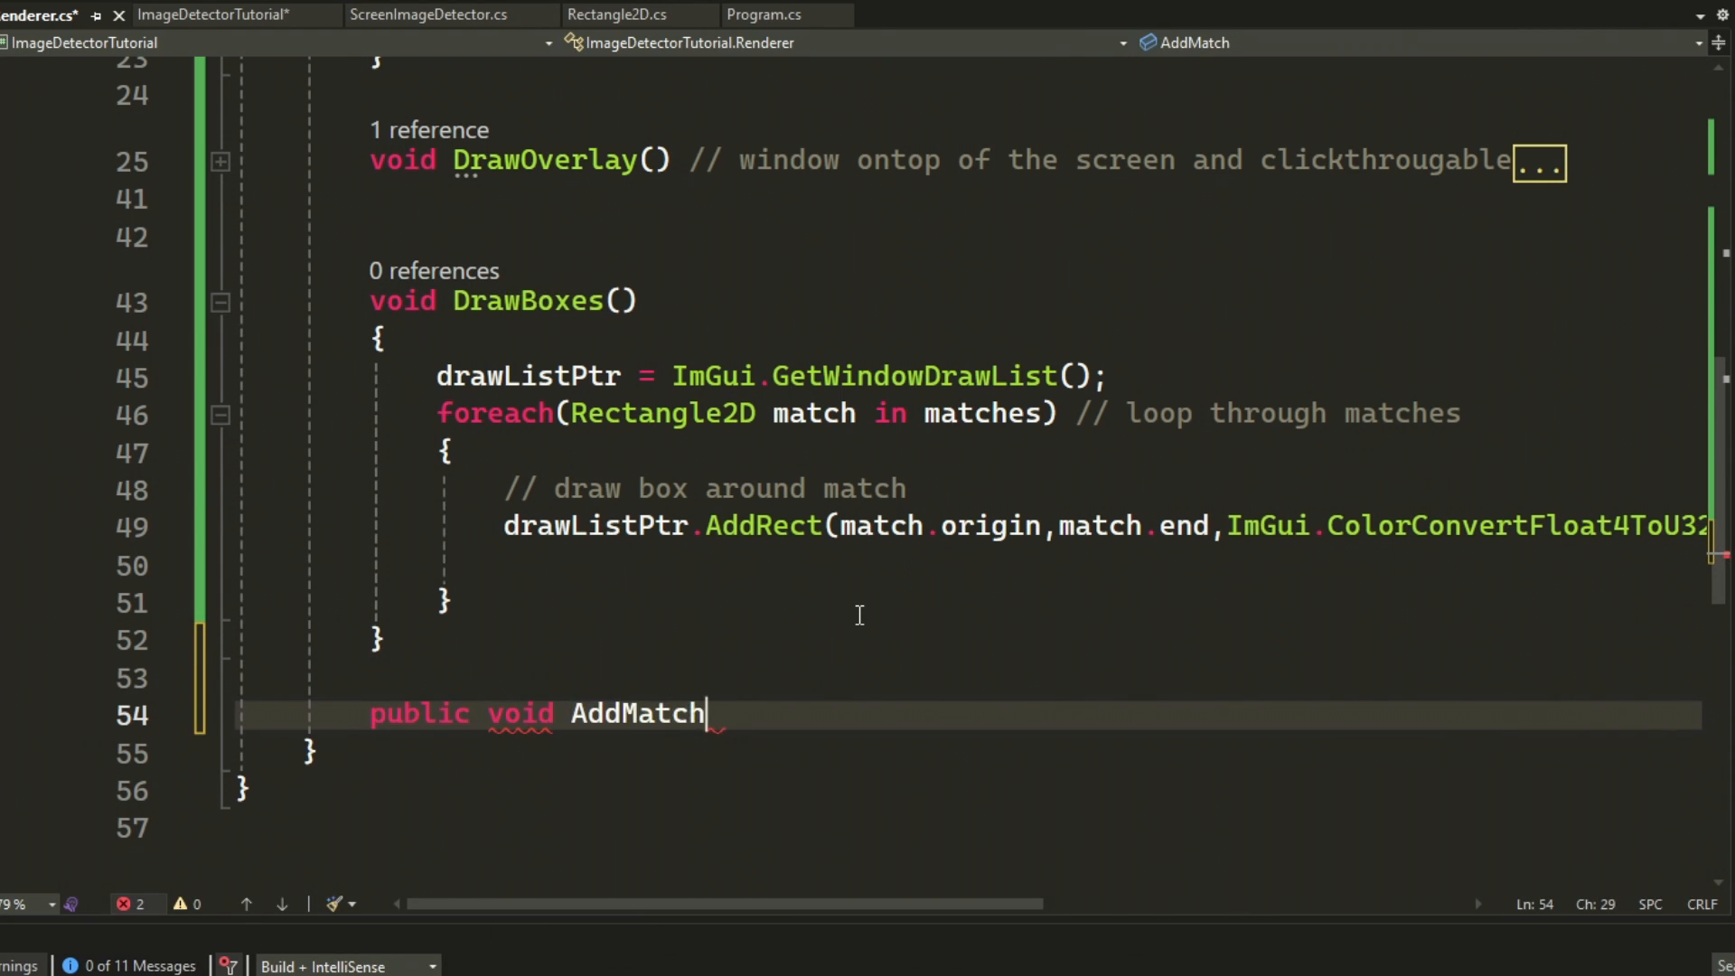
pyautogui.write('(Rectangle2D match')
pyautogui.write('matches.Add(match);')
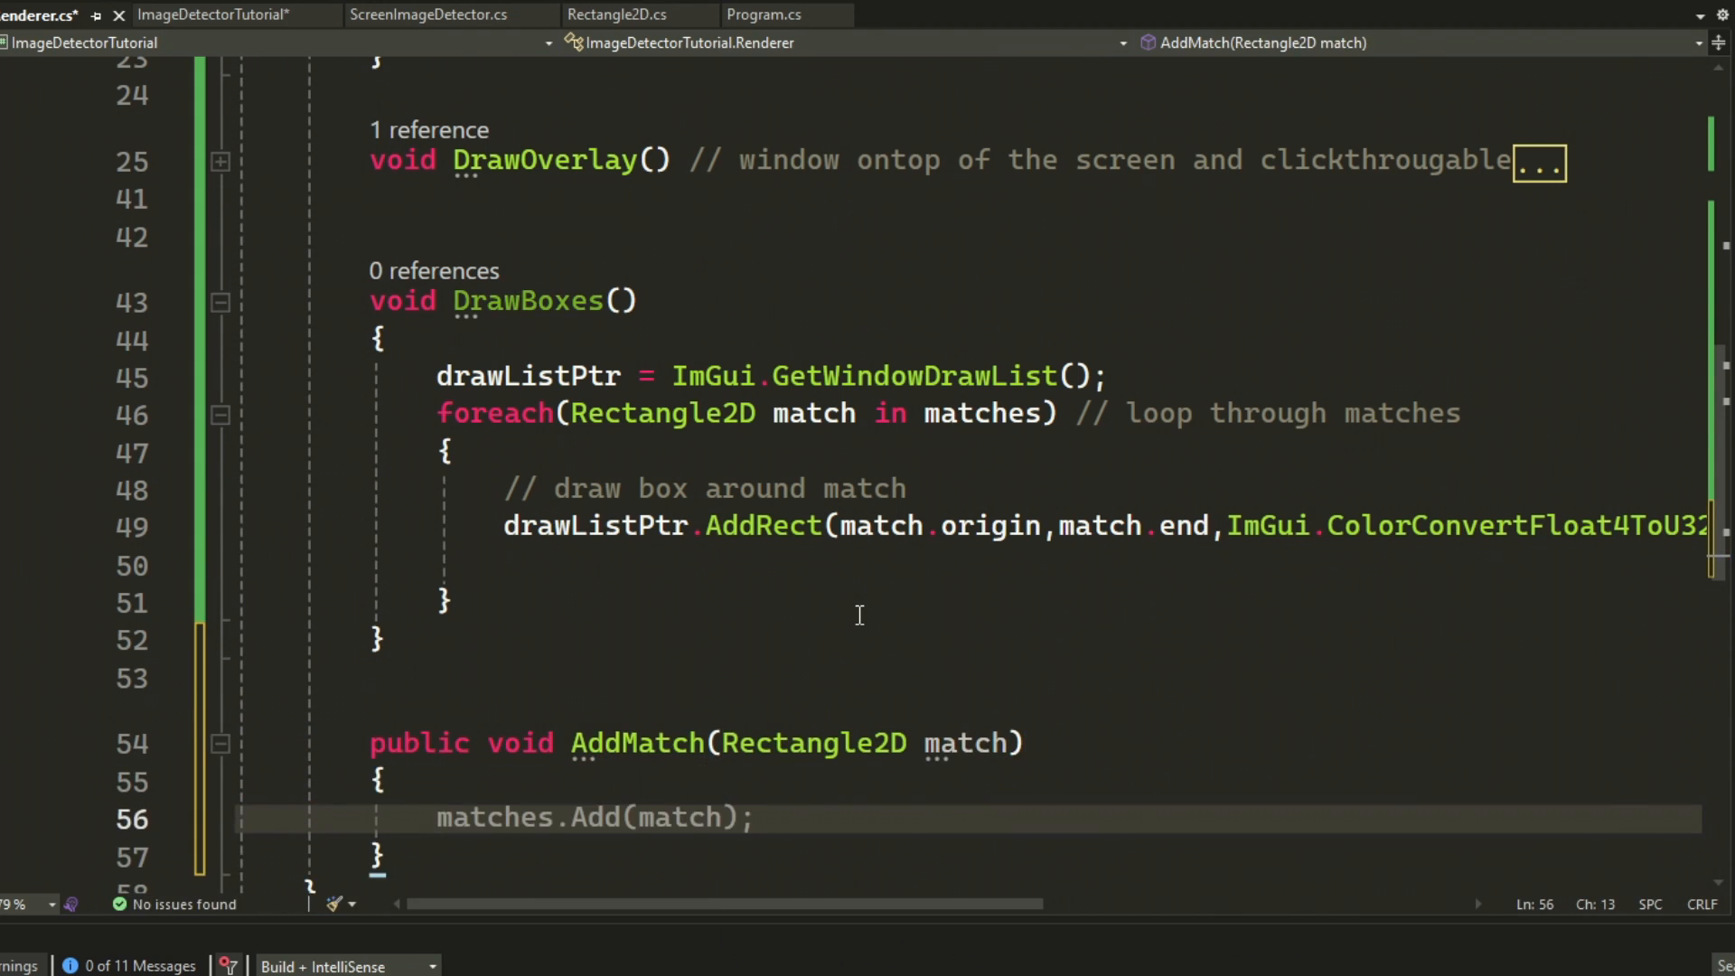
pyautogui.write('bool isAlreadyPresent = false;')
pyautogui.write('if (item.')
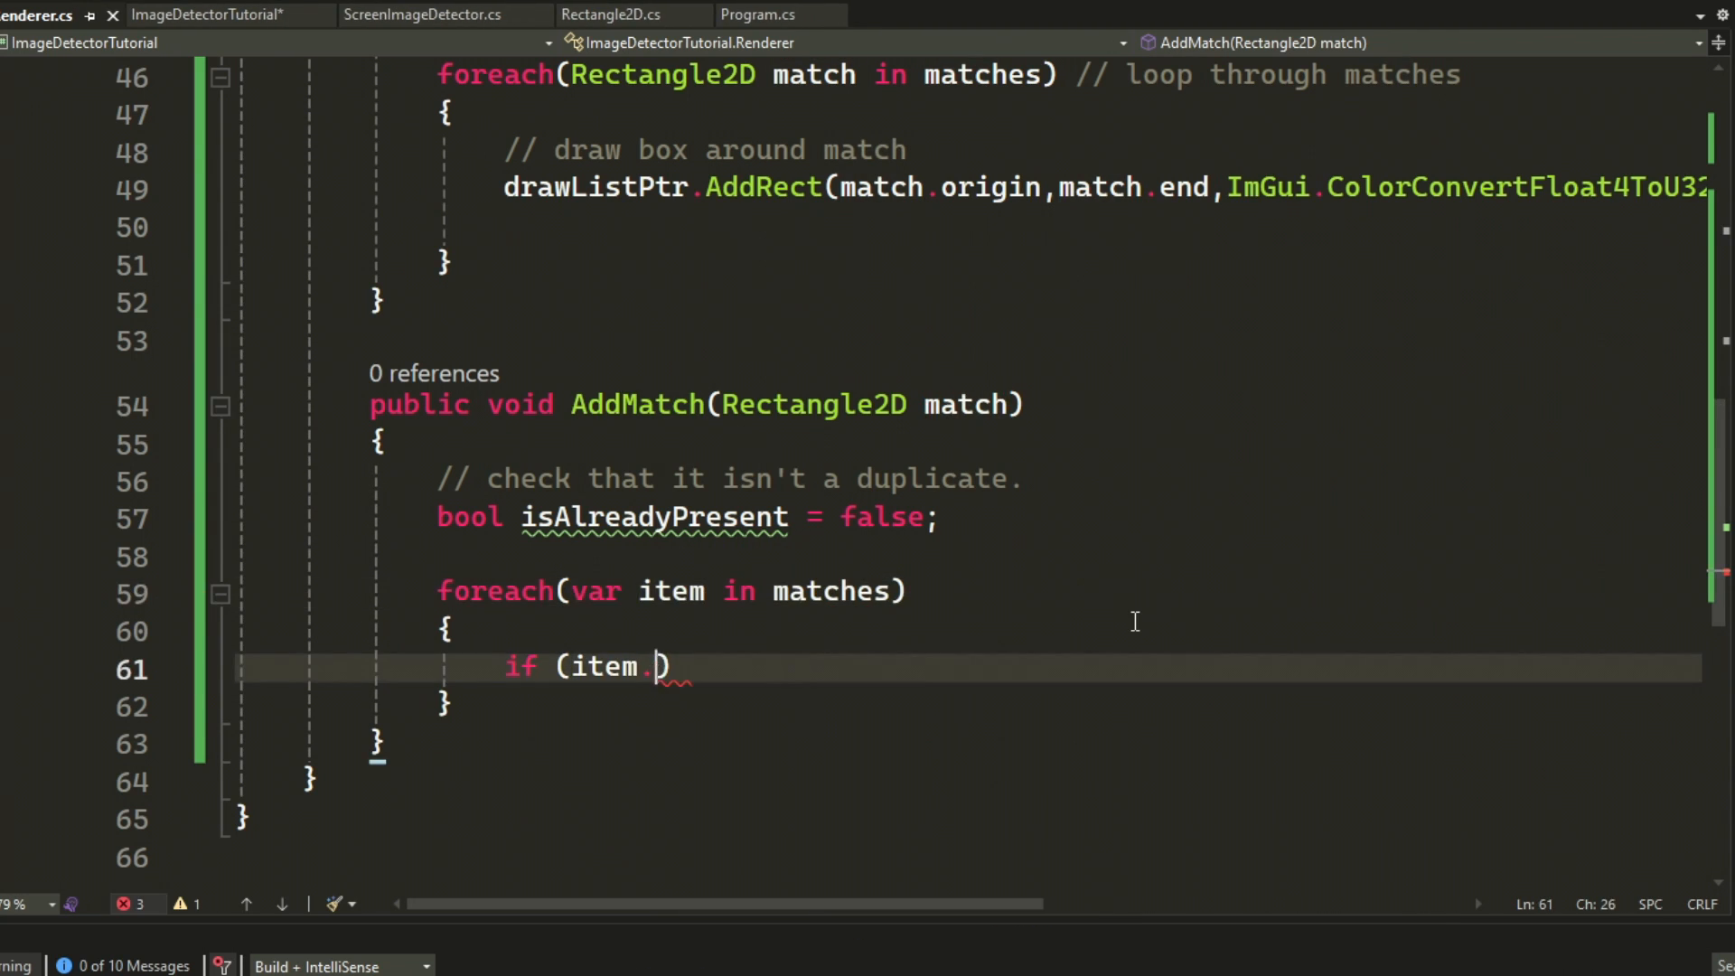
pyautogui.write('origin.X == match.')
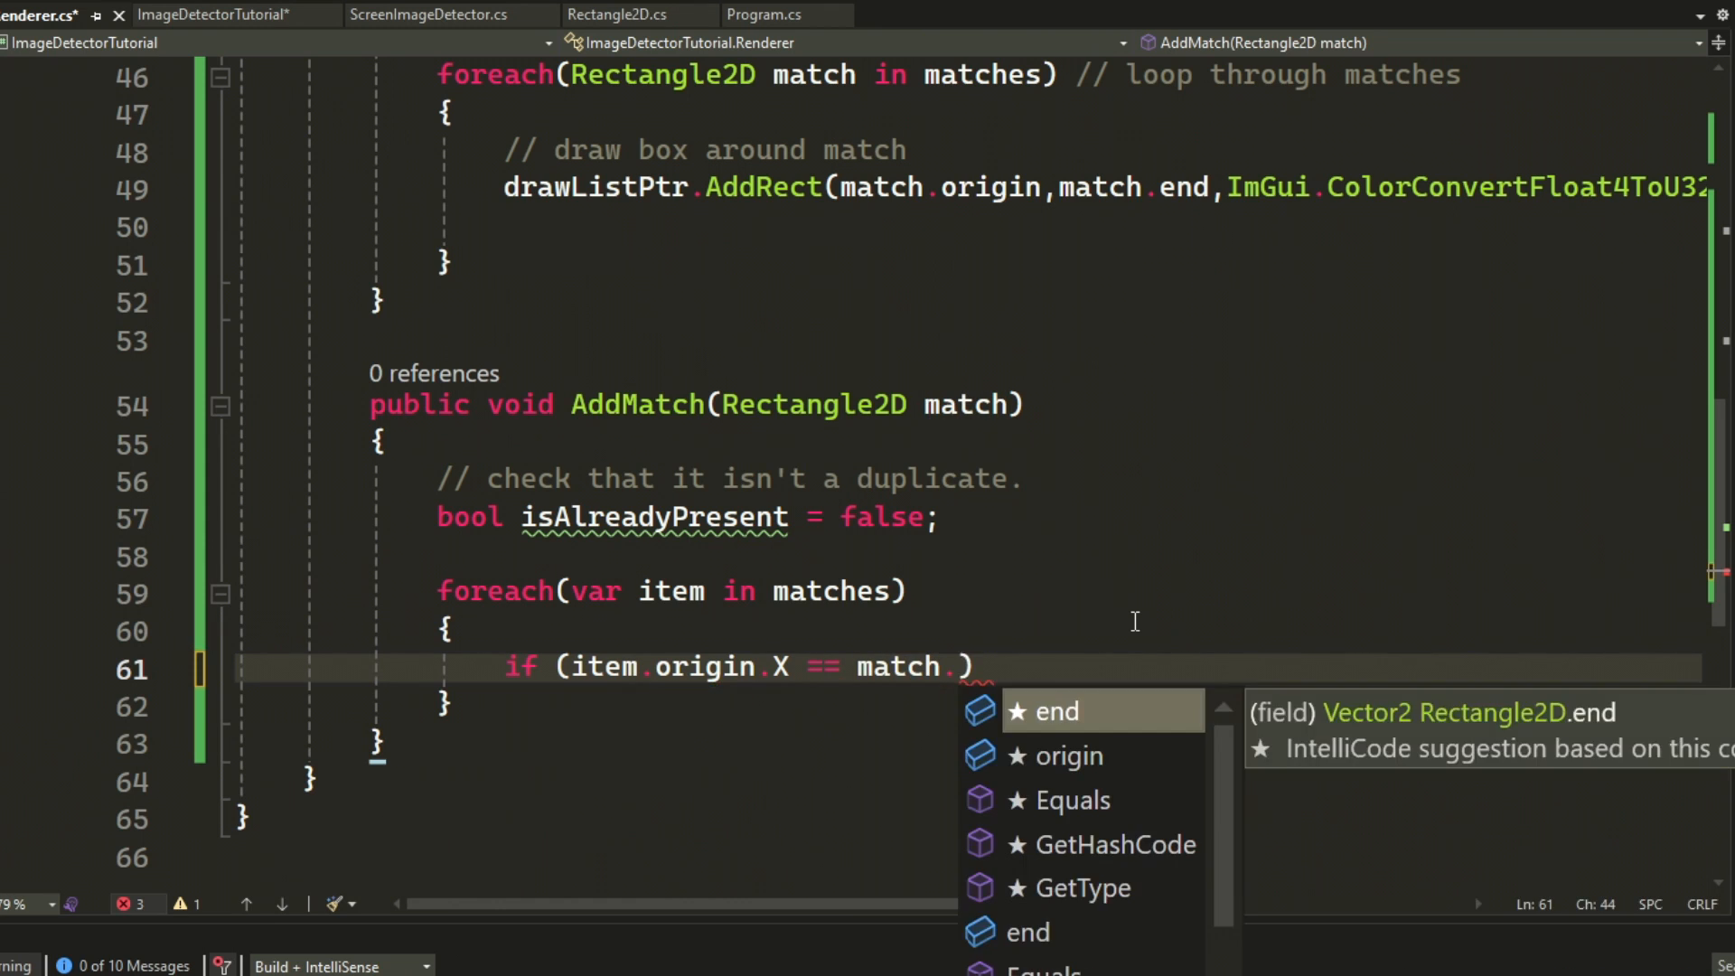
pyautogui.write('origin.X && item.origin.Y == match.origin.Y')
pyautogui.write('isAlreadyPresent = true;')
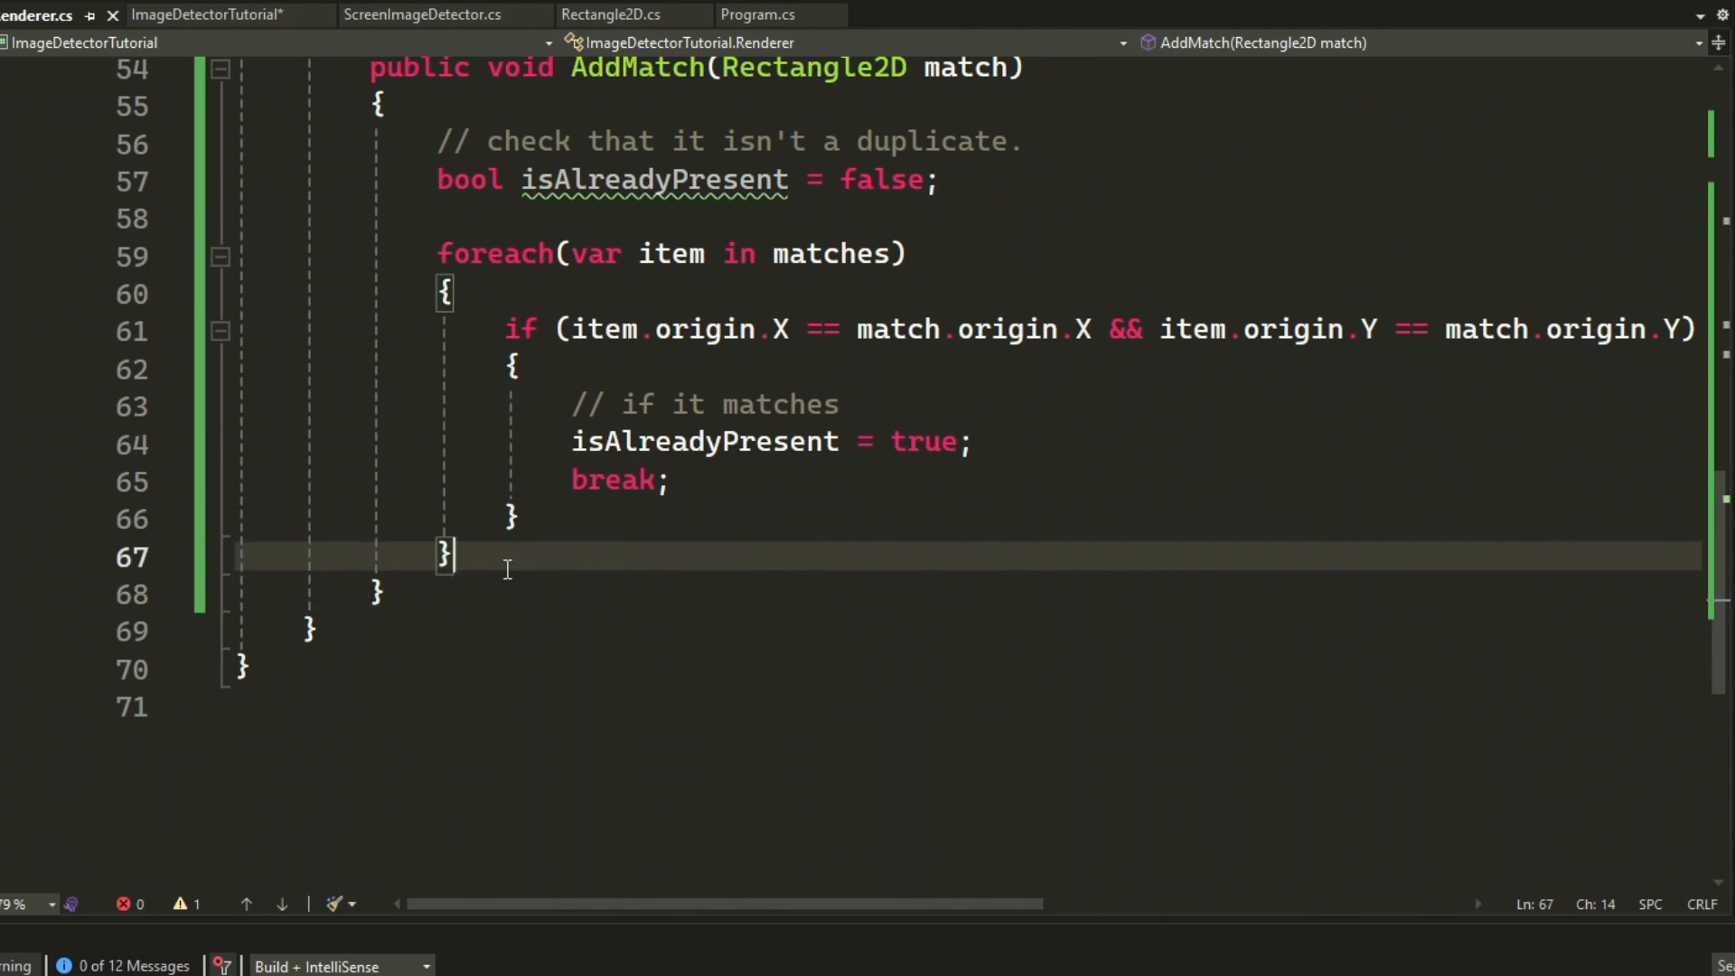
pyautogui.write('if (!isAlreadyPresent)')
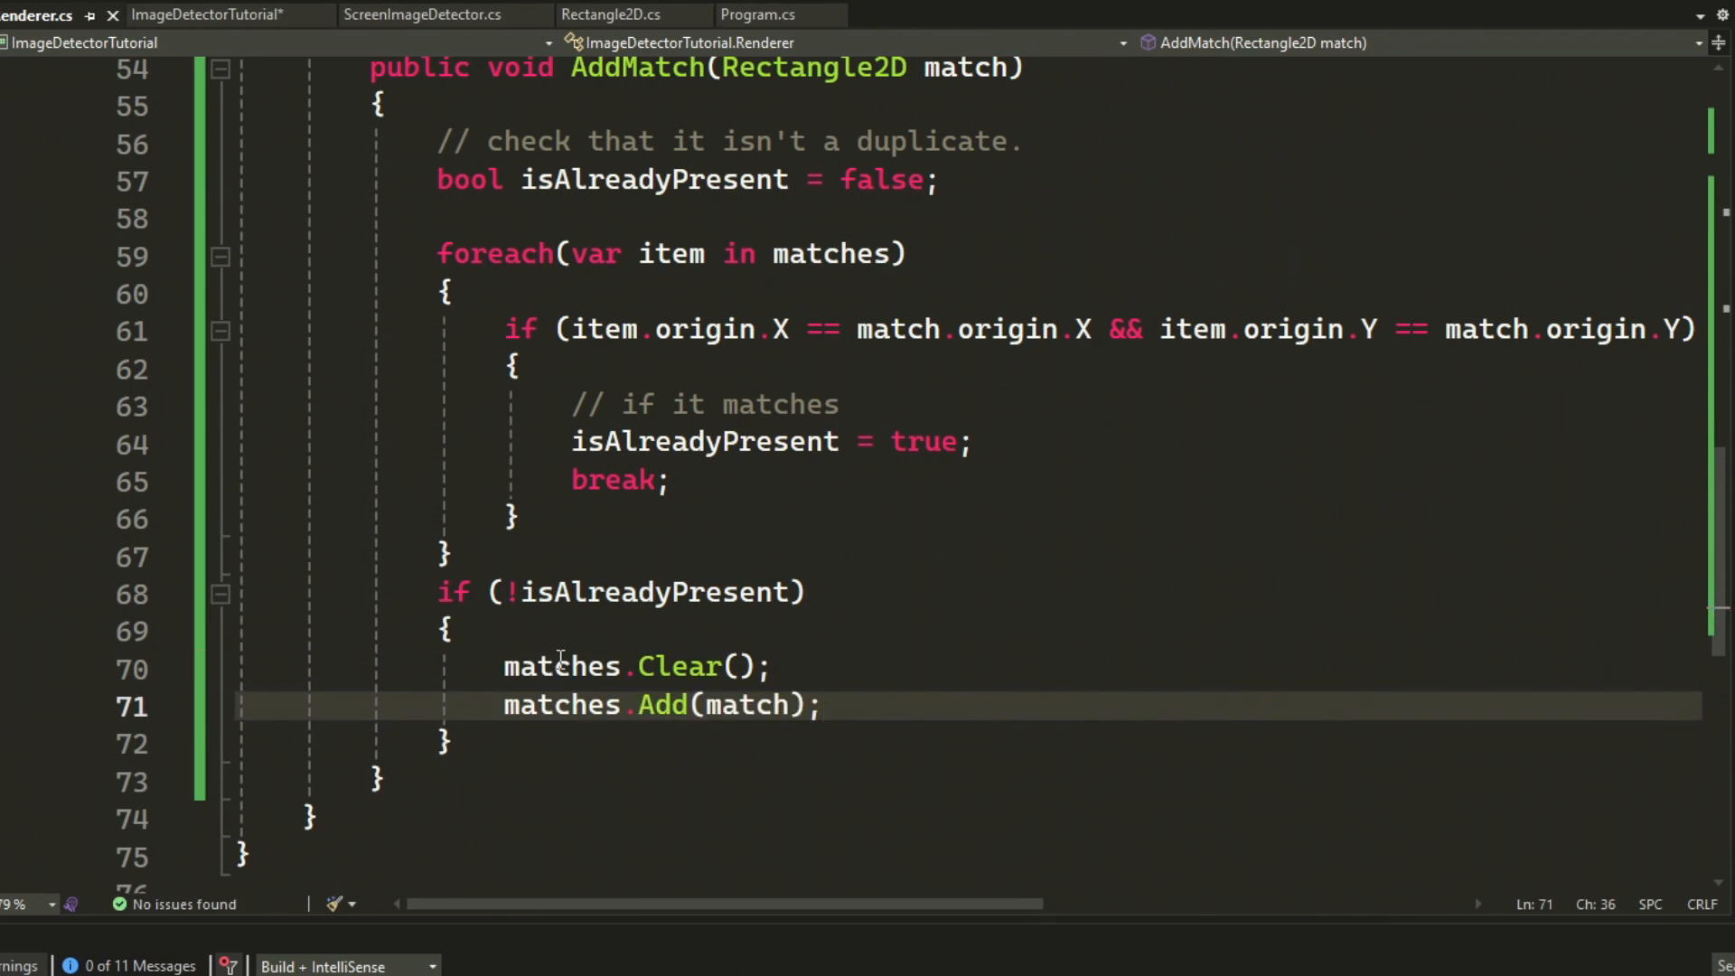
pyautogui.write("// clean list so we don't")
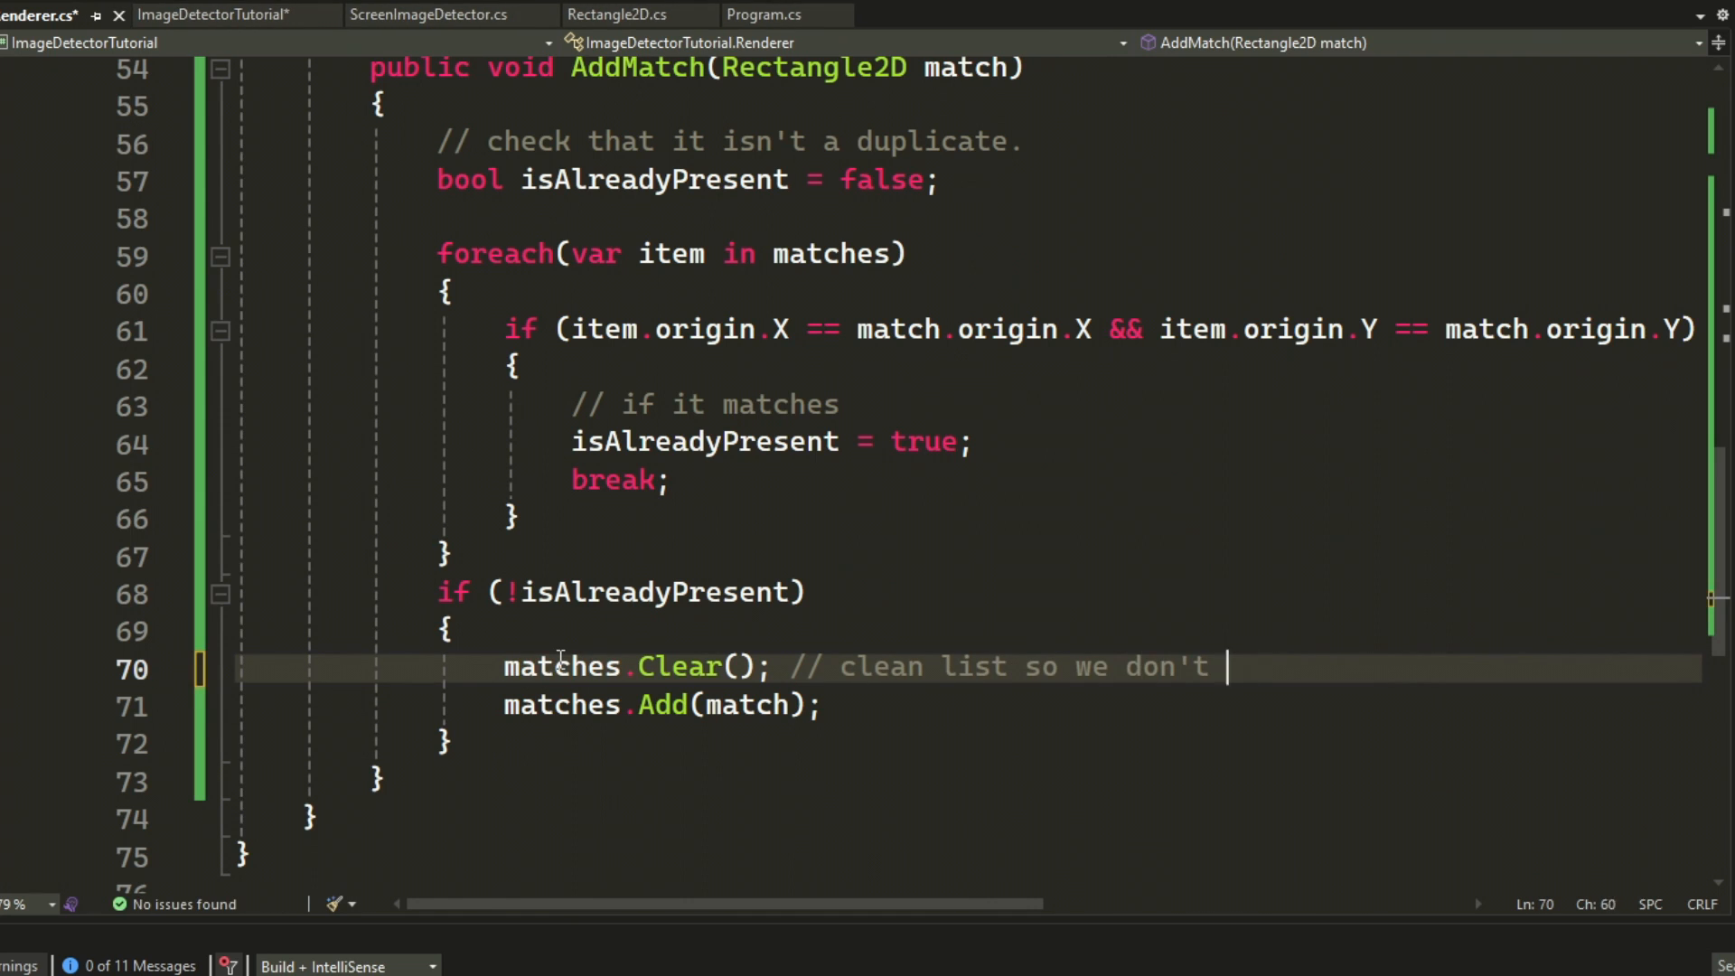
pyautogui.write('display old things.')
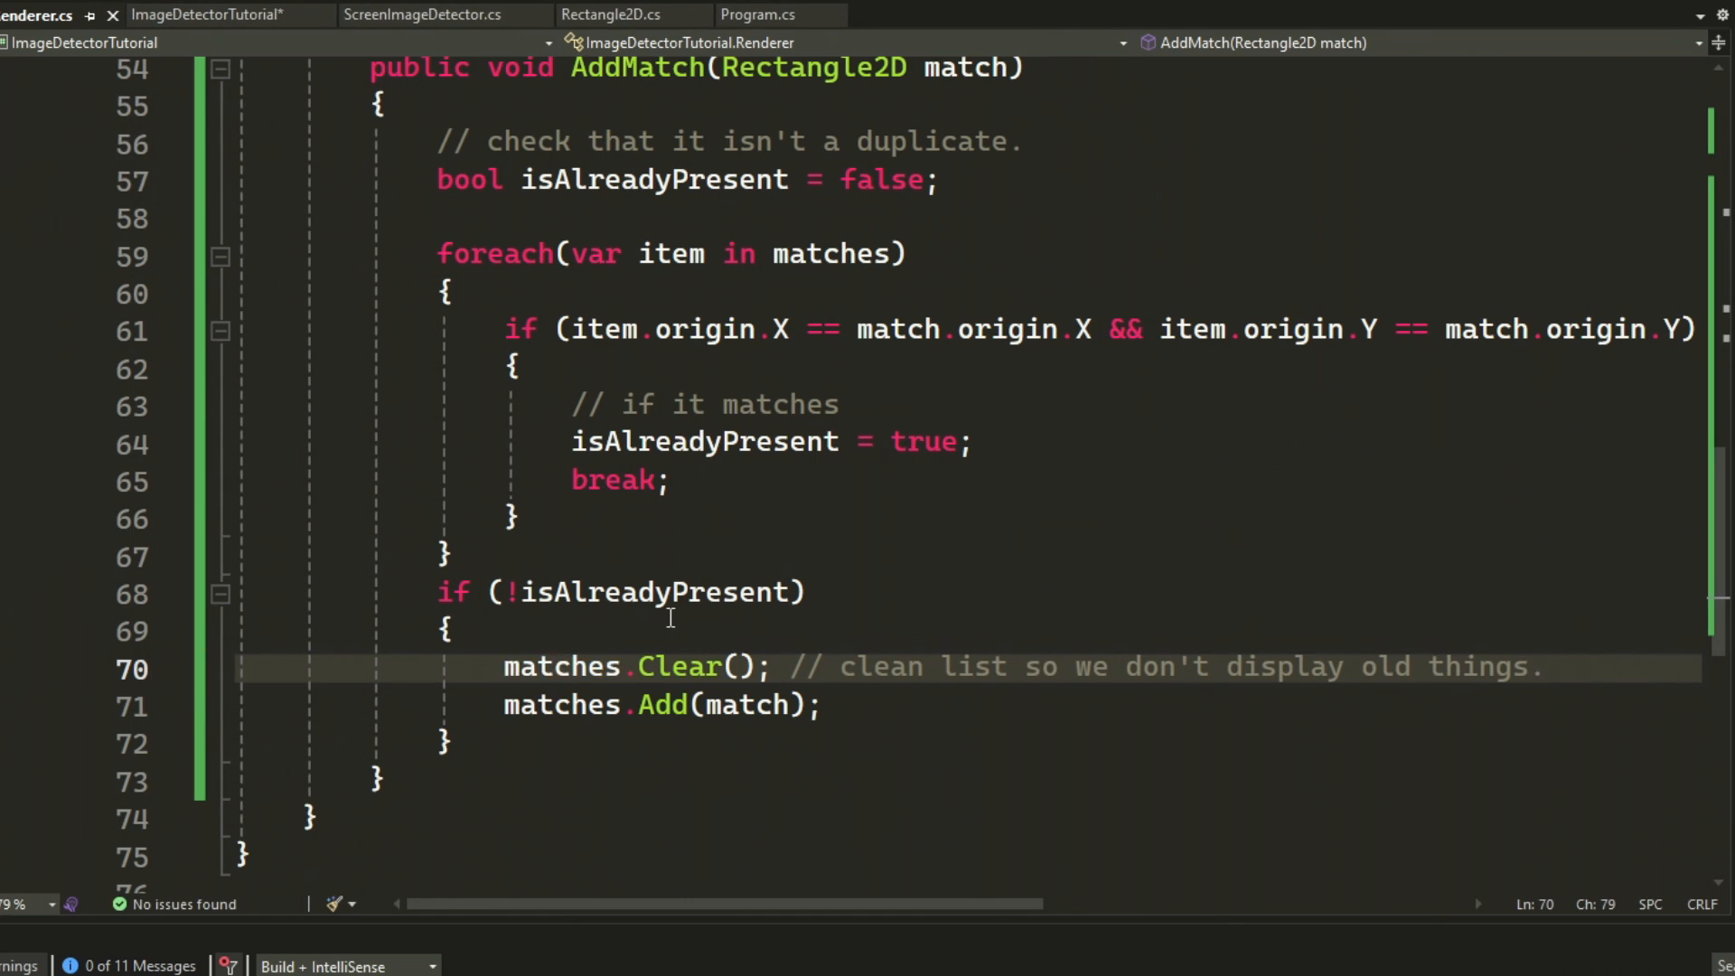
# - Call DrawBoxes() inside Render, then switch to Program.cs
pyautogui.scroll(3)
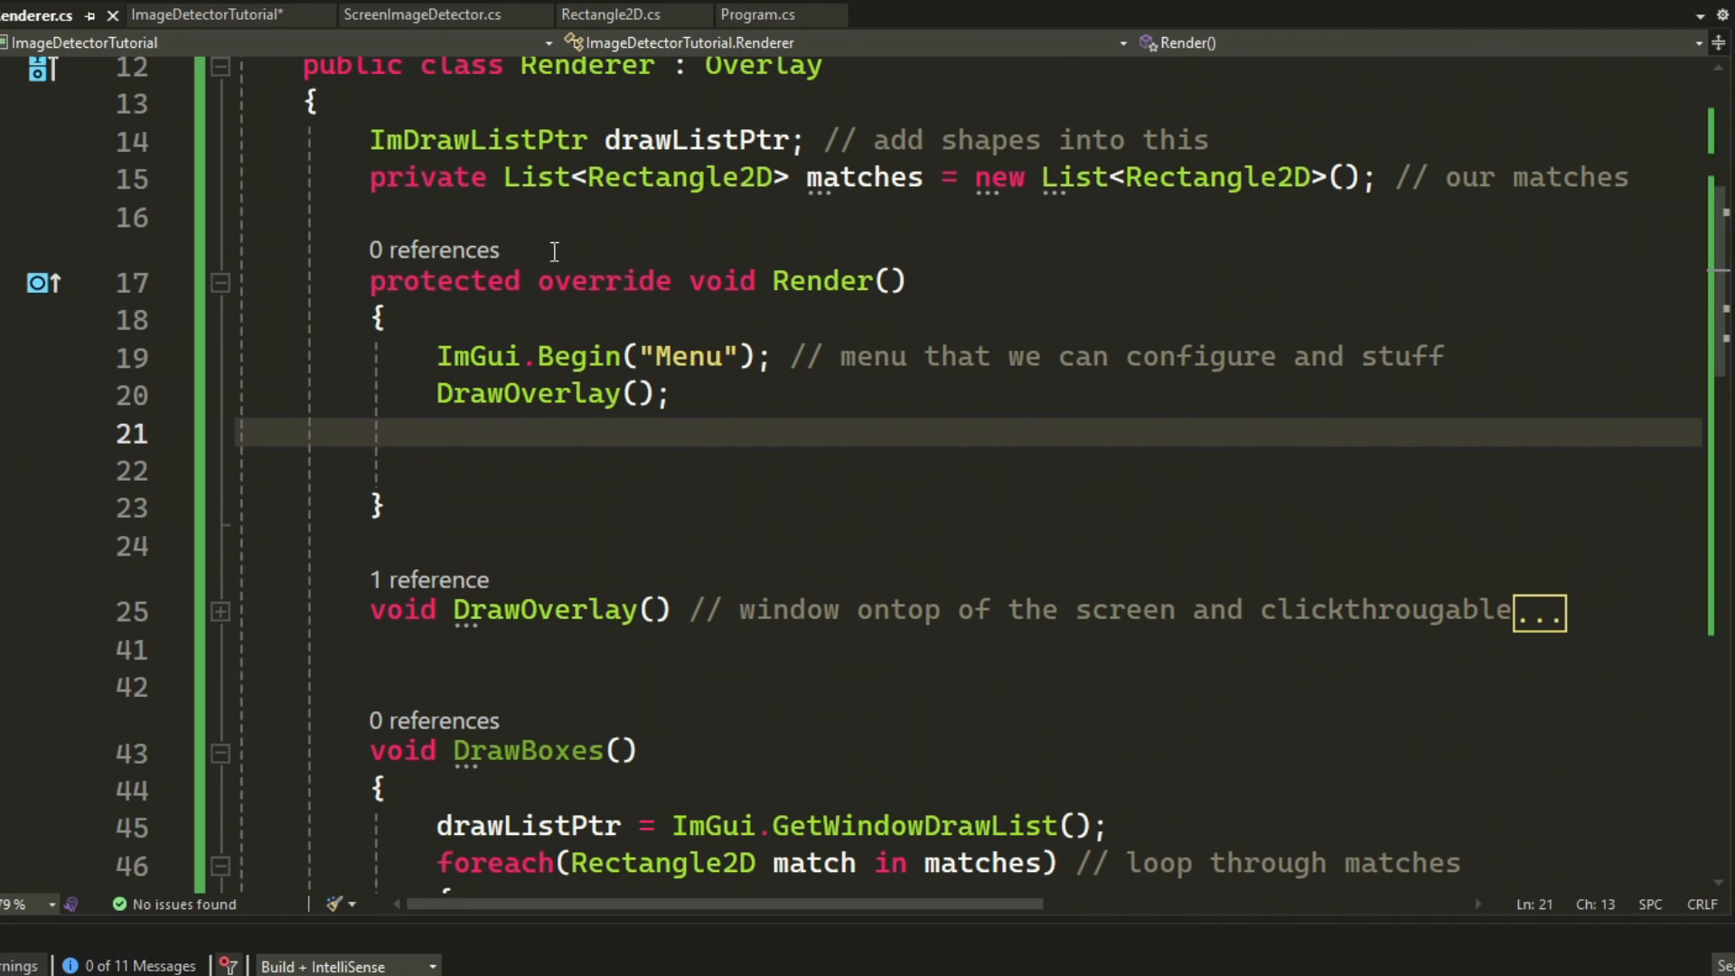
pyautogui.write('DrawBoxes();')
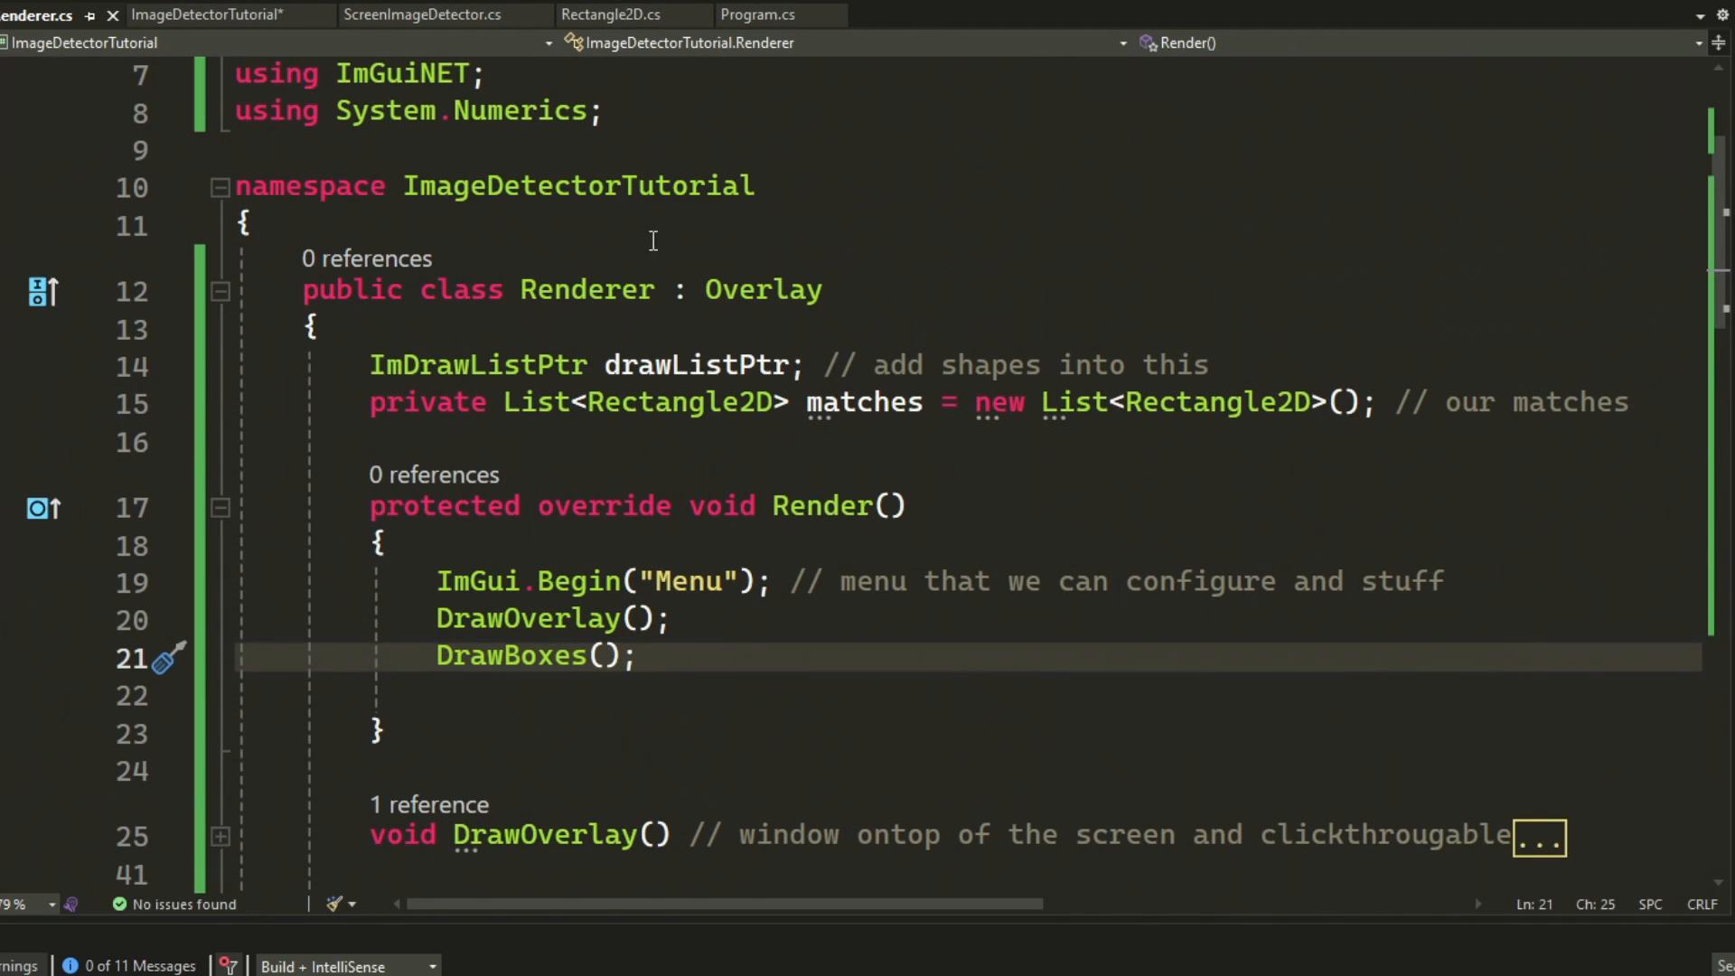
pyautogui.click(752, 14)
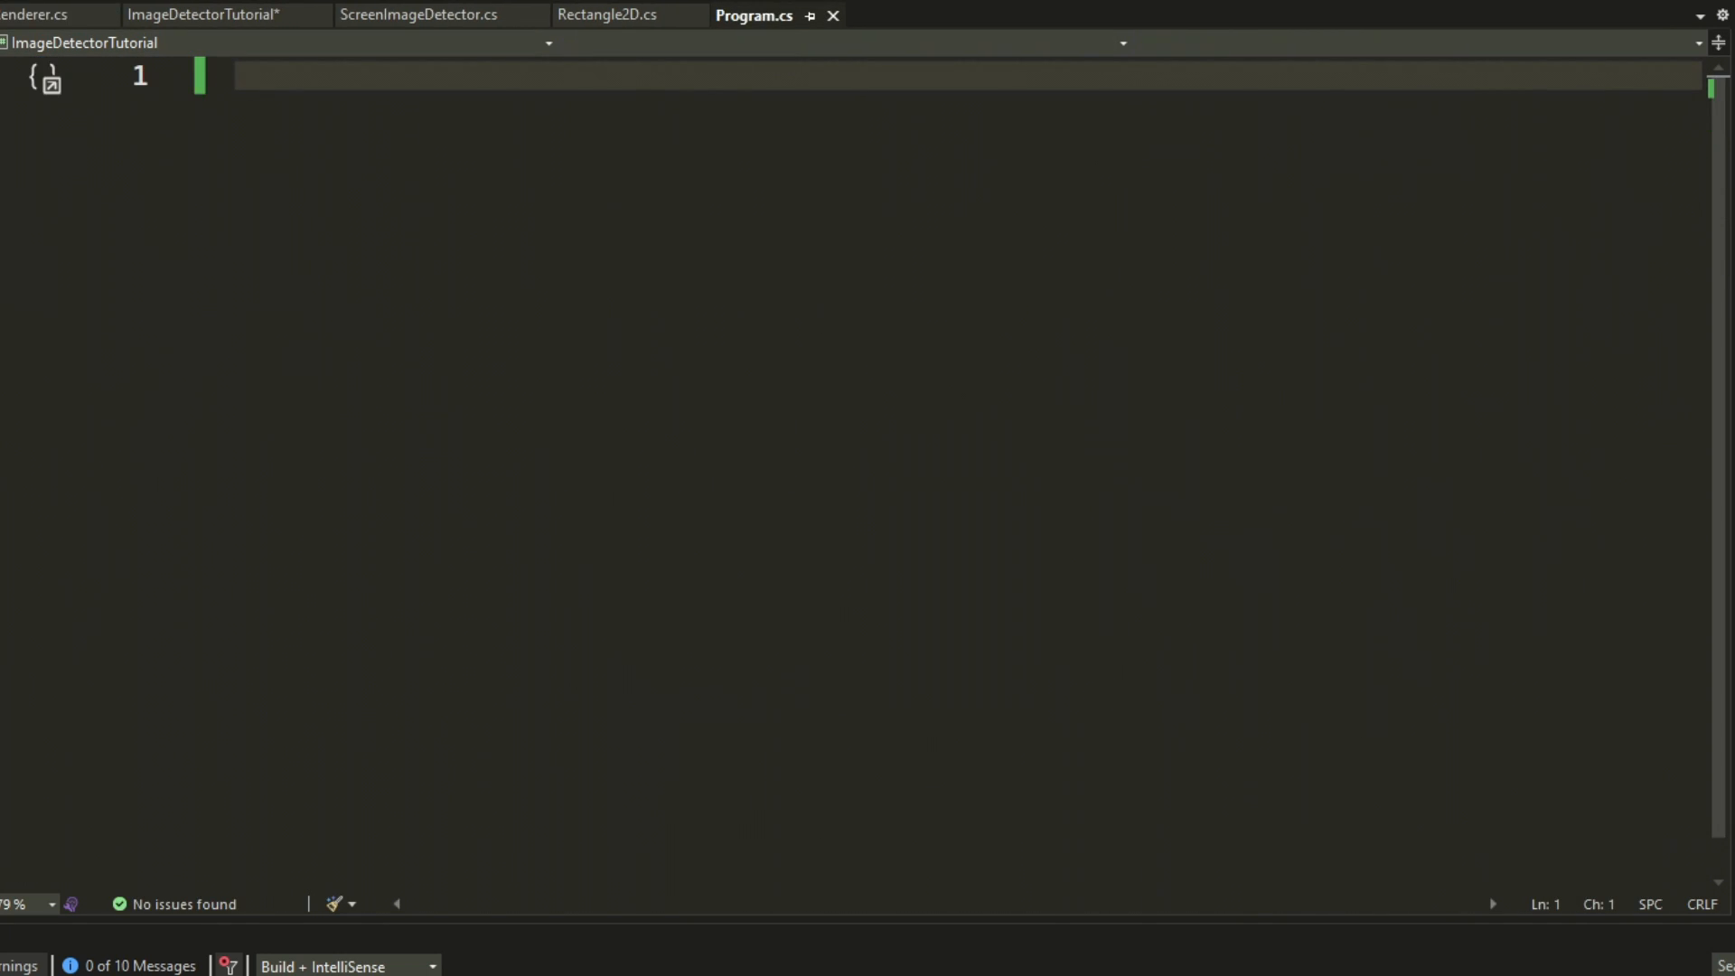
pyautogui.moveTo(855, 332)
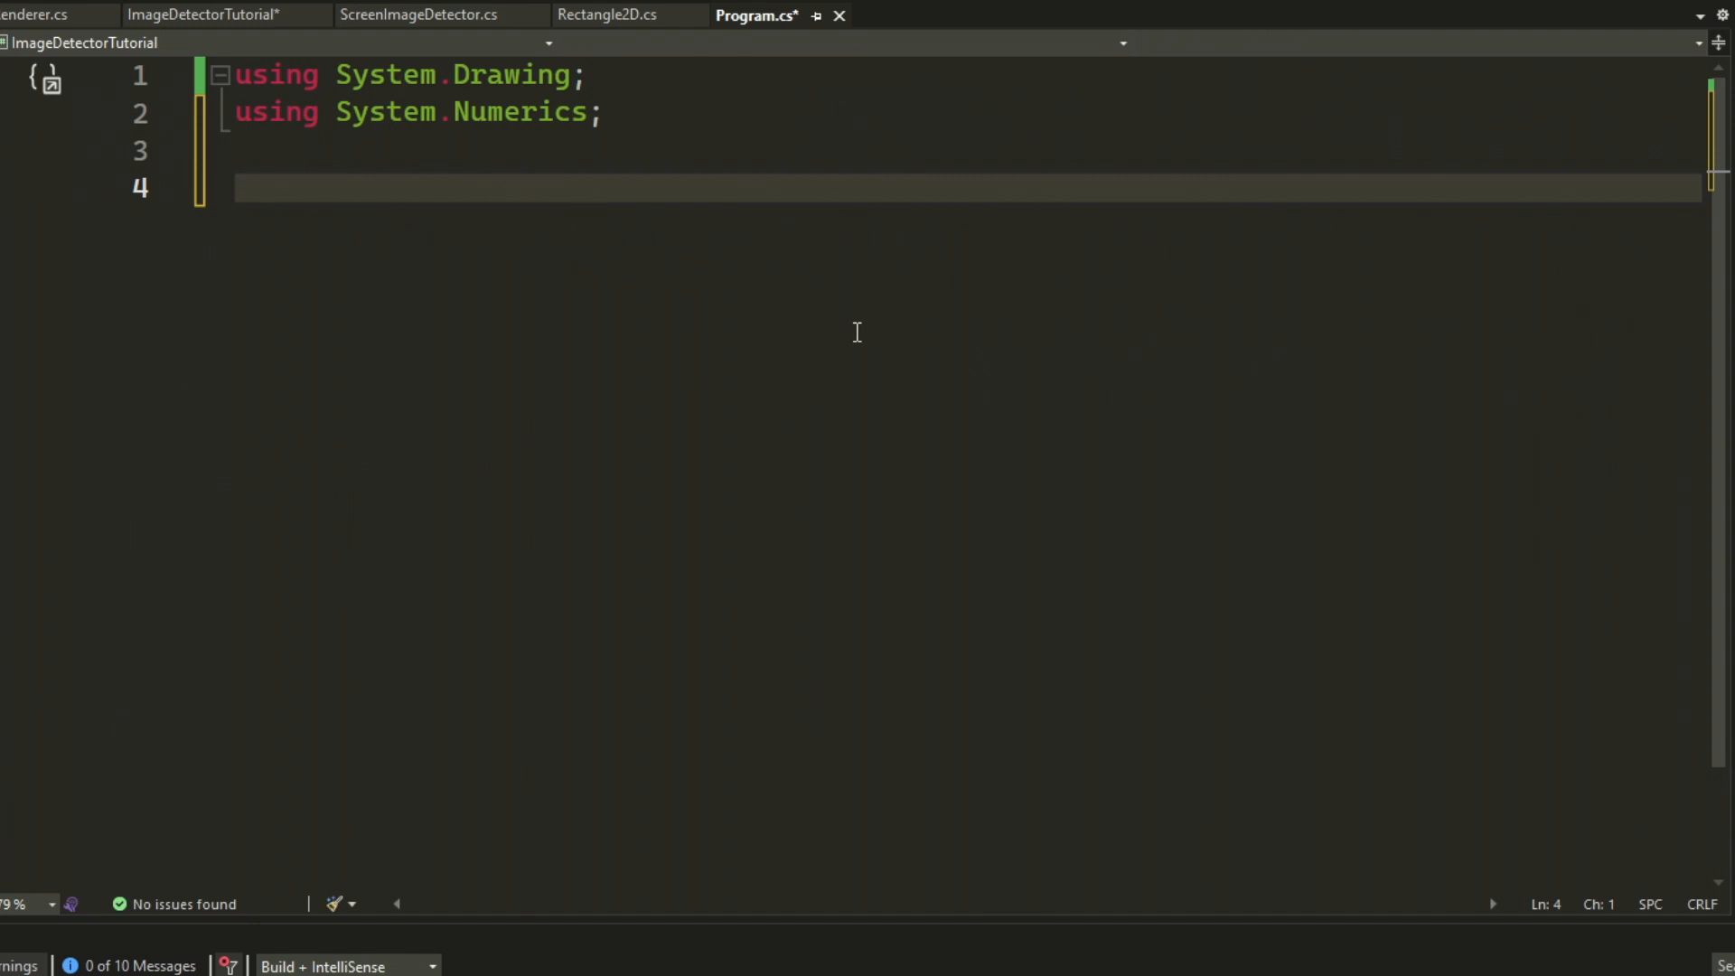
# - Declare Bitmap imageToFind loading a verbatim path under C:\Users\user\Desktop
pyautogui.write('Bitmap imageTo')
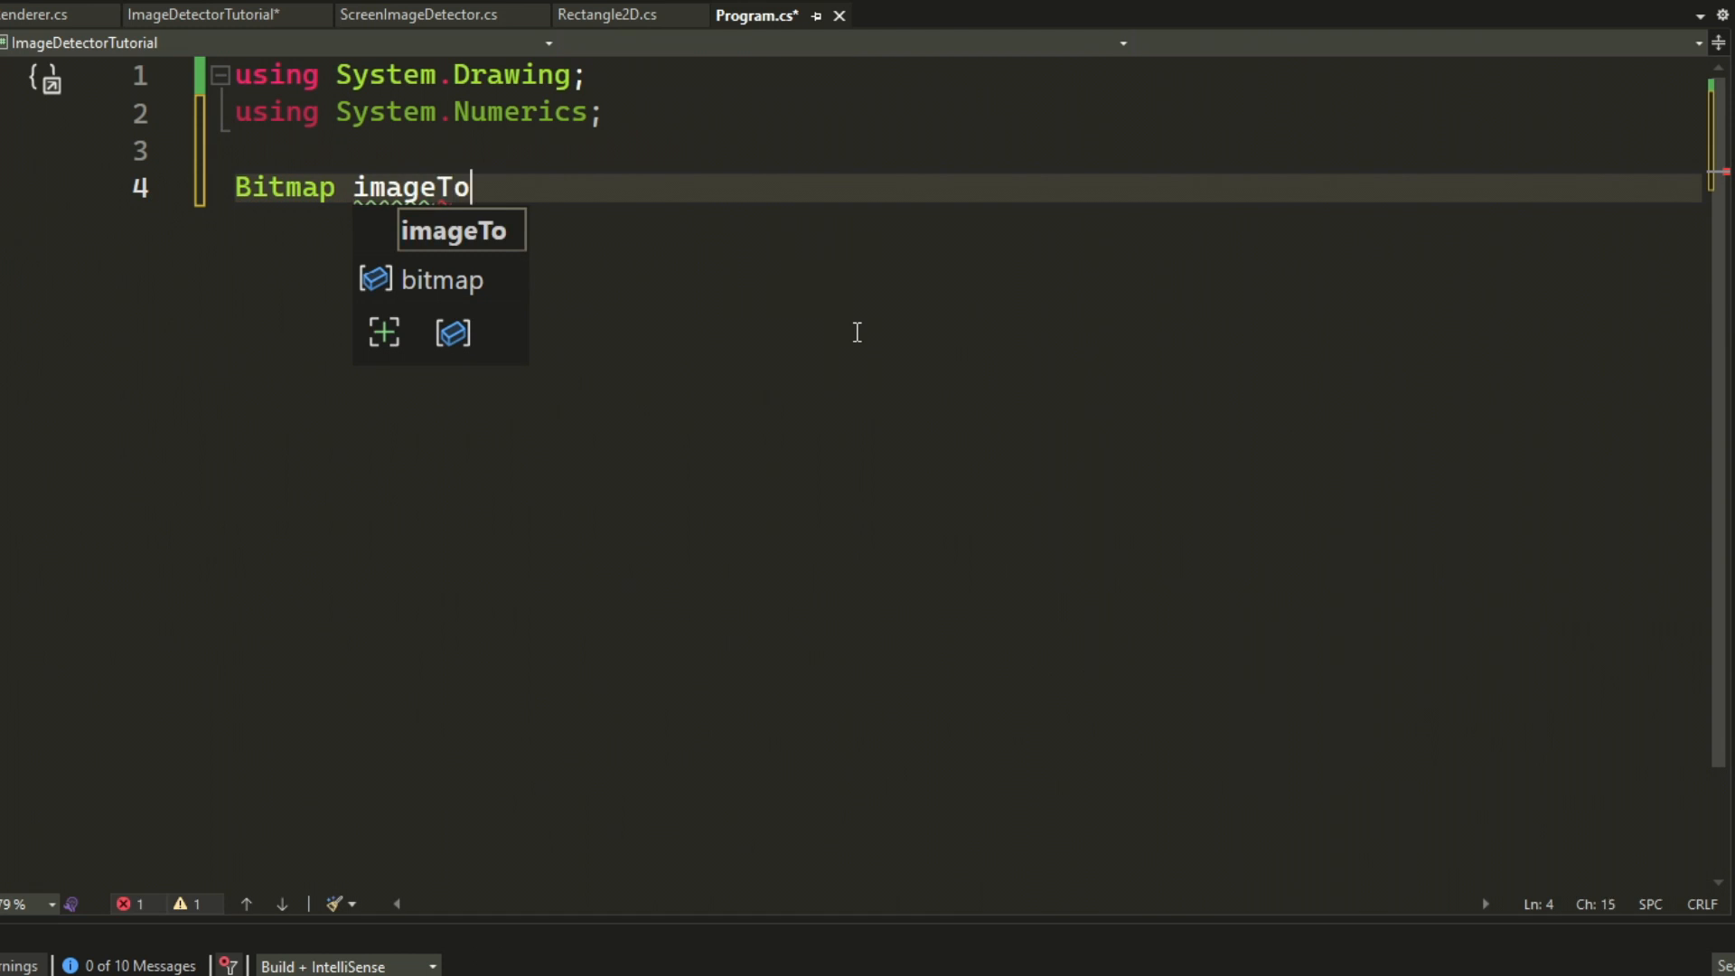
pyautogui.write('Find = new Bitmap(')
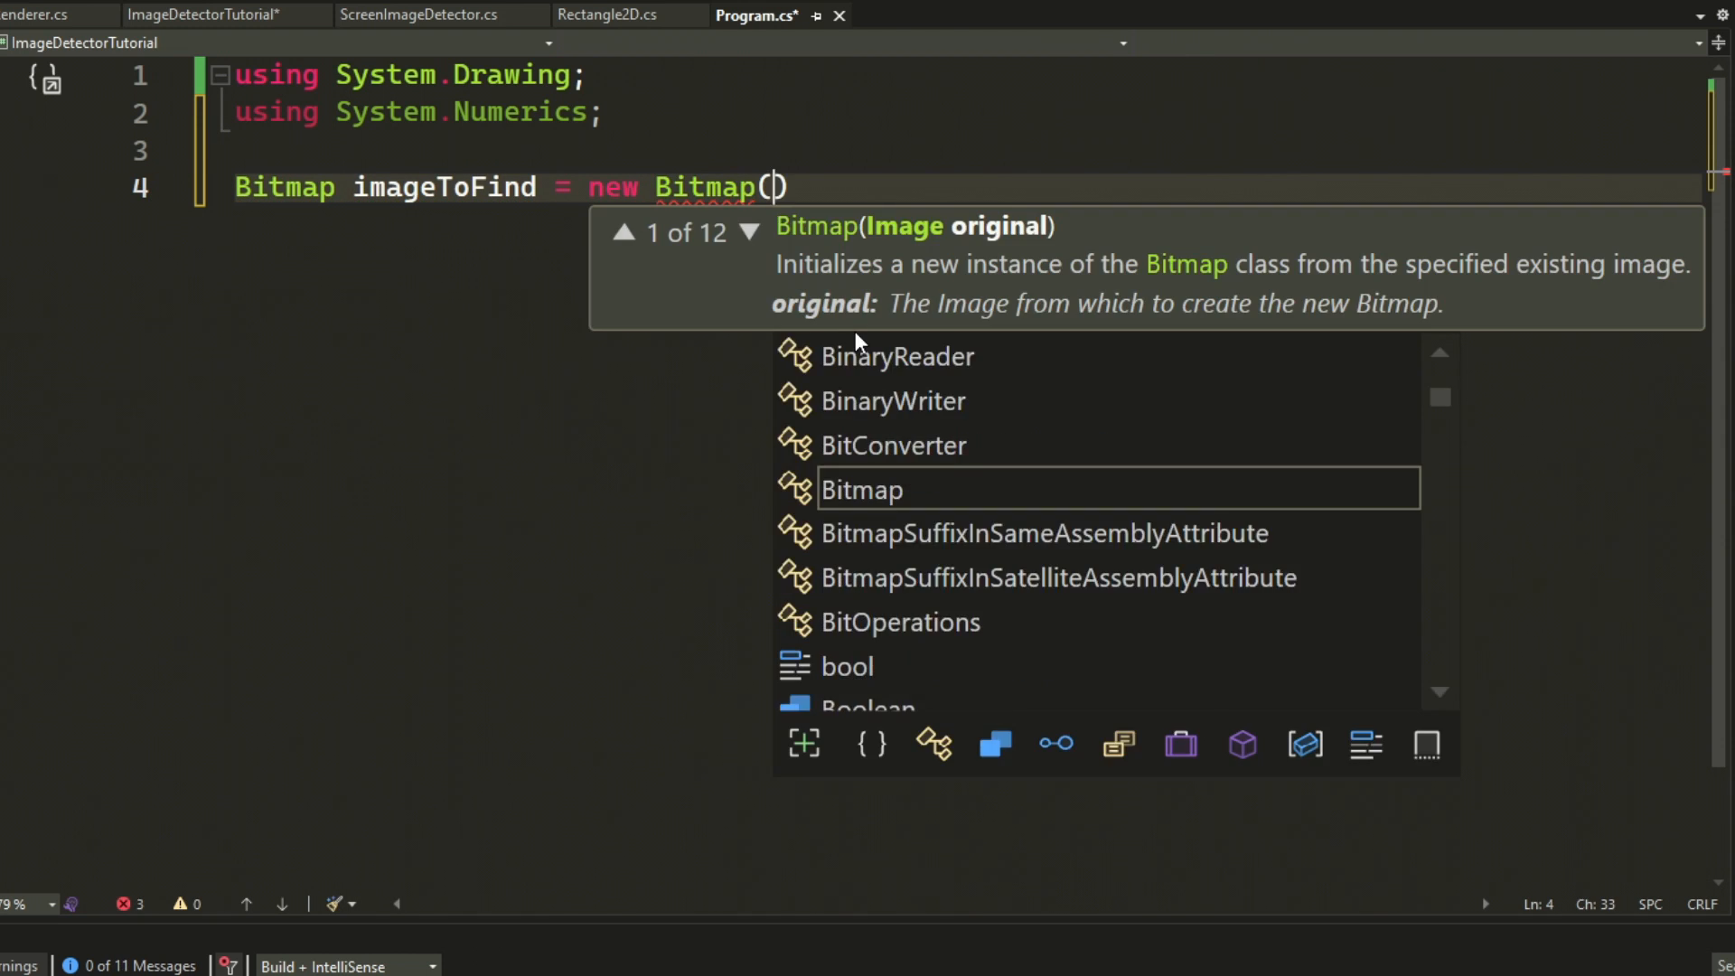
pyautogui.write('@"C:\\"')
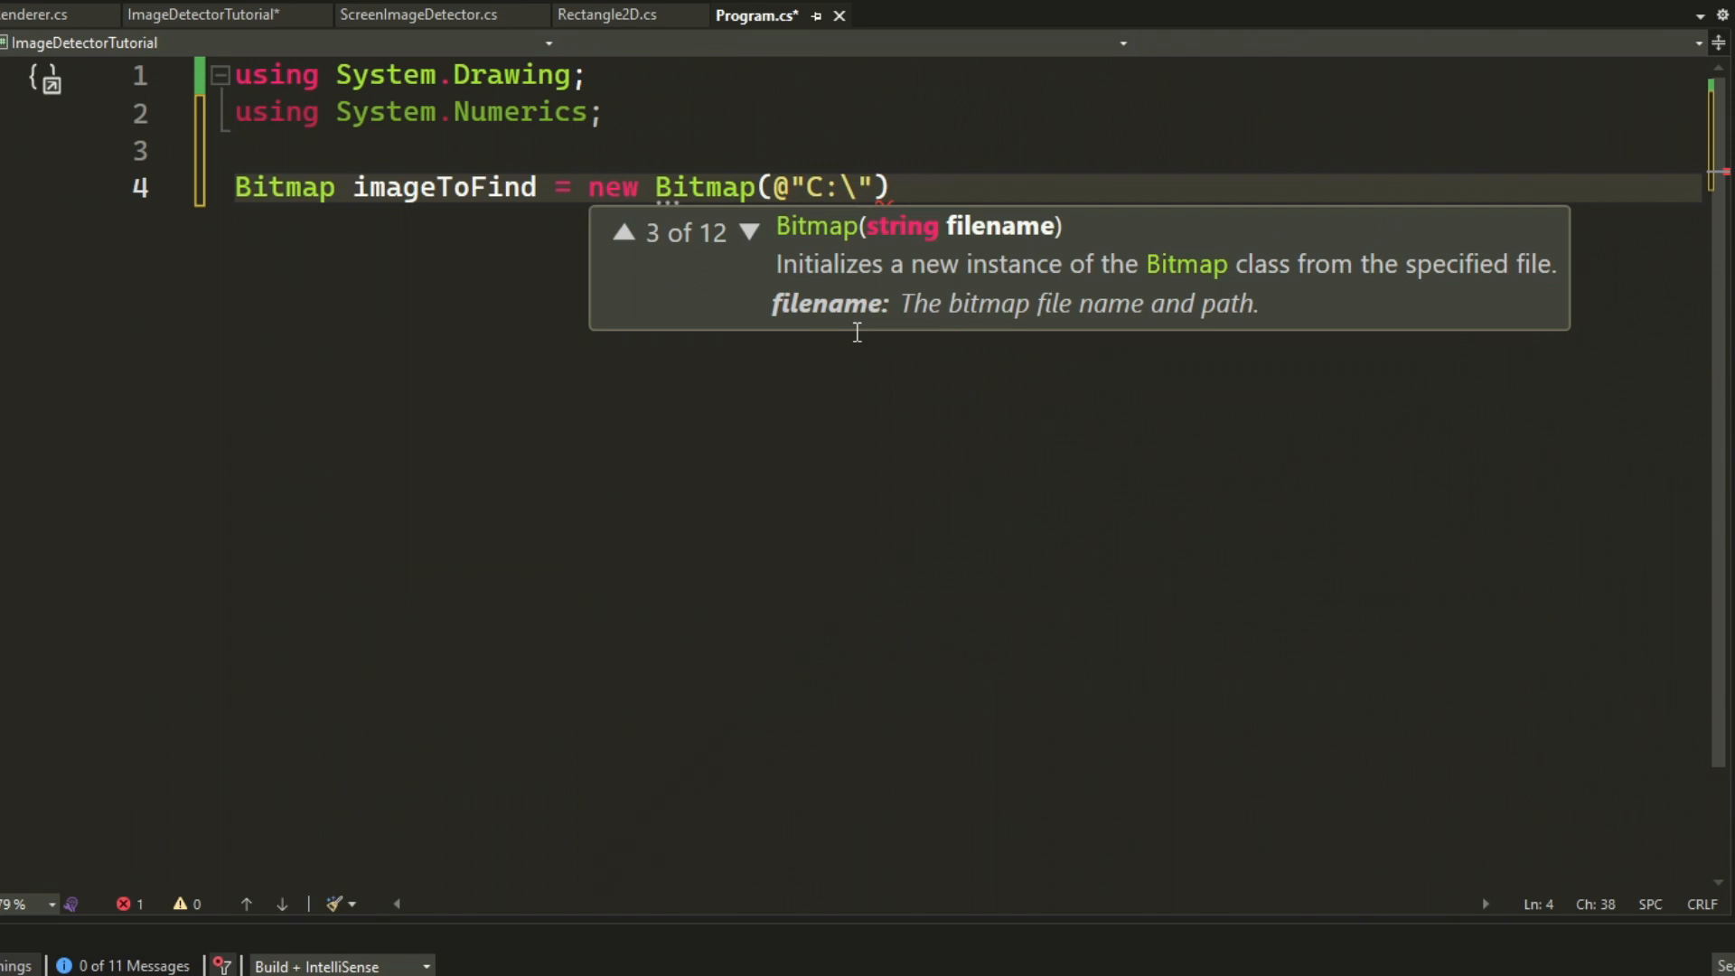
pyautogui.write('Users\\')
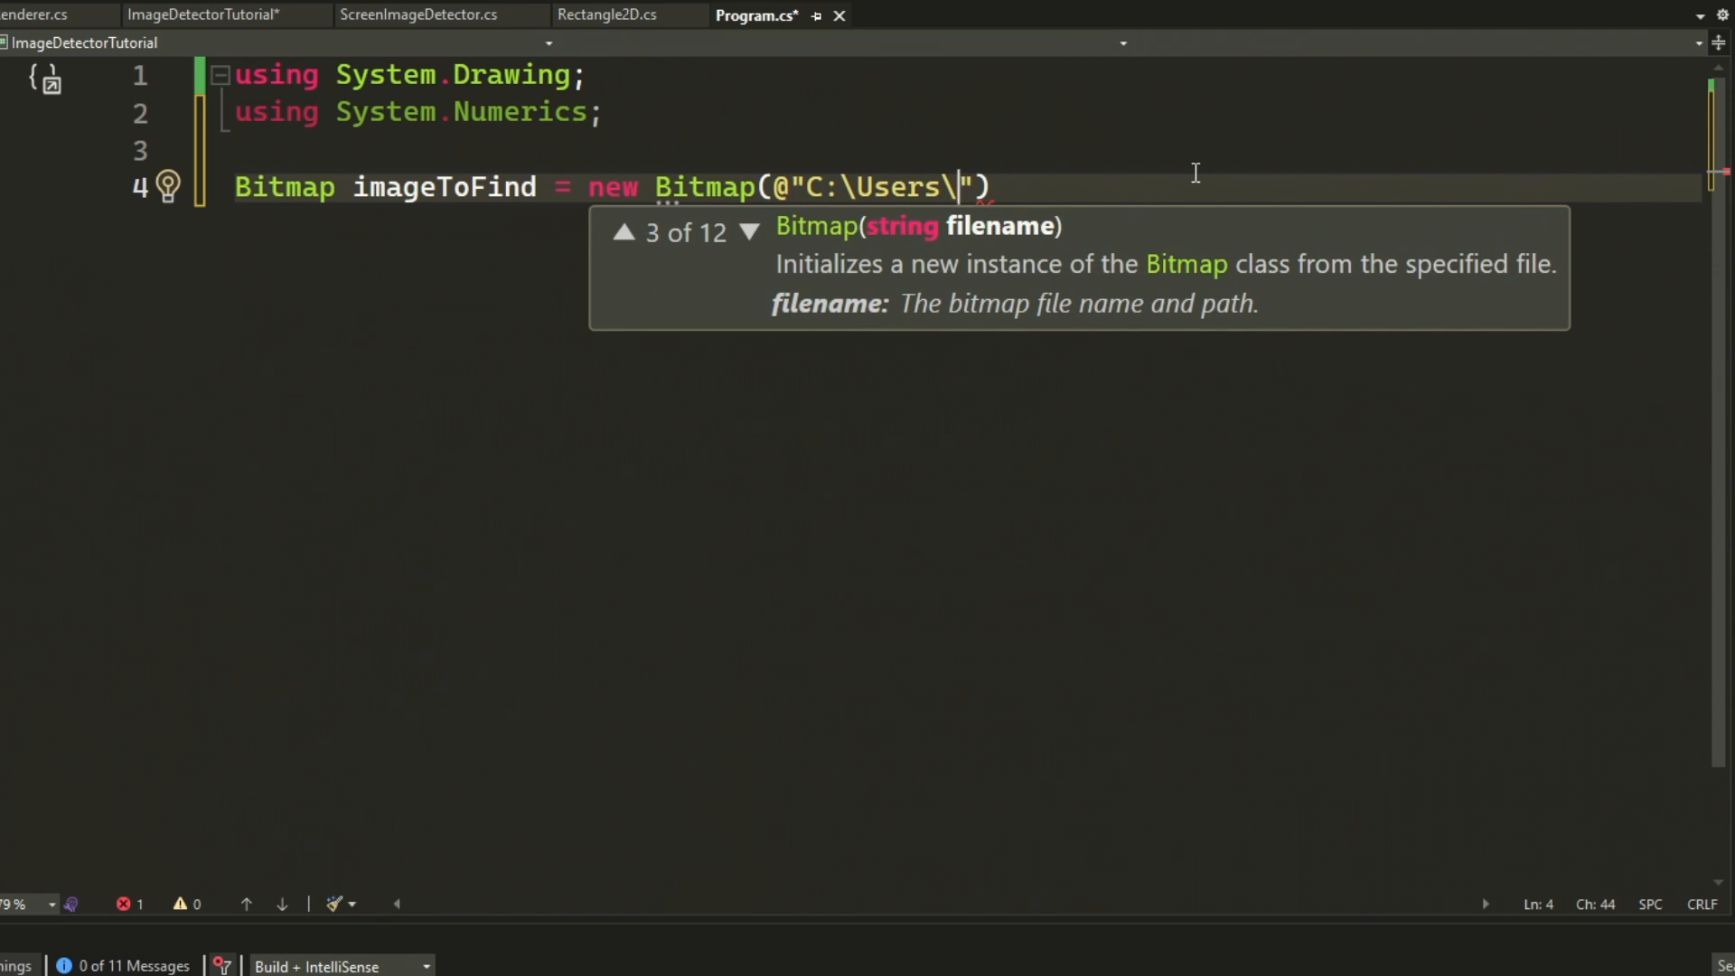
pyautogui.write('user\\')
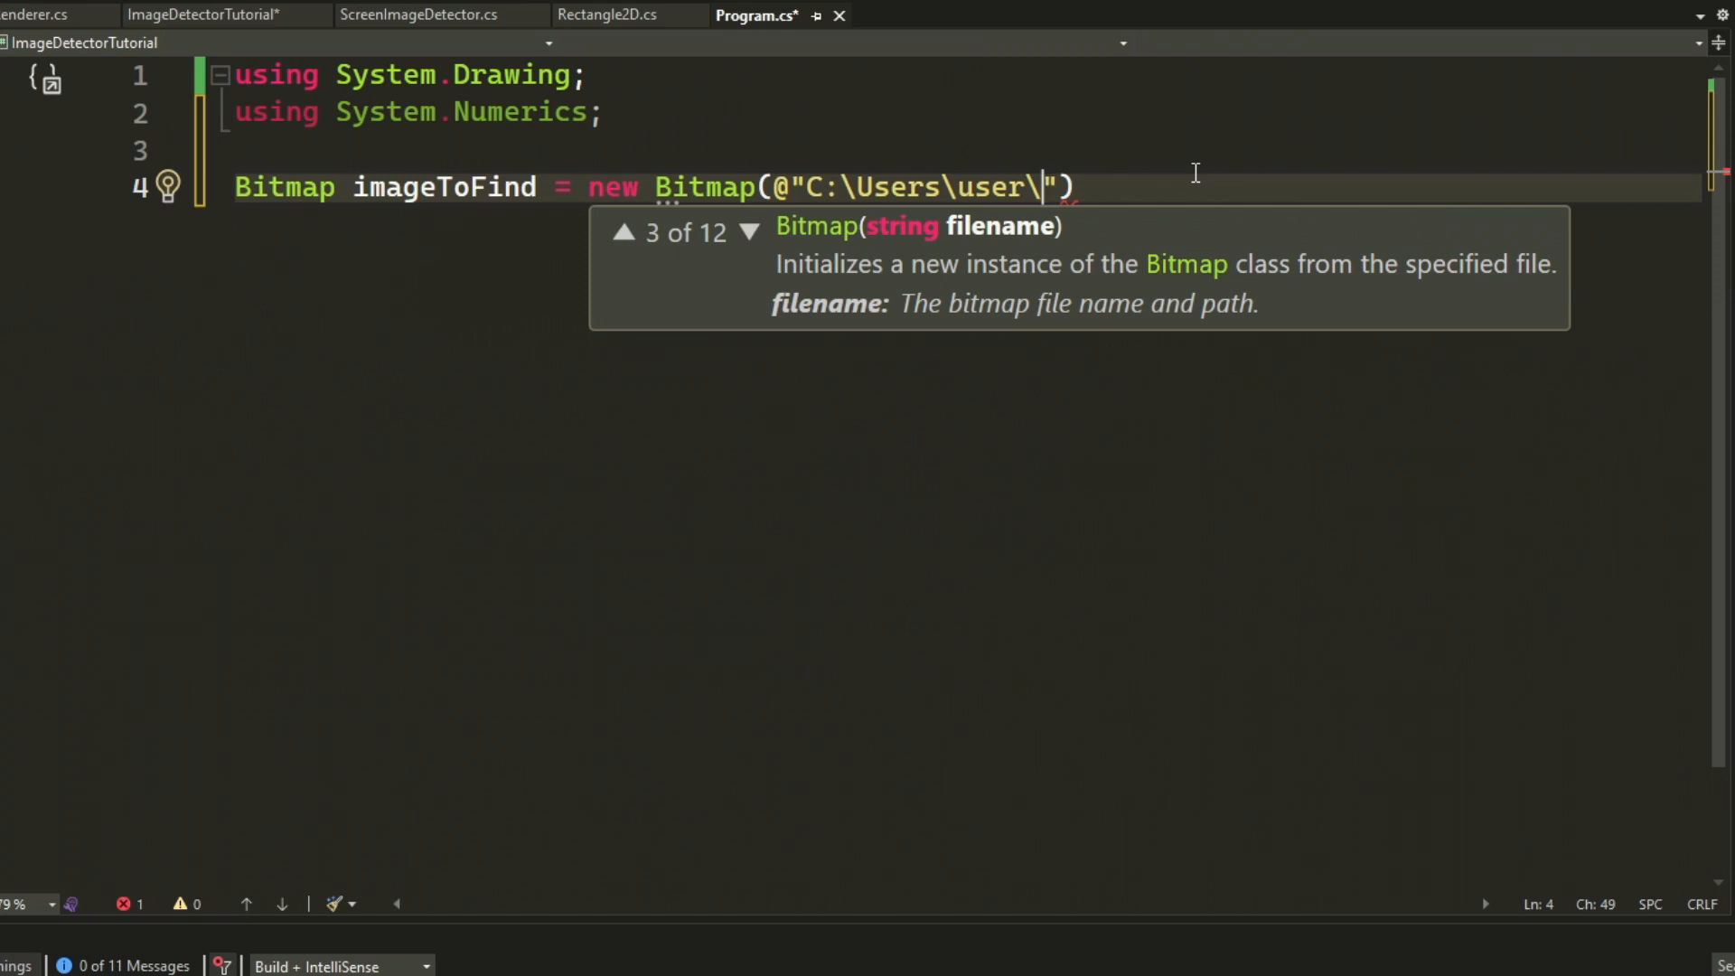
pyautogui.write('Desktop\\exampl')
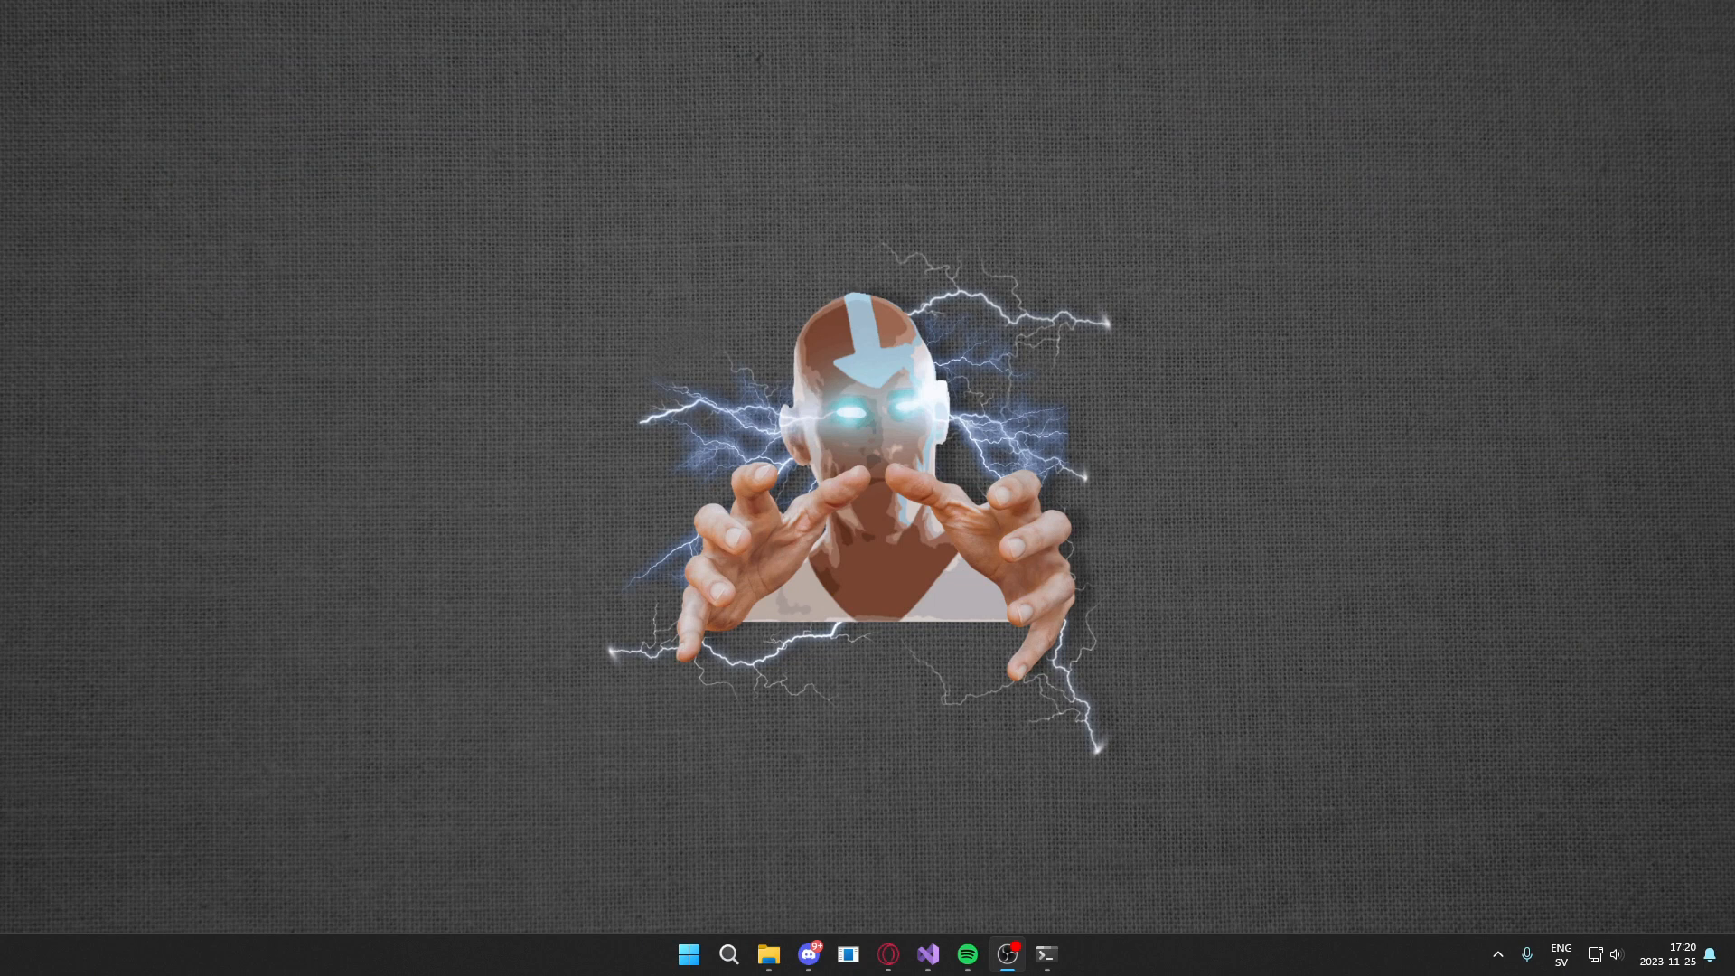
pyautogui.moveTo(815, 274)
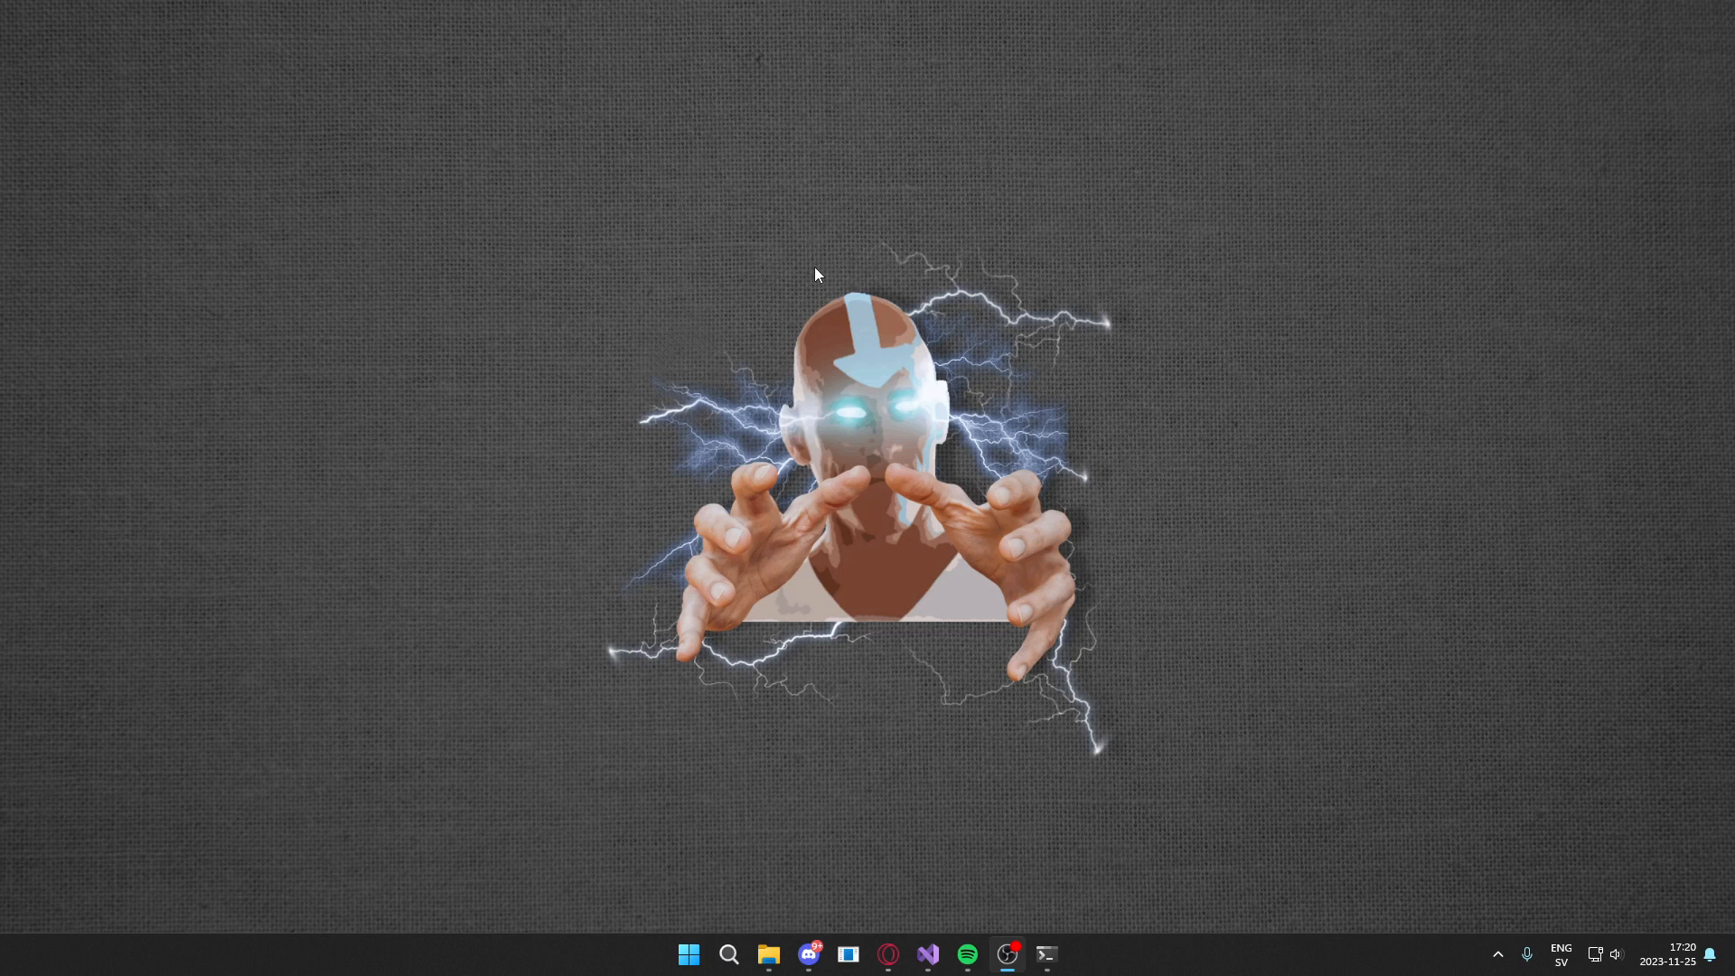
pyautogui.moveTo(664, 238)
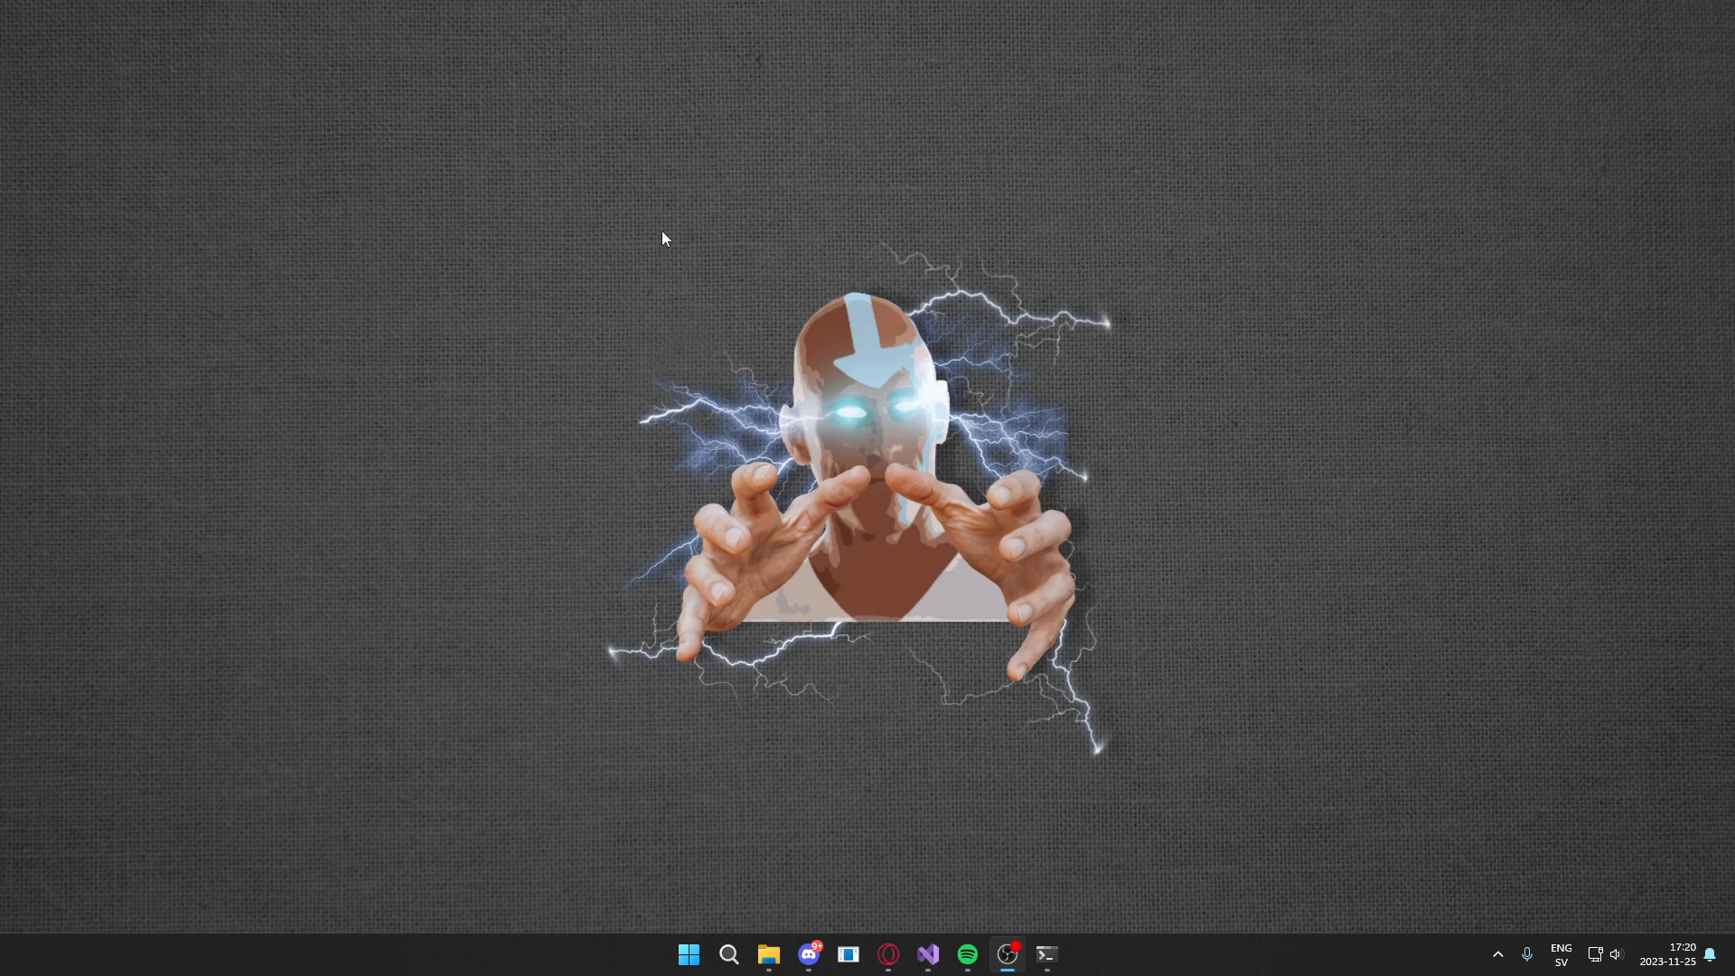
pyautogui.moveTo(861, 335)
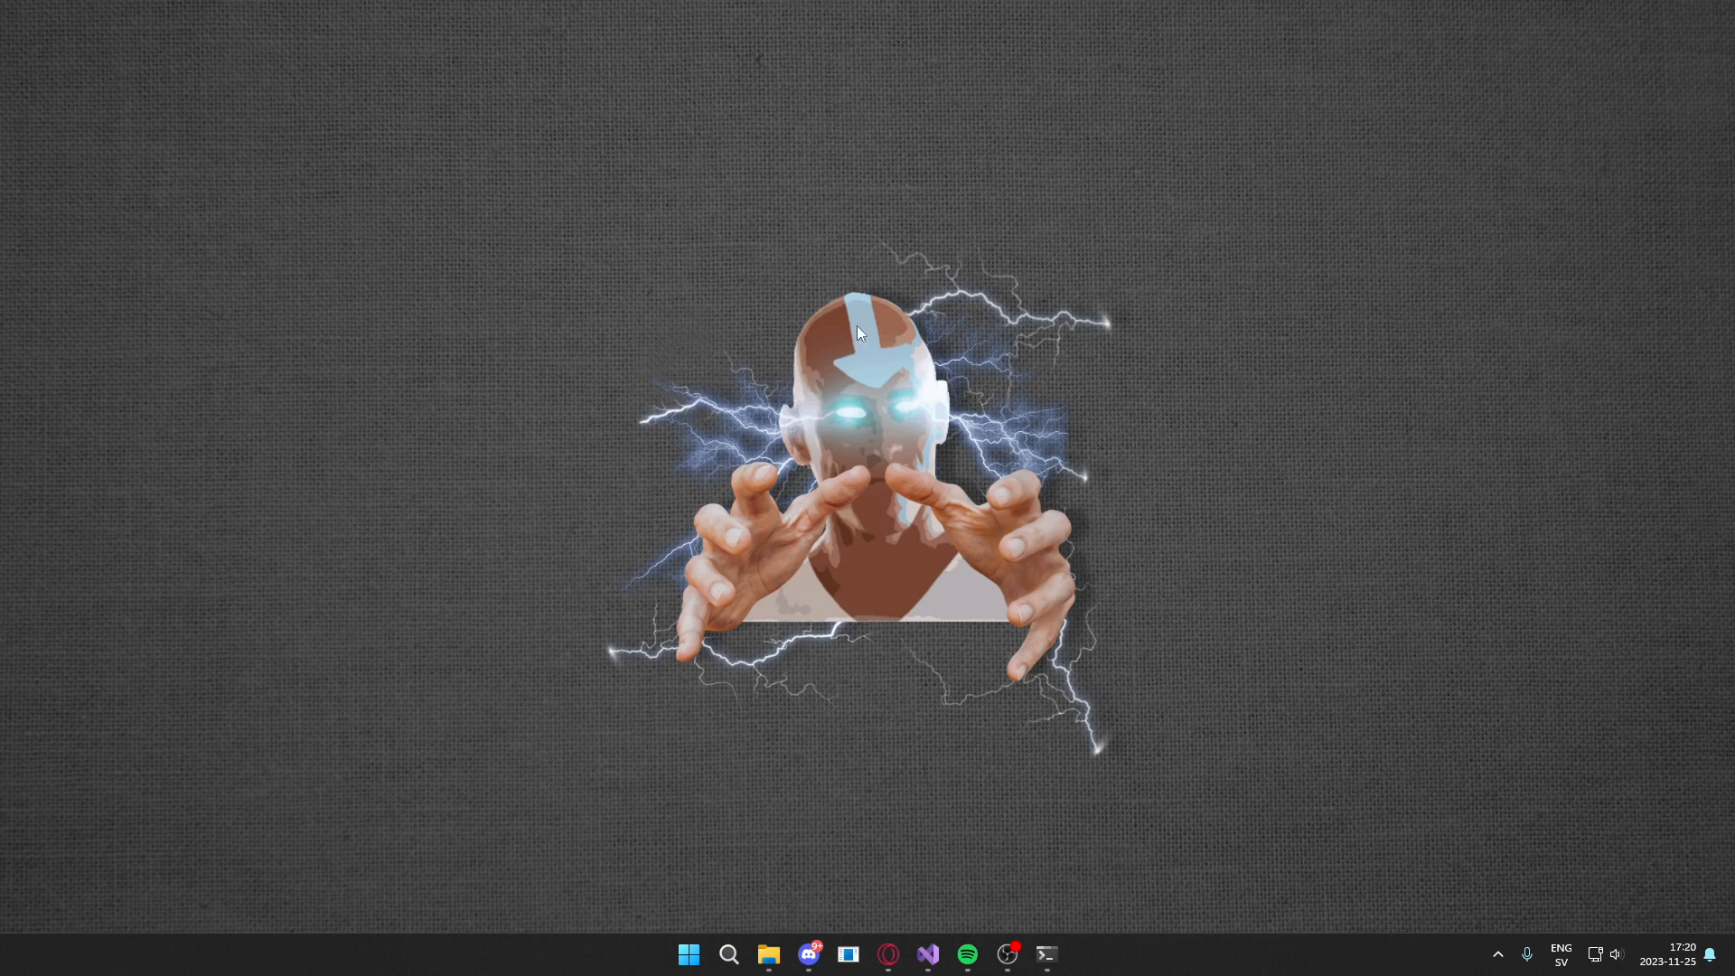
pyautogui.moveTo(833, 450)
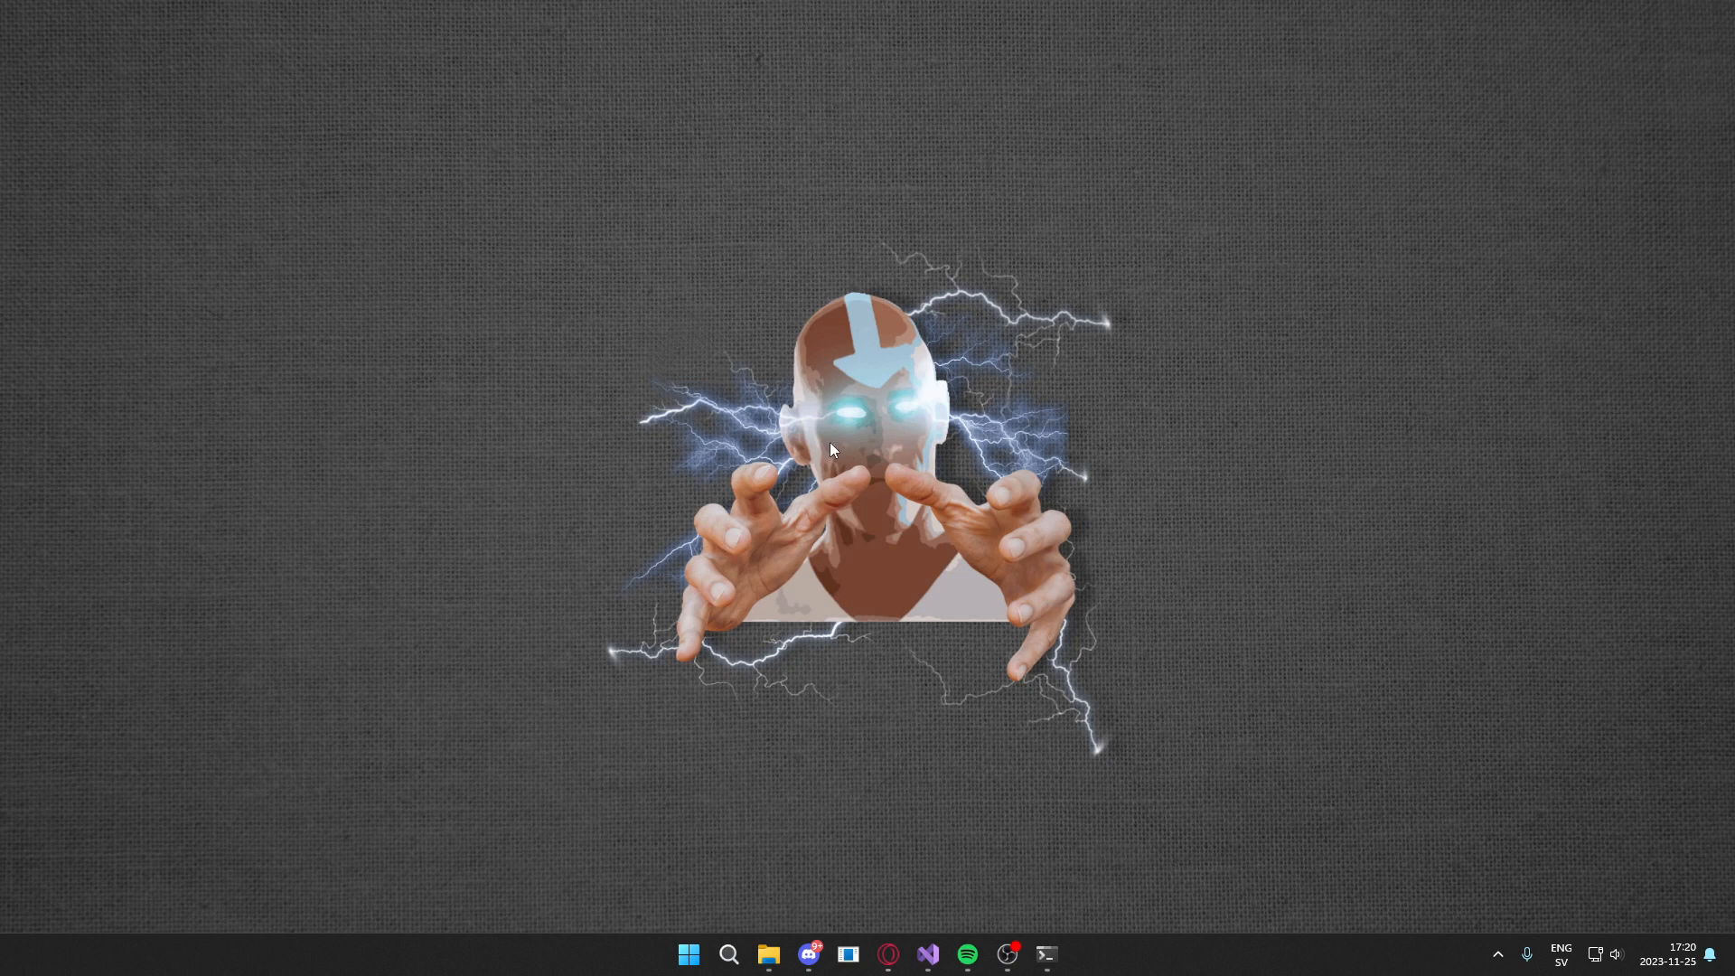
pyautogui.moveTo(784, 409)
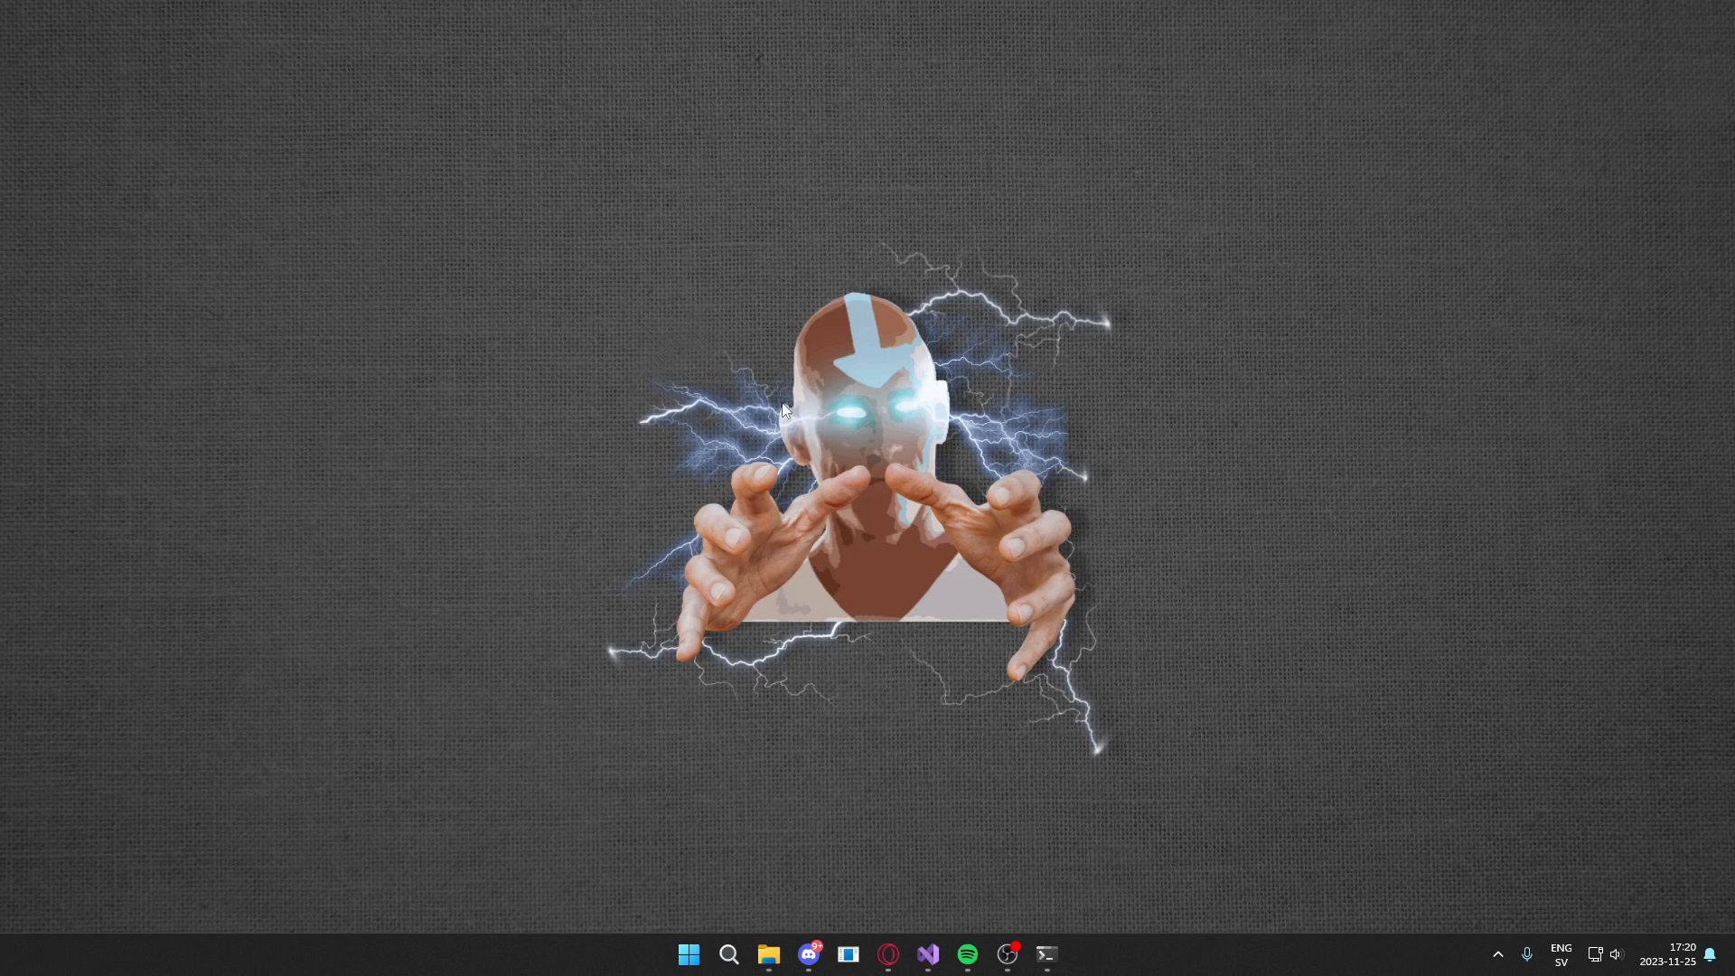
pyautogui.moveTo(783, 412)
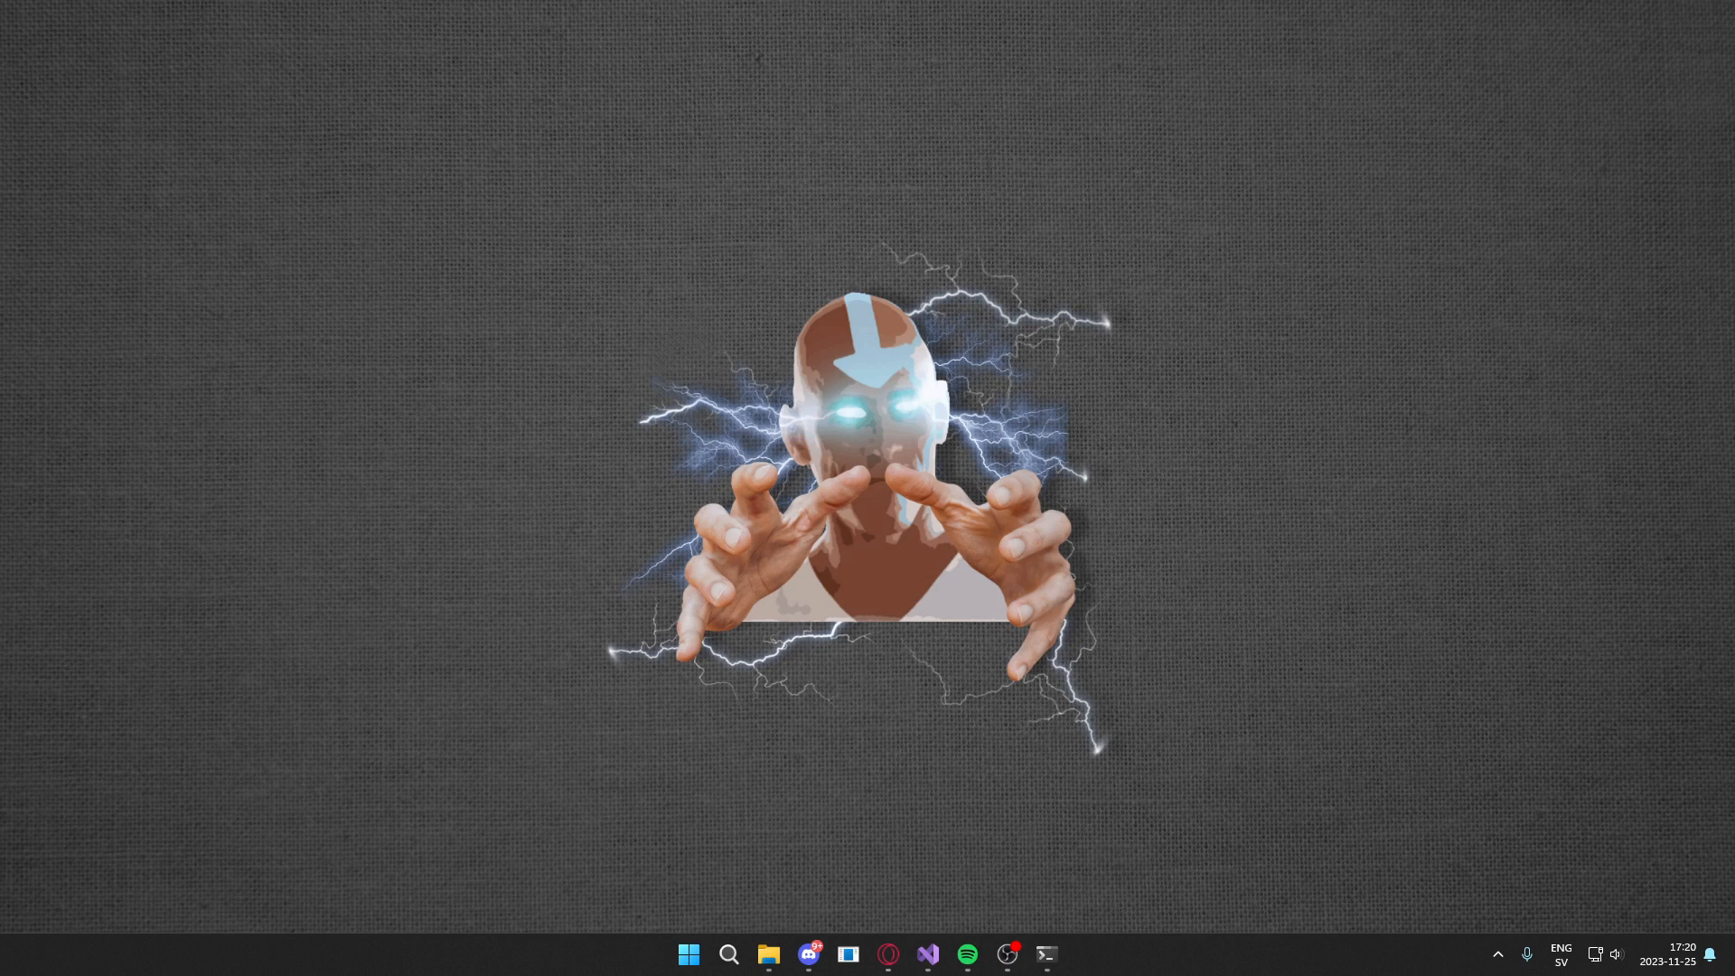
pyautogui.moveTo(962, 400)
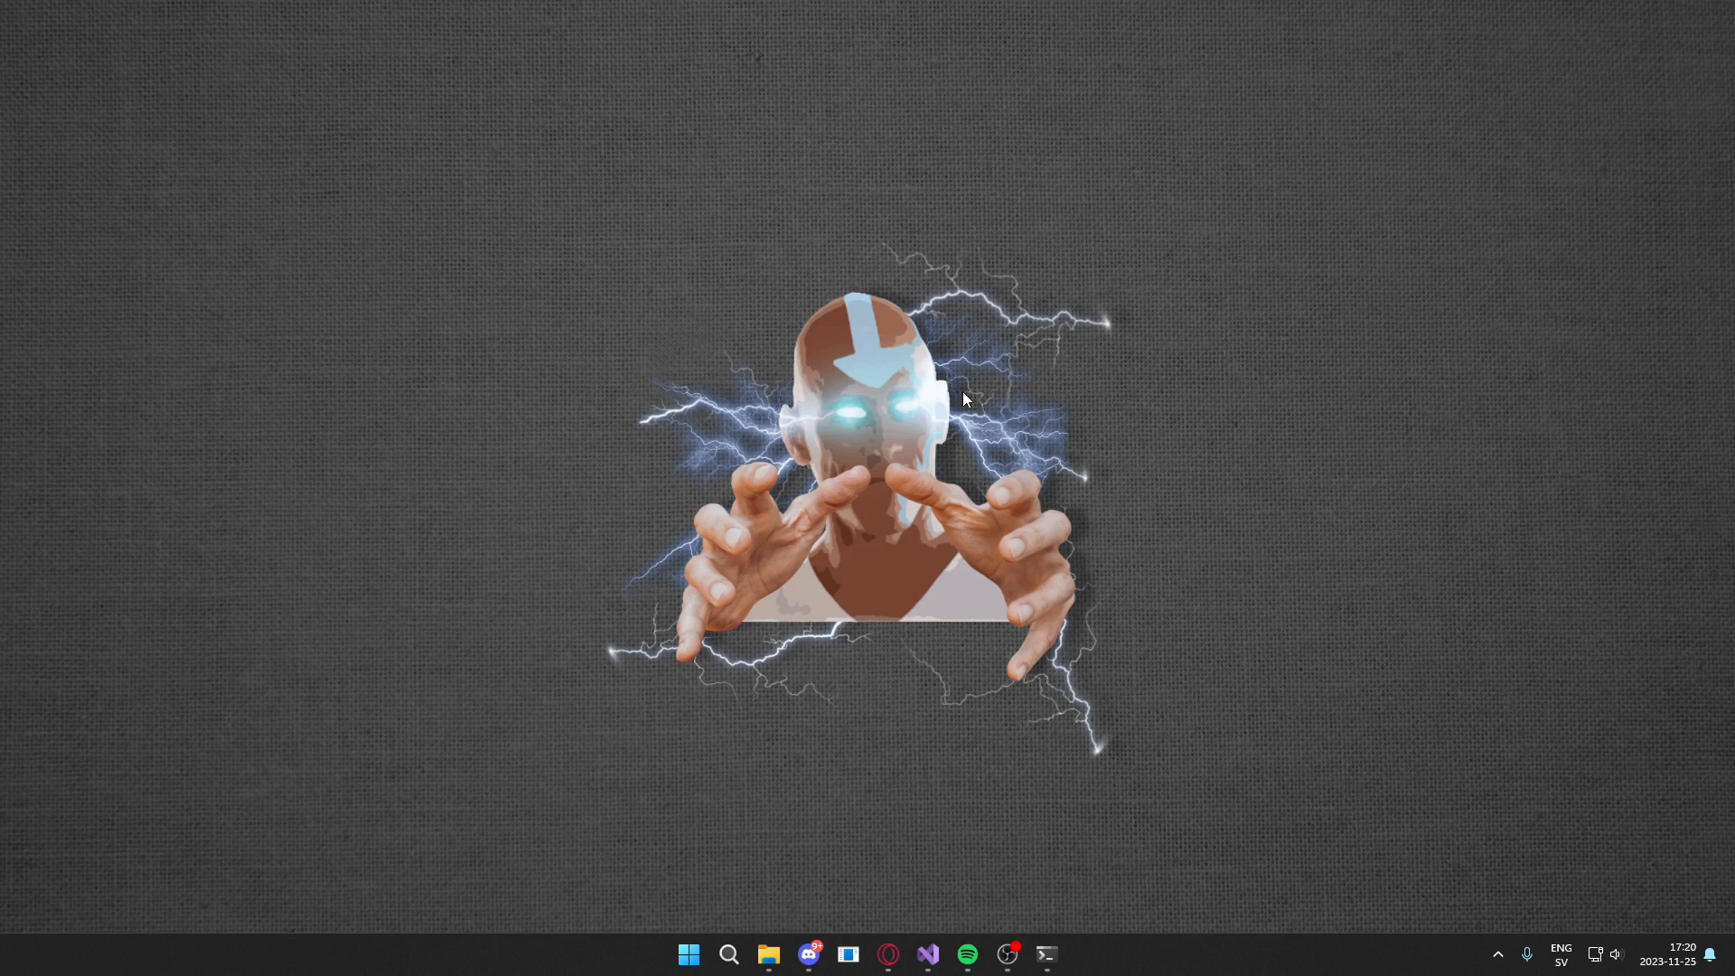
# - Snip a rectangle around the wallpaper figure's head with Win+Shift+S and save it
pyautogui.press('Win+Shift+s')
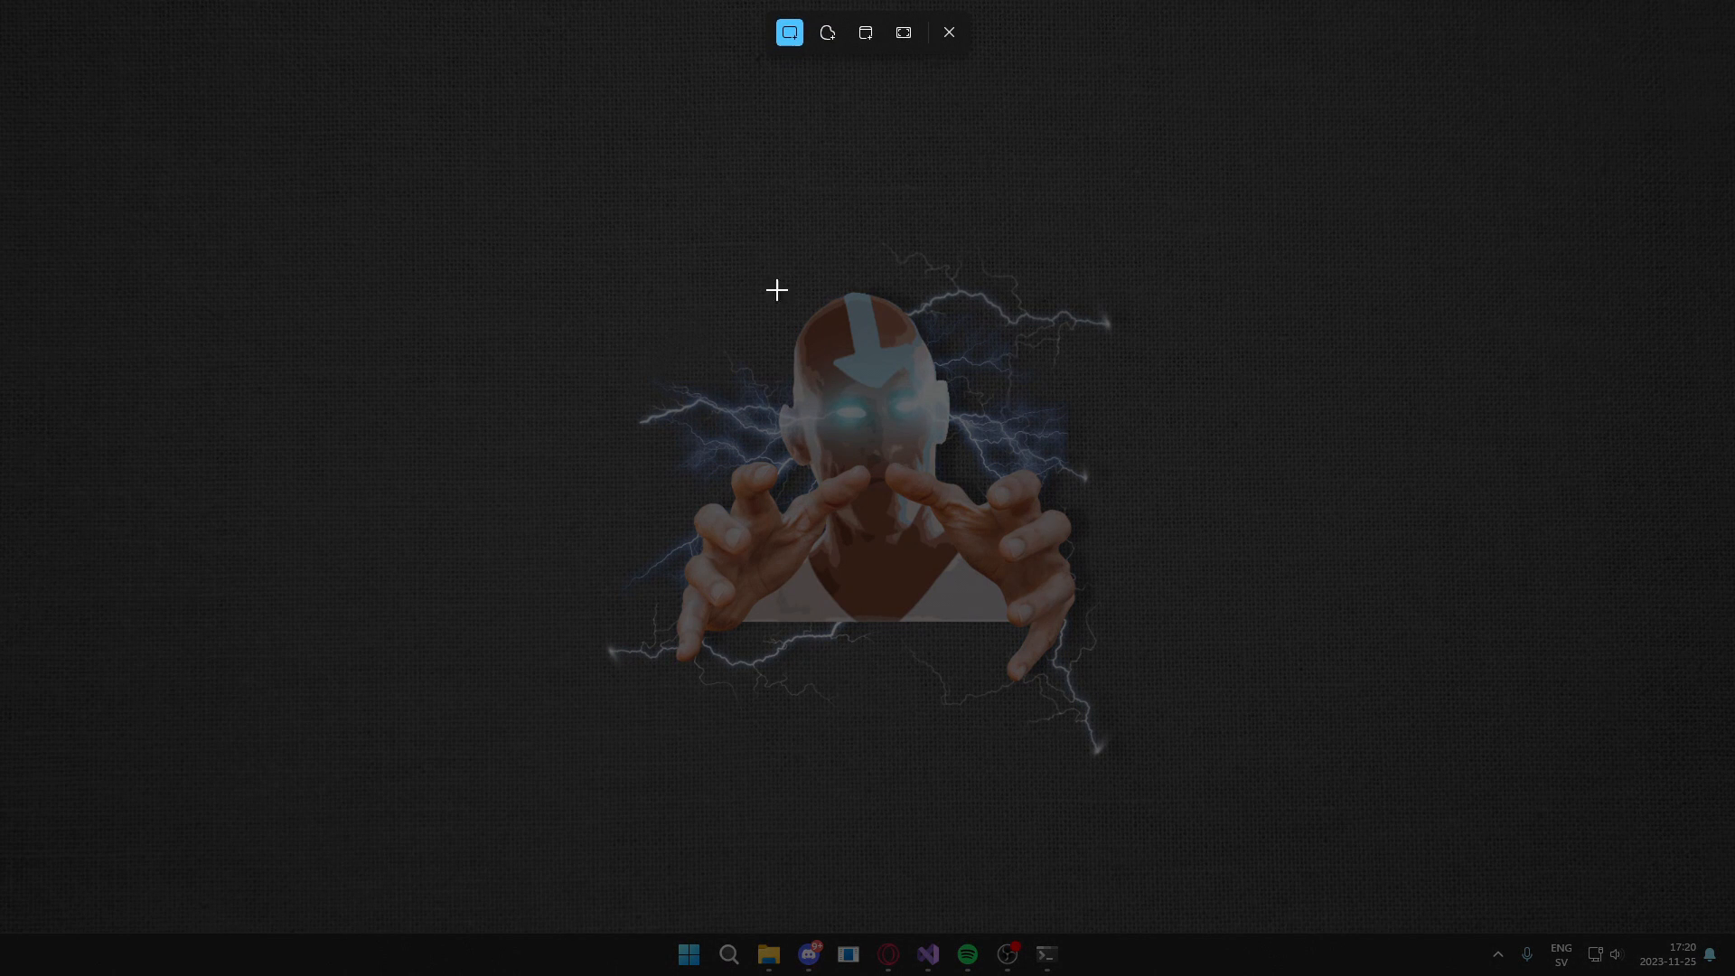
pyautogui.moveTo(866, 384)
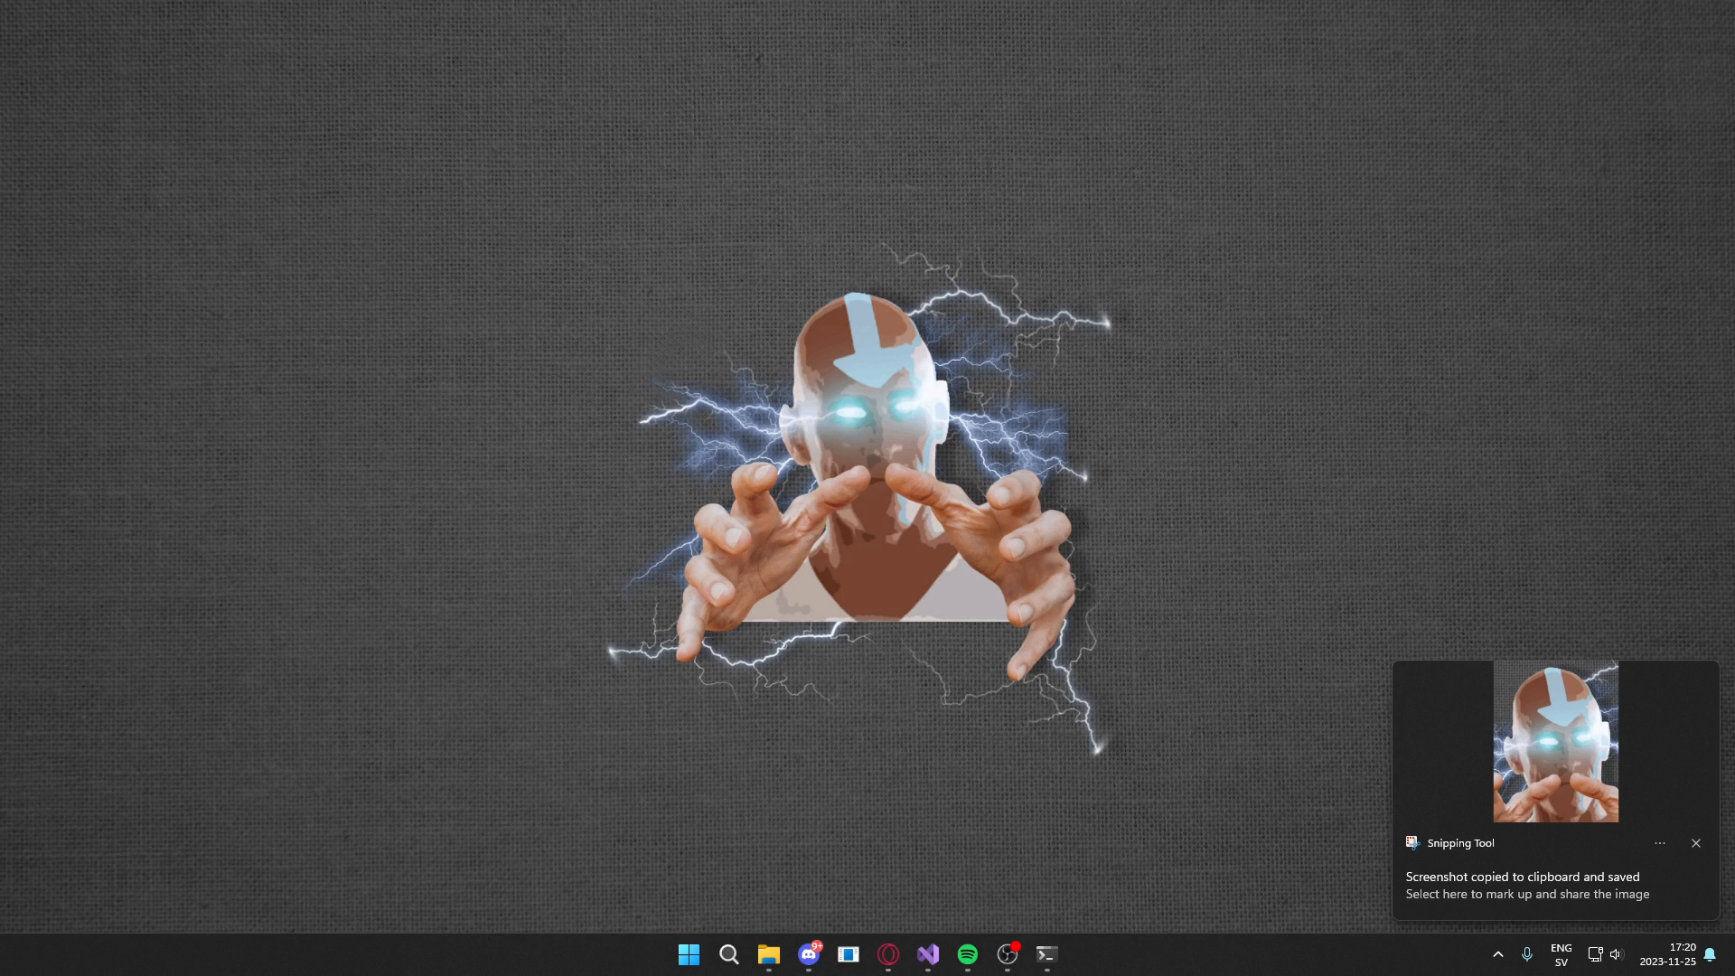
pyautogui.moveTo(1603, 584)
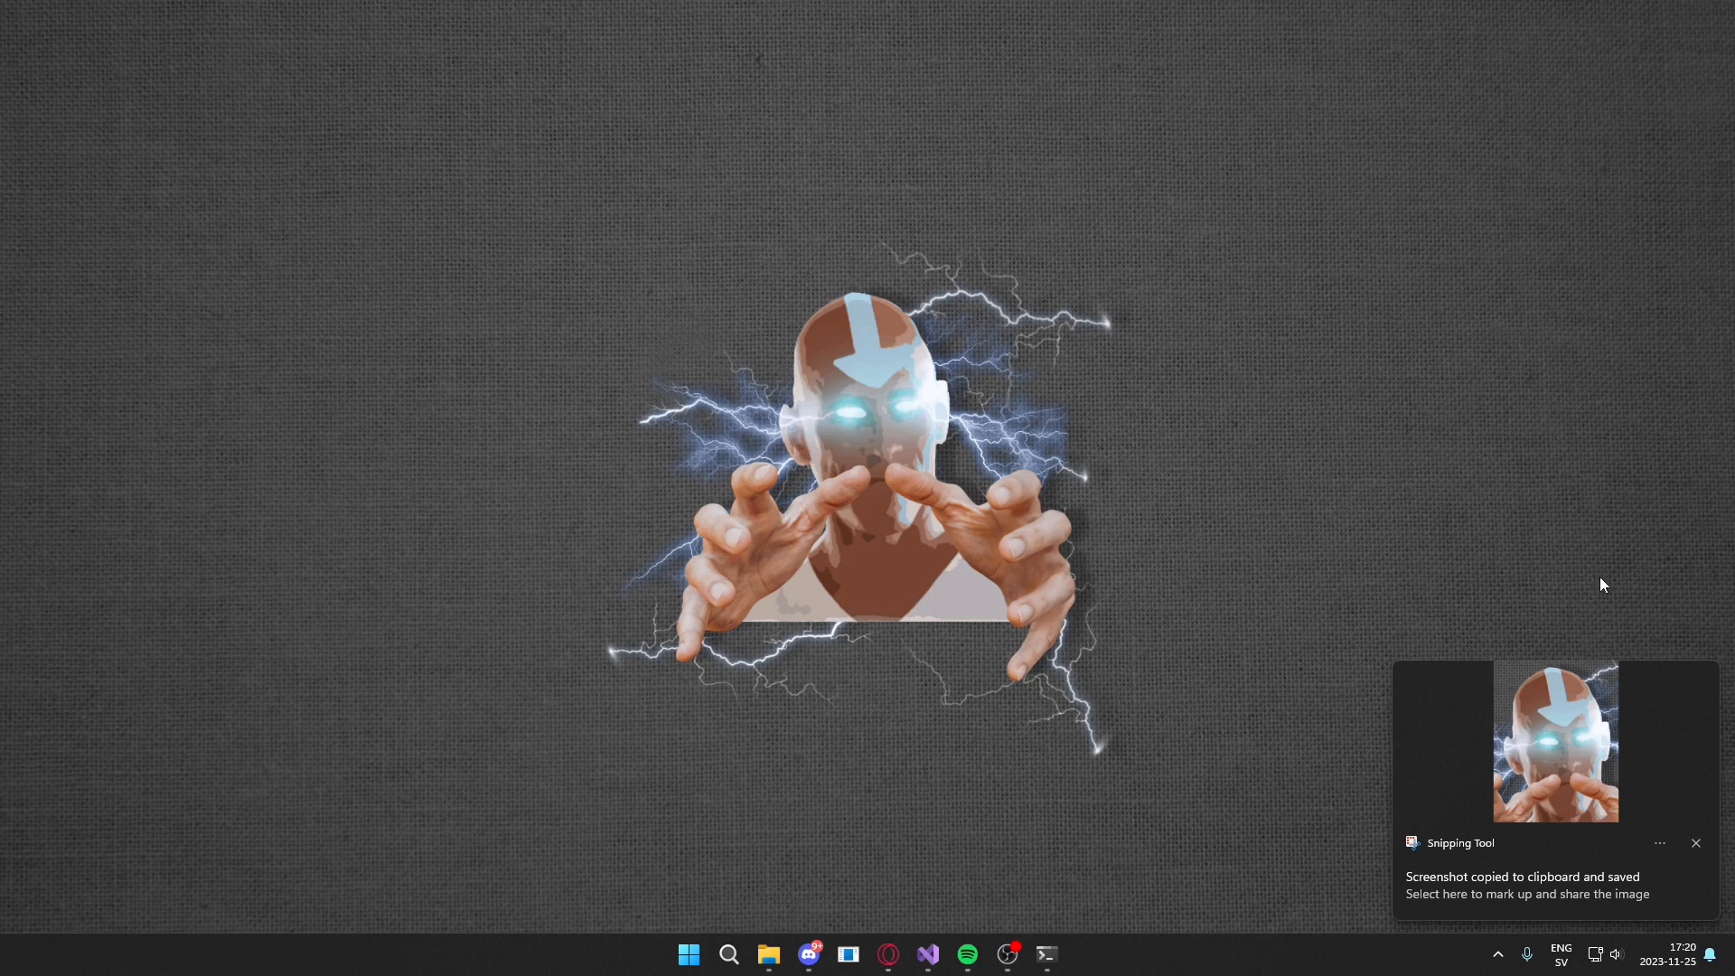
pyautogui.click(1527, 885)
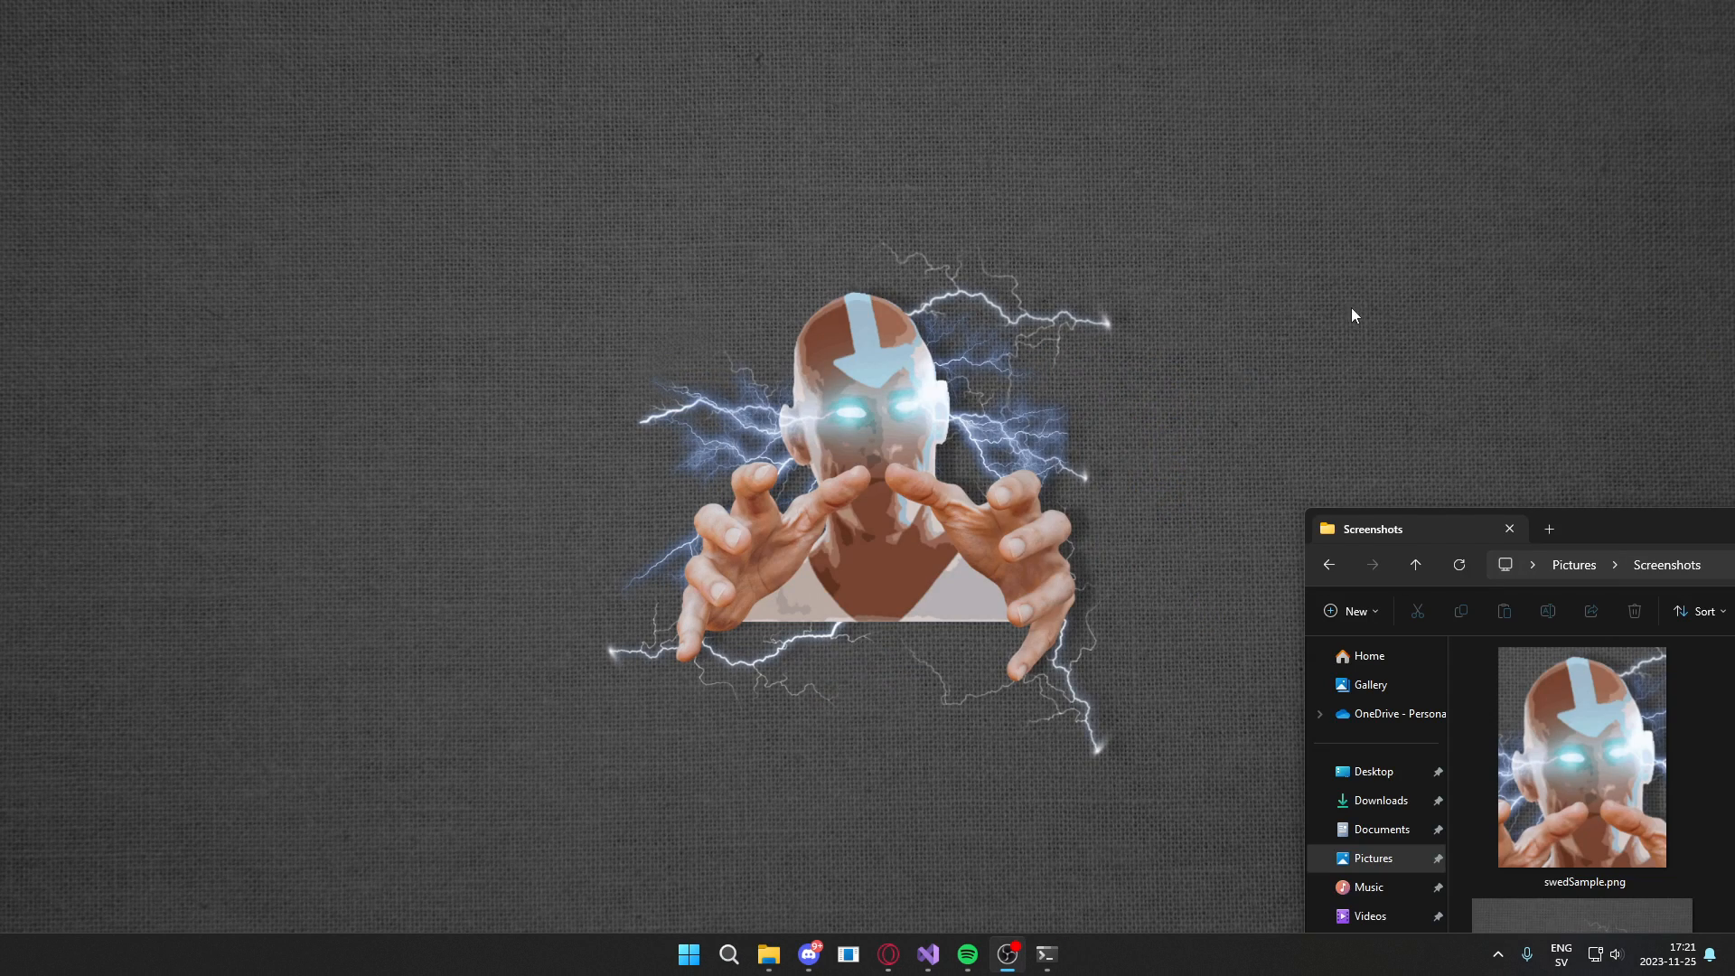
pyautogui.moveTo(1485, 356)
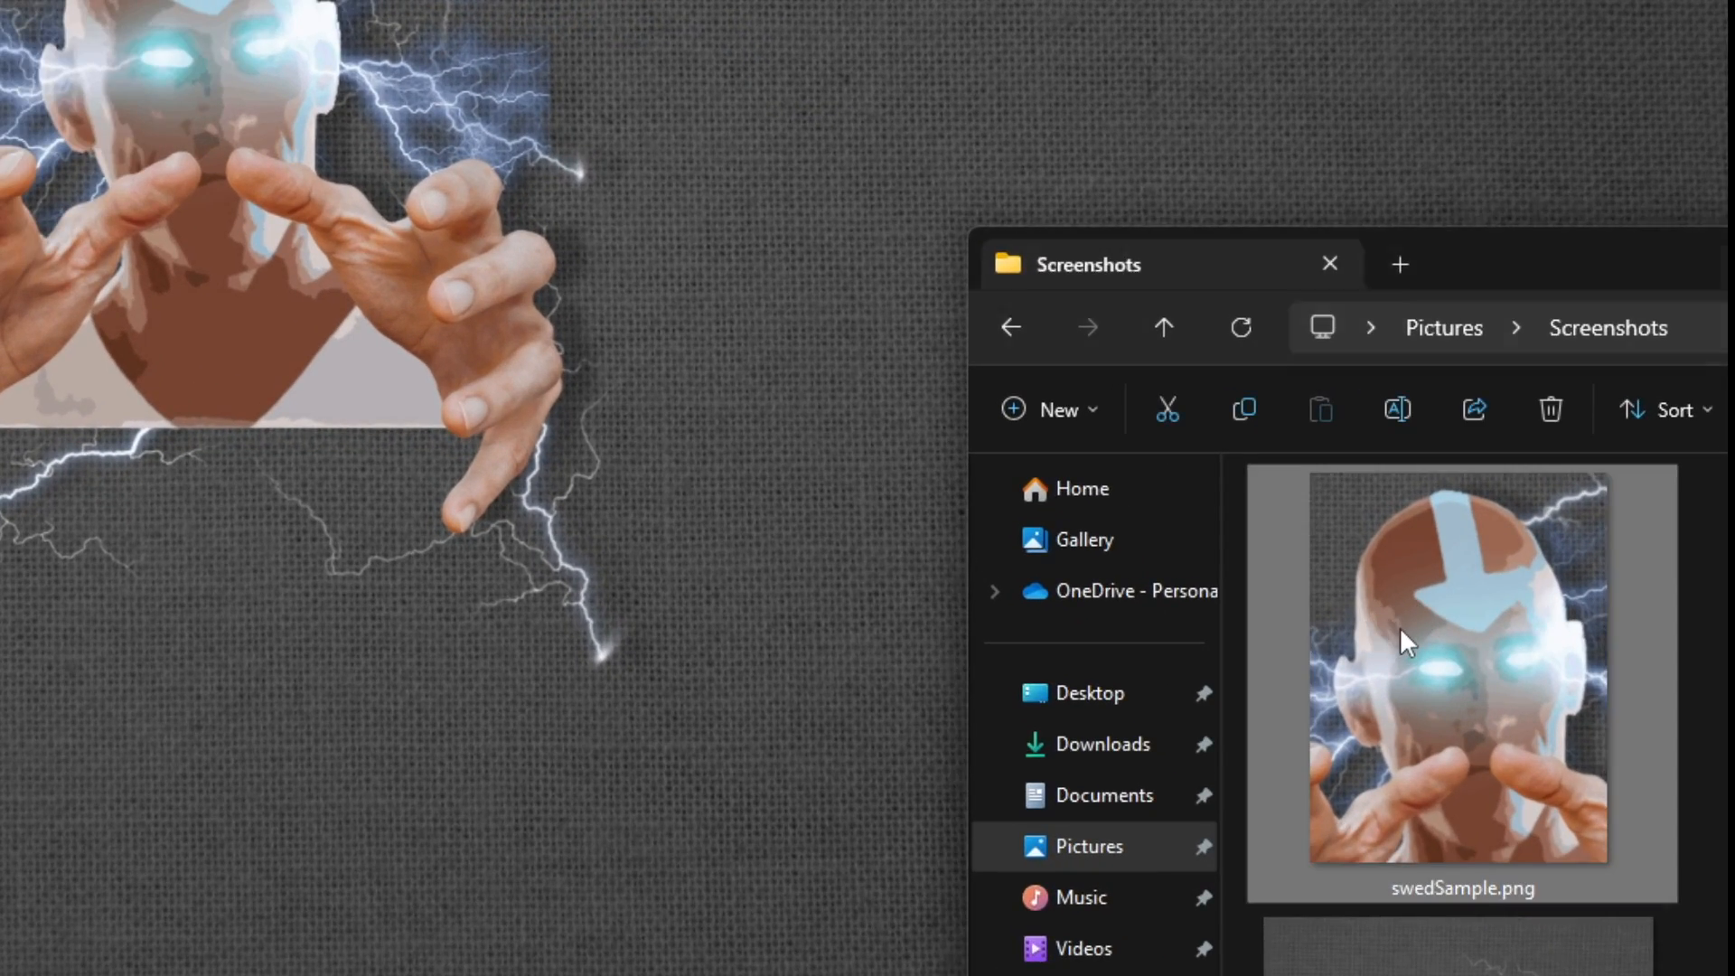
pyautogui.moveTo(1418, 572)
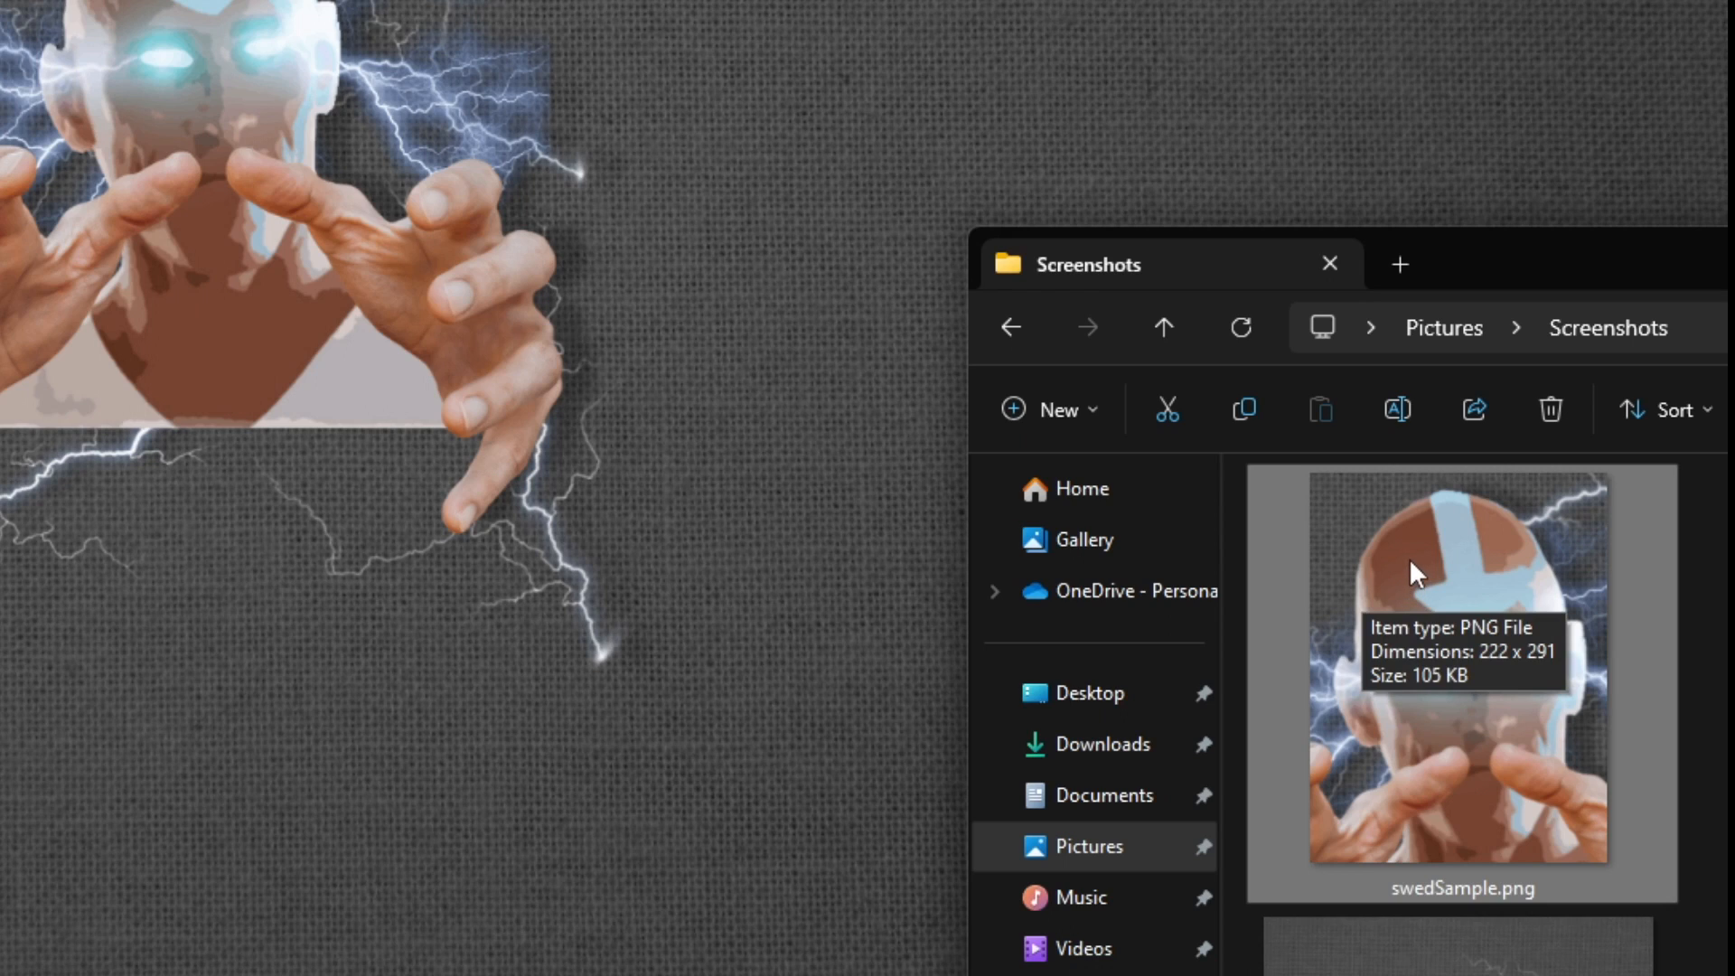
# - Inspect swedSample.png (222 × 291 PNG, 105 KB) in Screenshots and open its context menu
pyautogui.rightClick(1420, 572)
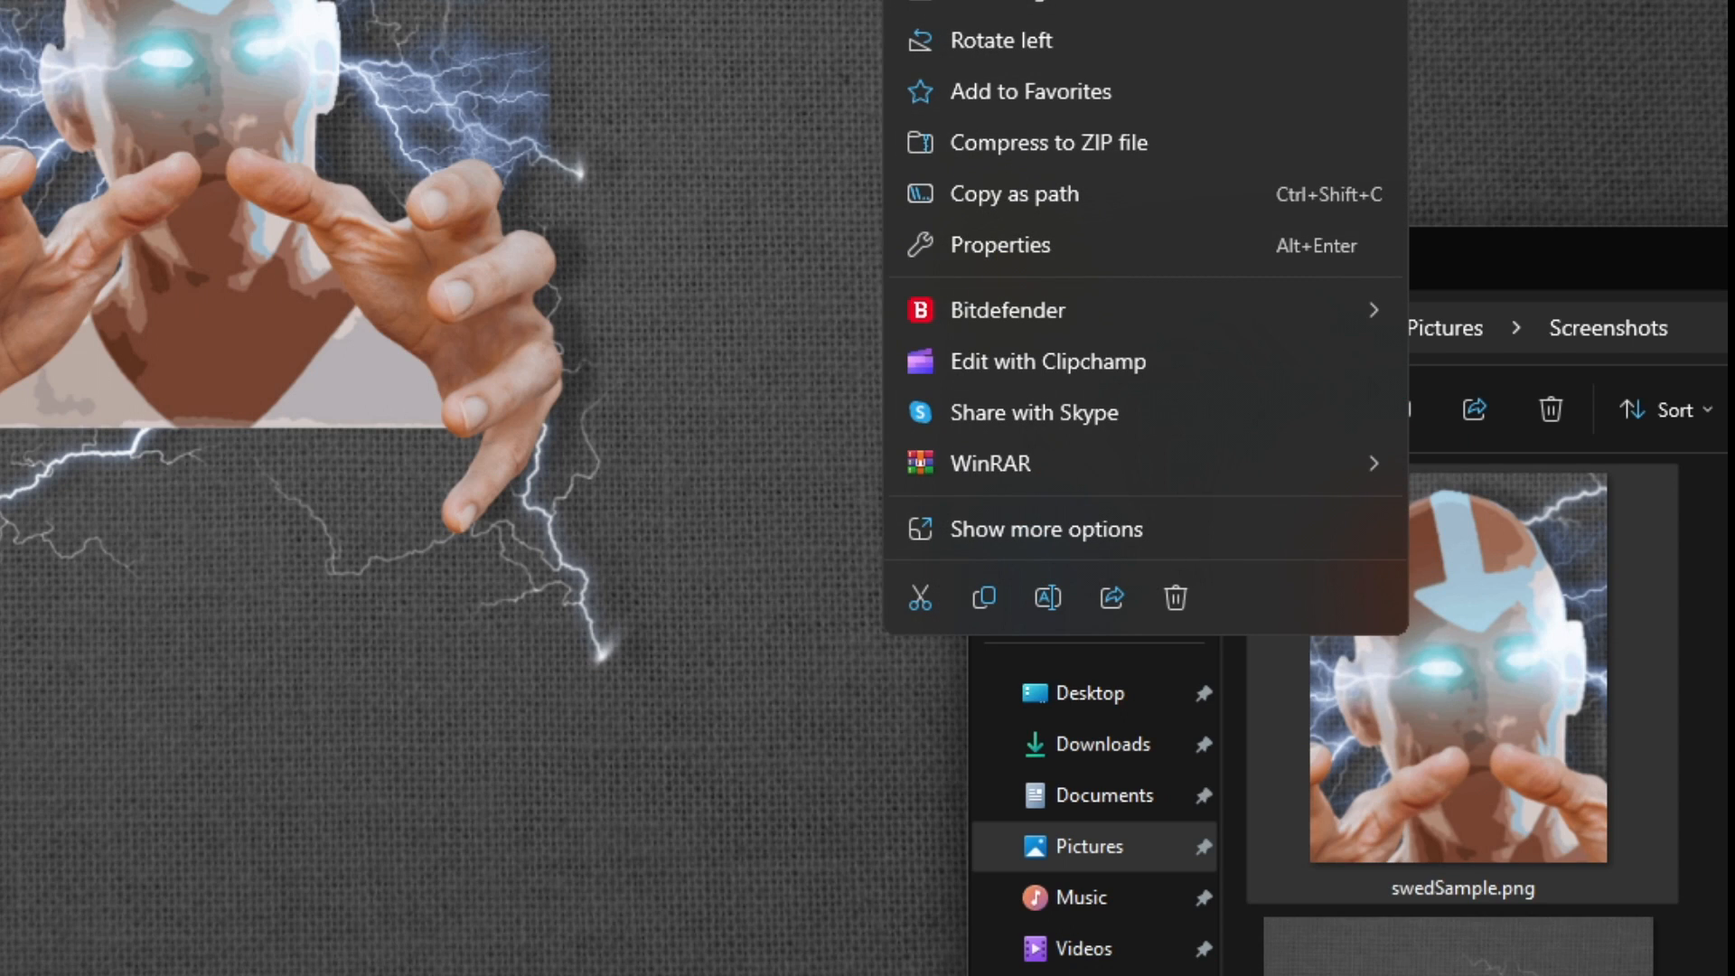
pyautogui.moveTo(1001, 40)
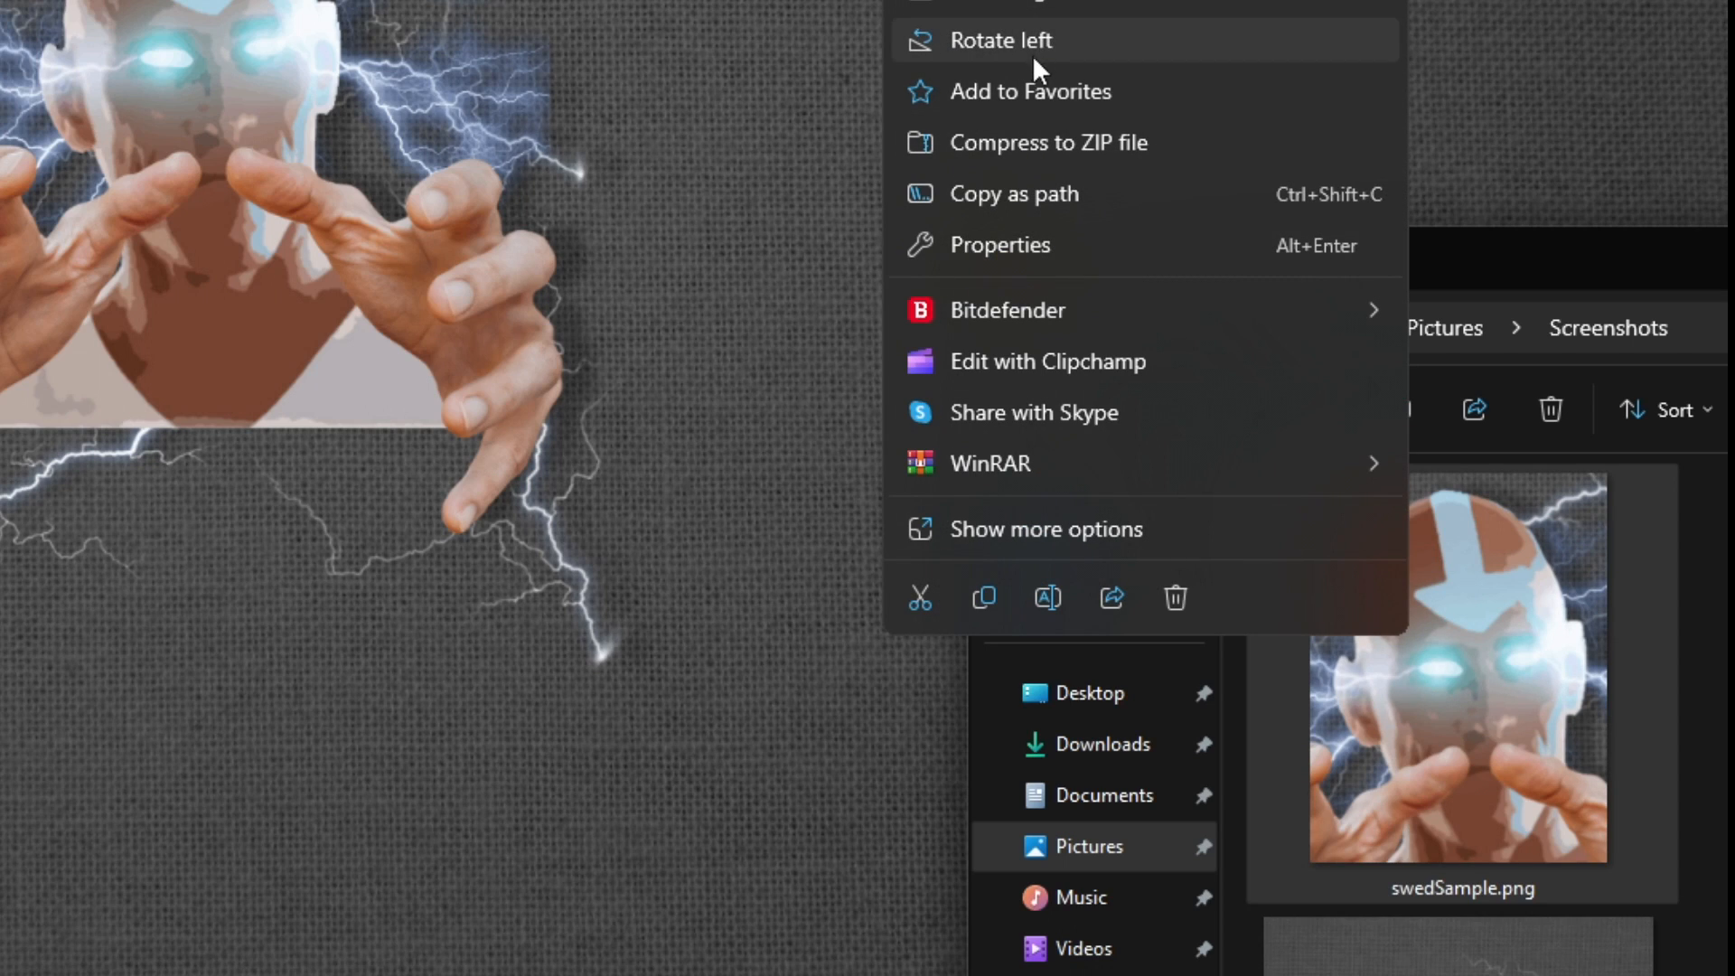
pyautogui.moveTo(1014, 194)
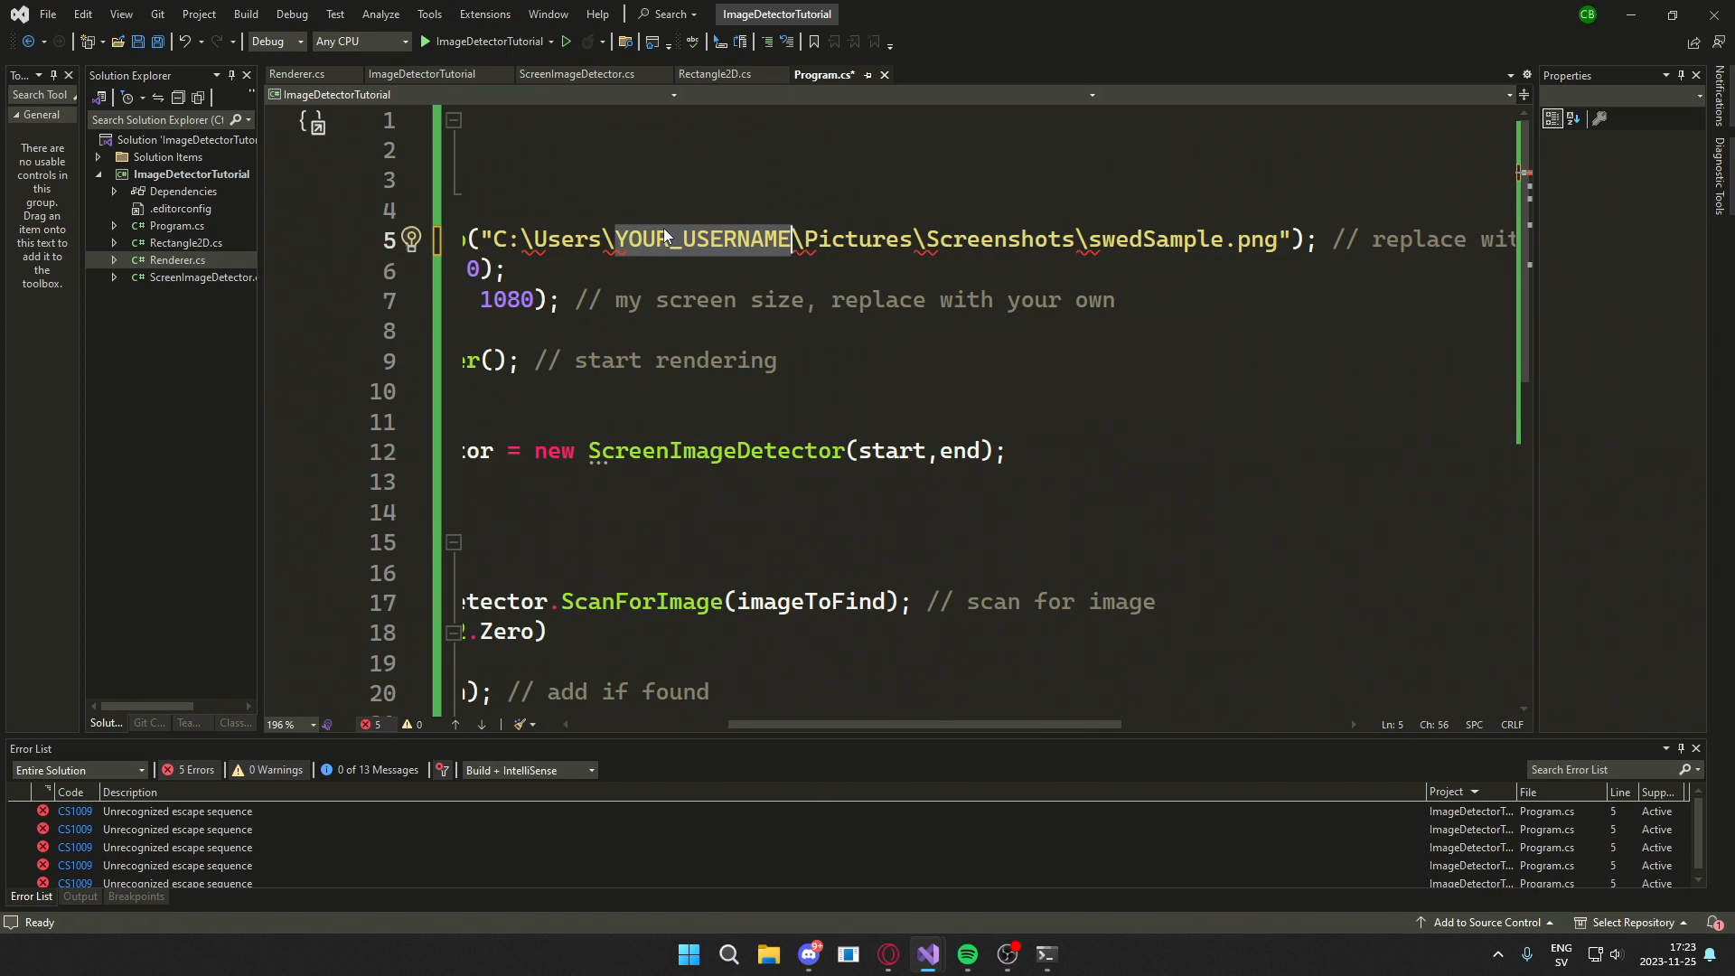
pyautogui.moveTo(791, 238)
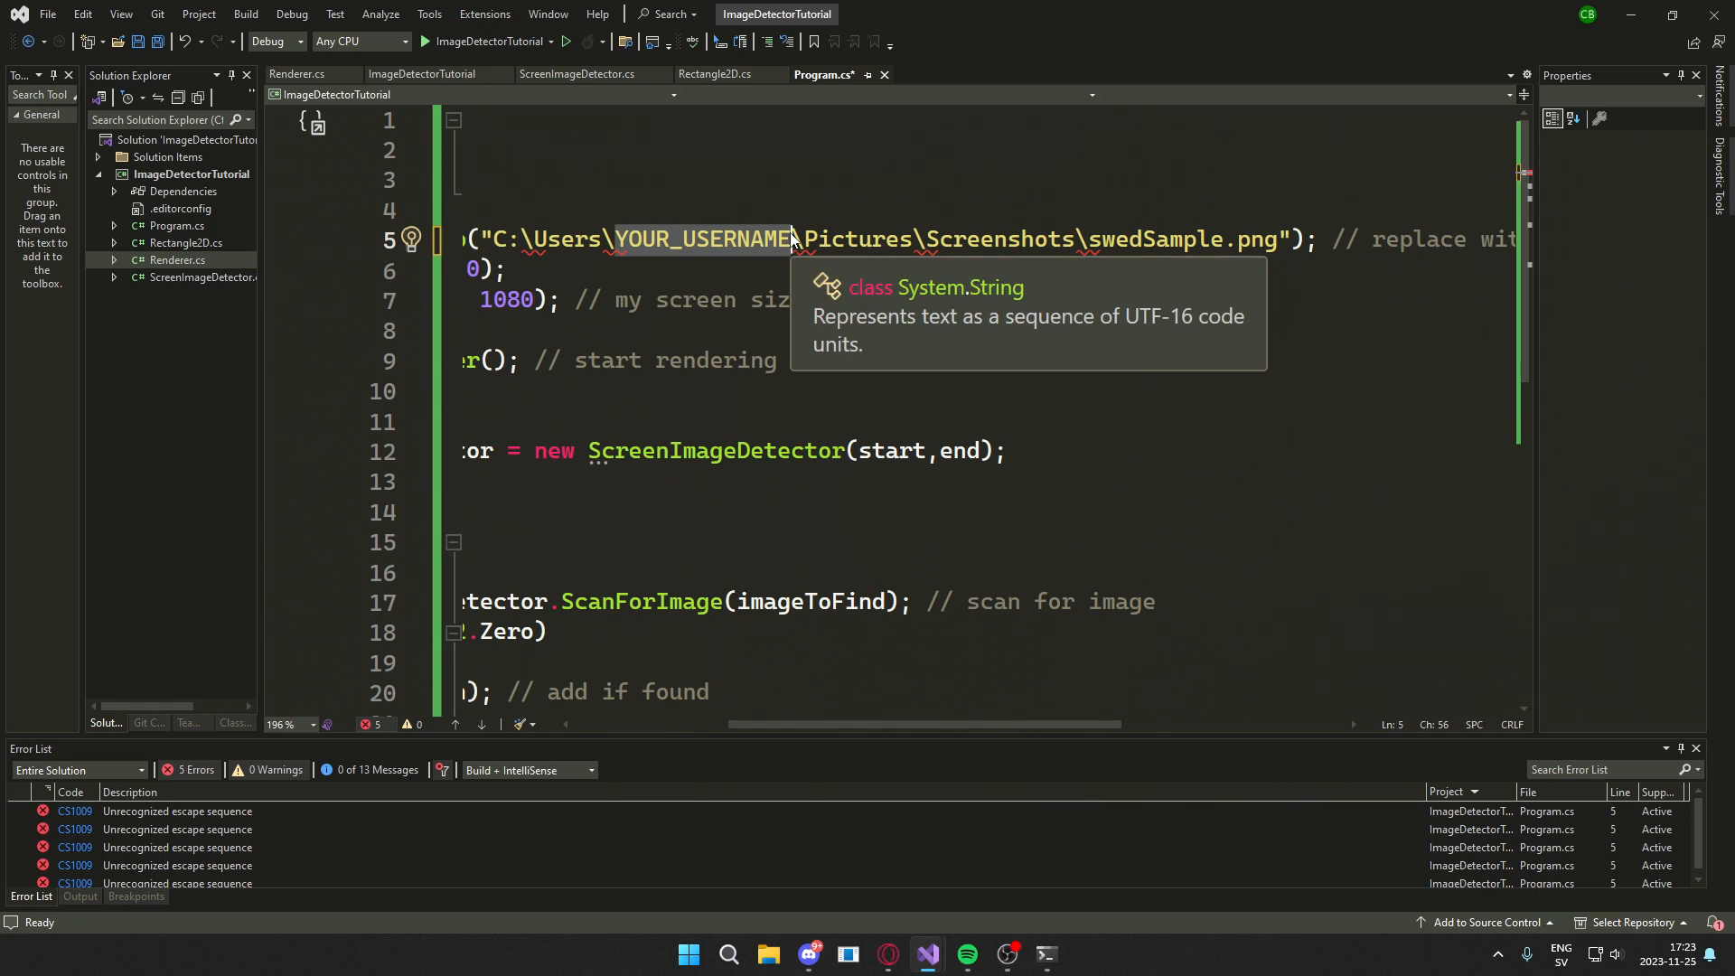
pyautogui.moveTo(482, 238)
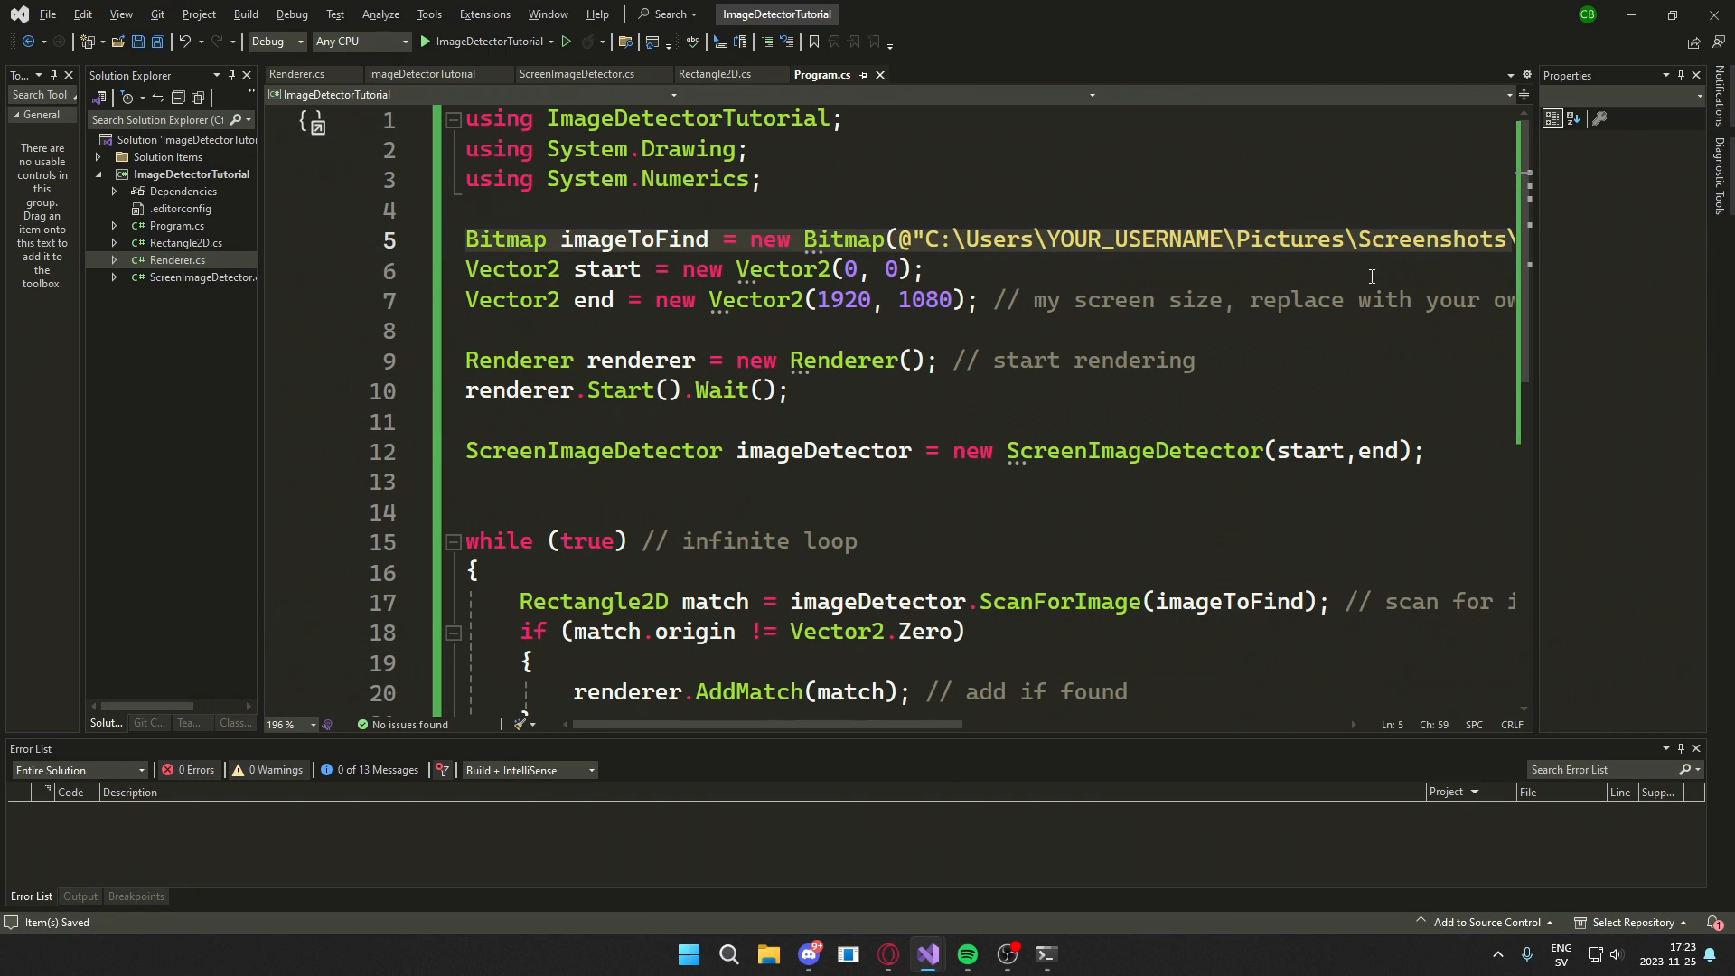
# - Settle imageToFind on the verbatim Desktop\example2.png path and begin a Vector declaration
pyautogui.write('Vec')
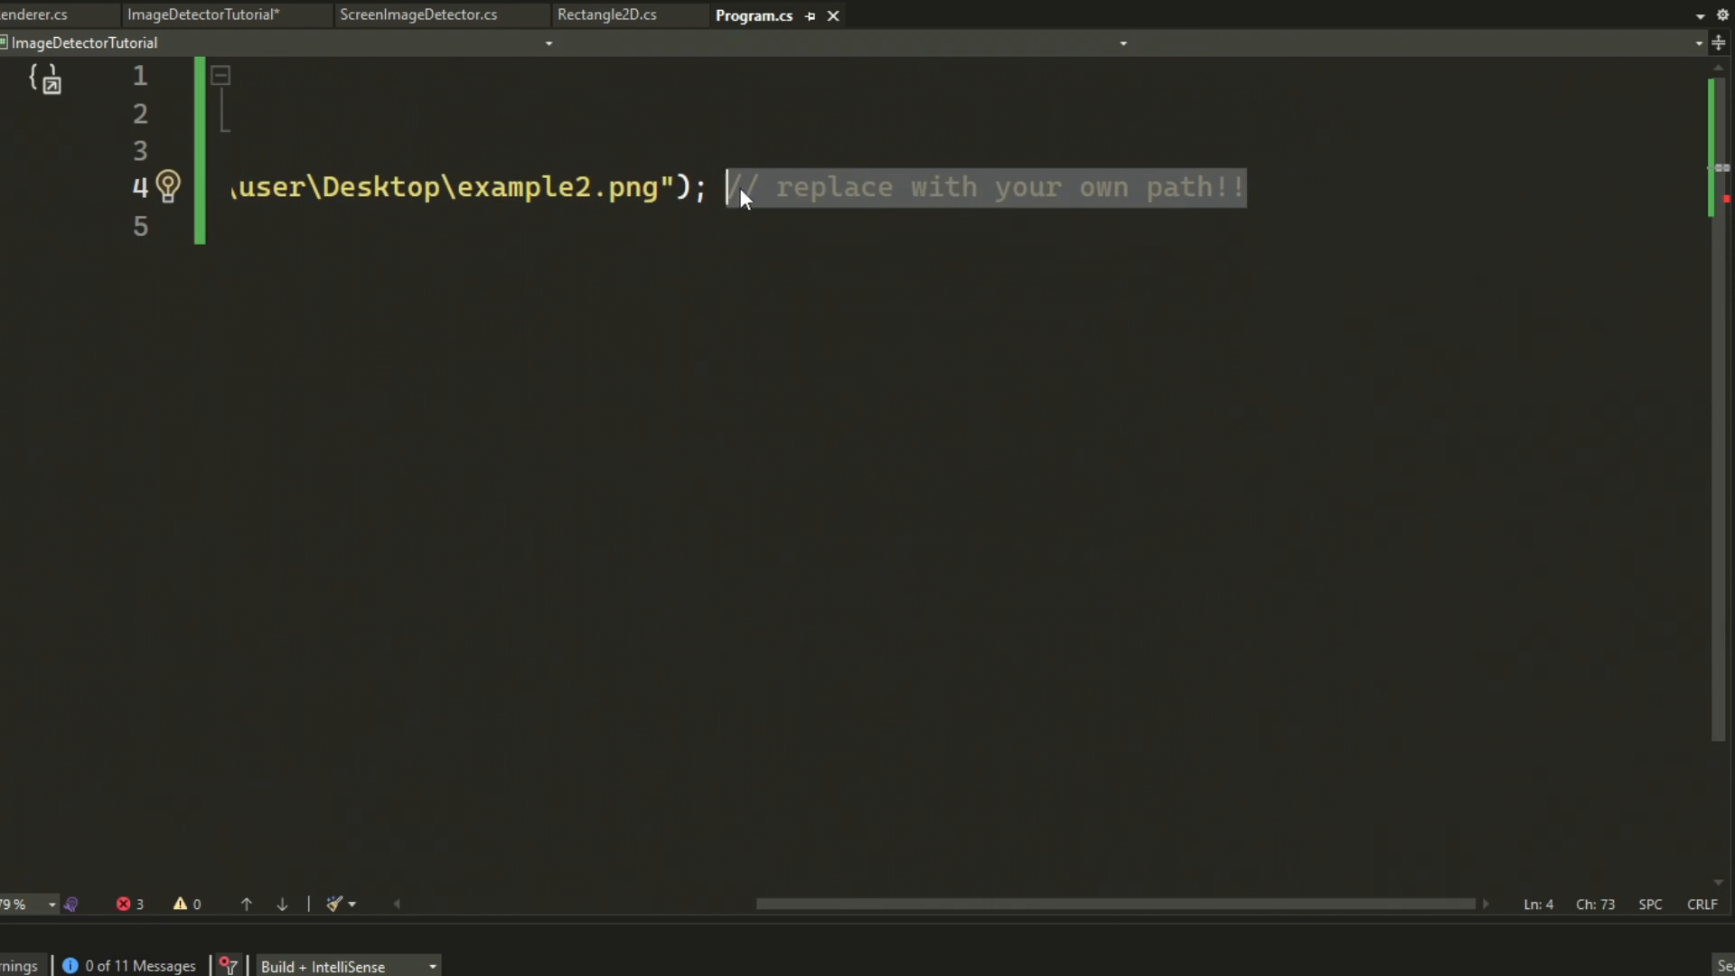
# - Declare Vector2 start at 0,0 and end at 1920x1080, commented as screen size to replace
pyautogui.write('Vector')
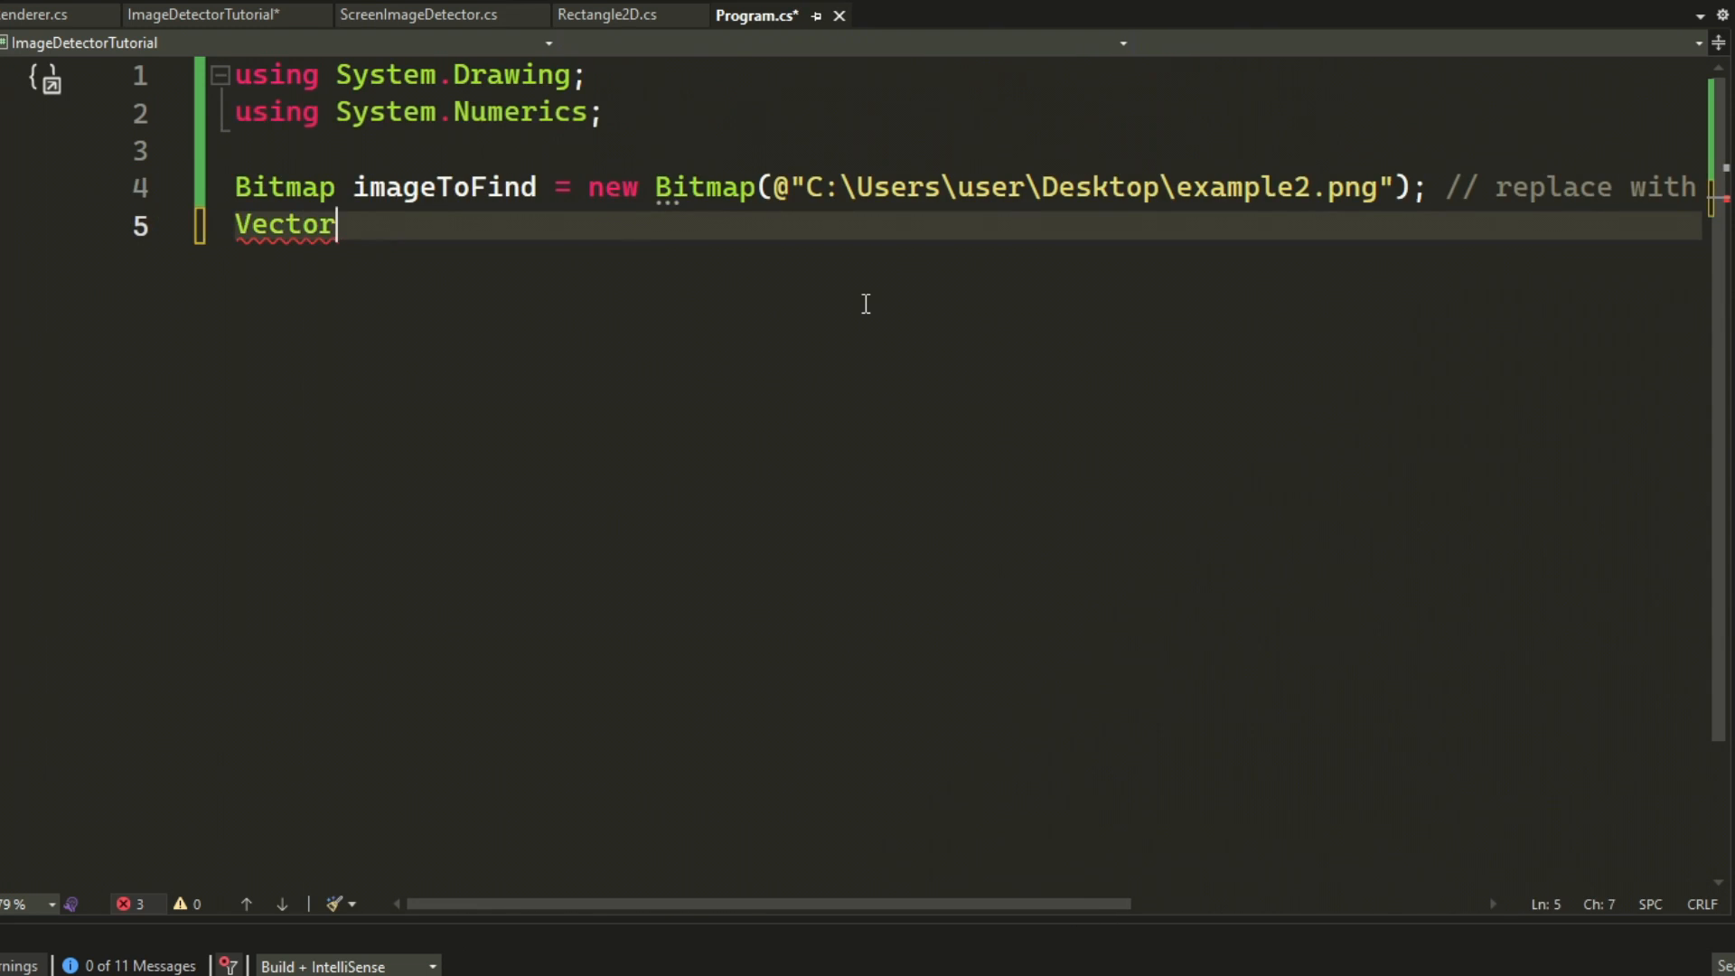
pyautogui.write('2 start = new Vector2(0, 0);')
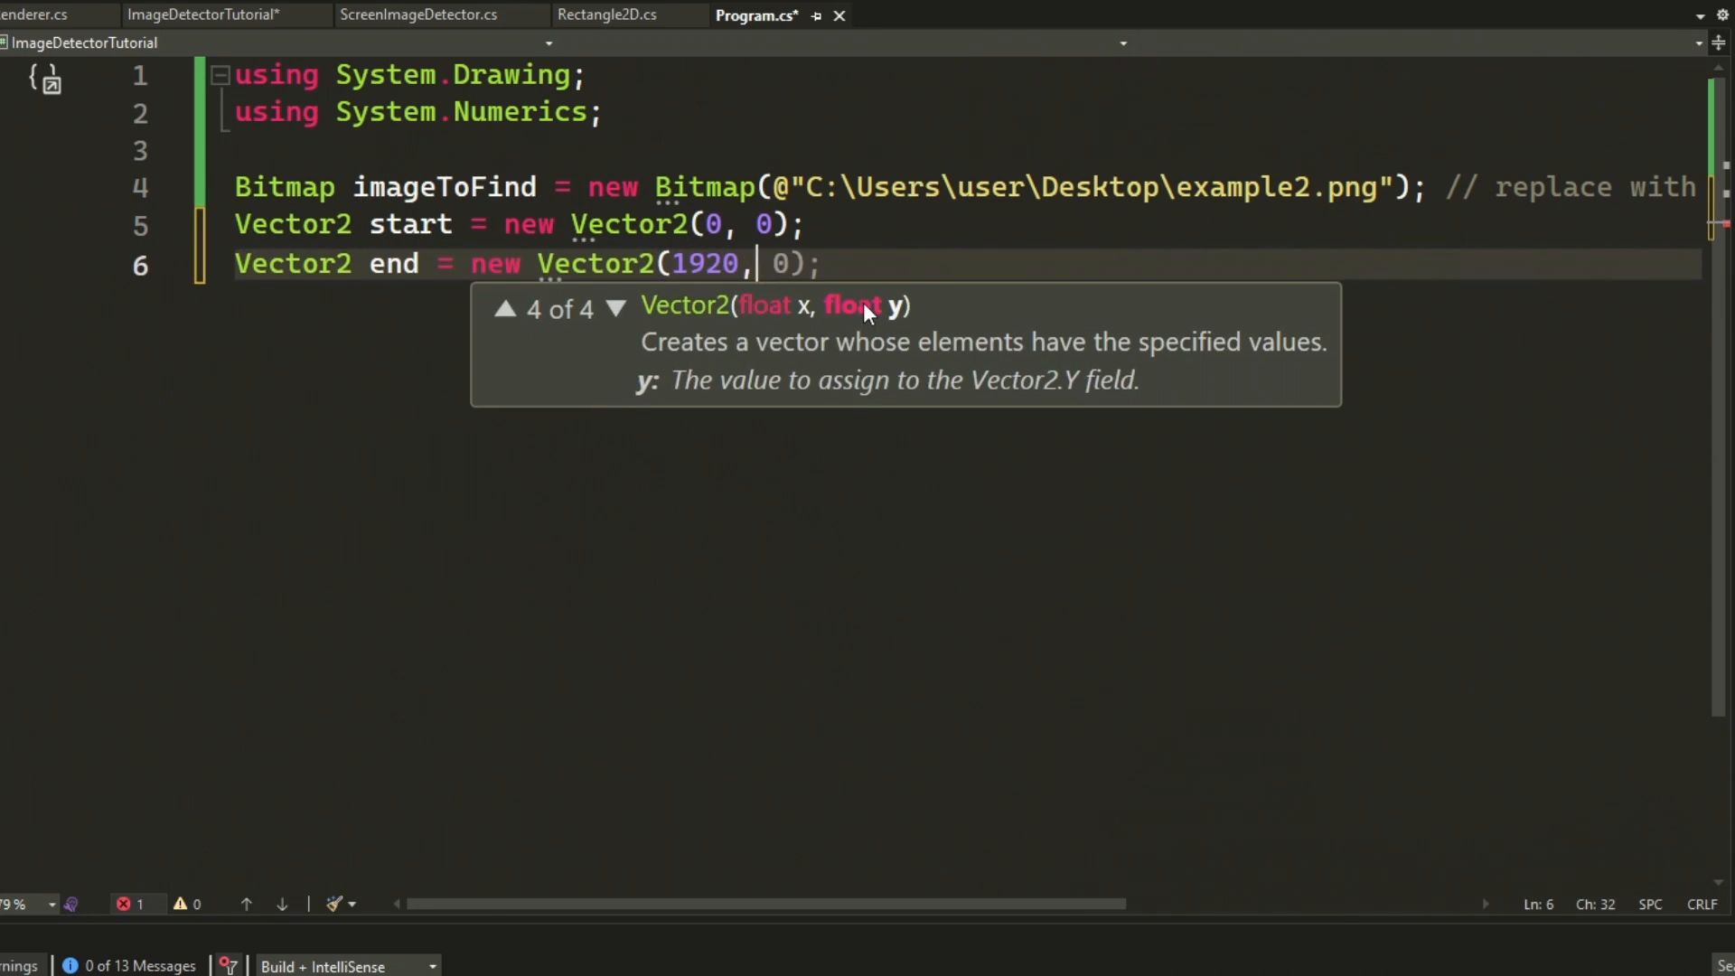
pyautogui.write('1080); // my')
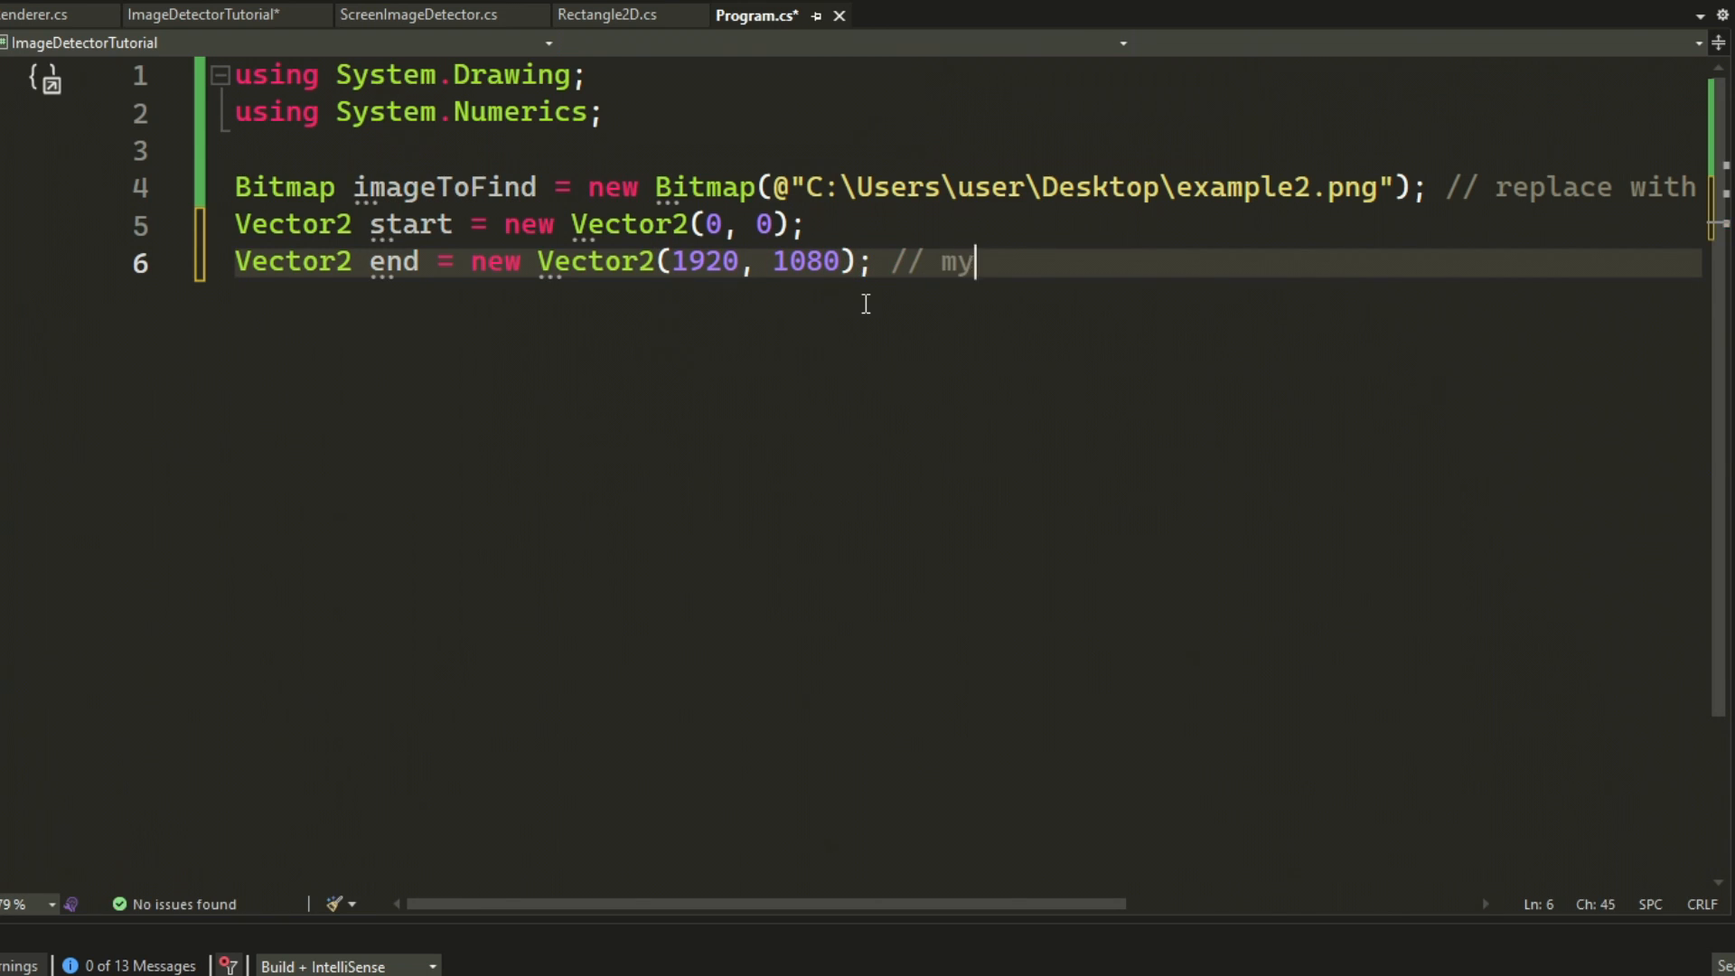
pyautogui.write('screen size, replace with your own')
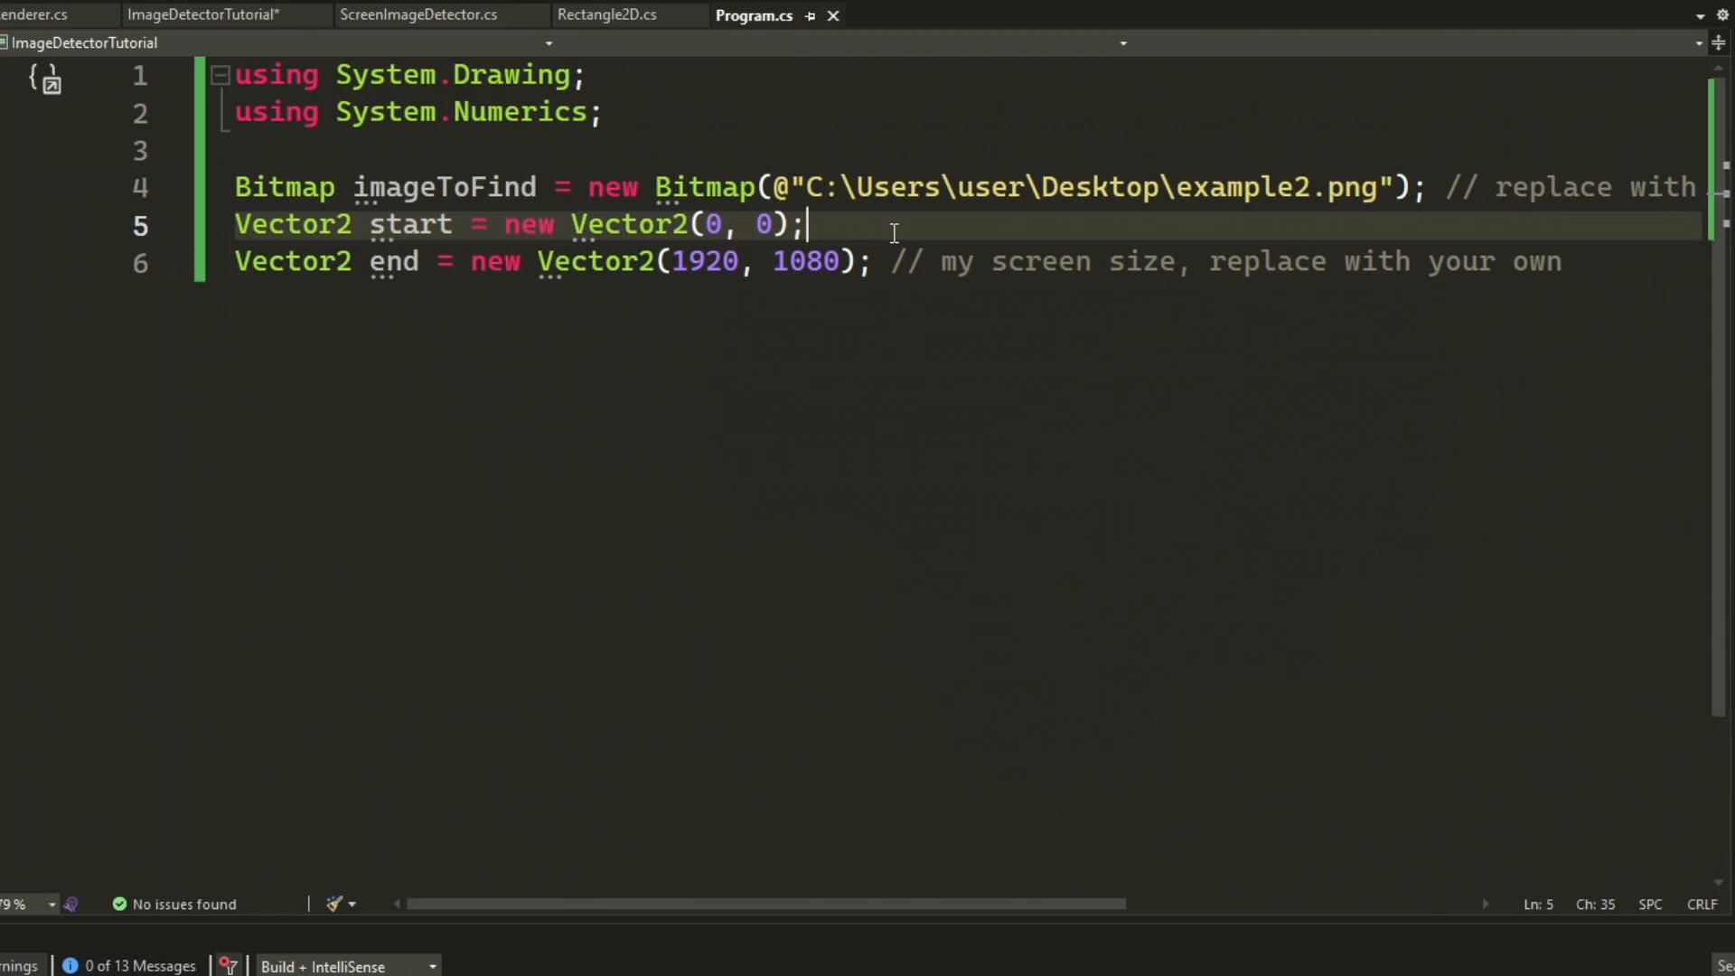
pyautogui.write('// also replace w')
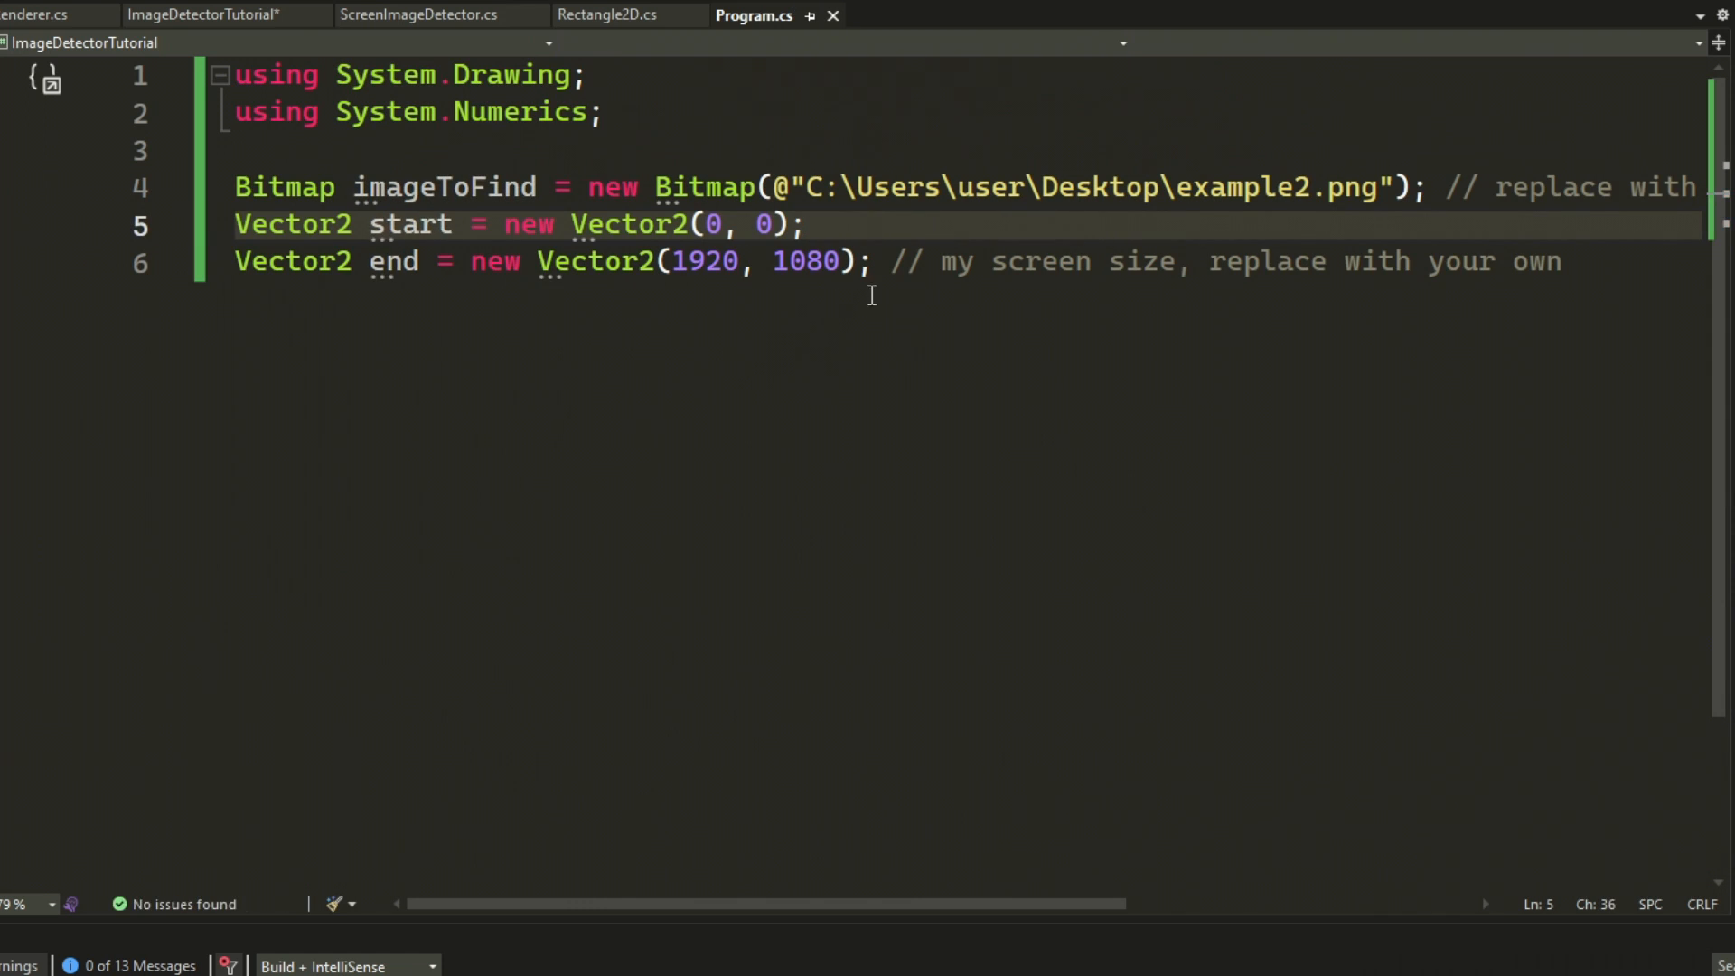
# - Create and start a Renderer, create a ScreenImageDetector over start–end, then switch to ScreenImageDetector.cs
pyautogui.write('Renderer renderer = new Renderer();')
pyautogui.write('renderer.')
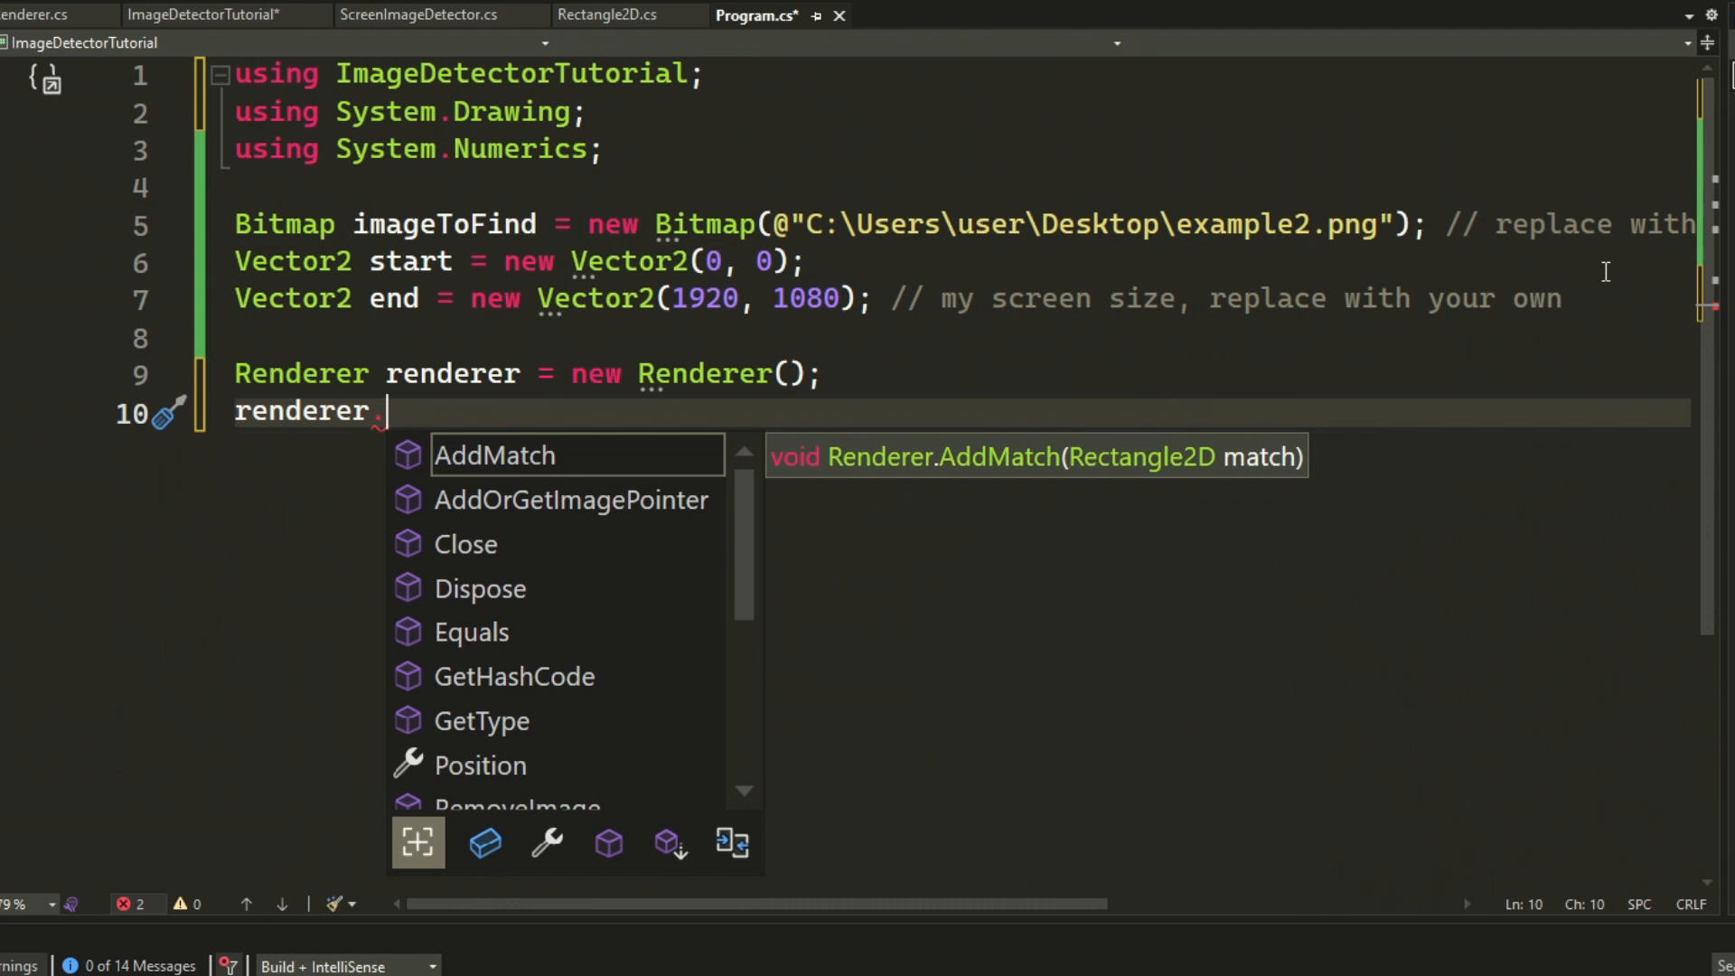
pyautogui.write('Start().Wait();')
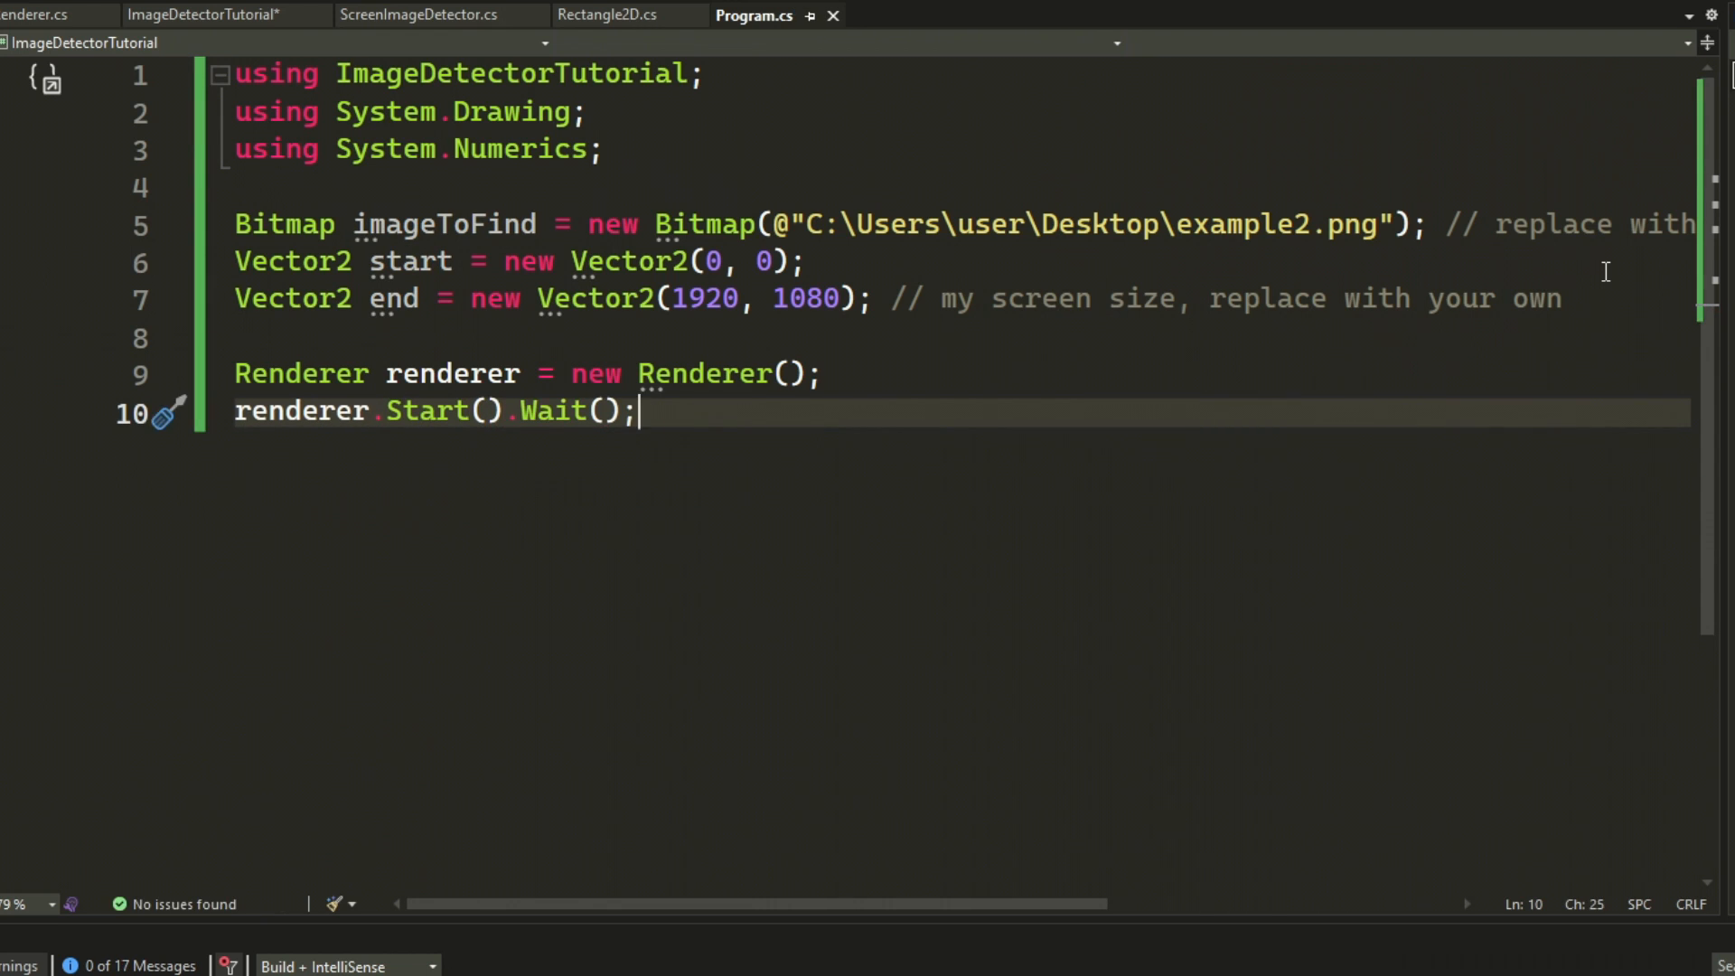
pyautogui.write('// start rendere')
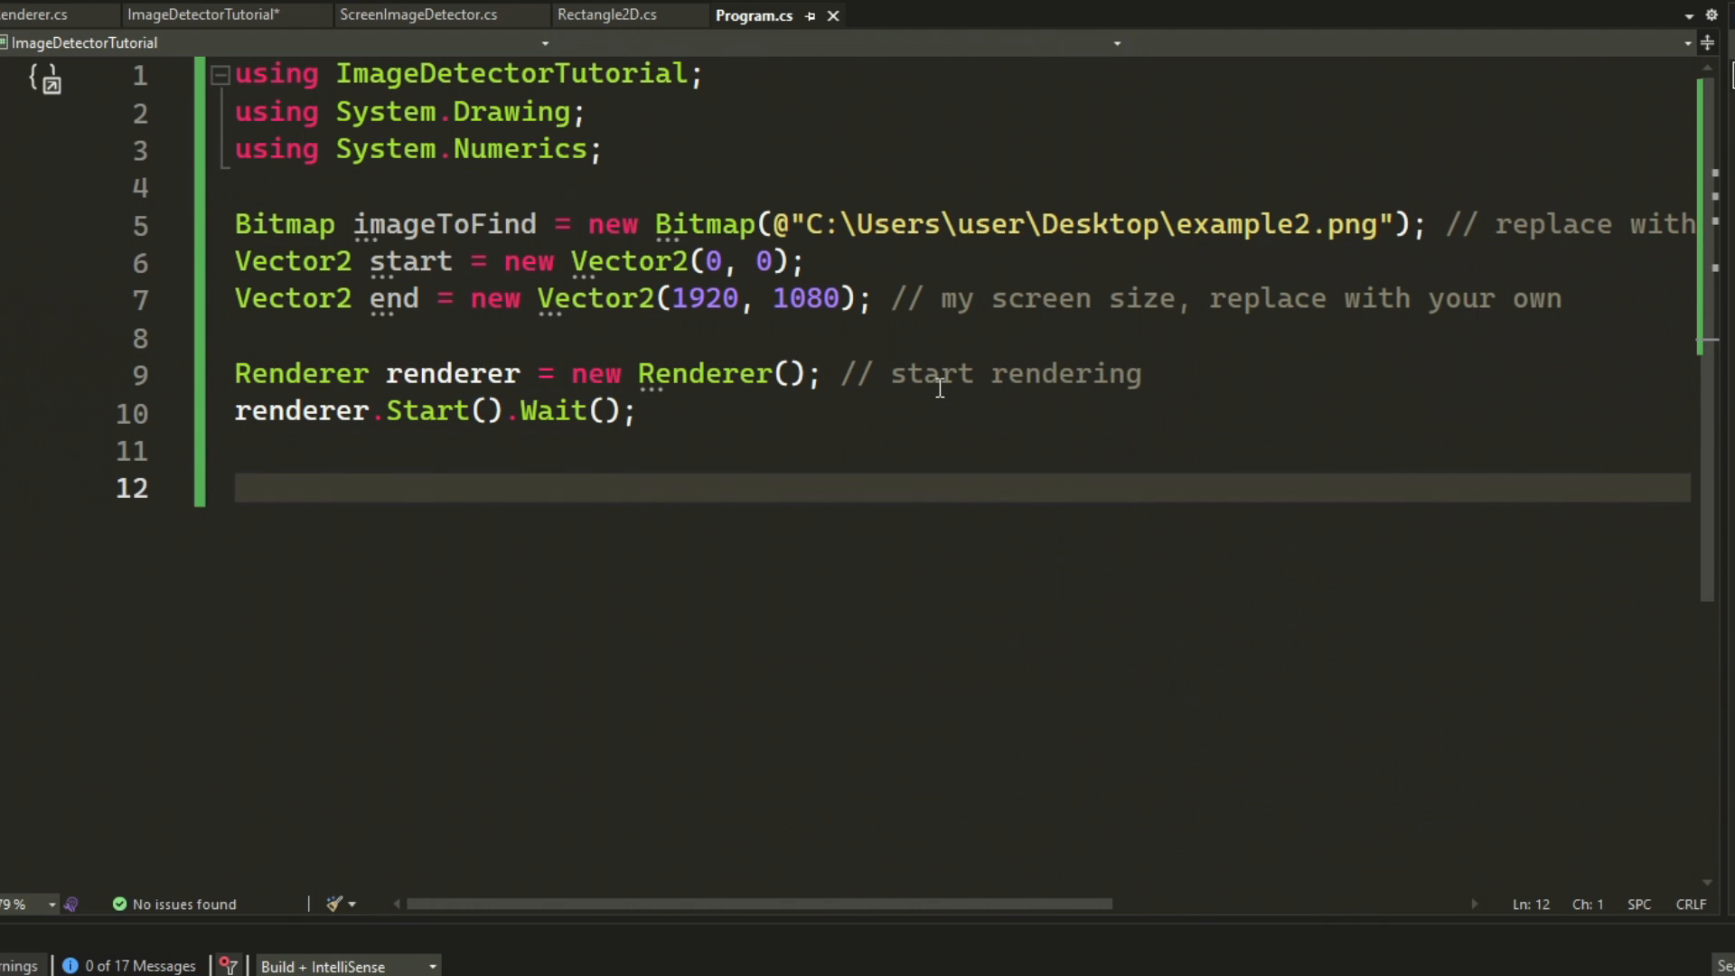
pyautogui.write('ScreenImageDetector imageDetector = new ScreenImageDetector(start,end);')
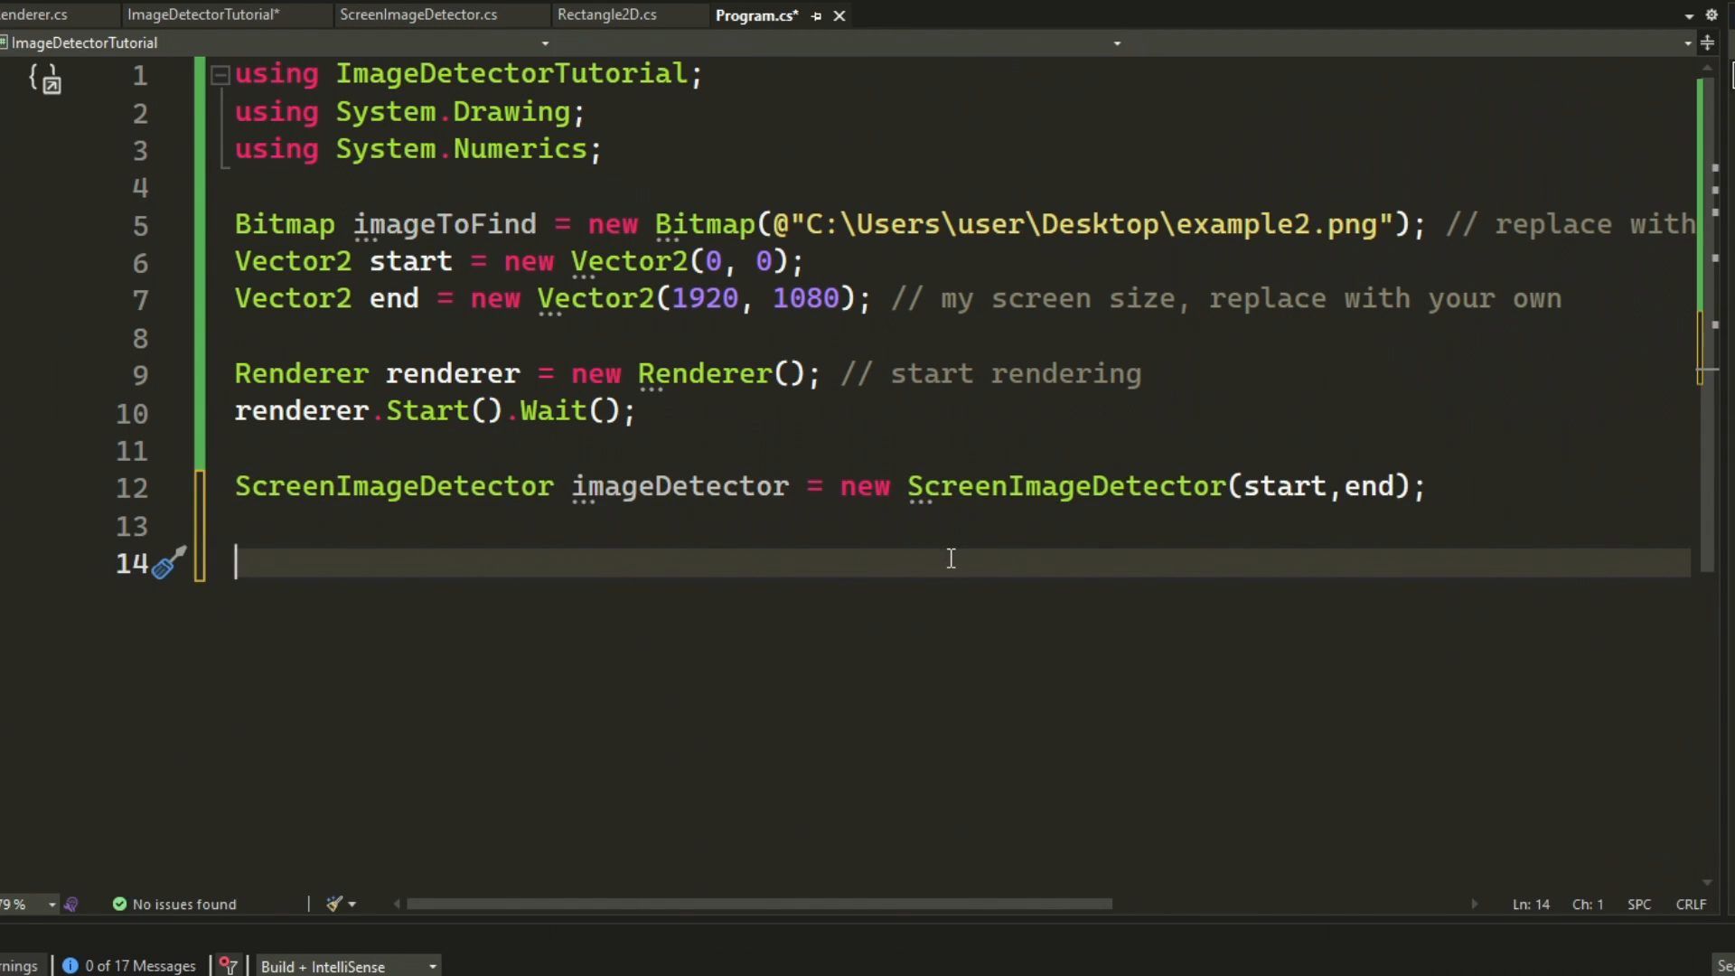
pyautogui.click(424, 14)
pyautogui.write('public')
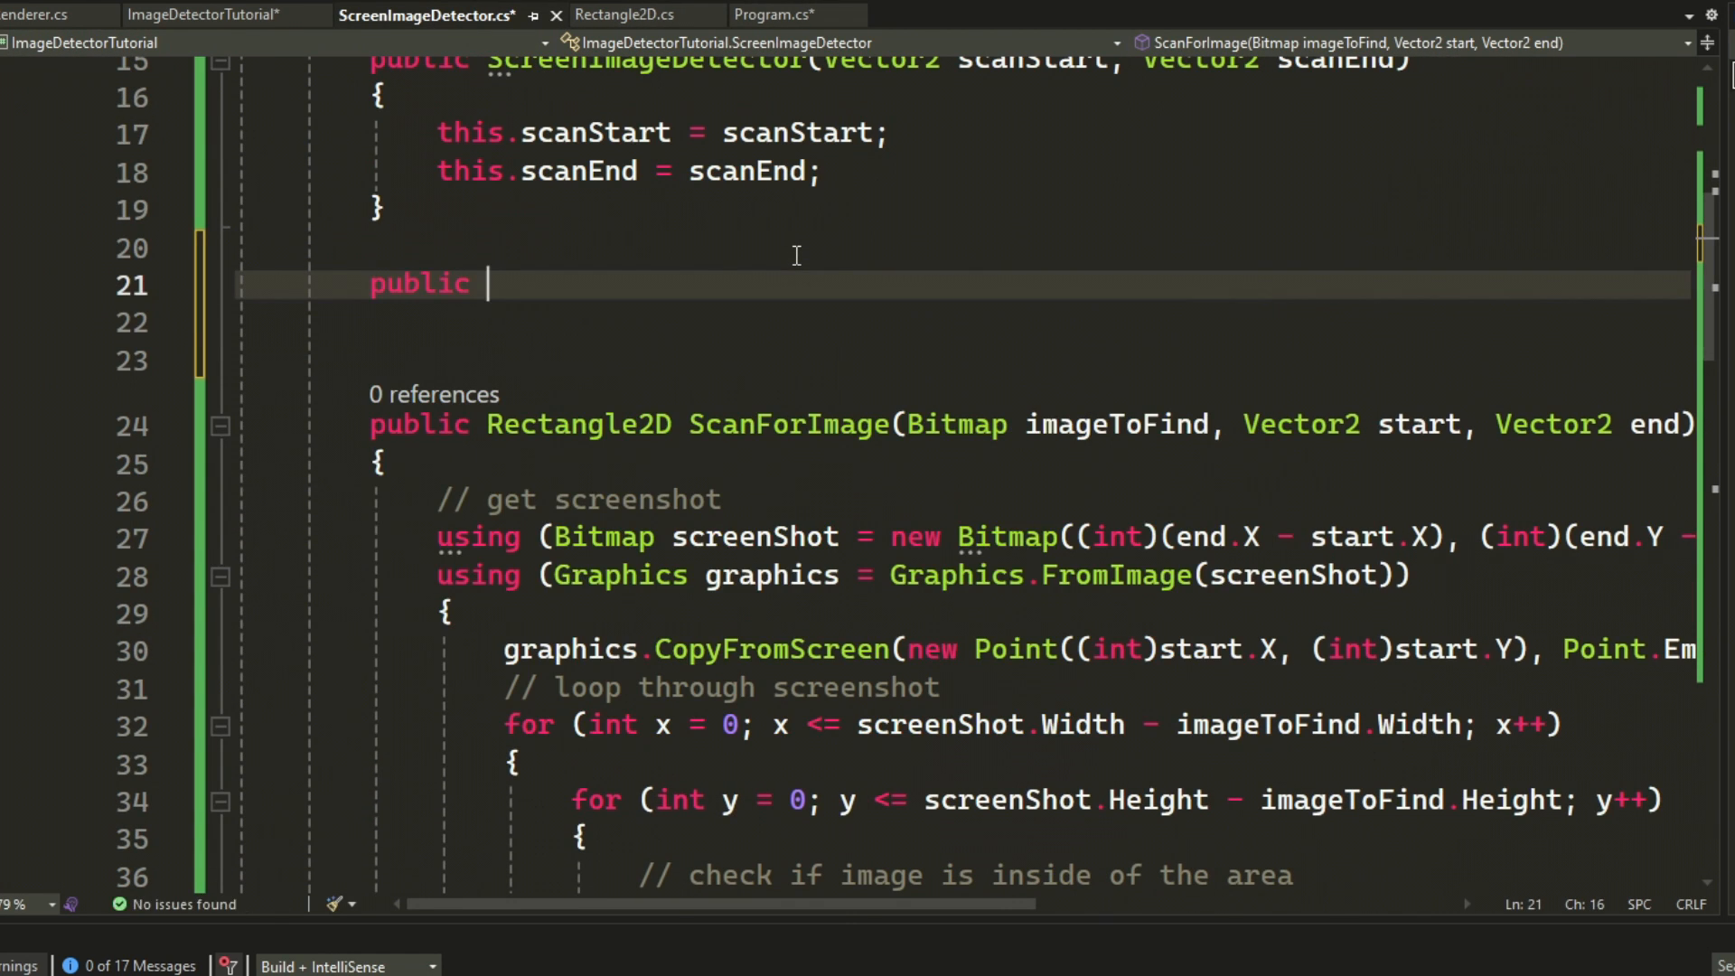
# - Add a ScanForImage(Bitmap) overload delegating with scanStart and scanEnd, then return to Program.cs
pyautogui.write('Rectangle2D ScanForImage(Bitmap imageToFind) {')
pyautogui.write('return new Rectangle2D(')
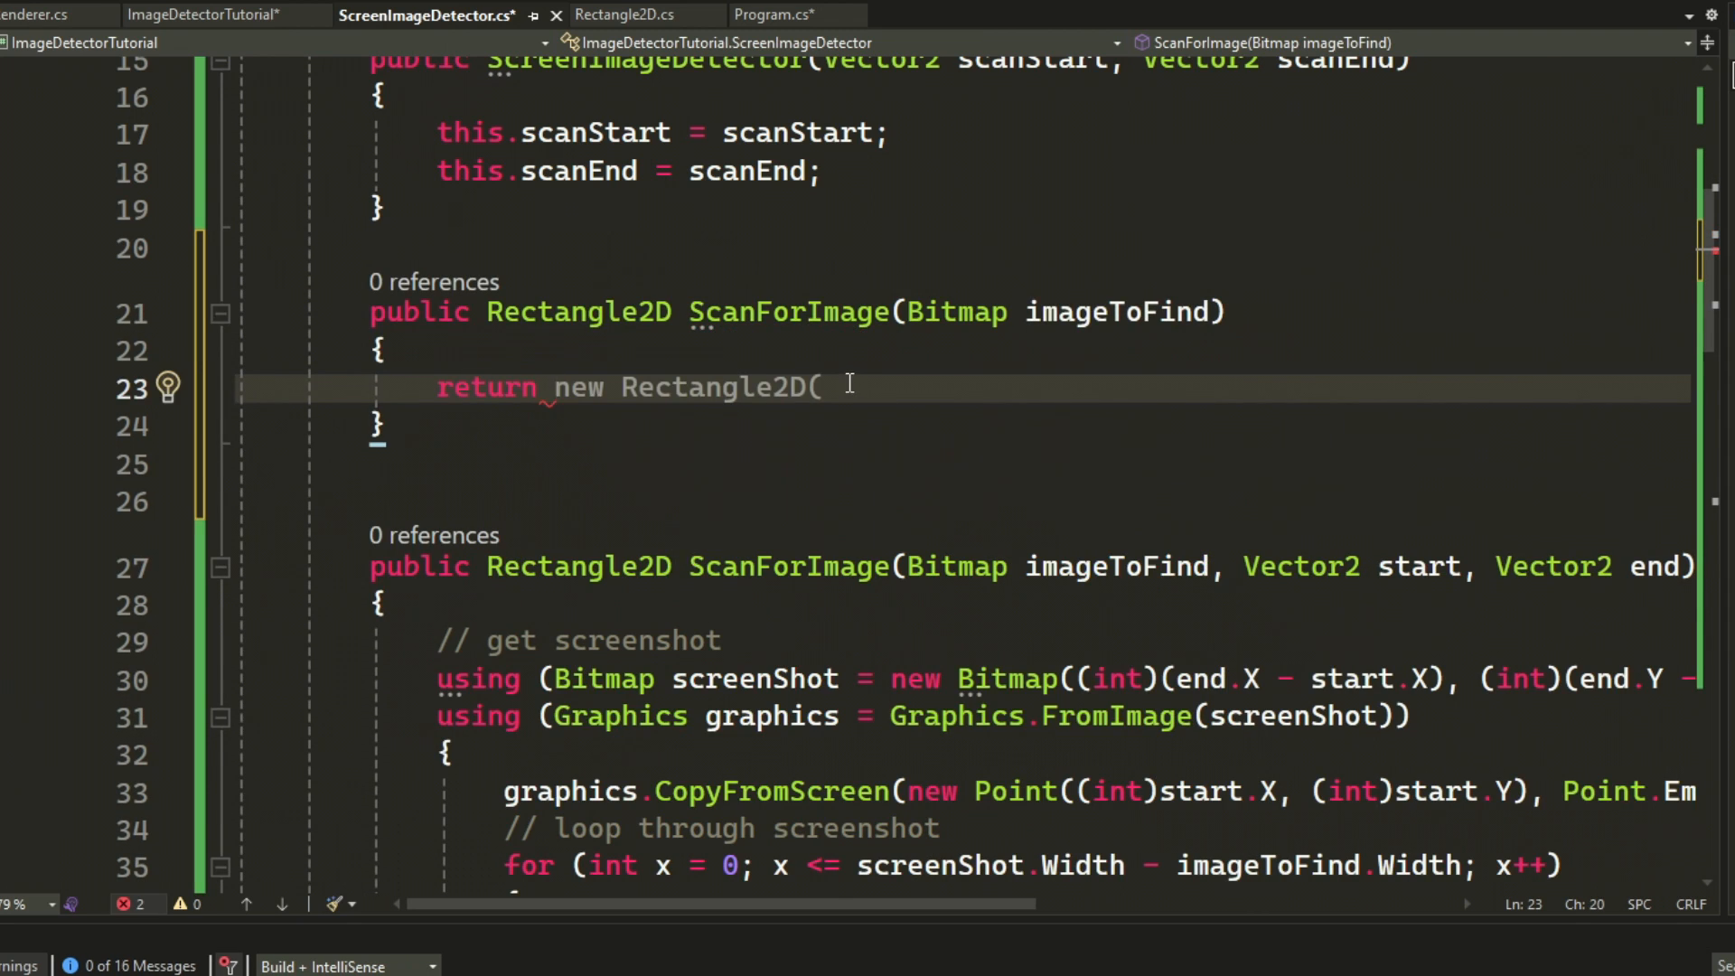
pyautogui.write('ScanForImage()')
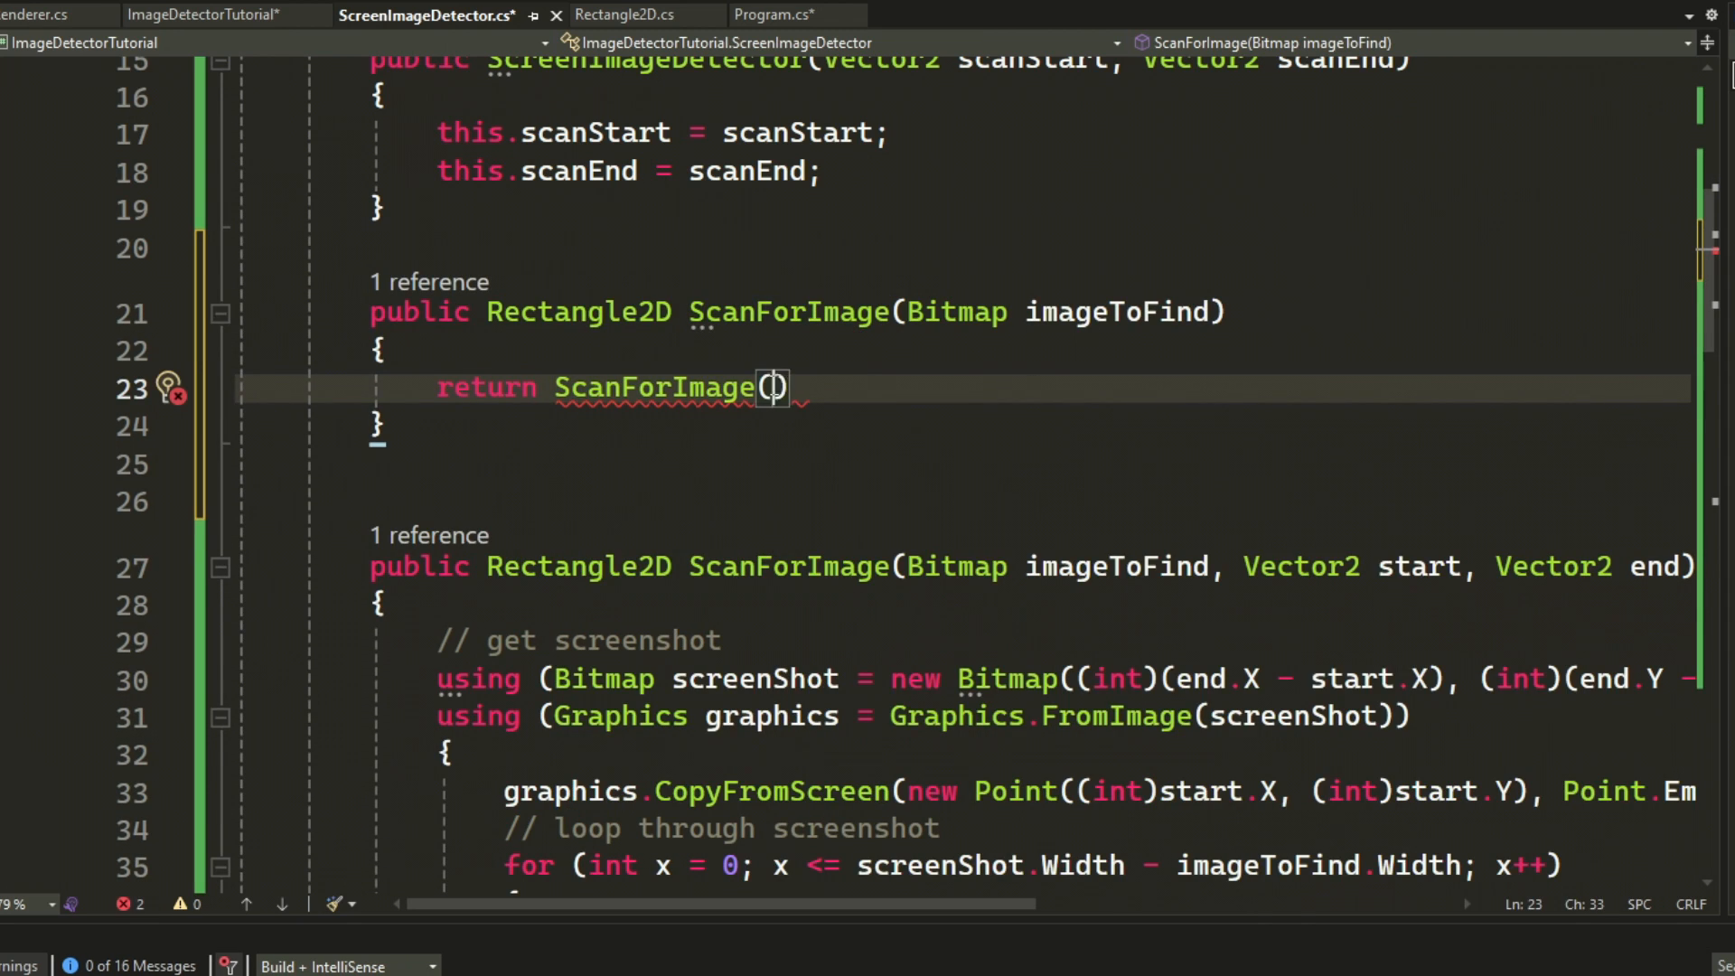
pyautogui.write('imageToFind,scanStart,scanEnd')
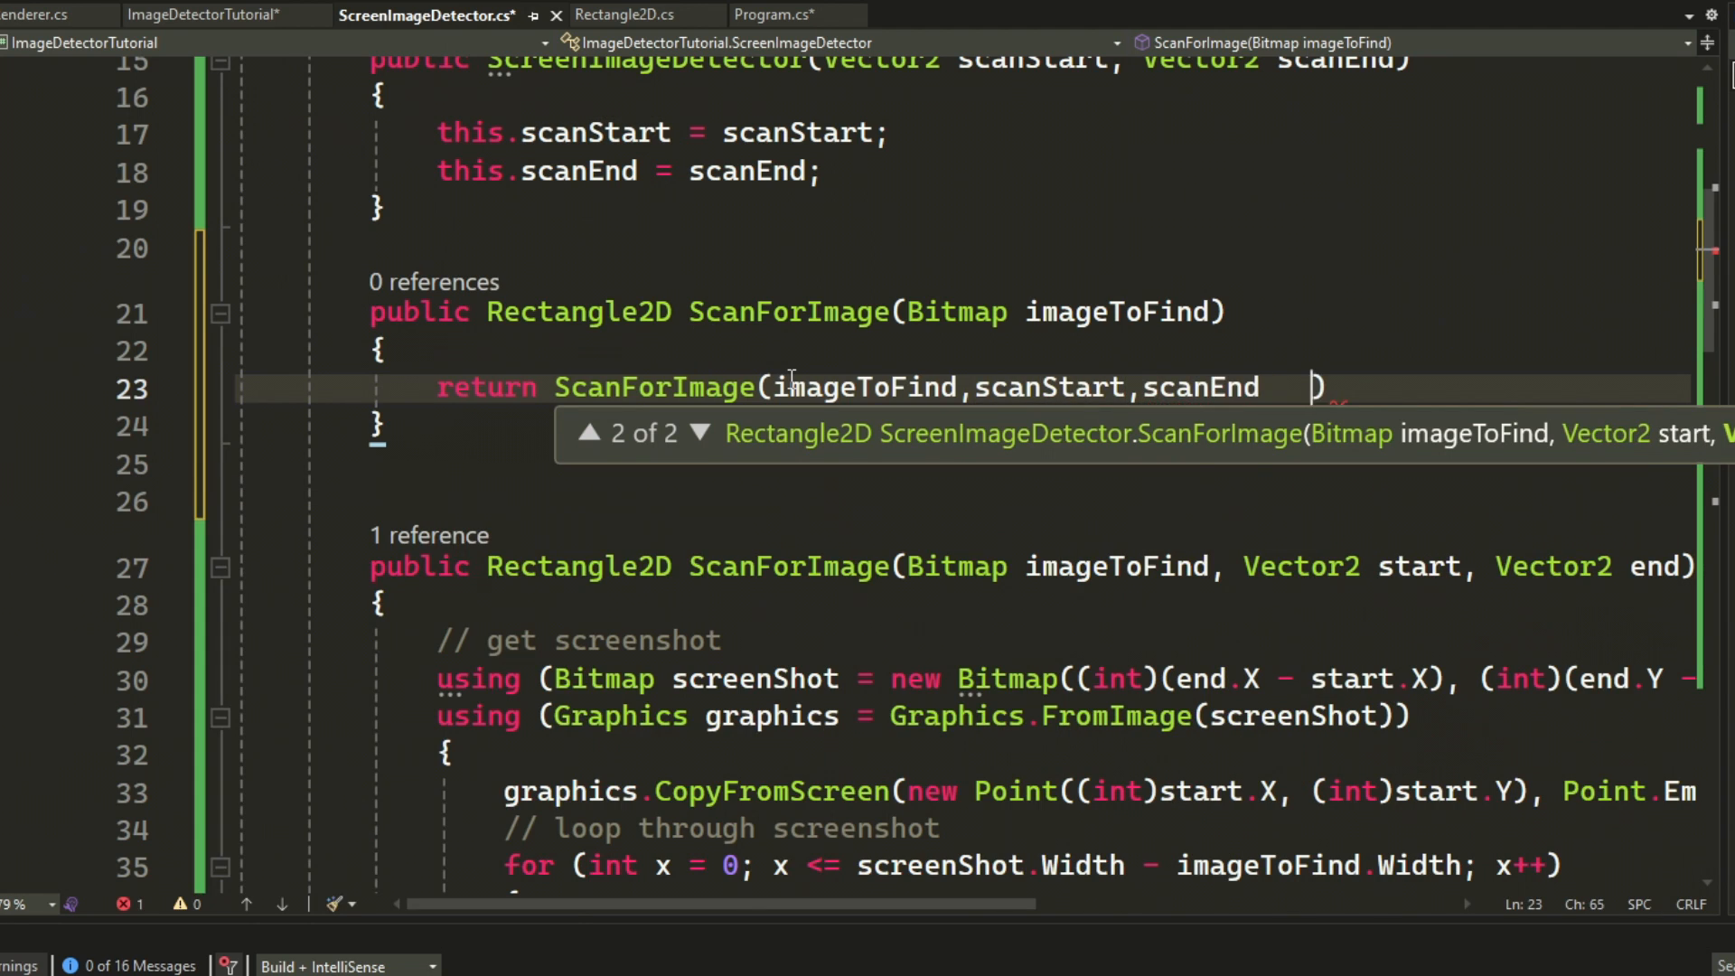
pyautogui.write('// ov')
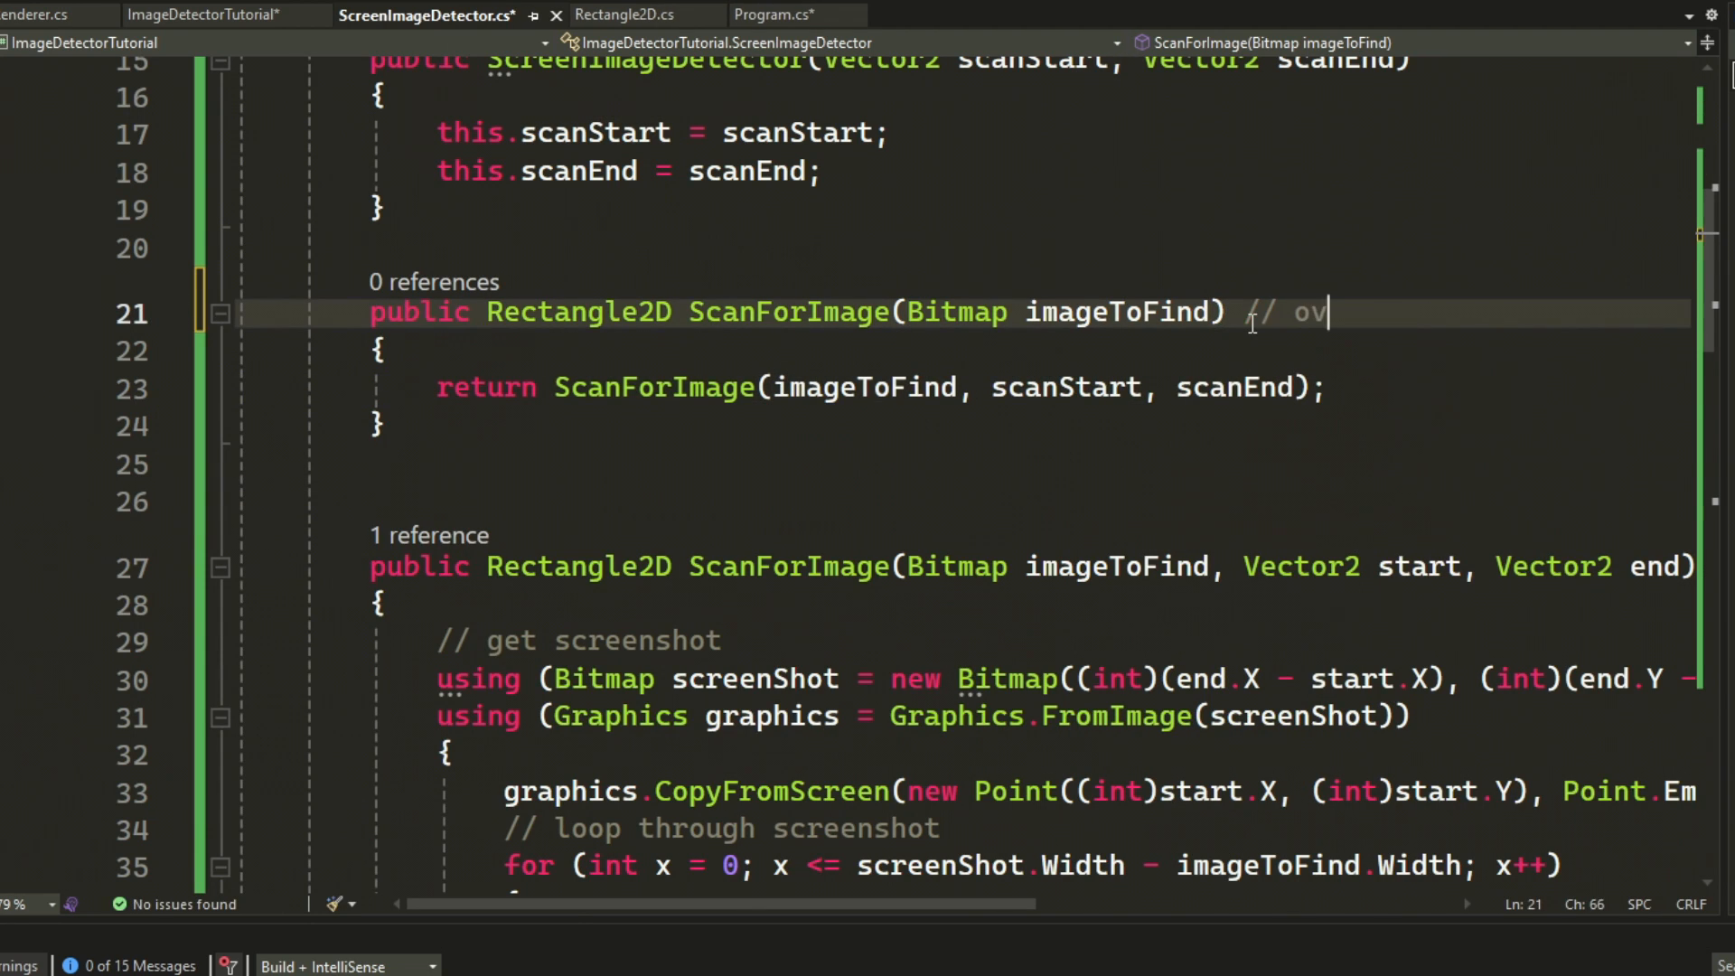
pyautogui.click(755, 14)
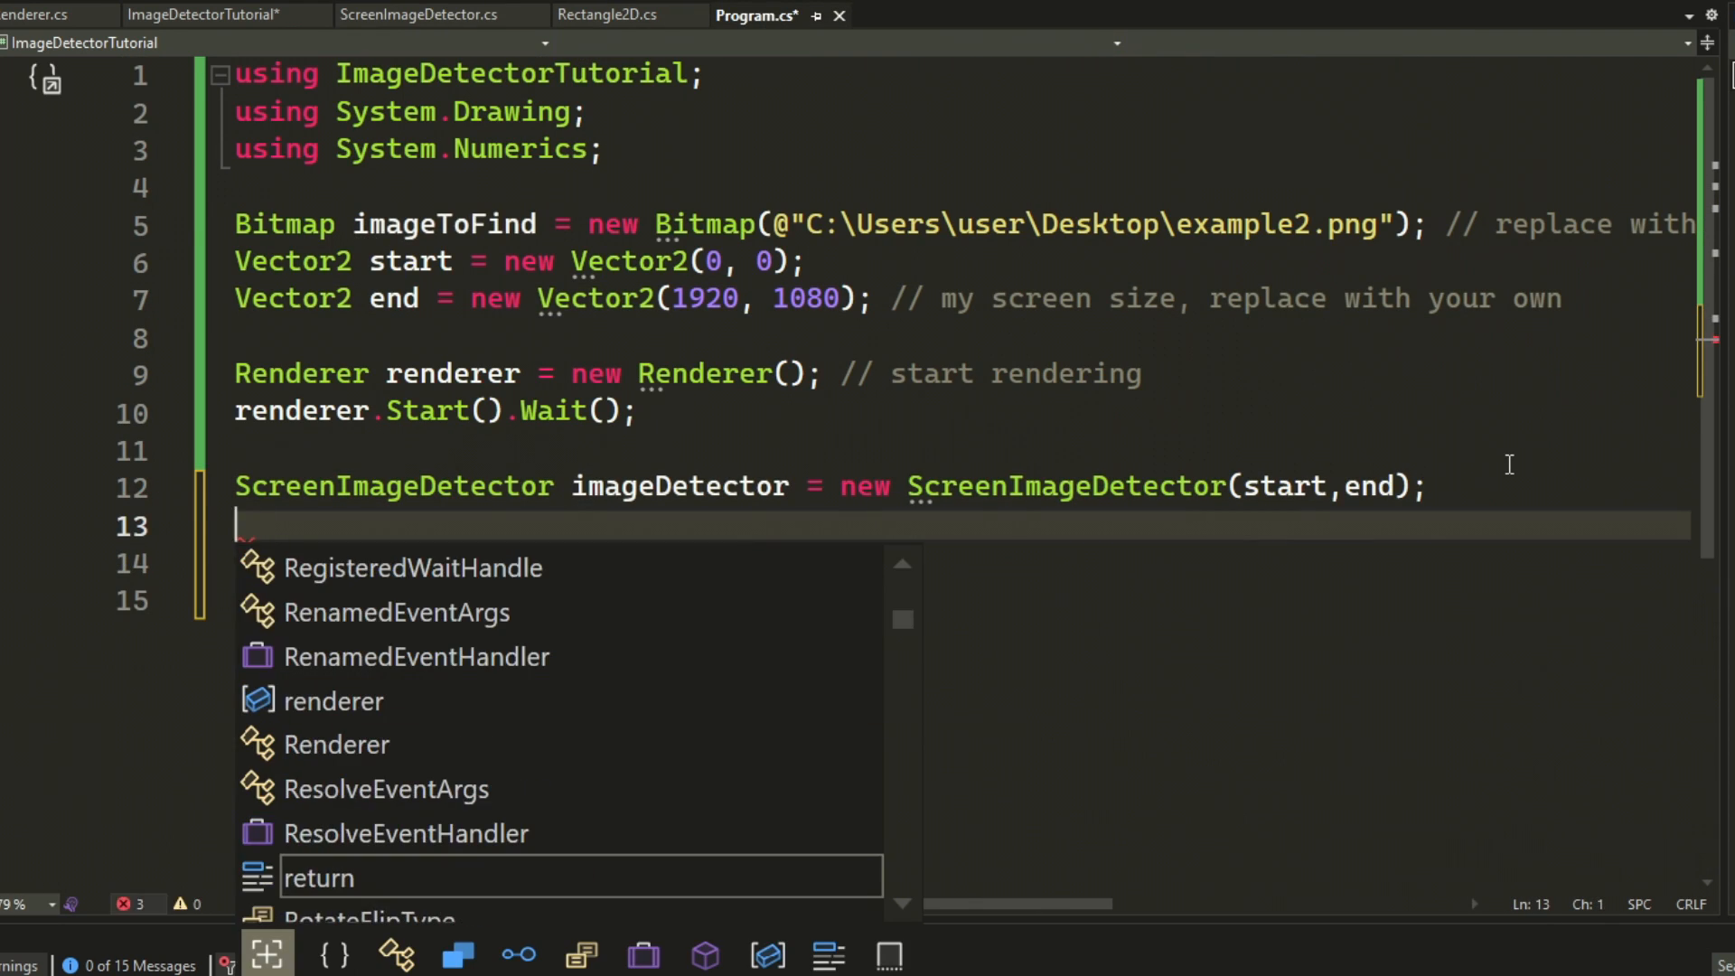
# - Write a commented while(true) loop that scans for the image and adds non-zero-origin matches to the renderer
pyautogui.write('while (true)')
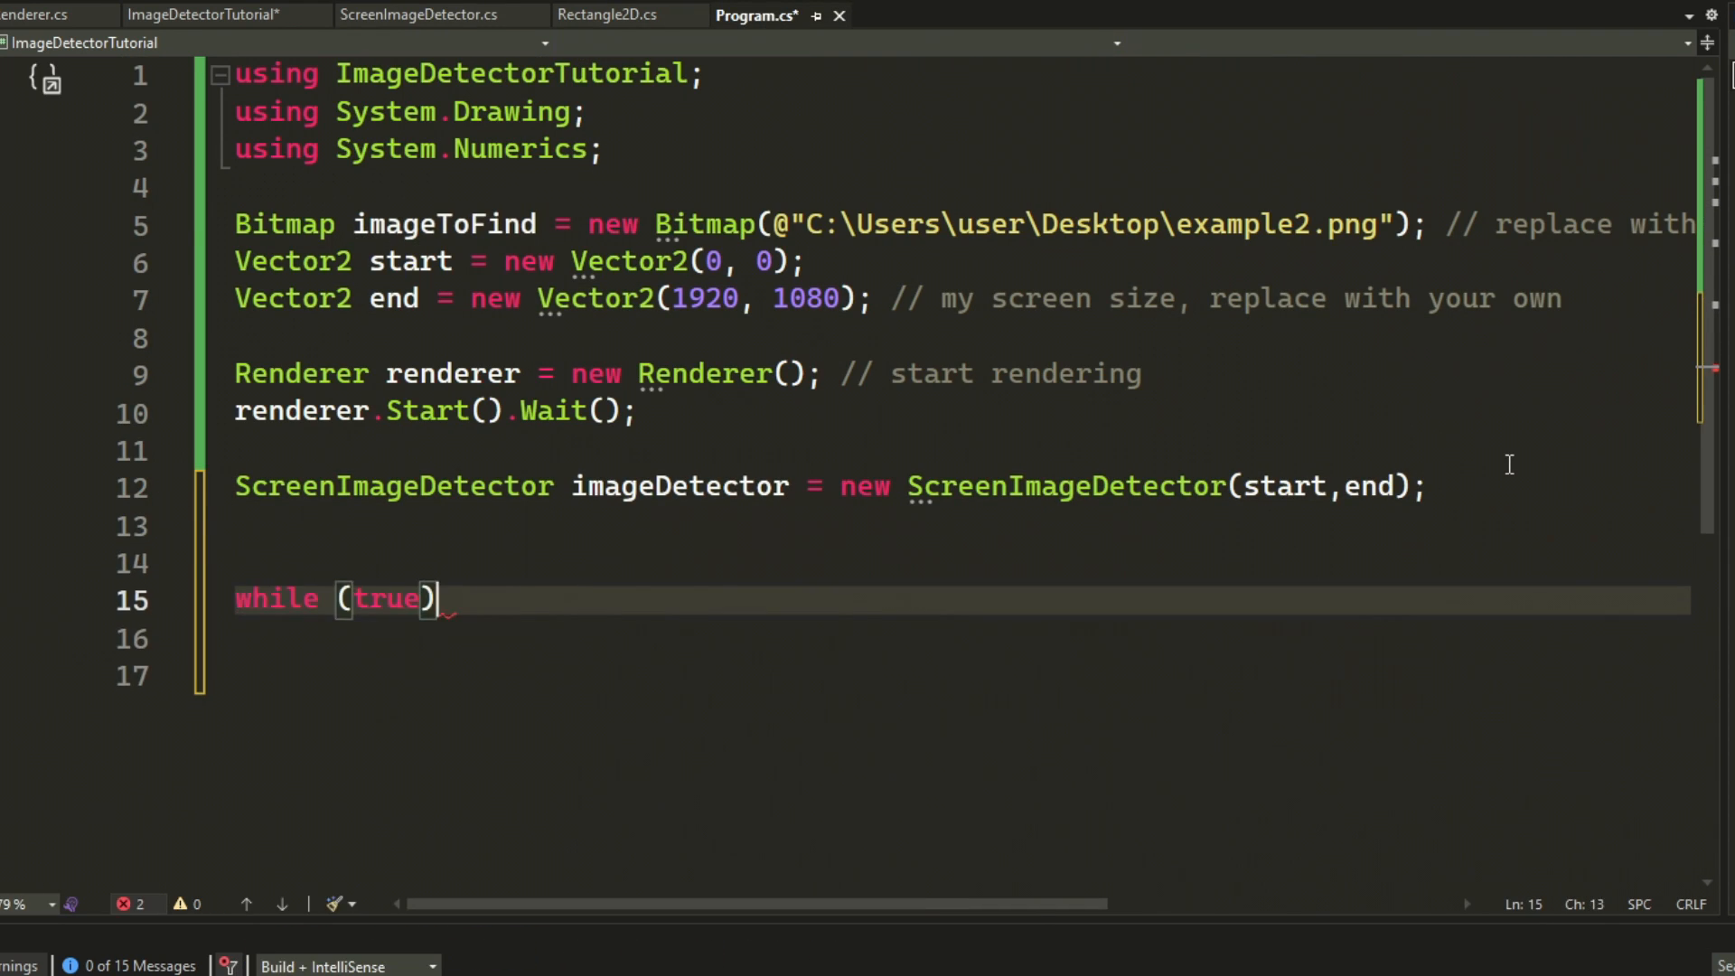
pyautogui.write('// infin')
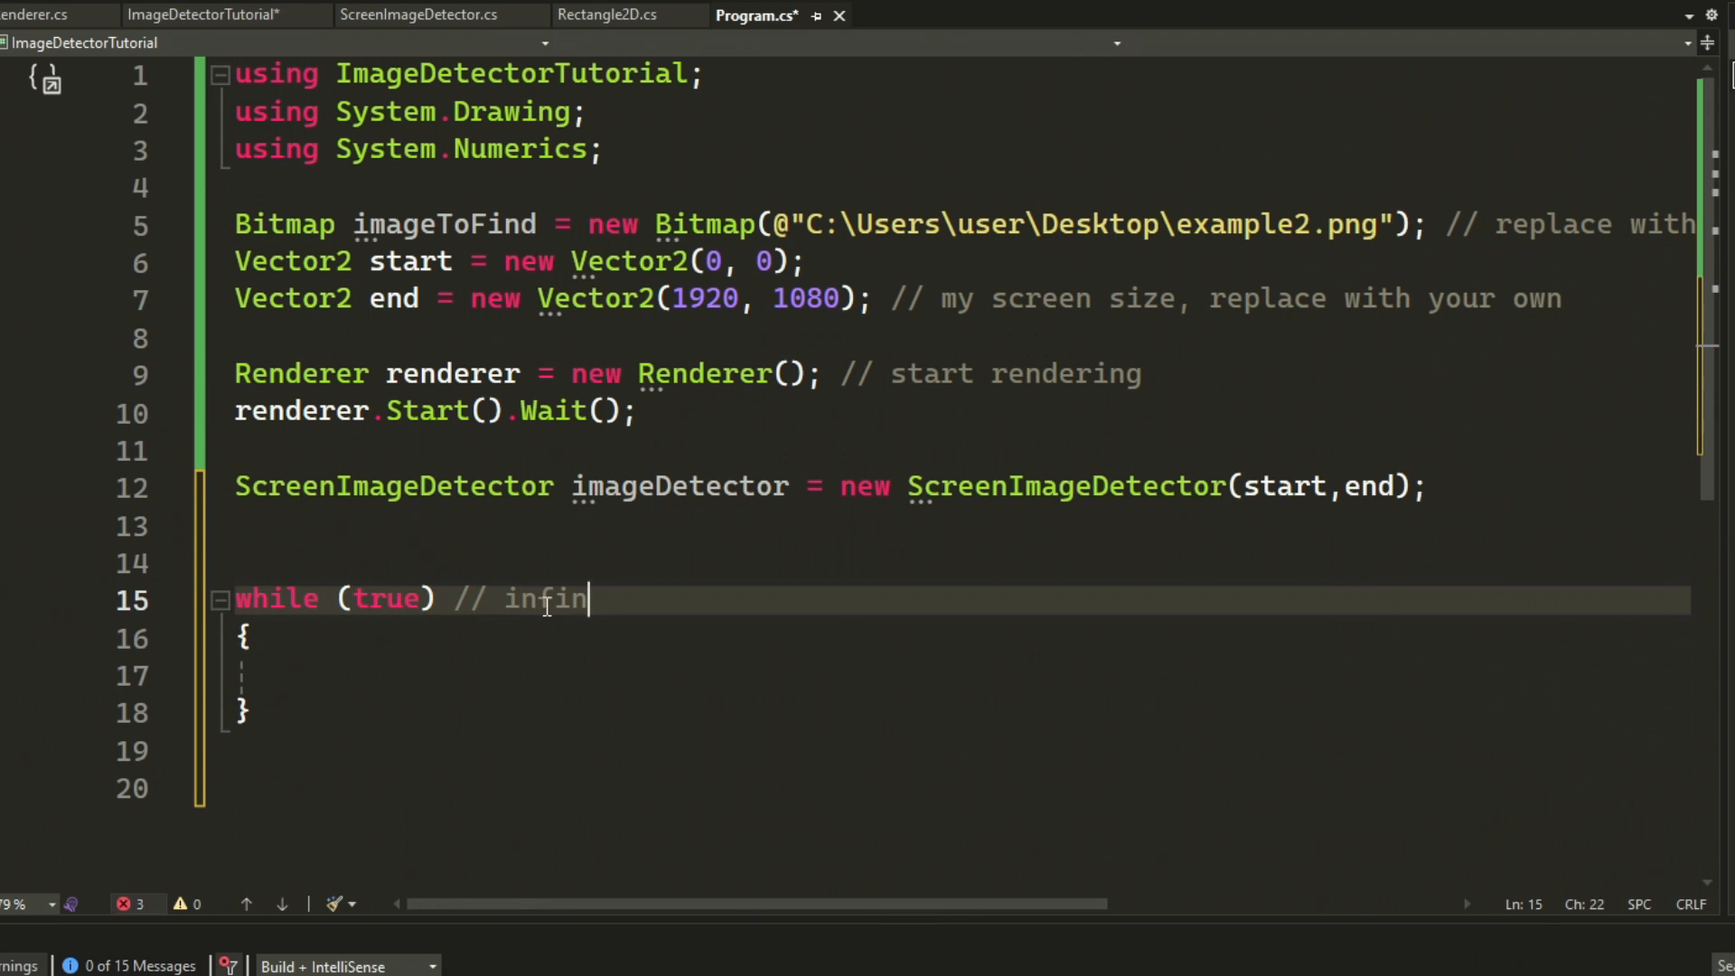
pyautogui.write('ite loop')
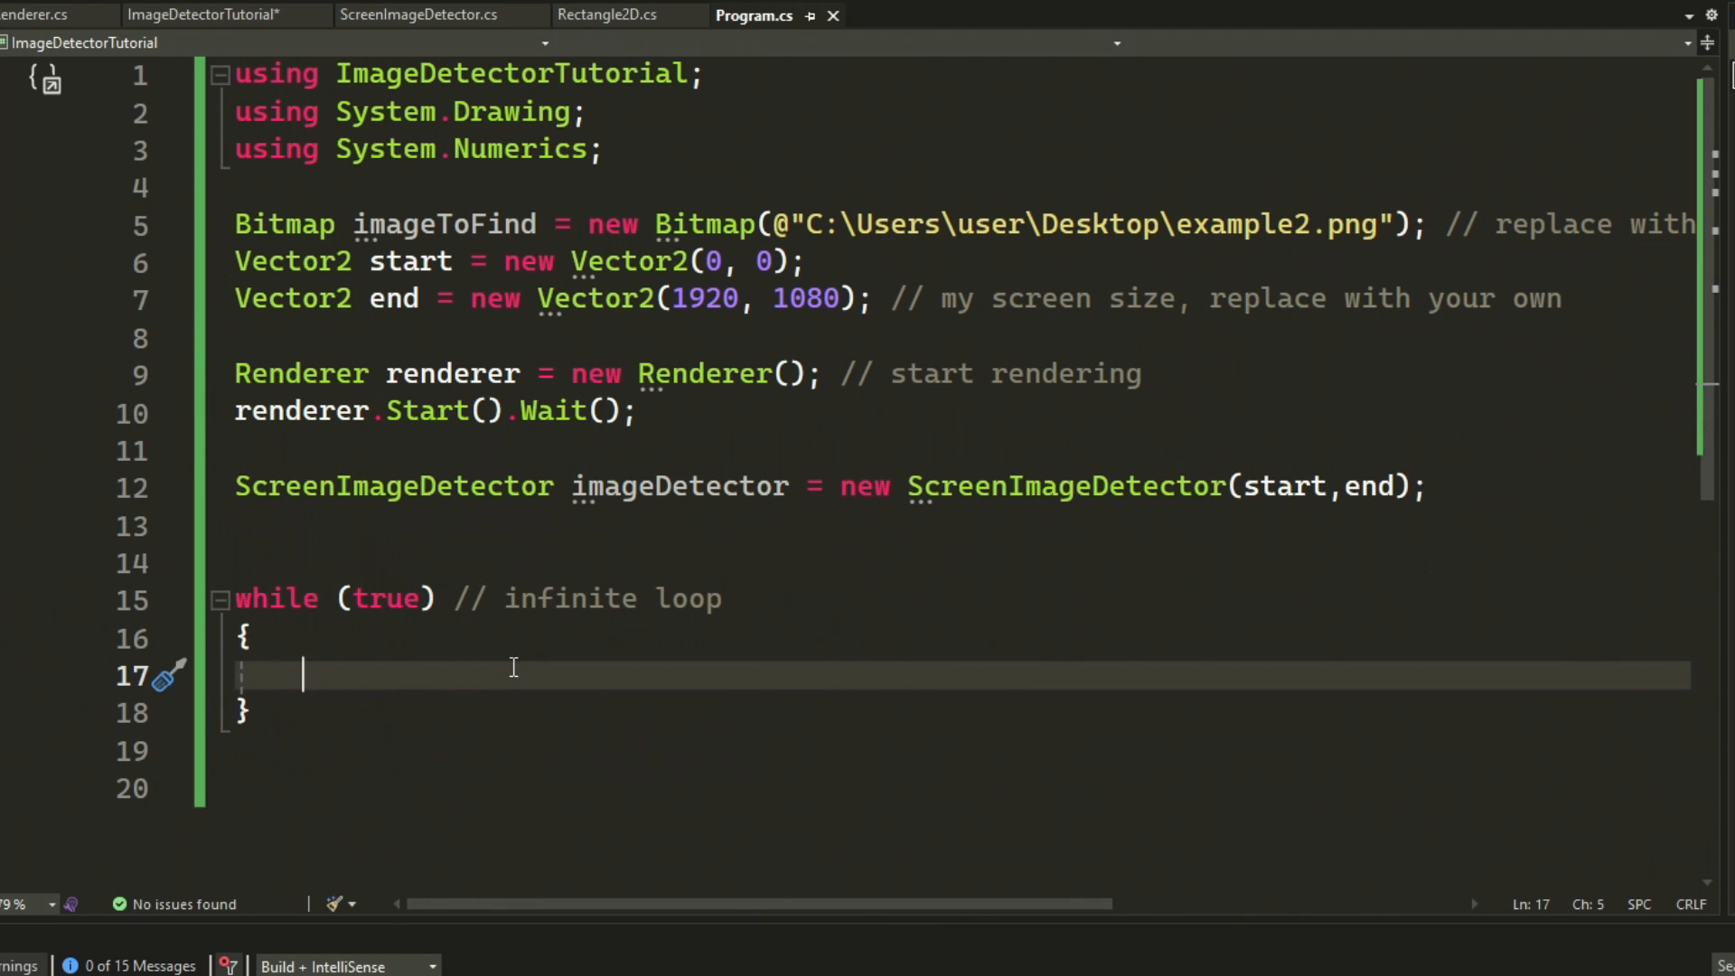
pyautogui.write('Rectangle2D m')
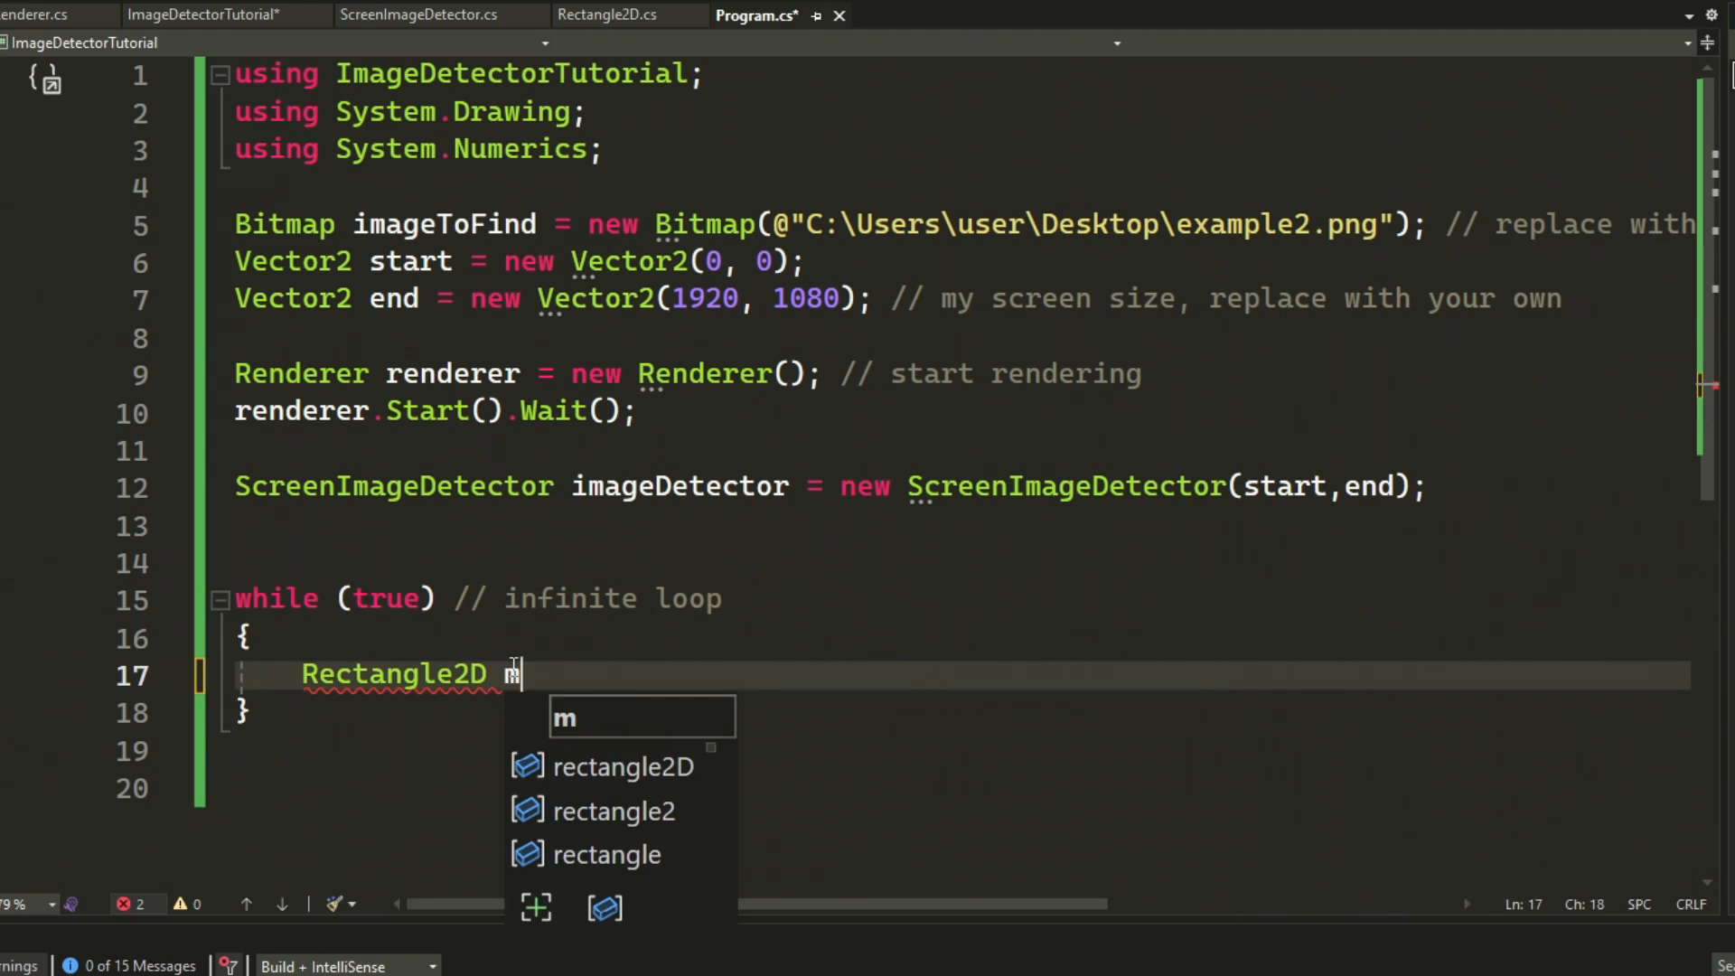
pyautogui.write('atch = imageDetector.ScanForImage(imageToFind);')
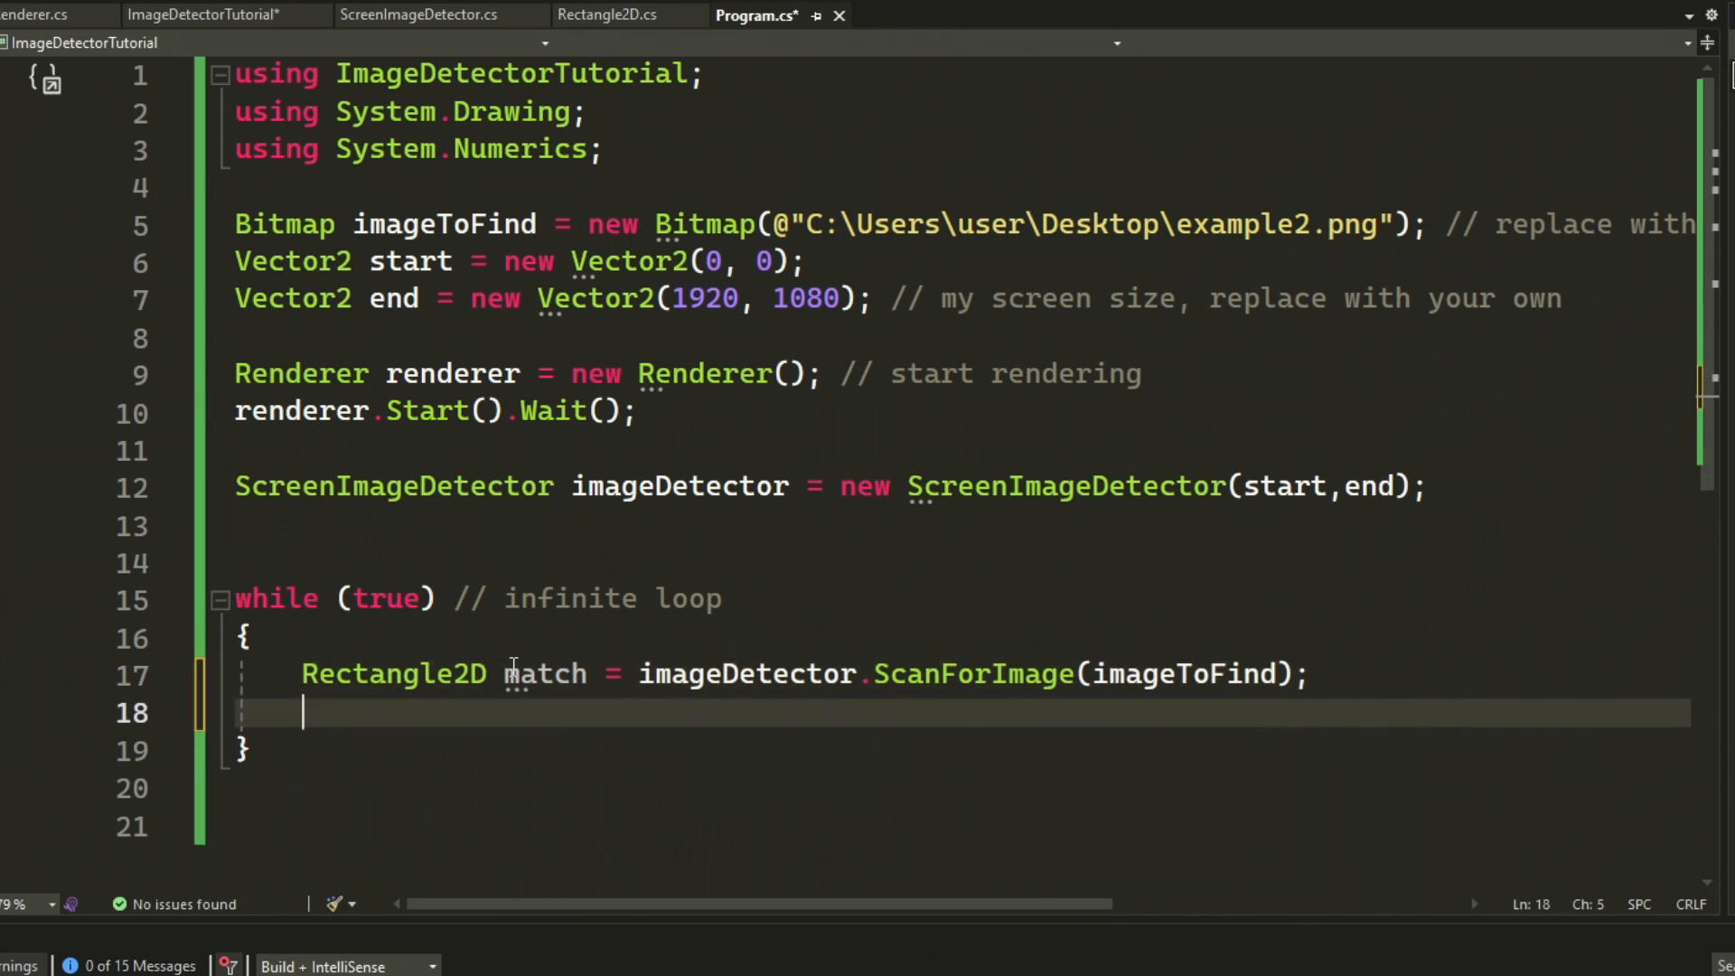
pyautogui.write('if')
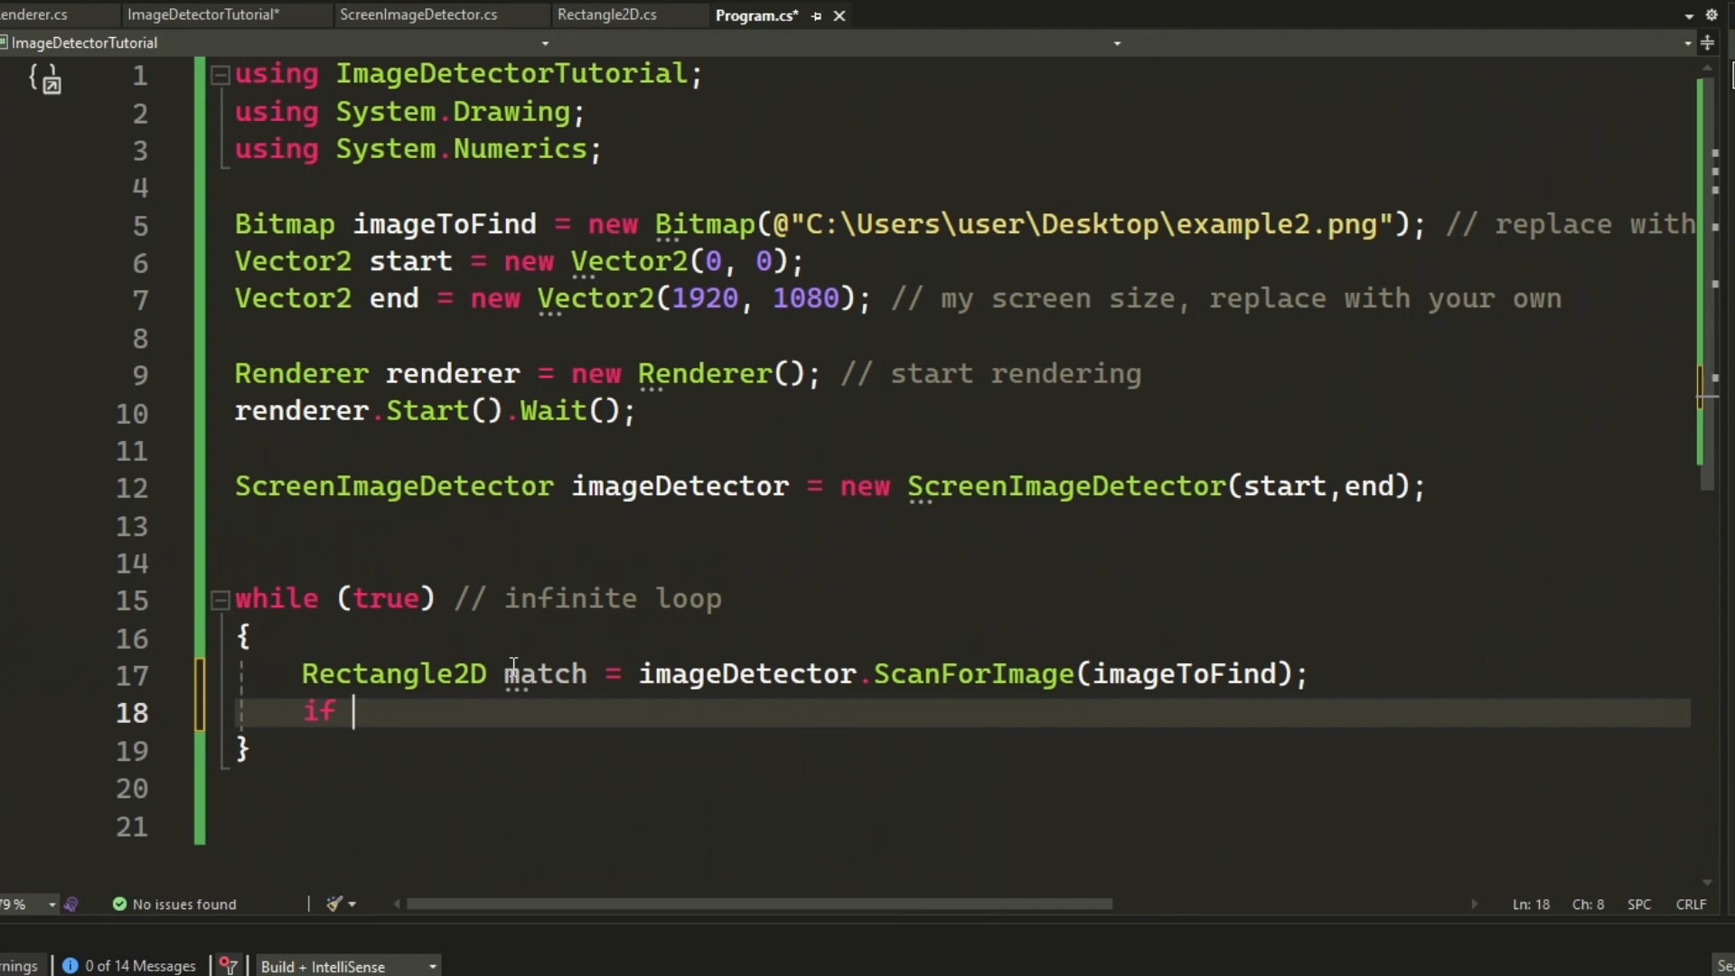
pyautogui.write('(match == null)')
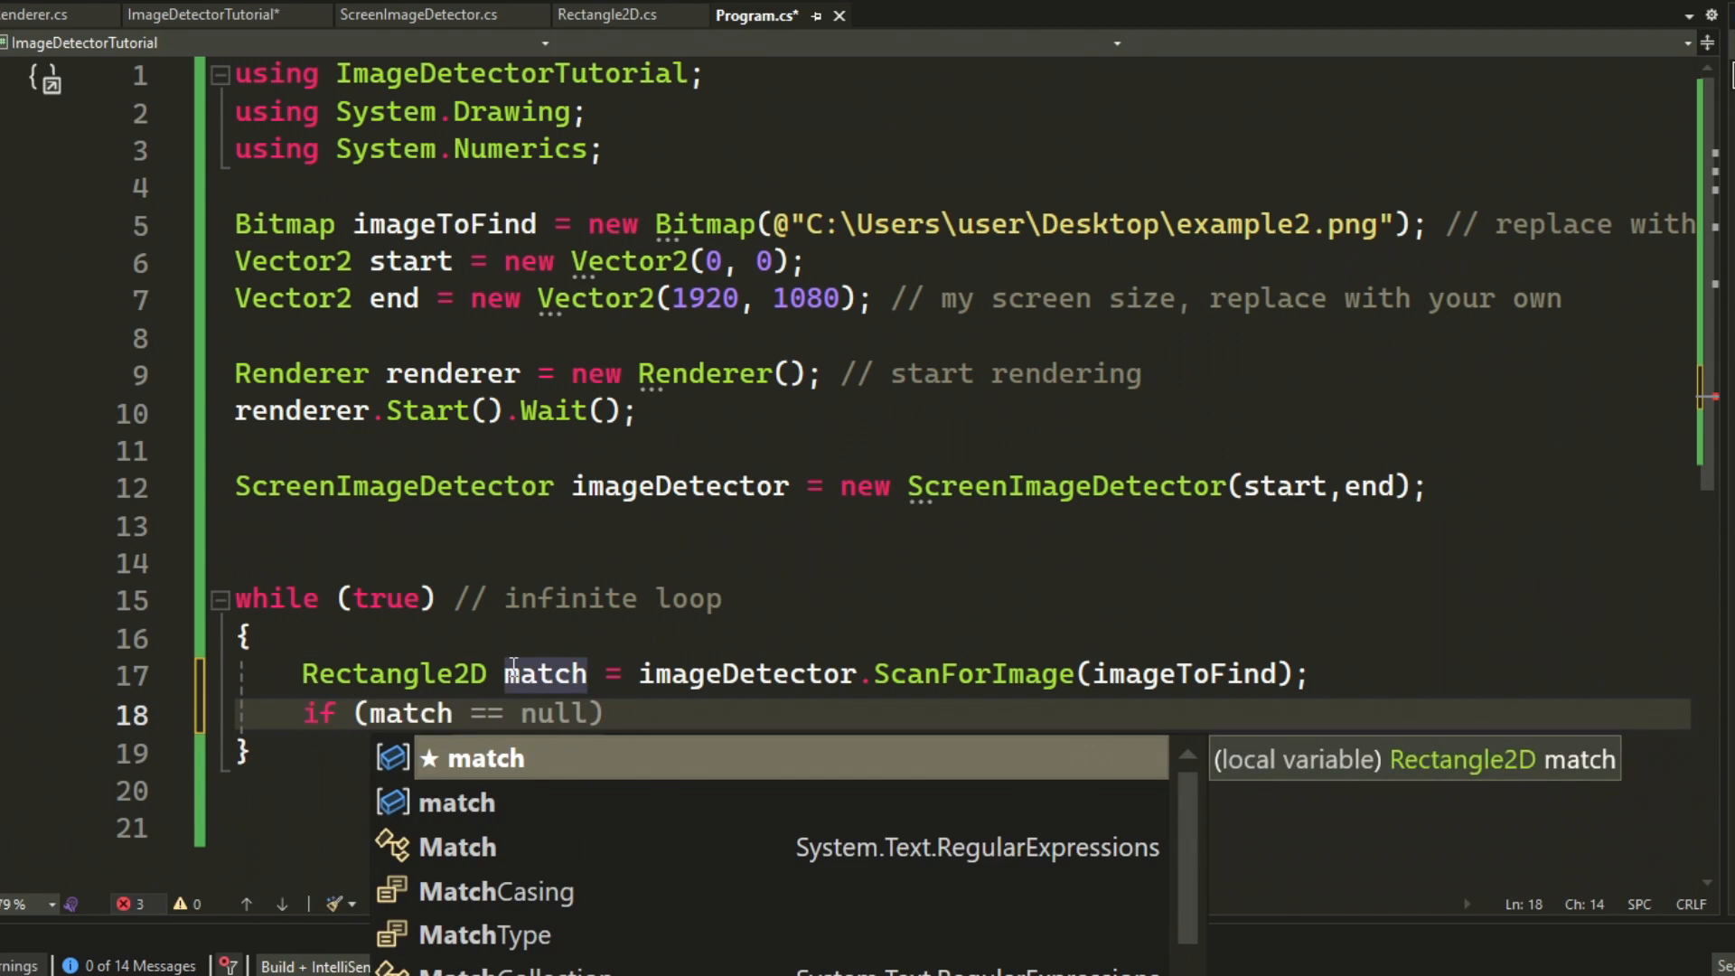
pyautogui.write('.origin != Vecv')
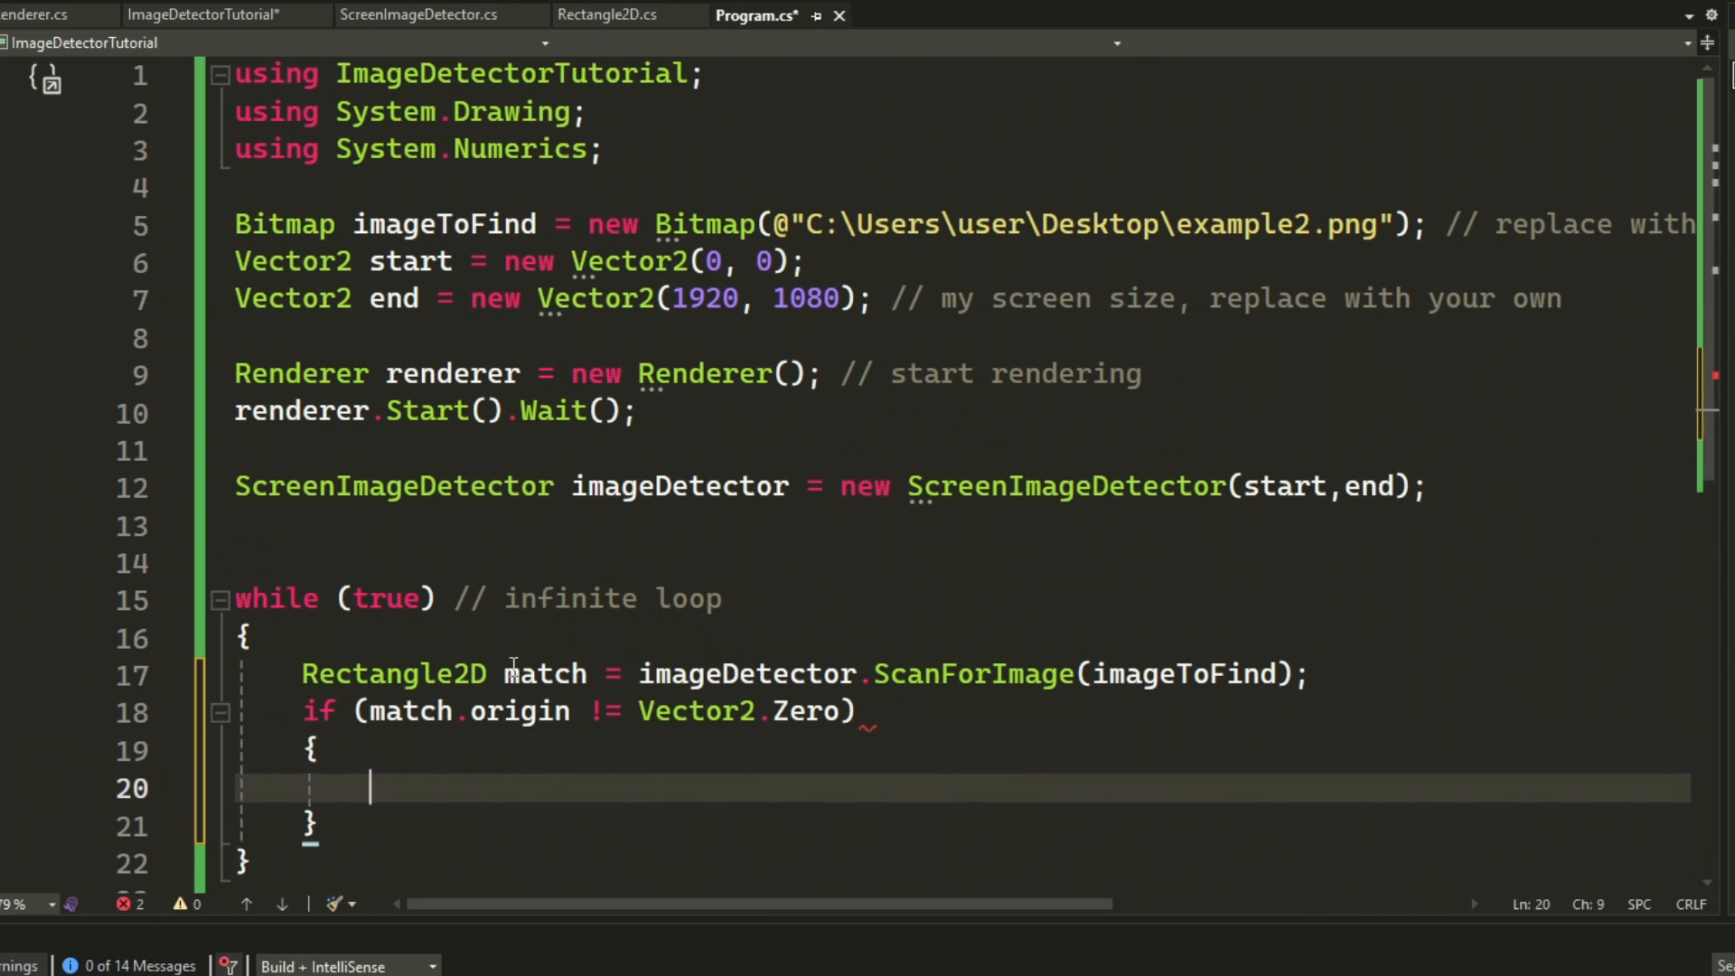
pyautogui.write('renderer.AddMatch(match);')
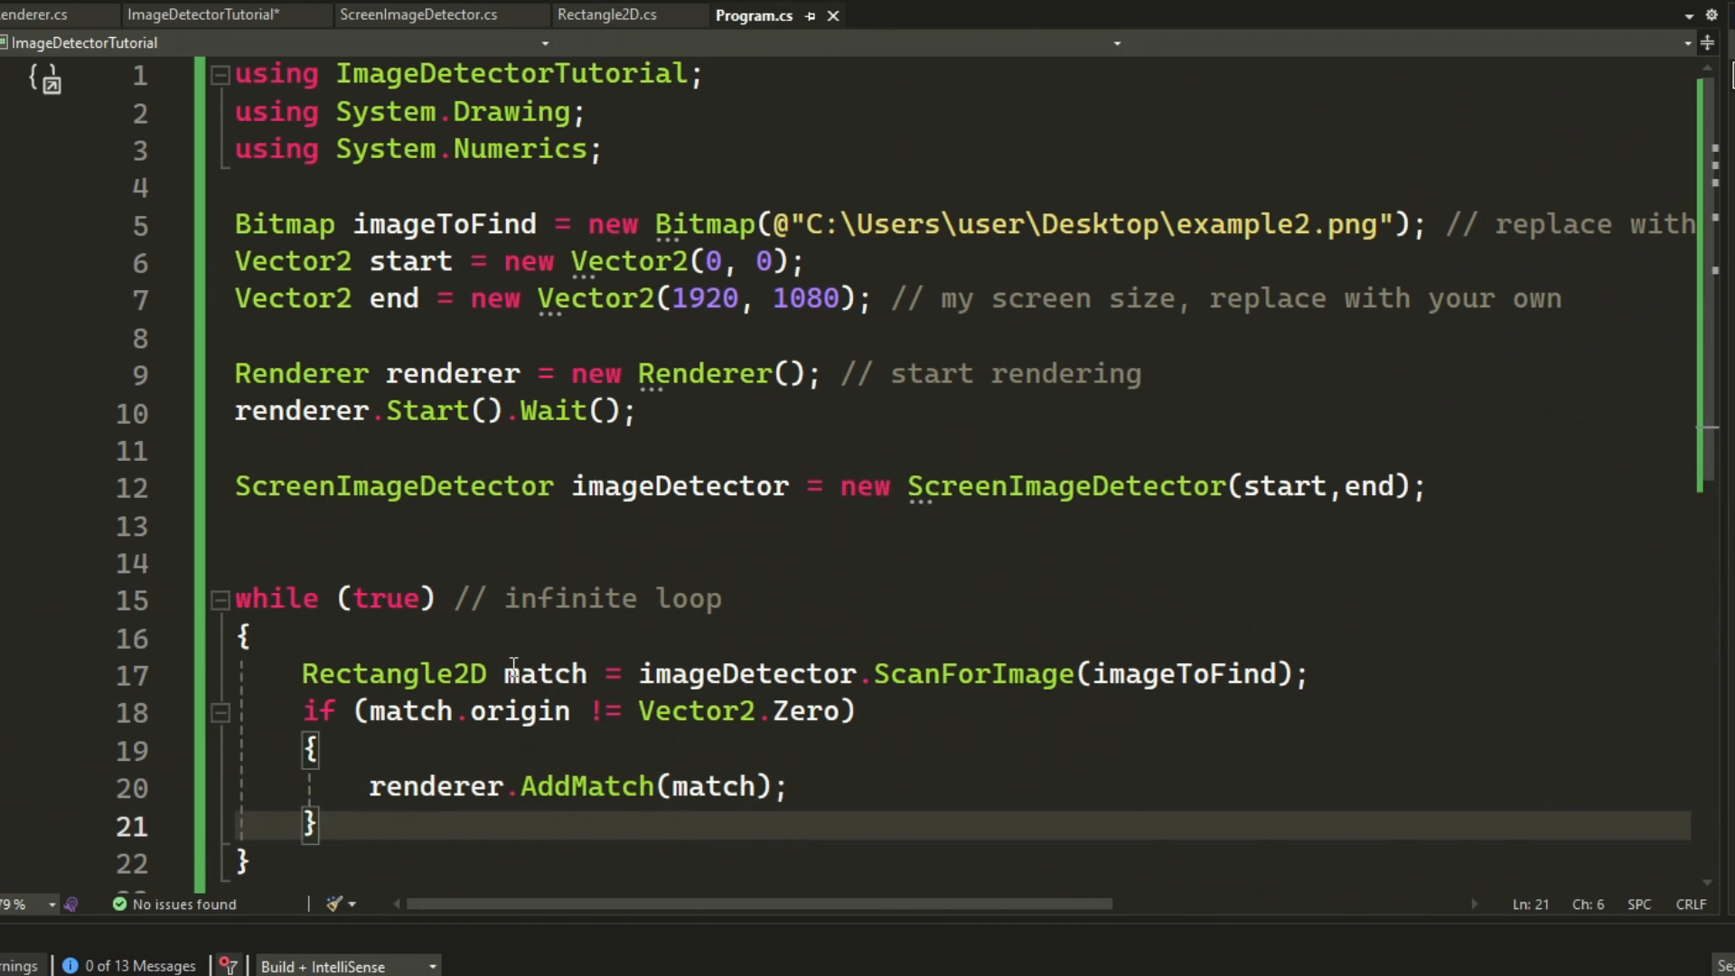
pyautogui.write('r image')
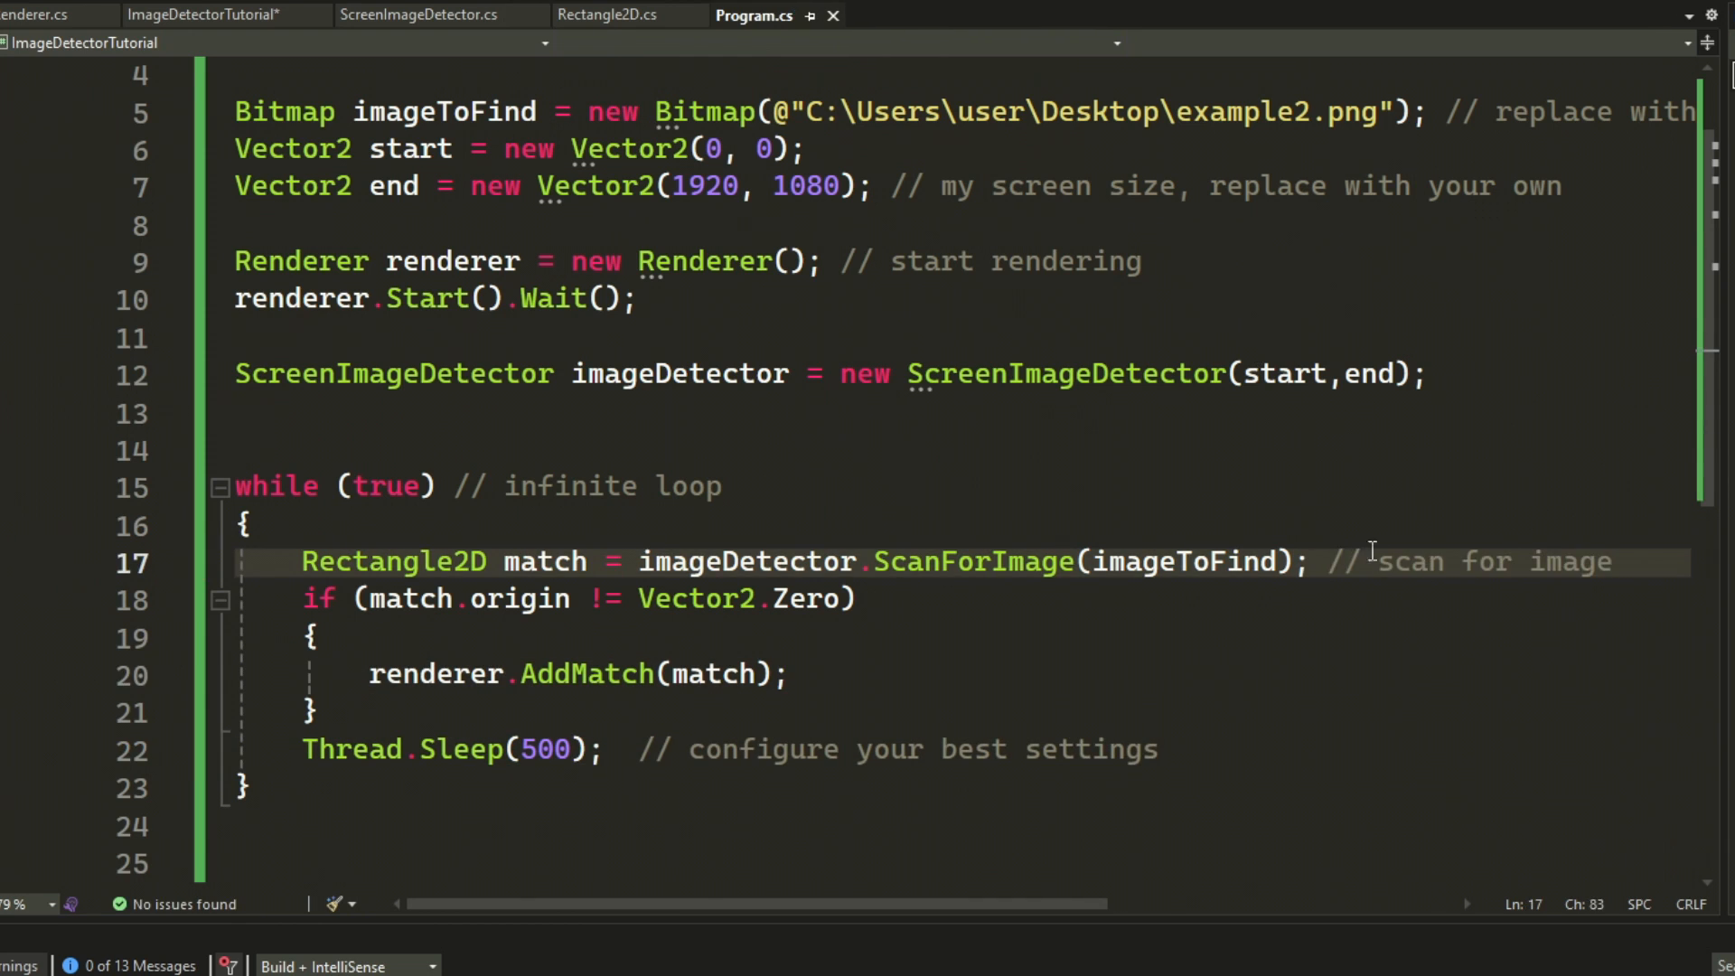
pyautogui.write('// add if found')
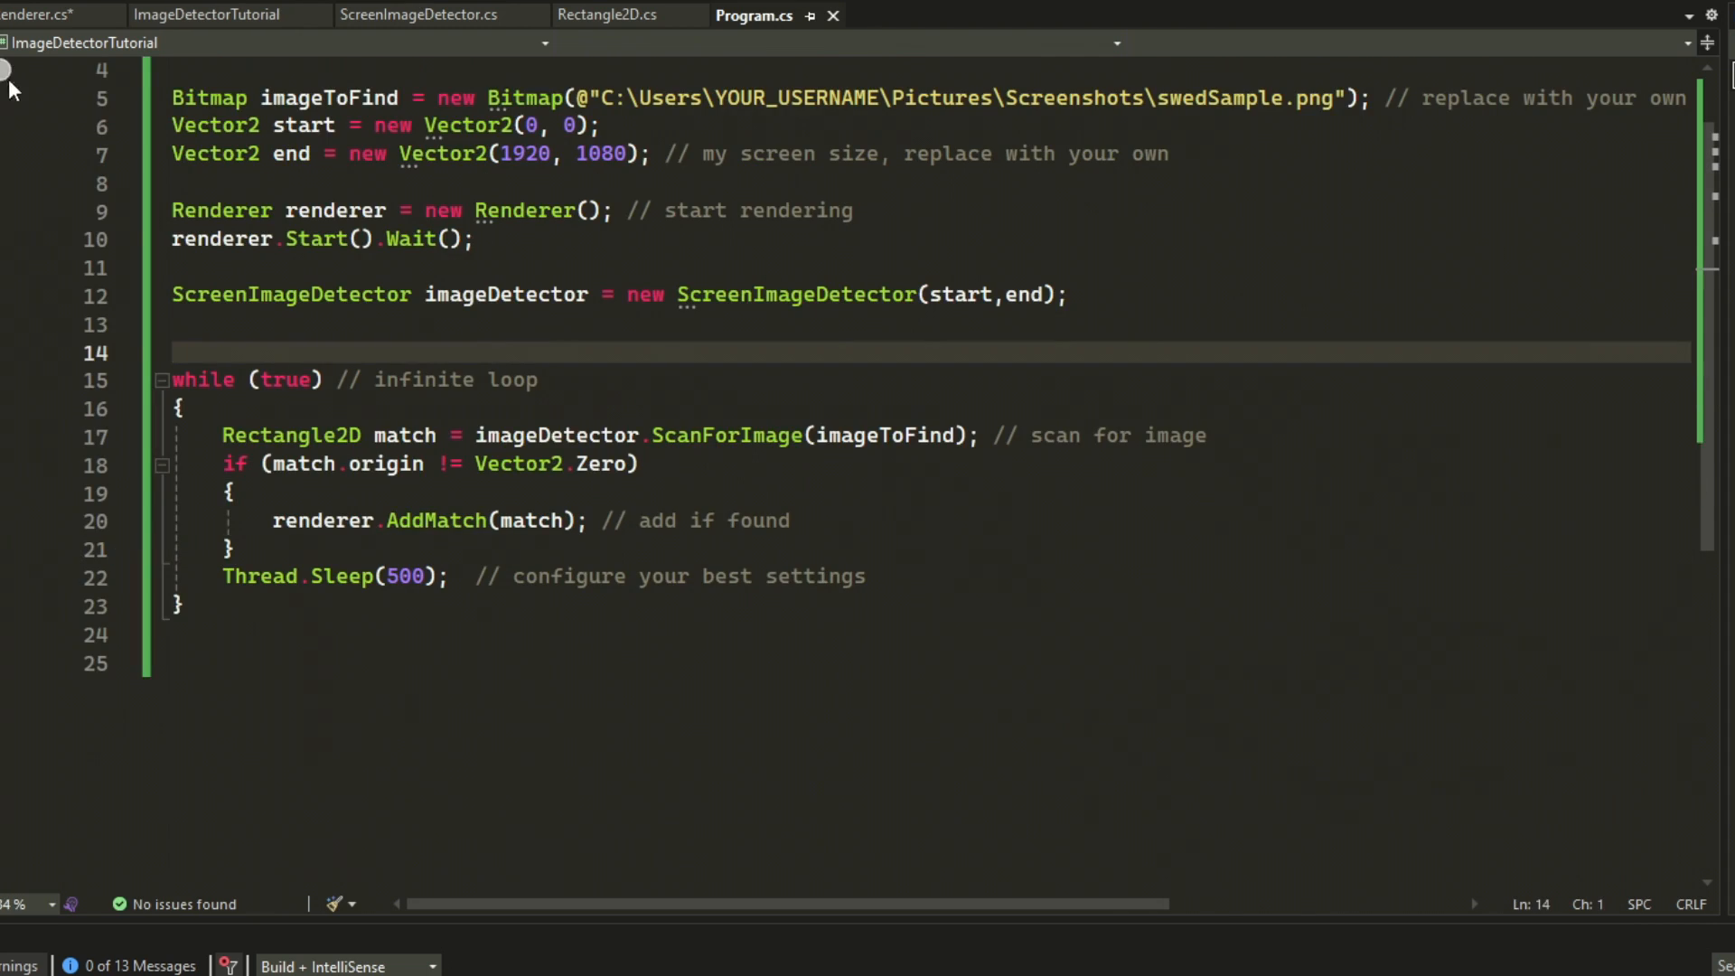
# - In Renderer.cs DrawBoxes, add AddText writing 'picture found' plus match.origin at each box's lower-left corner
pyautogui.click(39, 15)
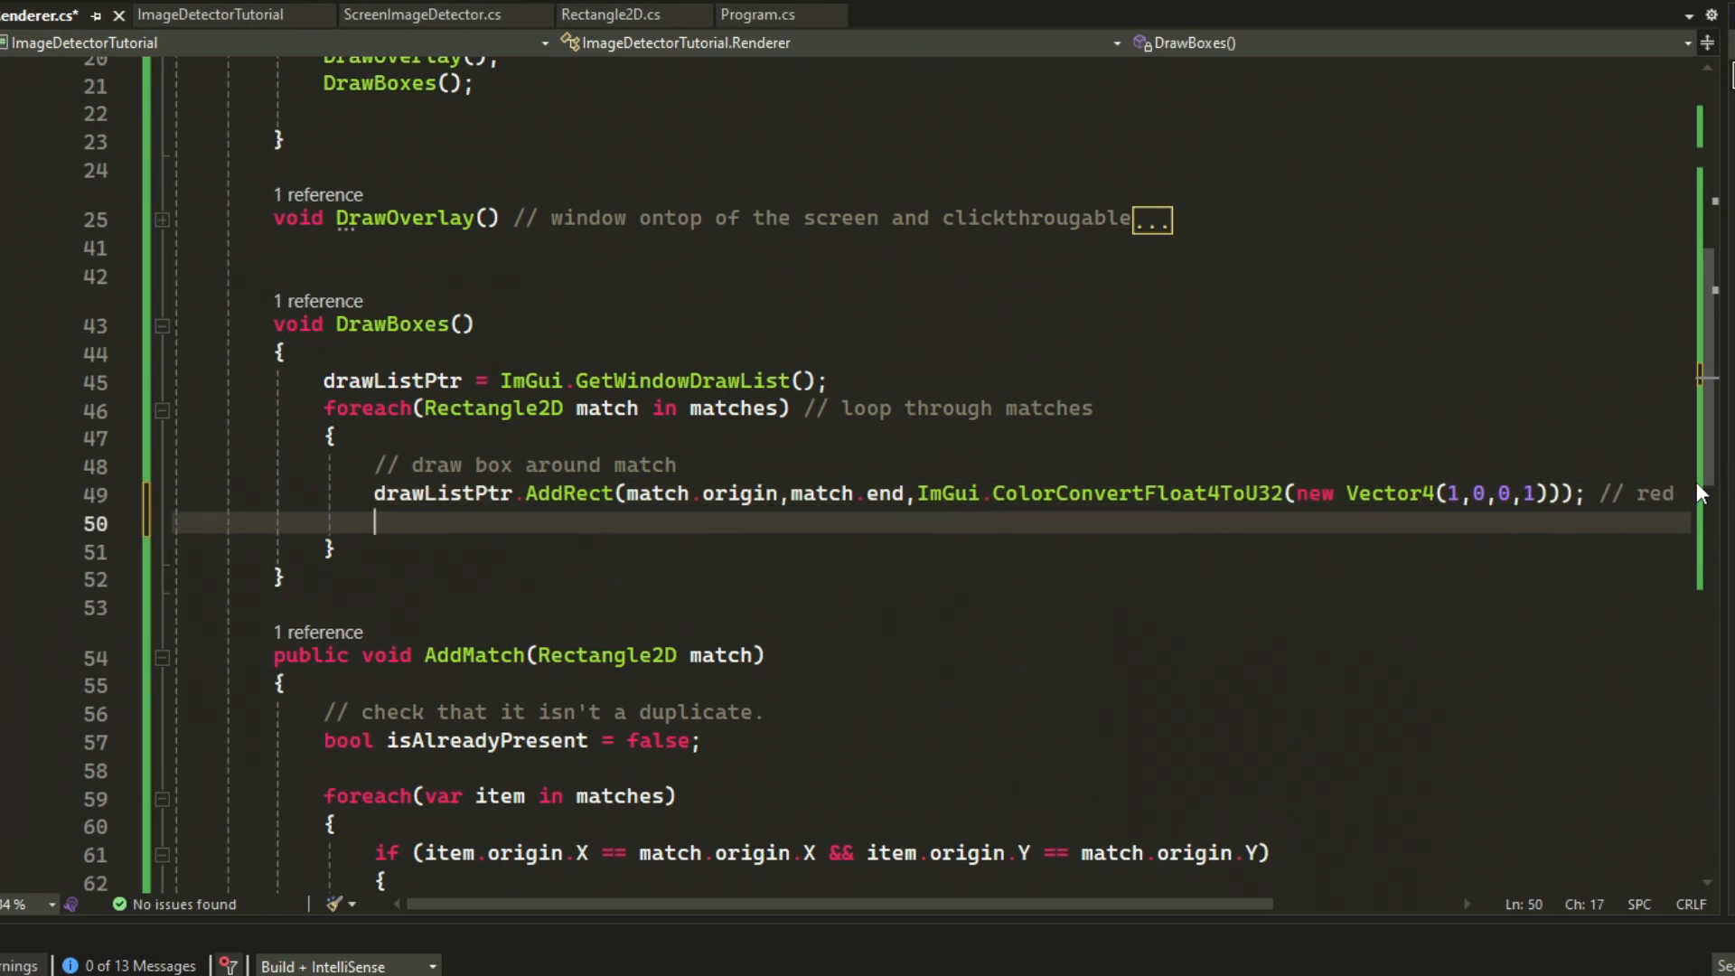
pyautogui.write('draw')
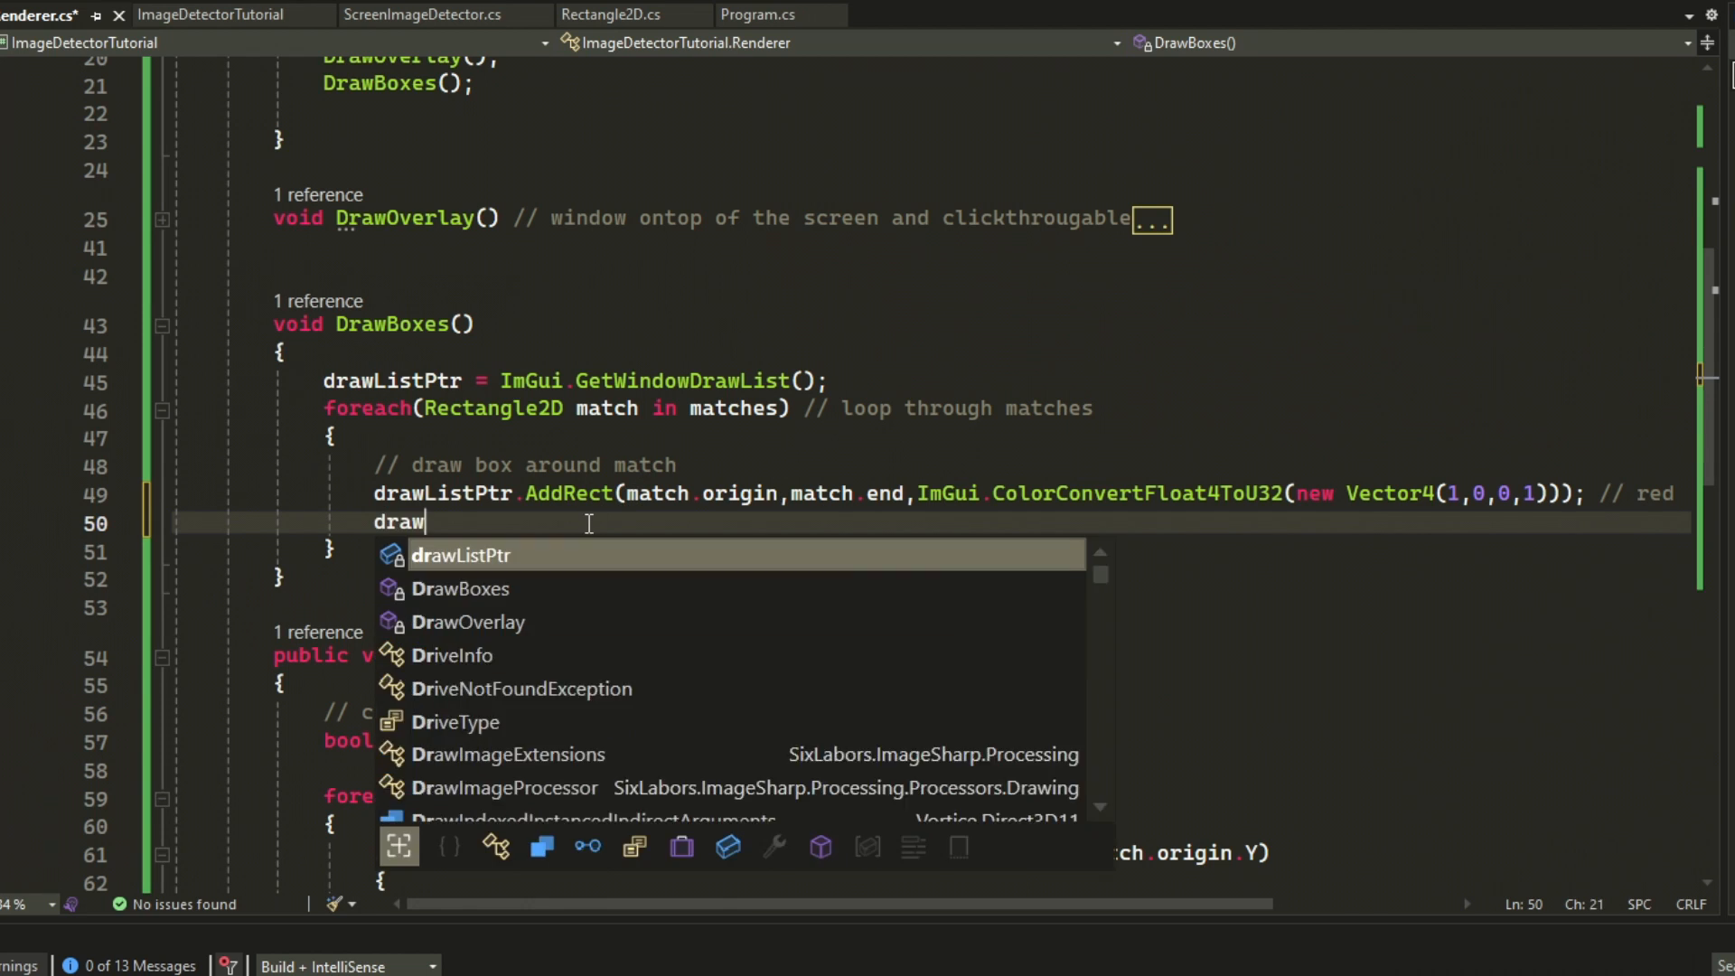
pyautogui.write('ListPtr.AddText(ma')
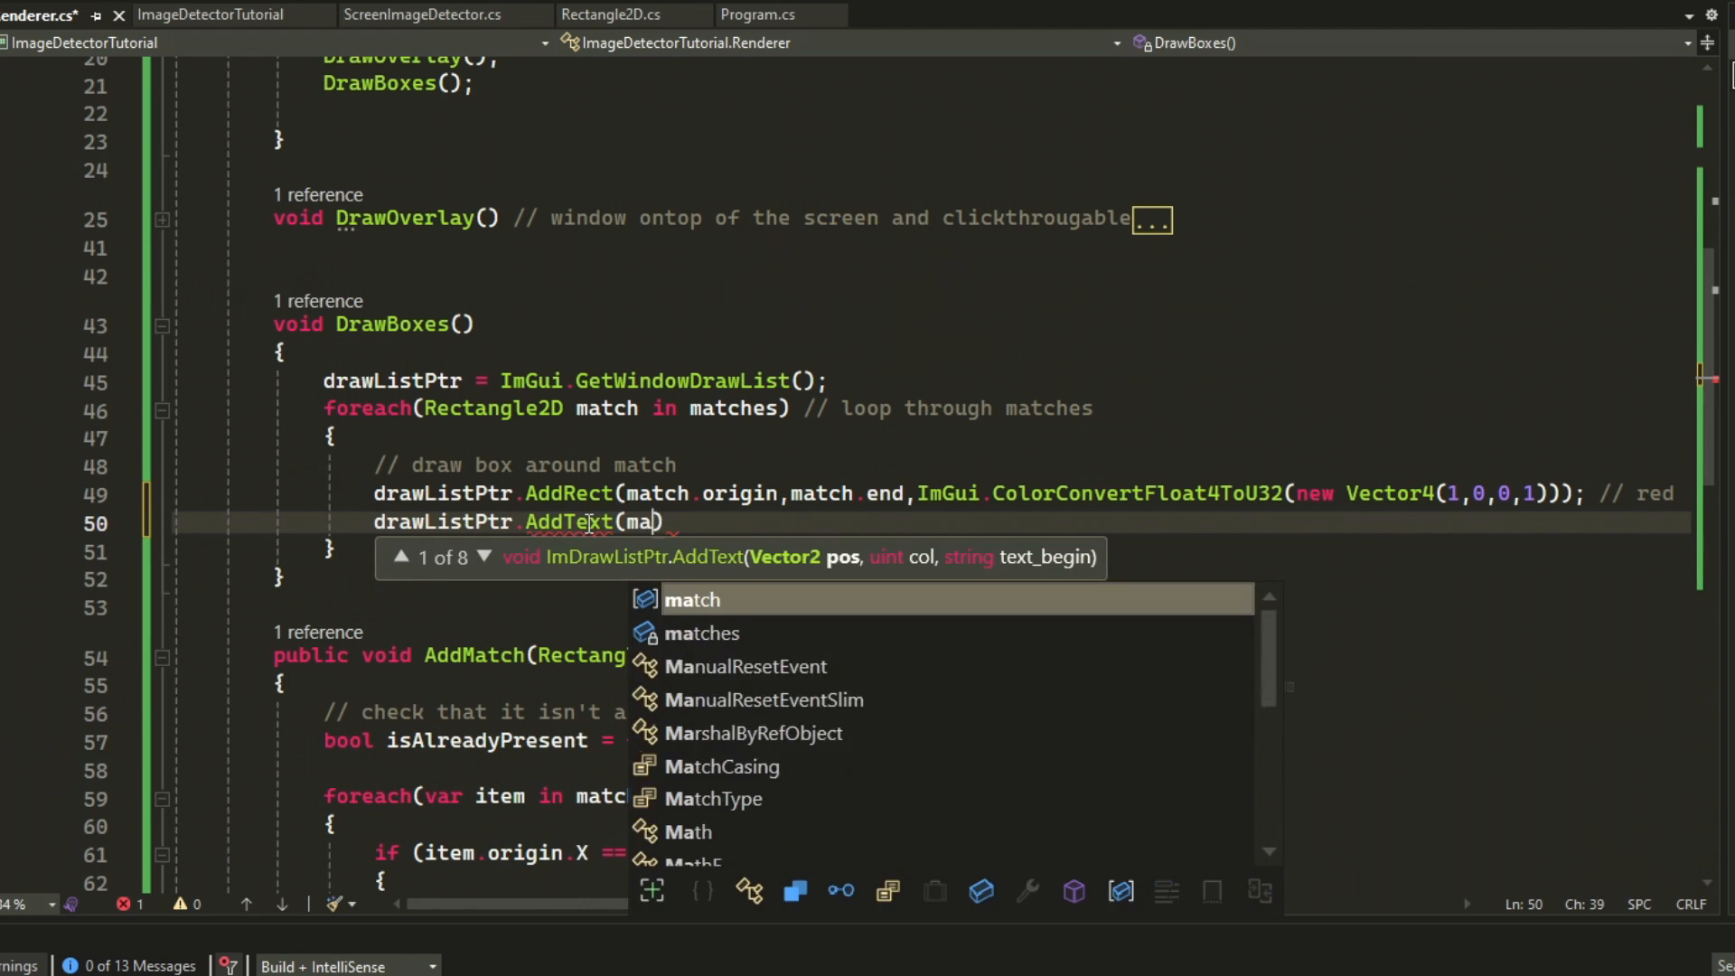
pyautogui.write('new Vector2(')
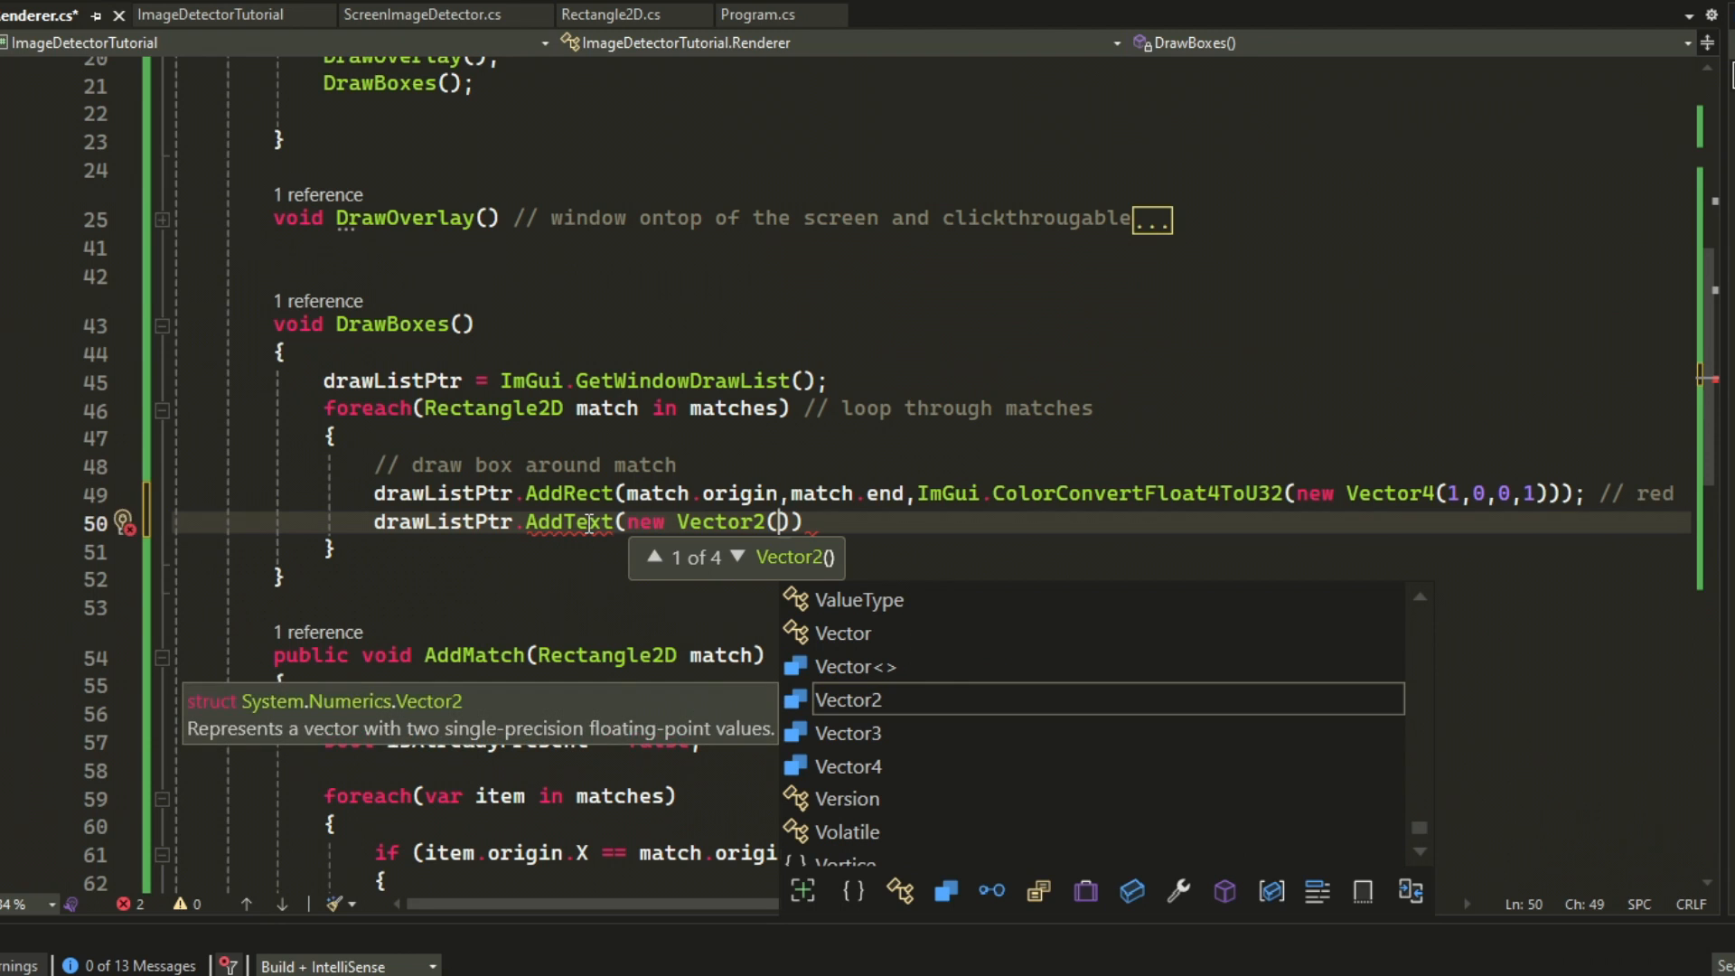
pyautogui.write('match.origin')
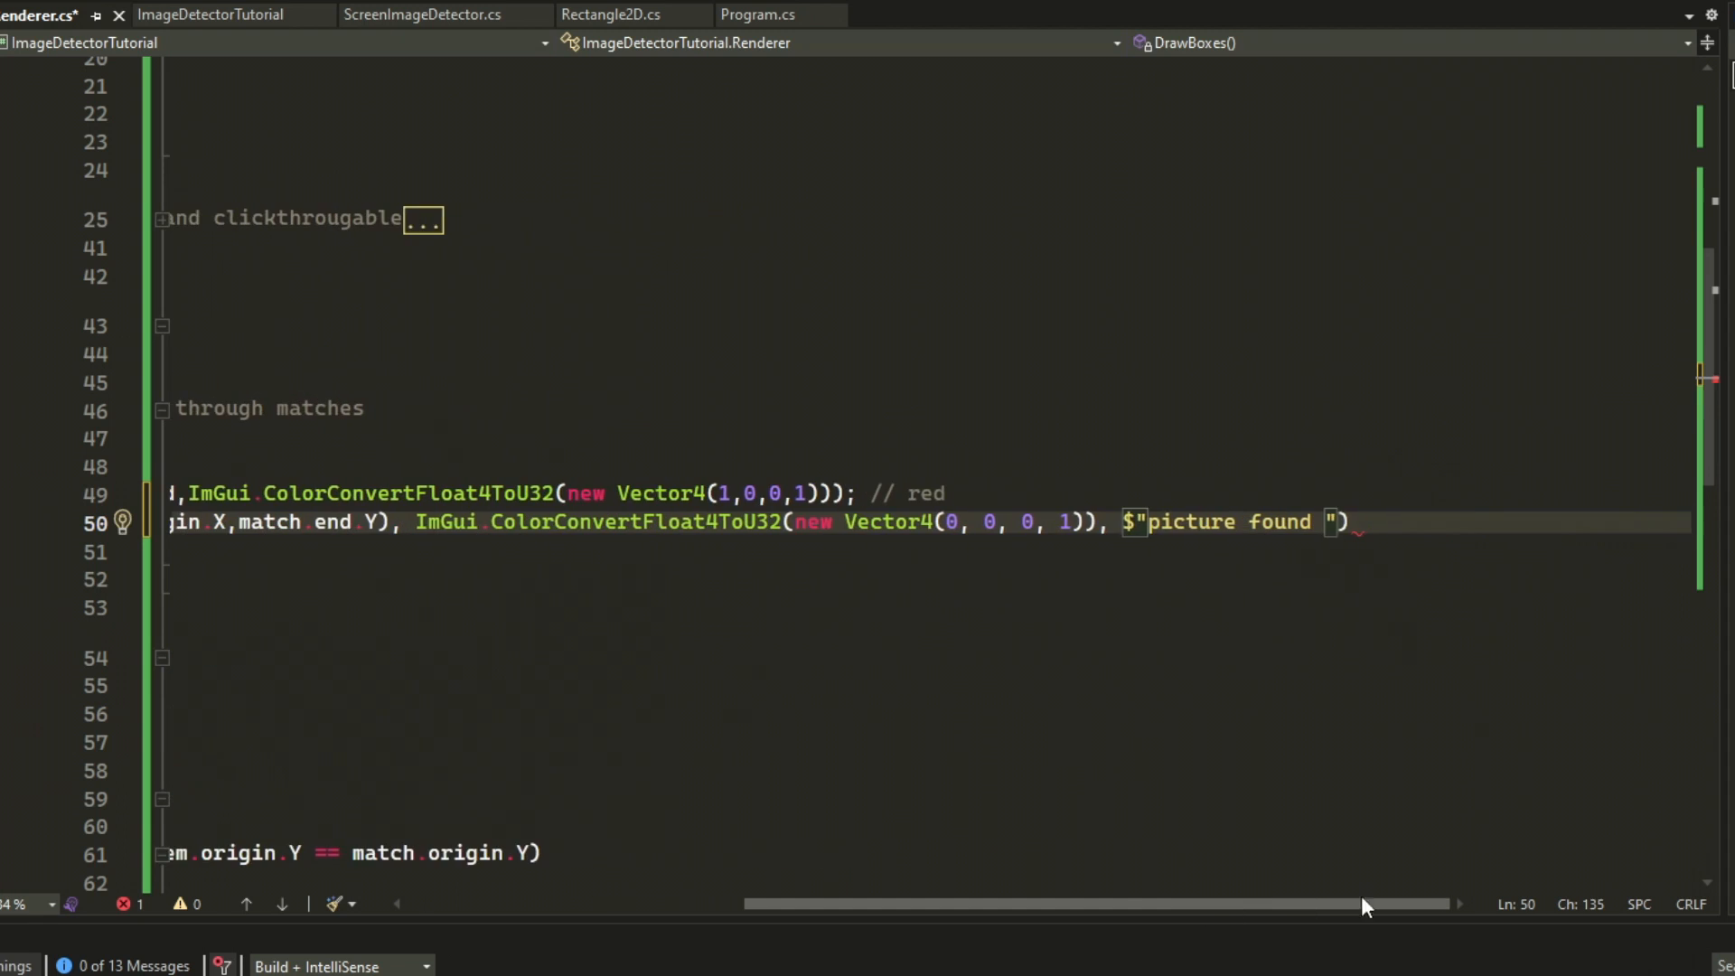
pyautogui.write('{0}')
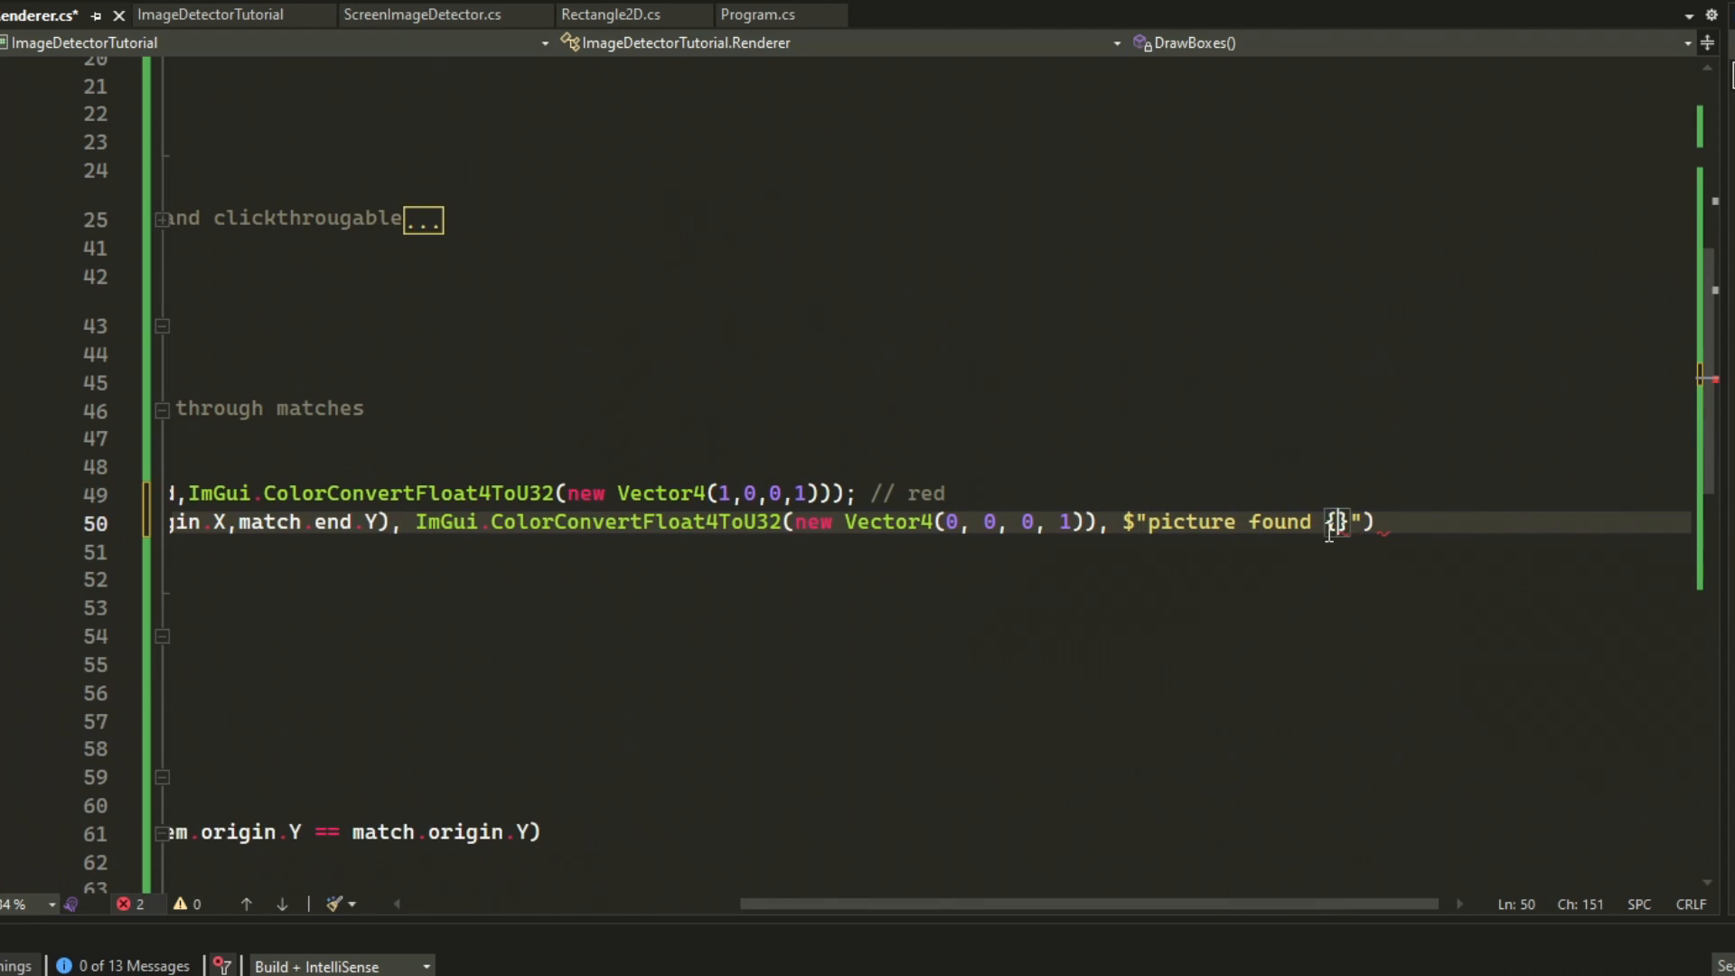
pyautogui.write('match.origin')
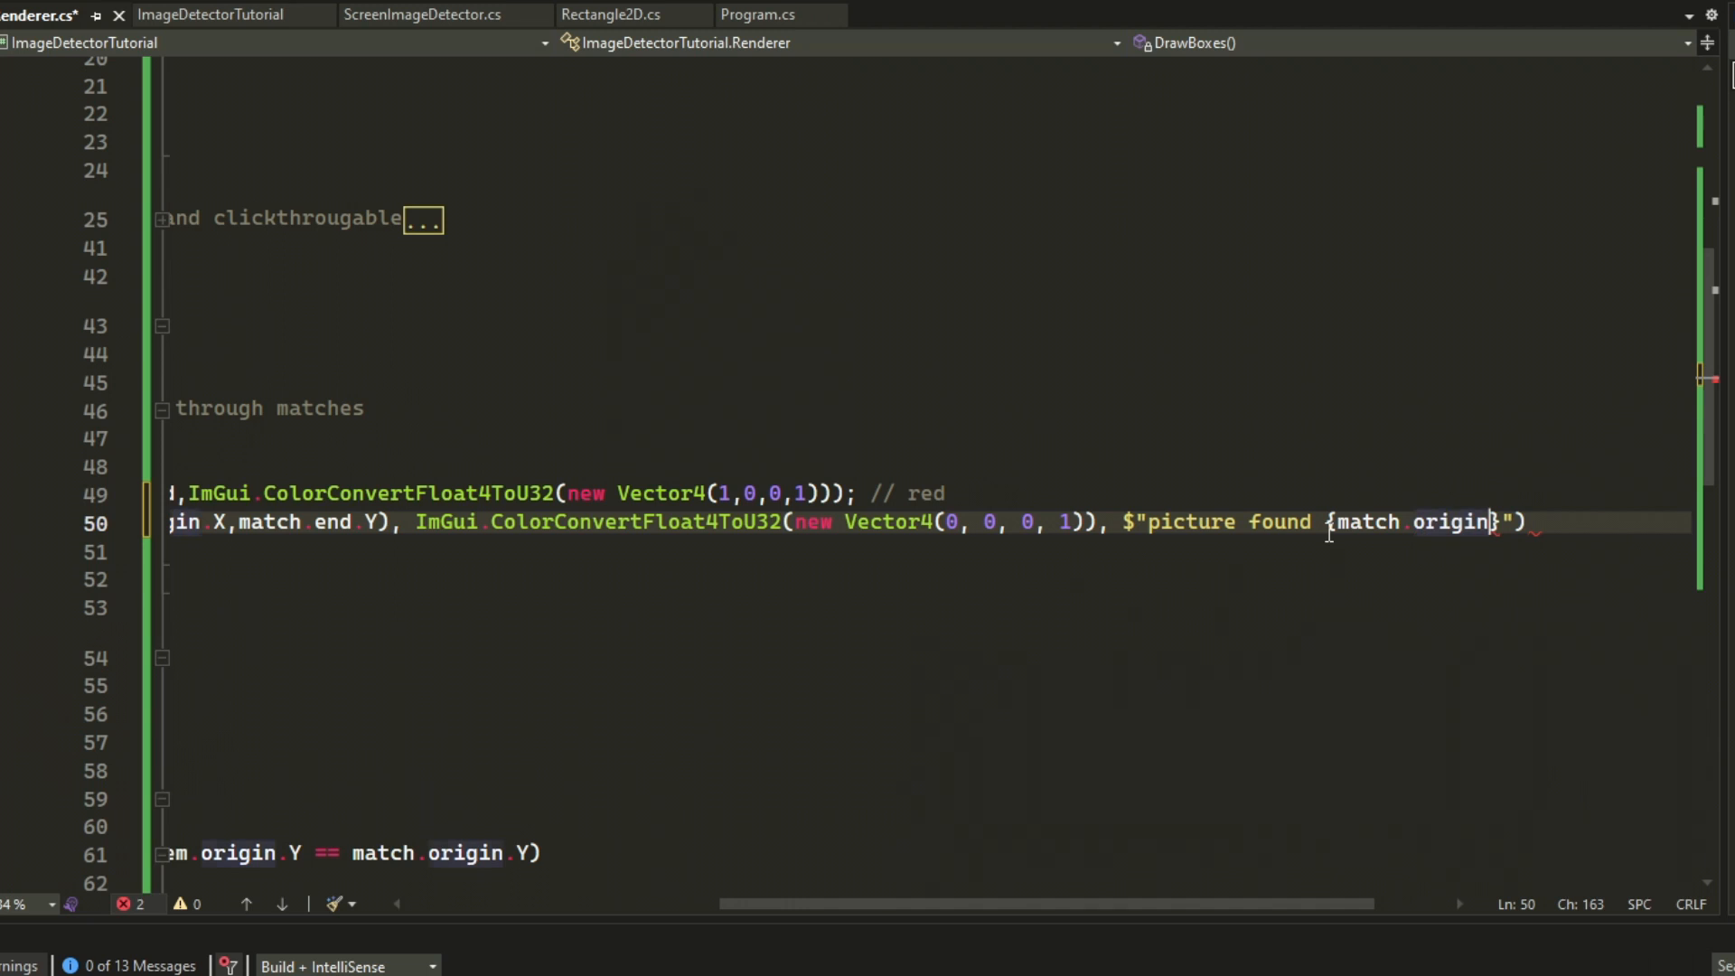
pyautogui.write(');')
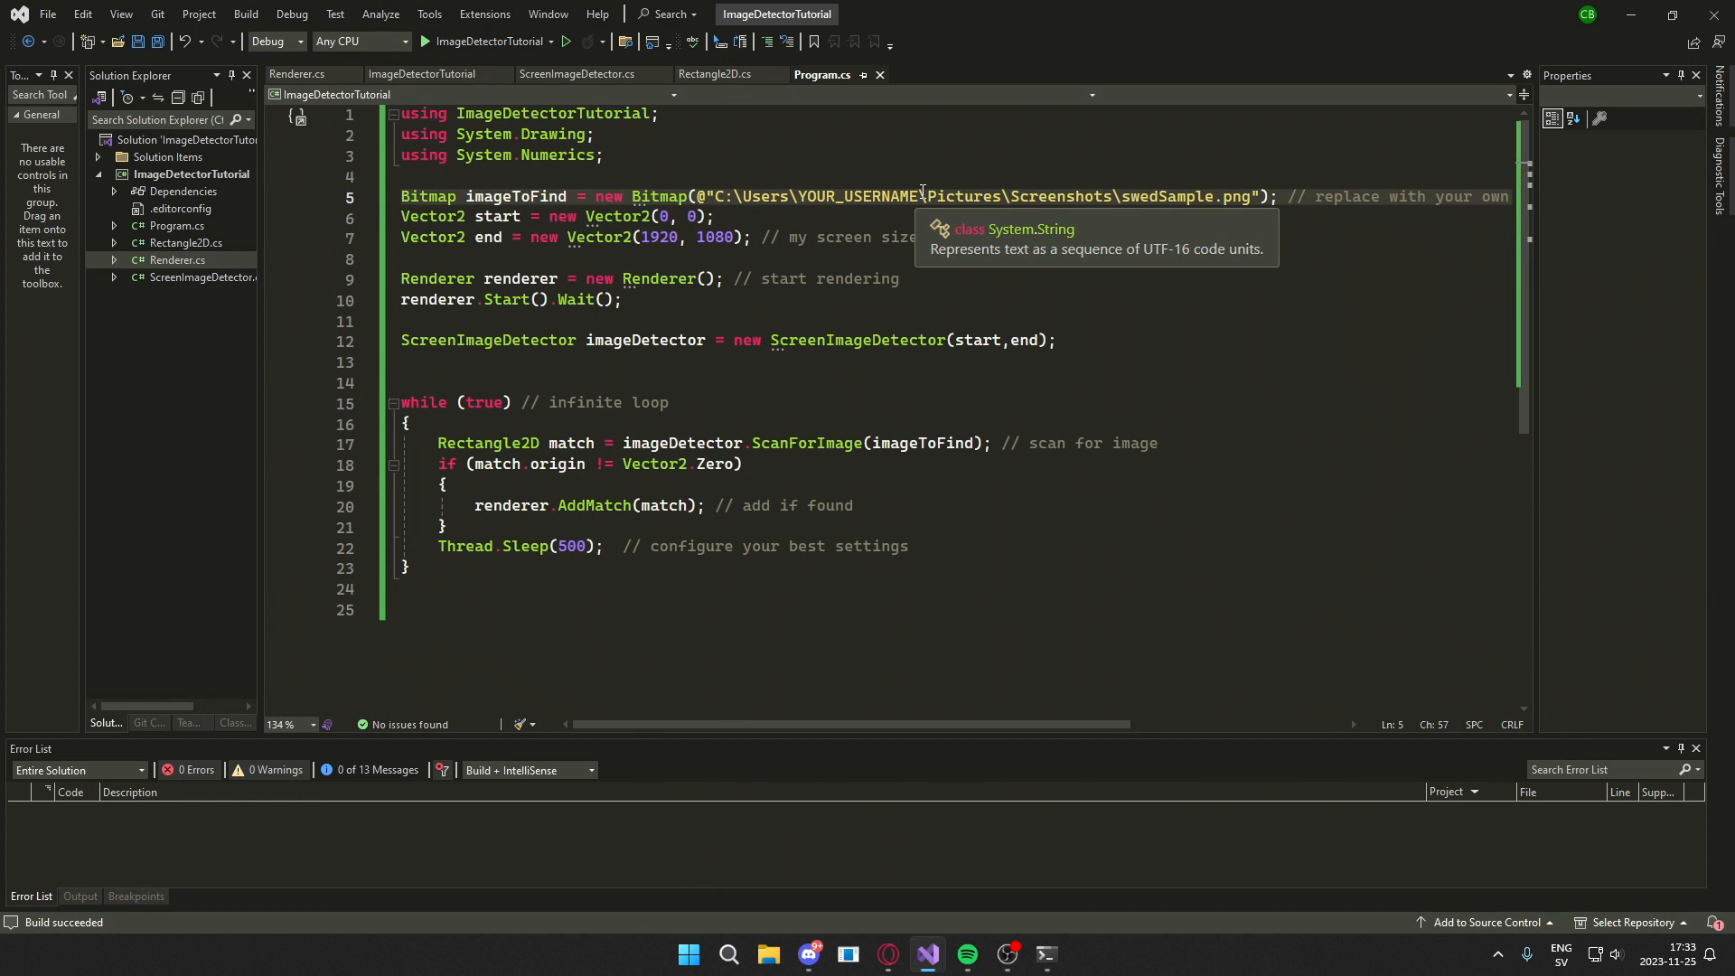
# - Build the ImageDetectorTutorial solution and run it
pyautogui.doubleClick(858, 196)
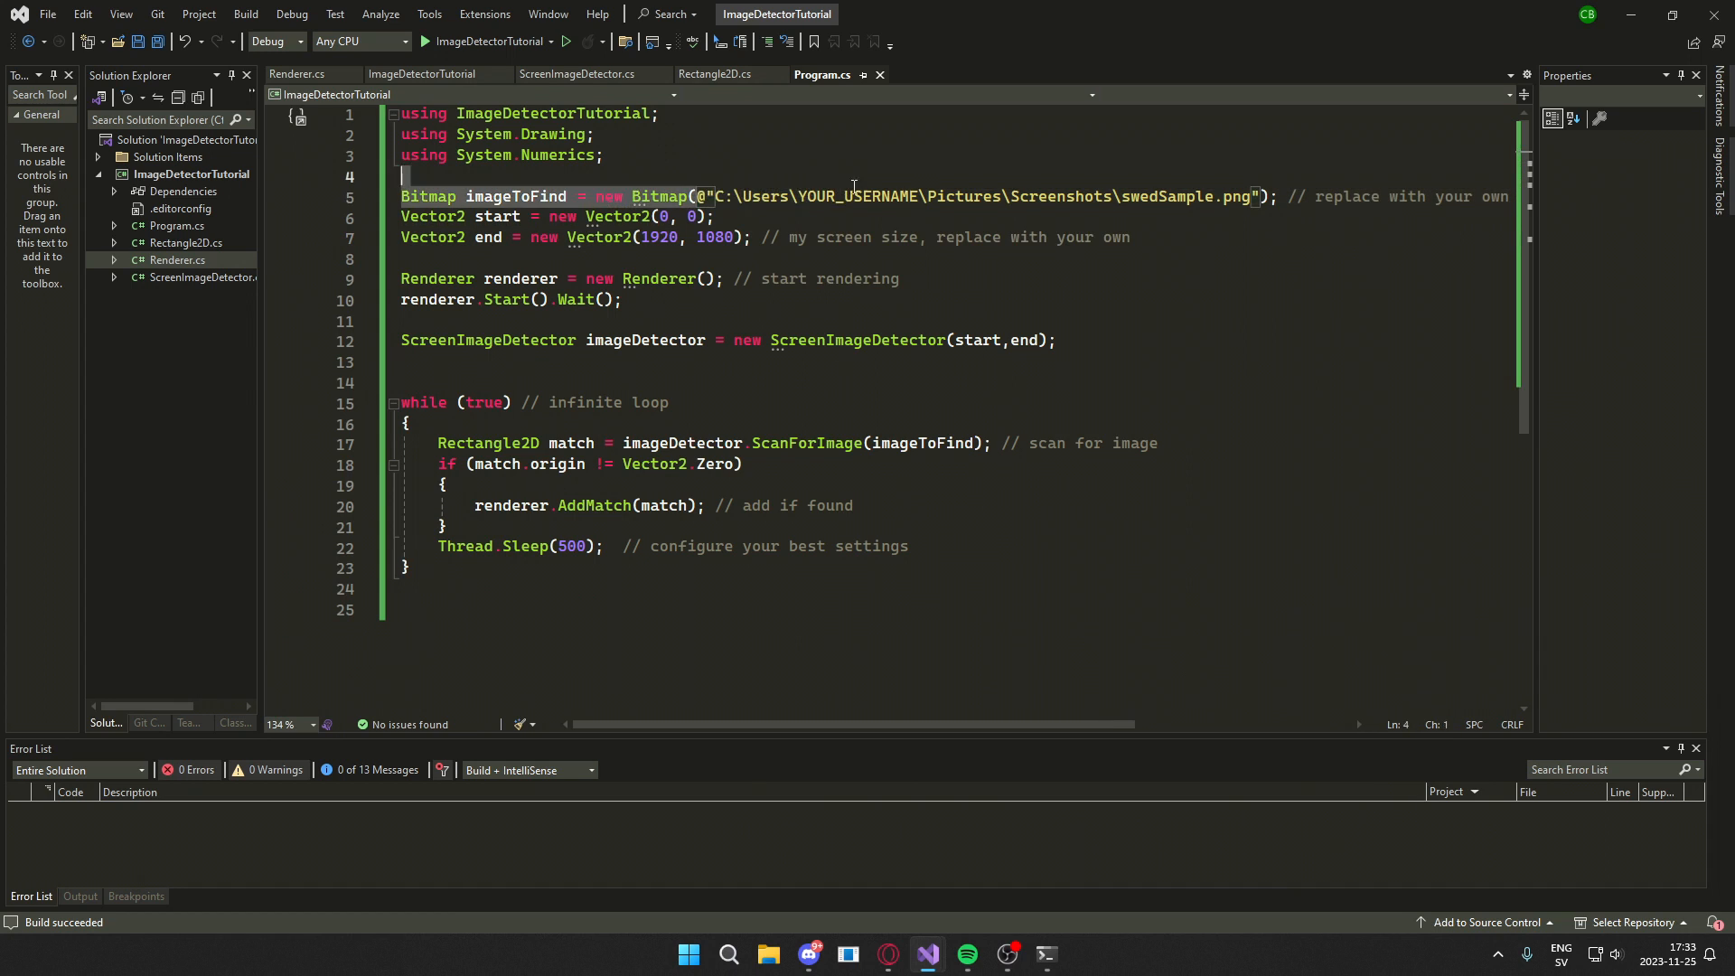
pyautogui.click(1130, 236)
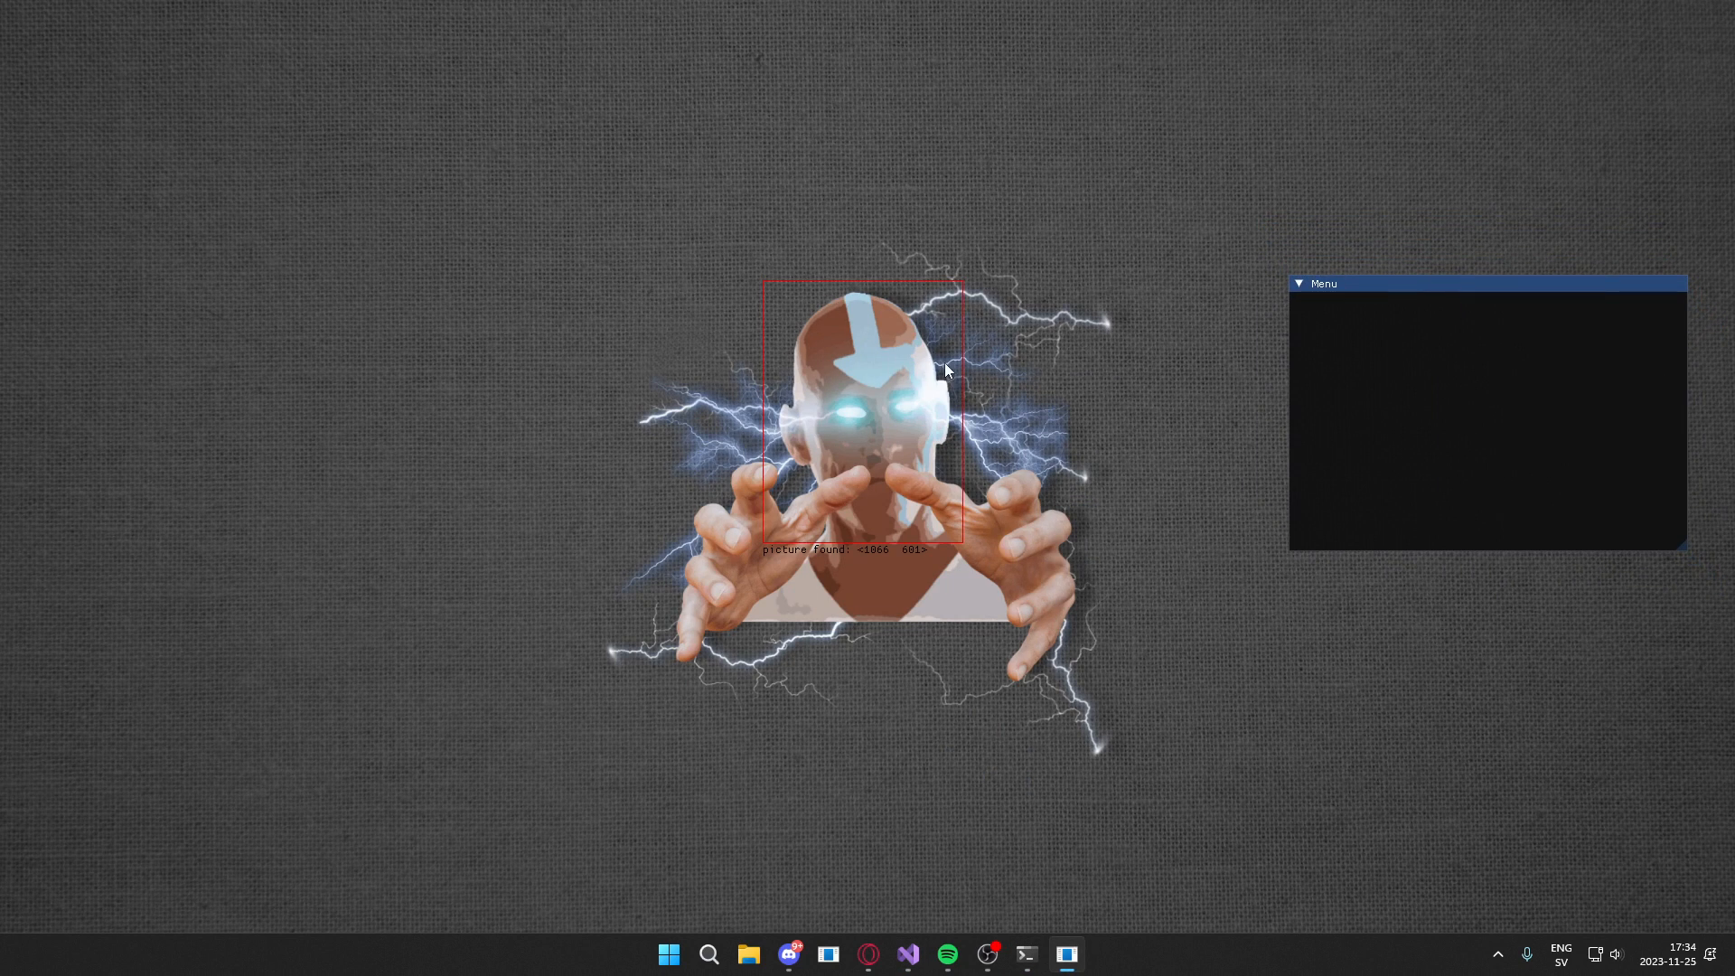
pyautogui.moveTo(771, 340)
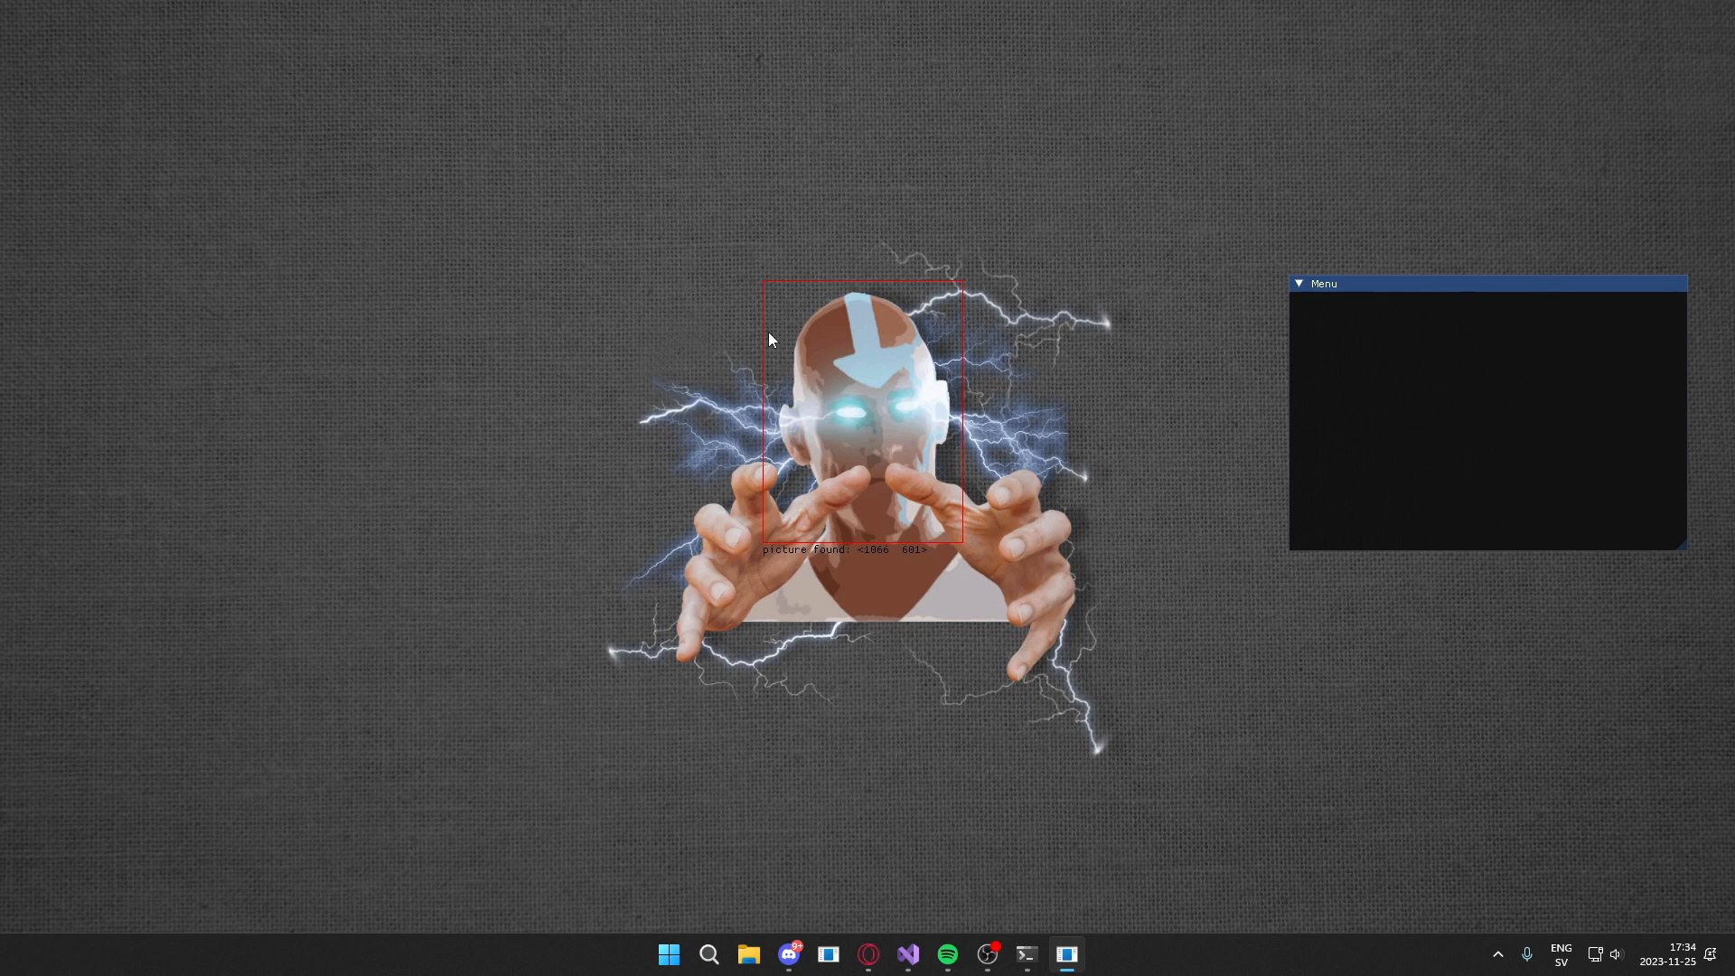
pyautogui.moveTo(866, 332)
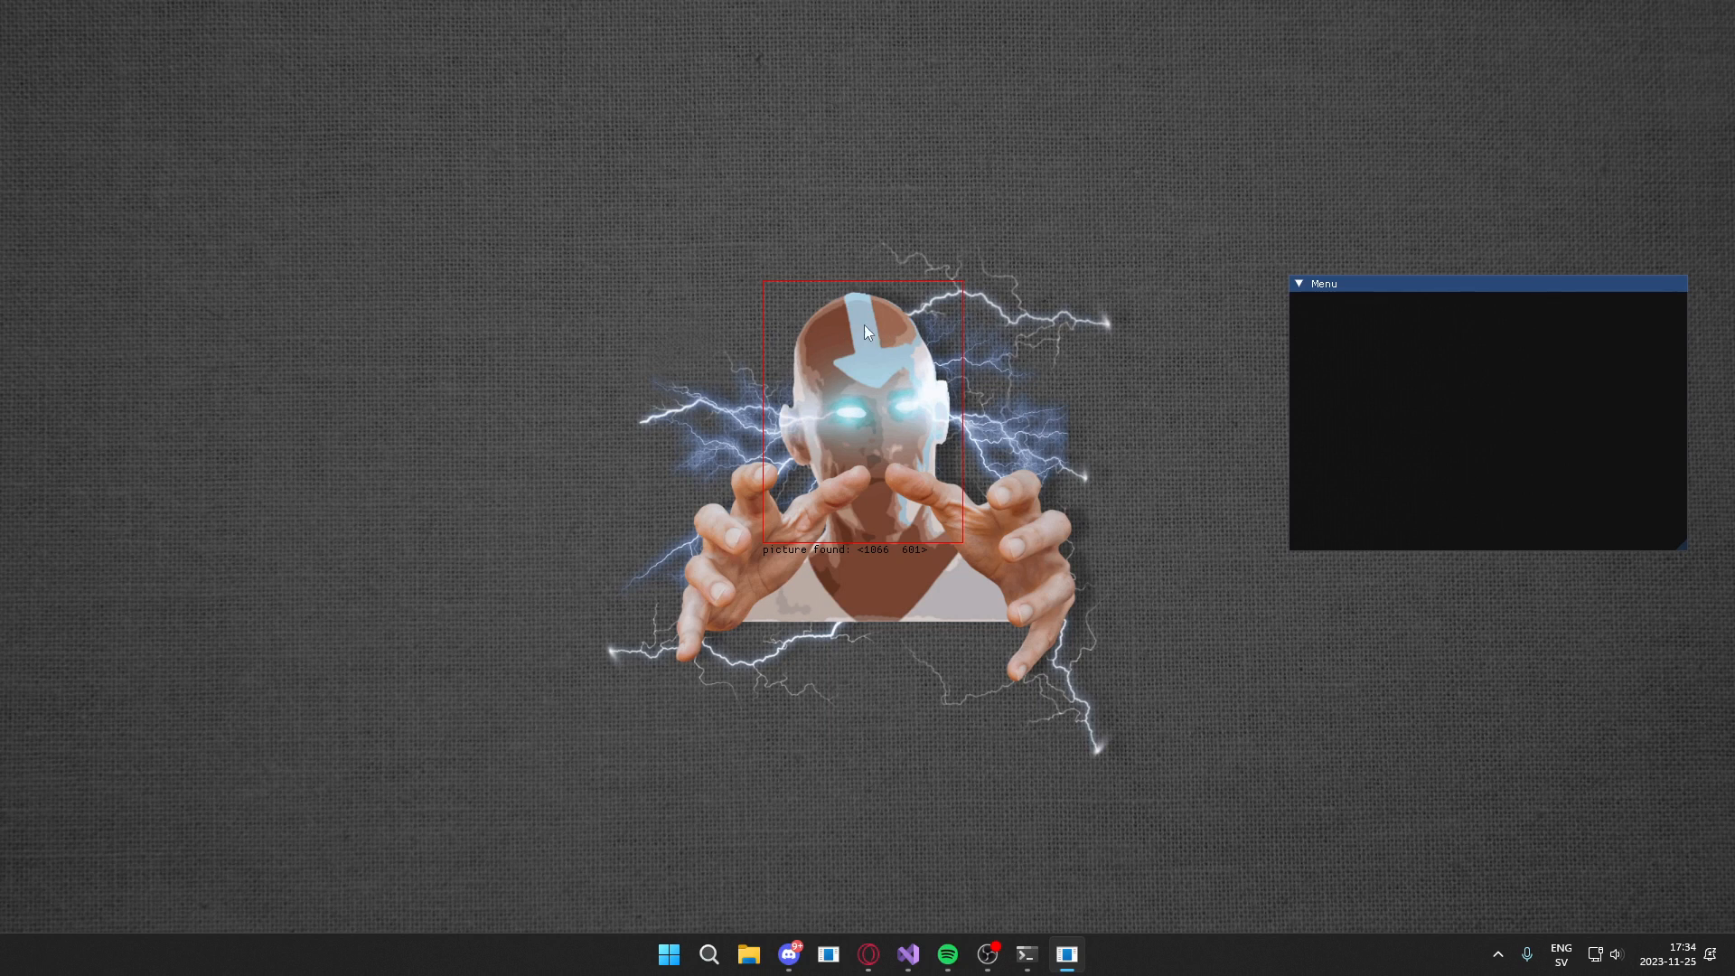
pyautogui.moveTo(877, 573)
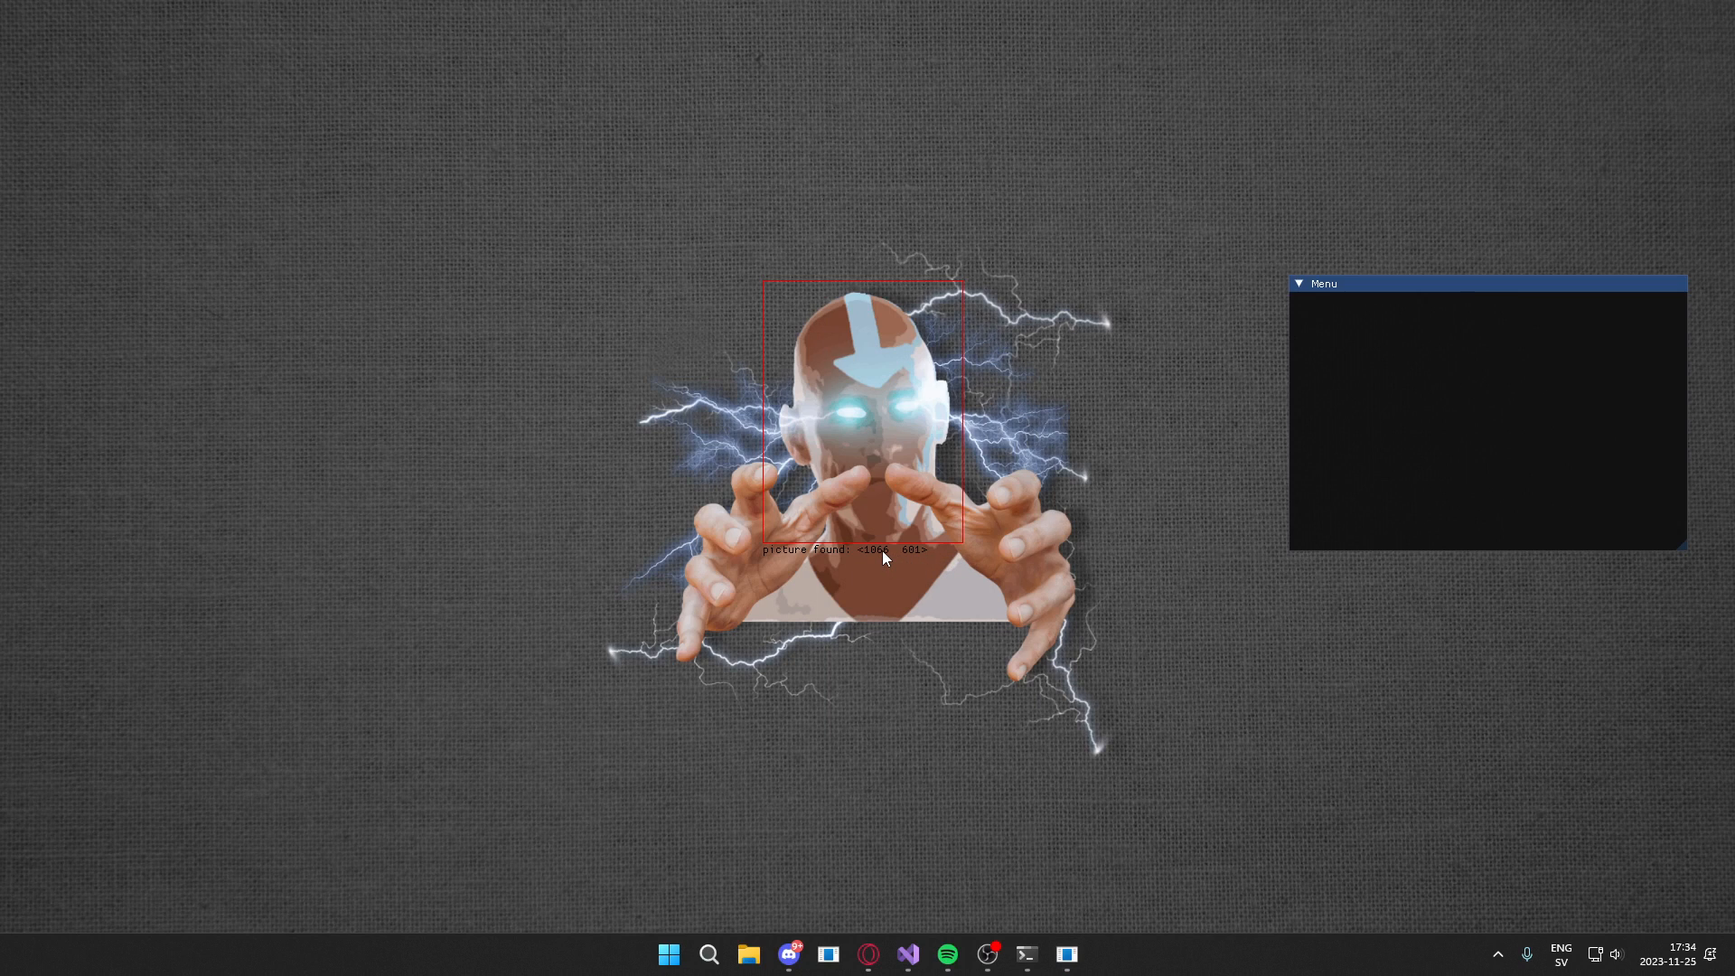
pyautogui.moveTo(903, 494)
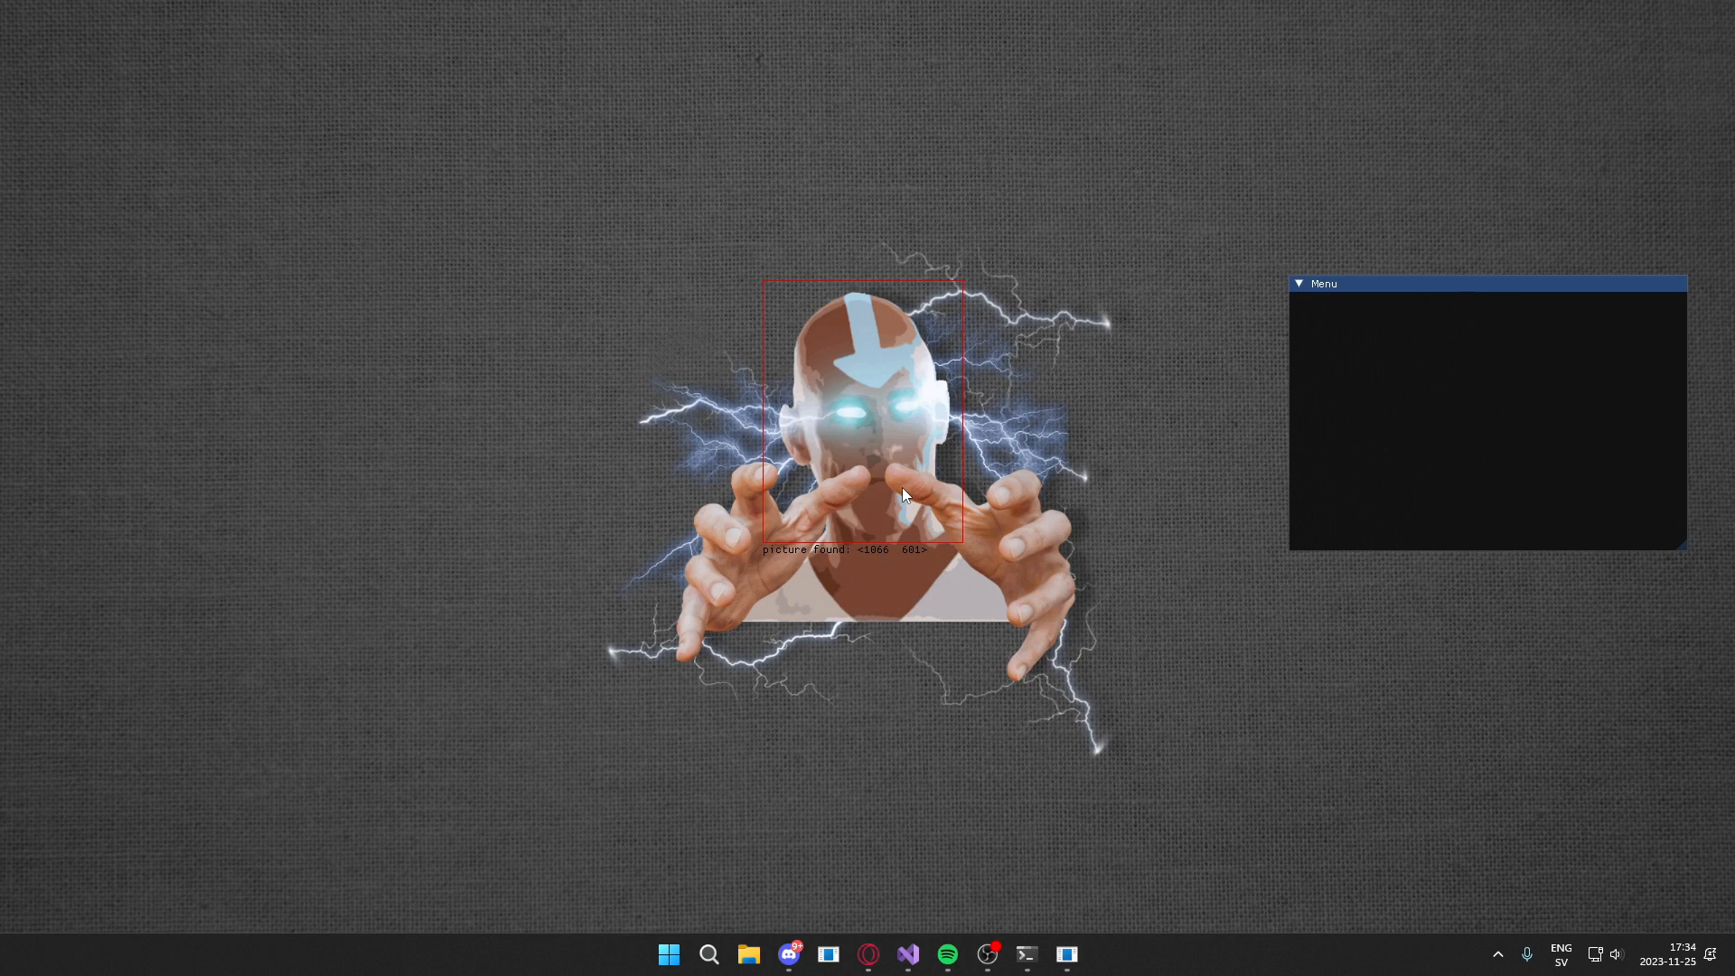
pyautogui.moveTo(927, 498)
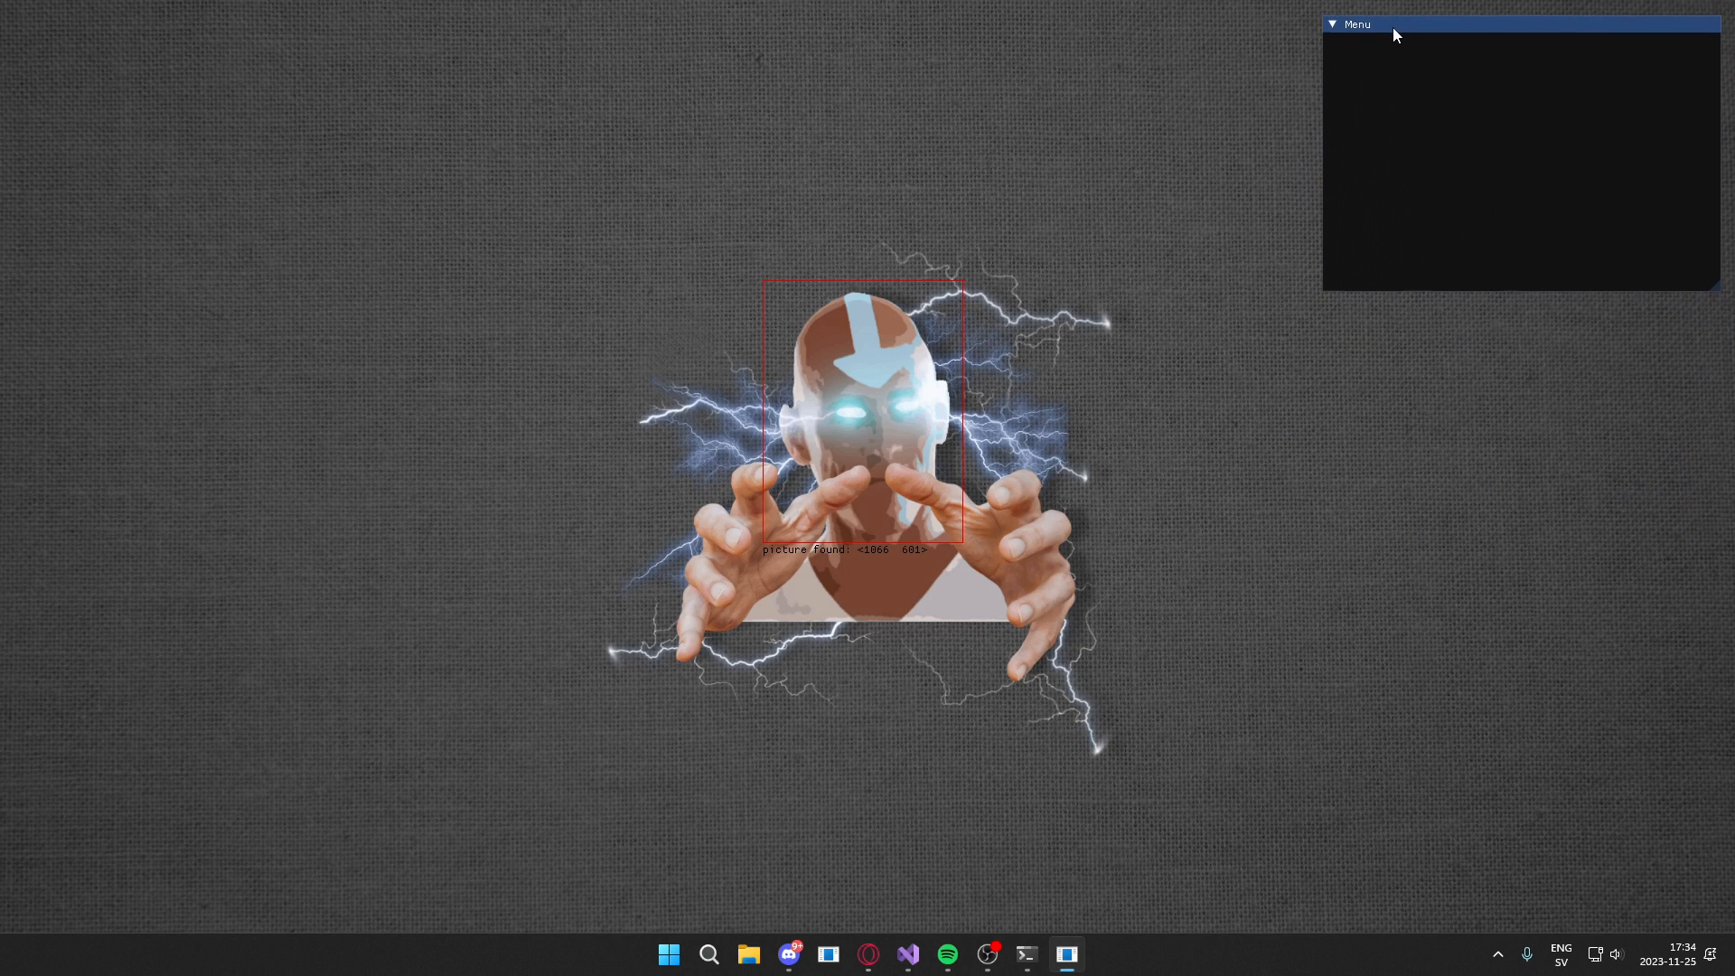
pyautogui.moveTo(1687, 296)
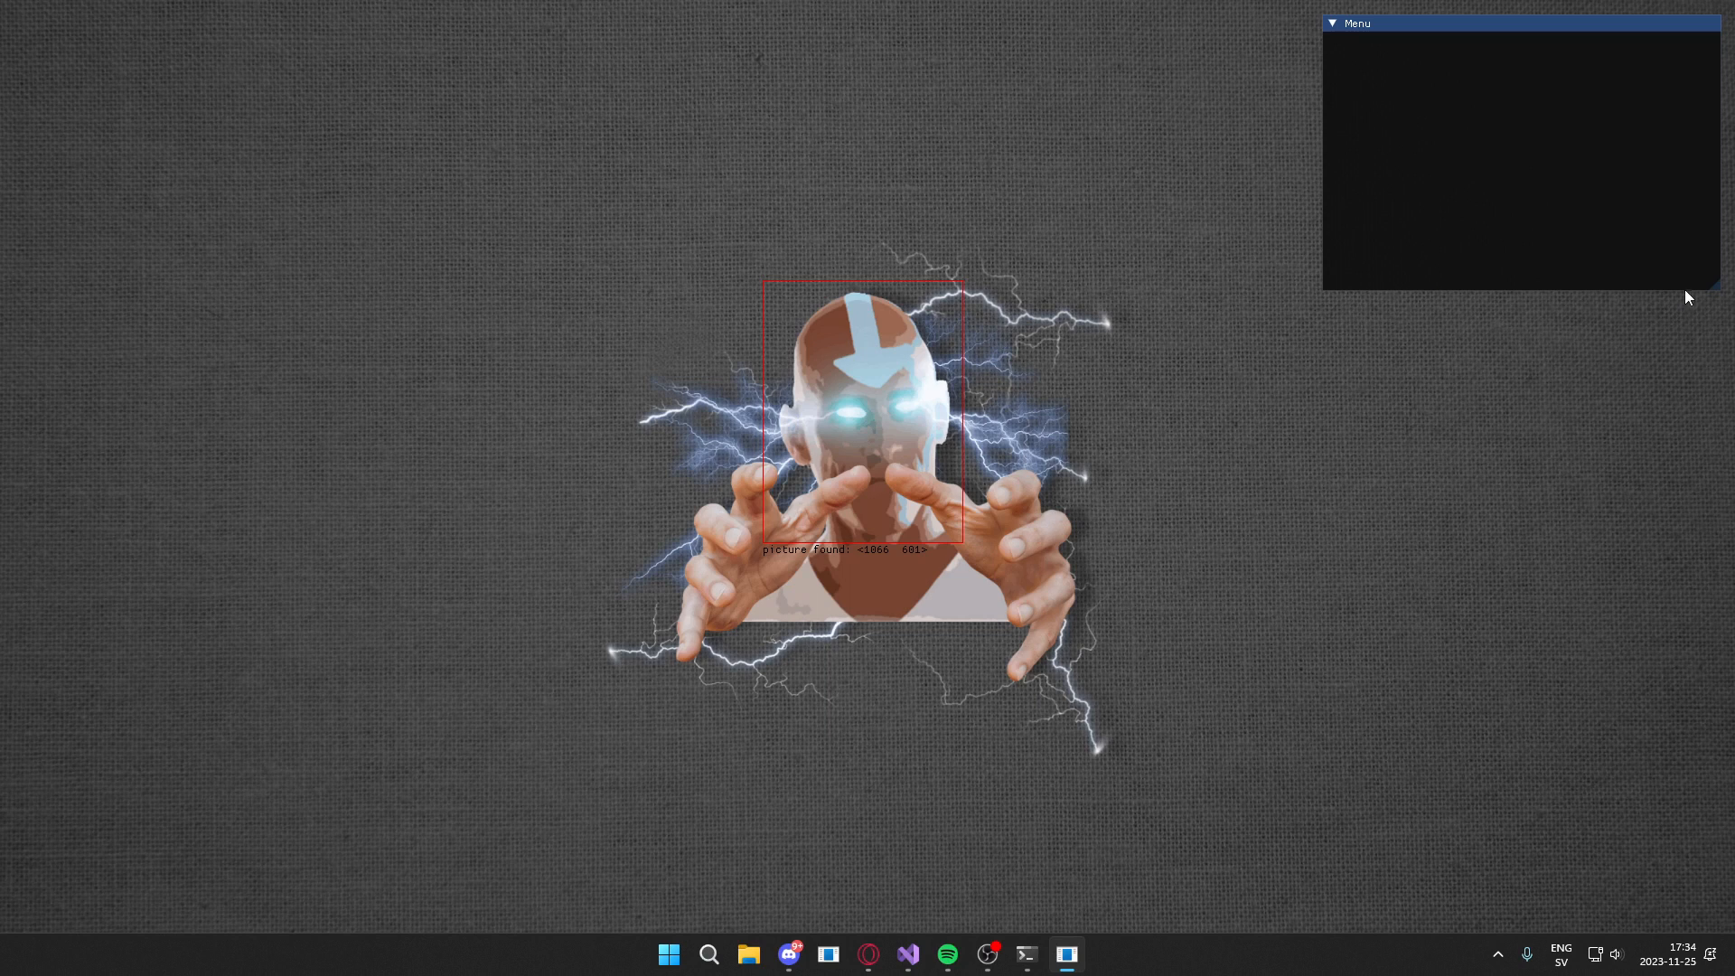